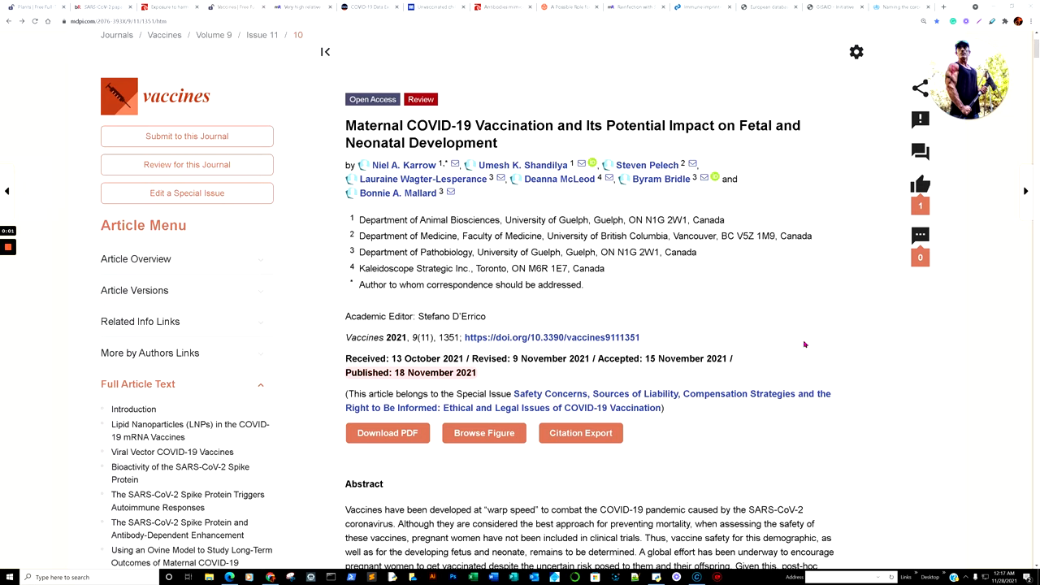
mouse_move(828, 321)
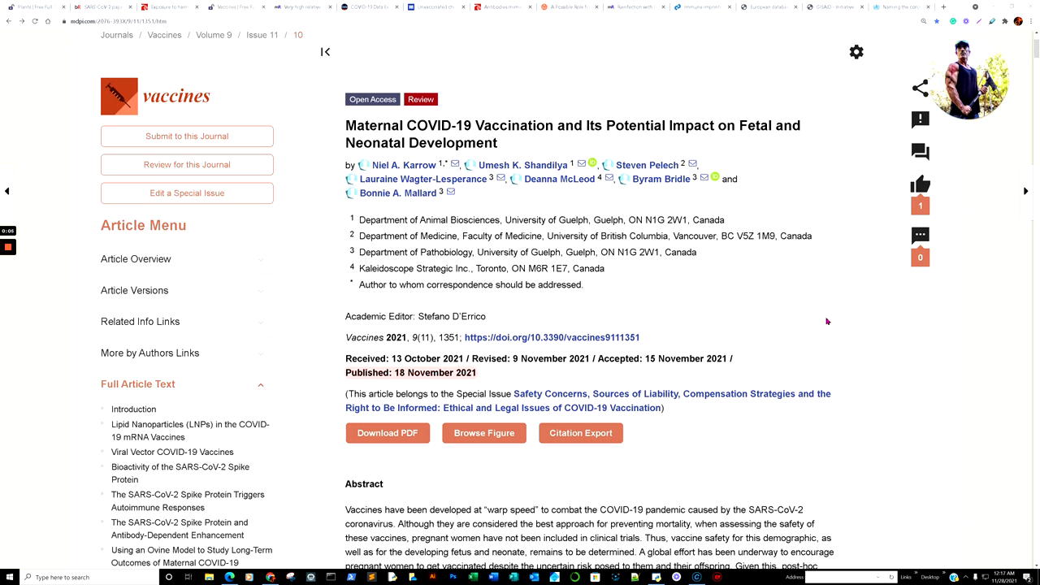
mouse_move(866, 331)
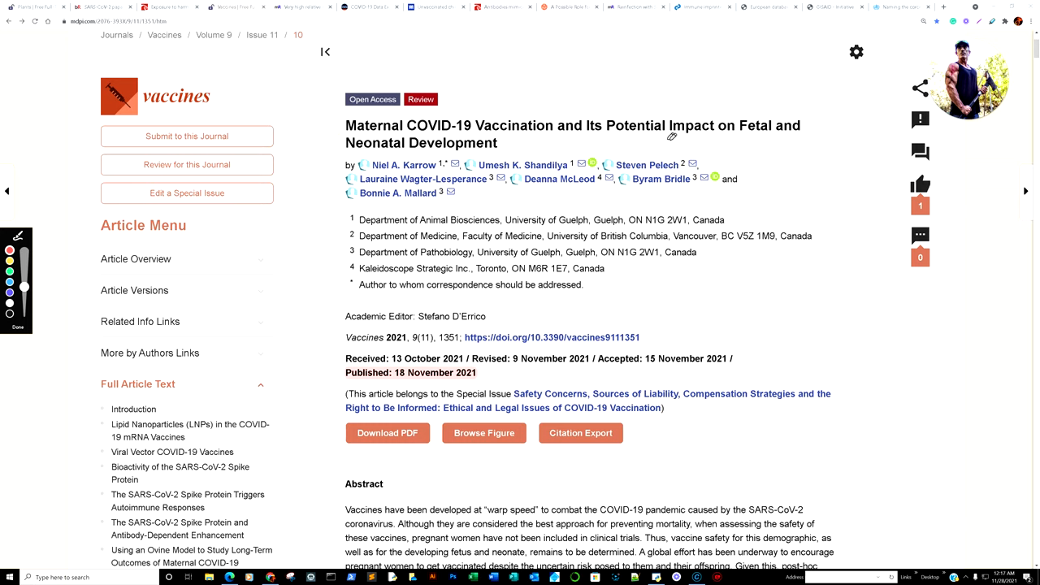
mouse_move(509, 144)
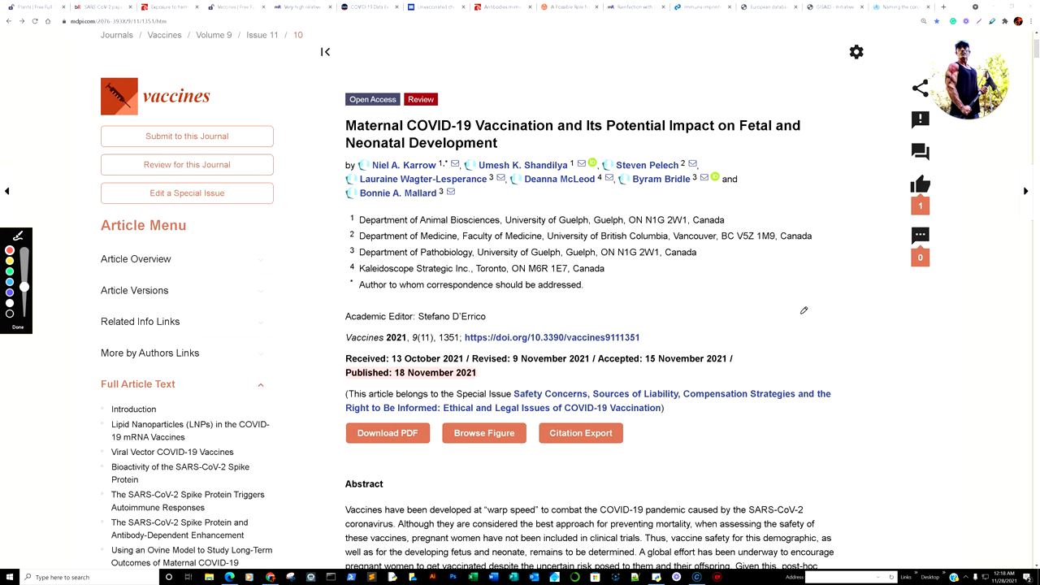
mouse_move(783, 271)
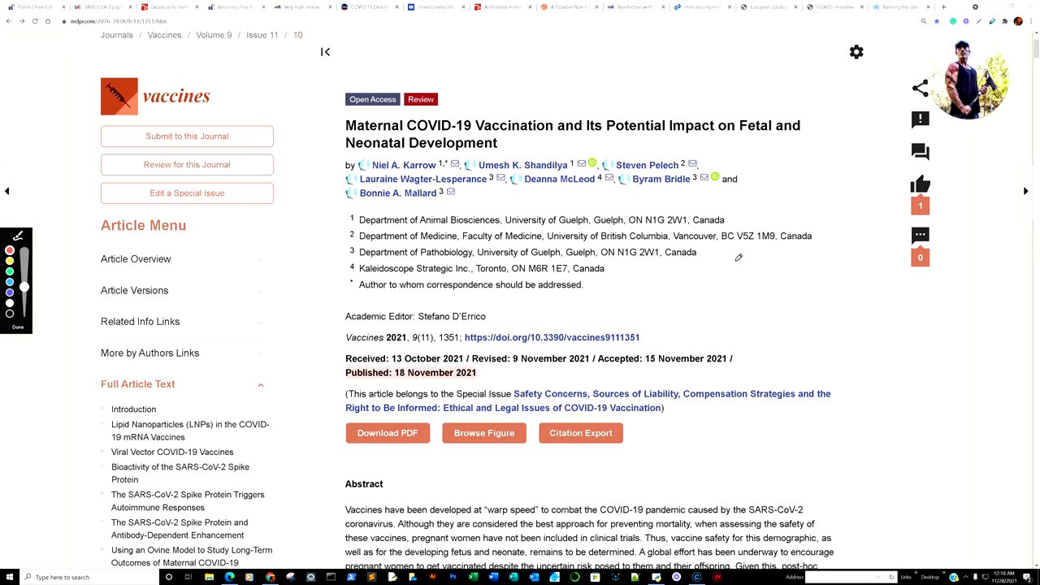
Step: Scroll past the abstract to the Introduction paragraphs on the V-safe registry and VAERS data
scroll("down", 3)
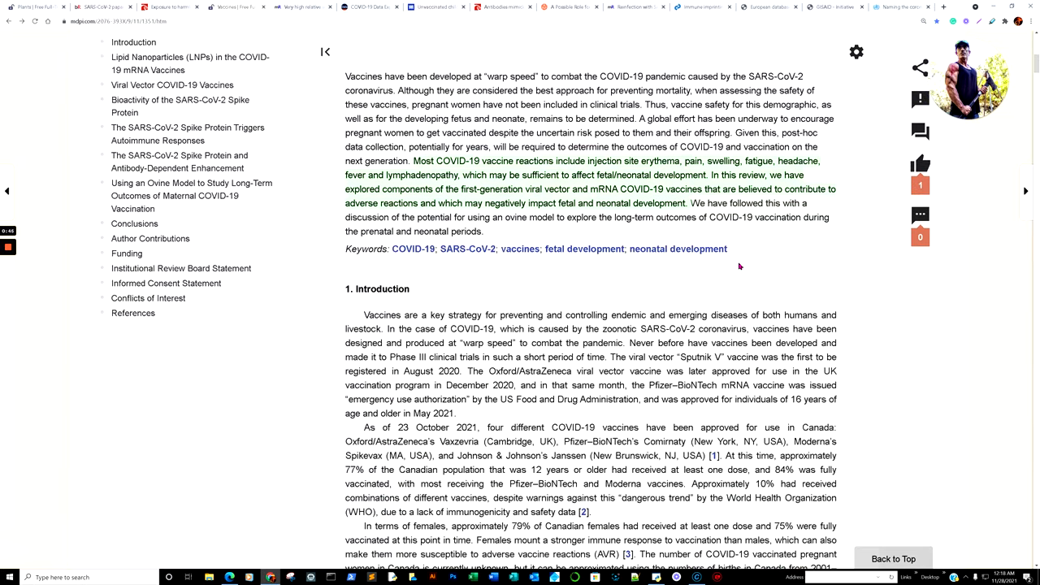
scroll("down", 3)
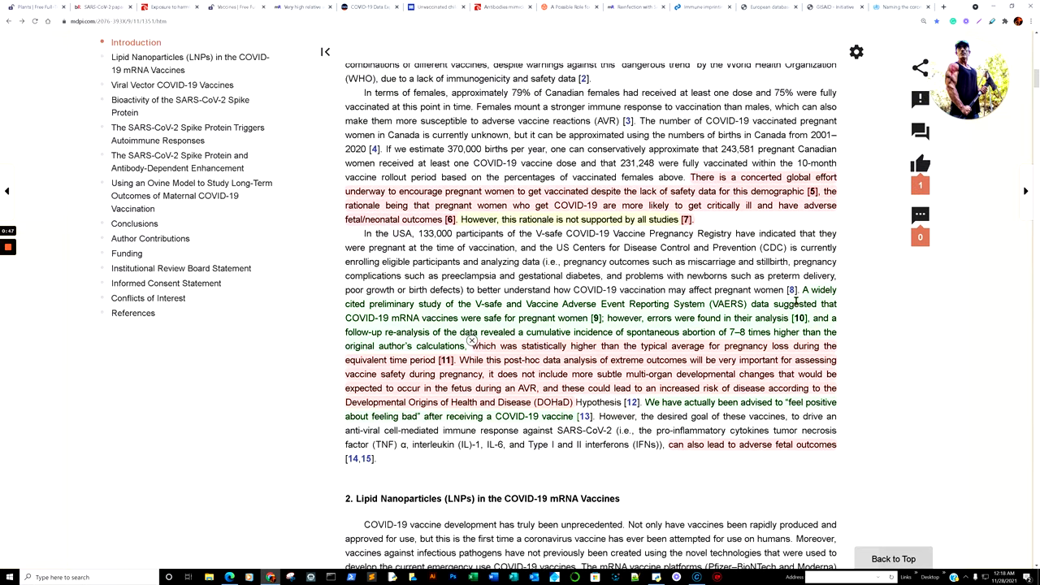
mouse_move(377, 313)
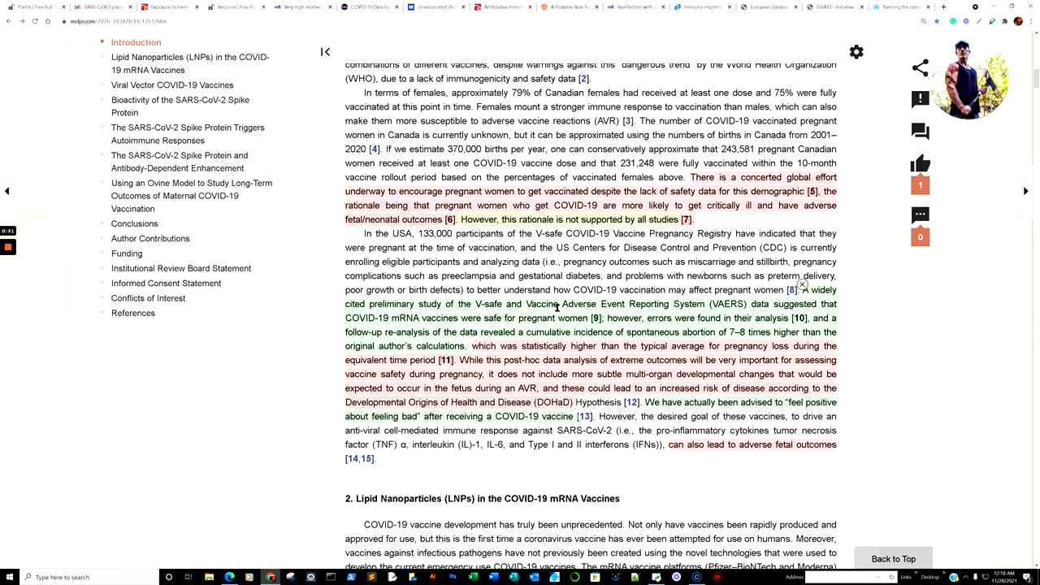
scroll("down", 3)
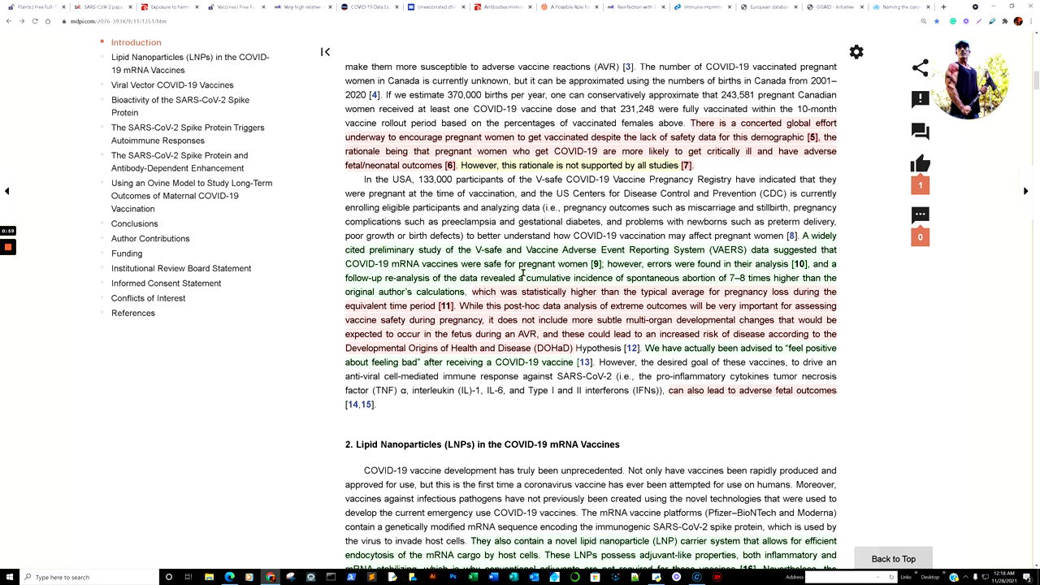
mouse_move(546, 274)
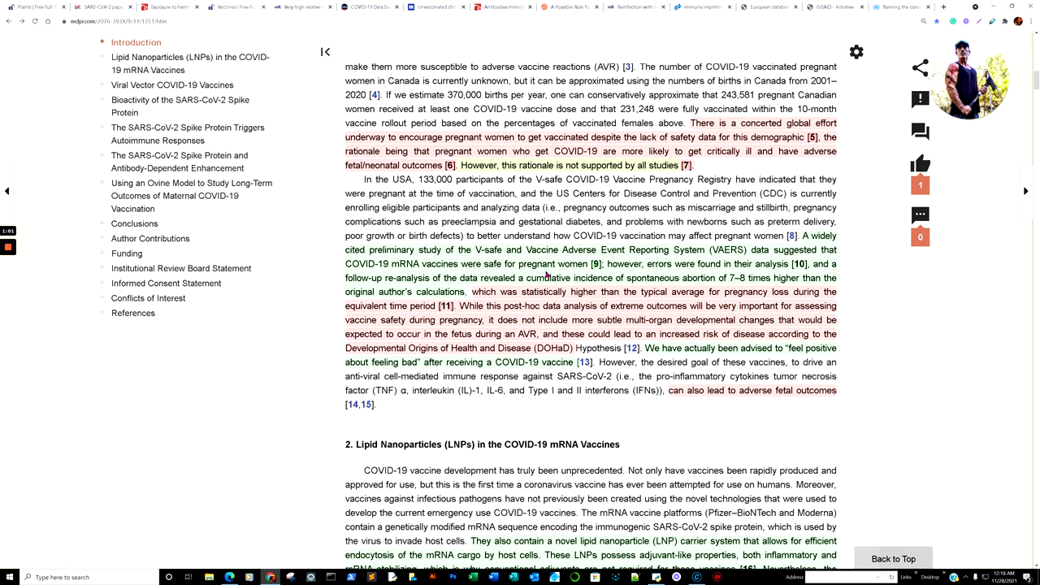
mouse_move(643, 275)
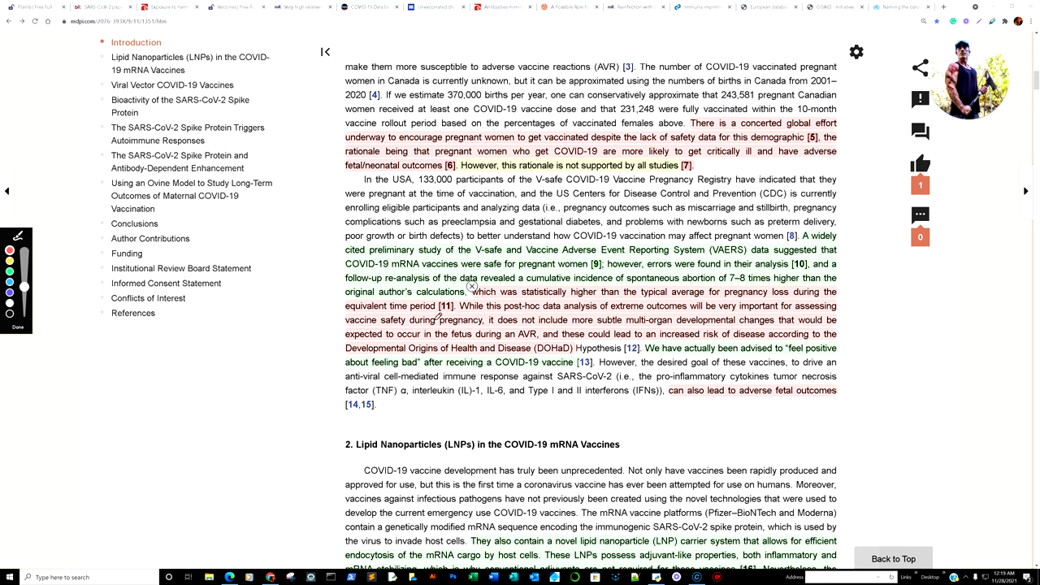
mouse_move(326, 325)
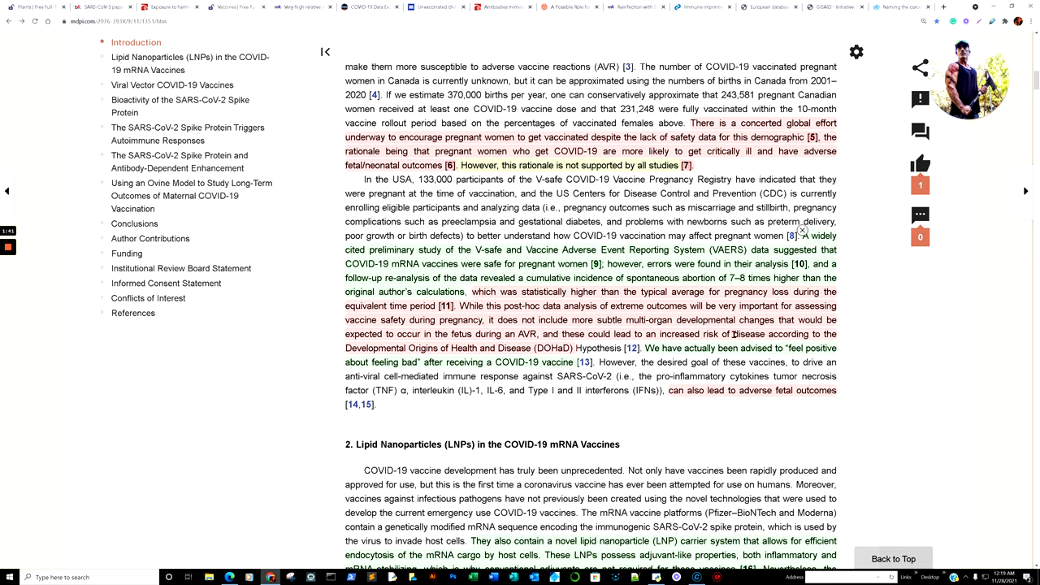
mouse_move(439, 347)
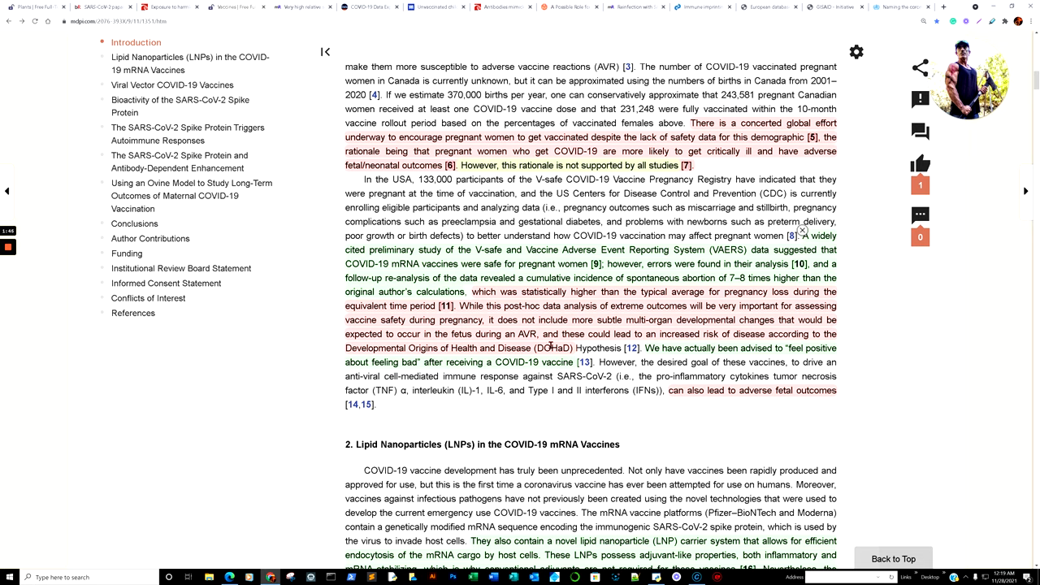
Step: Scroll further until the '2. Lipid Nanoparticles' heading and LNP carrier passages appear
scroll("down", 3)
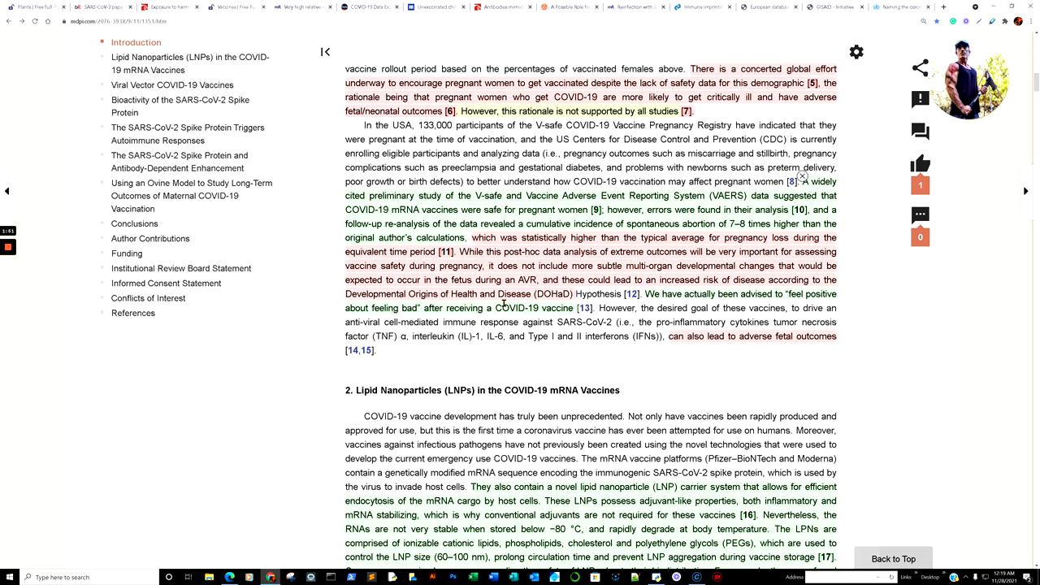
mouse_move(594, 304)
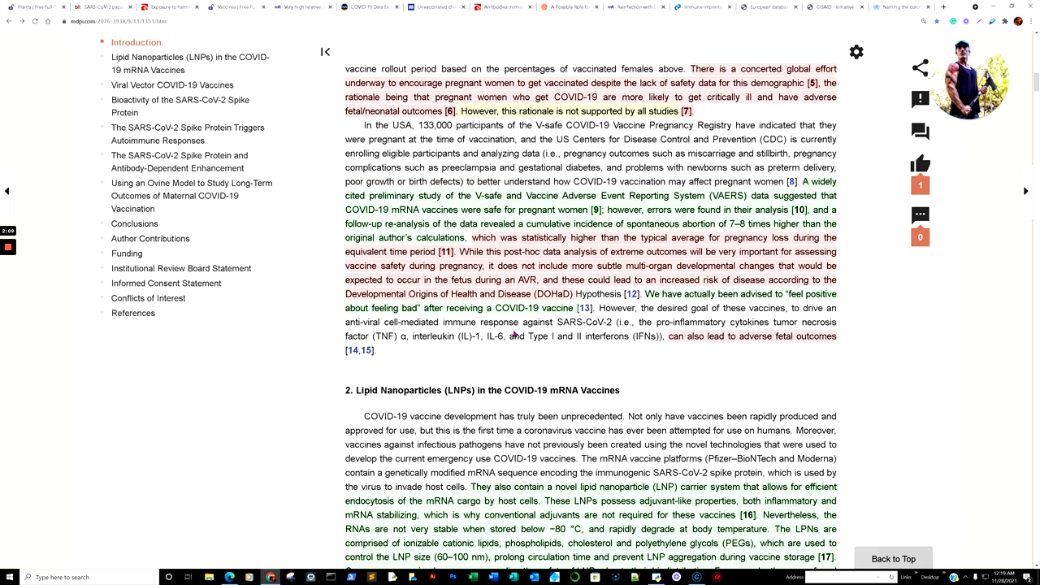
scroll("down", 3)
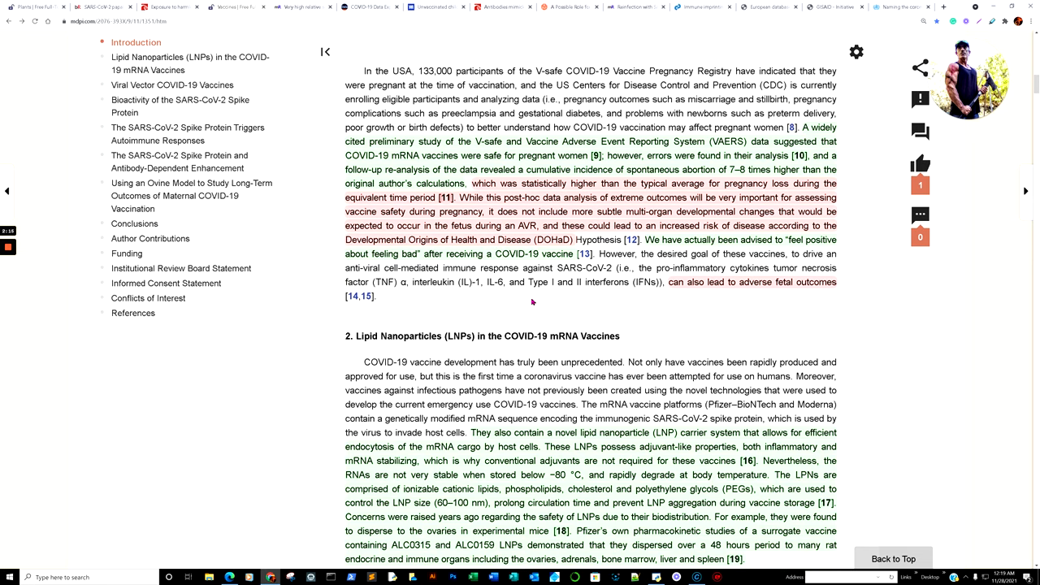
mouse_move(667, 298)
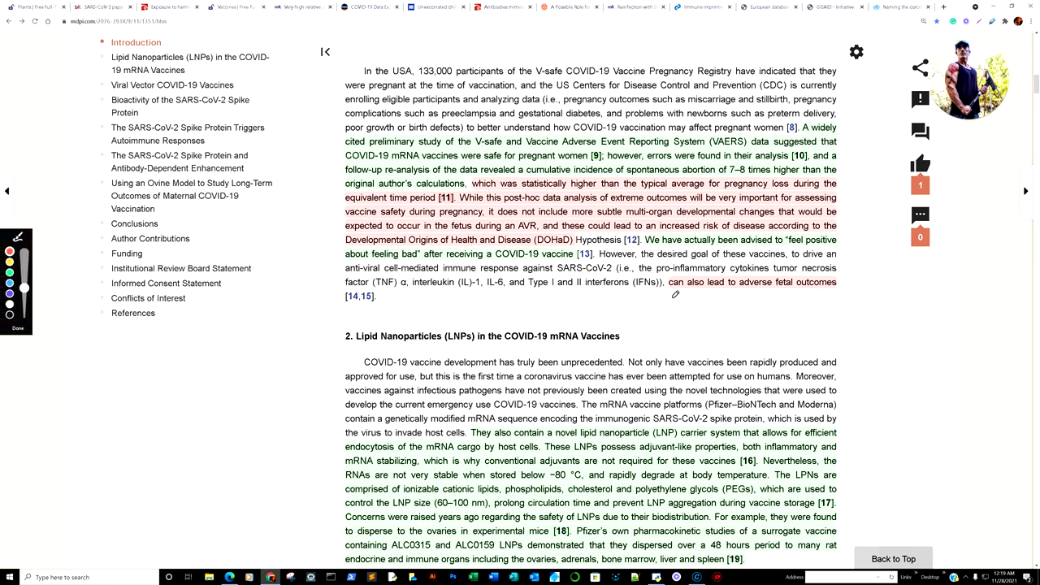
left_click_drag(673, 302, 853, 305)
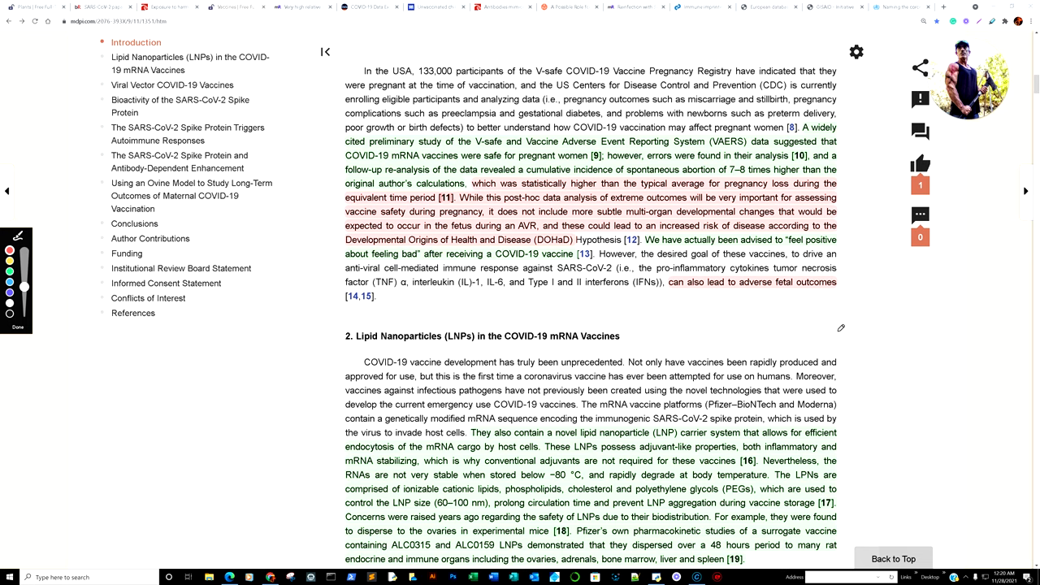
mouse_move(788, 325)
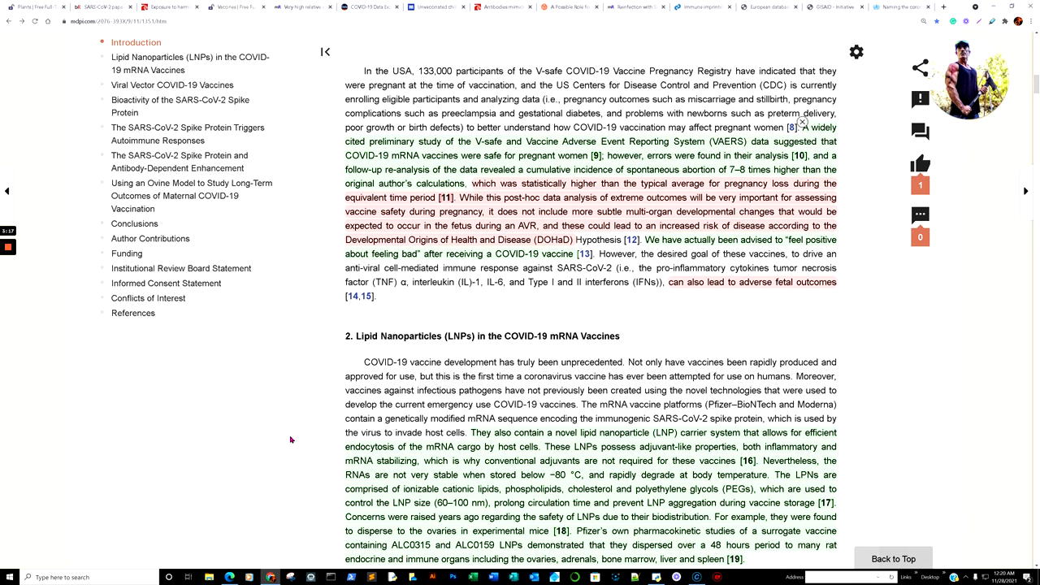
mouse_move(275, 507)
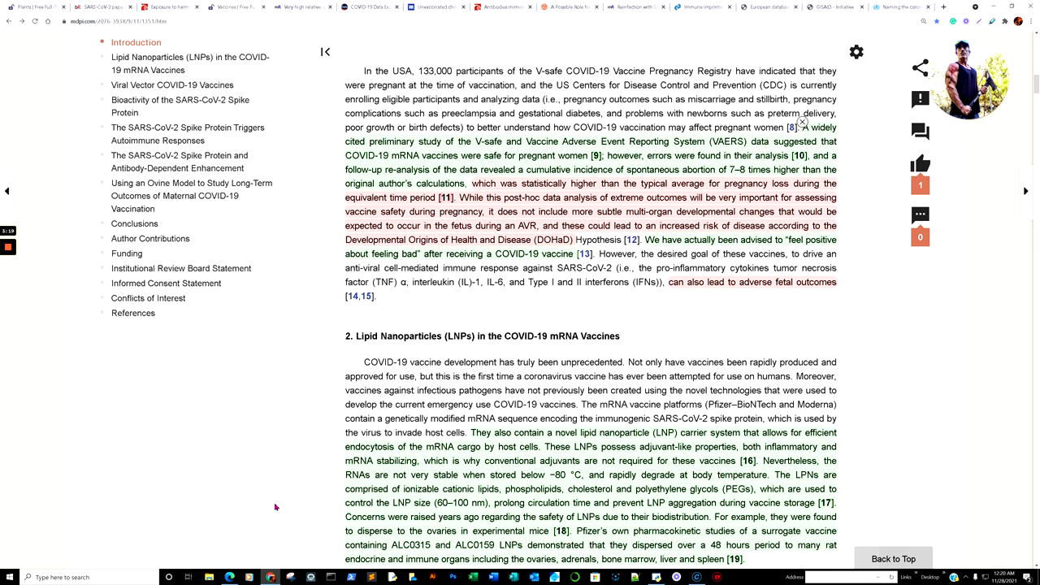
mouse_move(277, 433)
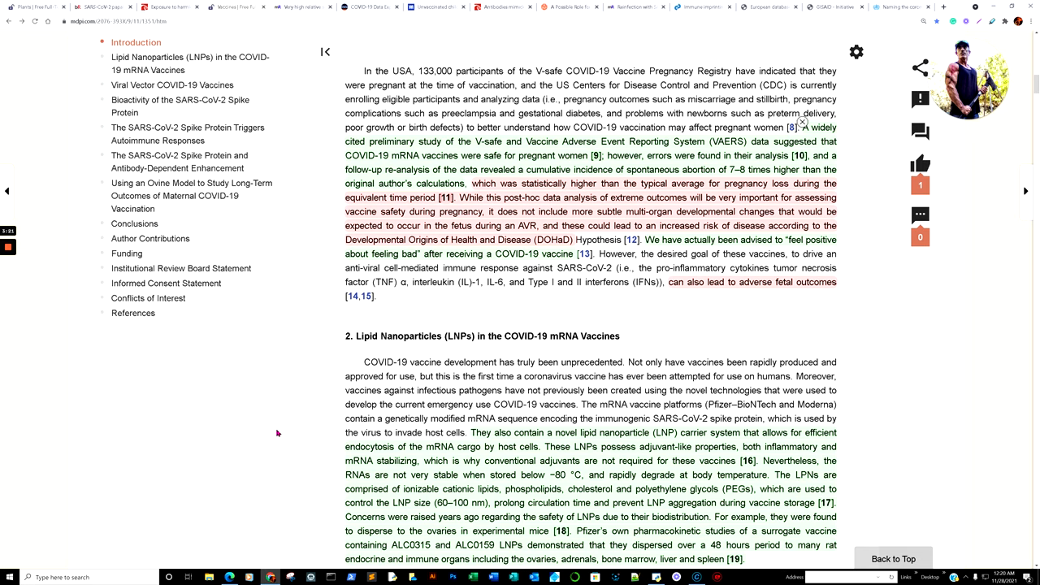
mouse_move(230, 577)
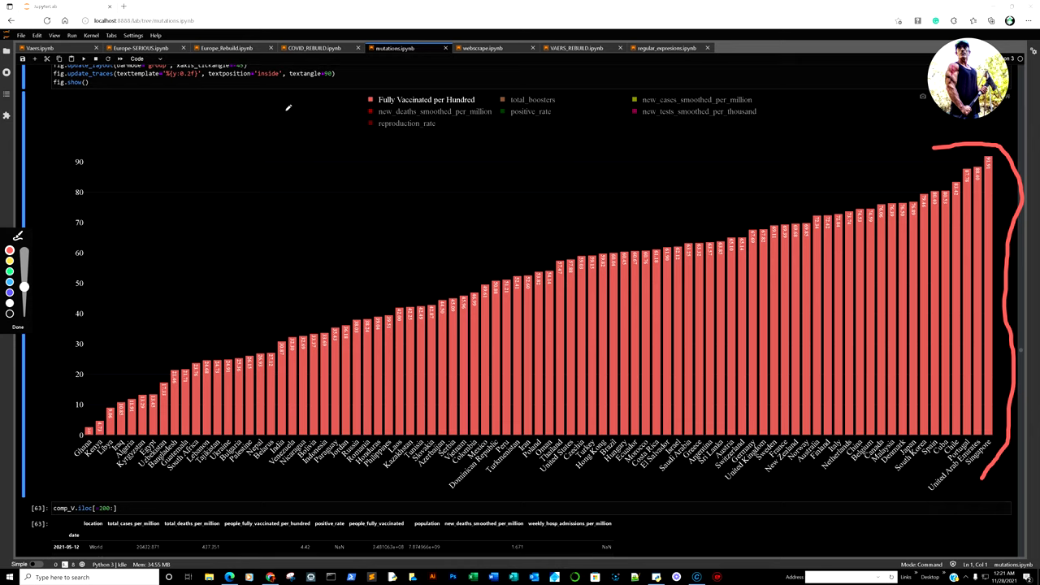
Step: View the fully-vaccinated-per-hundred bar chart, then move down to the Singapore make_subplots cell
left_click_drag(284, 110, 341, 96)
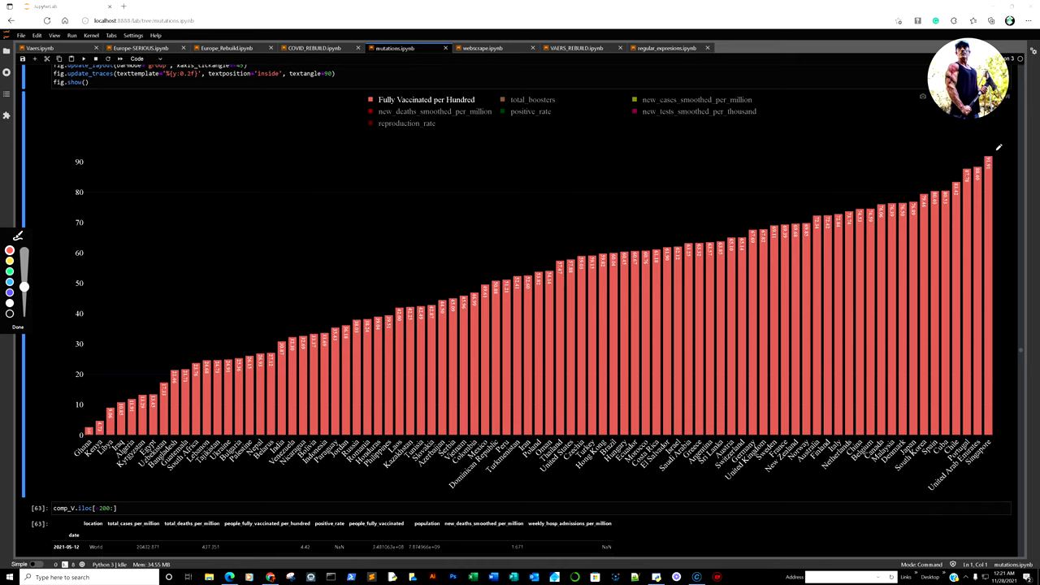
mouse_move(492, 196)
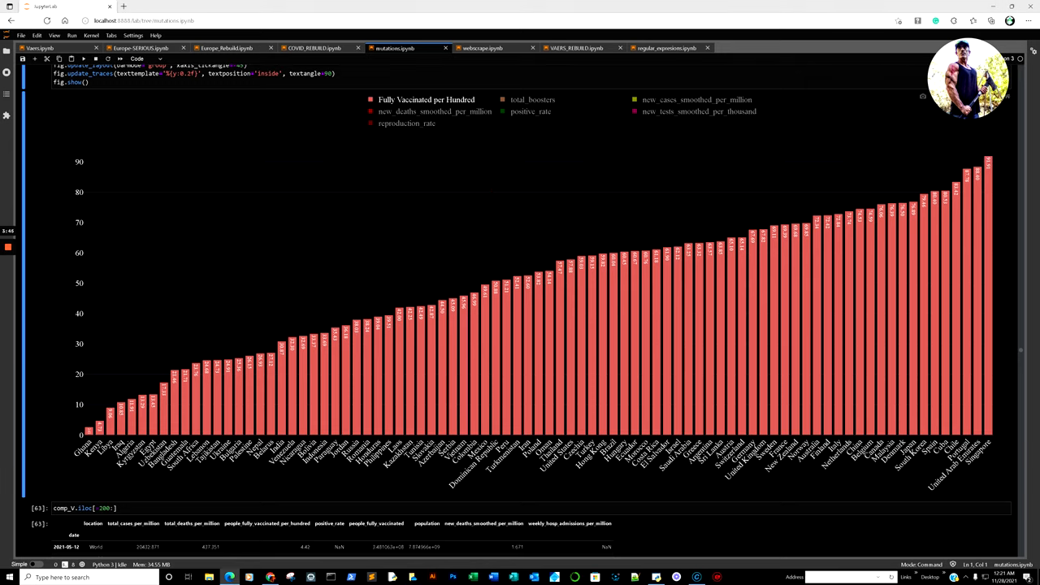
scroll("down", 3)
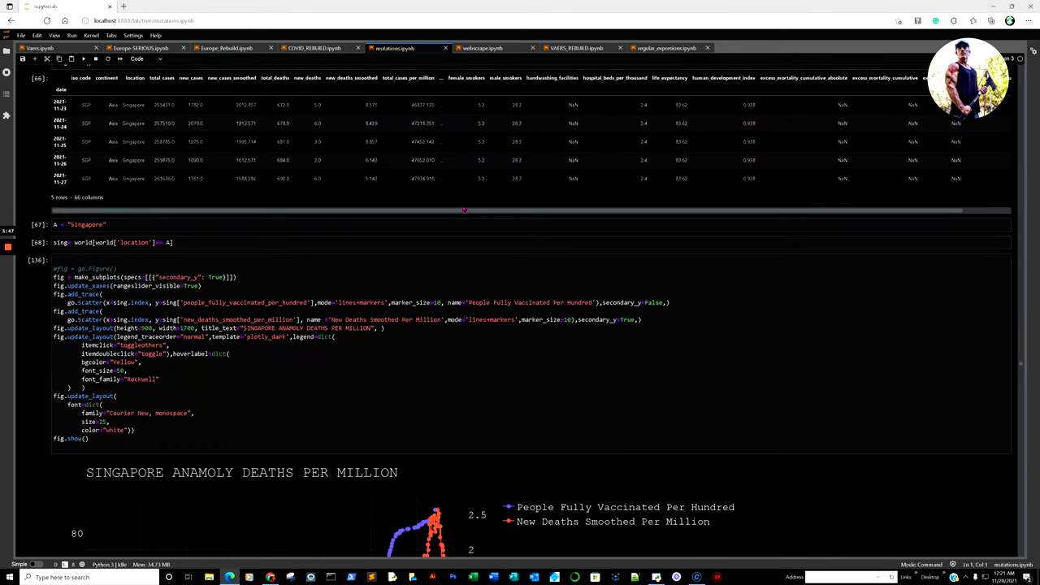
Step: Scroll to the SINGAPORE ANAMOLY DEATHS PER MILLION Plotly figure output
scroll("down", 3)
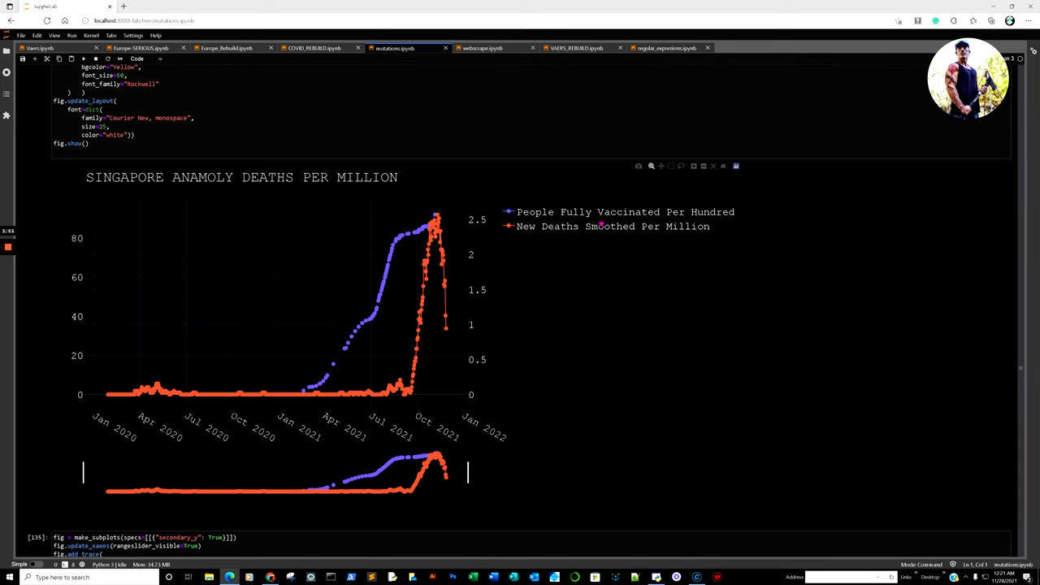
scroll("down", 3)
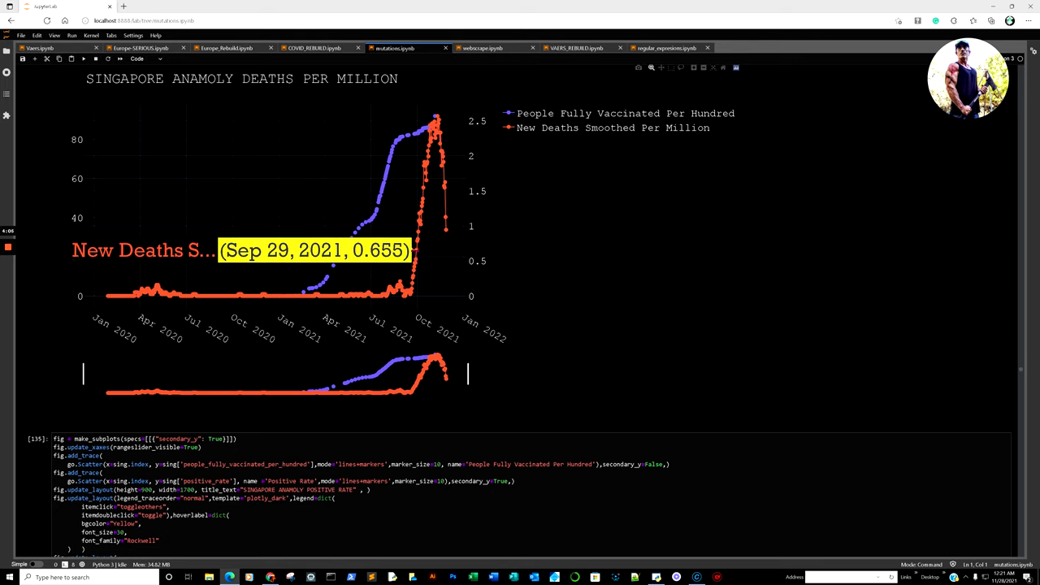
mouse_move(439, 167)
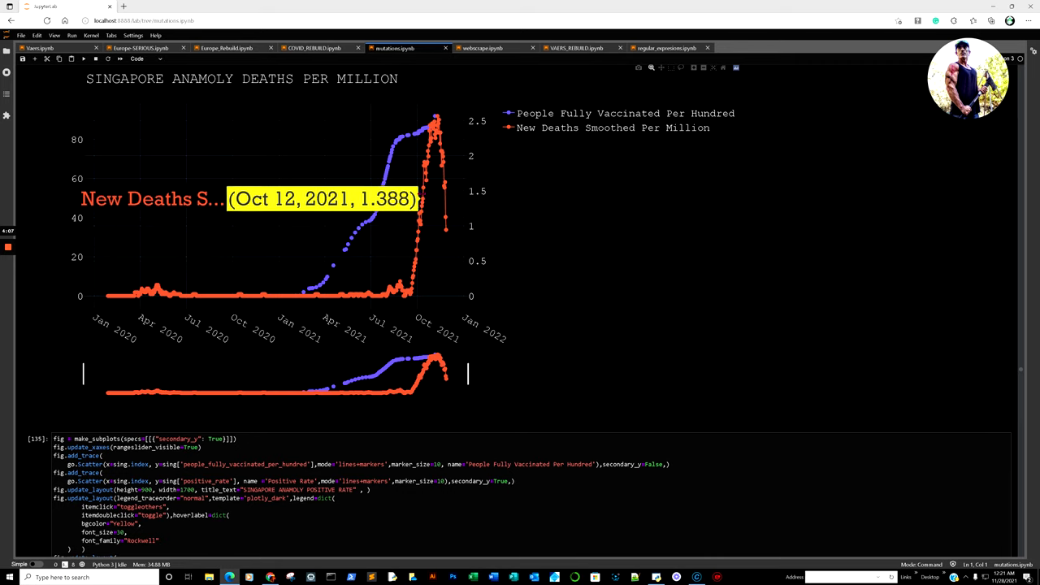
mouse_move(431, 130)
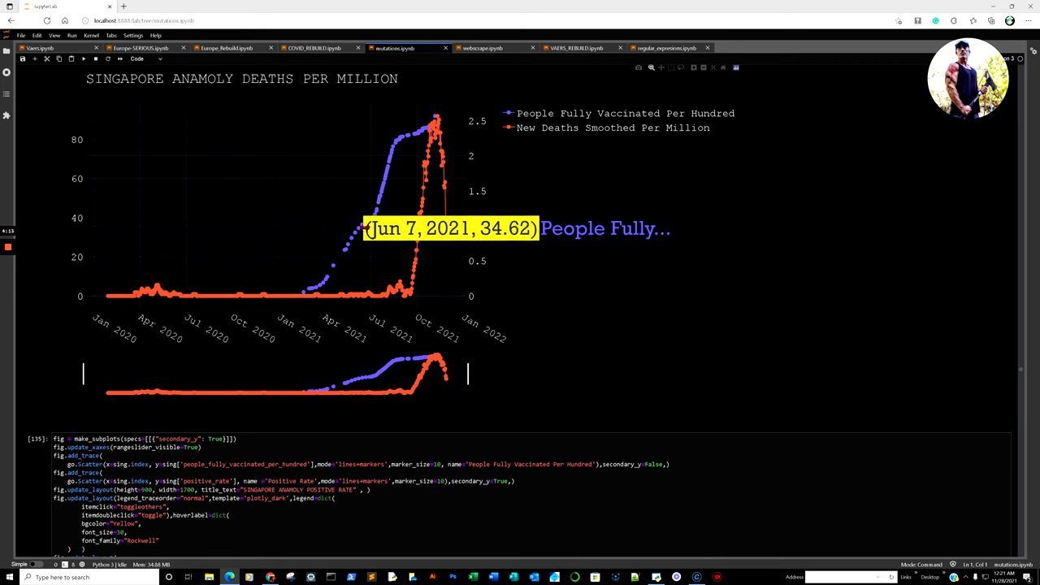
mouse_move(446, 229)
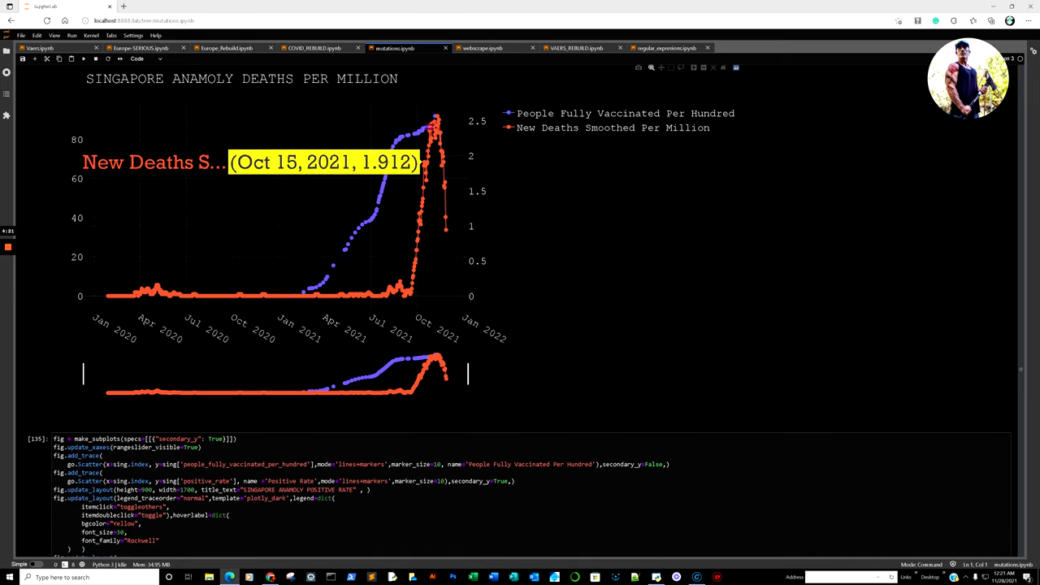
mouse_move(525, 173)
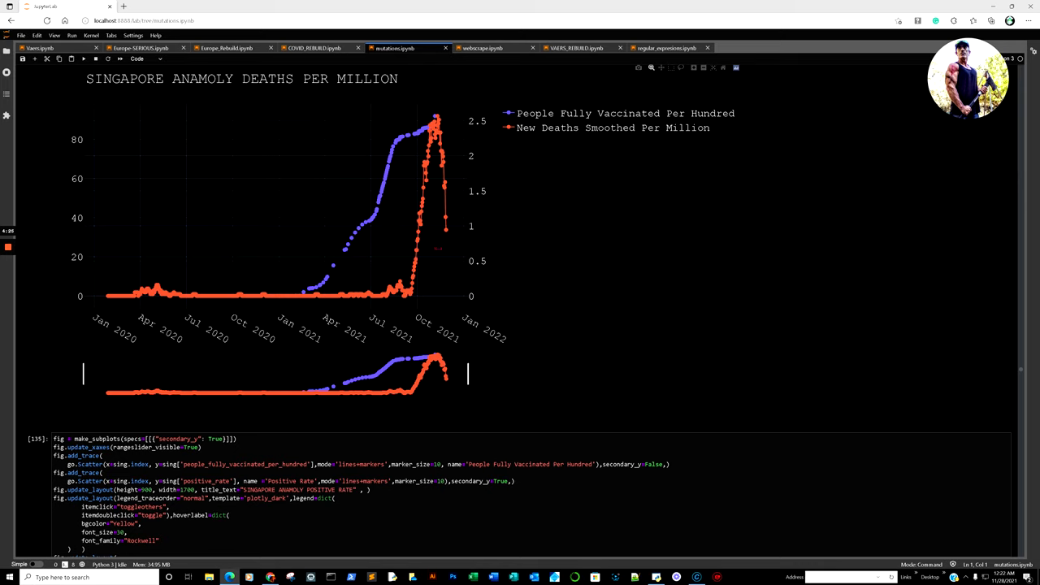
mouse_move(411, 291)
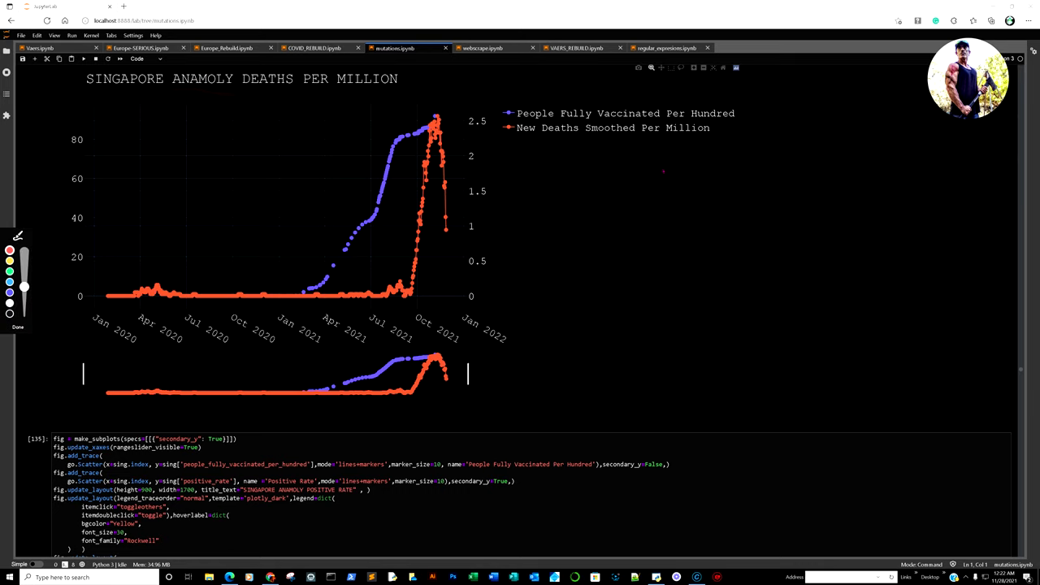
Step: Move past the positive-rate figure to cell [134] and the cases-per-million chart output
scroll("down", 3)
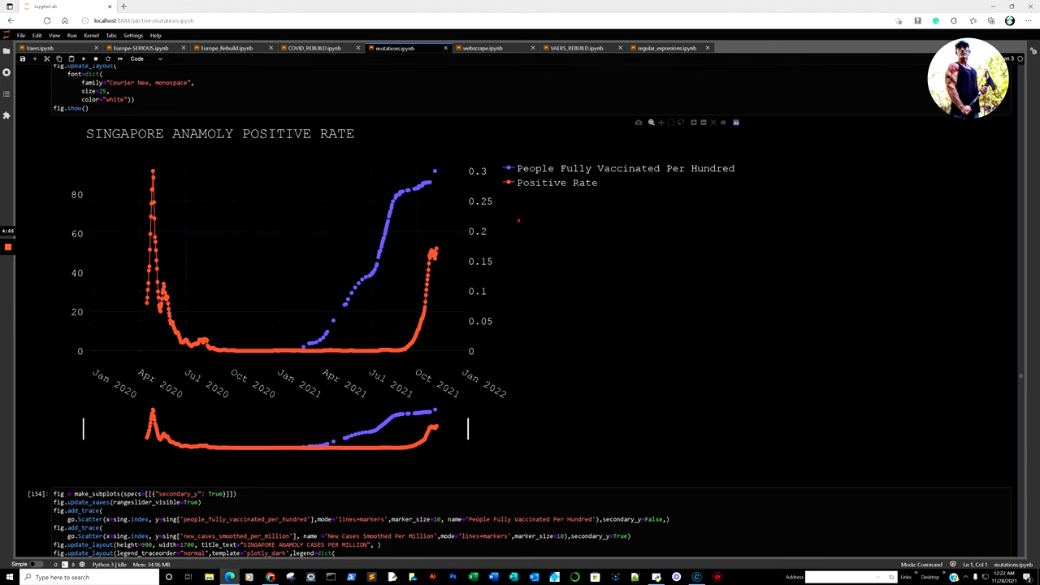
scroll("down", 3)
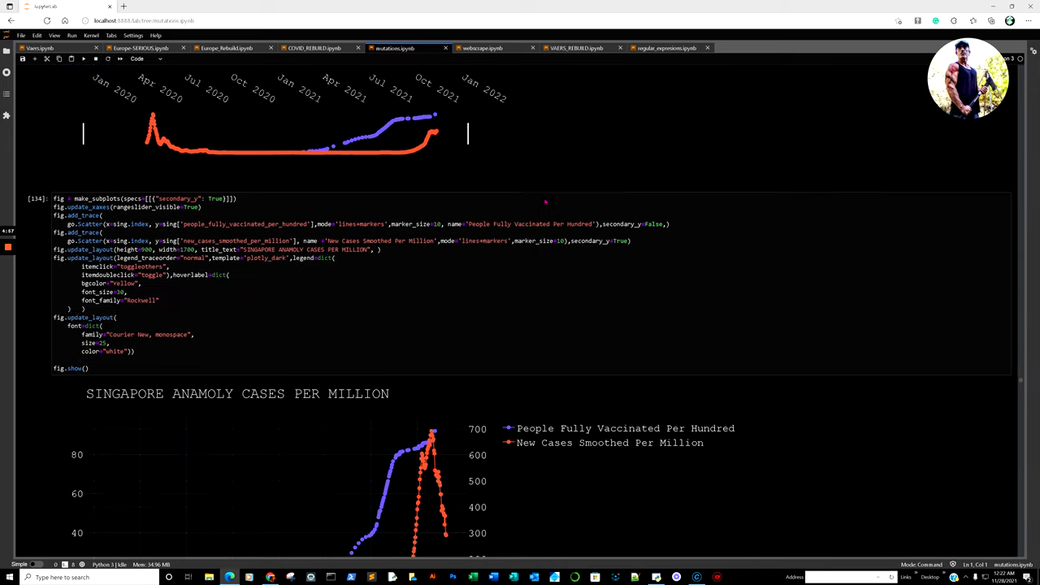
Step: Scroll so the Singapore cases-per-million Plotly chart fills the view for reading data points
scroll("down", 3)
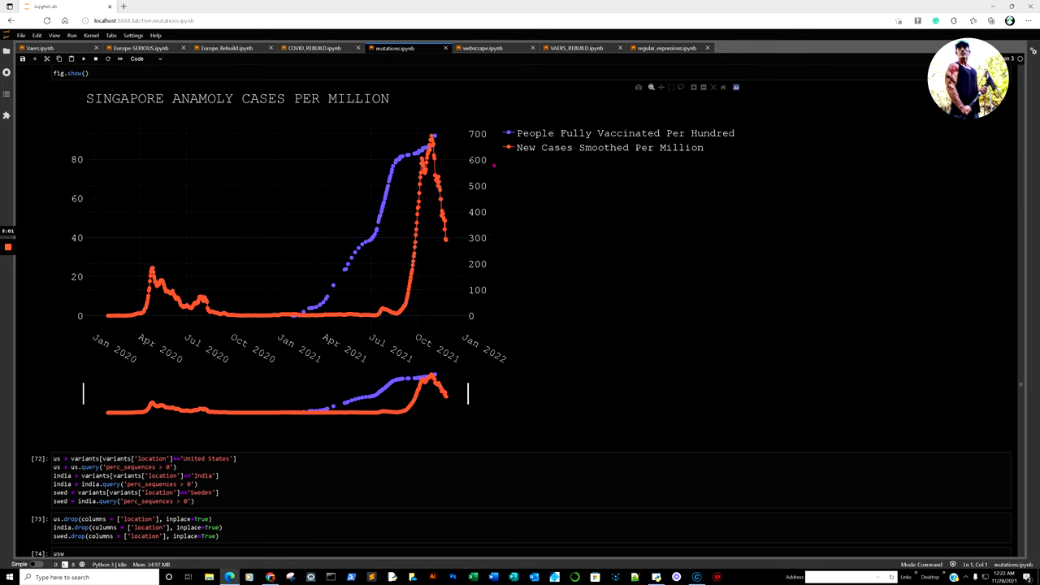
mouse_move(383, 313)
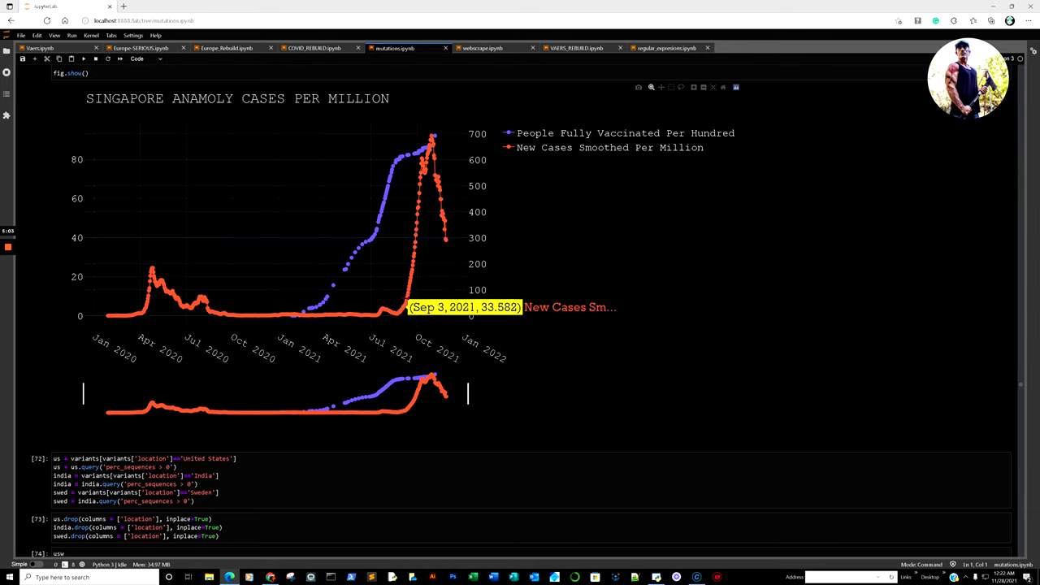
mouse_move(433, 140)
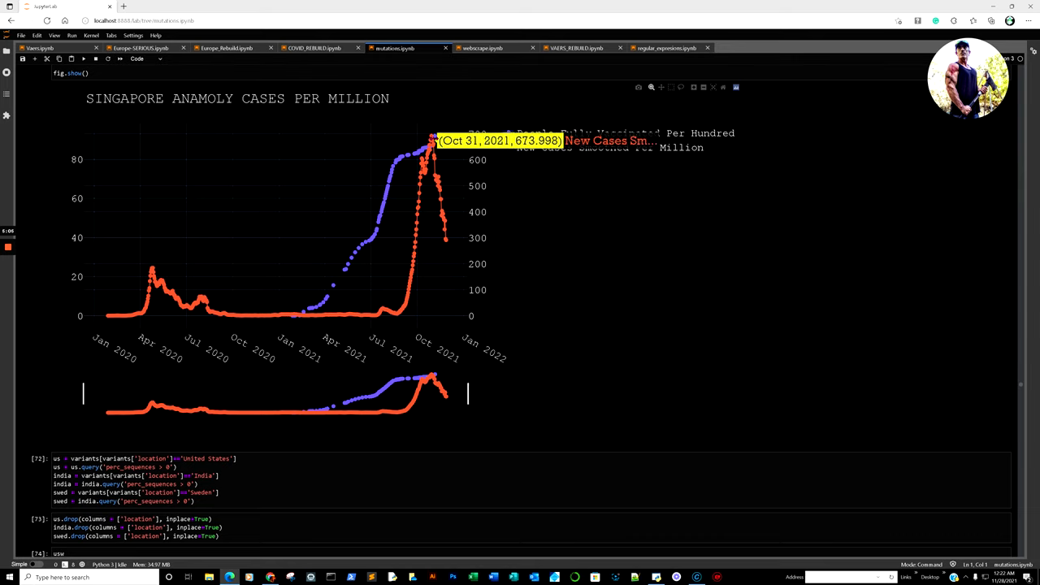
mouse_move(431, 140)
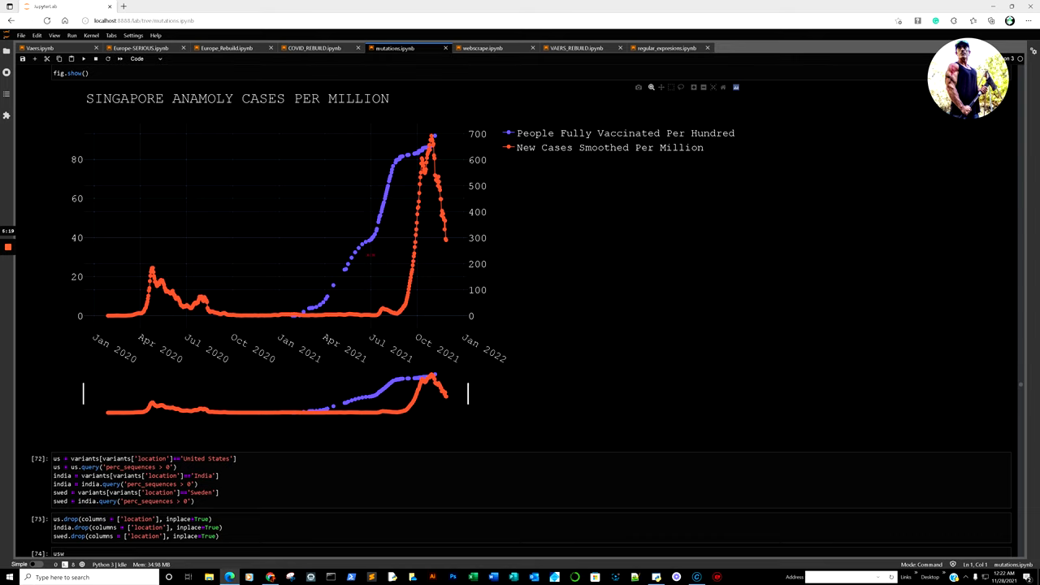
mouse_move(410, 199)
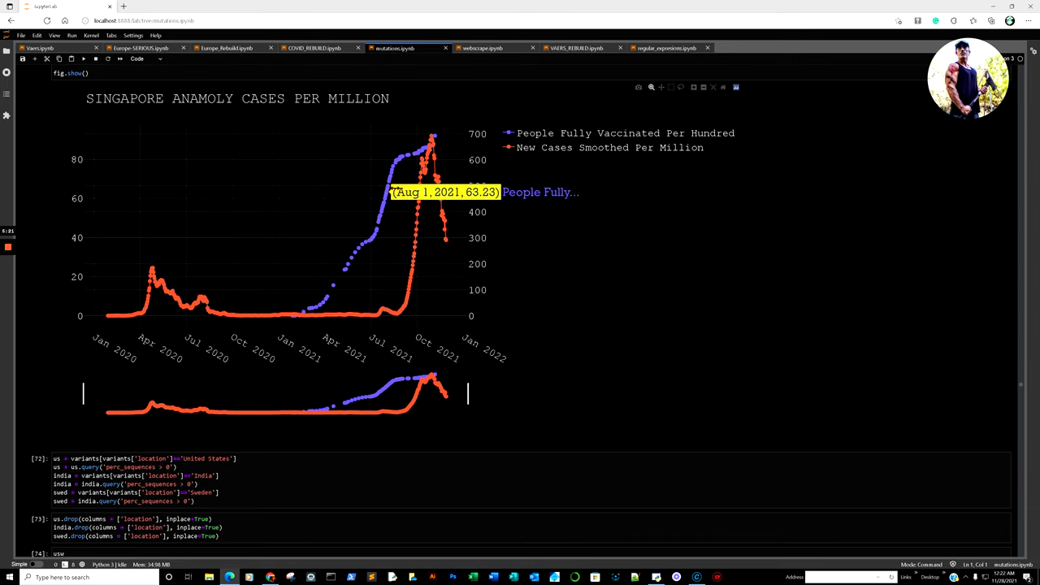
mouse_move(445, 238)
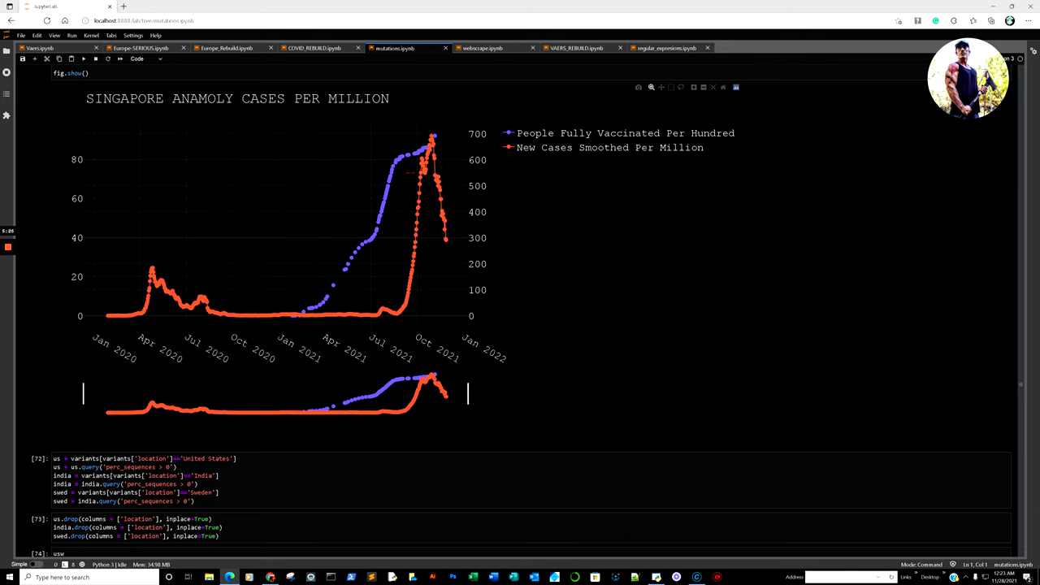
mouse_move(423, 166)
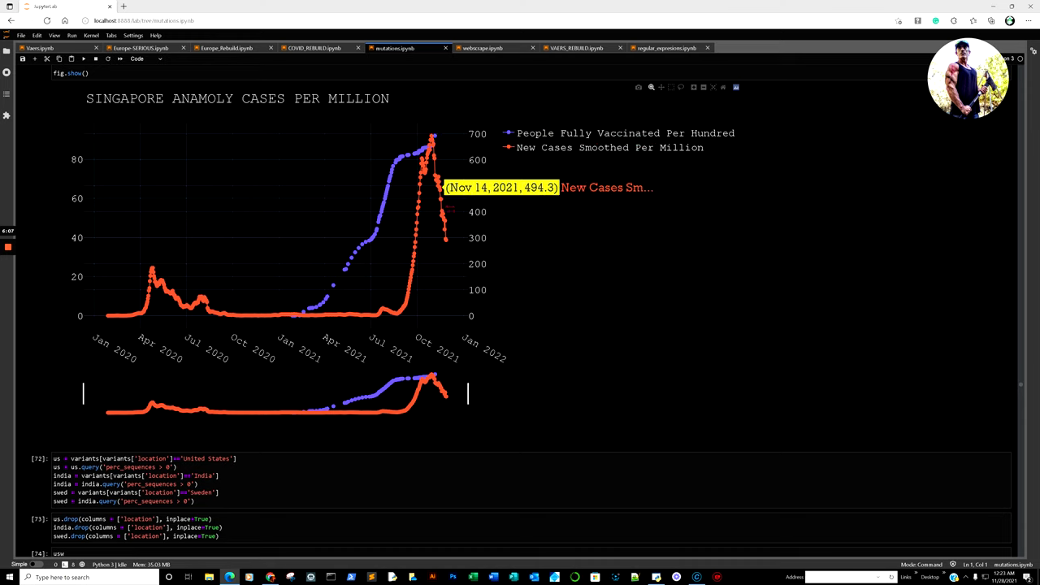
mouse_move(415, 281)
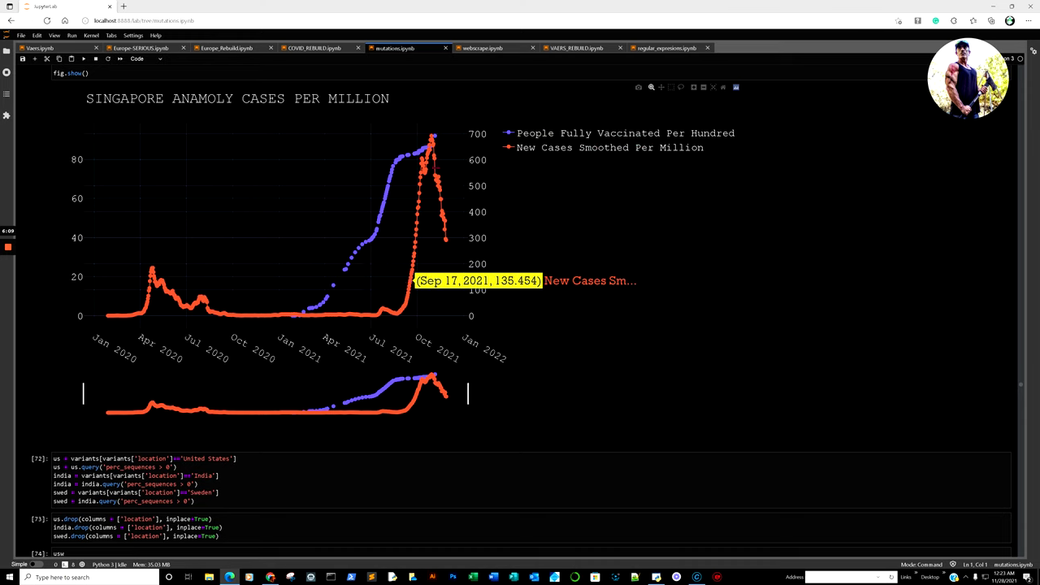
mouse_move(433, 137)
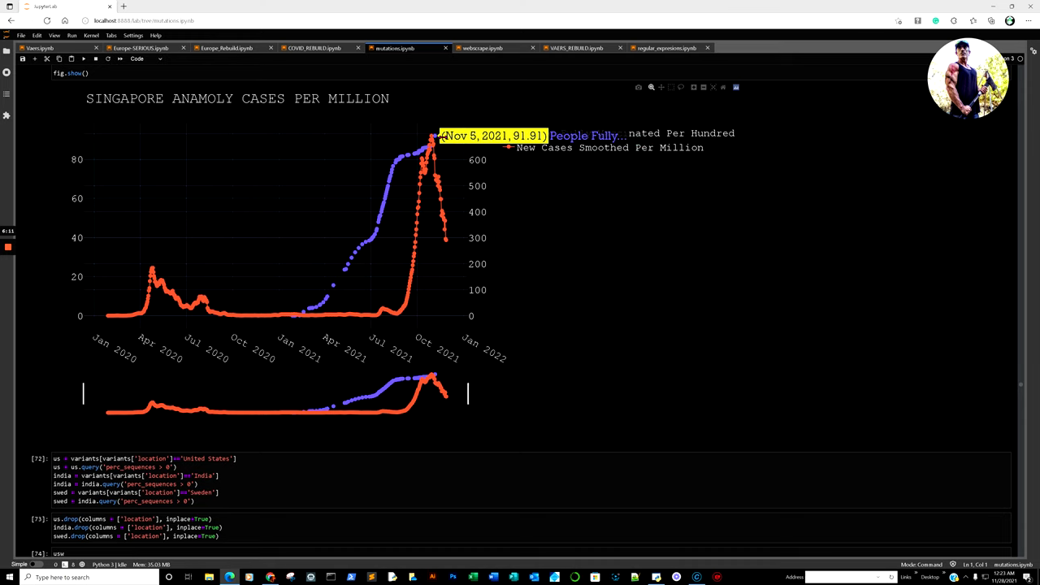
mouse_move(510, 171)
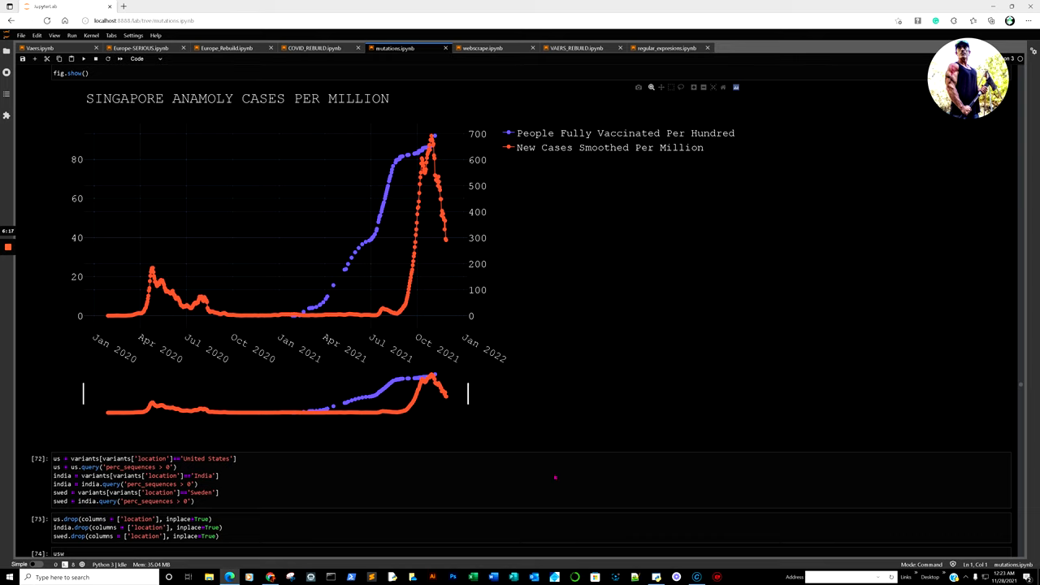
mouse_move(270, 577)
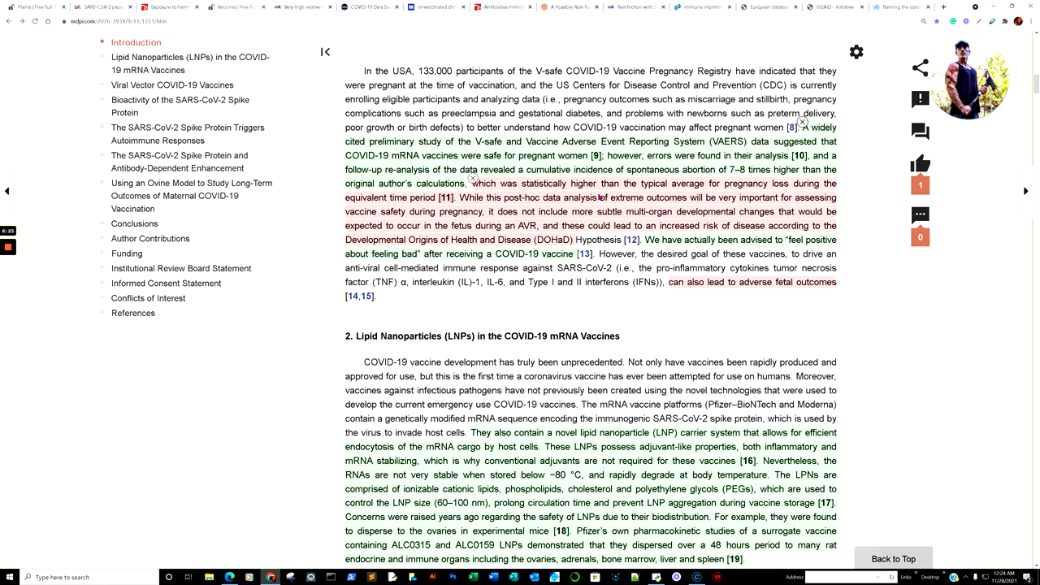
Step: Scroll up the Vaccines article to its title and author header
scroll("up", 3)
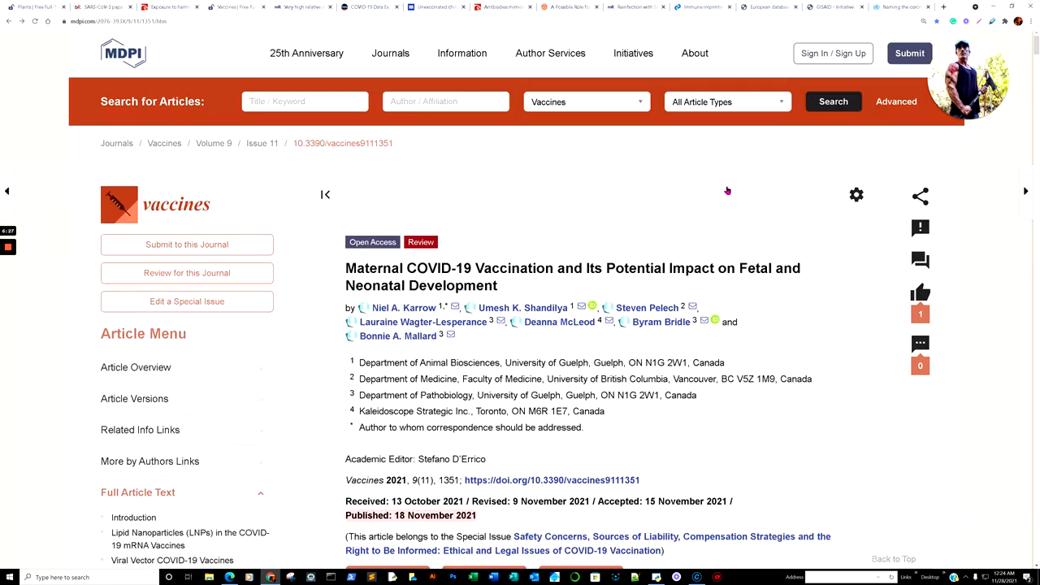
mouse_move(685, 191)
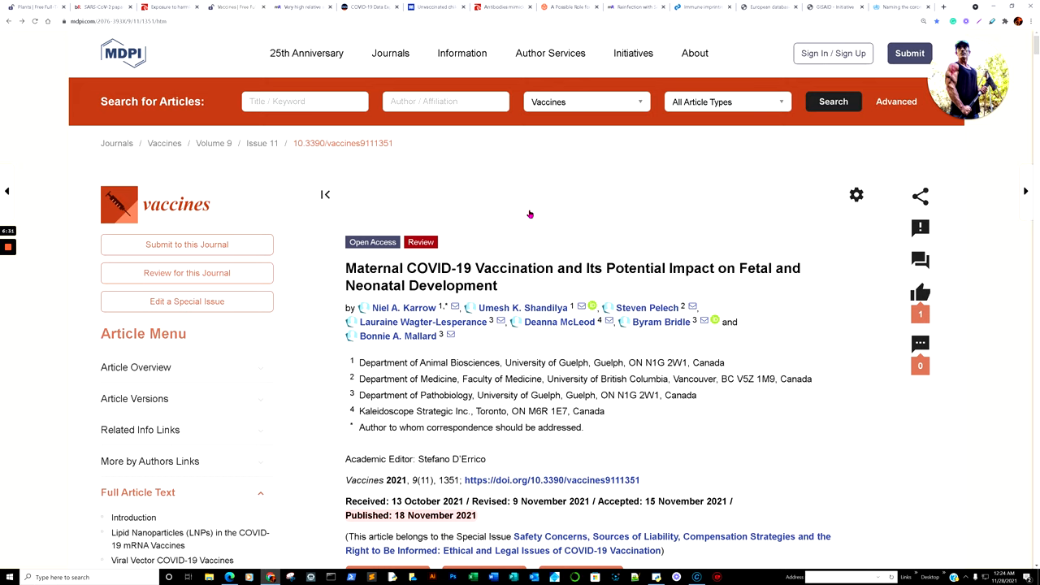
mouse_move(20, 7)
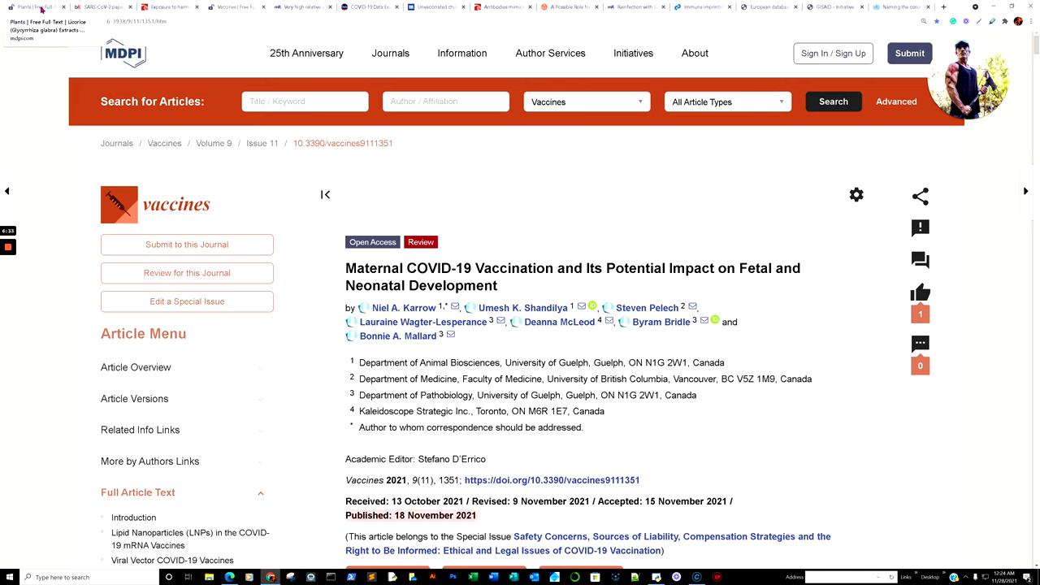
Step: Switch to the Plants licorice review tab and move slightly down its article header
left_click(32, 7)
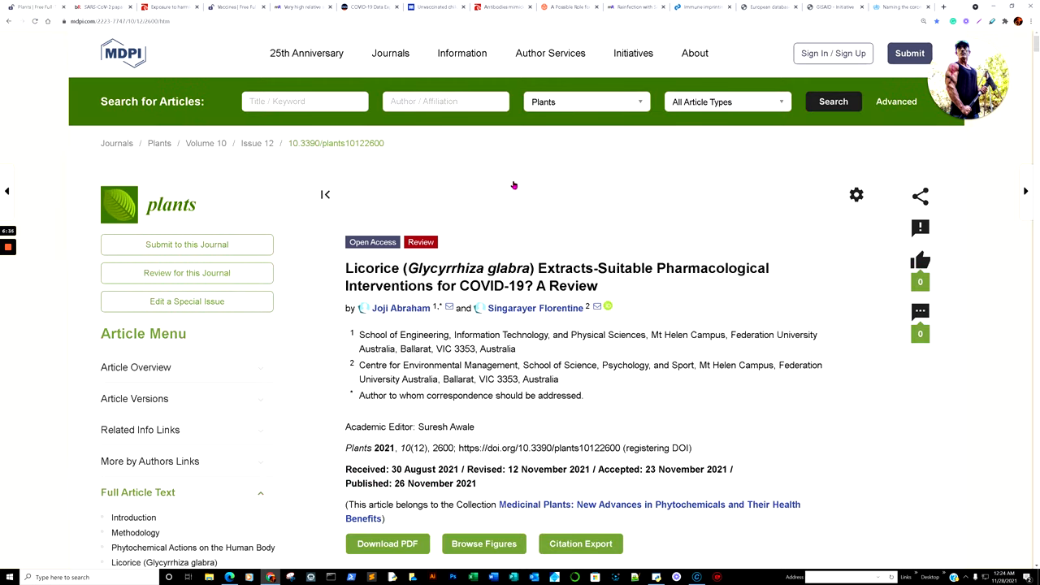
mouse_move(535, 197)
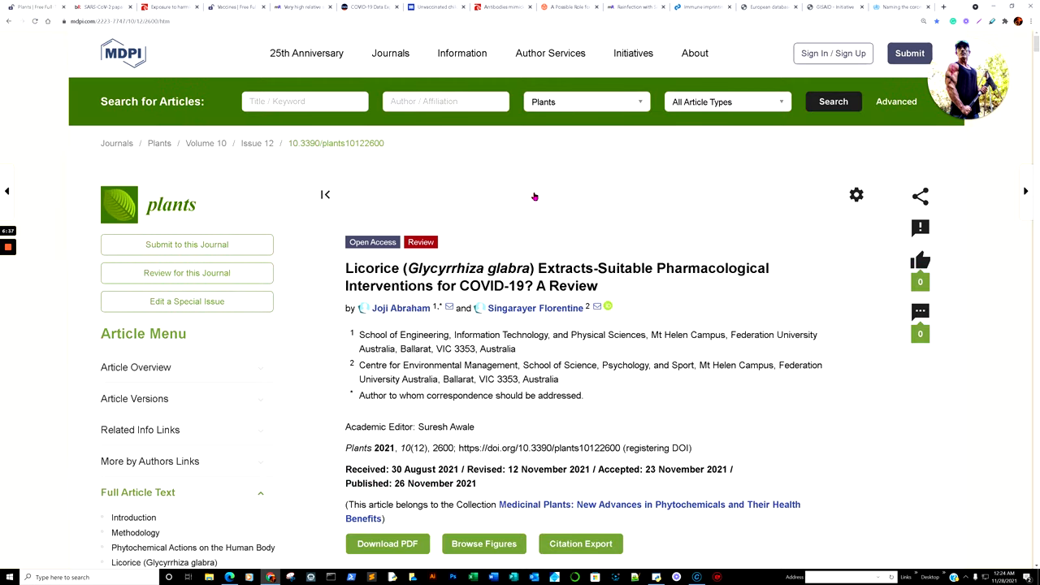
mouse_move(566, 197)
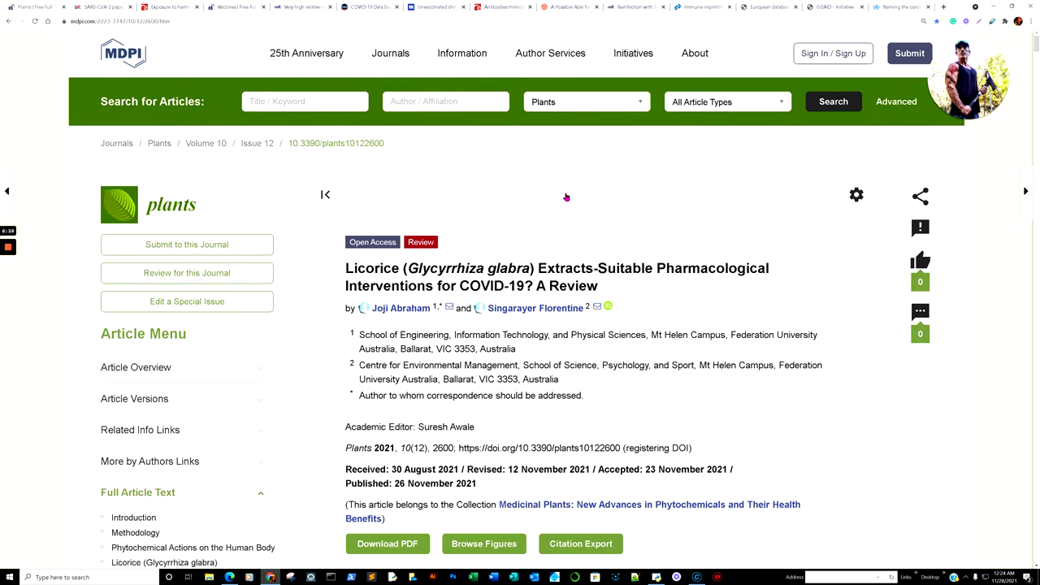
scroll("down", 3)
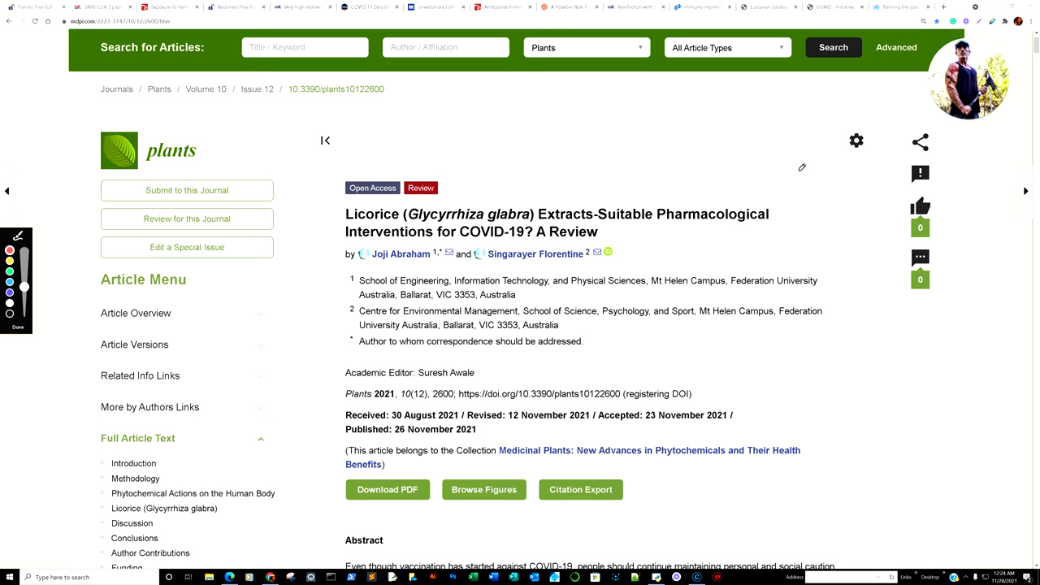
mouse_move(337, 224)
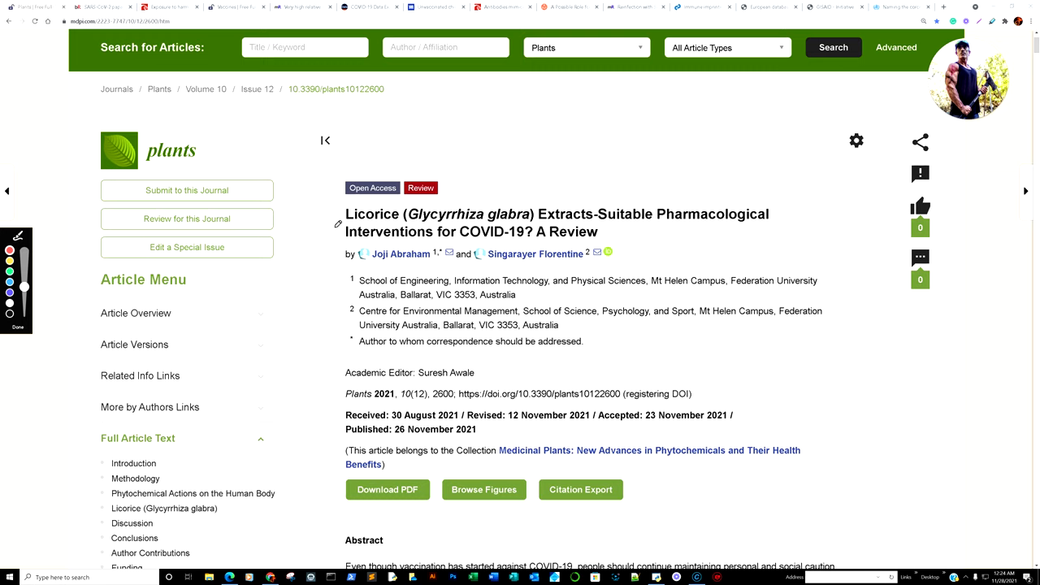
mouse_move(769, 153)
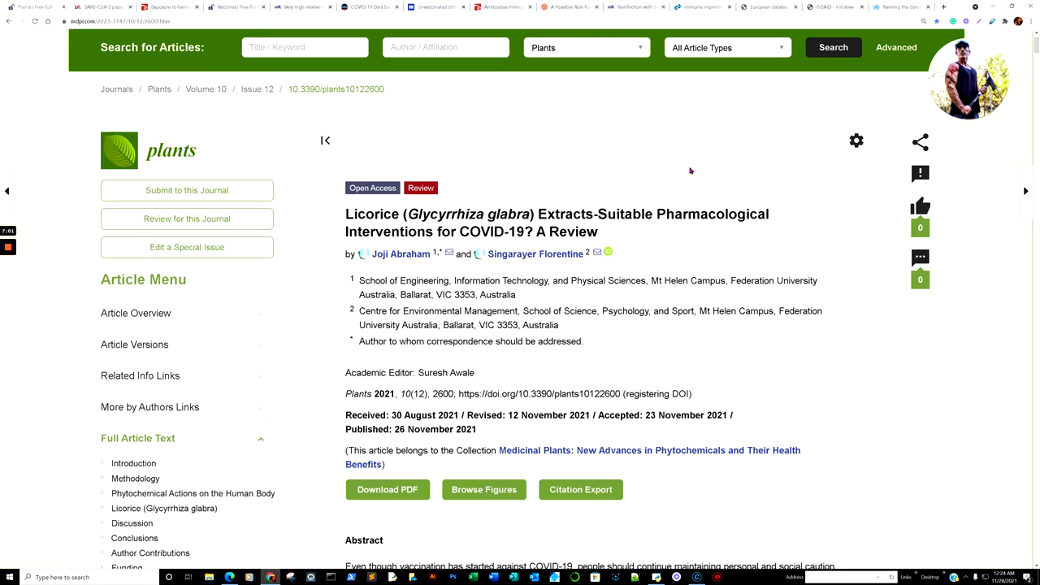
mouse_move(783, 174)
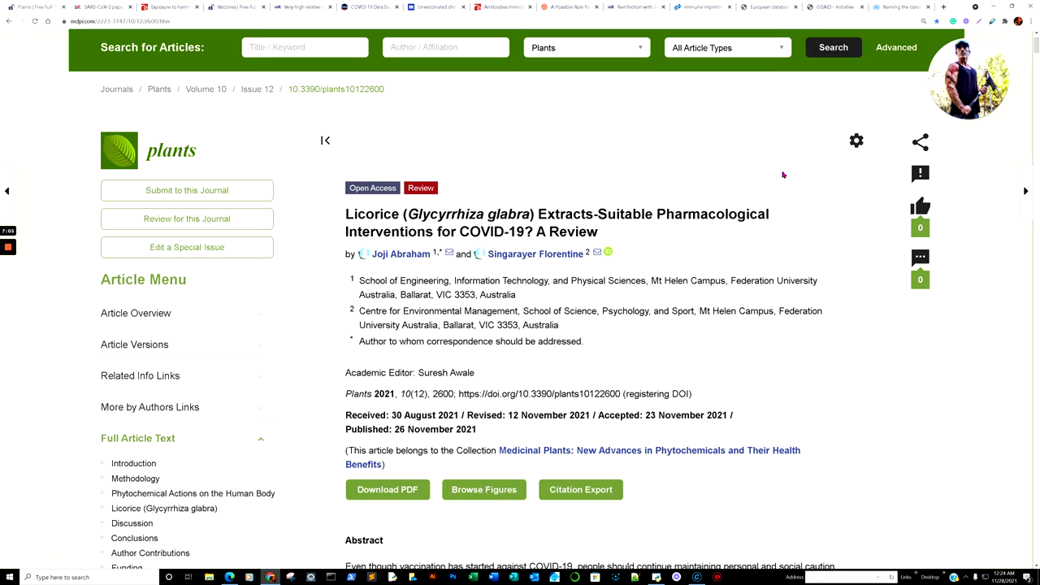
mouse_move(813, 174)
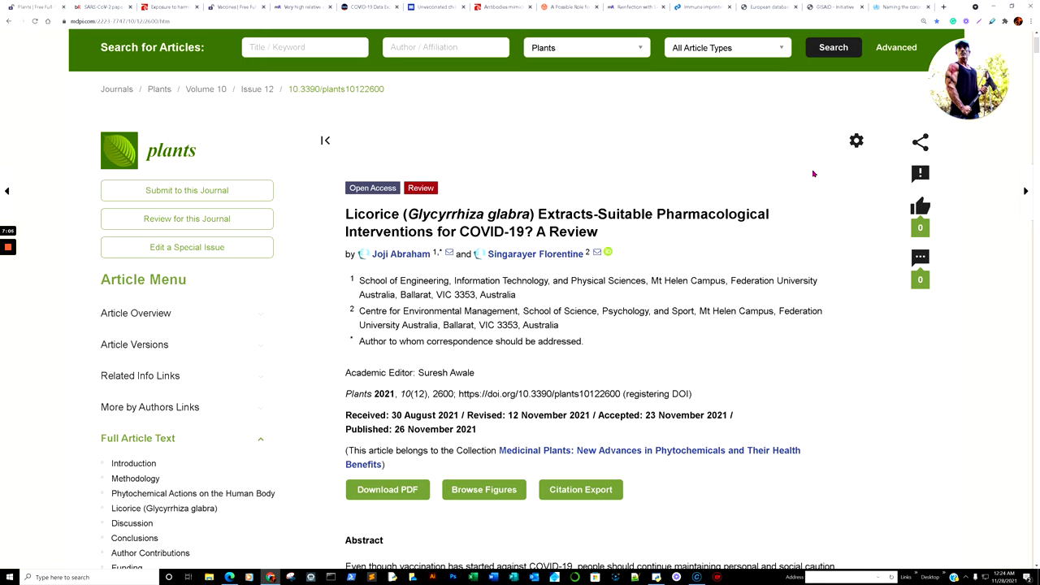
Step: Mark the passage on inflammation and anti-inflammatory drugs and pick out the word ivermectin
scroll("down", 3)
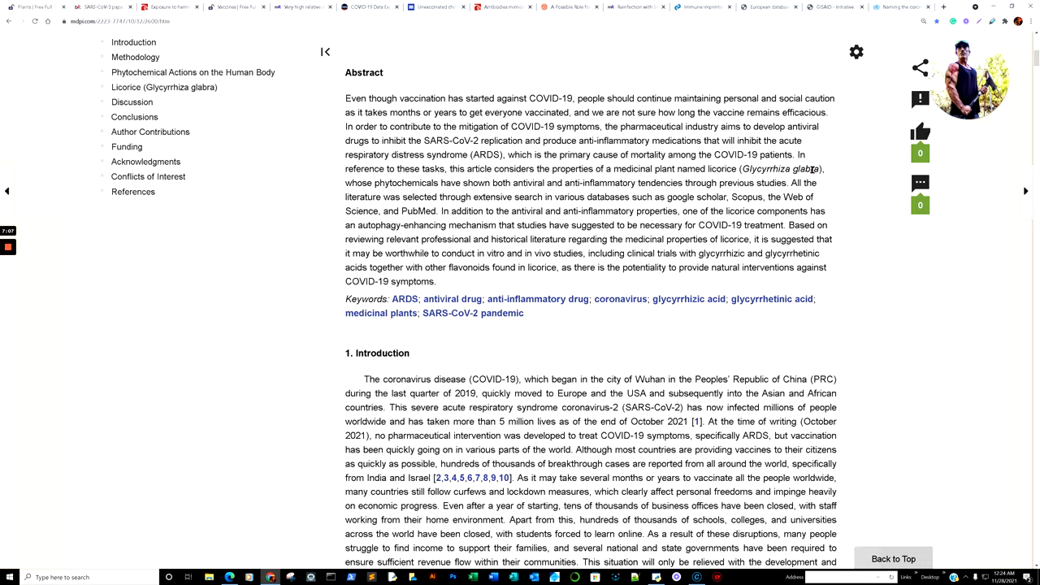
scroll("down", 3)
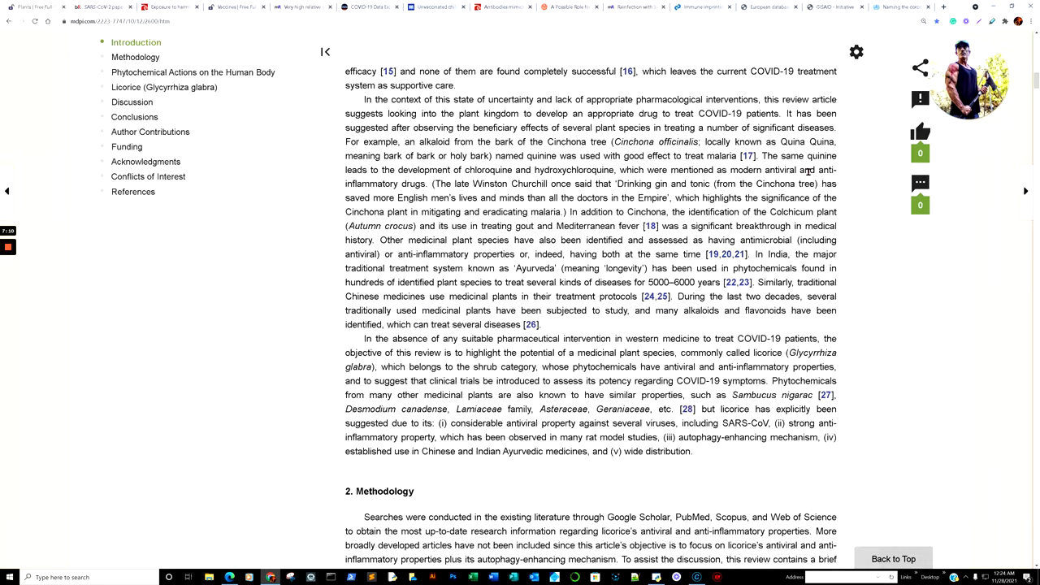
scroll("up", 3)
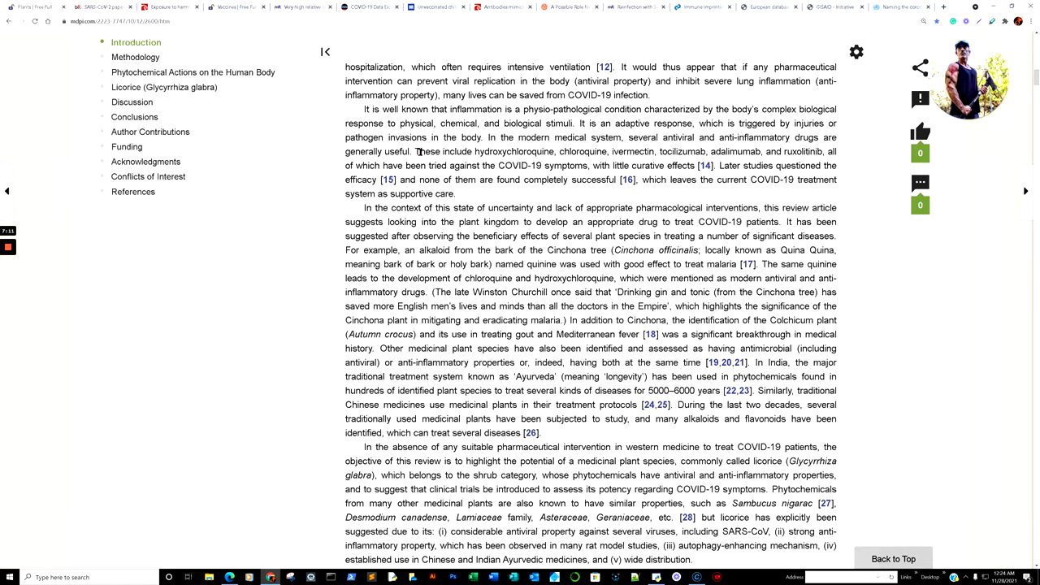
left_click_drag(345, 66, 845, 151)
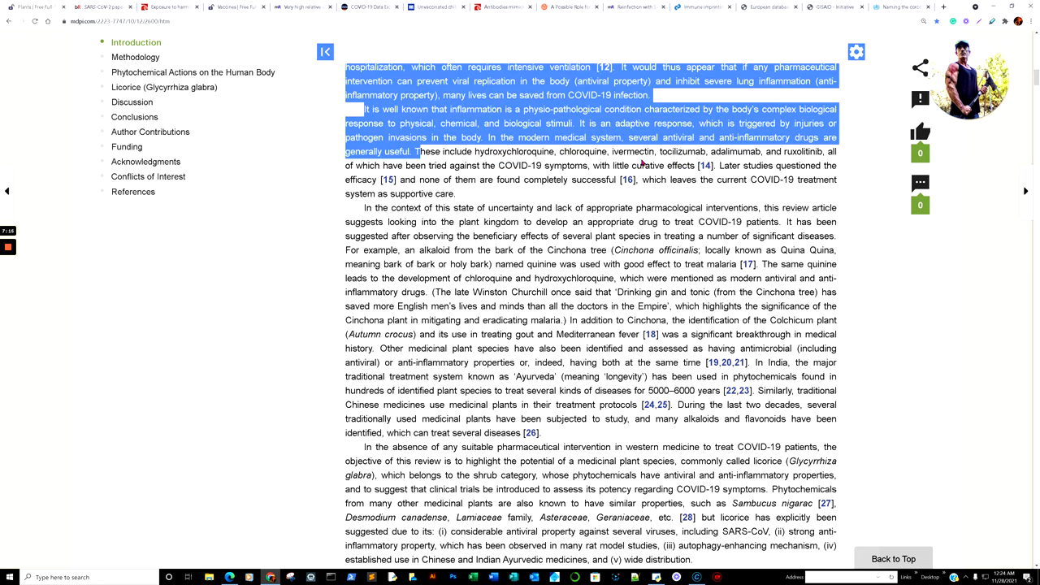
double_click(632, 152)
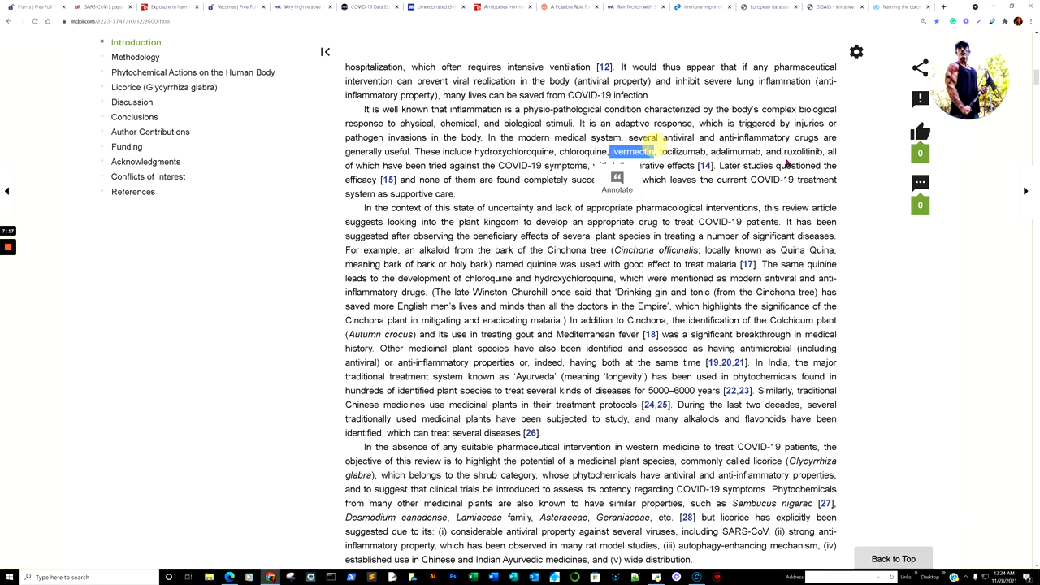
Step: Scroll down to section 4, Licorice (Glycyrrhiza glabra), and its Figure 2 plant photos
scroll("down", 3)
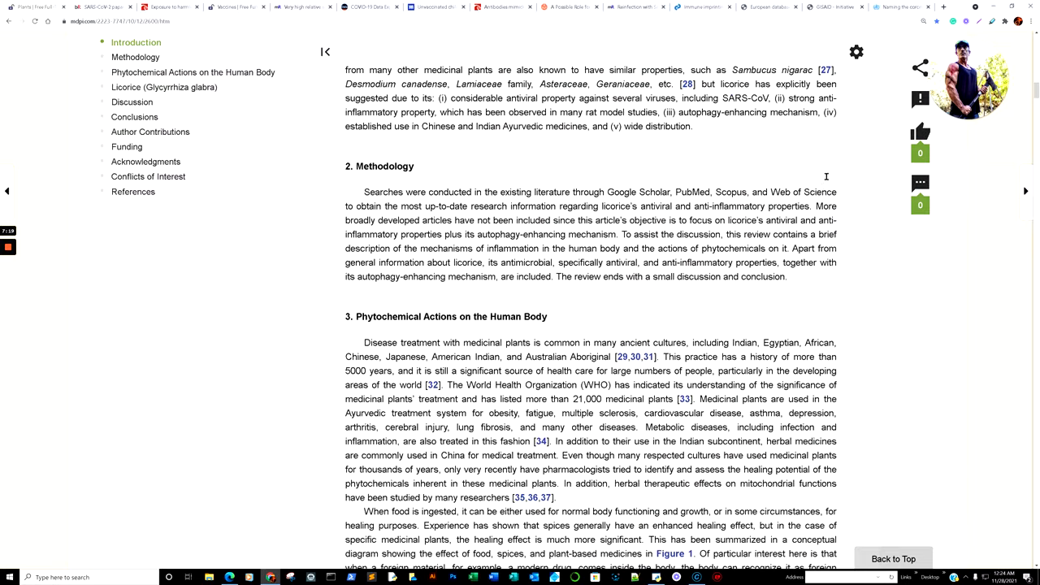
scroll("down", 3)
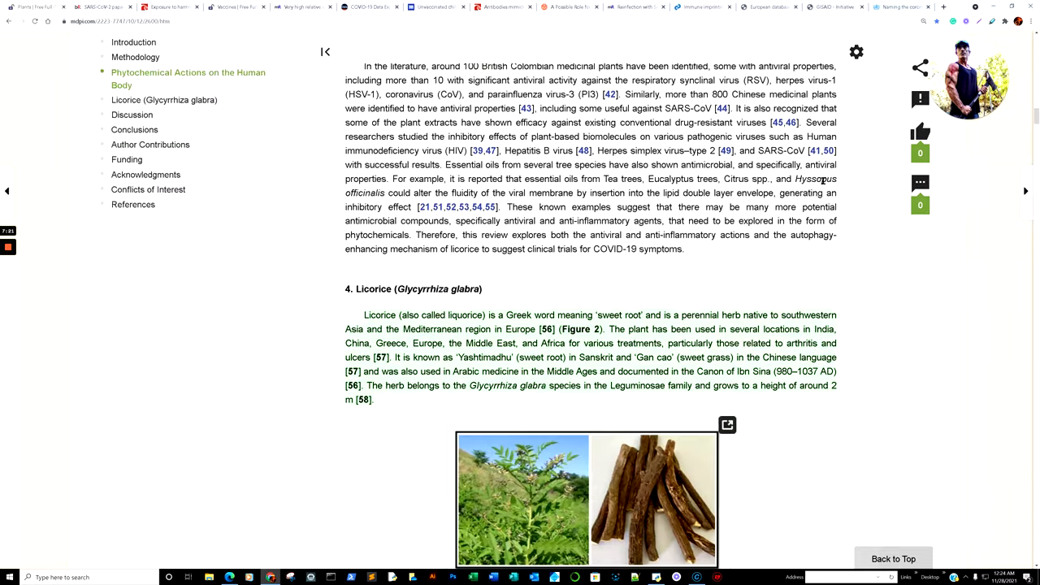
scroll("down", 3)
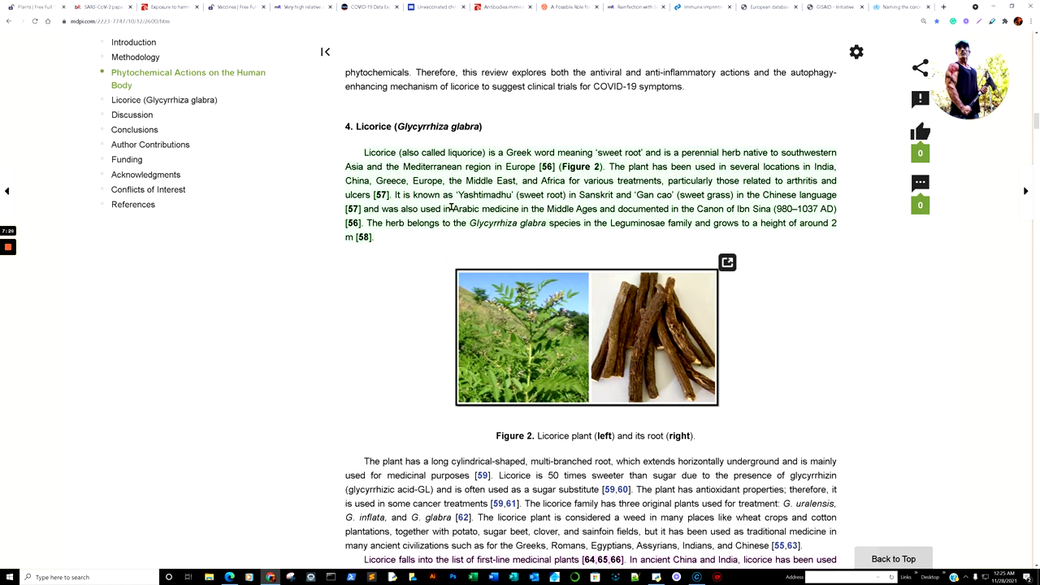
mouse_move(670, 191)
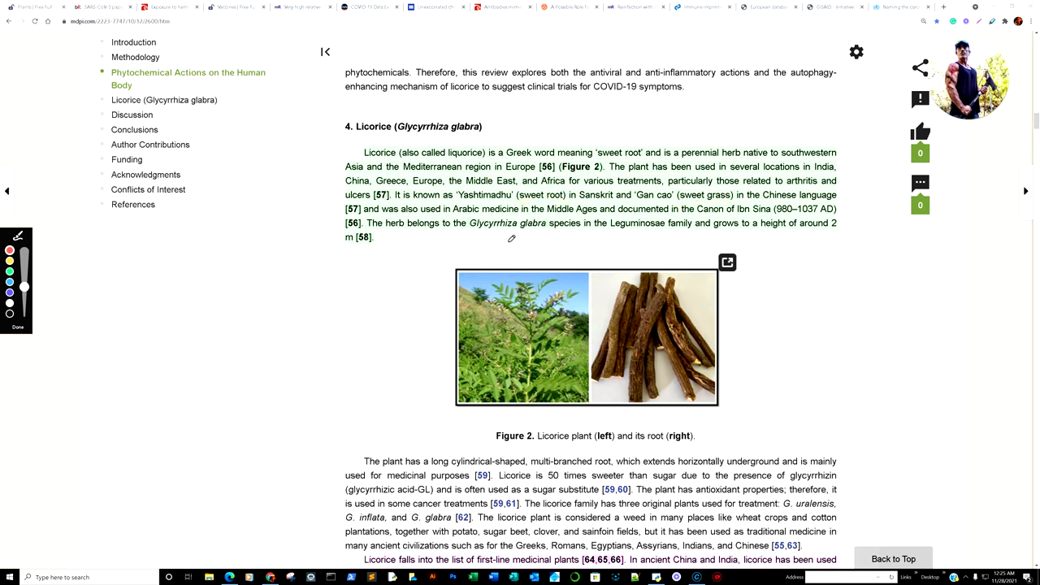
mouse_move(723, 222)
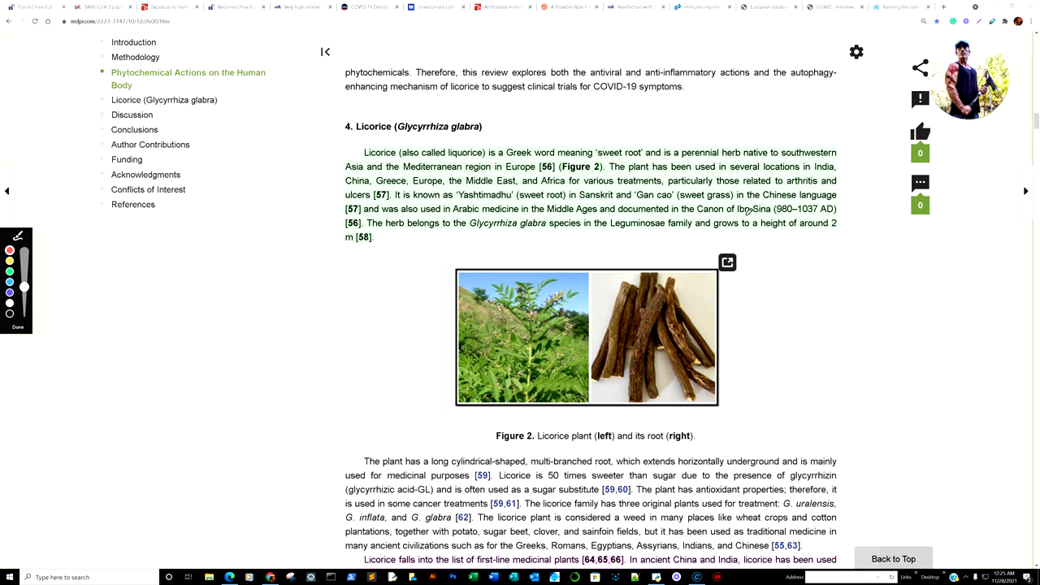
scroll("down", 3)
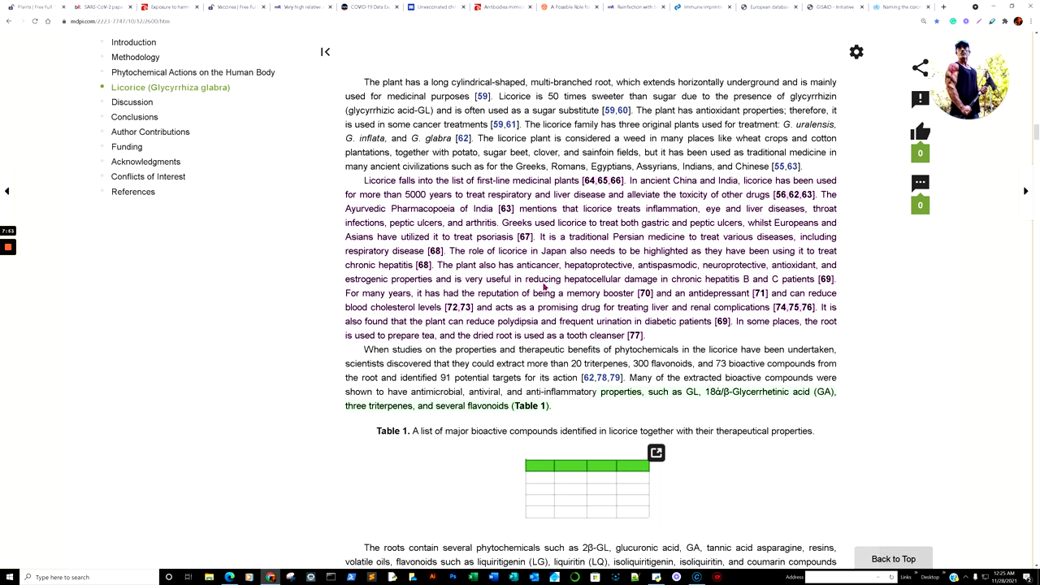
mouse_move(622, 275)
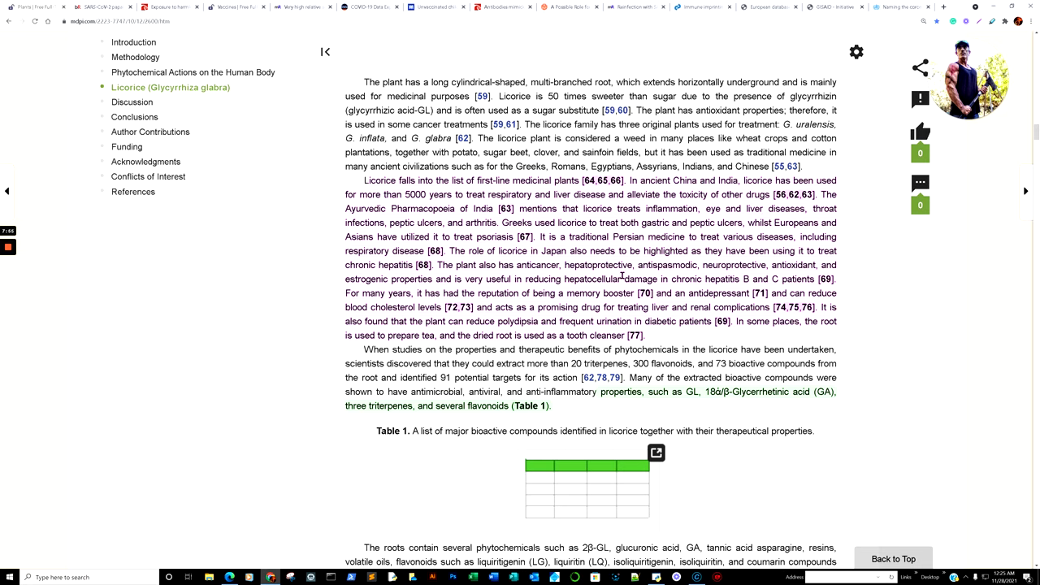
mouse_move(382, 282)
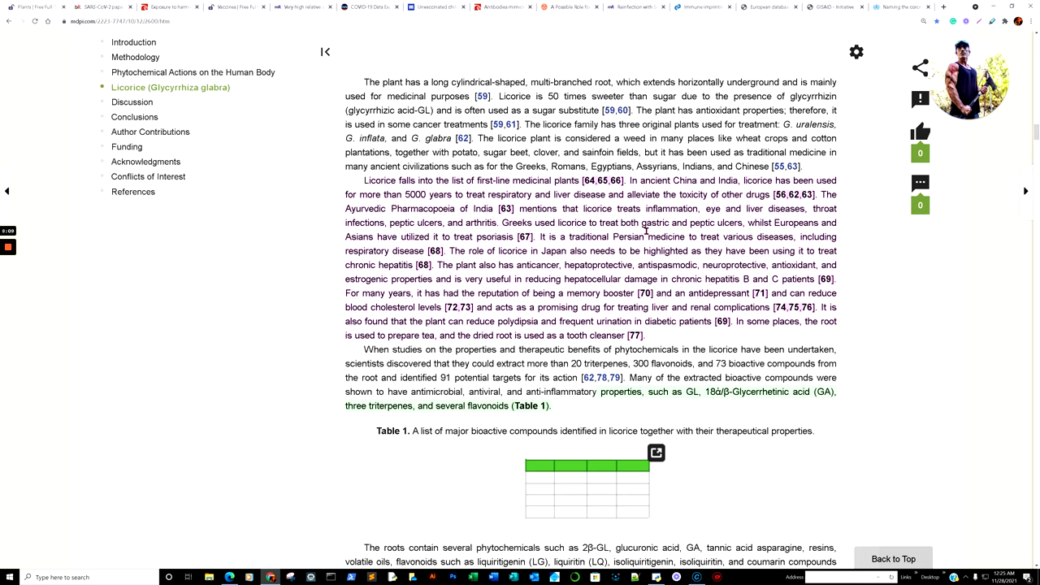
mouse_move(707, 232)
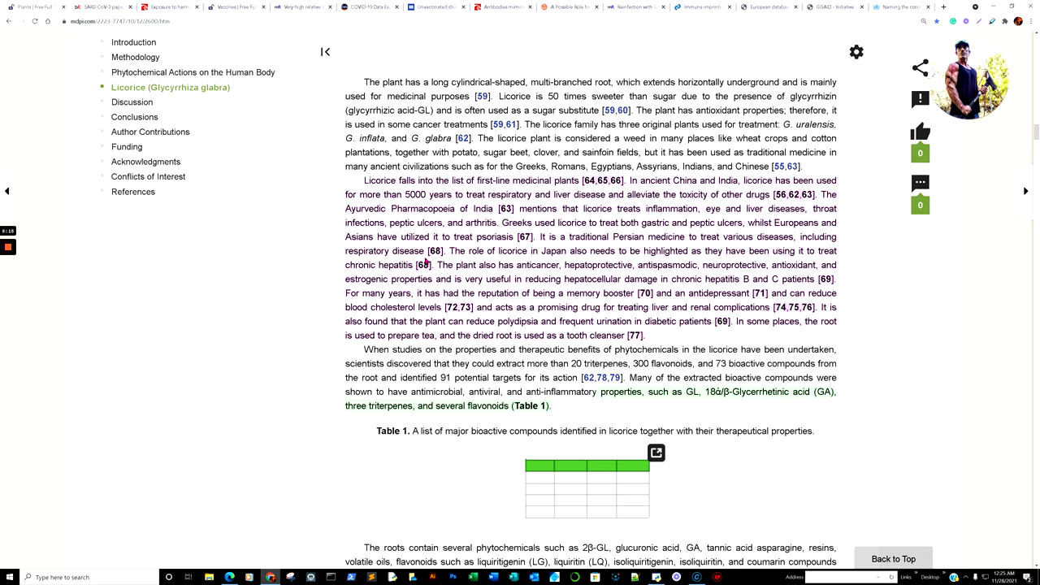
Step: Scroll down until the Table 1 caption and bioactive-compounds table preview are visible
scroll("down", 3)
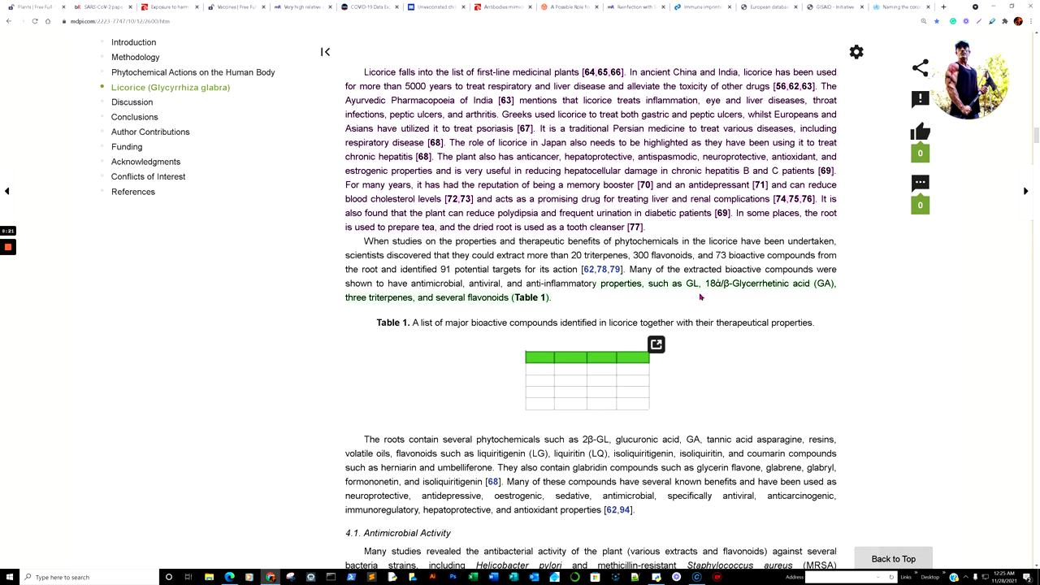
mouse_move(755, 295)
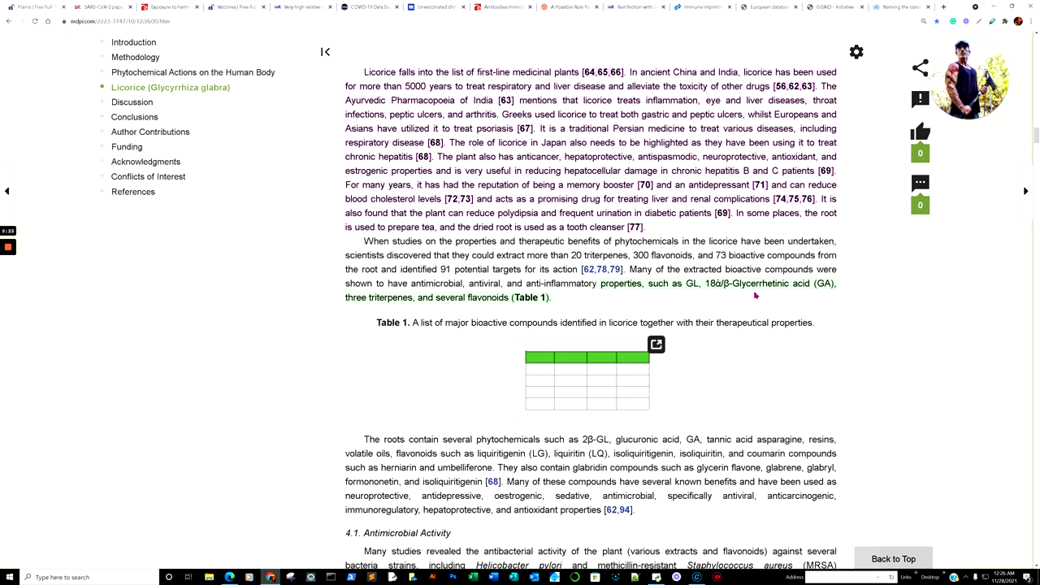
mouse_move(548, 388)
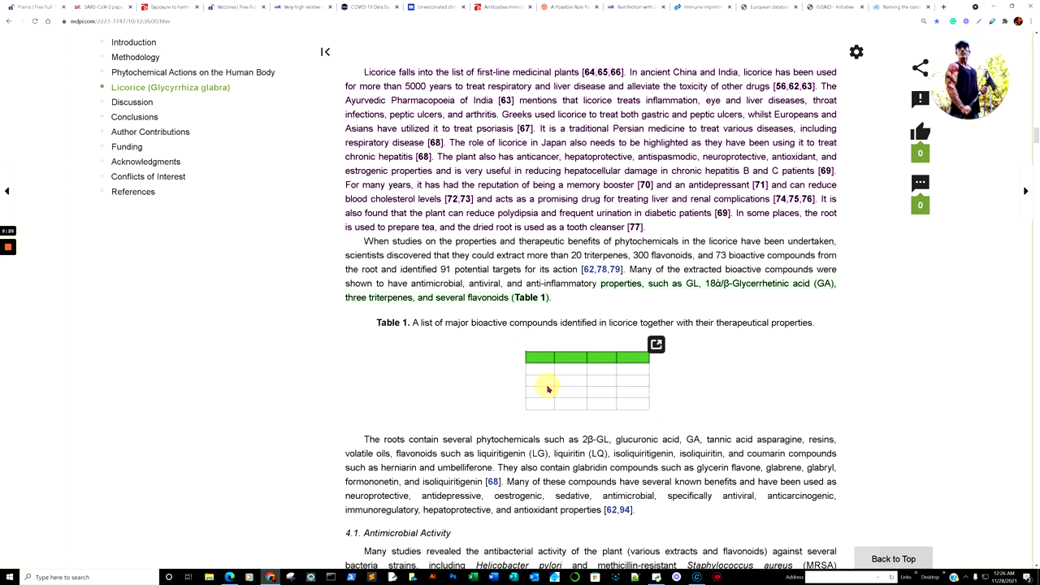
Step: Expand Table 1 of licorice bioactive compounds into the full pop-up viewer
left_click(656, 344)
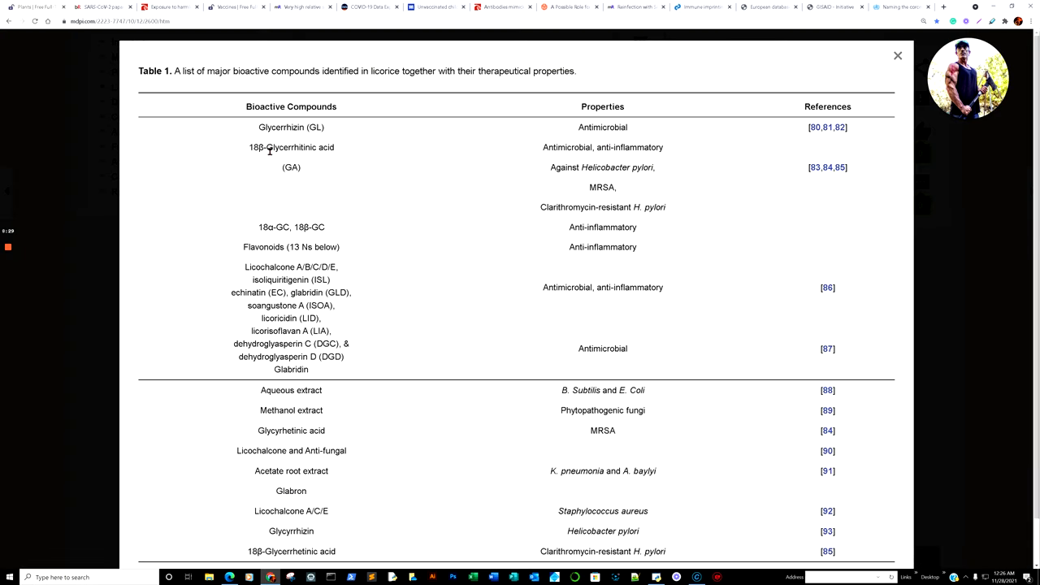
mouse_move(279, 156)
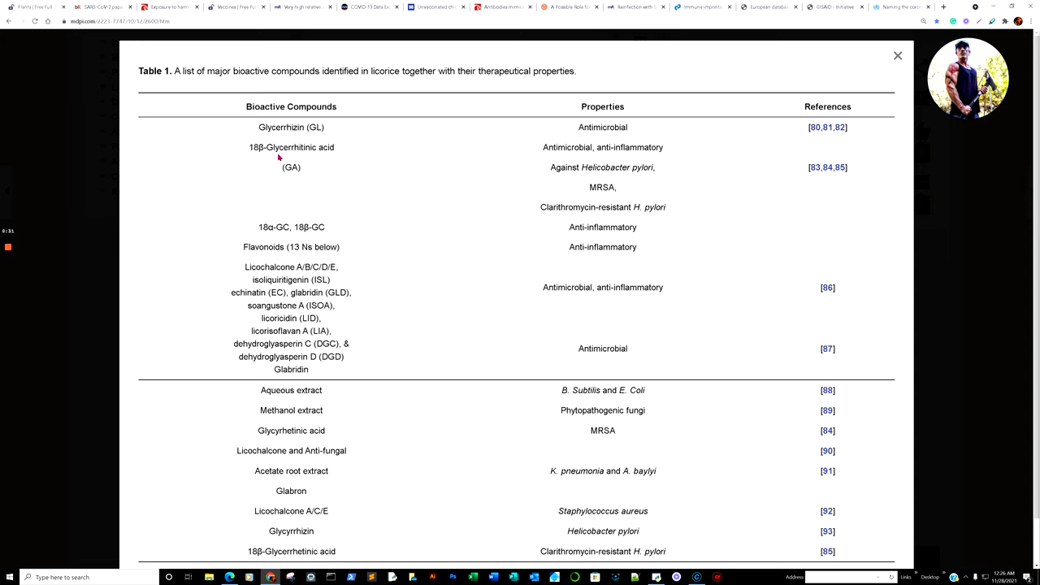
mouse_move(430, 173)
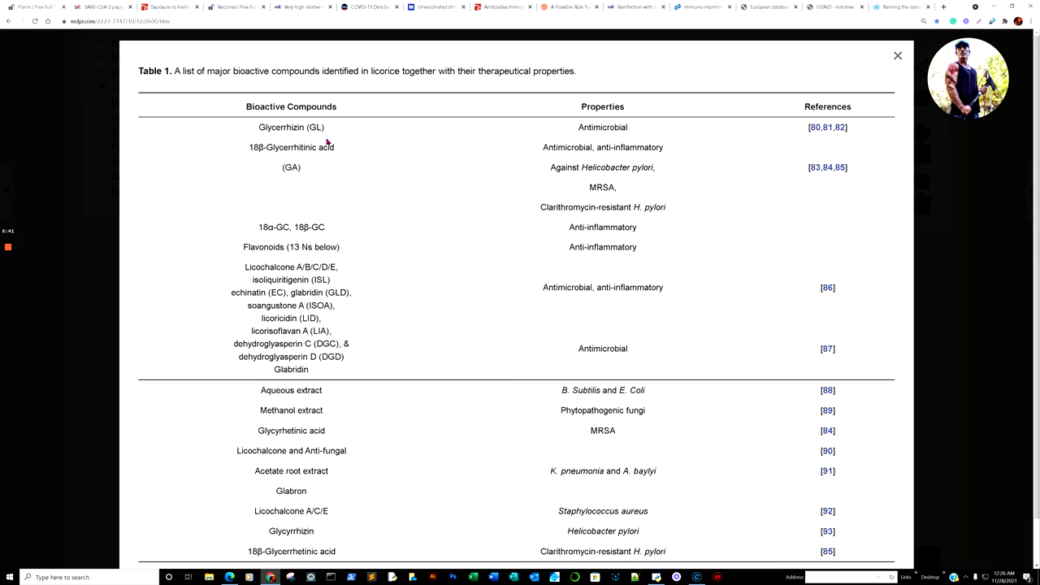
mouse_move(363, 140)
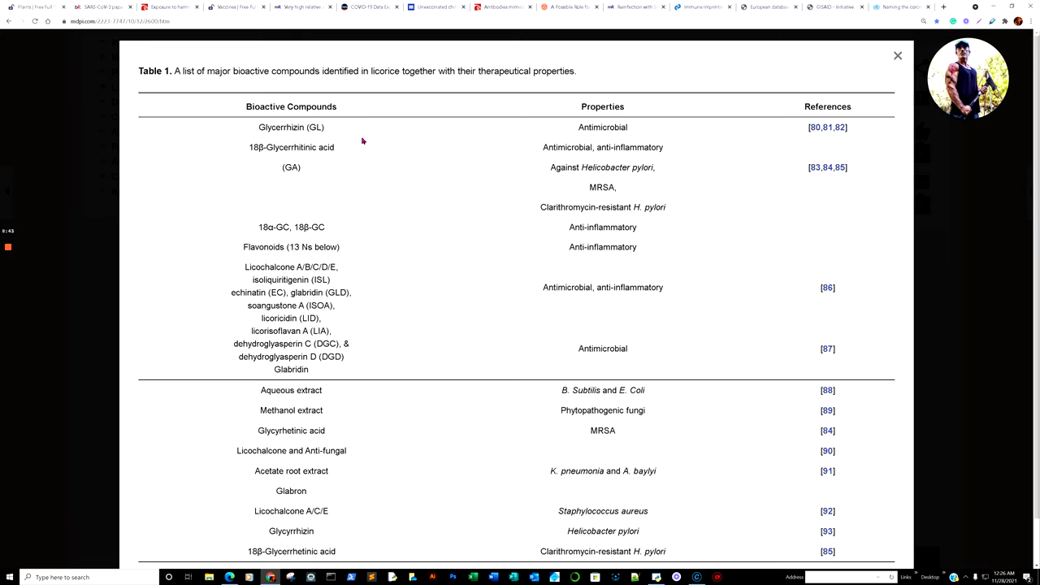
mouse_move(283, 147)
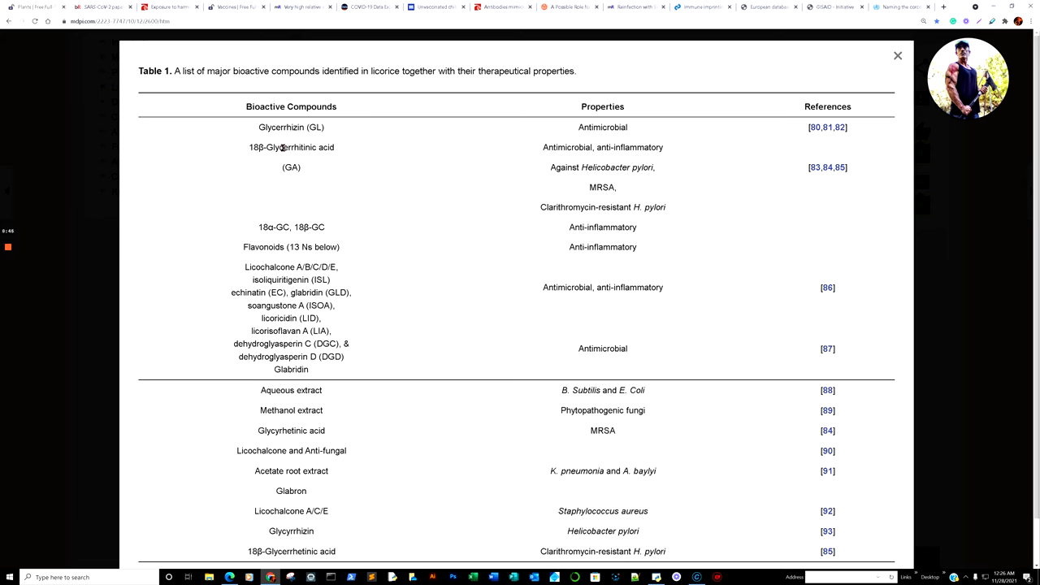
mouse_move(308, 169)
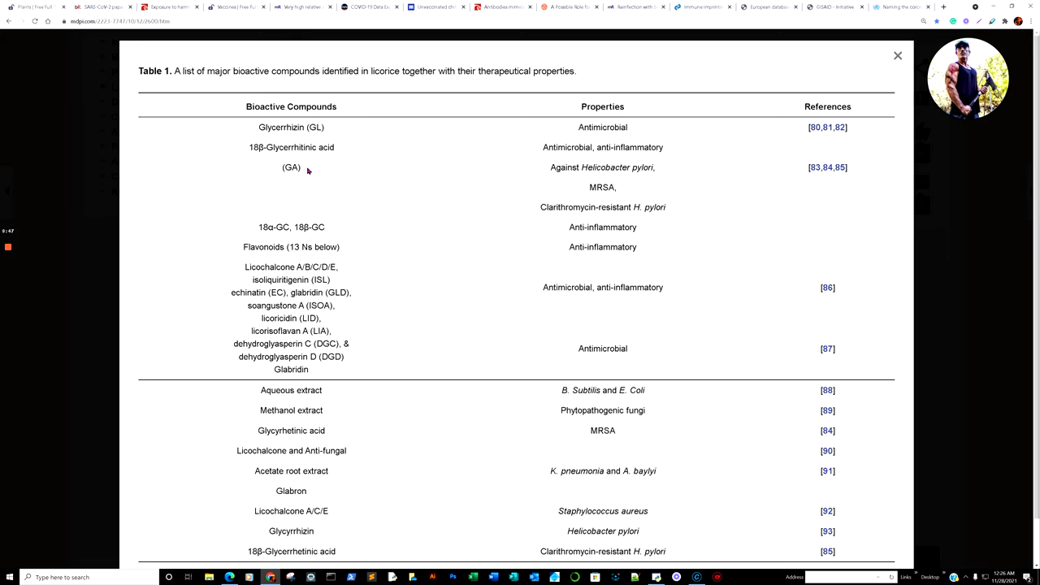
mouse_move(314, 141)
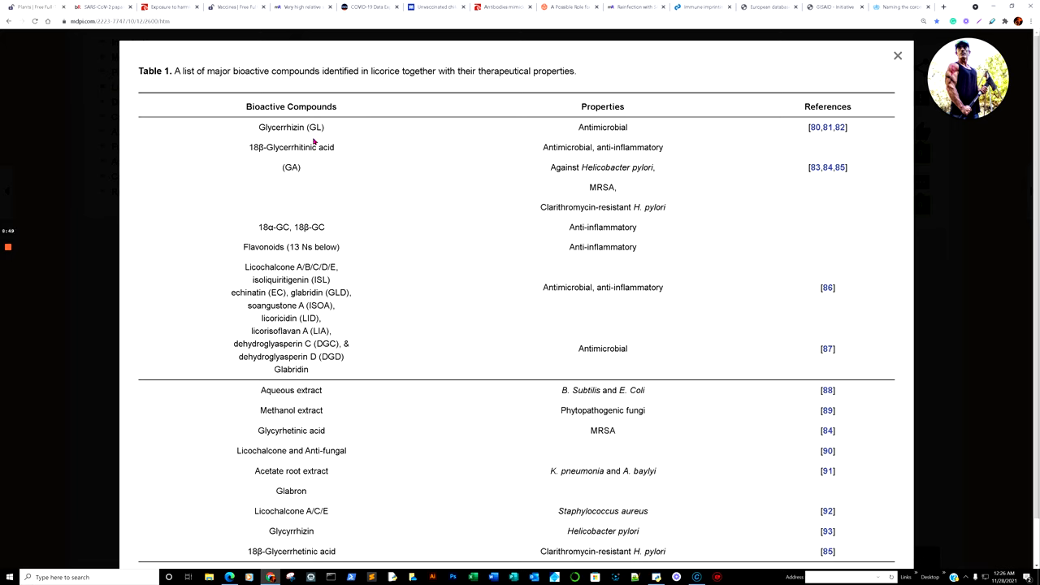
mouse_move(908, 74)
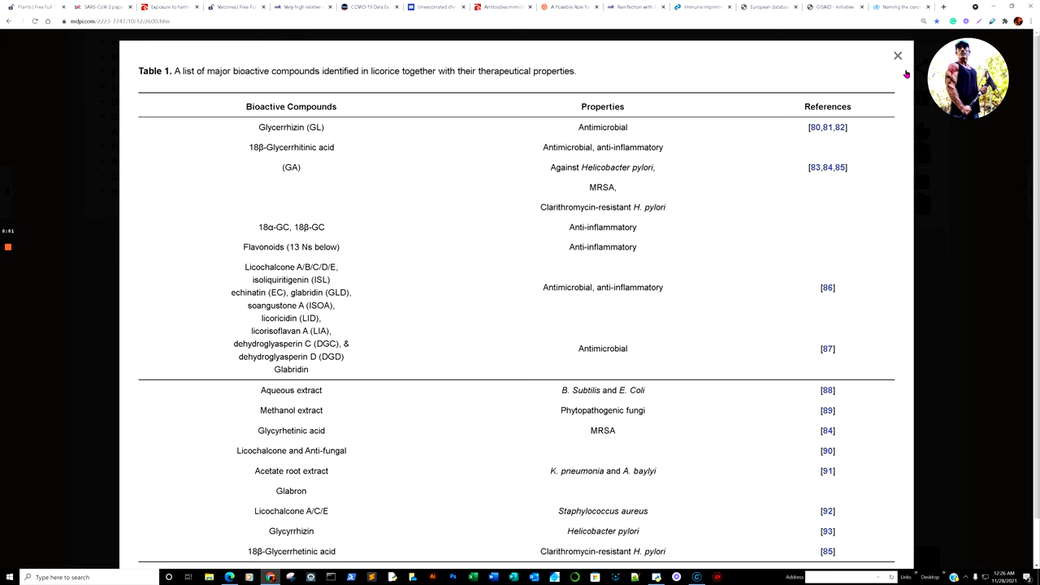
Step: Close the Table 1 pop-up and read down to Figure 4's anti-inflammation schematic
left_click(898, 55)
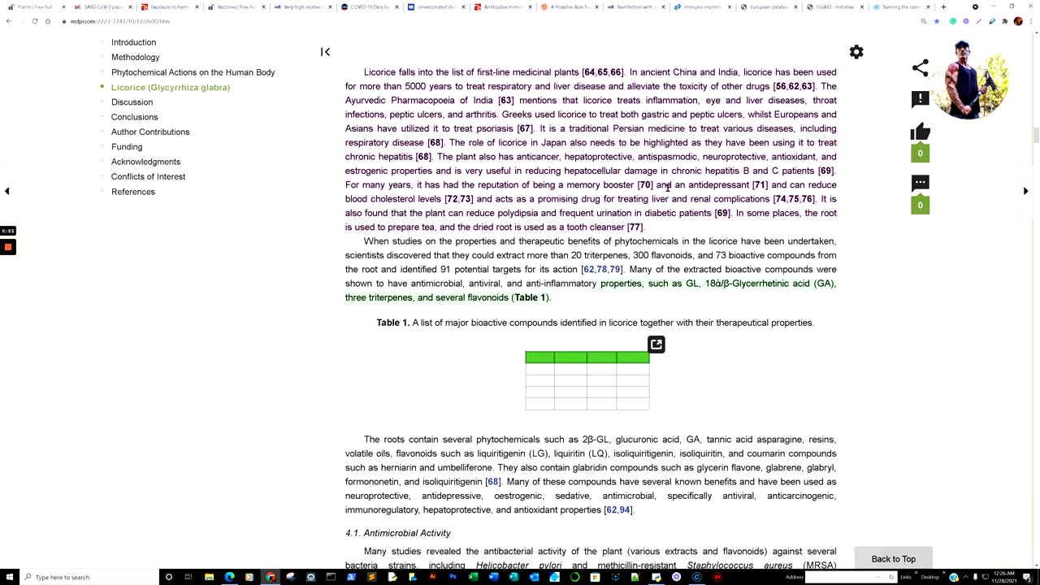
scroll("down", 3)
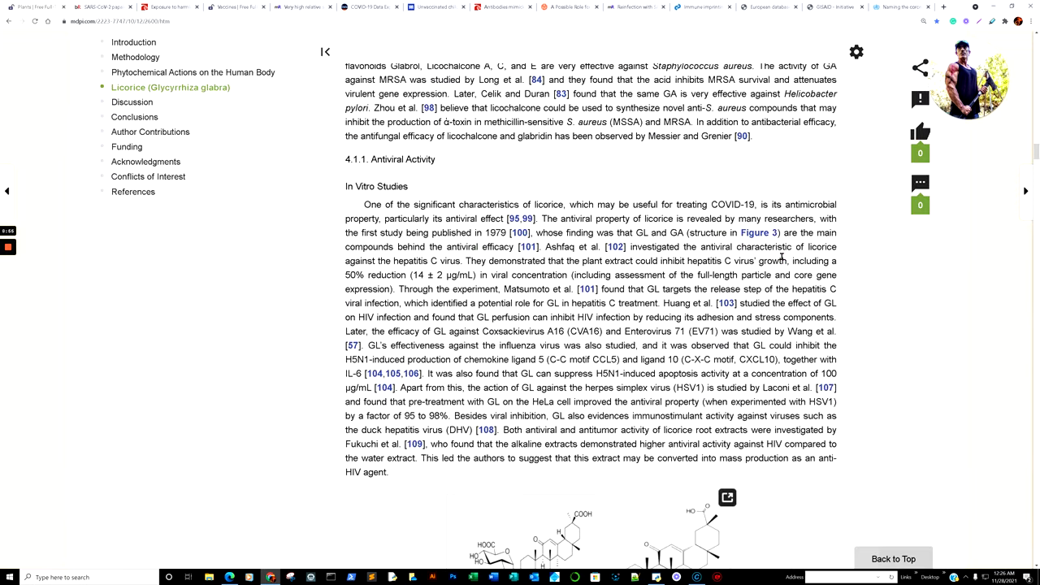
scroll("down", 3)
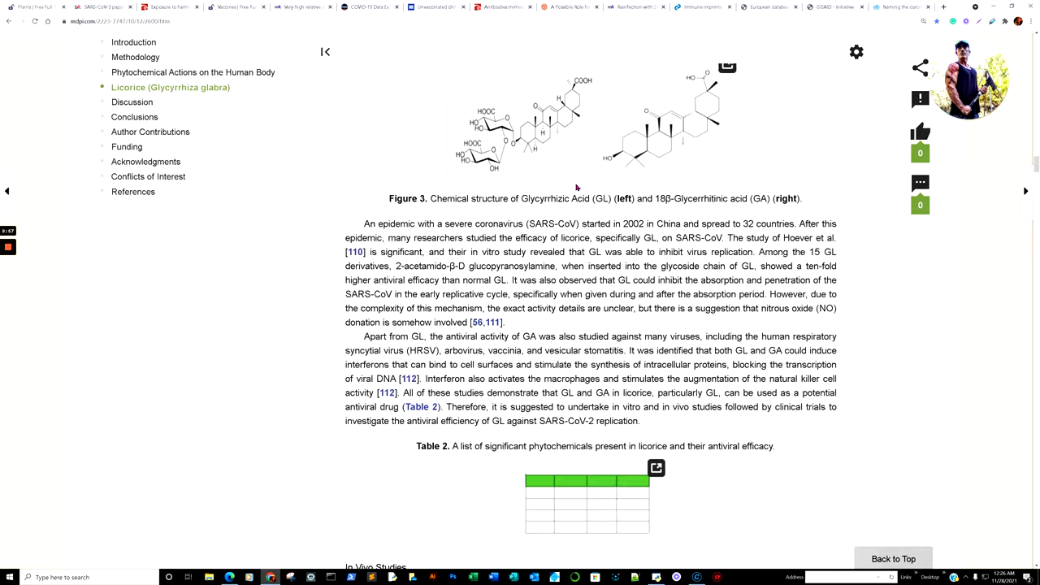
scroll("down", 3)
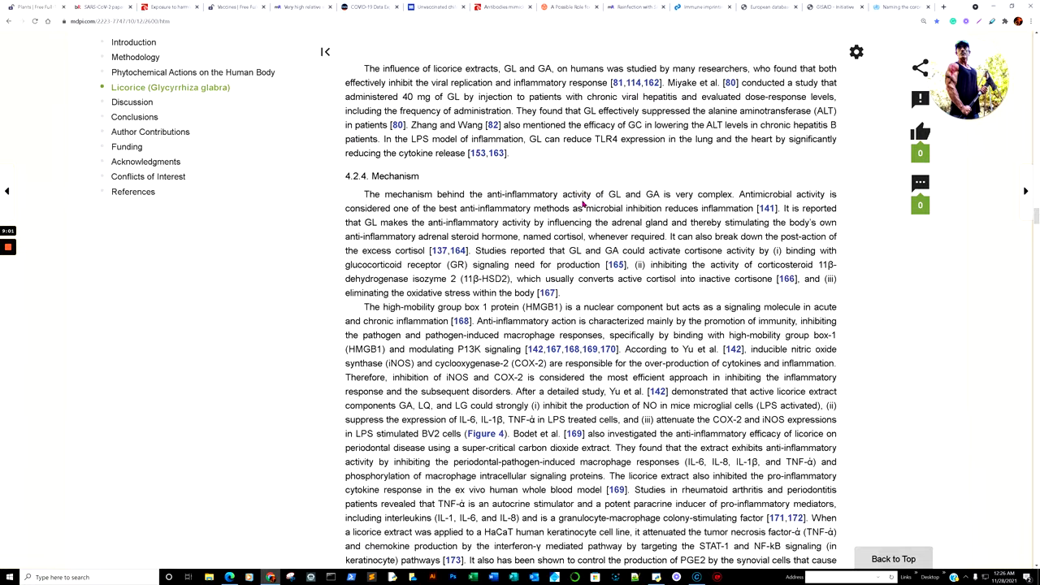
scroll("down", 3)
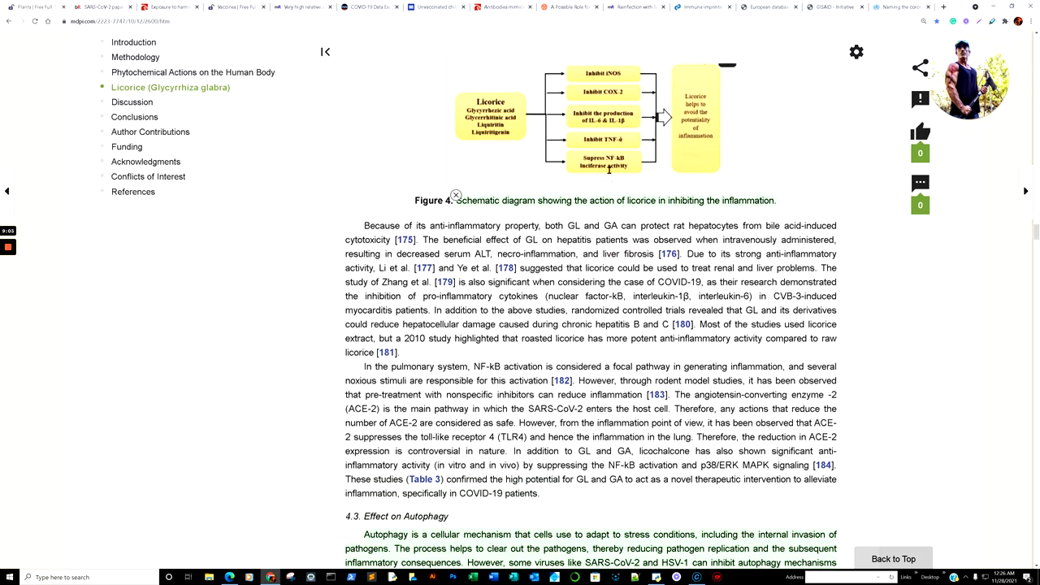
left_click(605, 118)
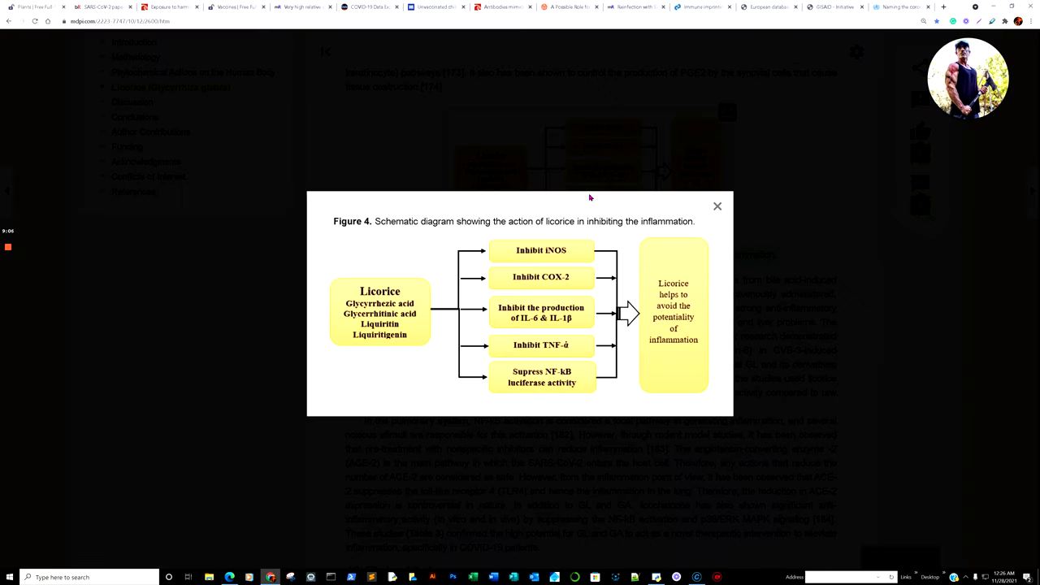
mouse_move(421, 392)
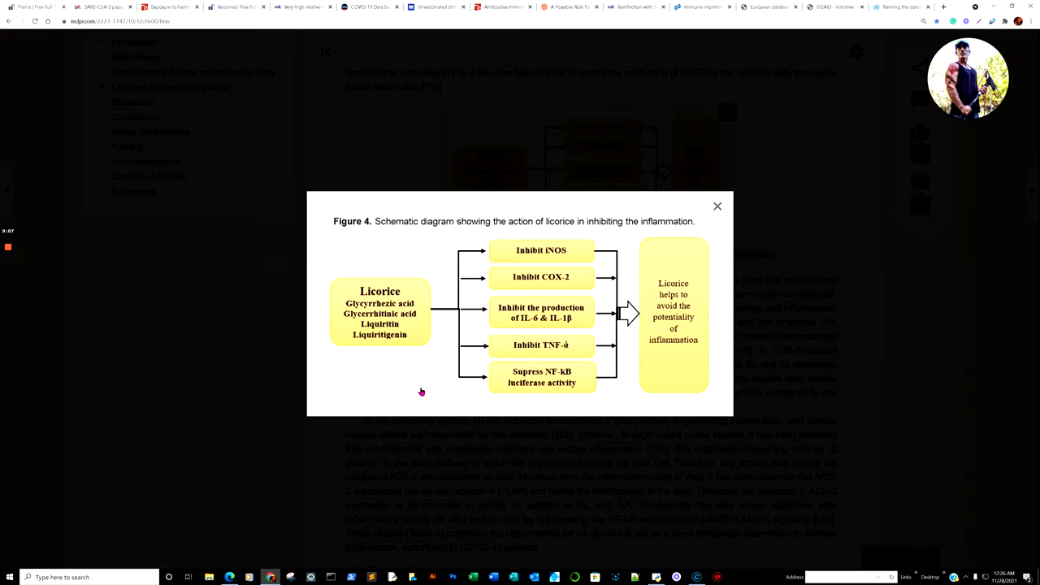
mouse_move(389, 364)
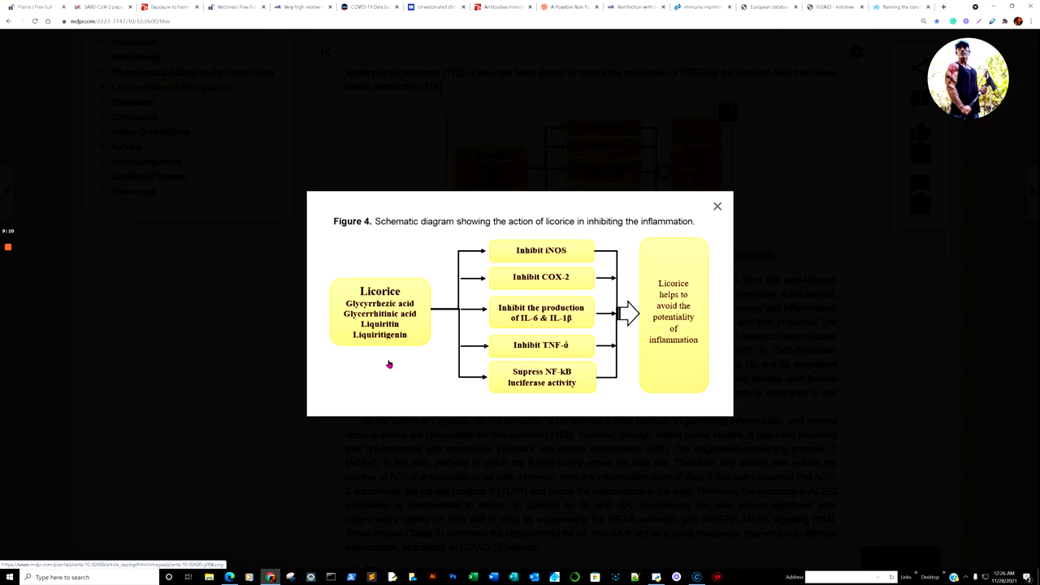
mouse_move(409, 374)
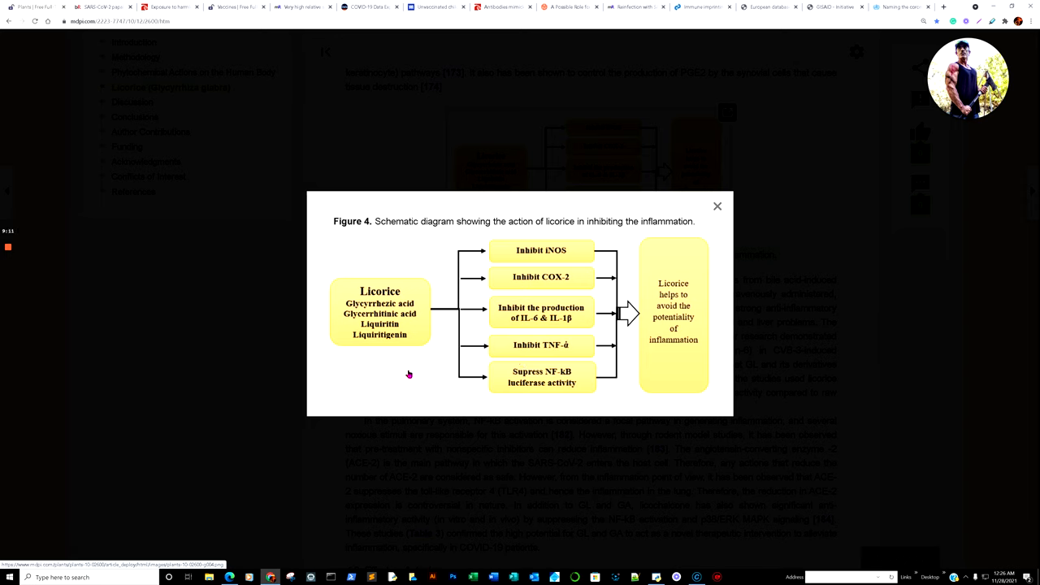
mouse_move(678, 350)
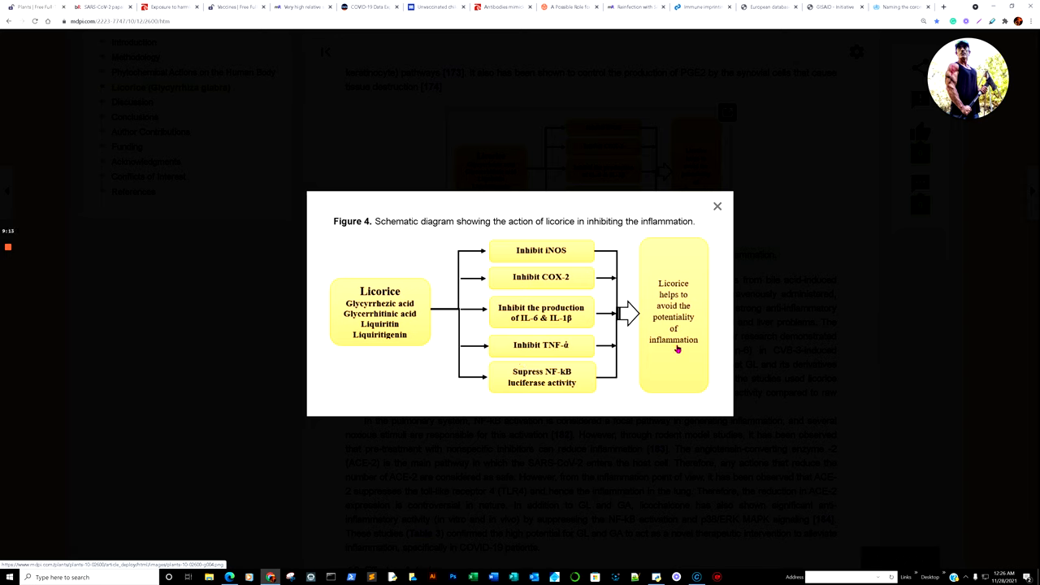
left_click(717, 206)
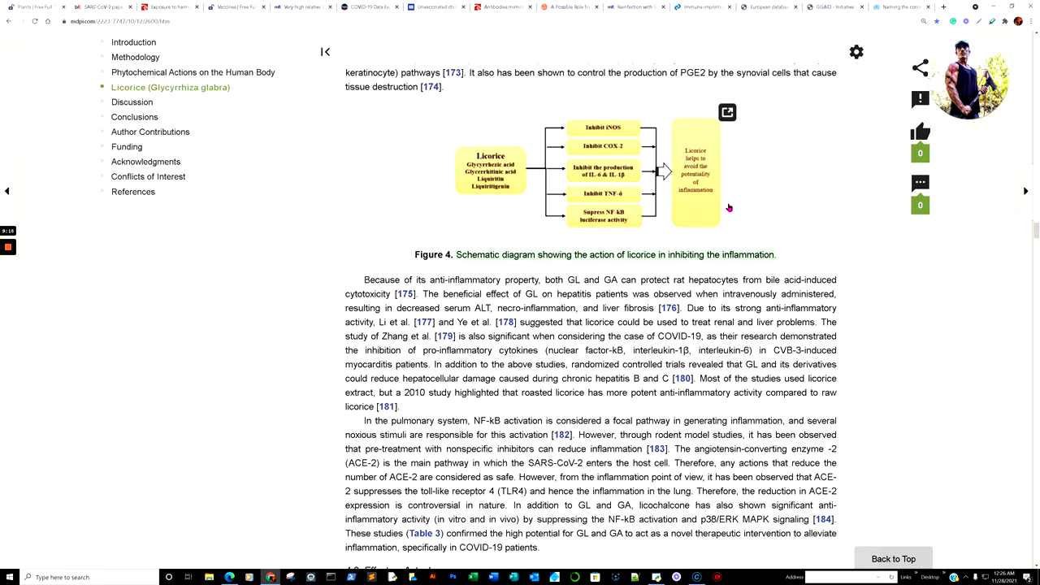
Step: Read through the autophagy section into the Discussion and its Figure 5 diagram
scroll("down", 3)
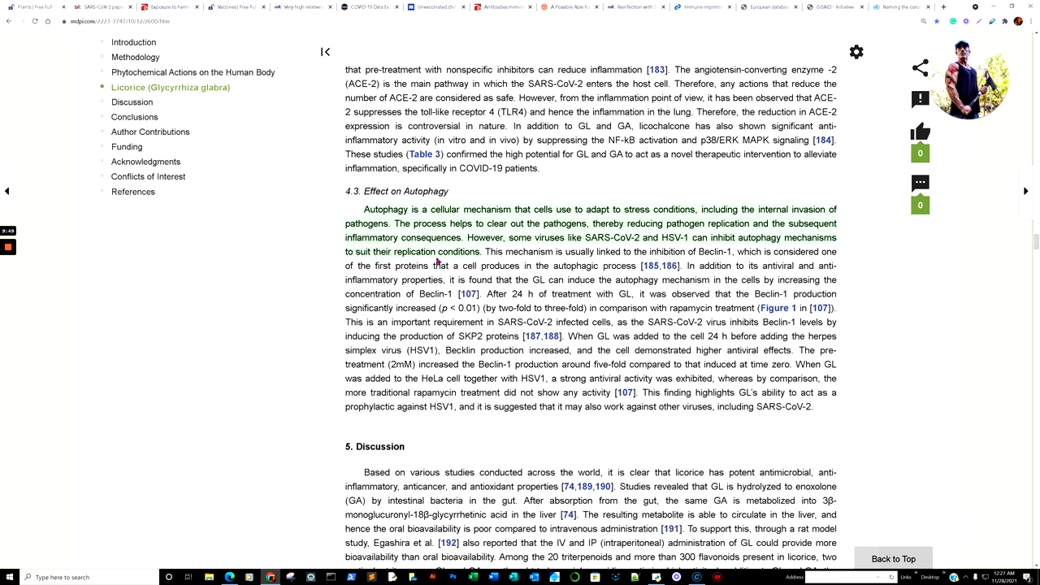
scroll("down", 3)
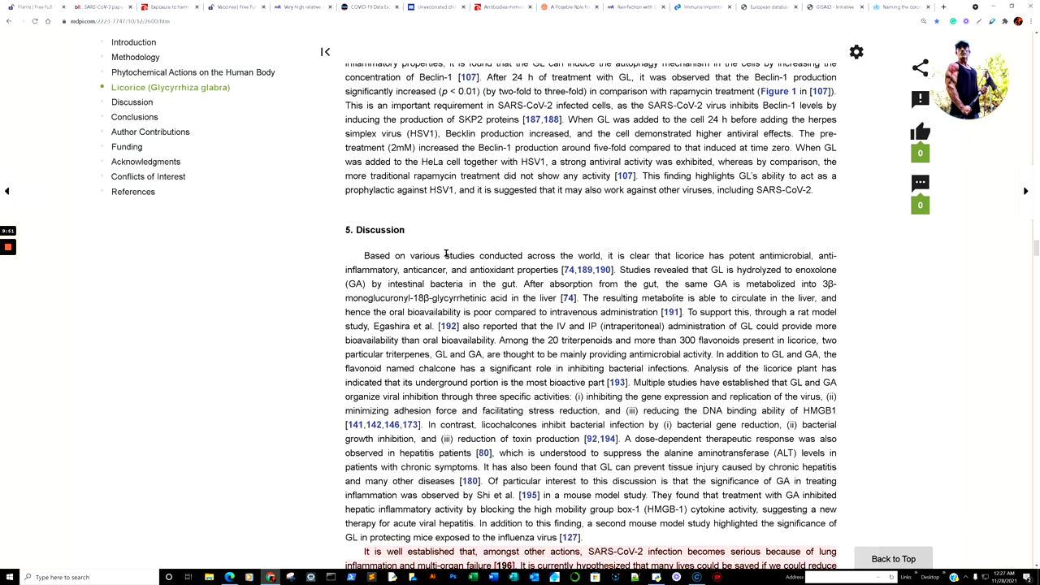
scroll("down", 3)
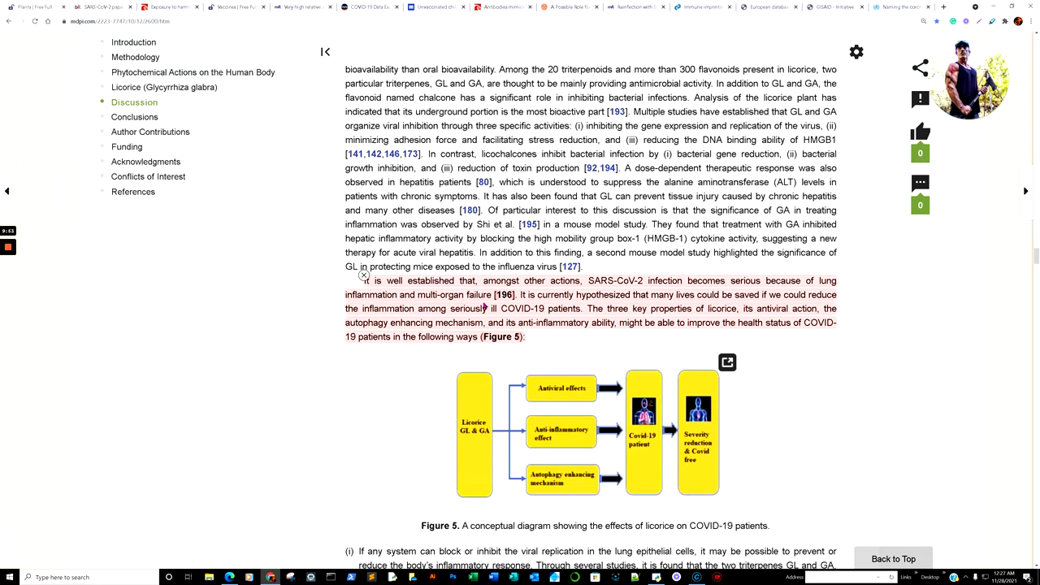
scroll("down", 3)
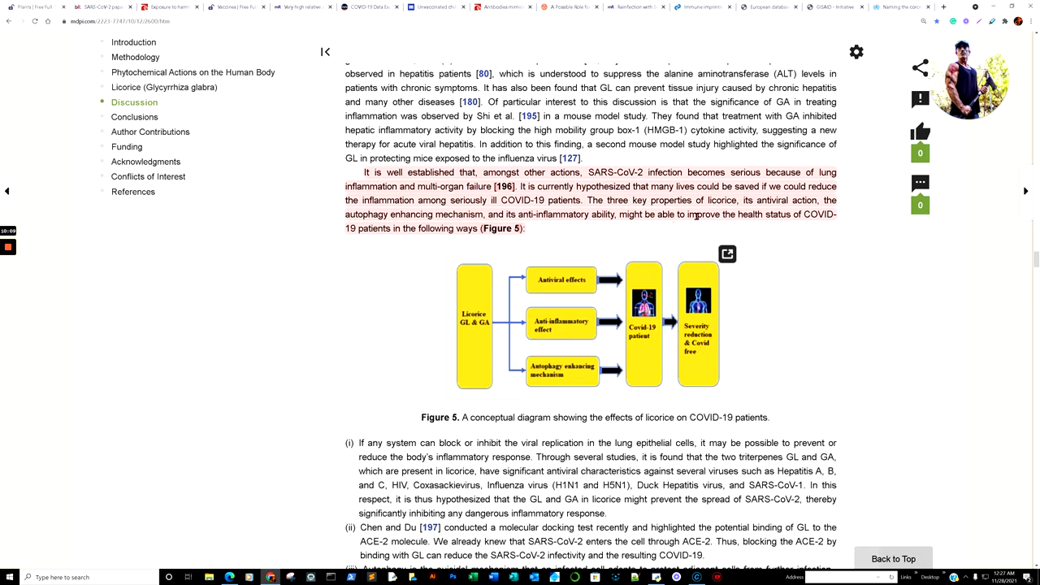
mouse_move(745, 219)
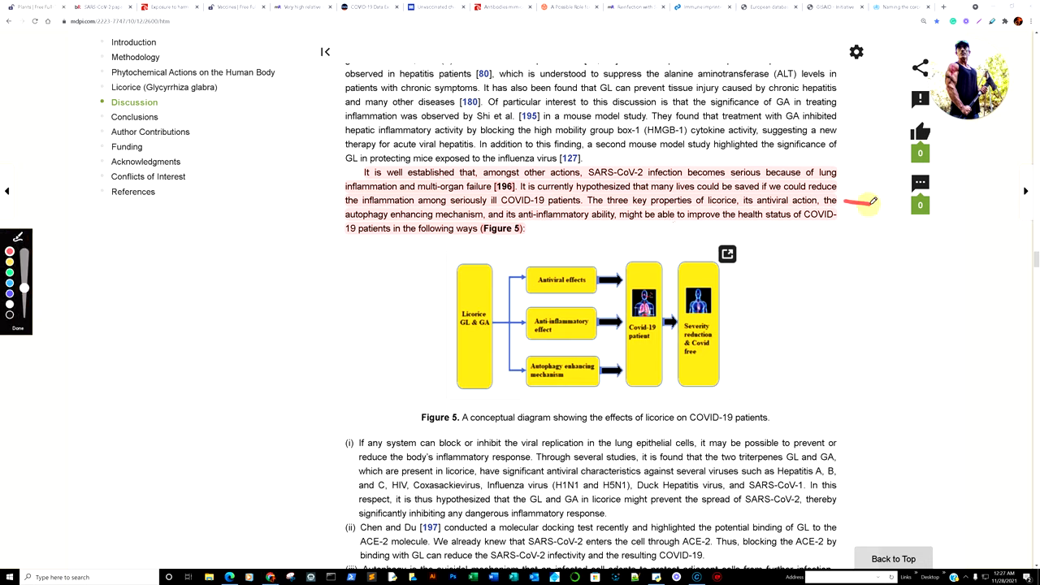
mouse_move(319, 217)
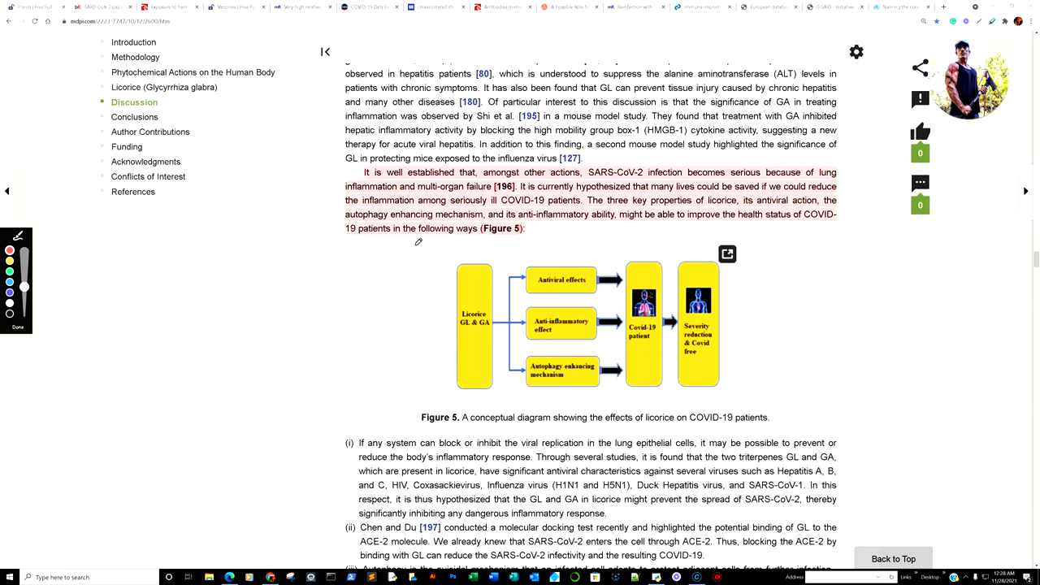
left_click(727, 254)
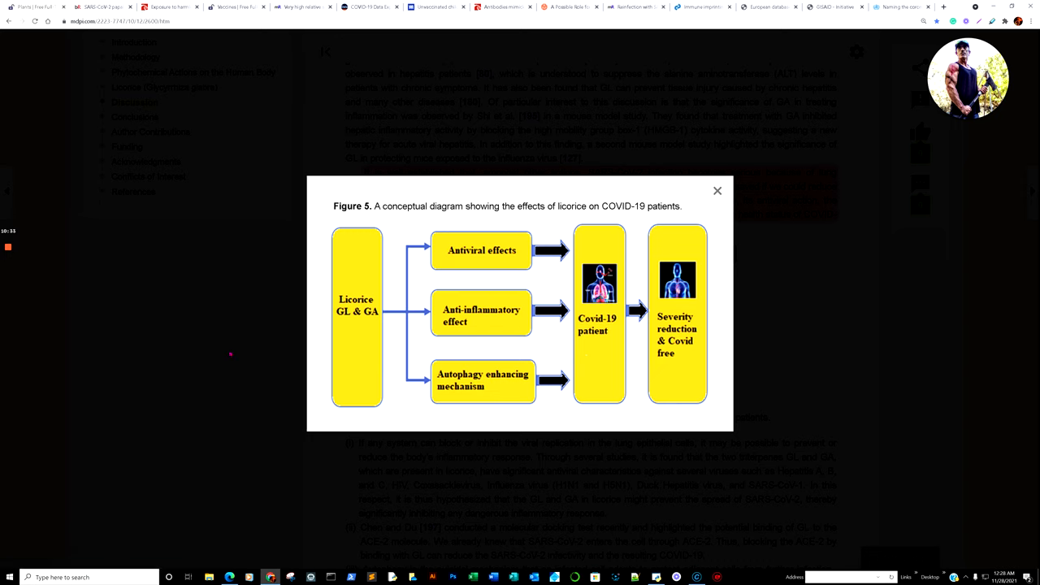
mouse_move(717, 190)
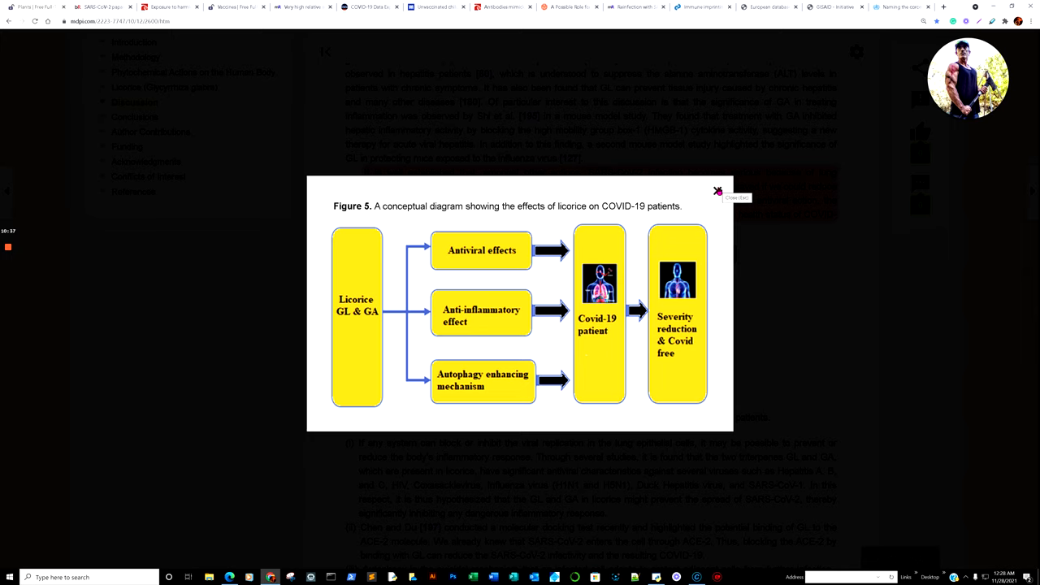
left_click(717, 190)
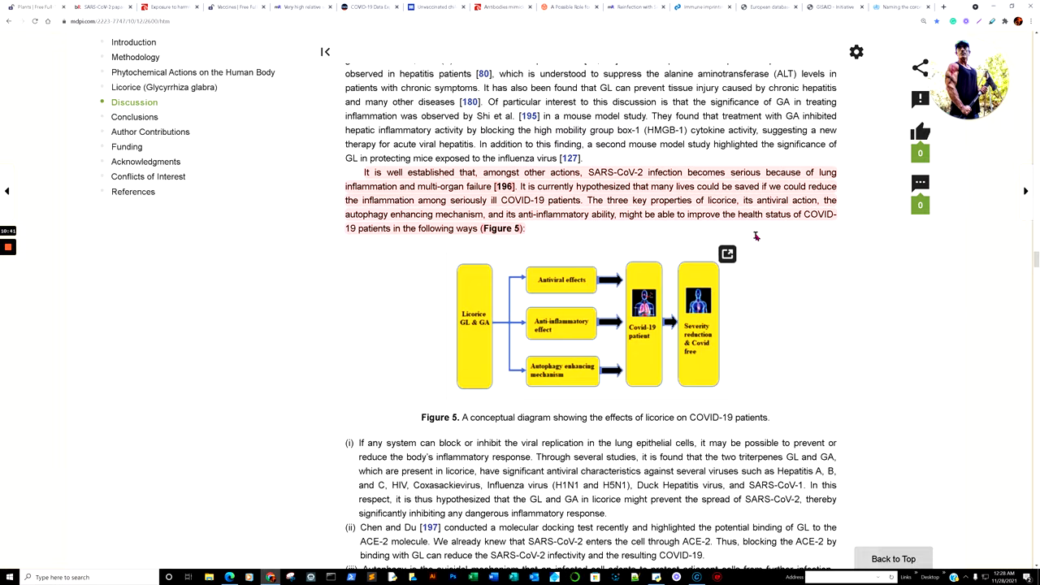
Step: Mark the FDA GRAS safety and adverse-effects paragraph with the screen pen
scroll("down", 3)
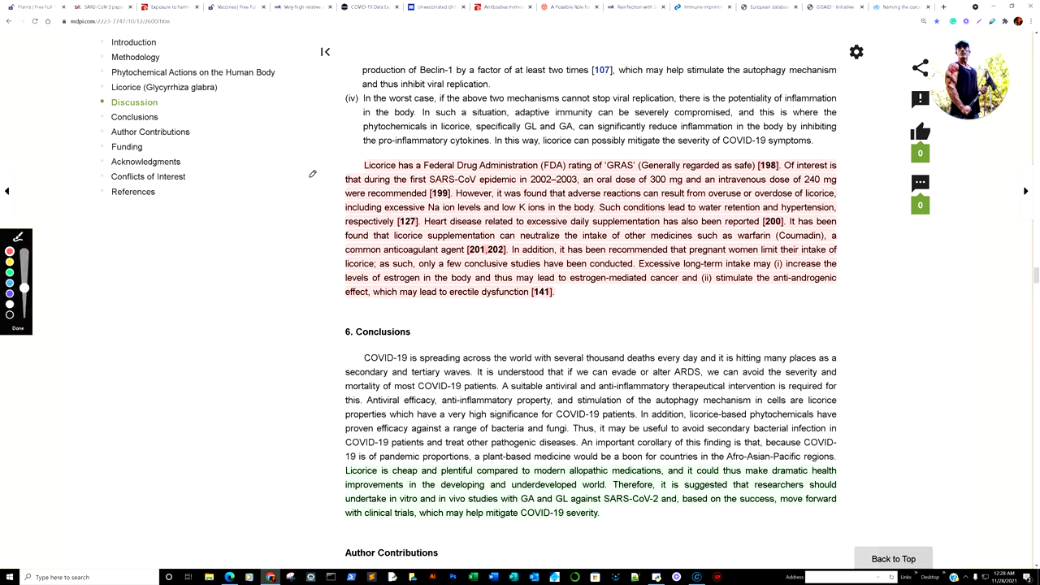
left_click_drag(307, 173, 346, 173)
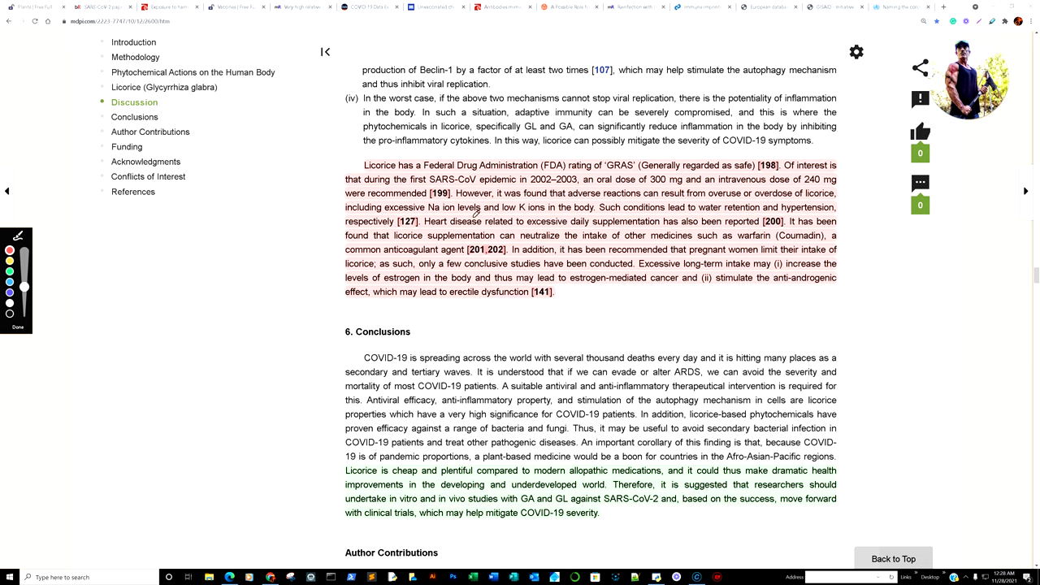
mouse_move(604, 216)
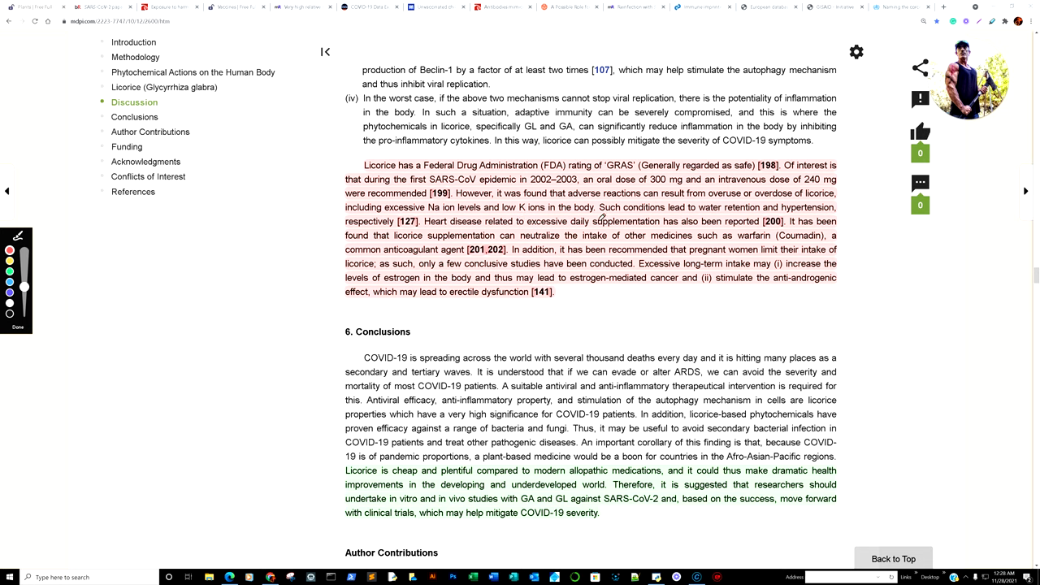
mouse_move(469, 237)
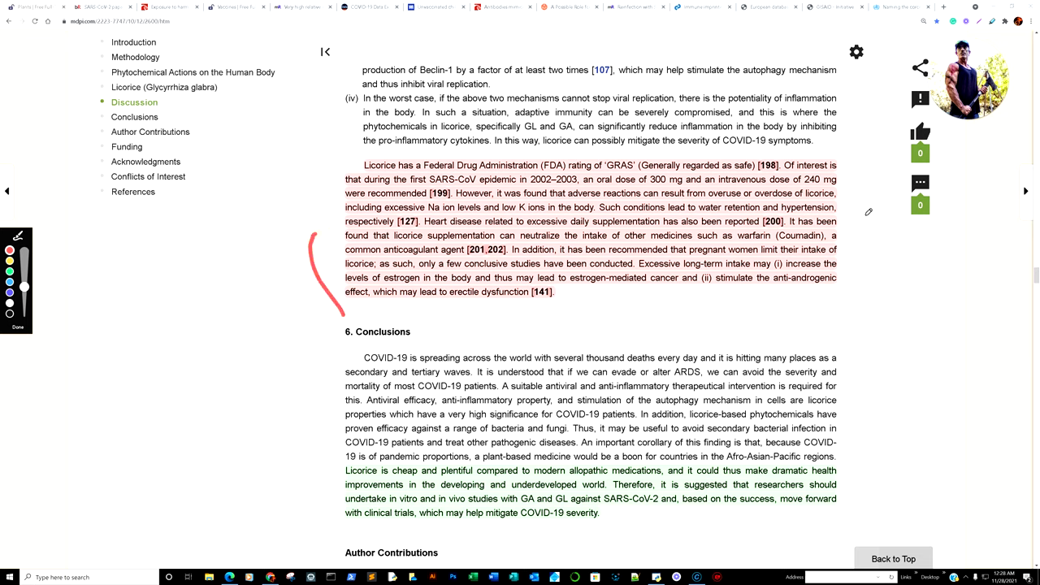
left_click_drag(860, 211, 890, 285)
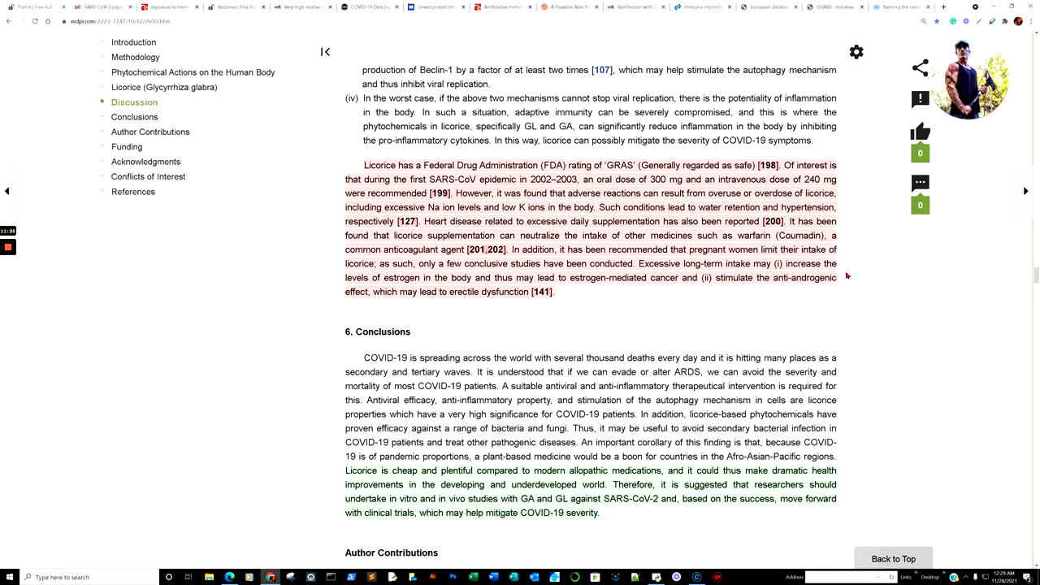
Step: Mark the Conclusions' closing sentences on cheap licorice and GA/GL studies against SARS-CoV-2
scroll("down", 3)
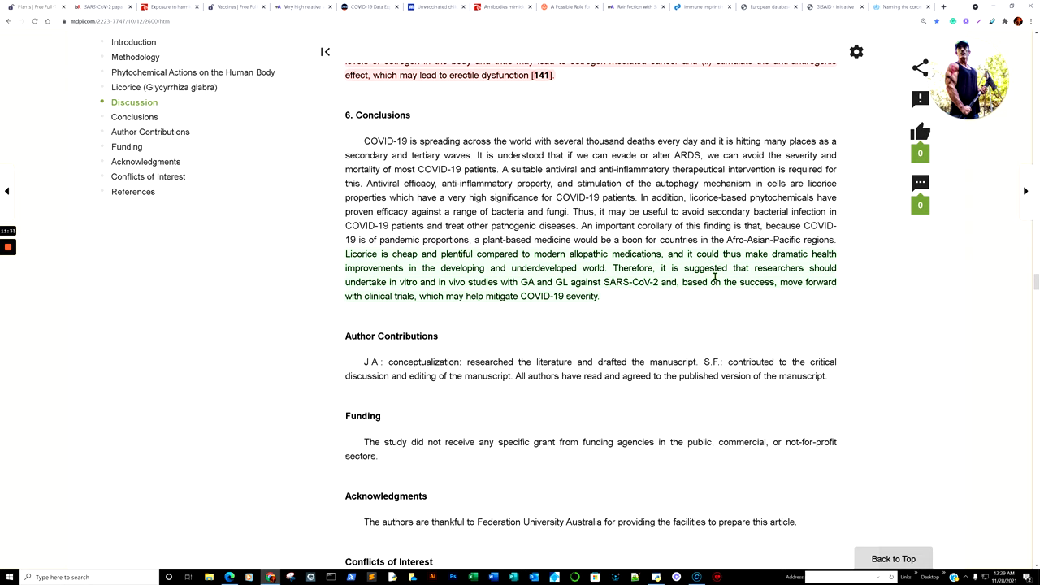
mouse_move(485, 293)
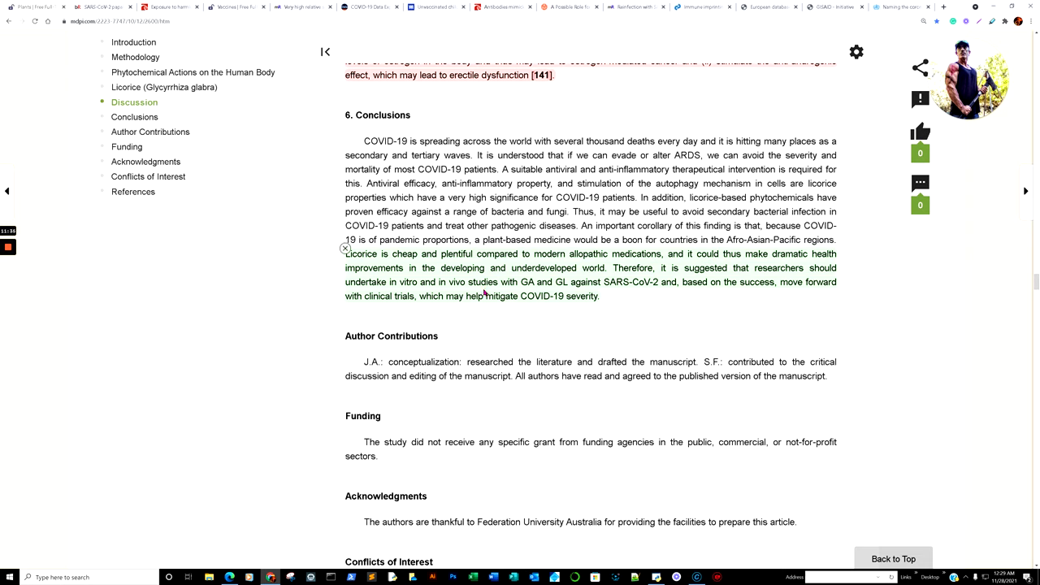
mouse_move(671, 294)
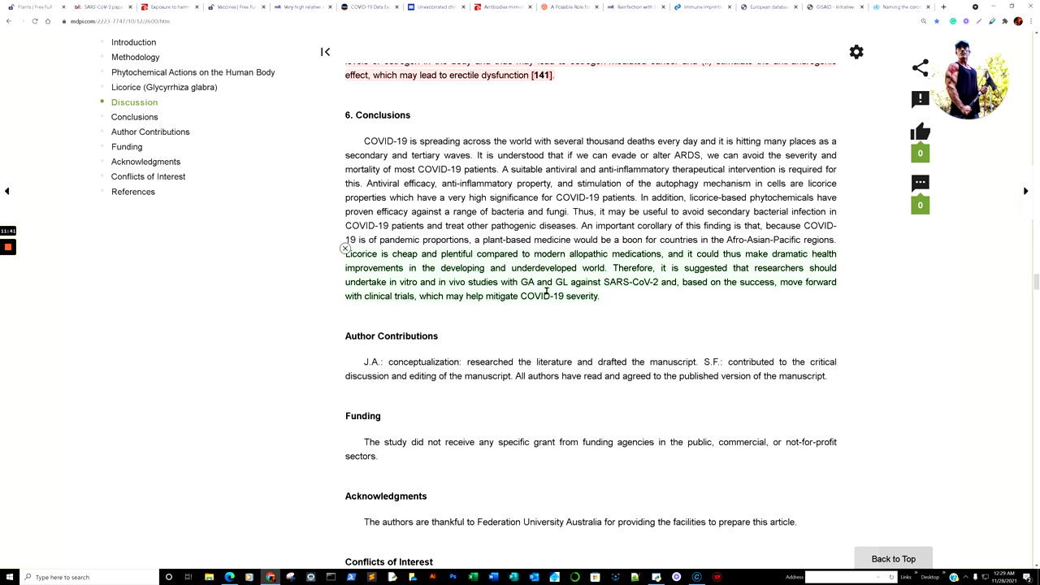
mouse_move(698, 294)
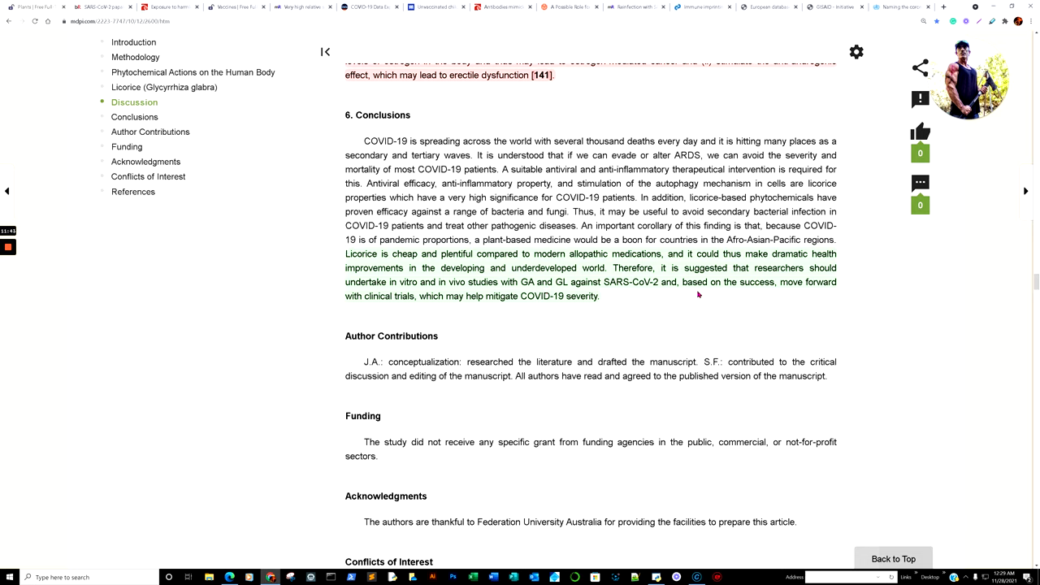
mouse_move(477, 317)
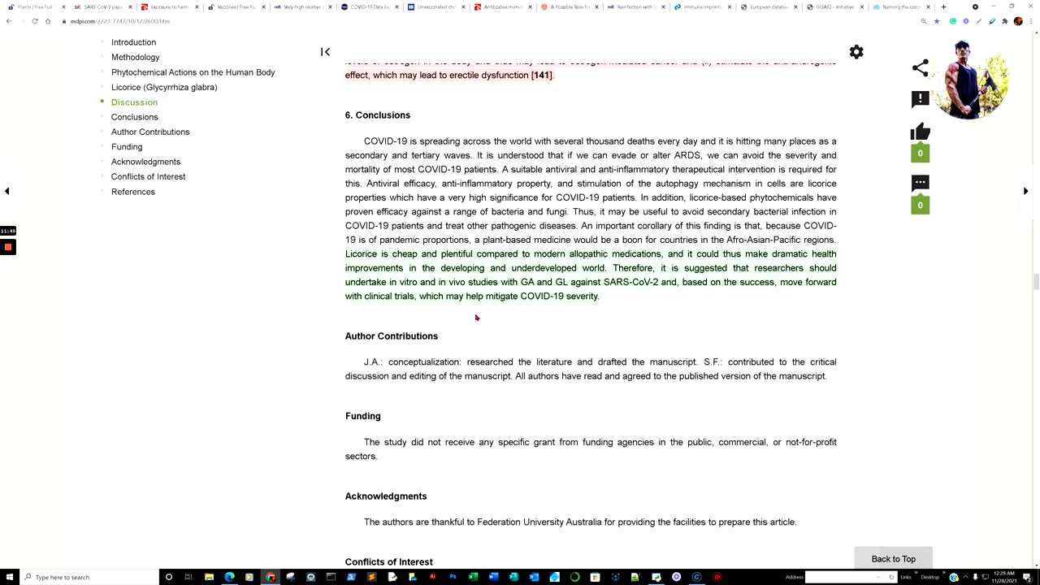
mouse_move(578, 309)
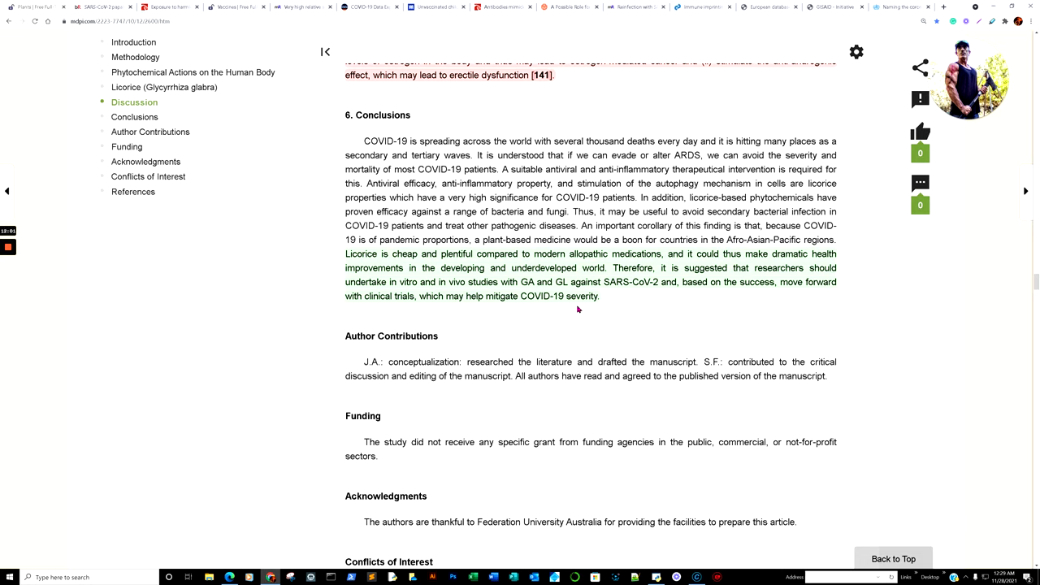
mouse_move(489, 222)
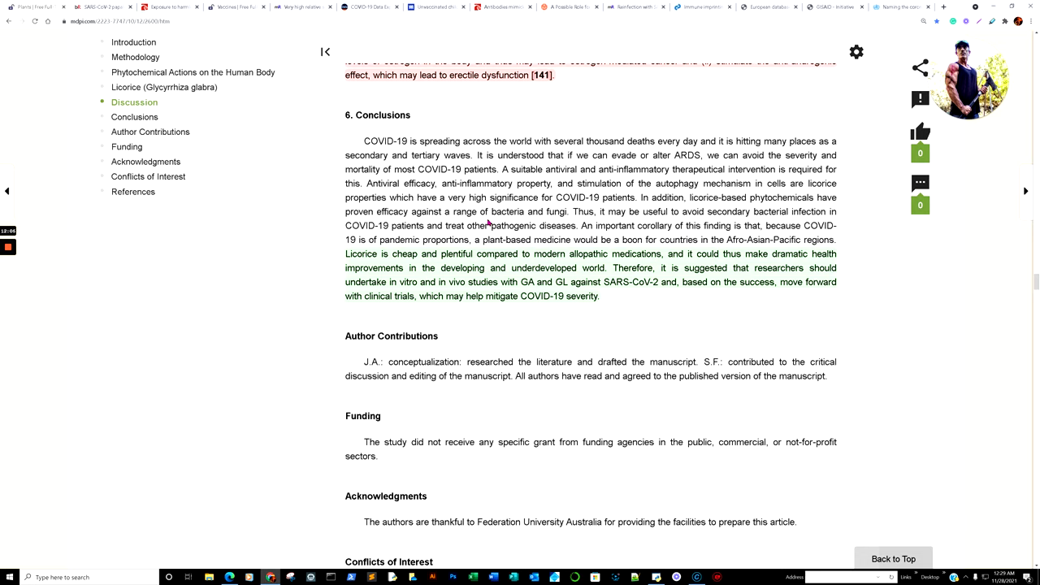
mouse_move(502, 228)
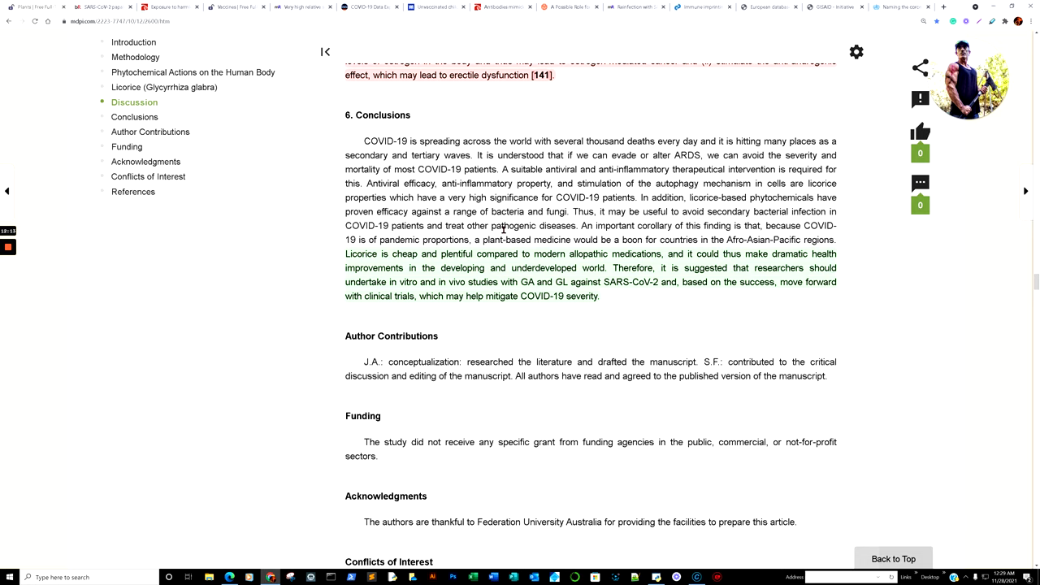
mouse_move(536, 225)
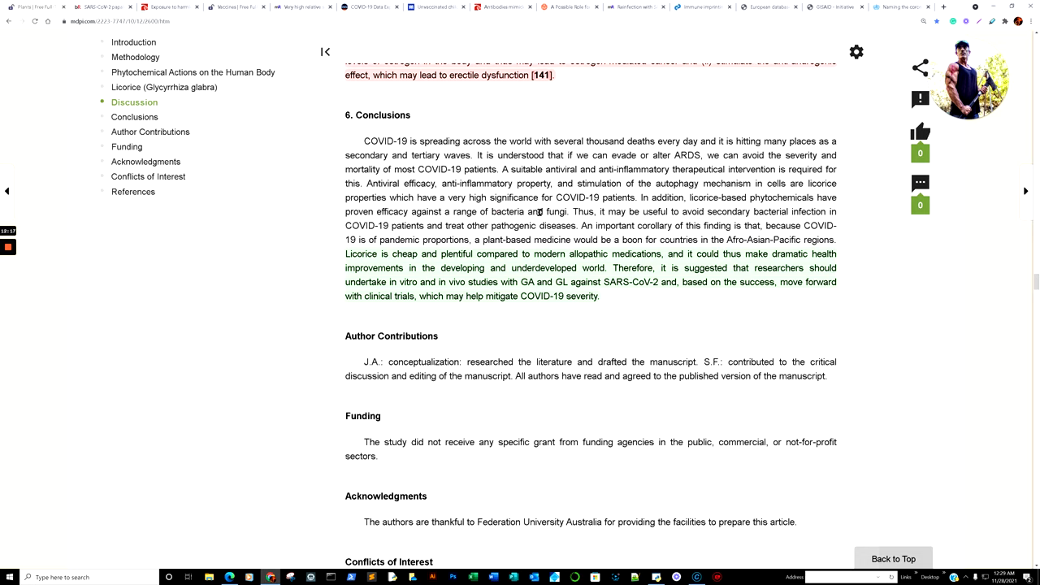
double_click(548, 211)
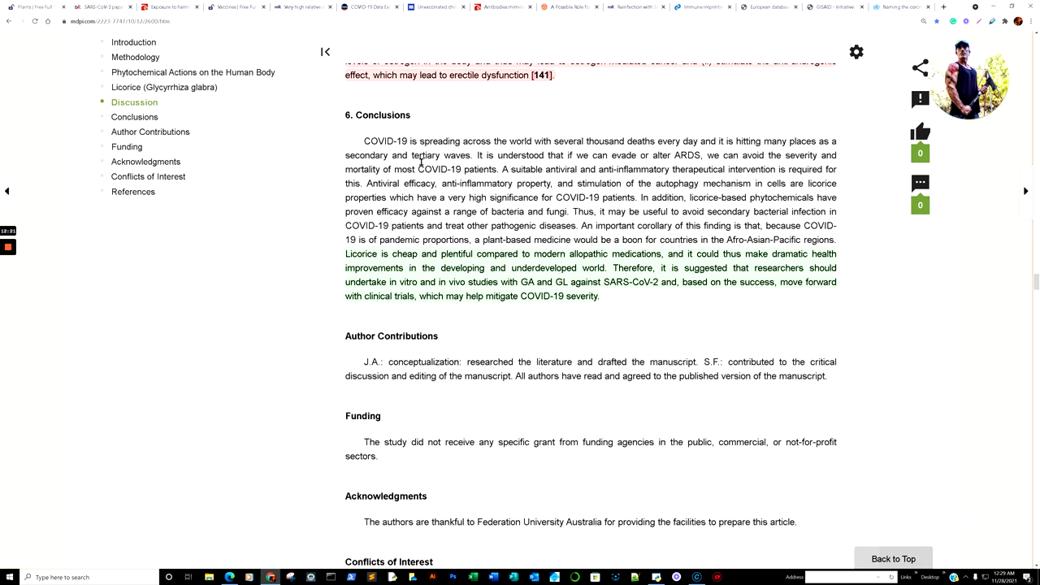
mouse_move(98, 6)
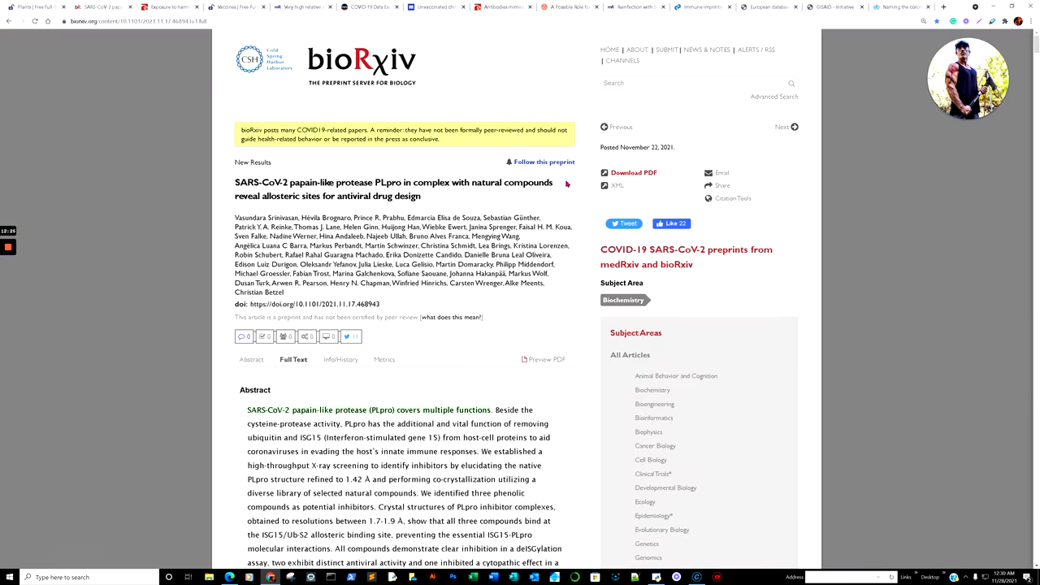
scroll("down", 3)
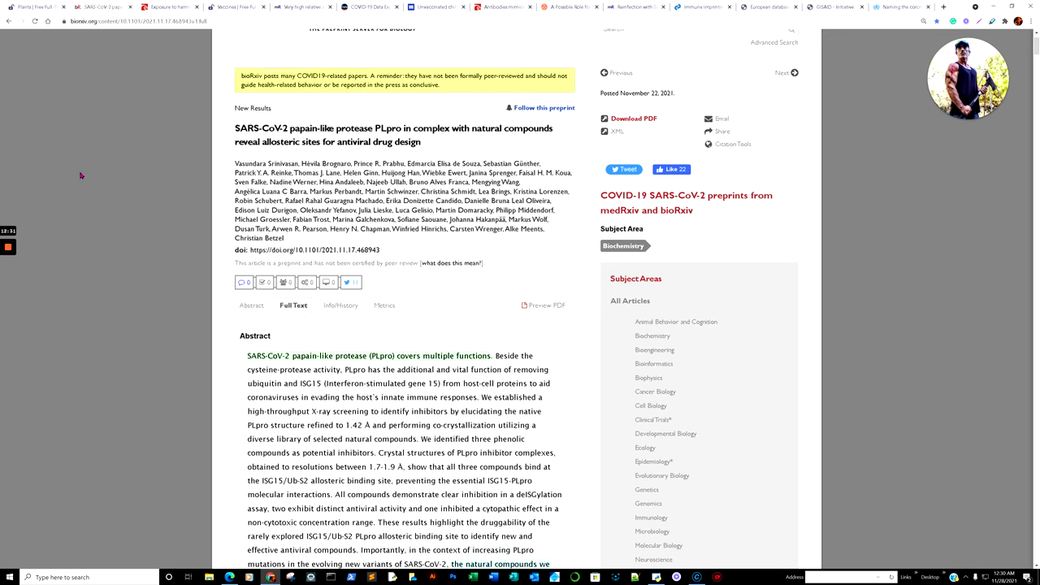
scroll("down", 3)
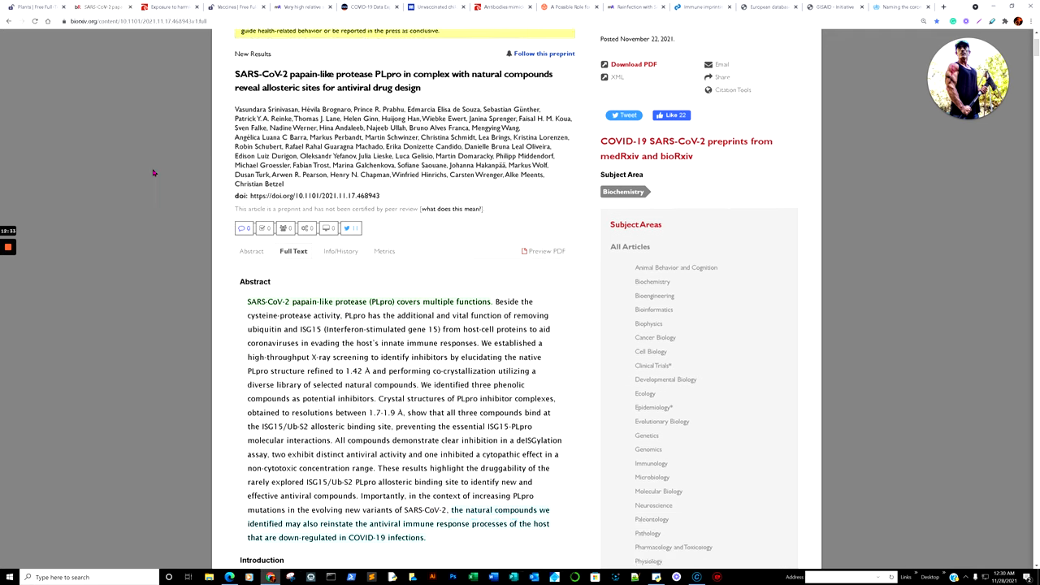
scroll("down", 3)
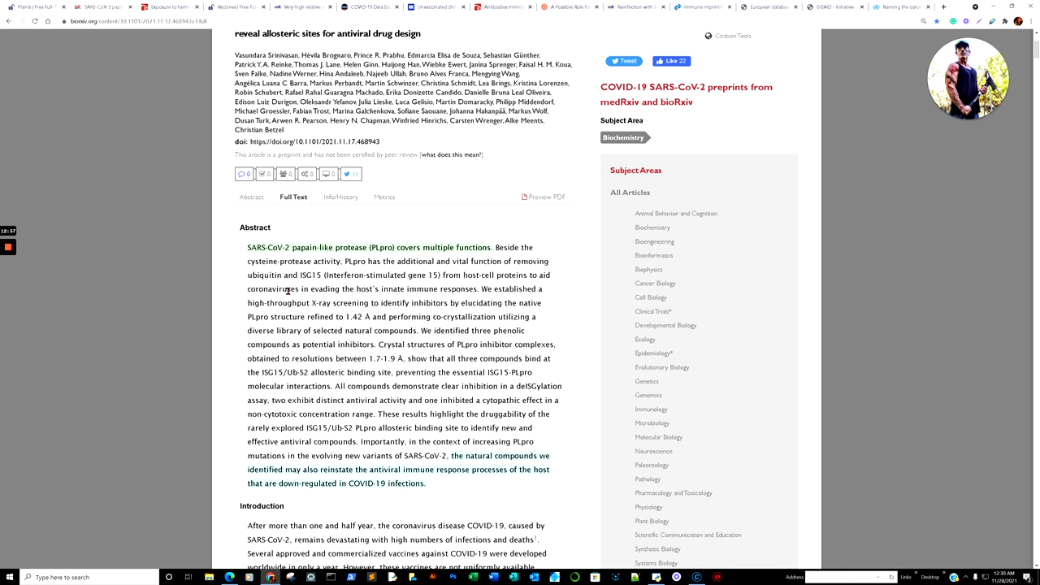
mouse_move(352, 257)
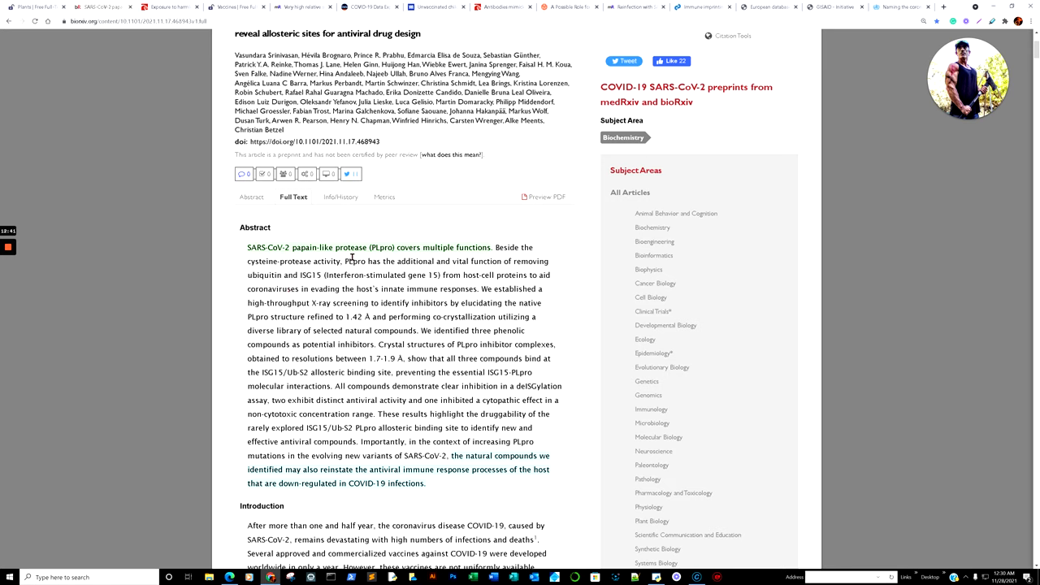
scroll("down", 3)
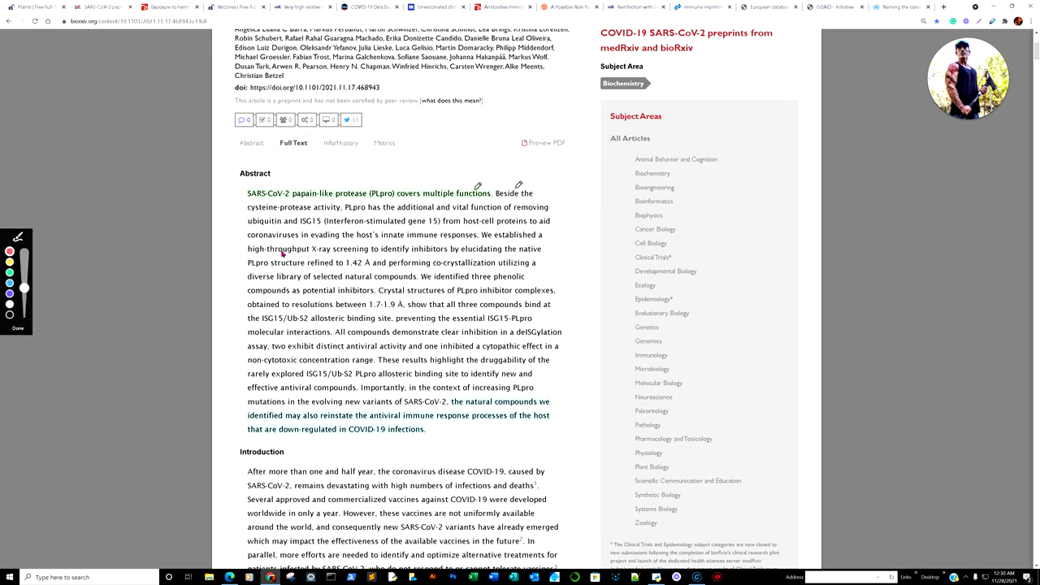
left_click_drag(547, 193, 554, 267)
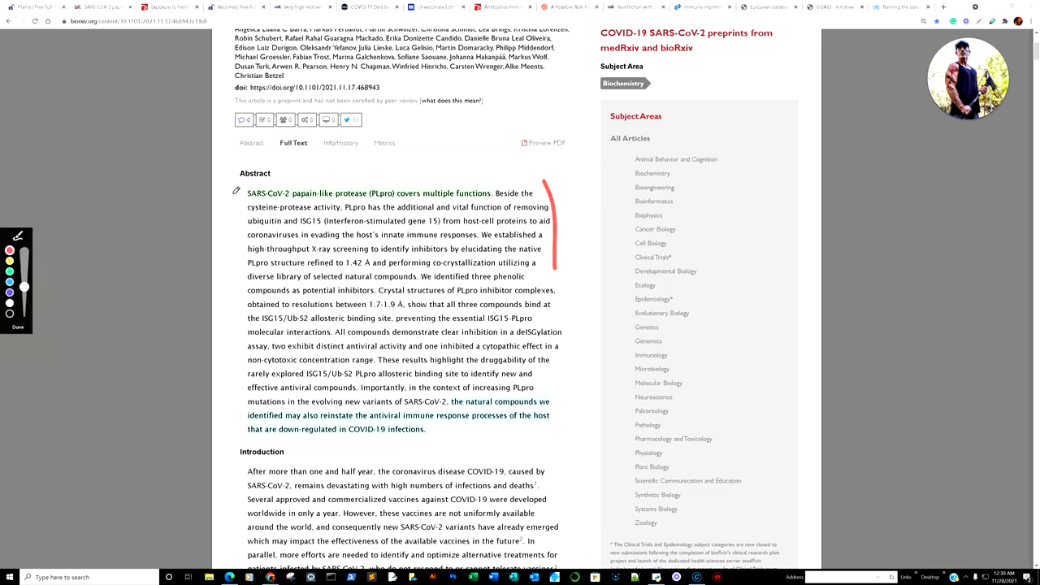
left_click_drag(234, 193, 234, 321)
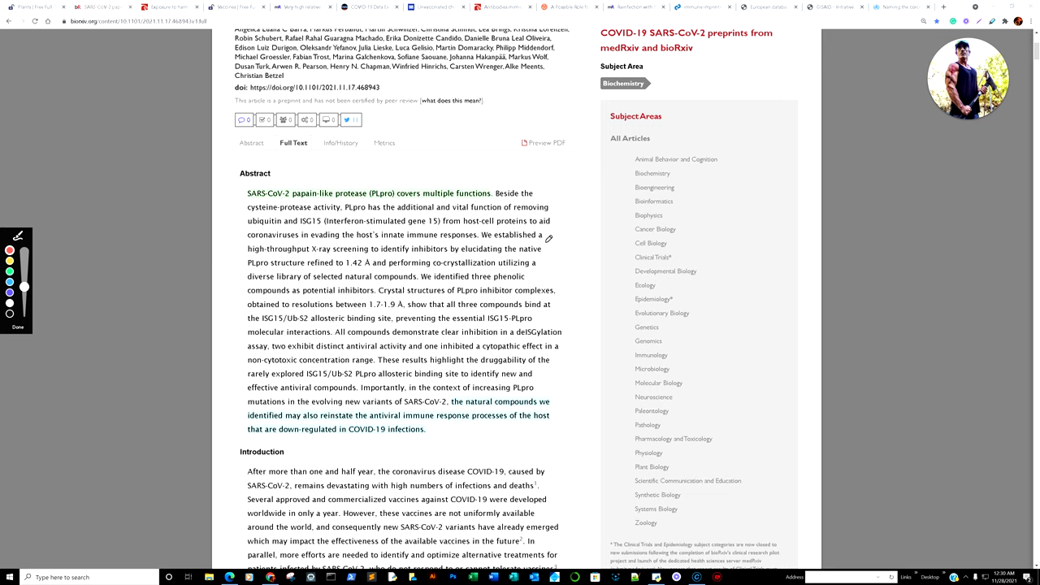
scroll("down", 3)
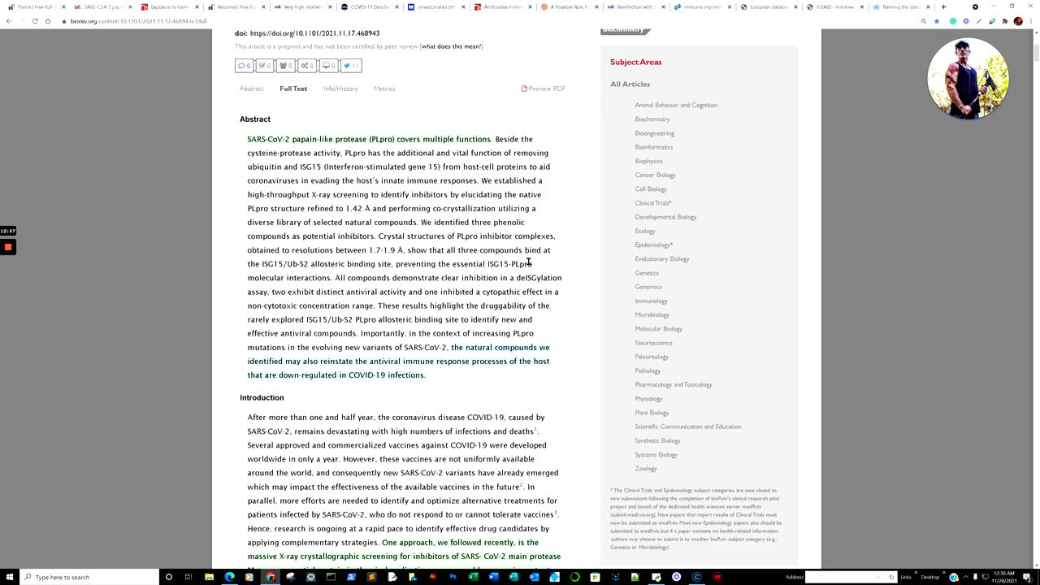
scroll("down", 3)
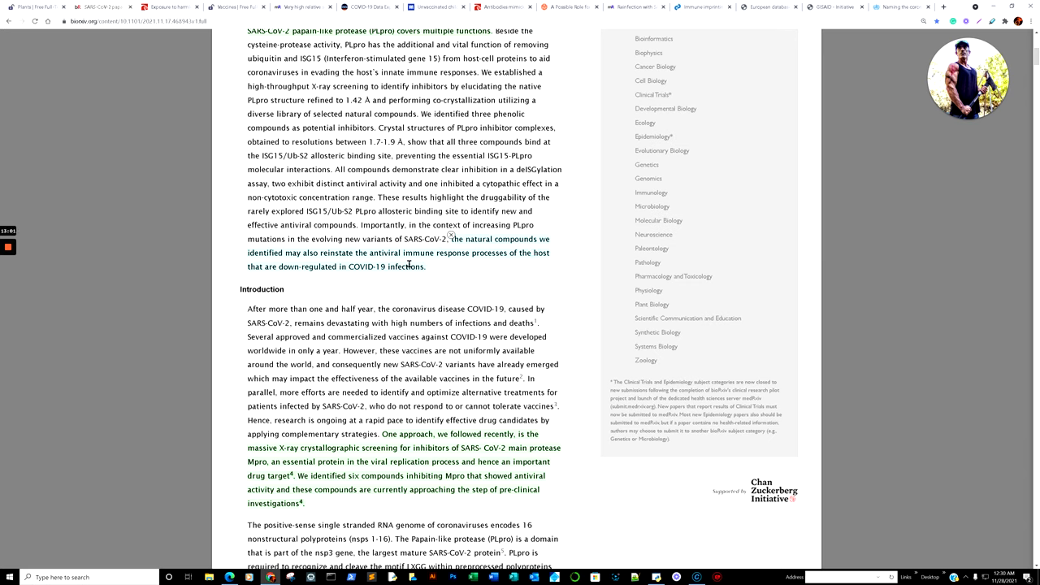
mouse_move(504, 261)
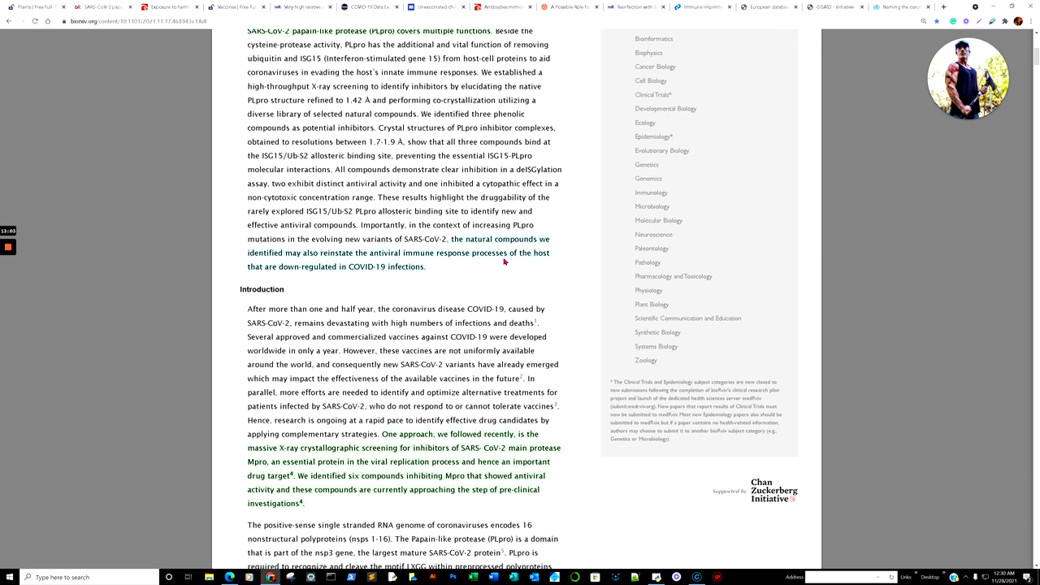
mouse_move(364, 278)
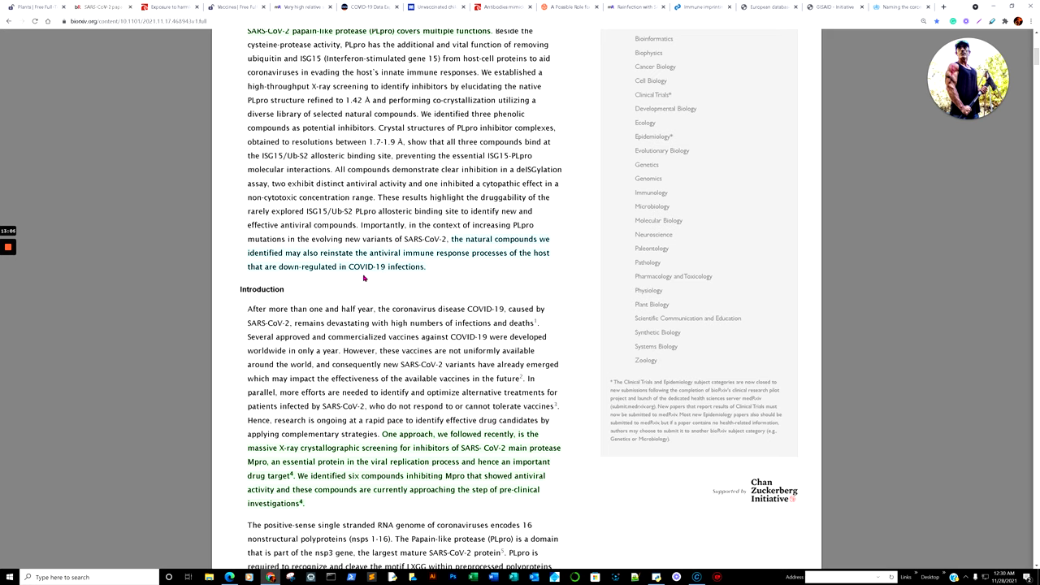
mouse_move(363, 219)
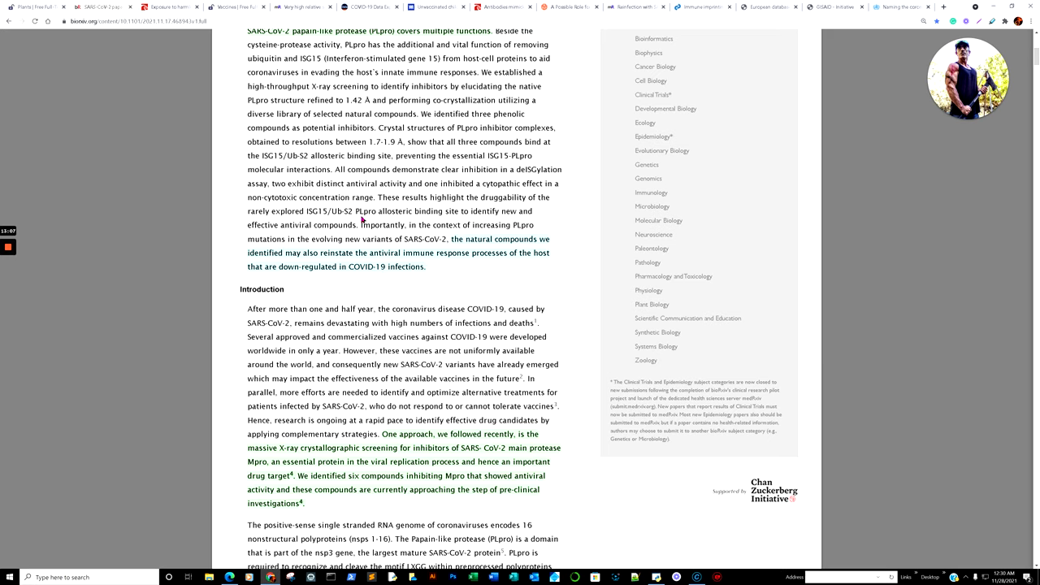
scroll("down", 3)
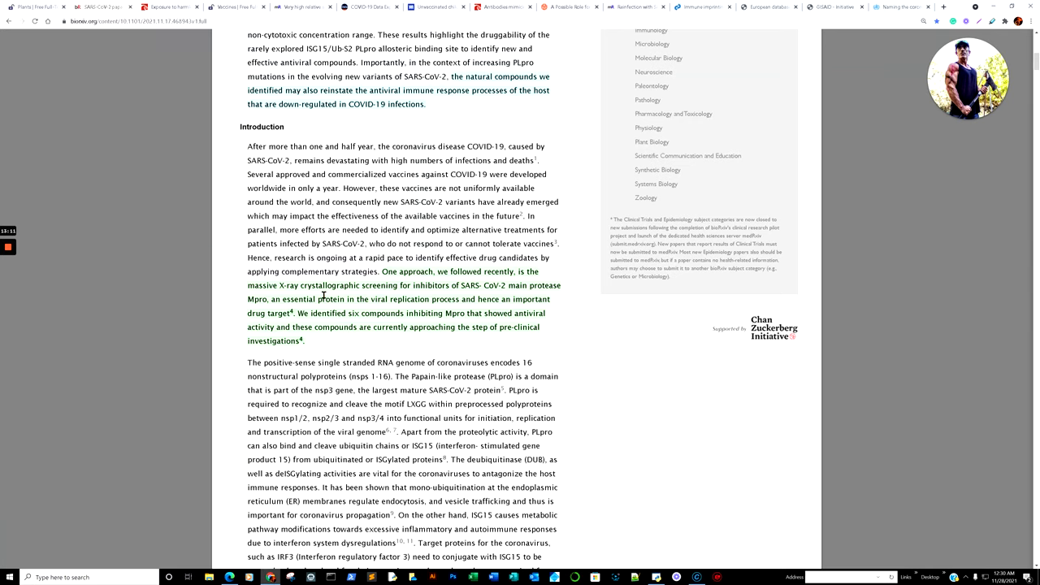
mouse_move(423, 299)
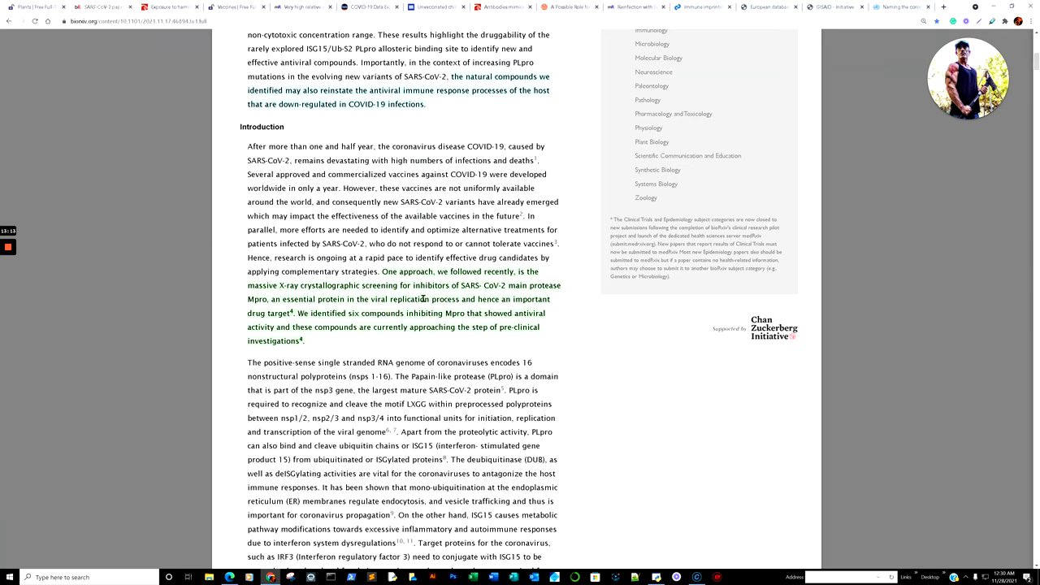
scroll("down", 3)
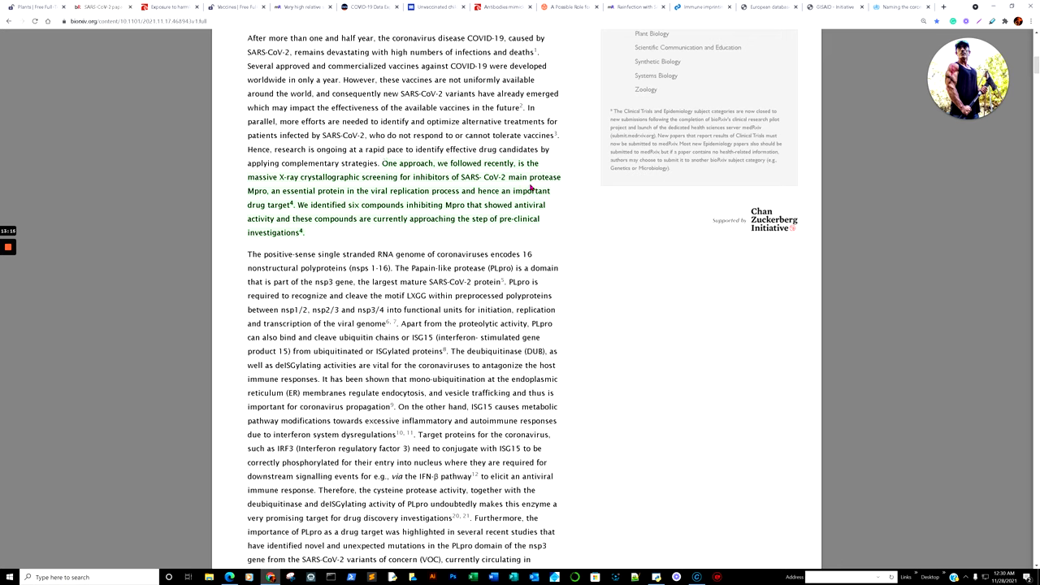
mouse_move(295, 203)
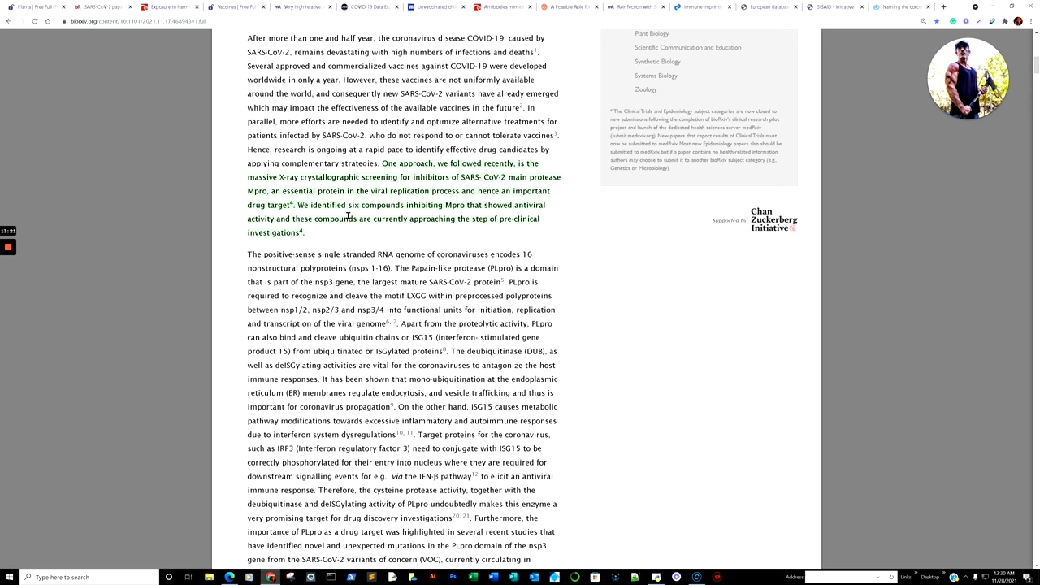
mouse_move(422, 229)
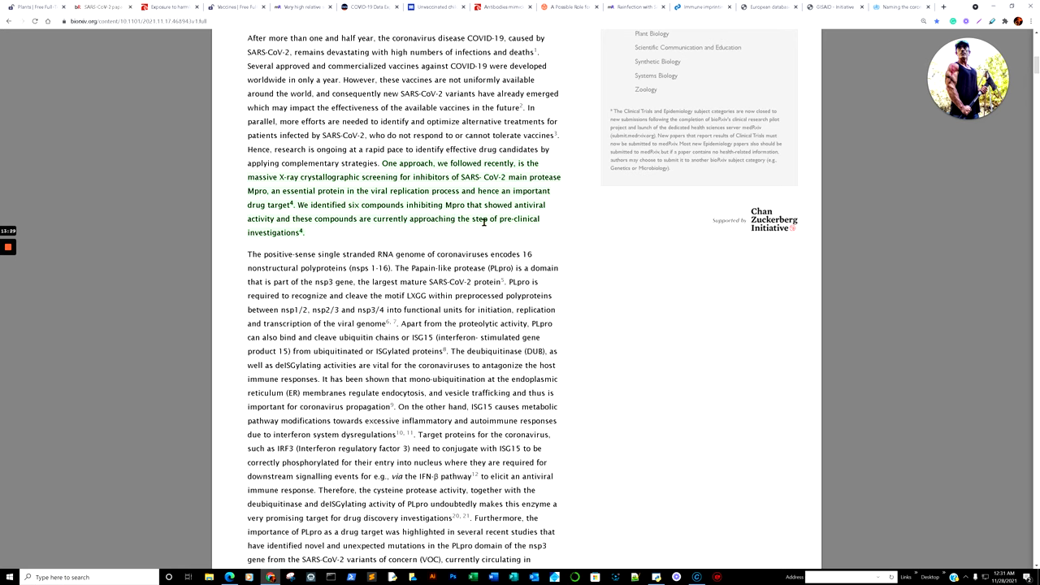
mouse_move(402, 222)
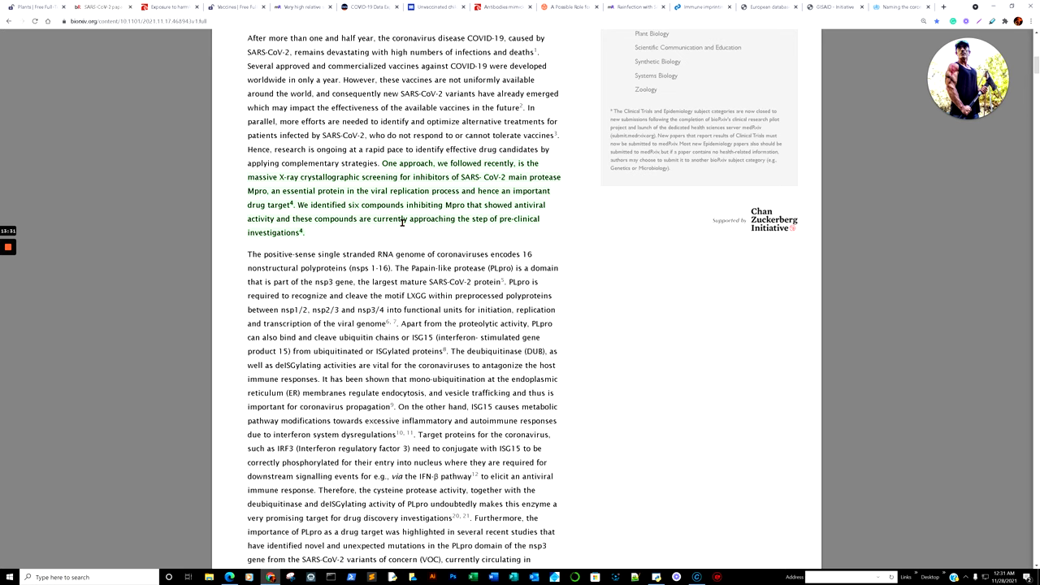
scroll("down", 3)
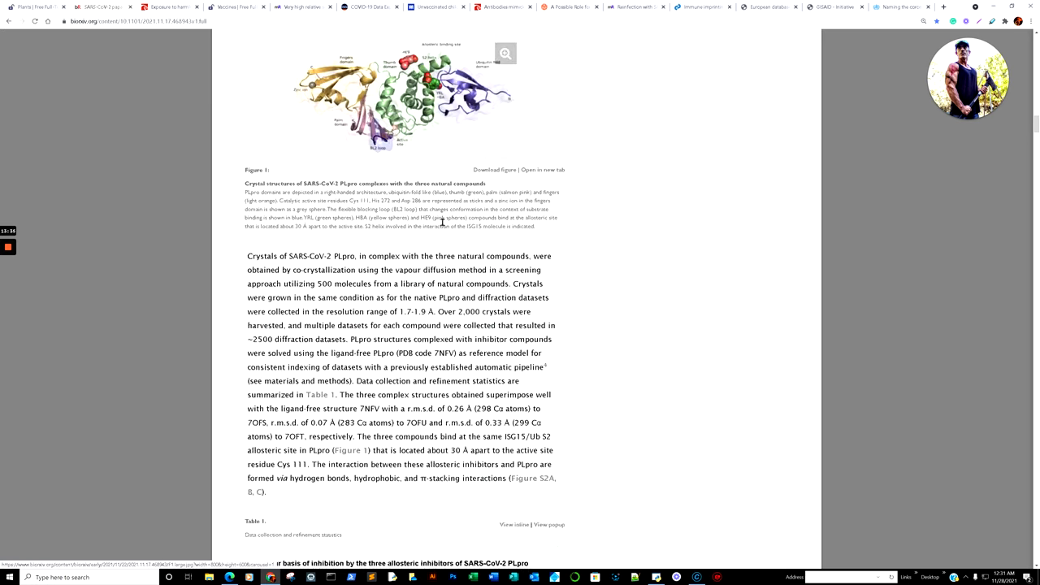
Step: Mark the YRL paragraph in the 'Molecular basis of inhibition' section with red pen strokes
scroll("down", 3)
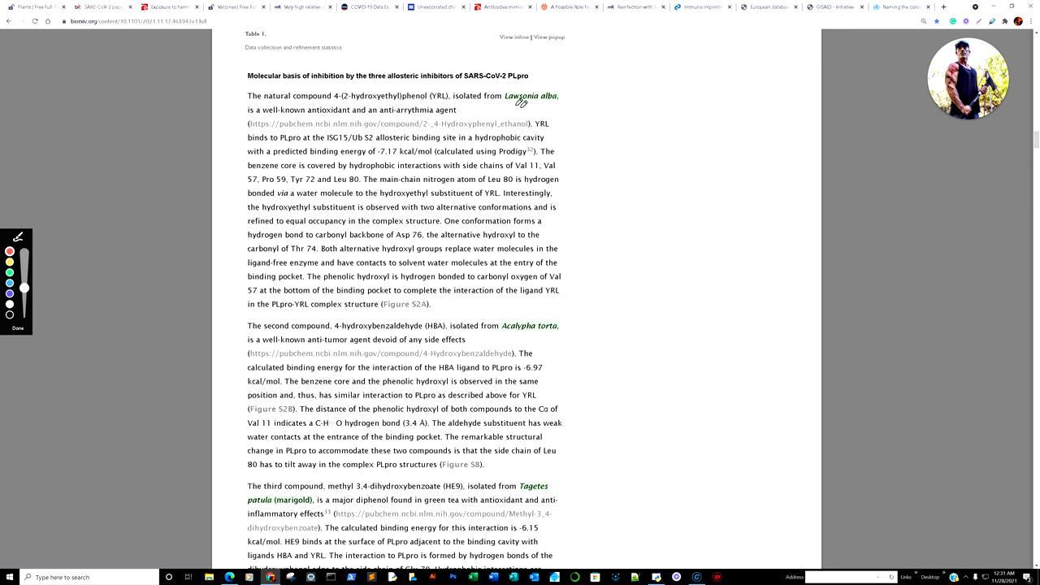
left_click_drag(504, 109, 561, 116)
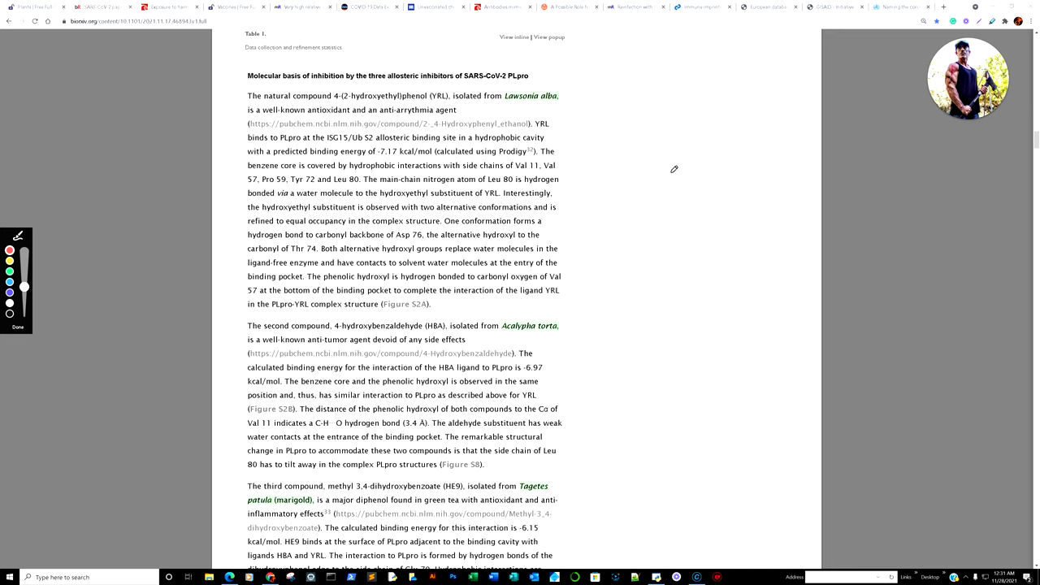
mouse_move(589, 83)
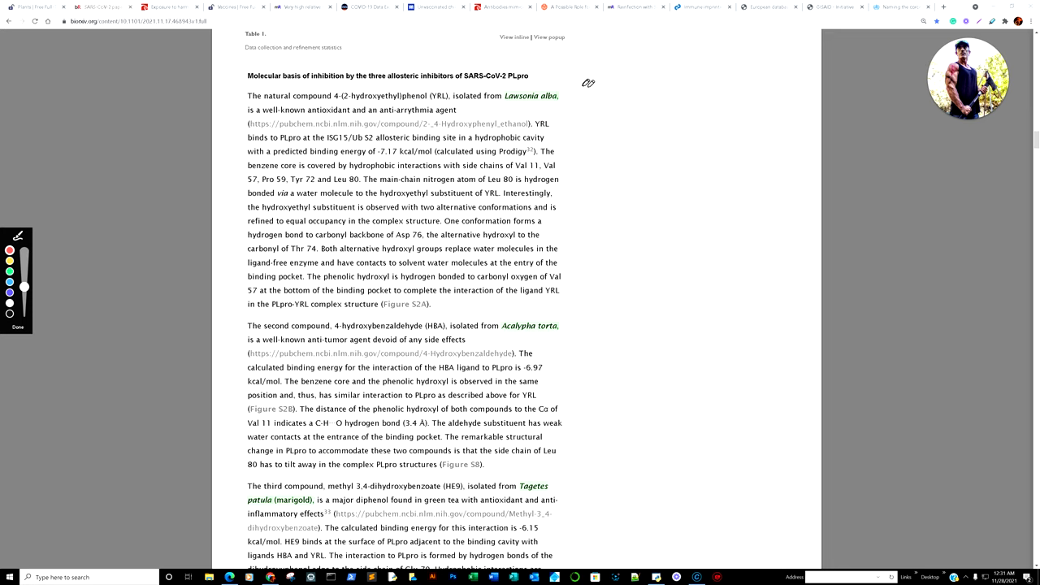
left_click_drag(589, 86, 610, 285)
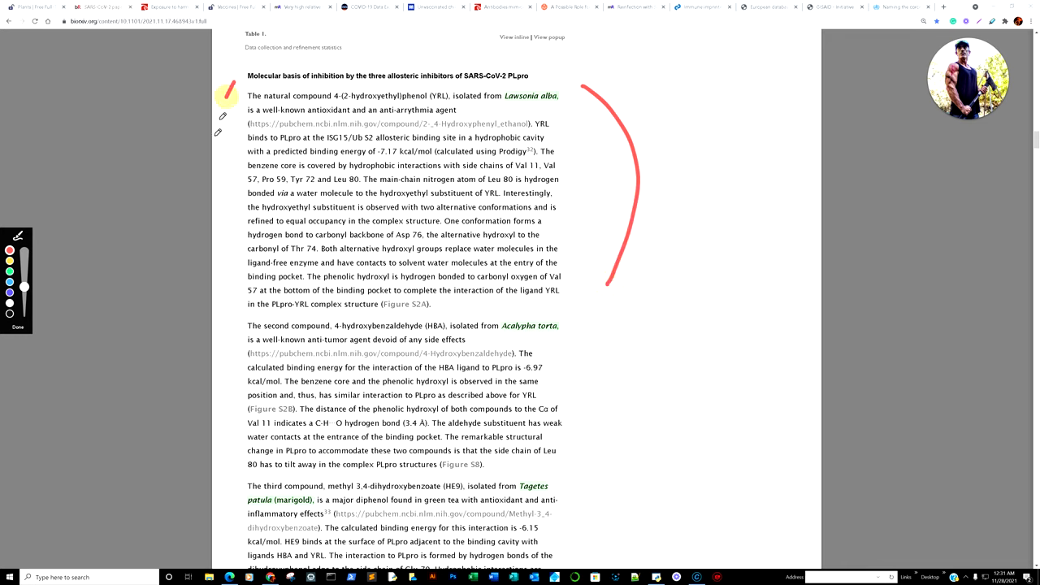
left_click_drag(230, 89, 250, 290)
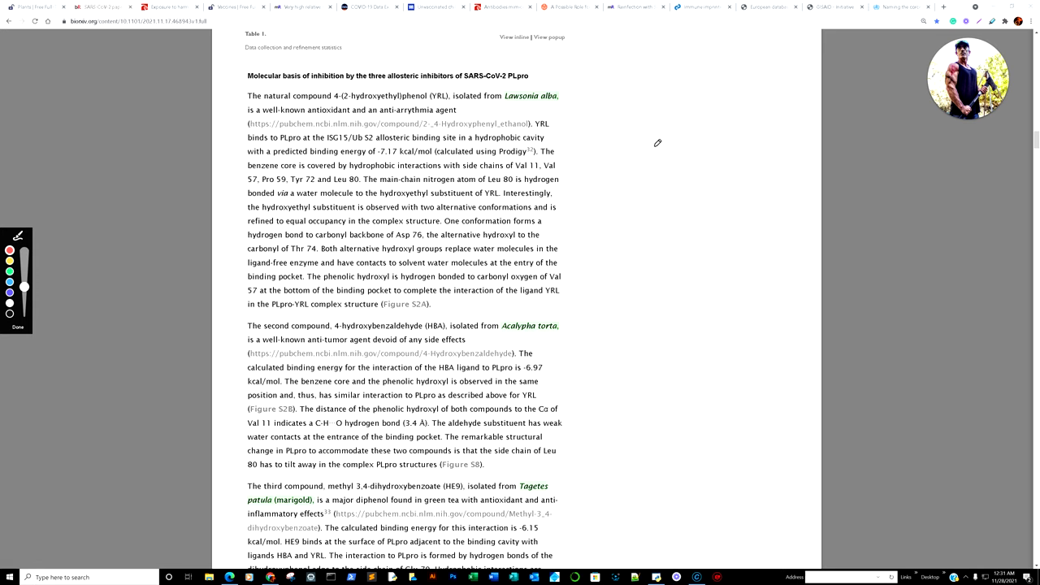
mouse_move(410, 117)
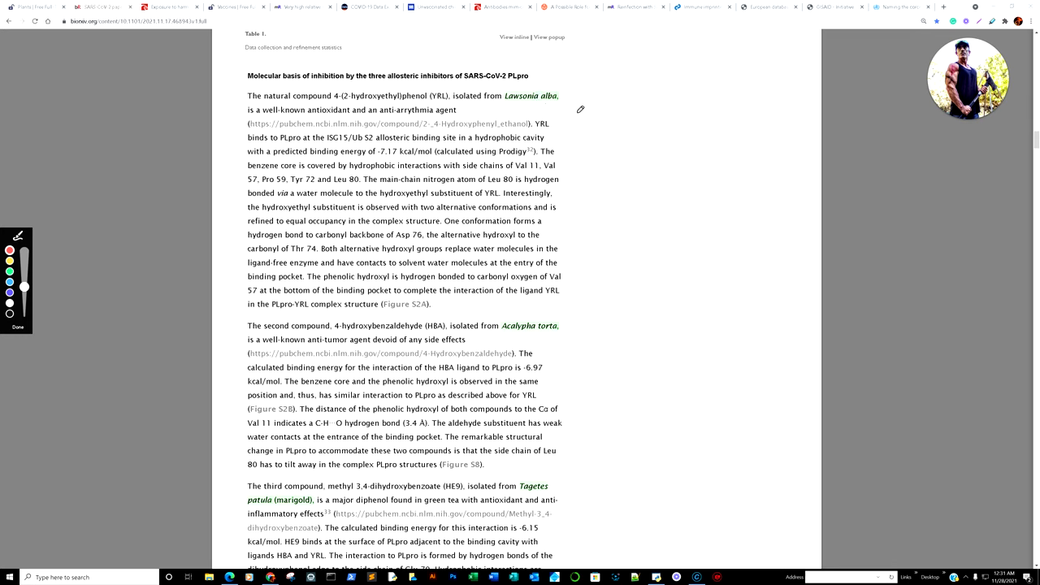
mouse_move(465, 101)
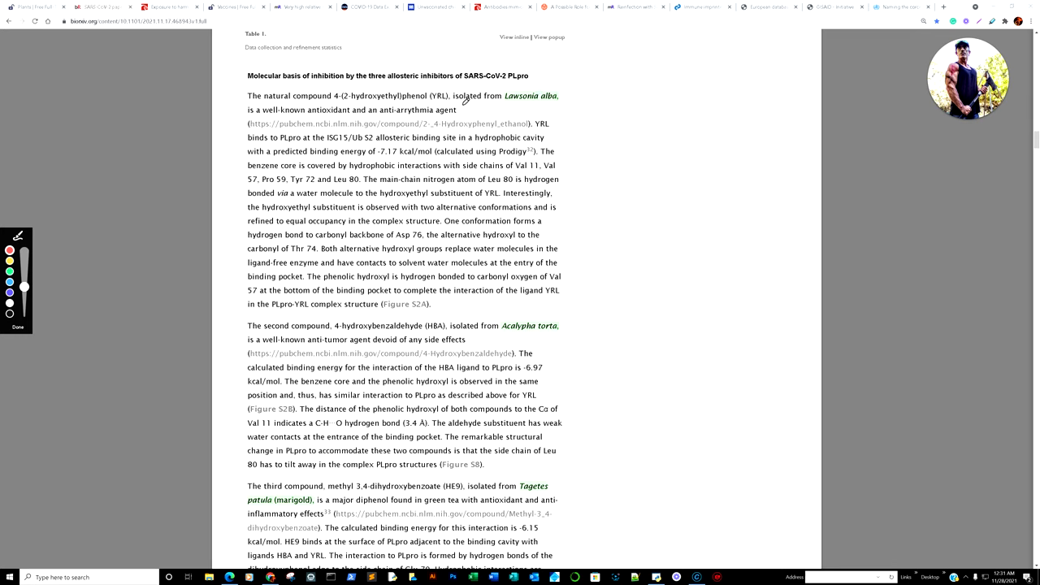
mouse_move(396, 81)
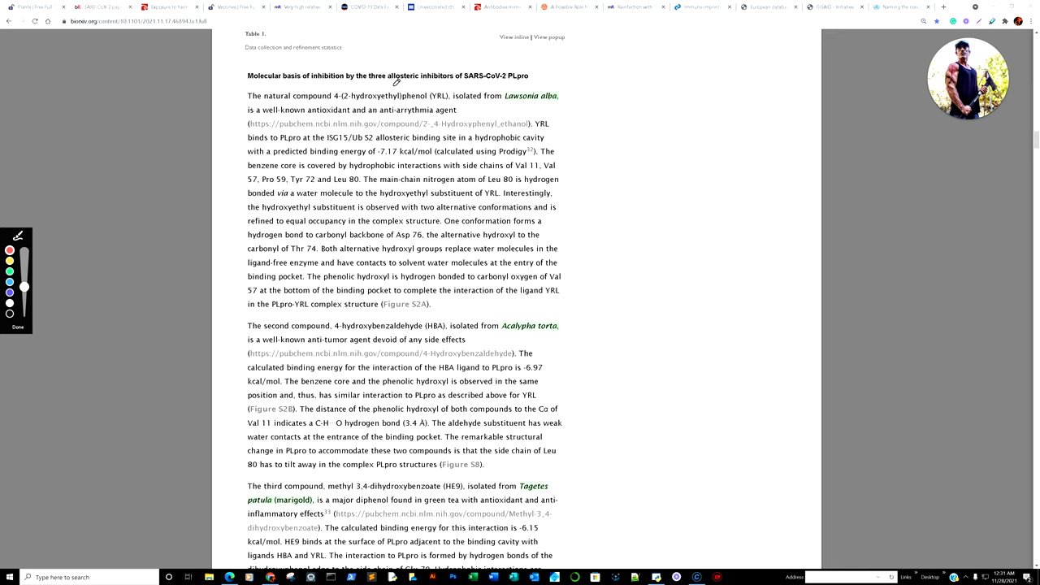
mouse_move(700, 187)
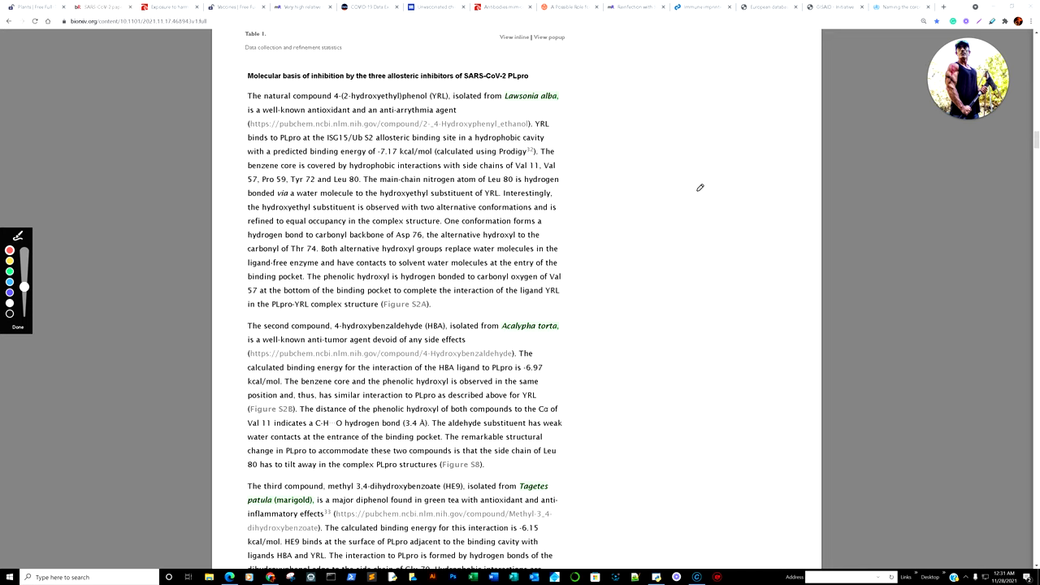
mouse_move(640, 274)
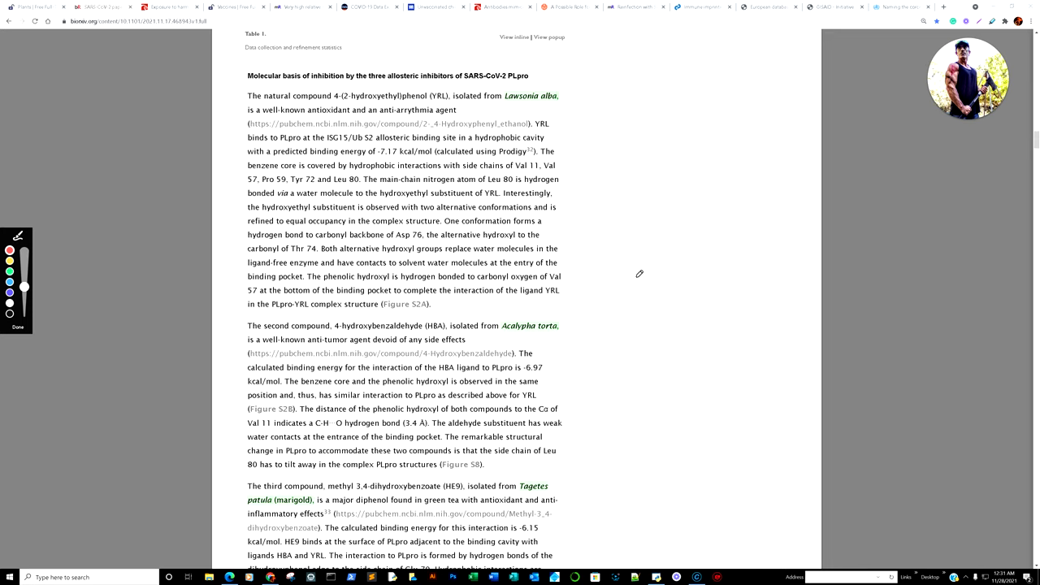
mouse_move(610, 290)
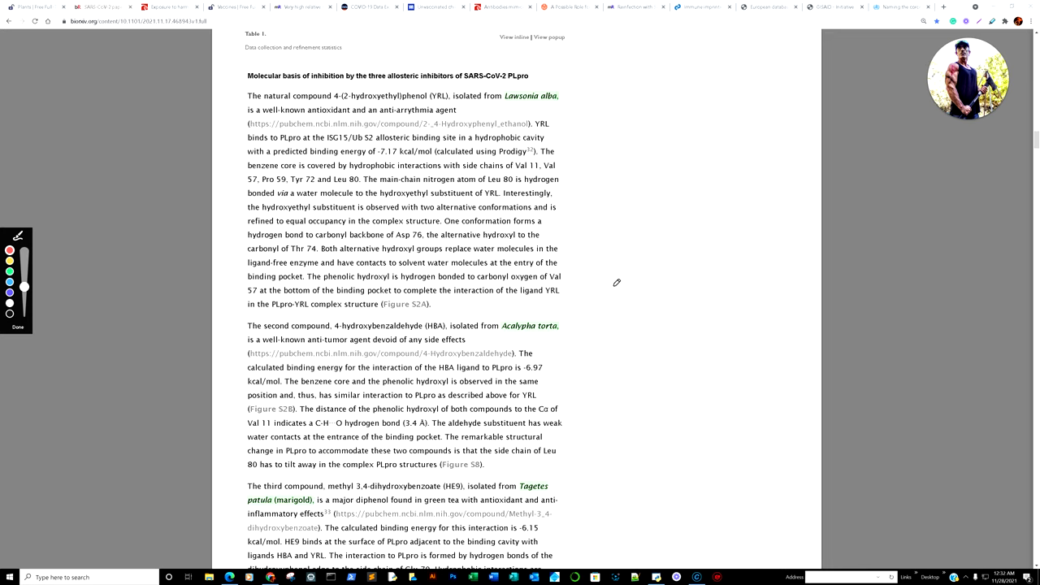
mouse_move(609, 278)
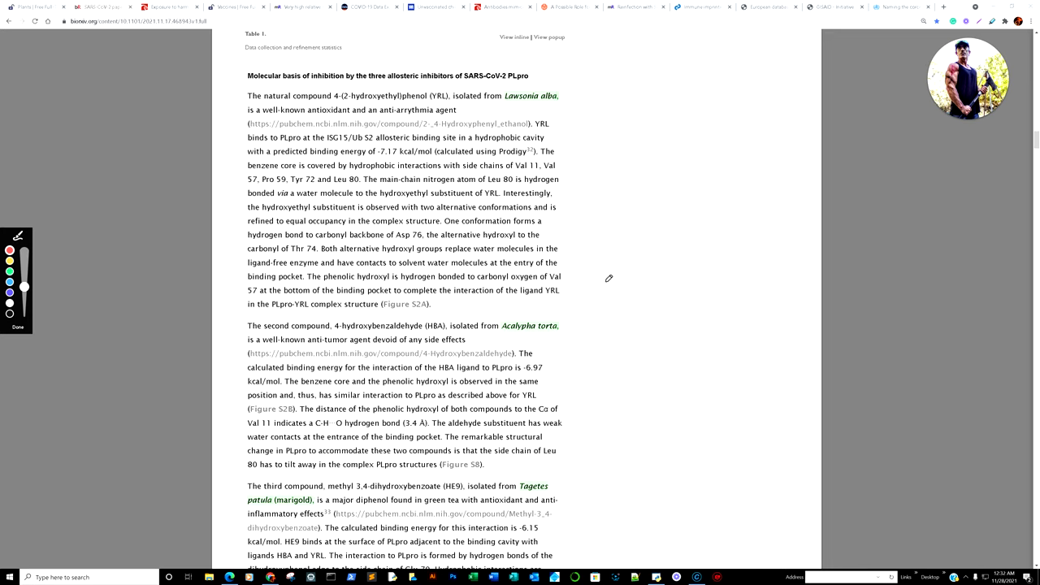
scroll("down", 3)
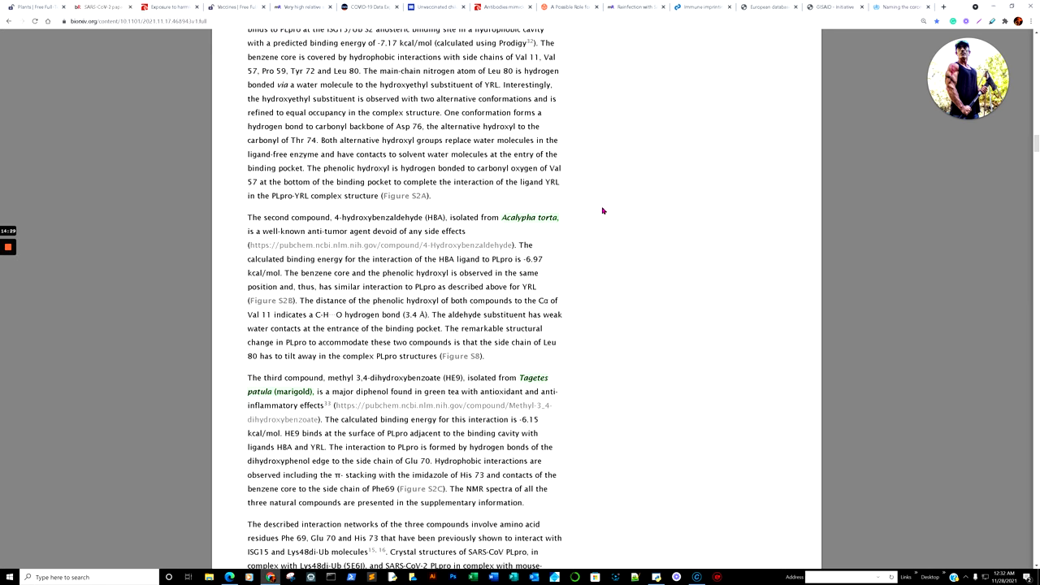
mouse_move(576, 219)
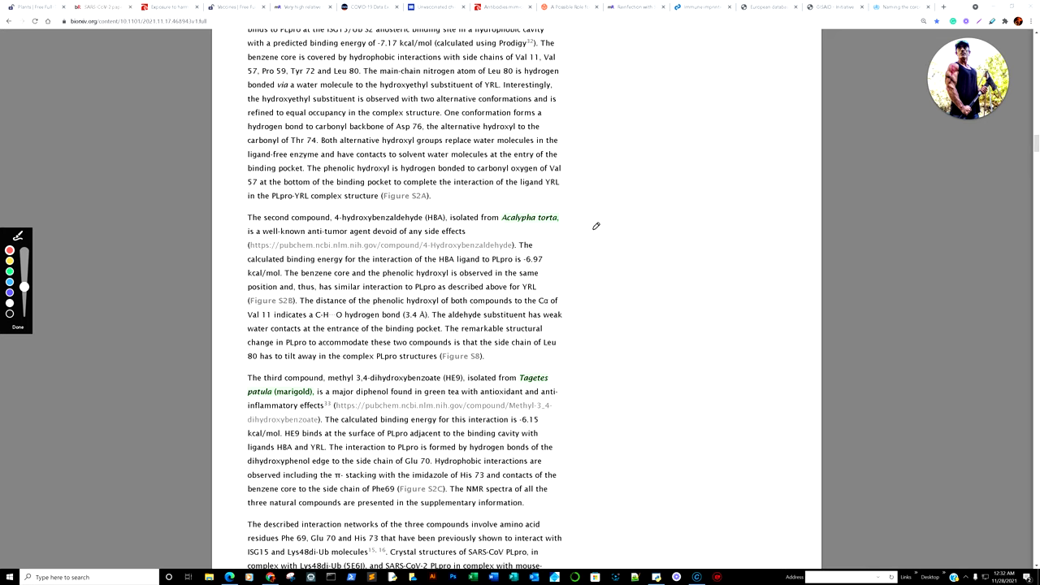
mouse_move(663, 274)
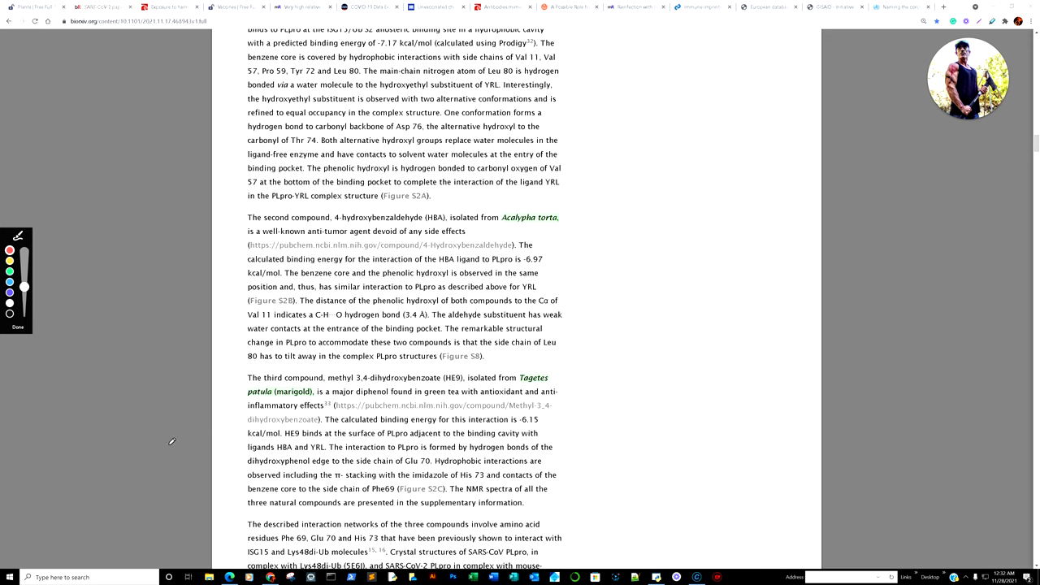
left_click_drag(226, 382, 242, 423)
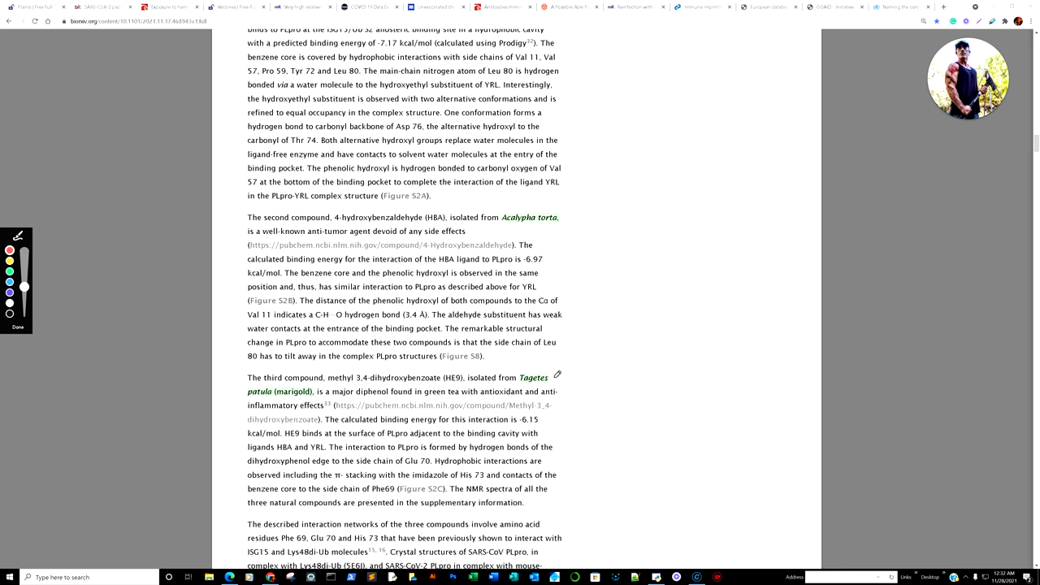
mouse_move(619, 306)
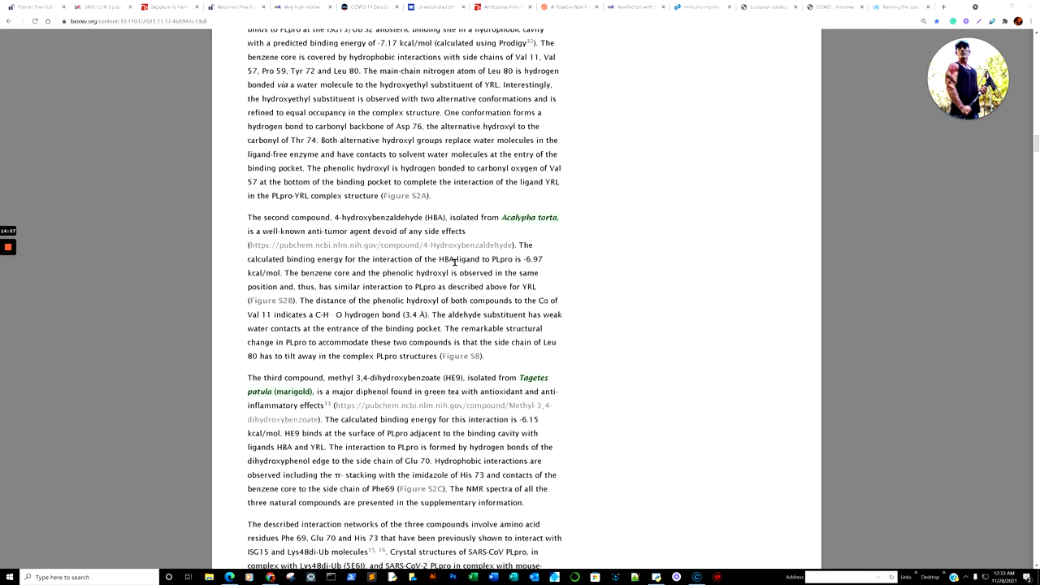
Step: Read from the Figure 4 results down through the Methods section
scroll("down", 3)
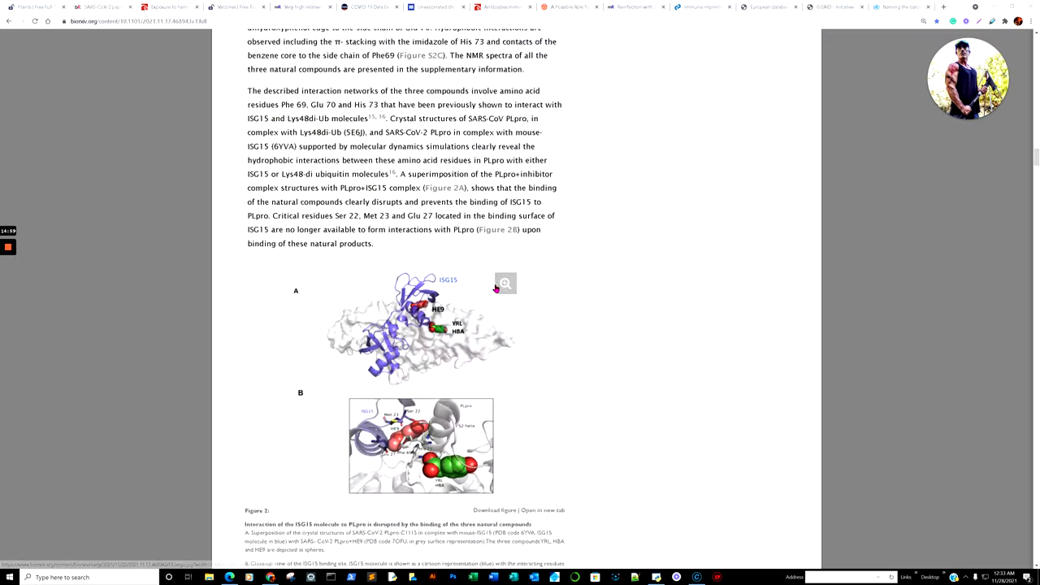
scroll("down", 3)
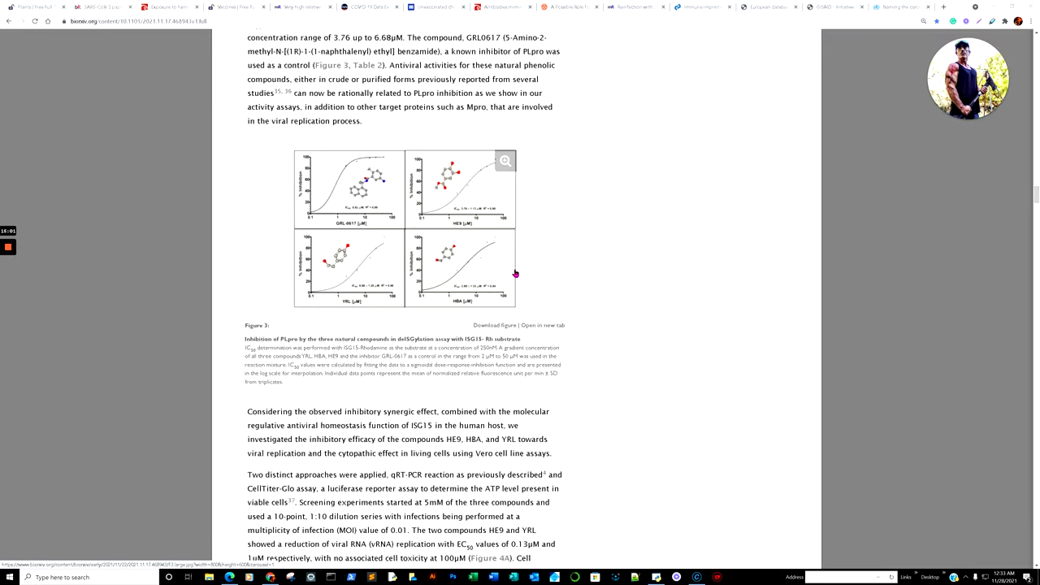
scroll("down", 3)
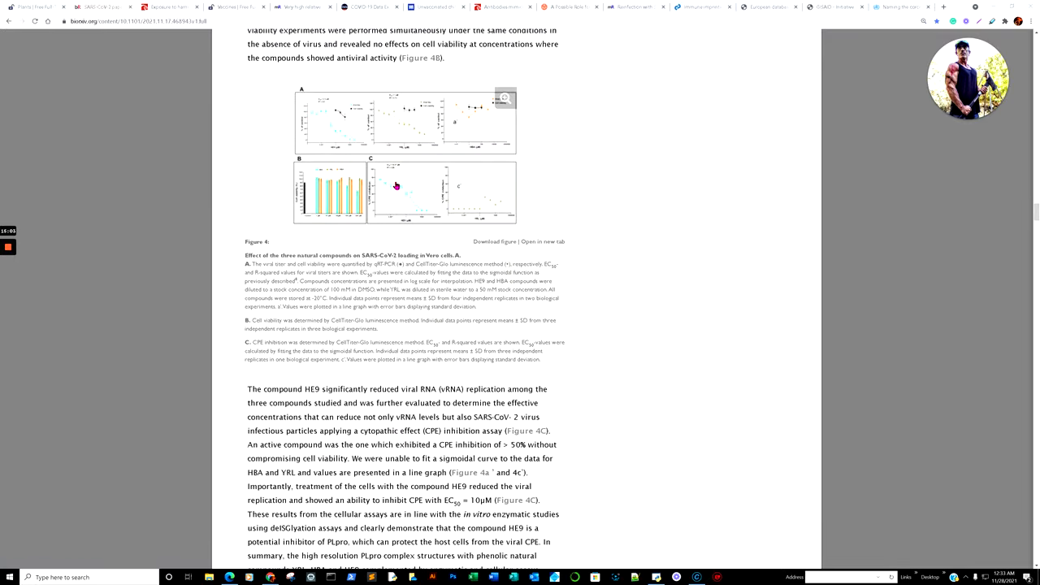
mouse_move(534, 143)
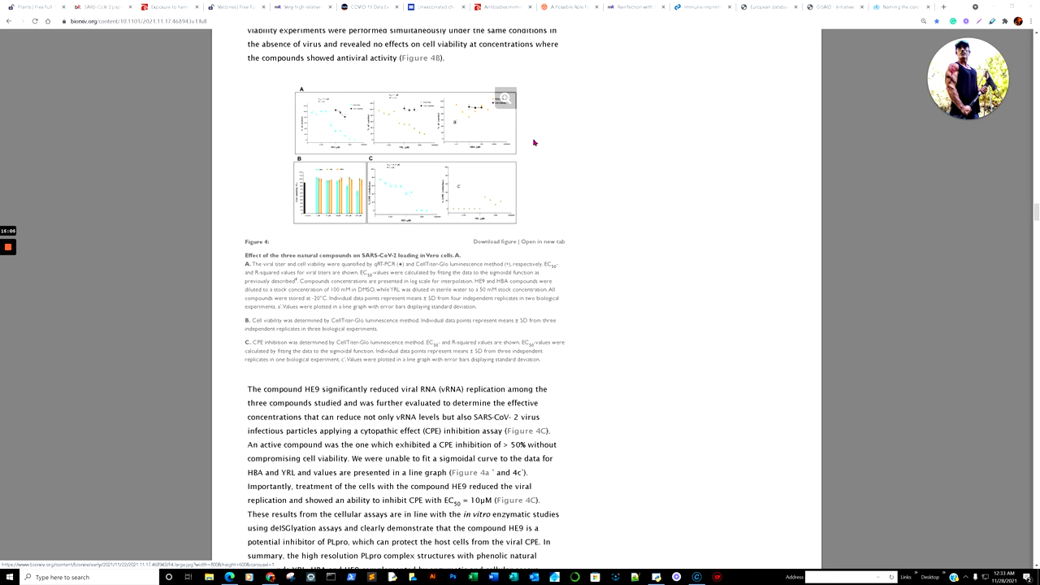
scroll("down", 3)
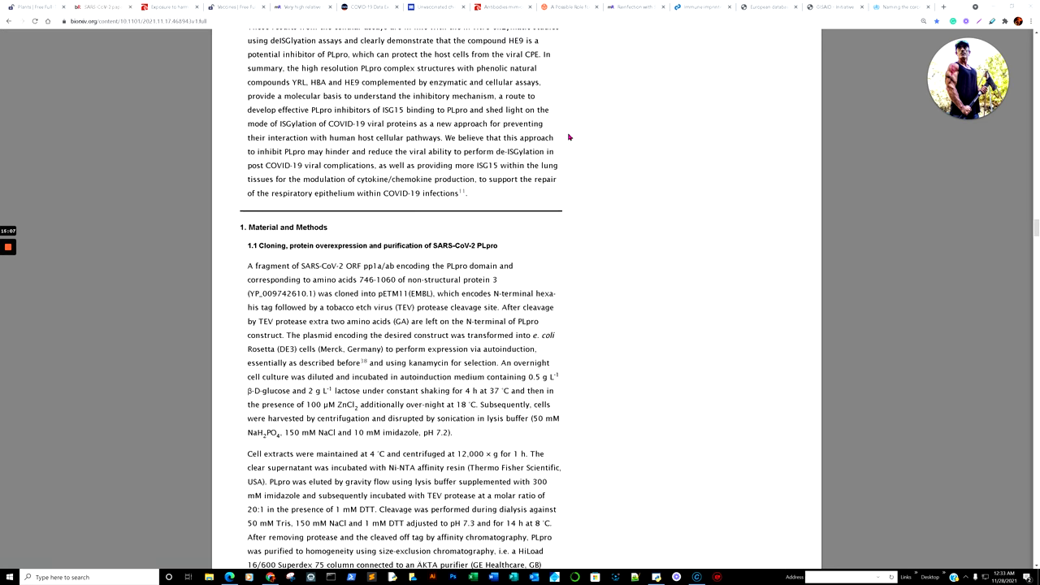
scroll("down", 3)
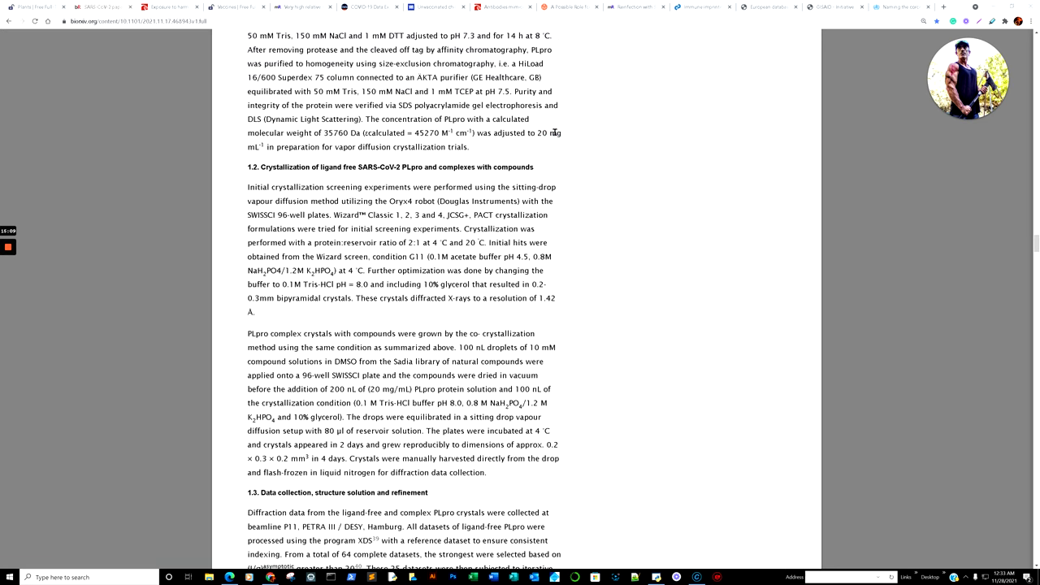
scroll("down", 3)
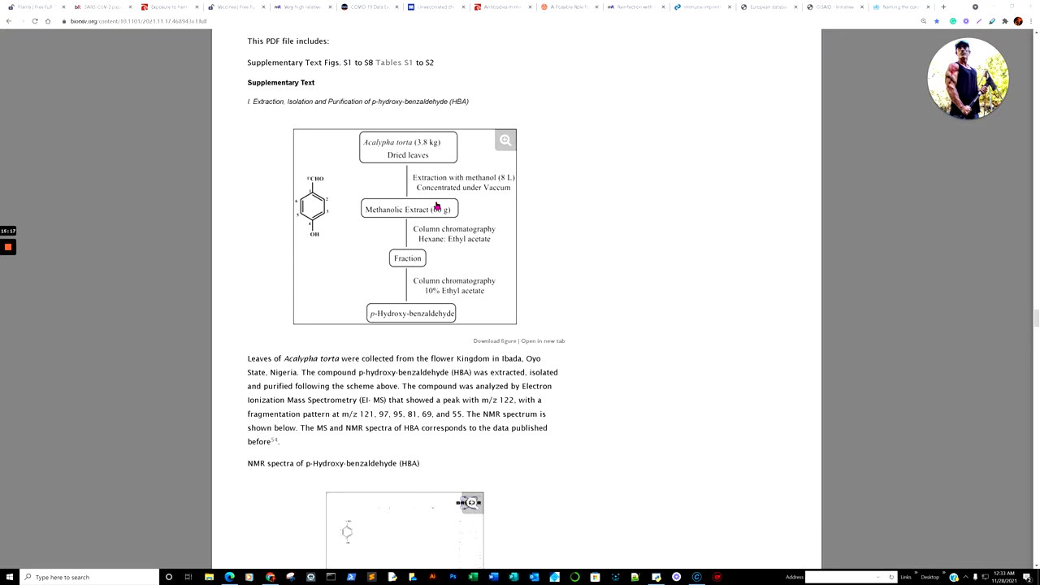
mouse_move(374, 174)
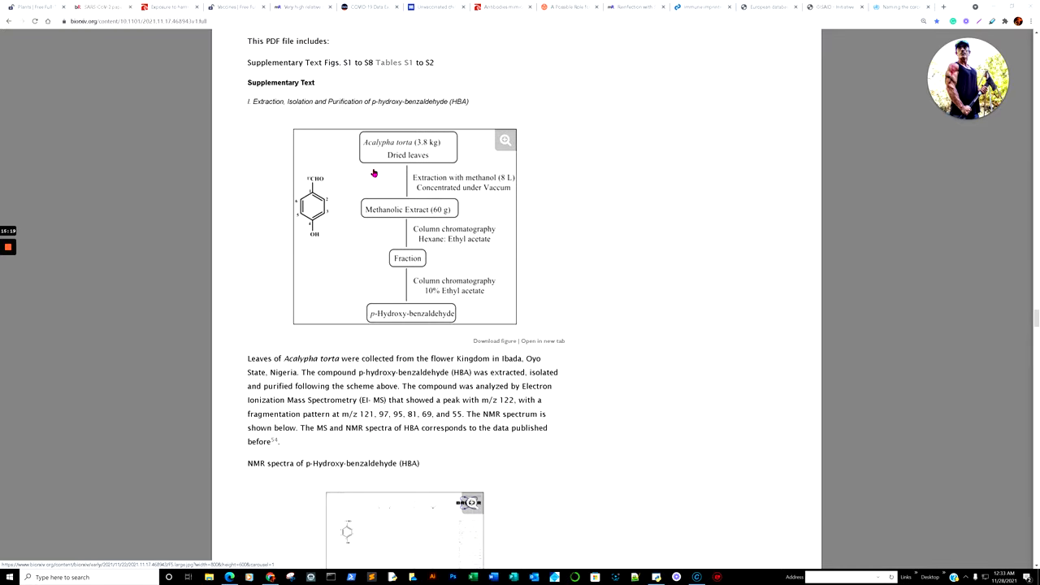
mouse_move(378, 158)
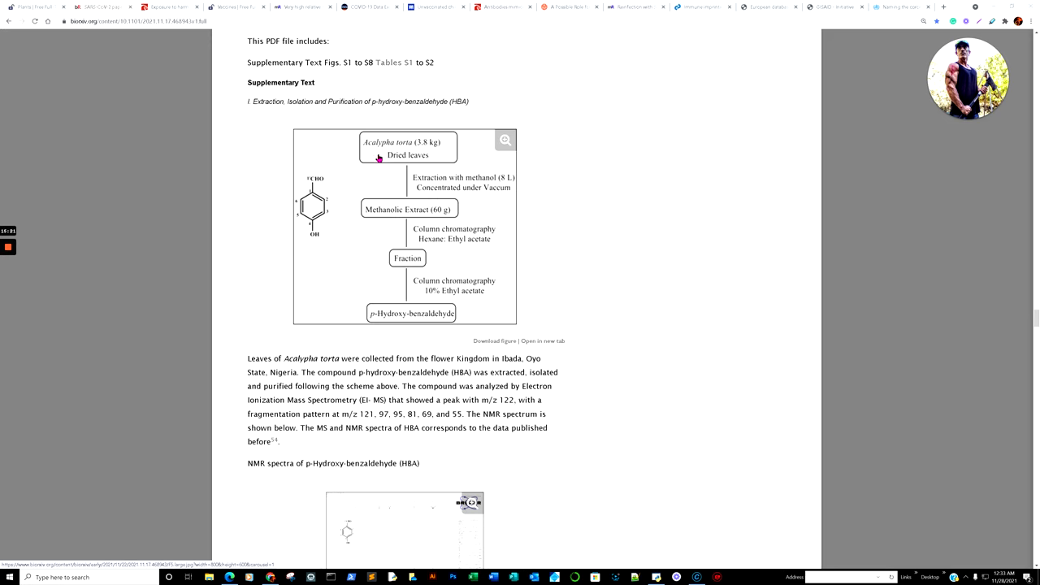
Step: Continue through the HBA and YRL purification schemes to HE9's extraction scheme and NMR spectra
scroll("down", 3)
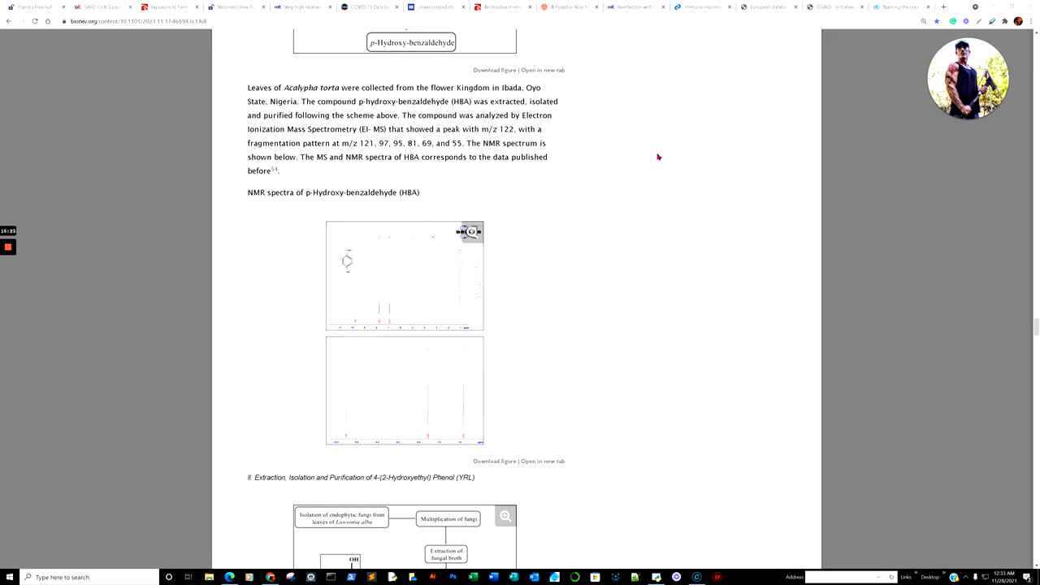
scroll("down", 3)
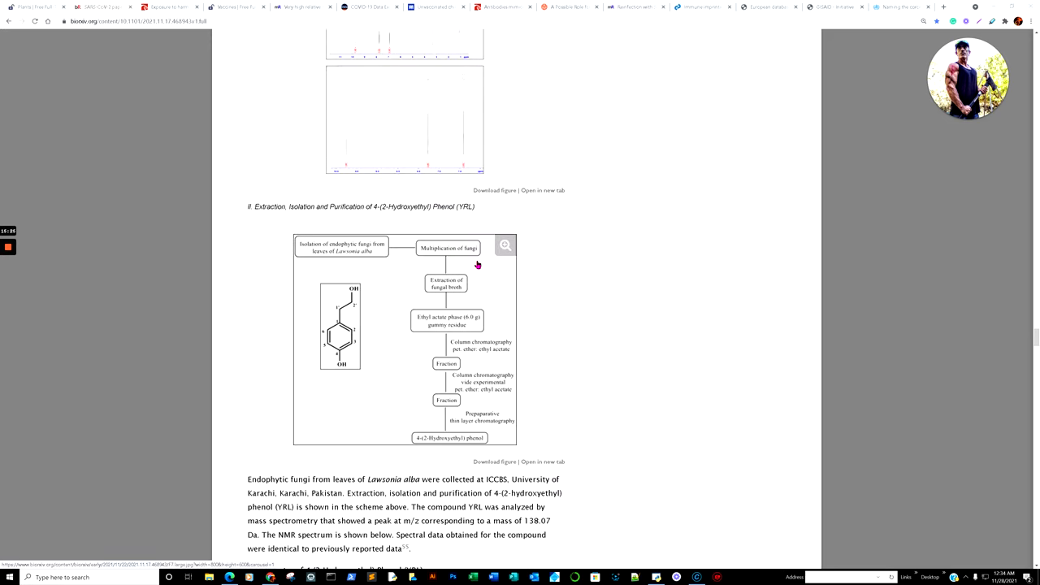
scroll("down", 3)
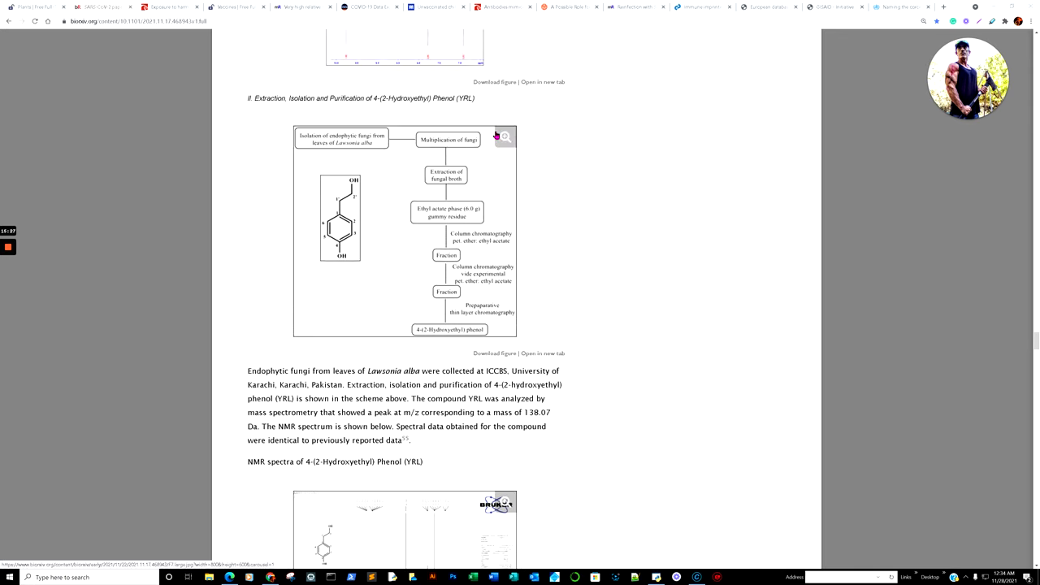
scroll("down", 3)
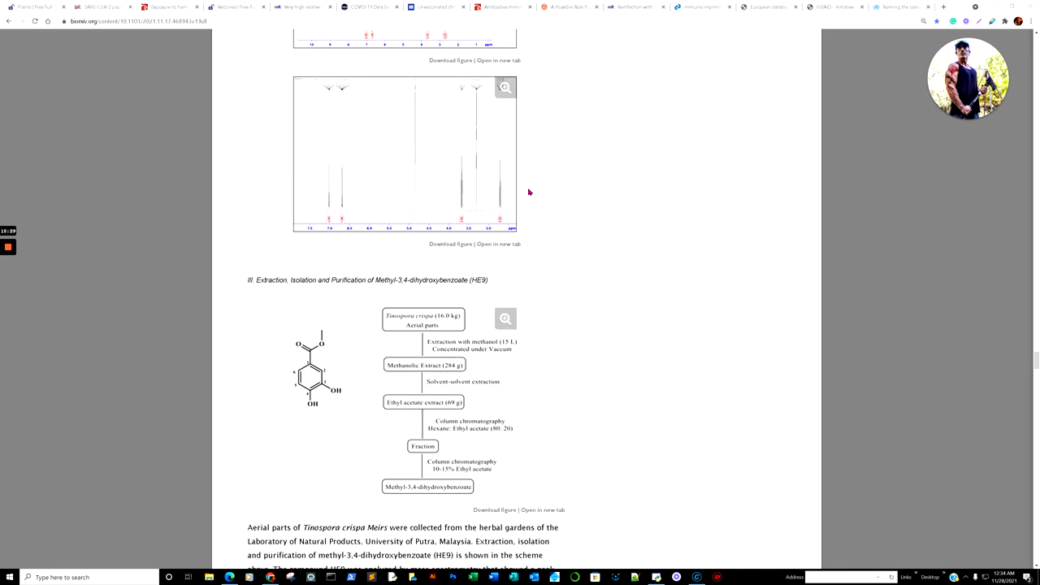
scroll("down", 3)
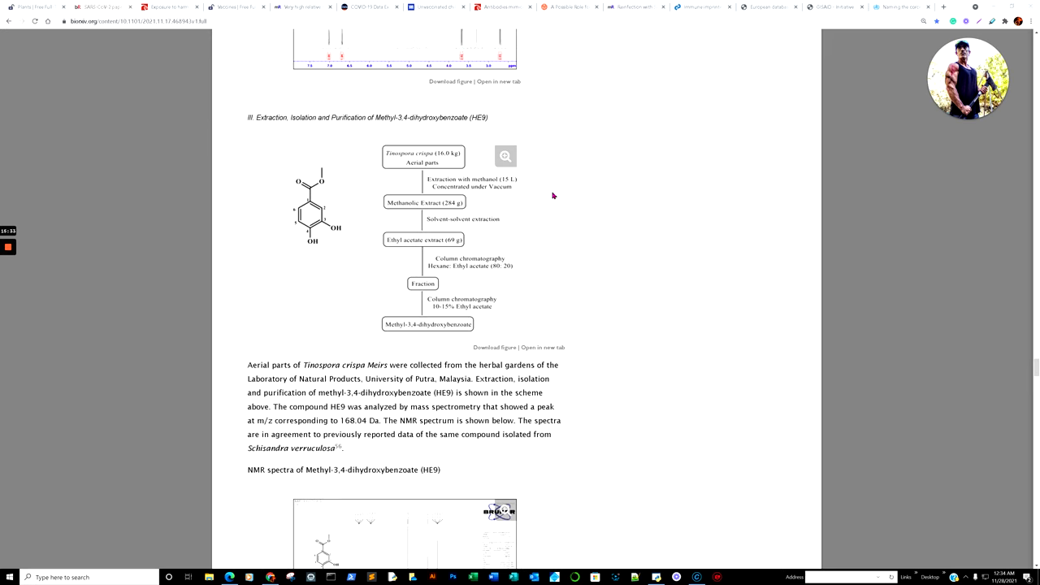
mouse_move(569, 224)
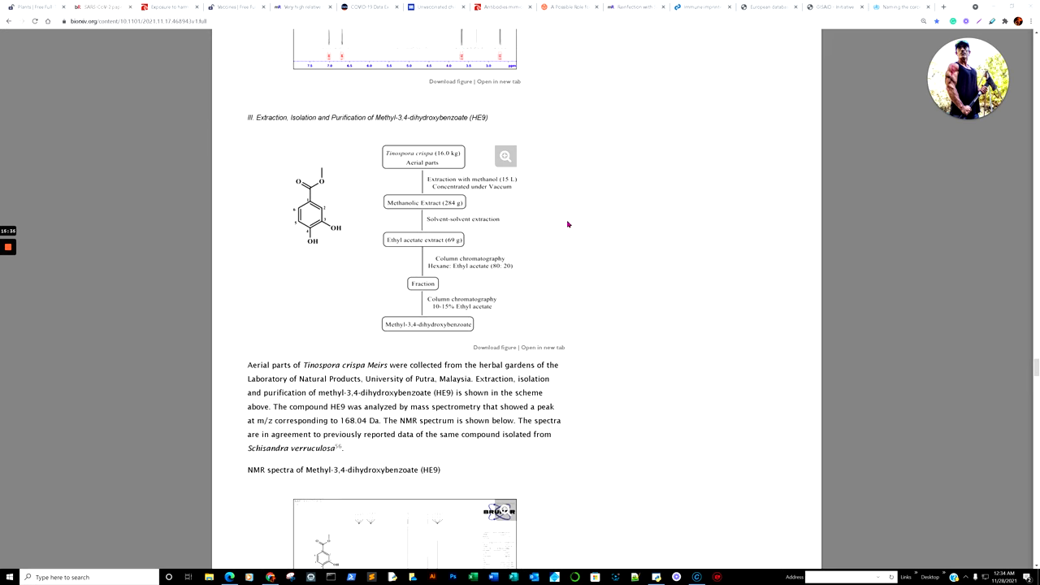
scroll("down", 3)
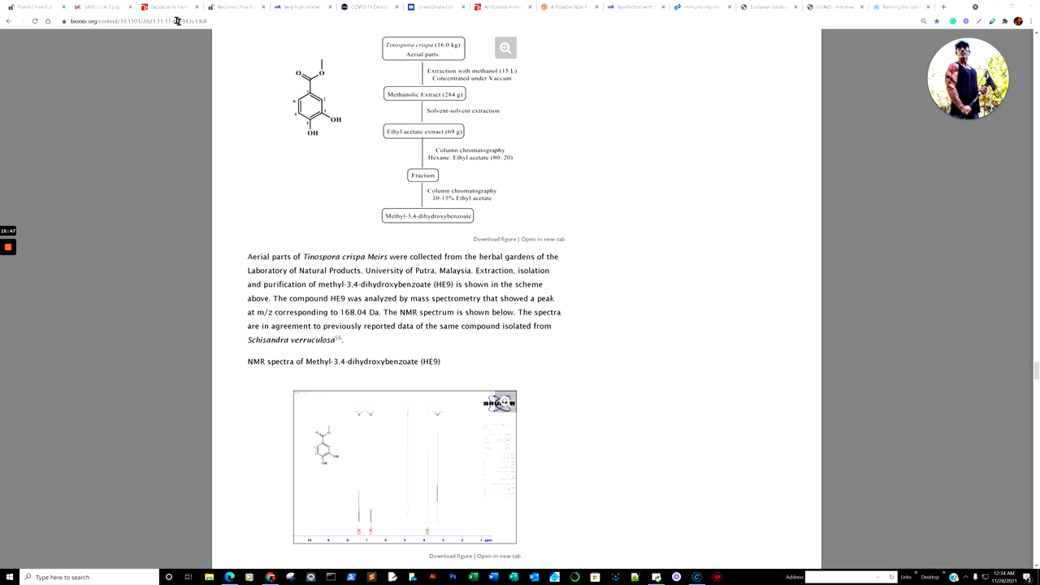
mouse_move(167, 7)
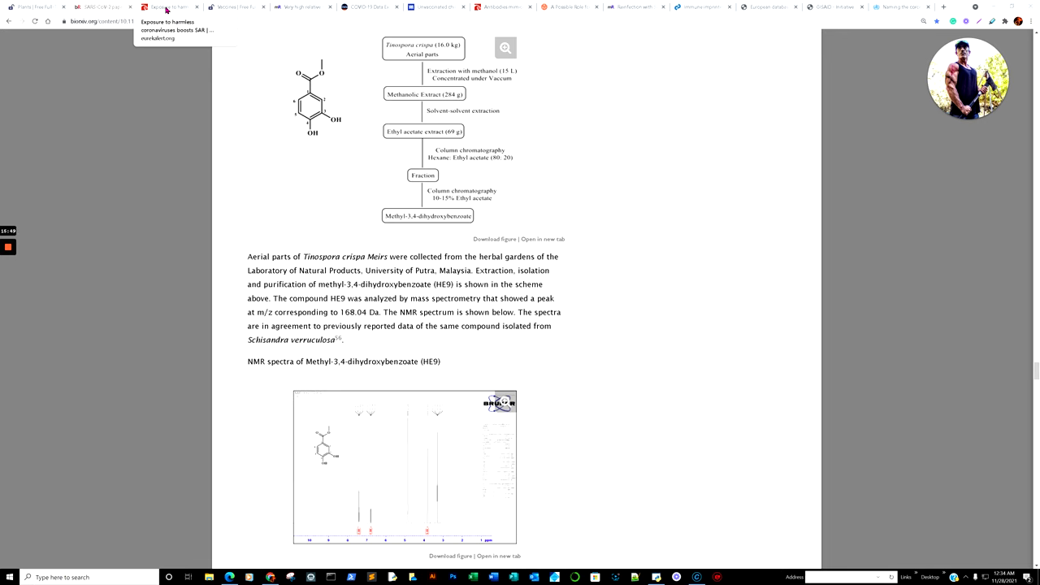
Step: Switch to the EurekAlert! common-cold coronavirus antibodies release and read down to its findings
left_click(167, 8)
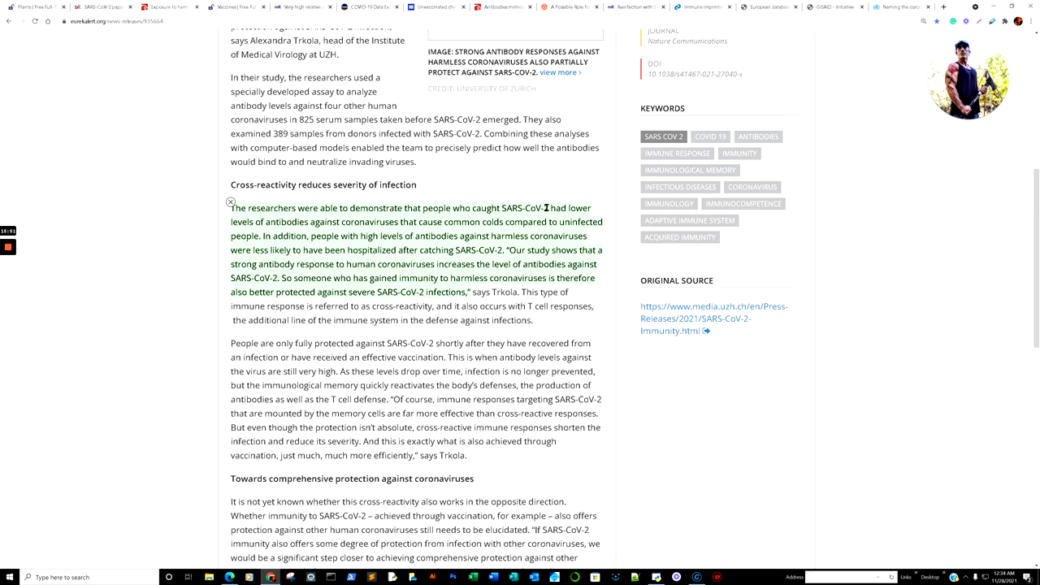
scroll("up", 3)
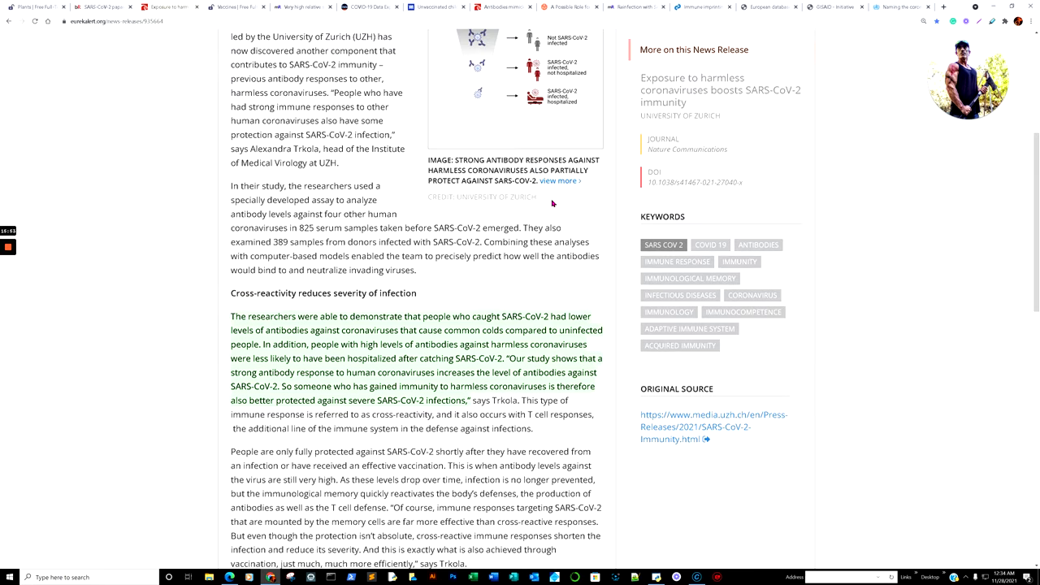
scroll("up", 3)
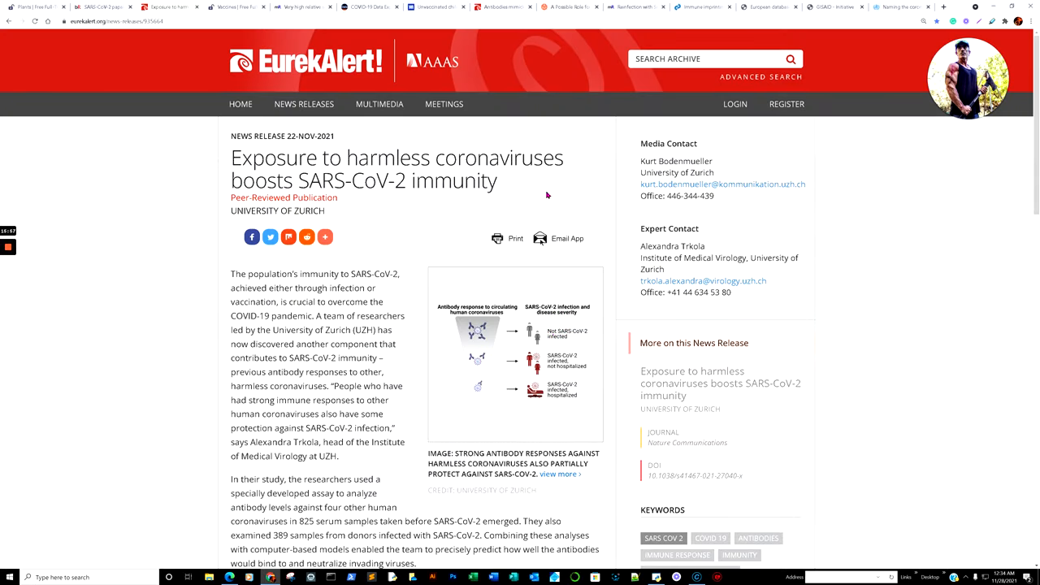
scroll("down", 3)
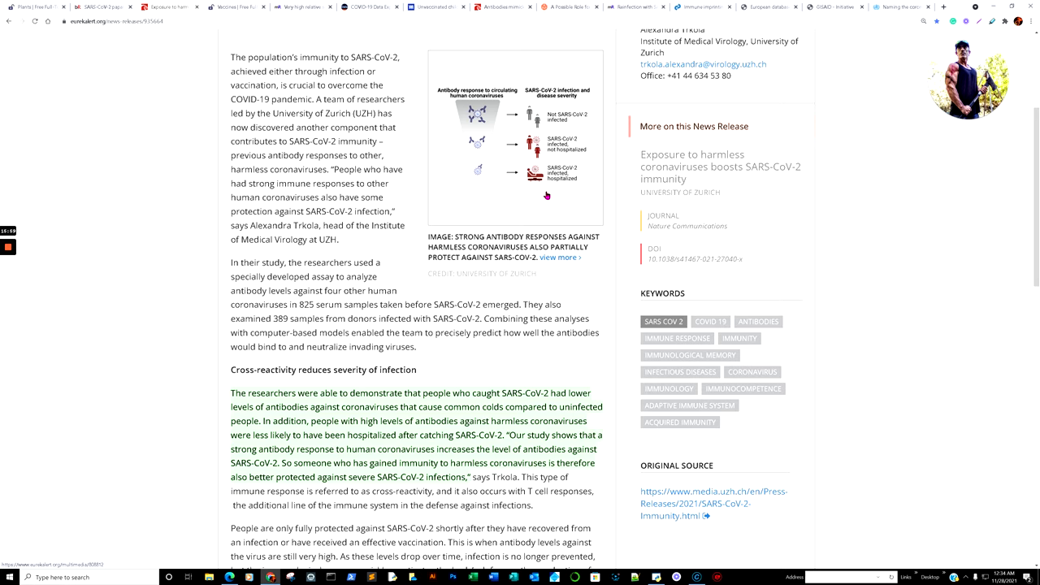
mouse_move(534, 190)
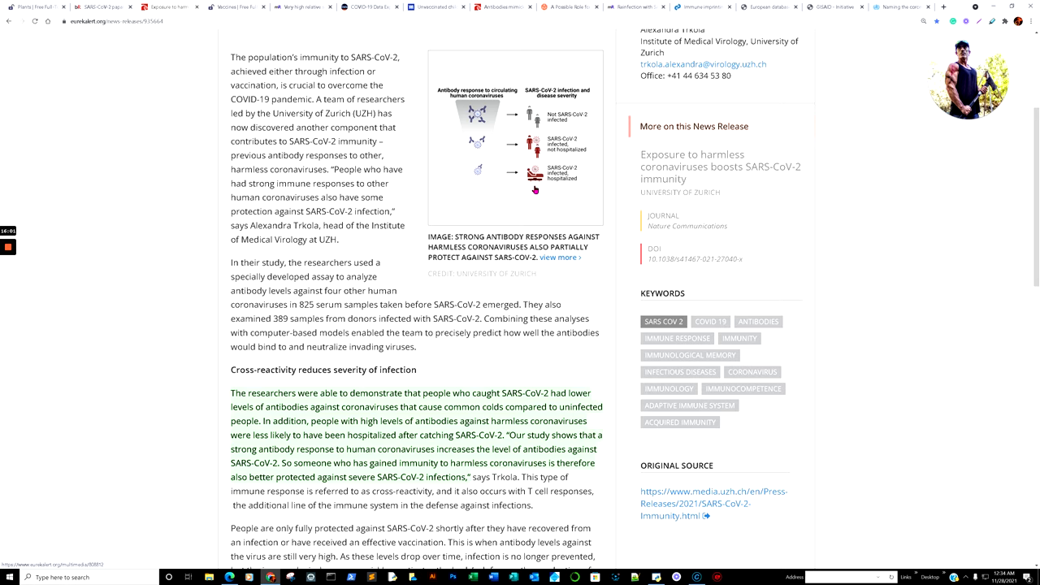
scroll("down", 3)
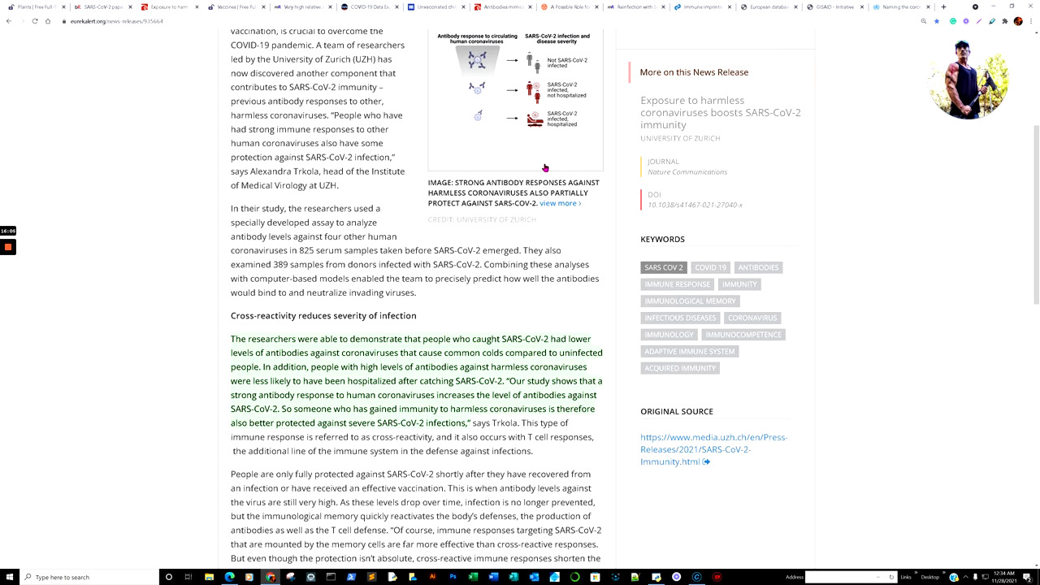
mouse_move(552, 154)
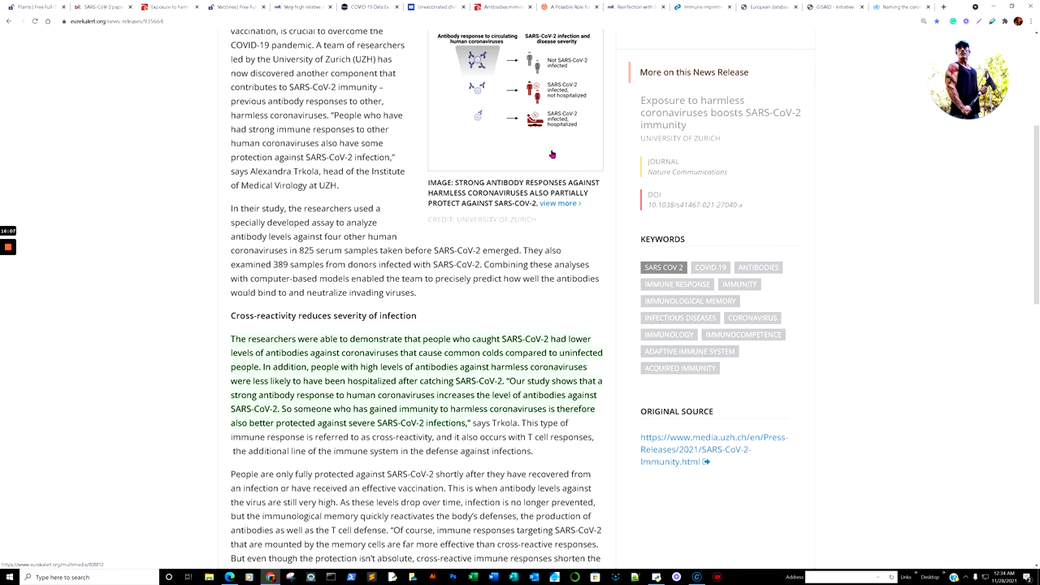
mouse_move(561, 281)
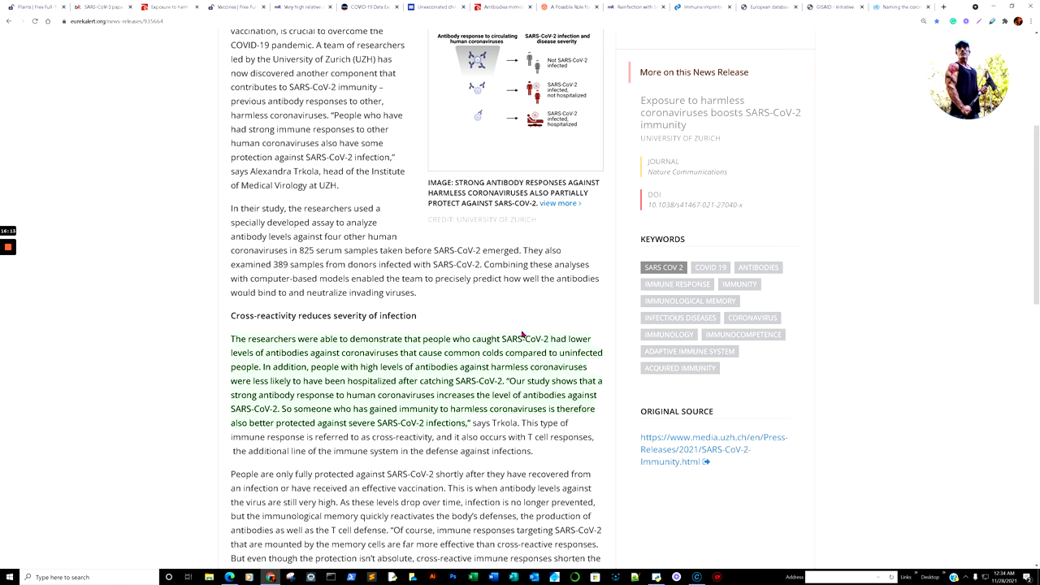
scroll("down", 3)
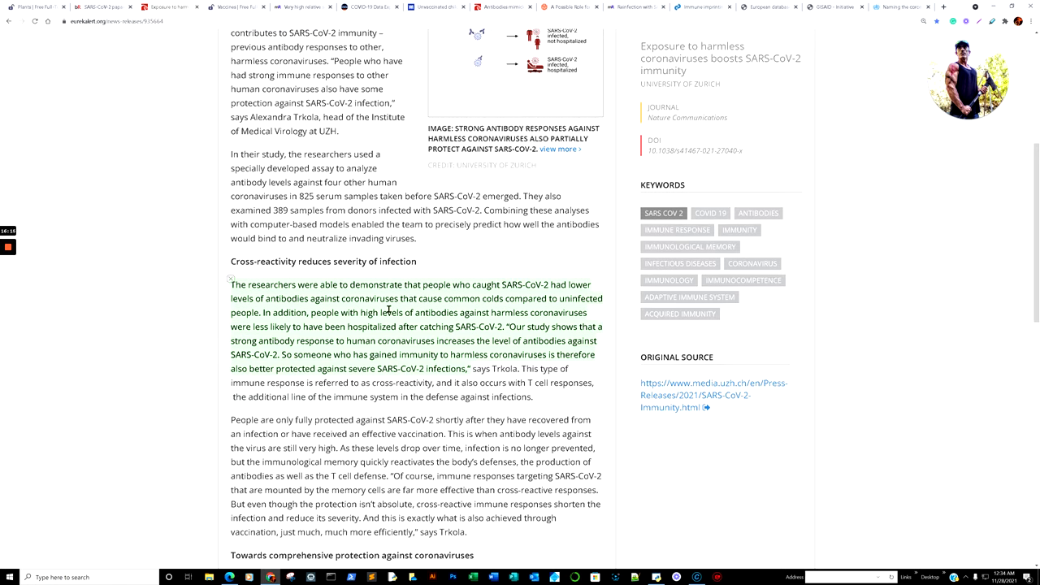
scroll("down", 3)
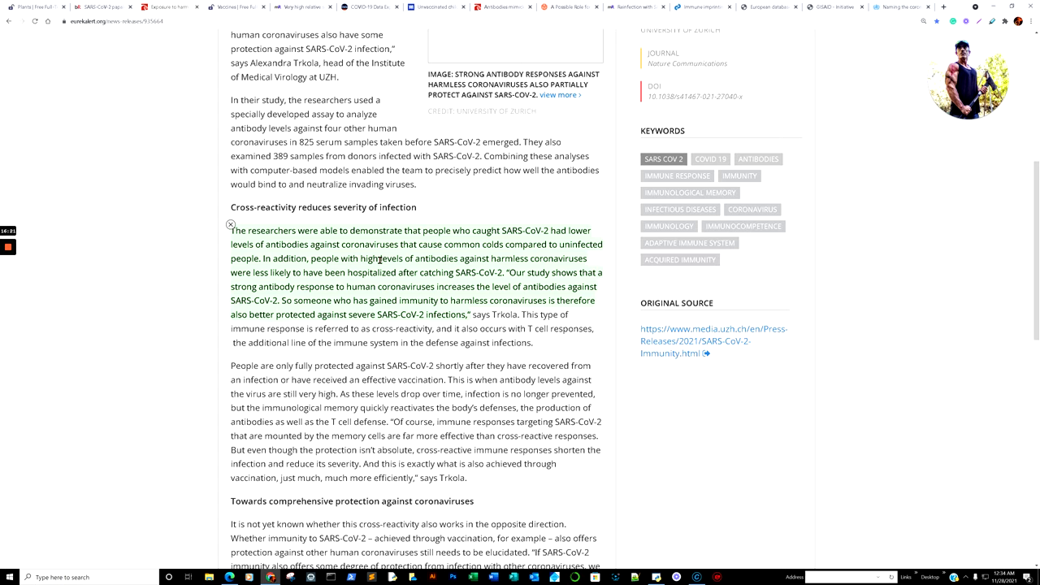
mouse_move(330, 282)
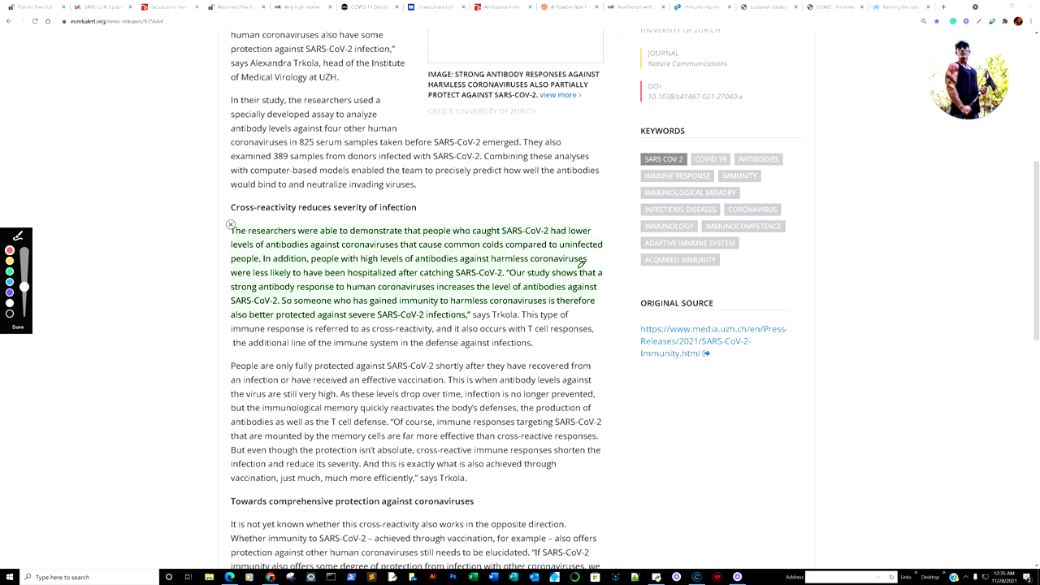
mouse_move(442, 279)
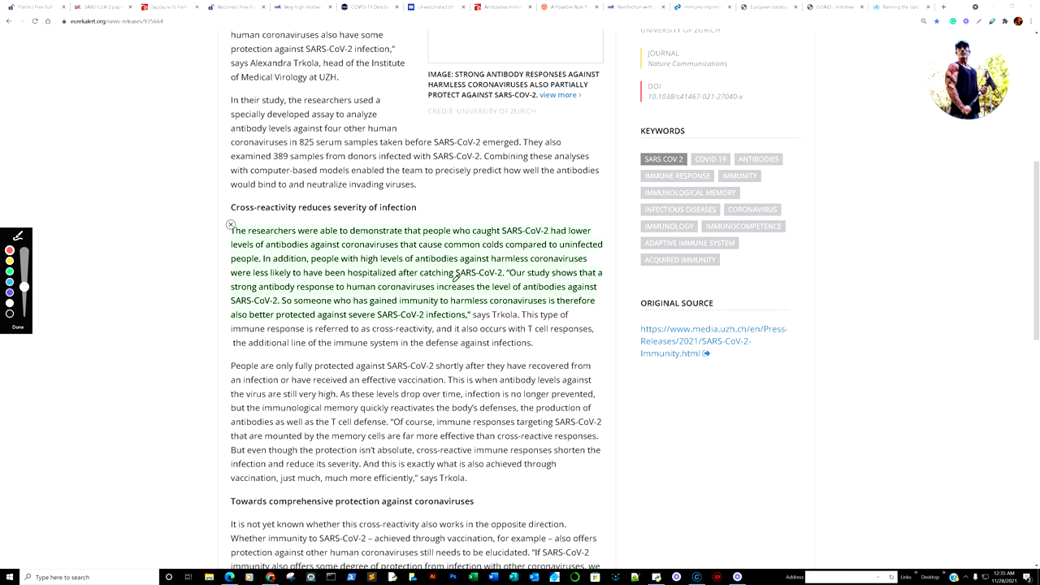
mouse_move(543, 279)
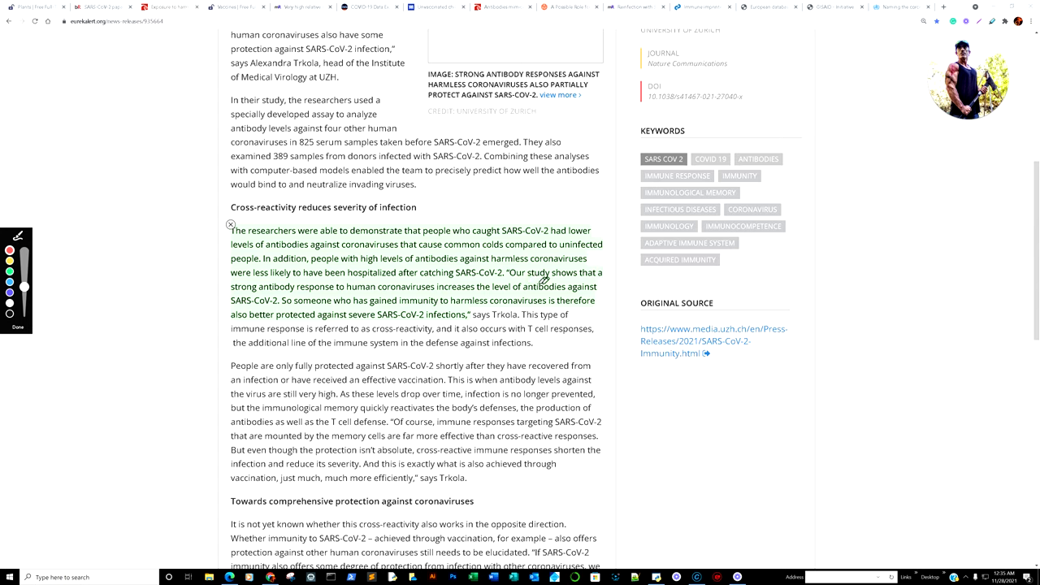
mouse_move(360, 291)
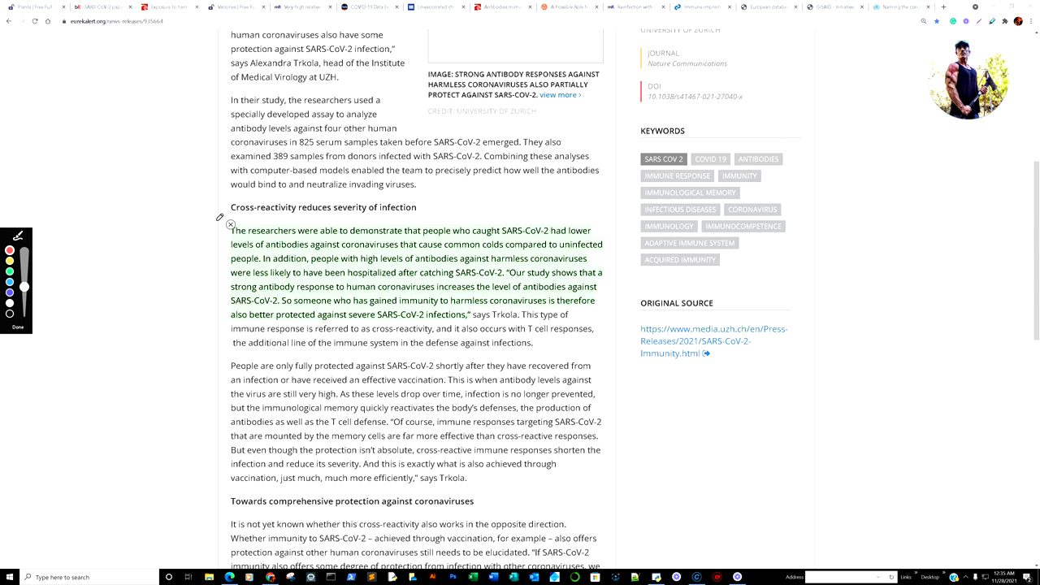
Step: Mark the cross-reactivity paragraph with red pen lines
left_click_drag(217, 219, 203, 338)
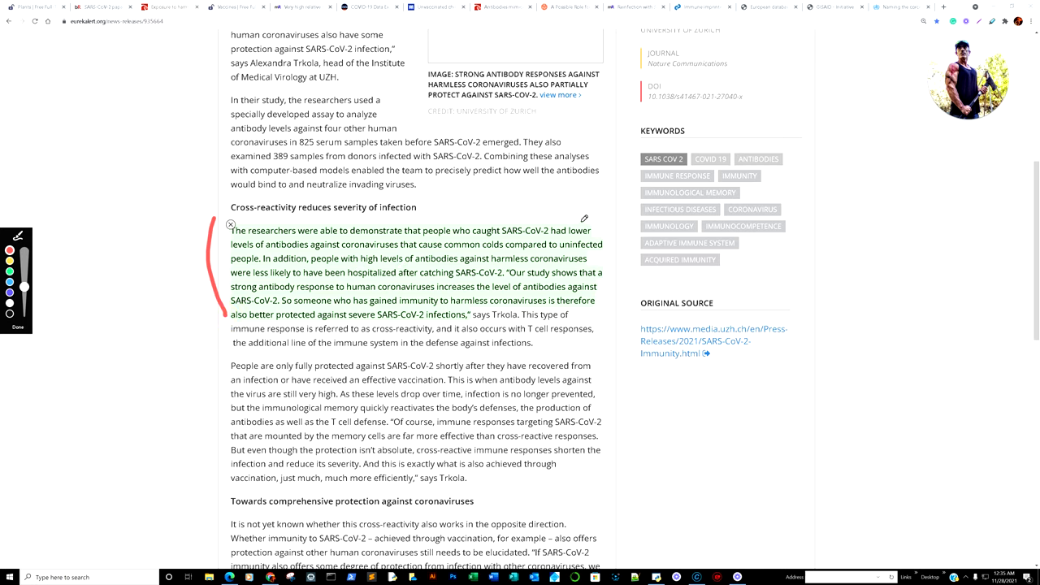
left_click_drag(605, 219, 605, 325)
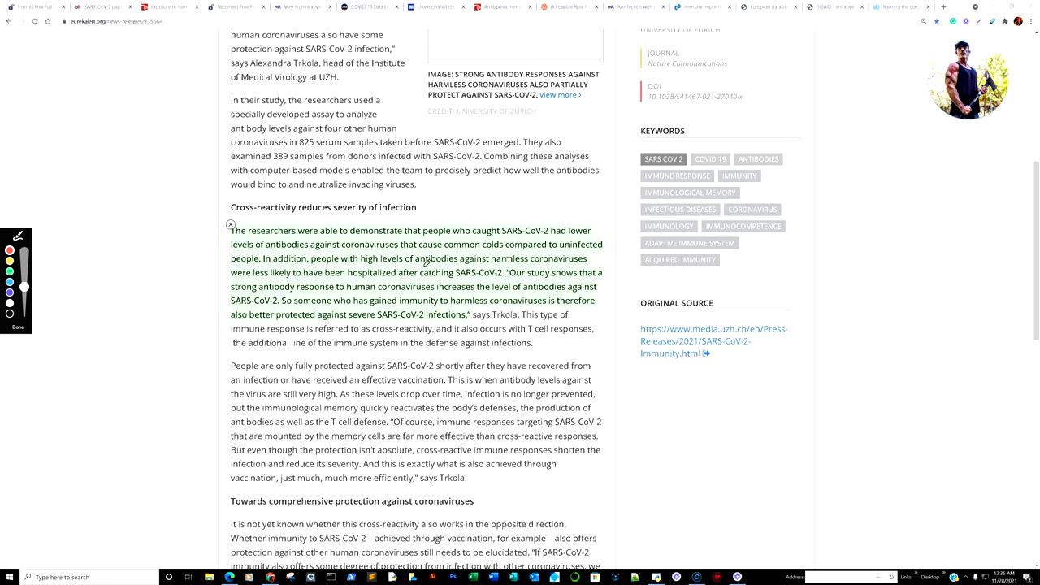
mouse_move(467, 273)
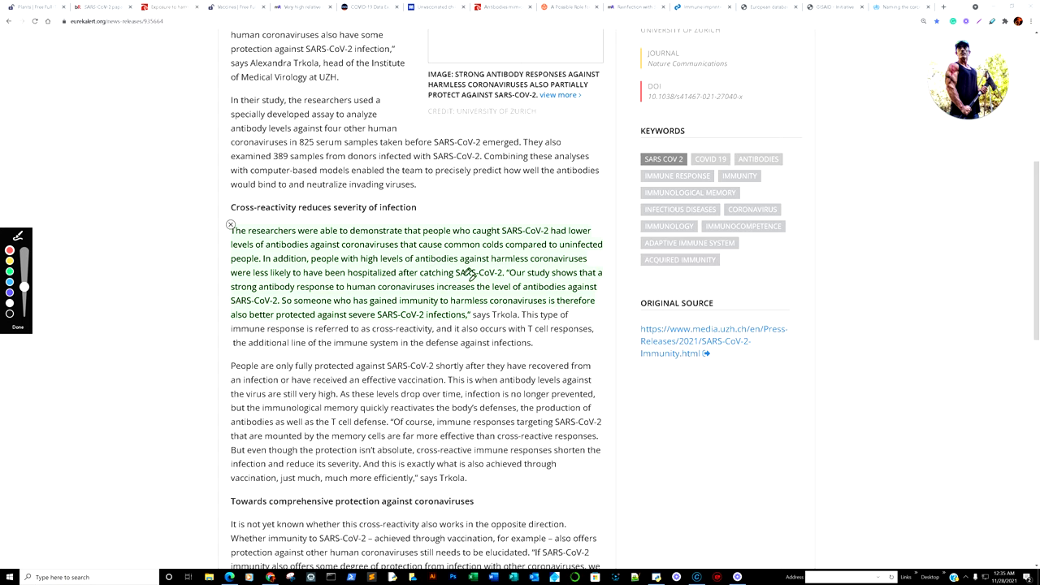
mouse_move(230, 319)
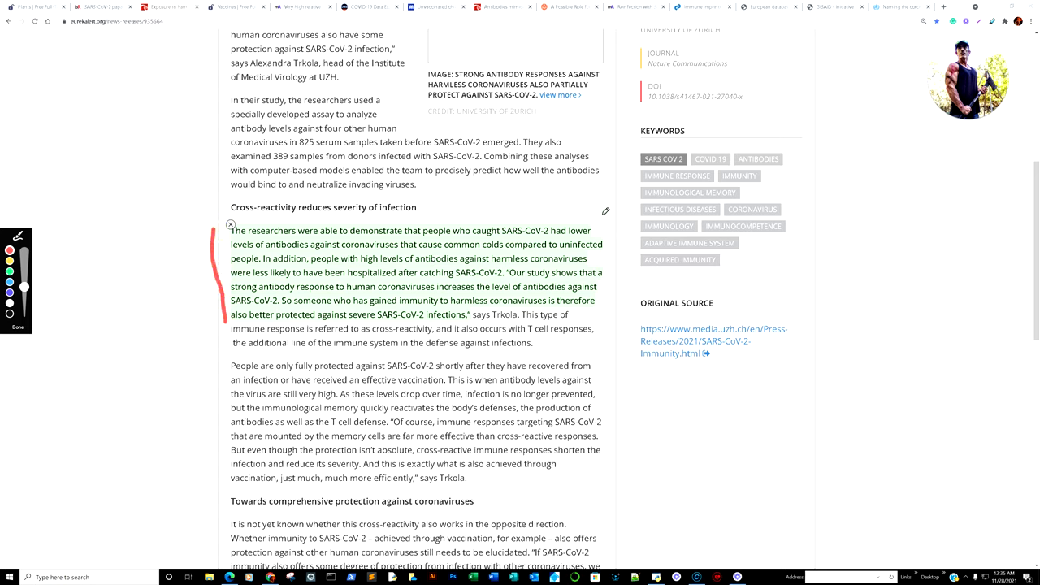
left_click_drag(605, 209, 616, 310)
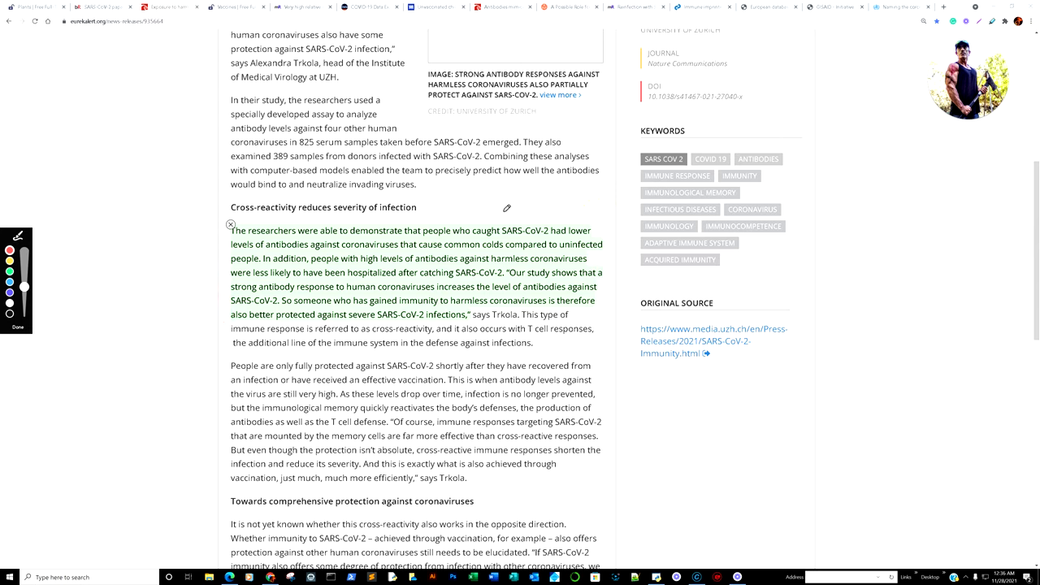
mouse_move(536, 197)
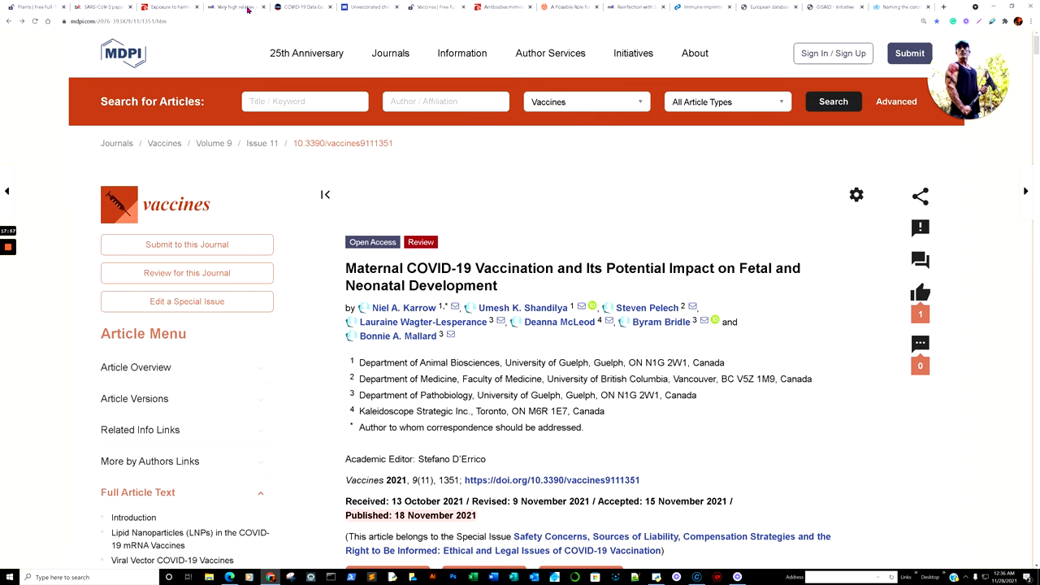
Step: Switch to the medRxiv Bangui seroprevalence preprint and read down to its Discussion
left_click(233, 7)
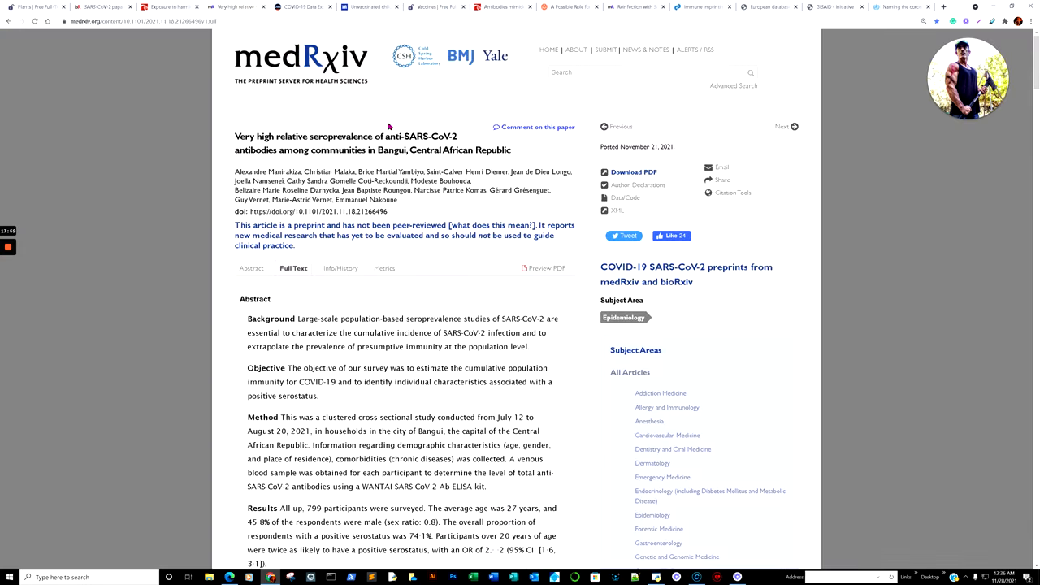
mouse_move(334, 145)
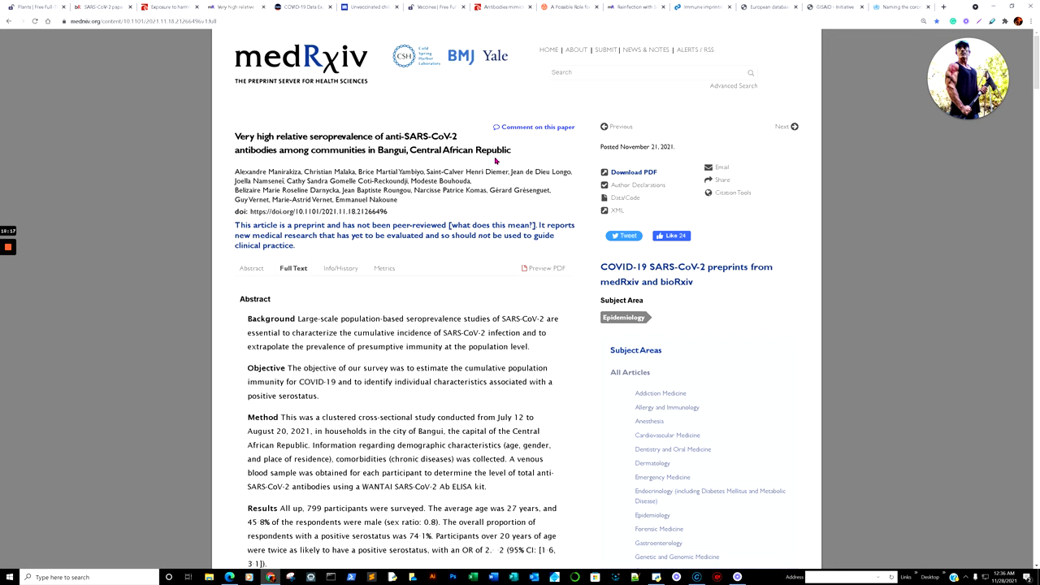
scroll("down", 3)
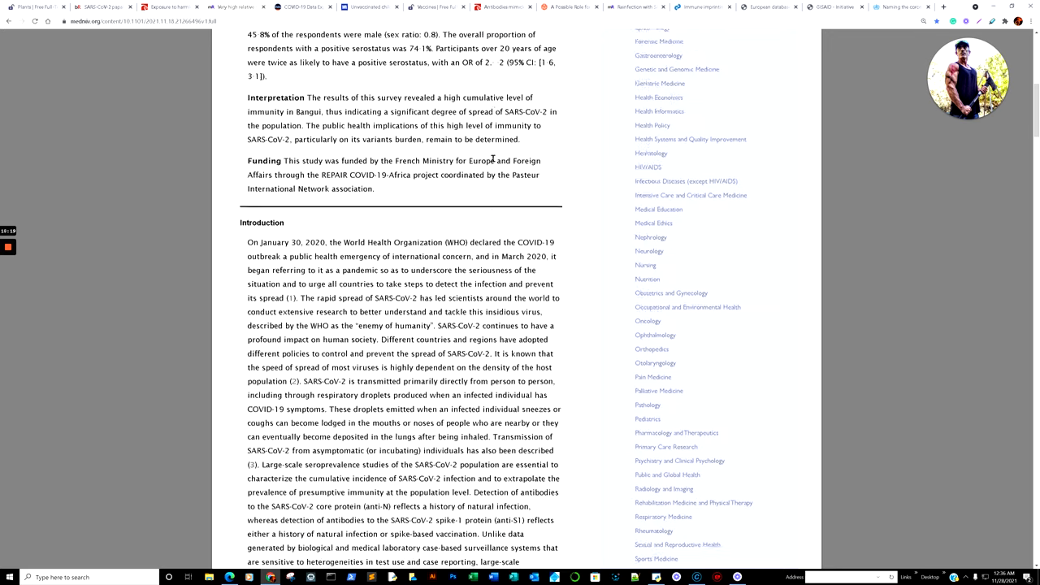
scroll("down", 3)
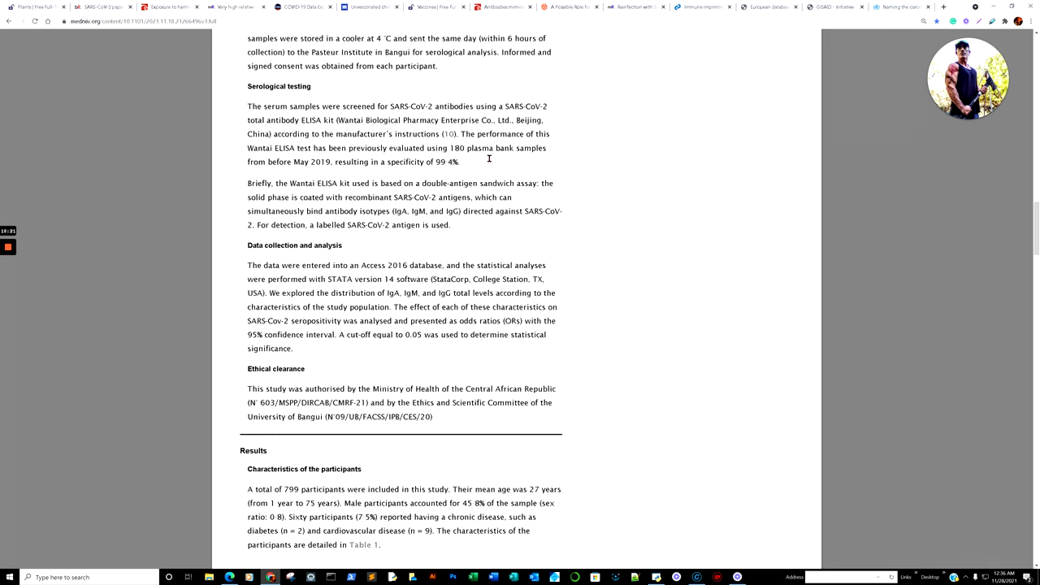
scroll("down", 3)
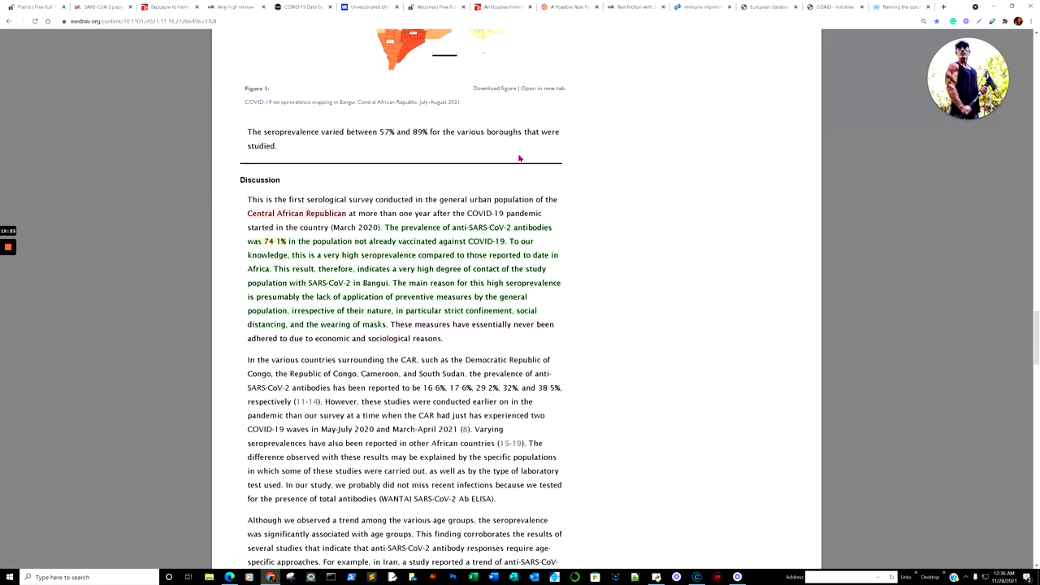
scroll("up", 3)
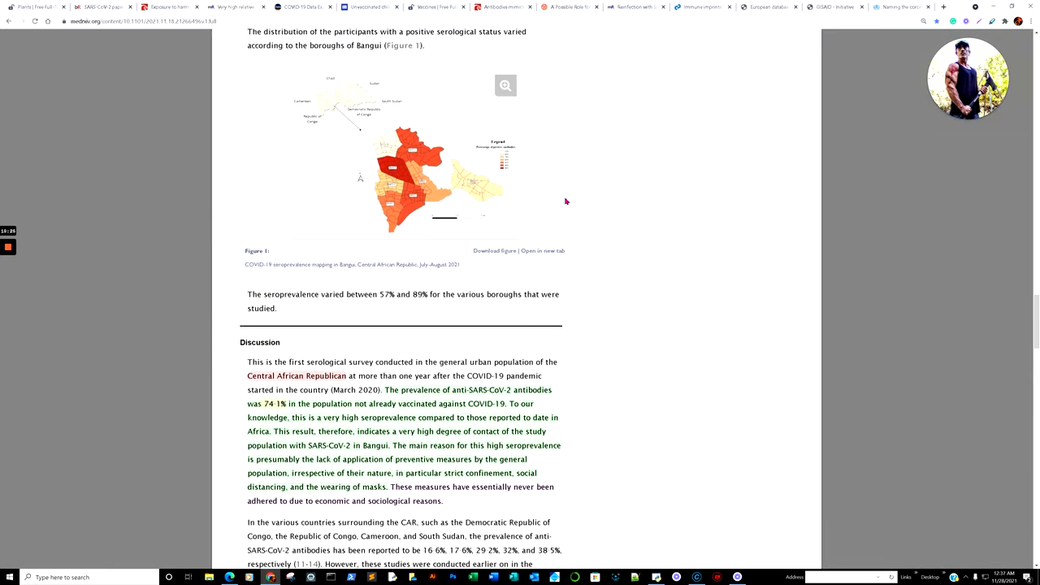
scroll("down", 3)
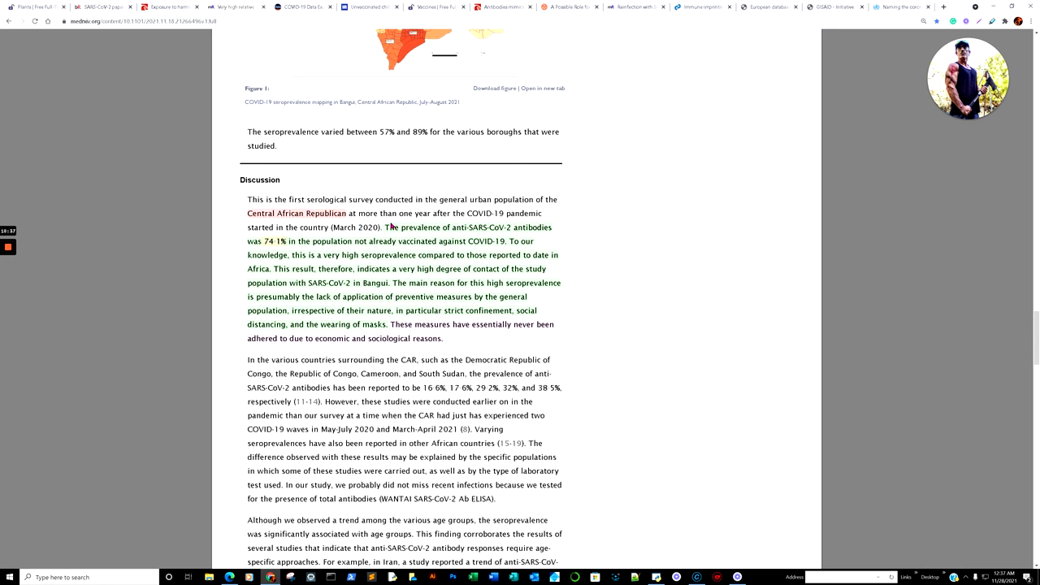
mouse_move(382, 225)
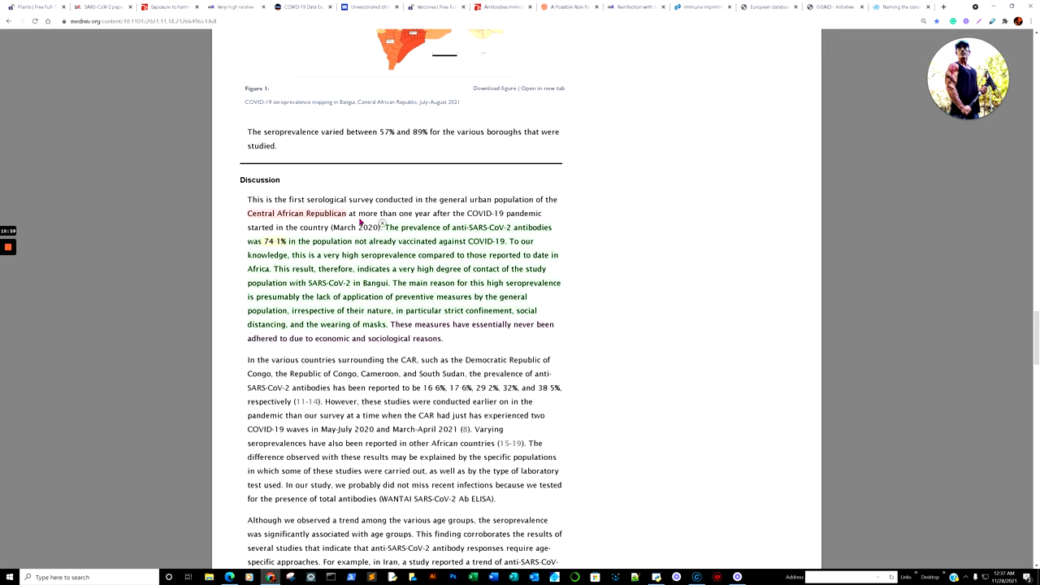
mouse_move(462, 246)
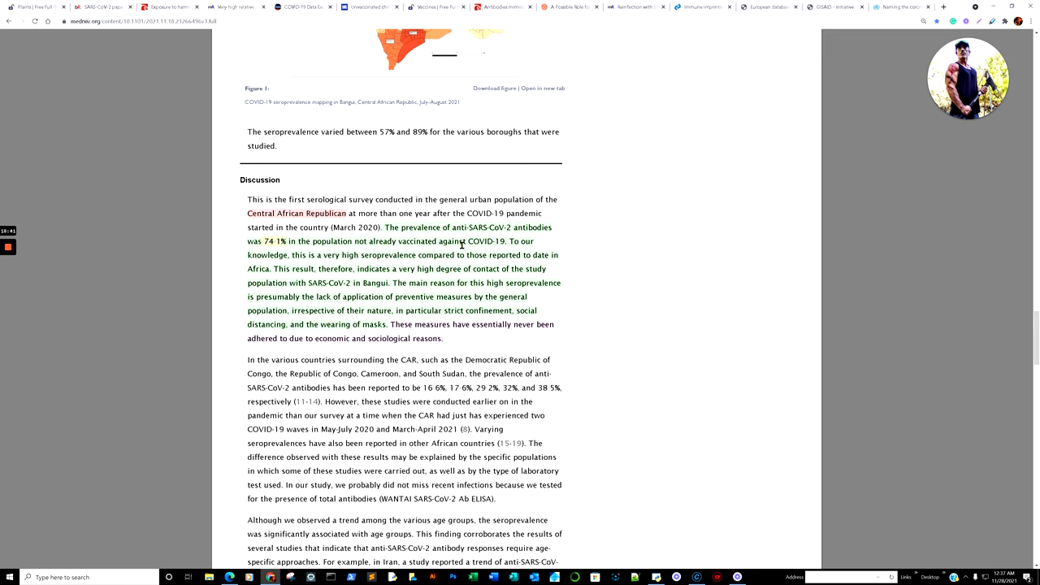
mouse_move(352, 245)
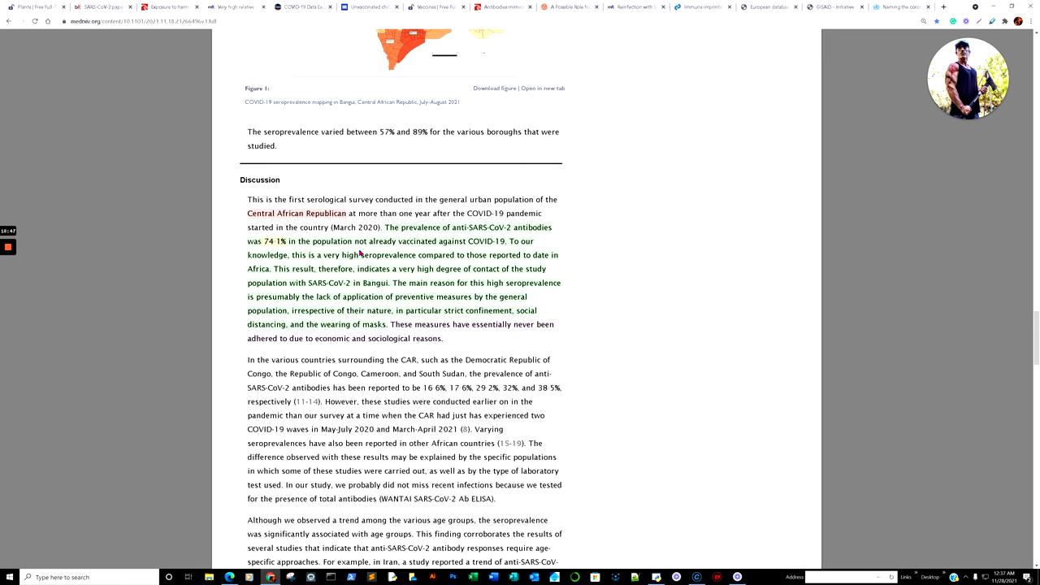
mouse_move(501, 255)
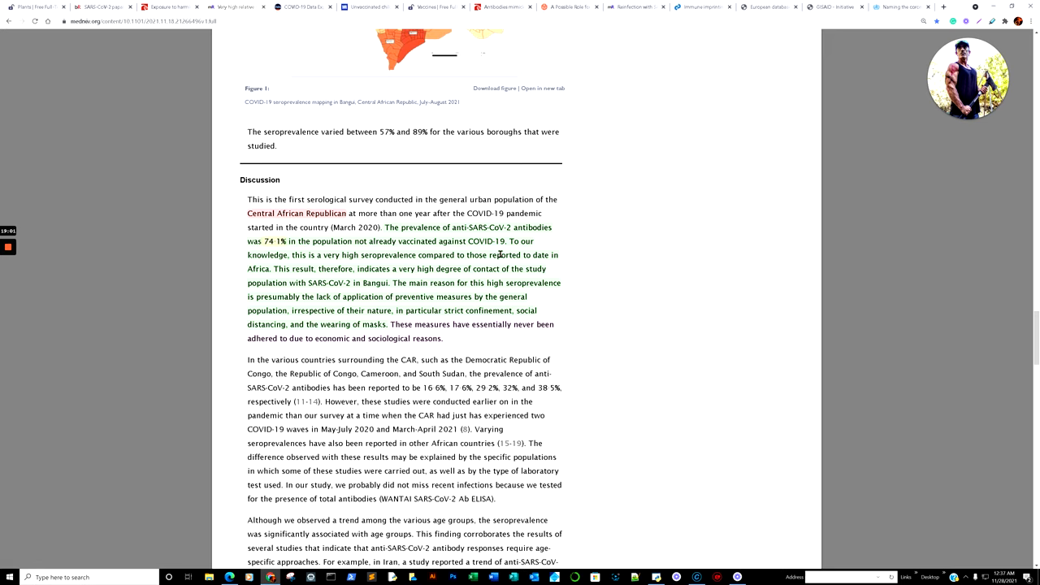
mouse_move(470, 265)
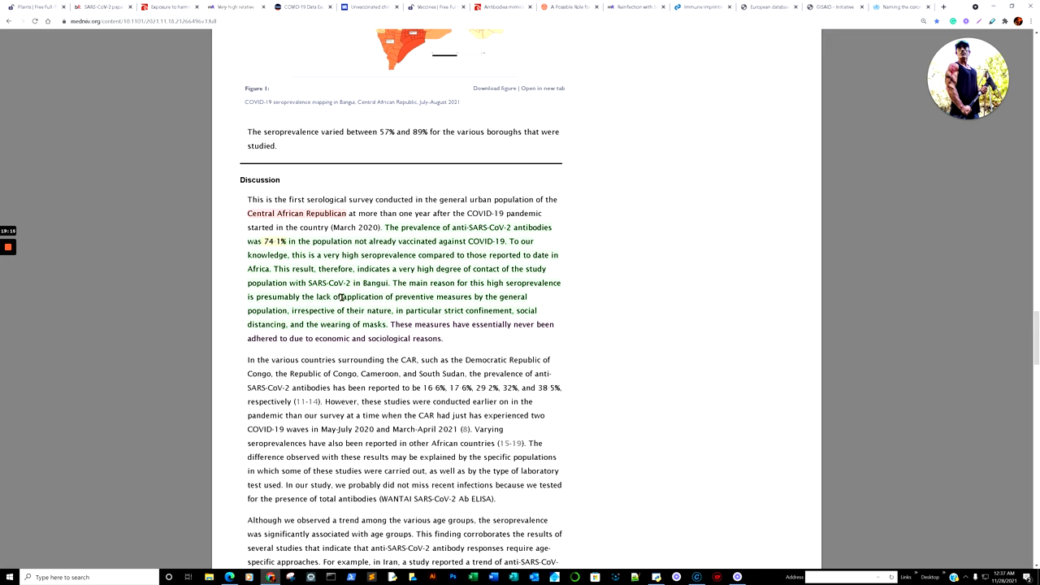
mouse_move(82, 278)
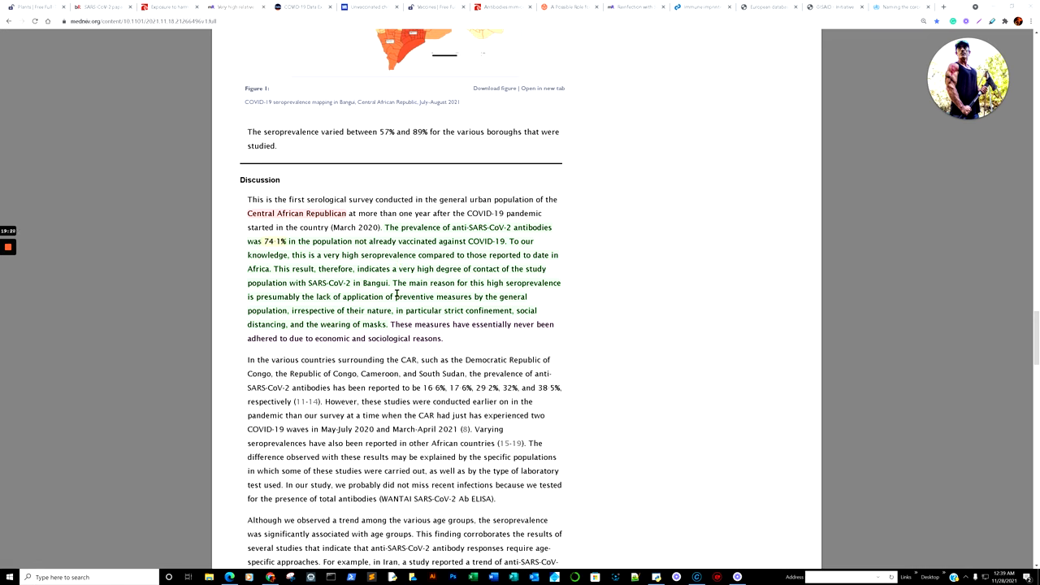
mouse_move(376, 322)
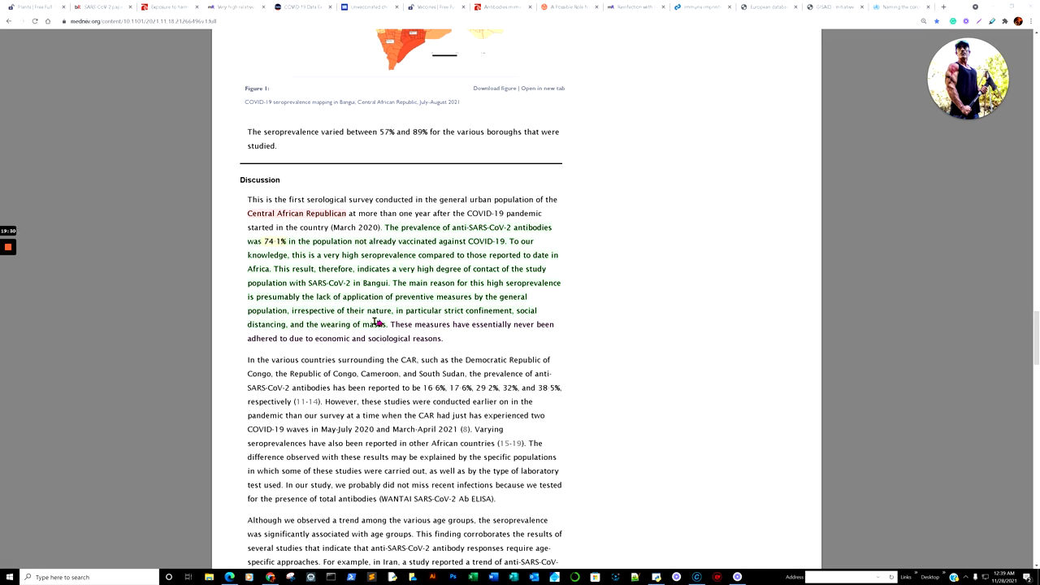
mouse_move(372, 309)
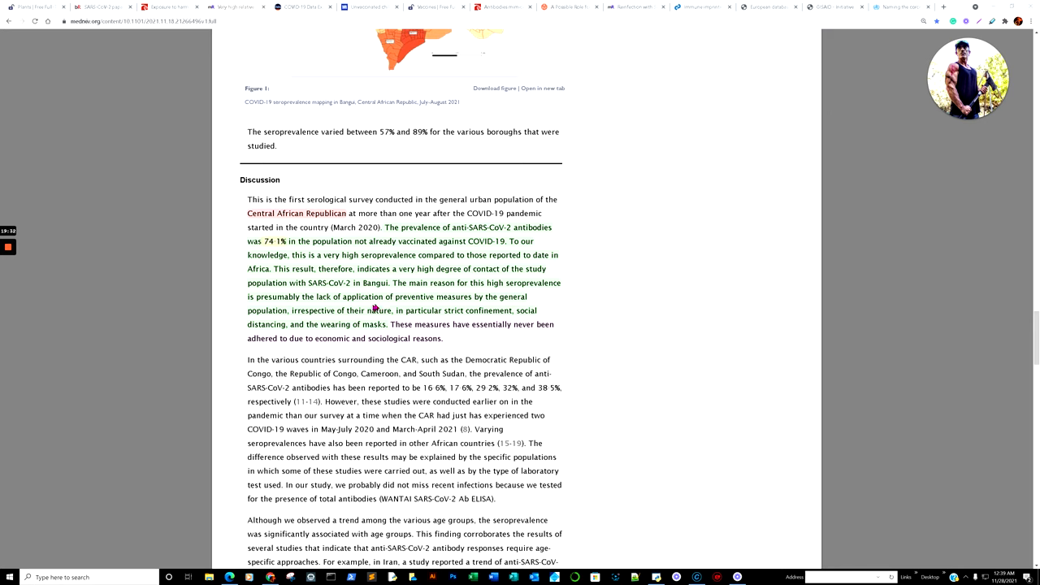
mouse_move(415, 315)
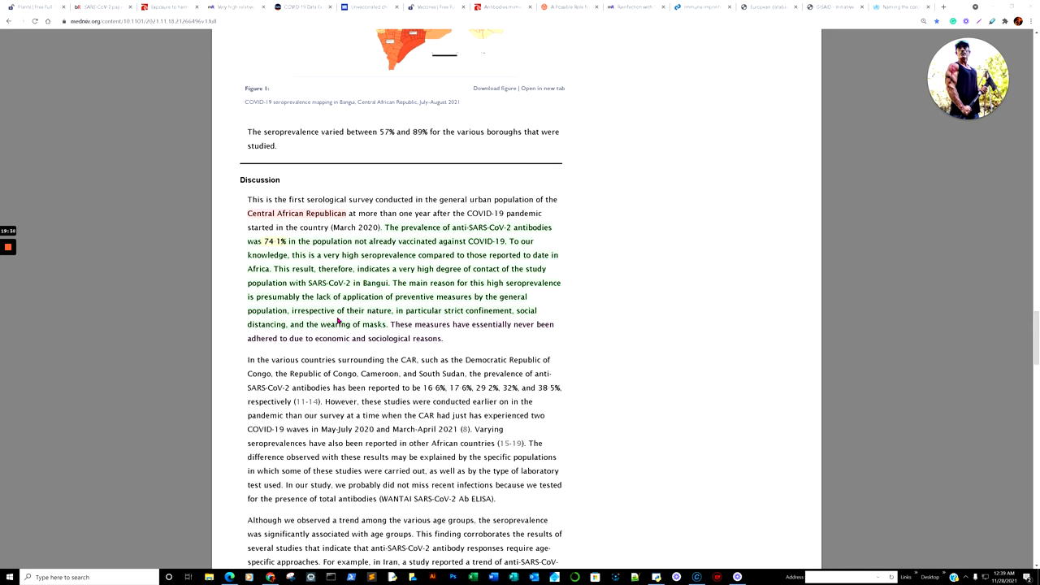
mouse_move(481, 315)
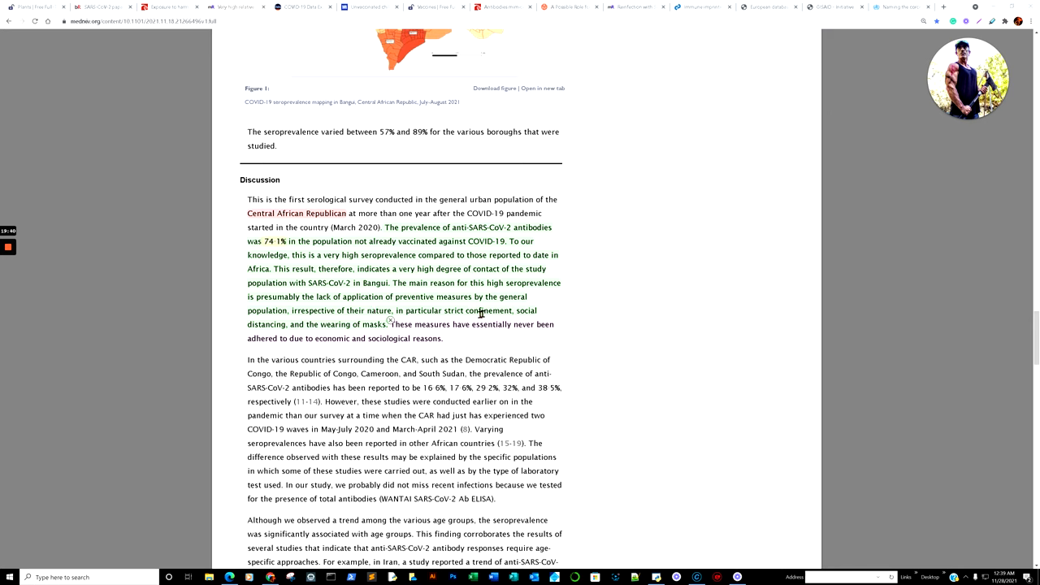
mouse_move(355, 336)
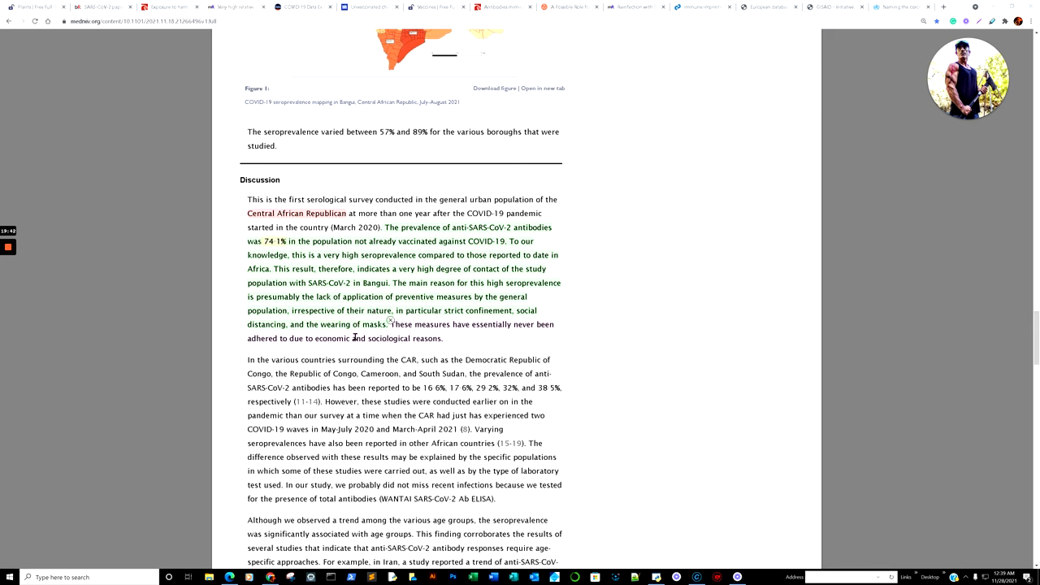
mouse_move(490, 336)
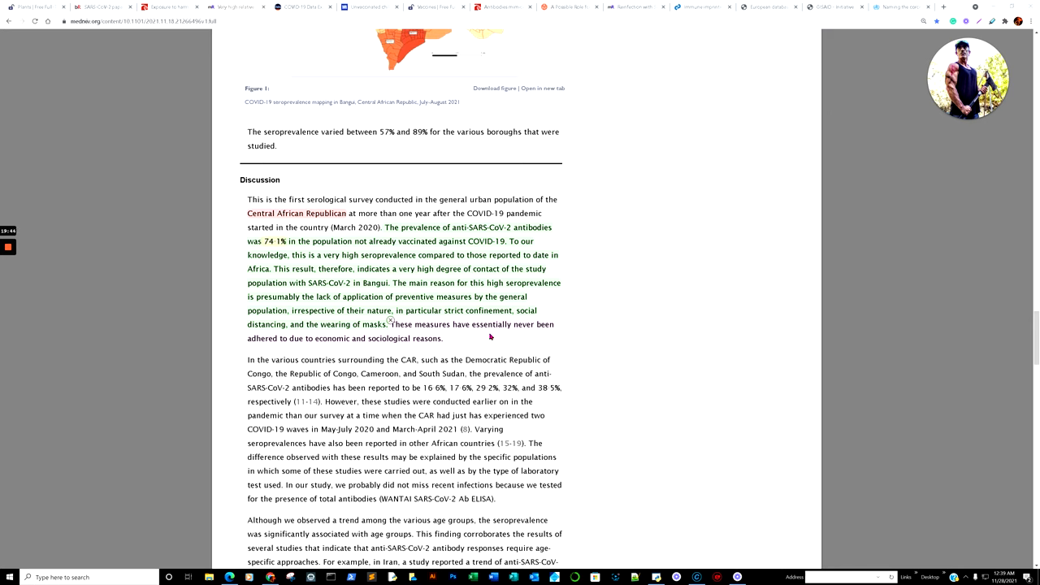
mouse_move(497, 342)
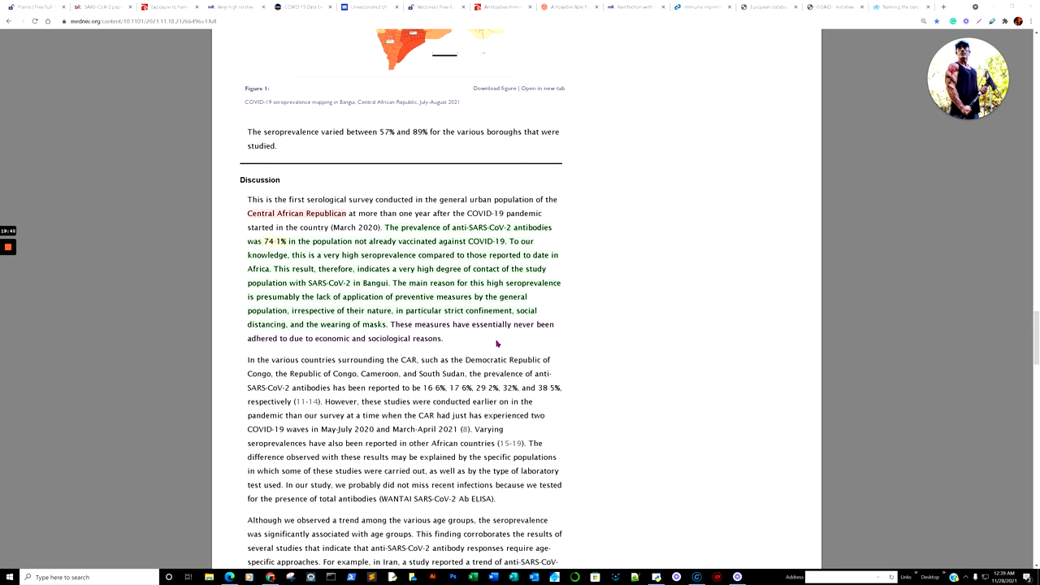
mouse_move(499, 340)
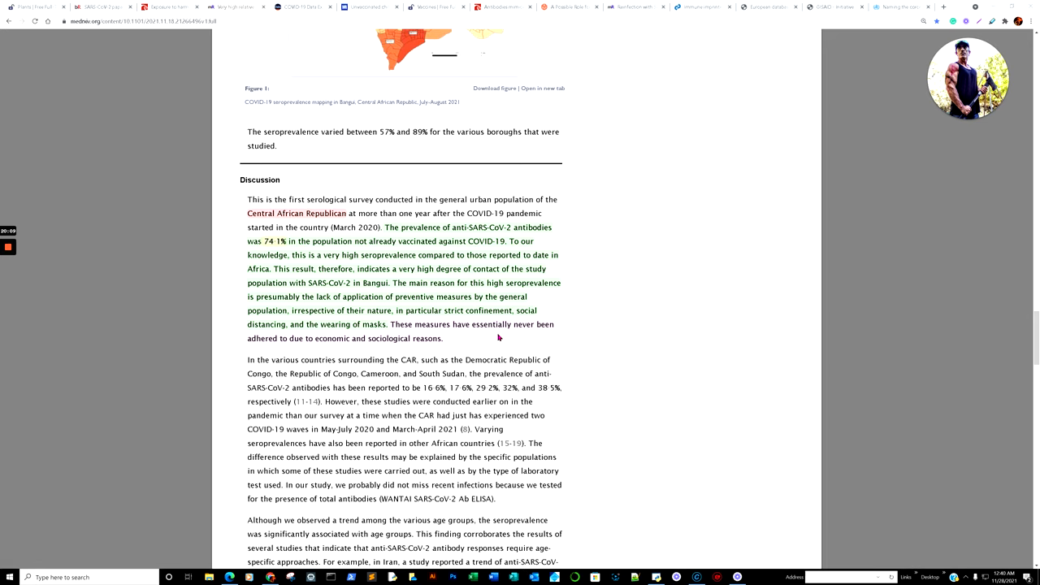
mouse_move(408, 111)
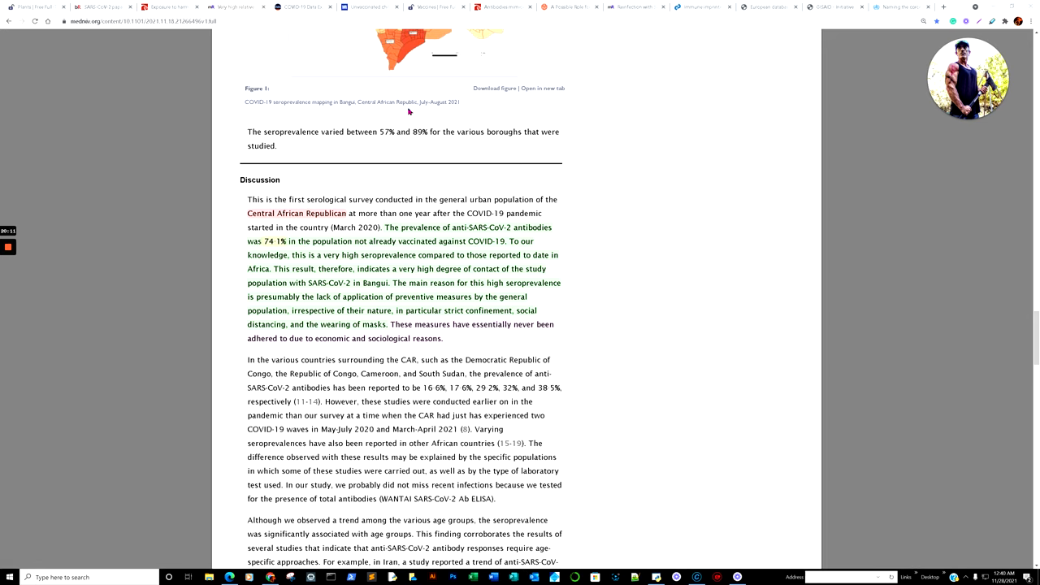
mouse_move(556, 174)
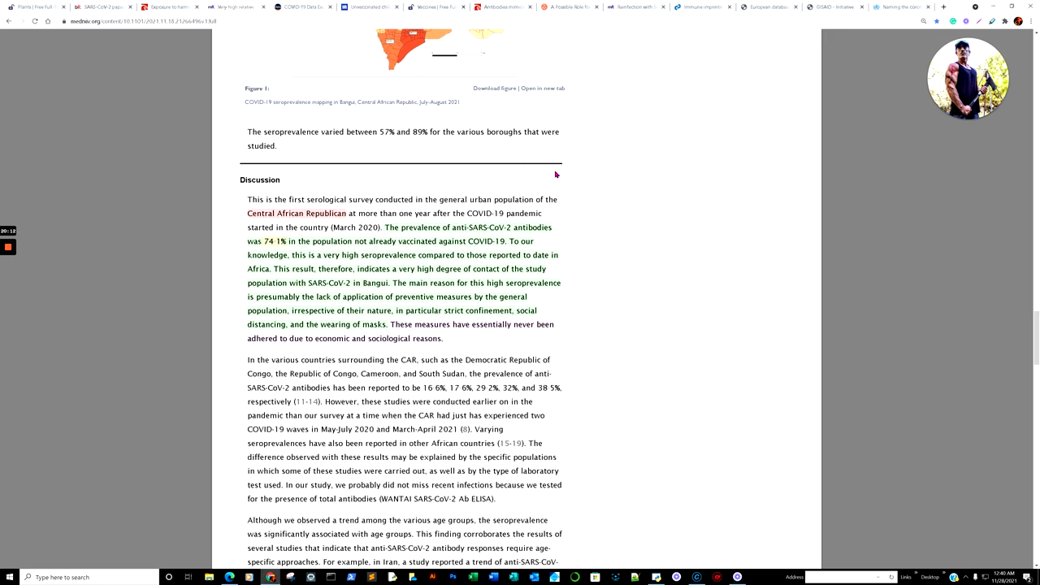
mouse_move(572, 198)
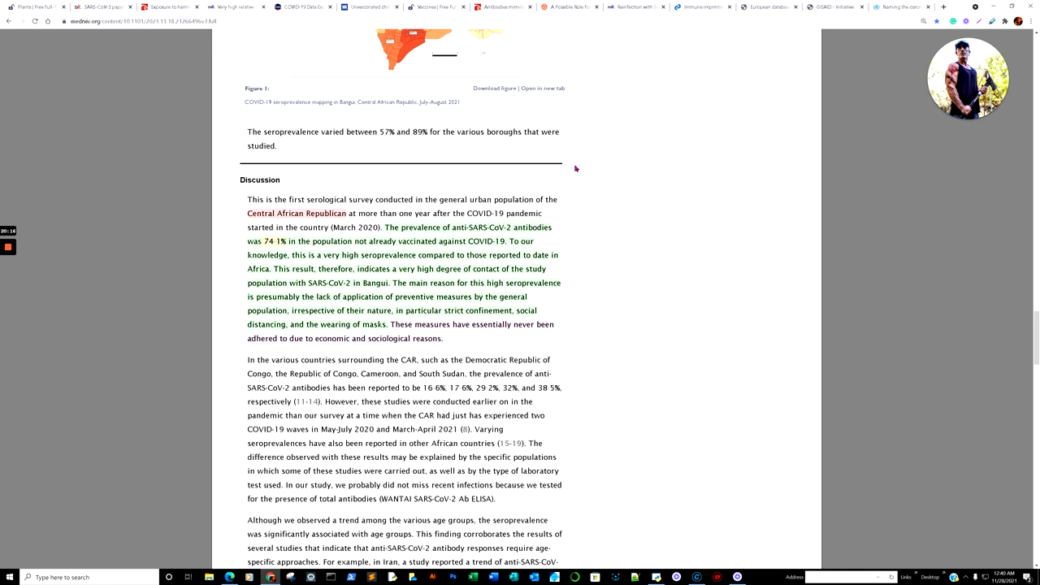
mouse_move(396, 202)
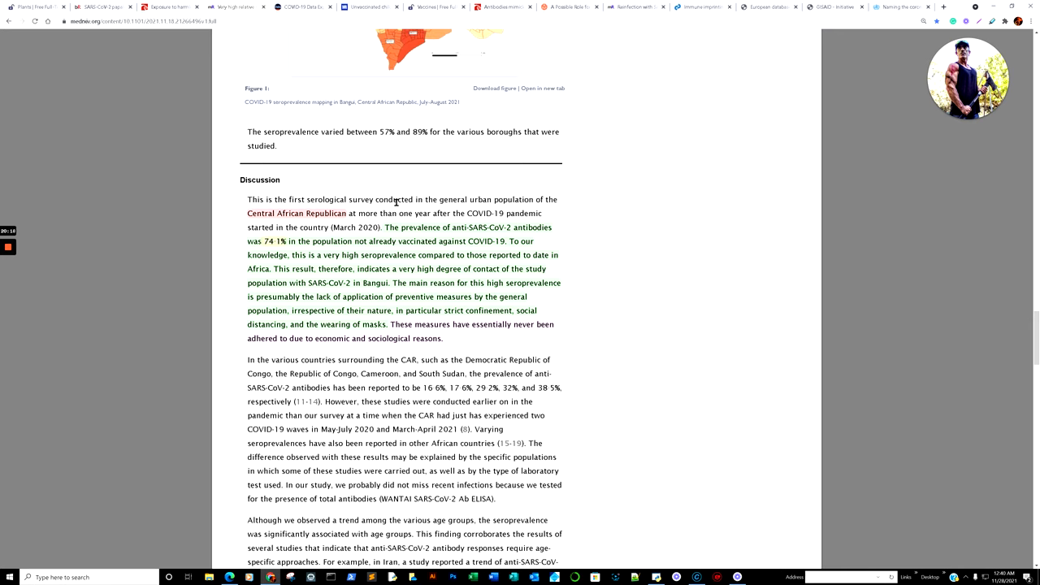
mouse_move(313, 13)
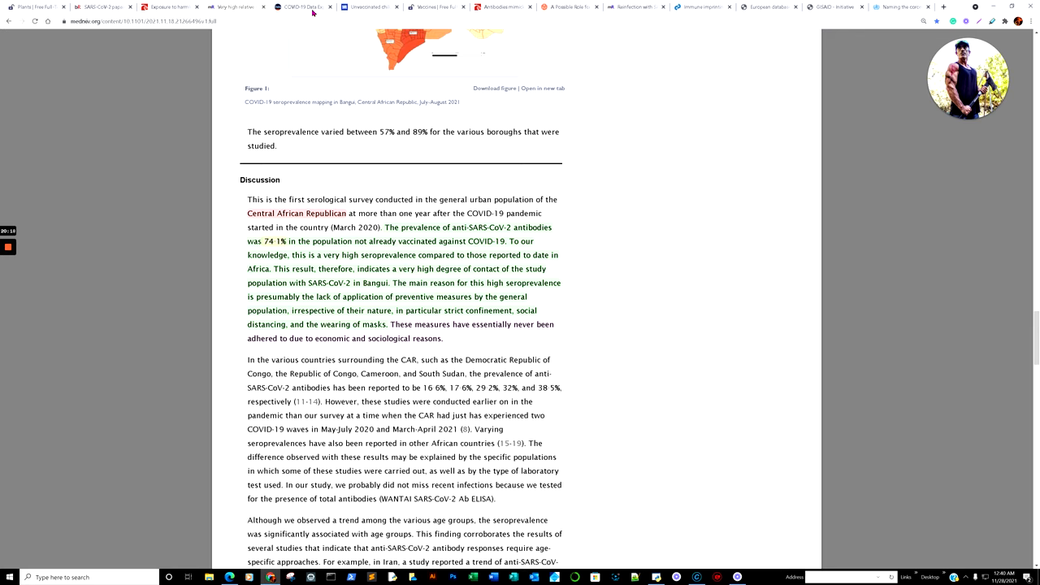
mouse_move(300, 8)
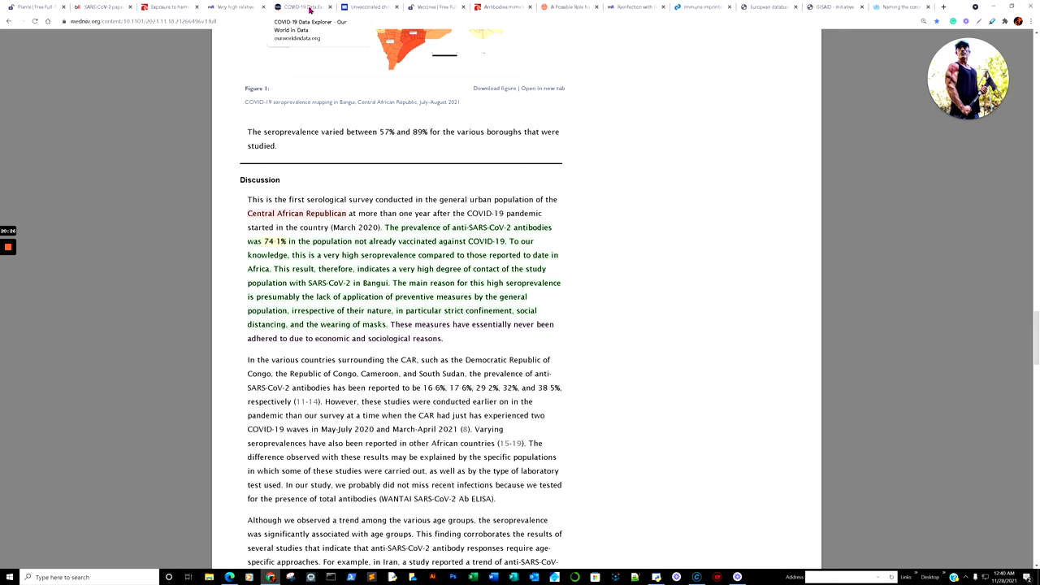
left_click(301, 6)
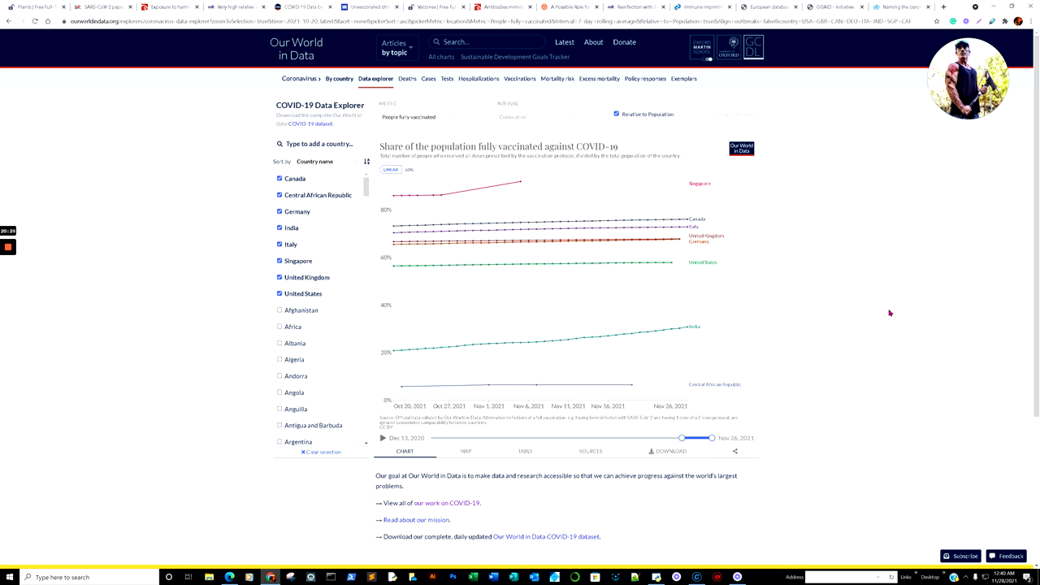
mouse_move(802, 394)
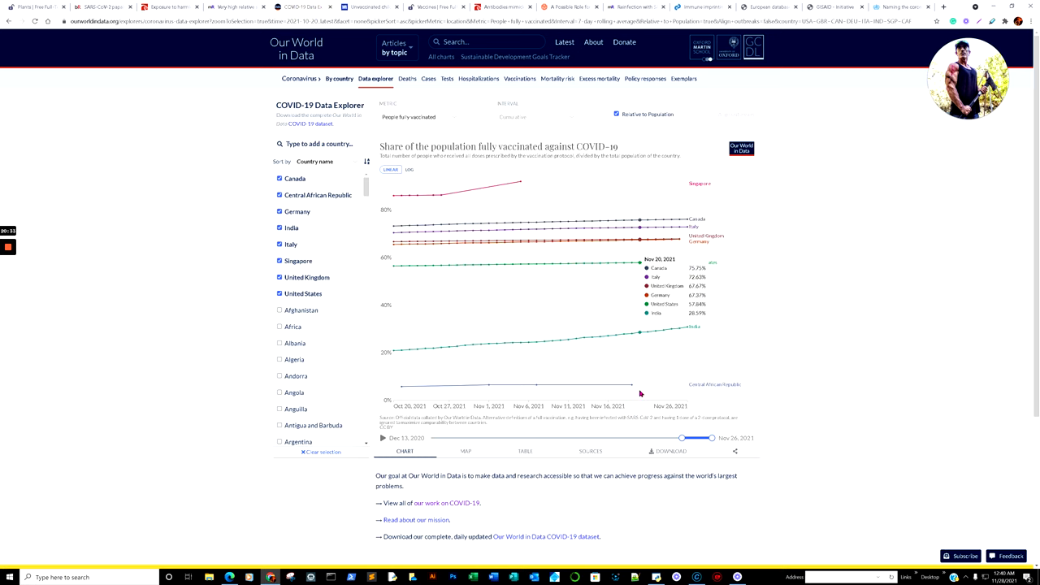
mouse_move(813, 358)
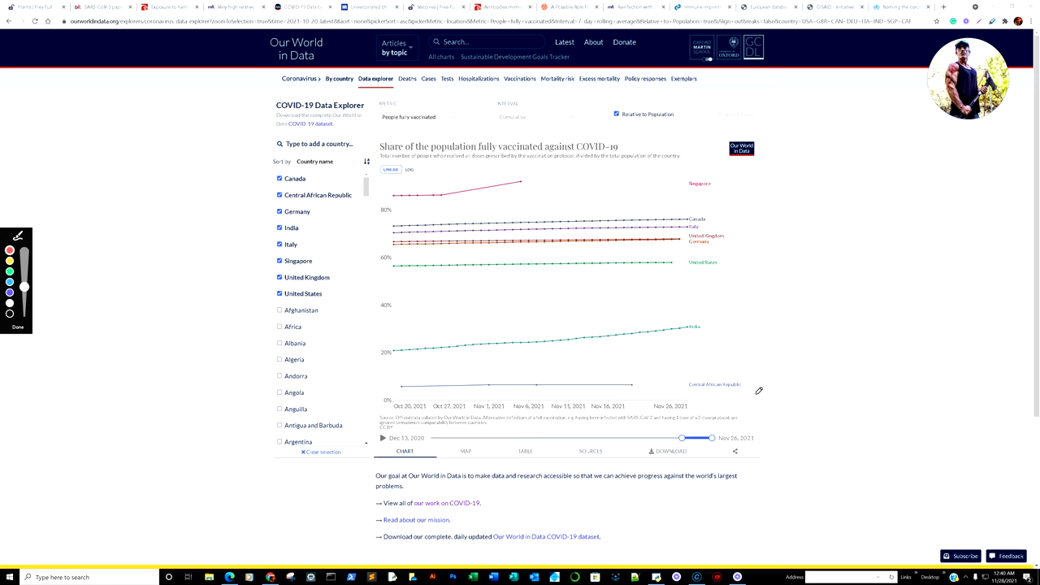
mouse_move(640, 372)
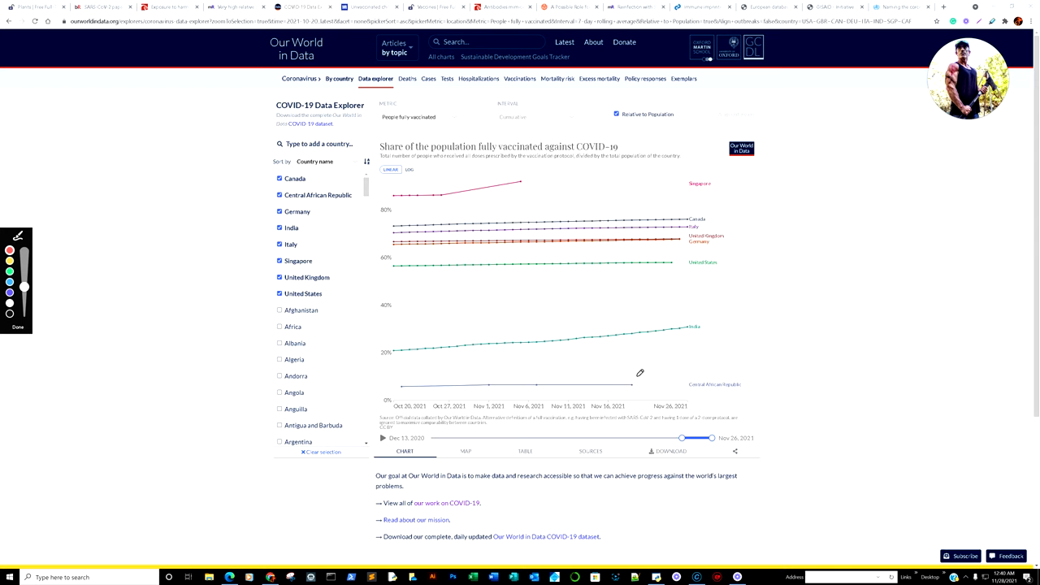
mouse_move(553, 385)
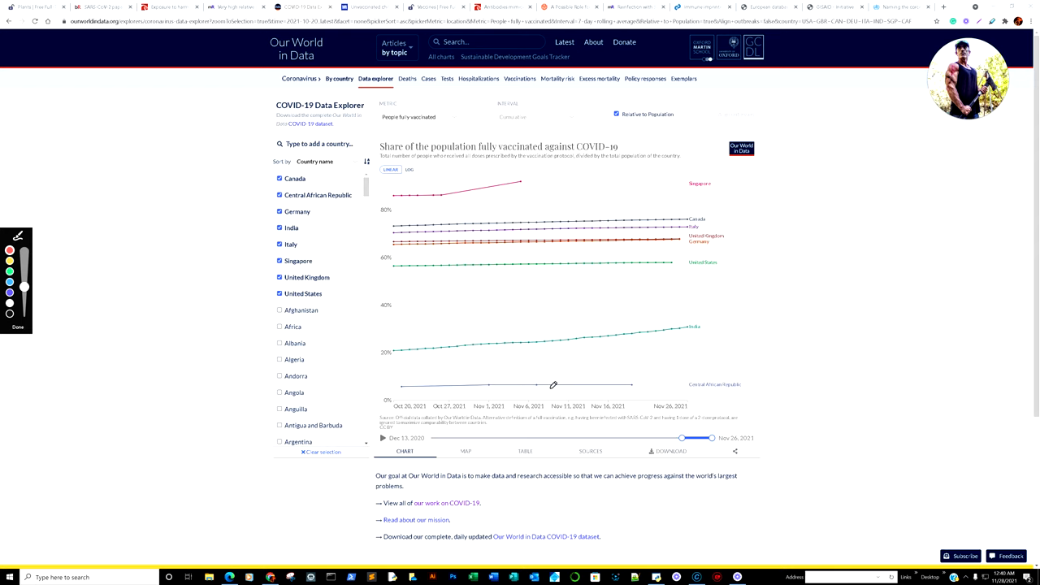
left_click_drag(553, 390, 787, 396)
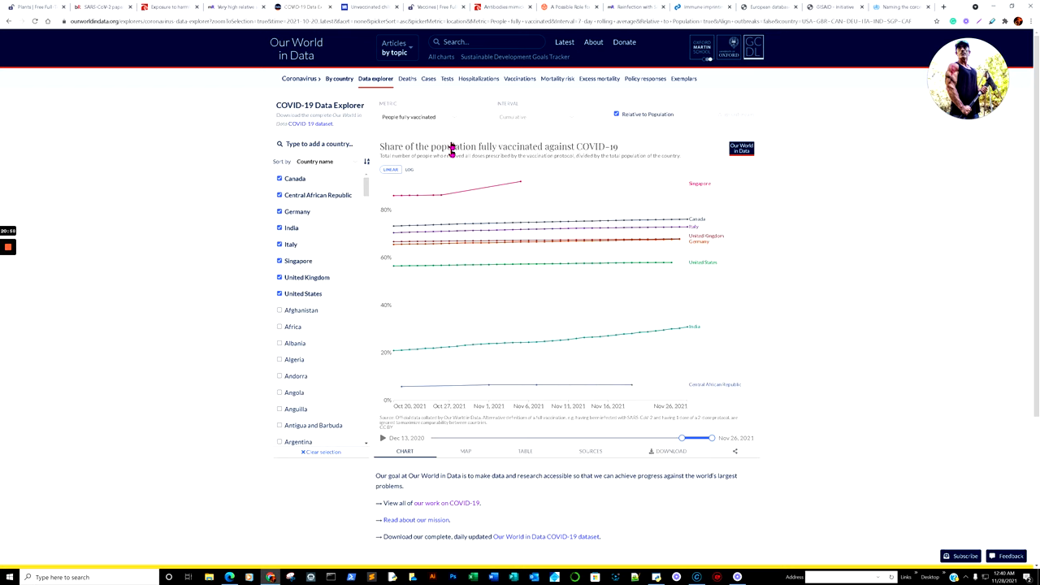
Step: Change the chart metric to daily confirmed COVID-19 cases per million people
left_click(419, 116)
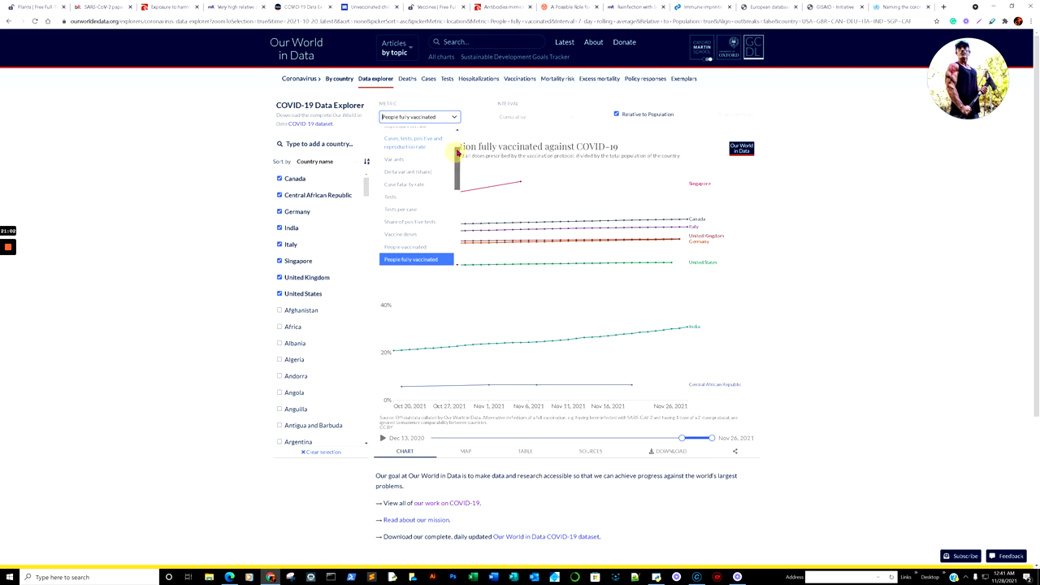
scroll("up", 3)
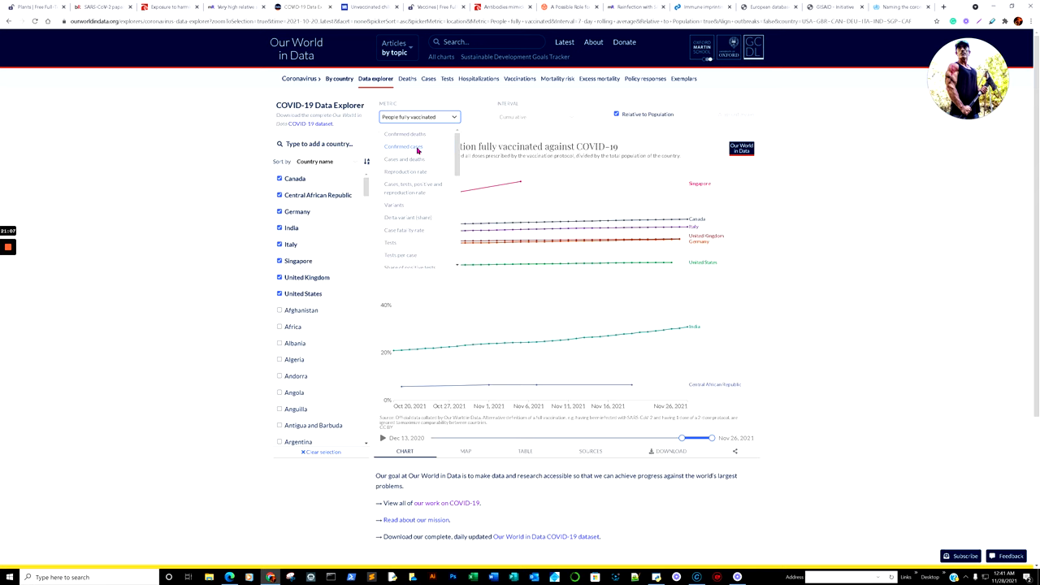
left_click(404, 146)
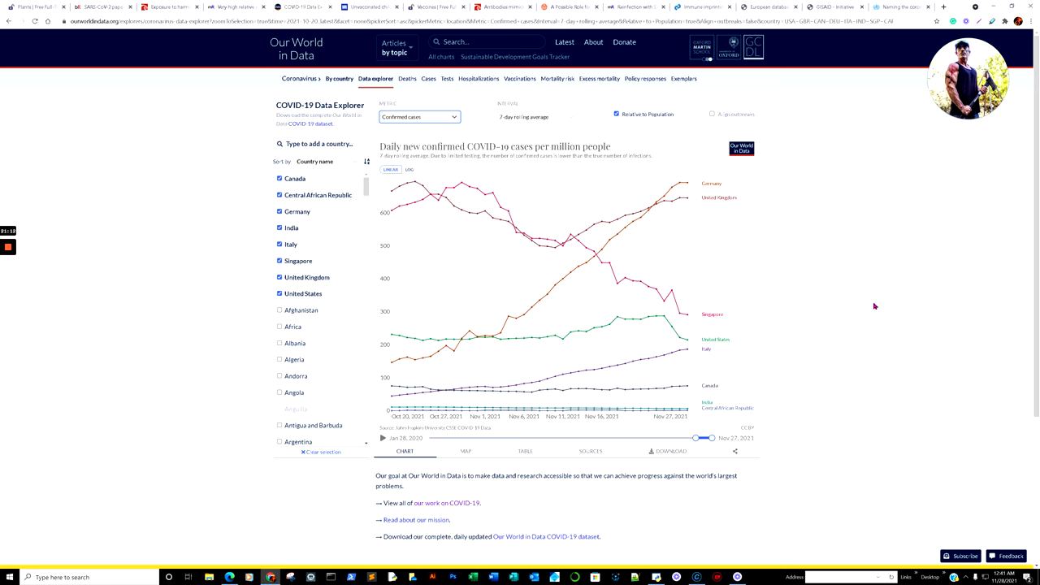
mouse_move(830, 330)
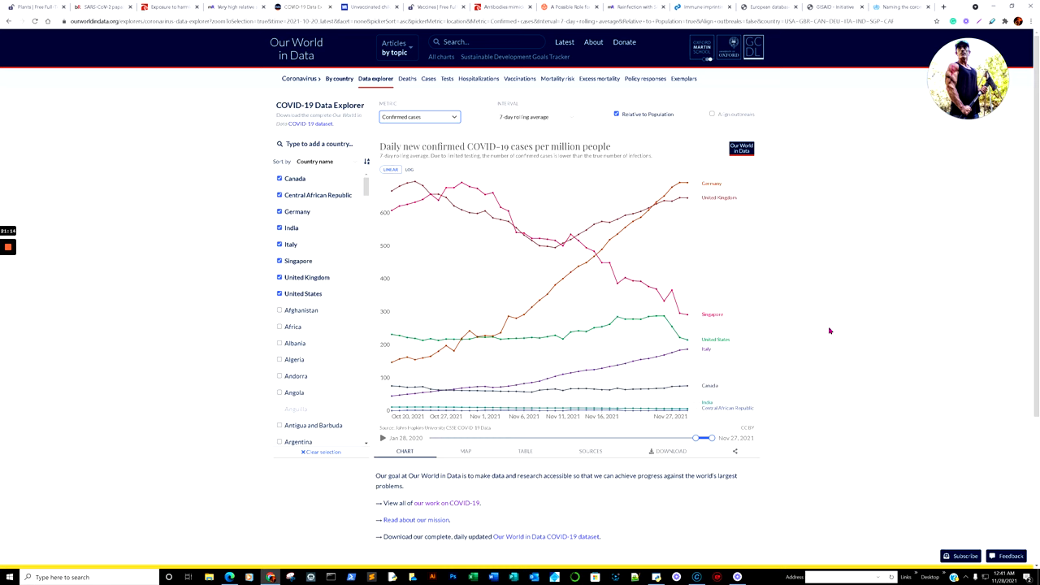
mouse_move(968, 193)
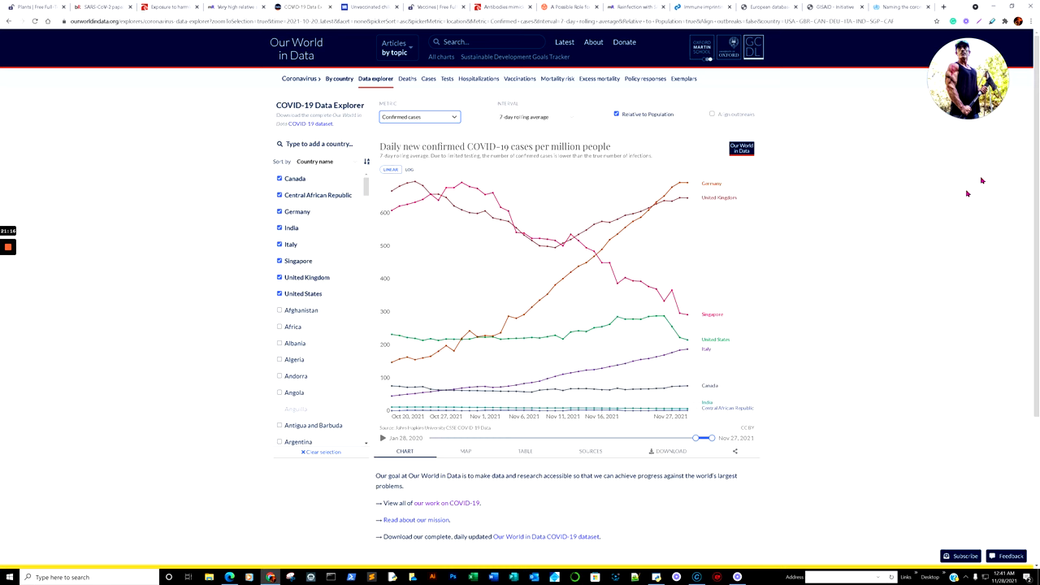
Step: Zoom the browser in two levels and bring the confirmed cases chart, Germany near 680 per million, into view
left_click(1032, 21)
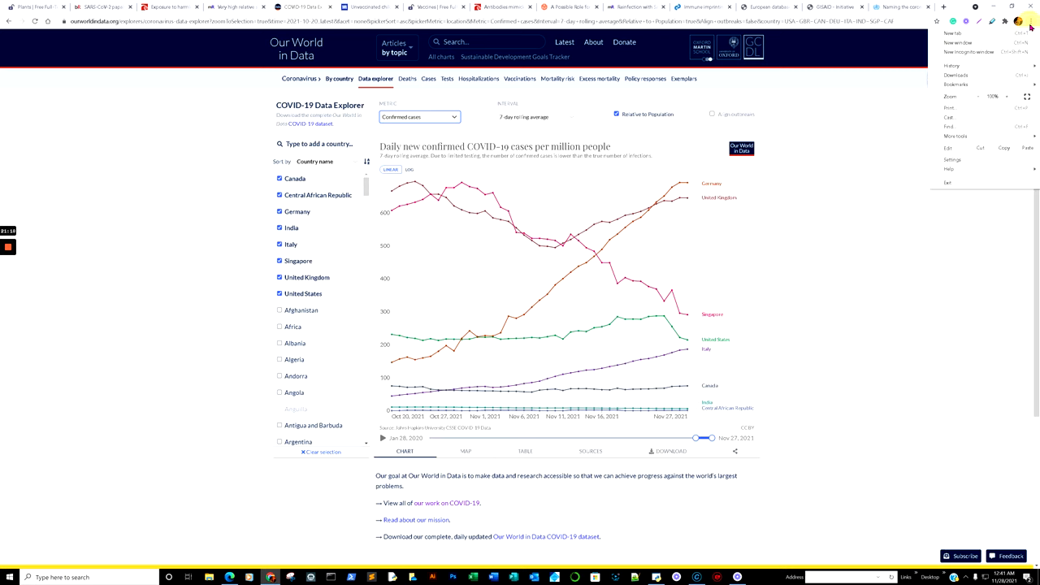
left_click(1008, 97)
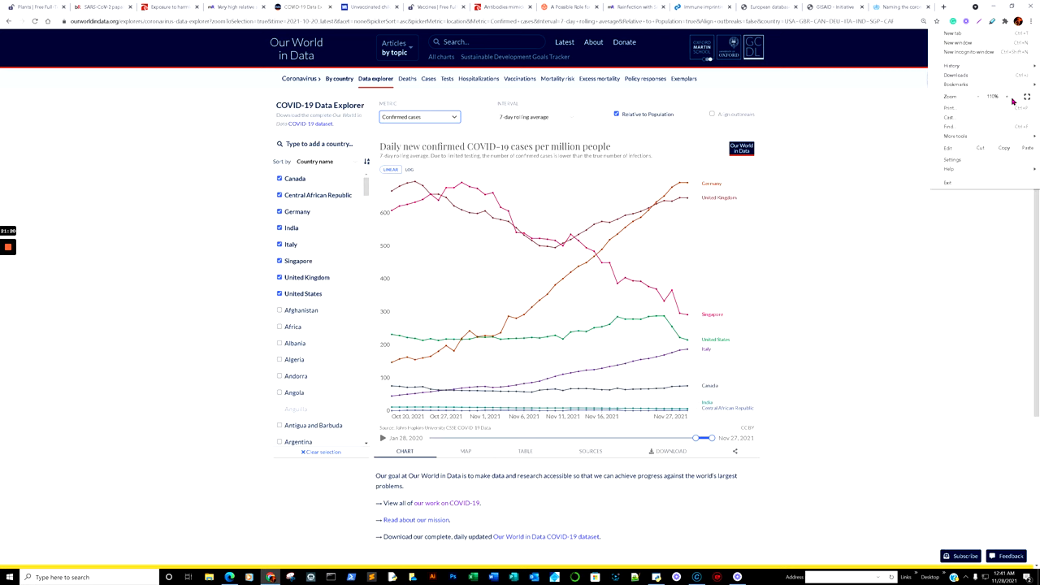
left_click(1008, 96)
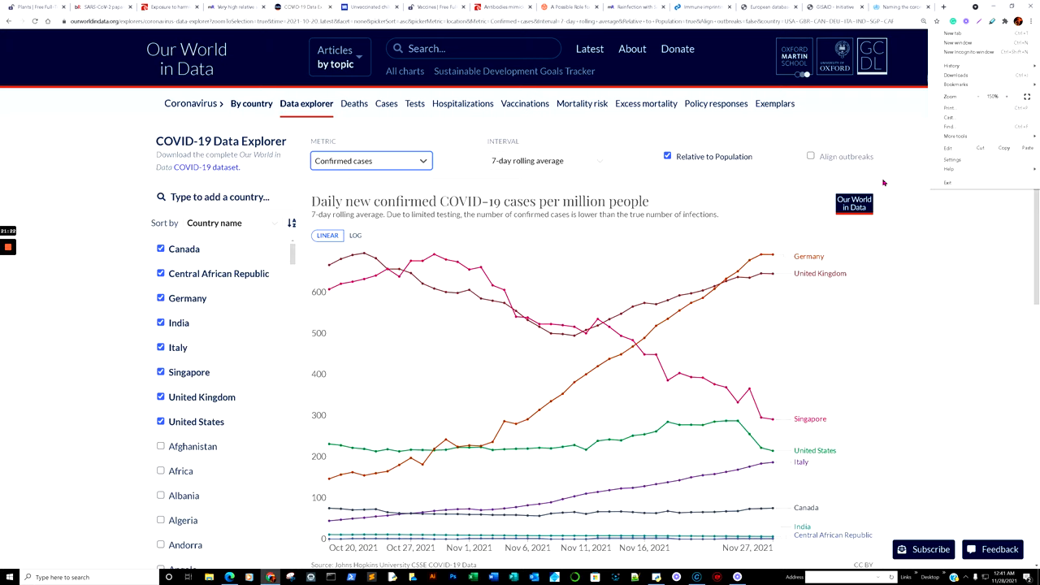
scroll("down", 3)
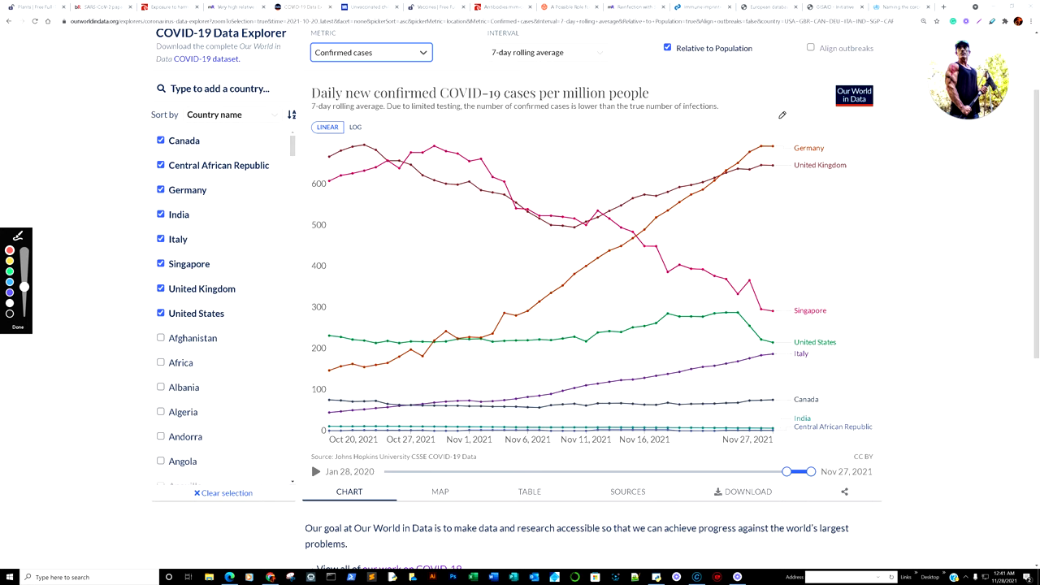
left_click_drag(779, 114, 852, 215)
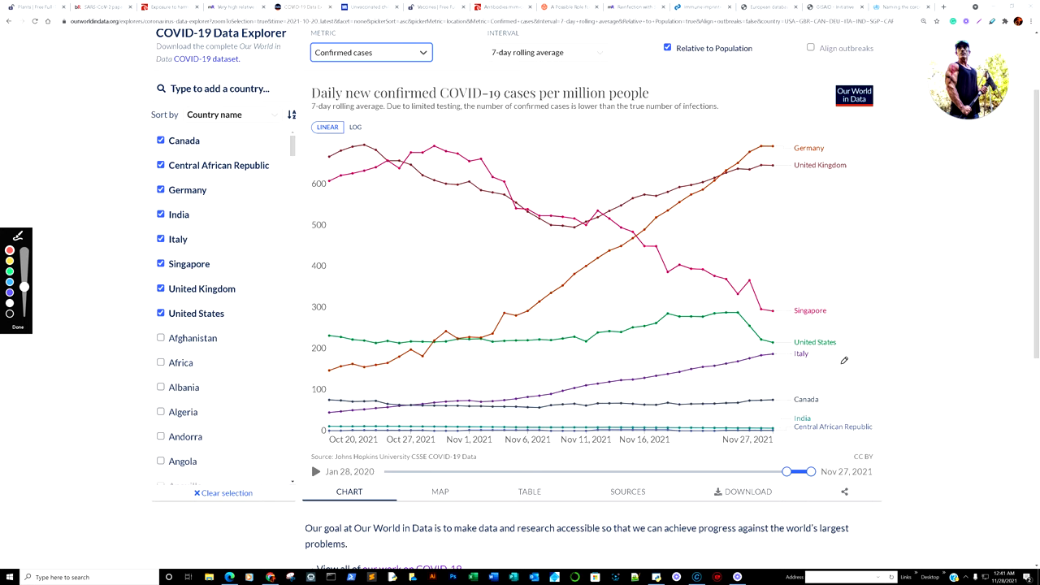
mouse_move(831, 317)
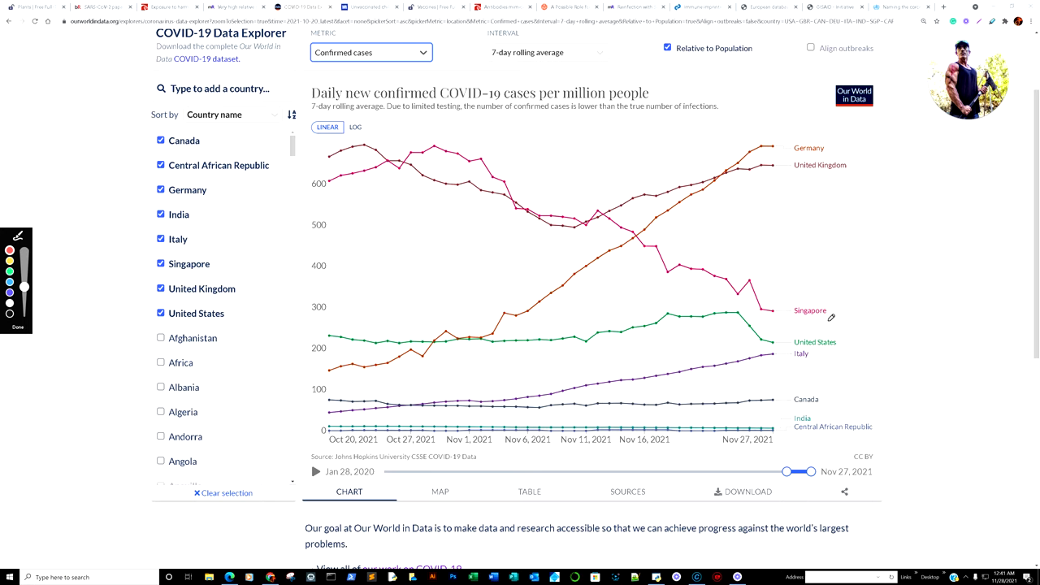
mouse_move(542, 100)
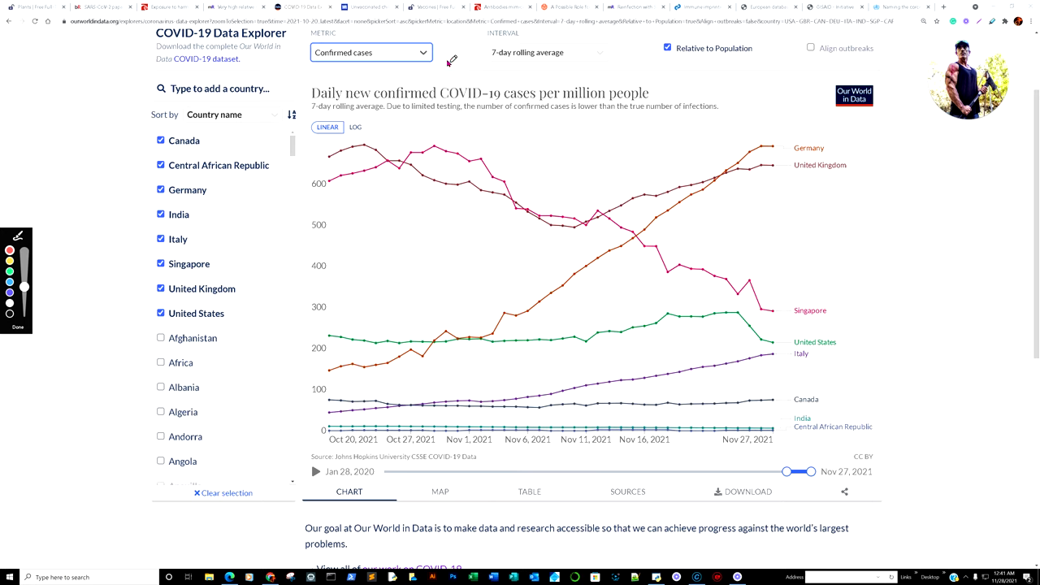
Step: Chart the share of people fully vaccinated from the Metric list
left_click(371, 52)
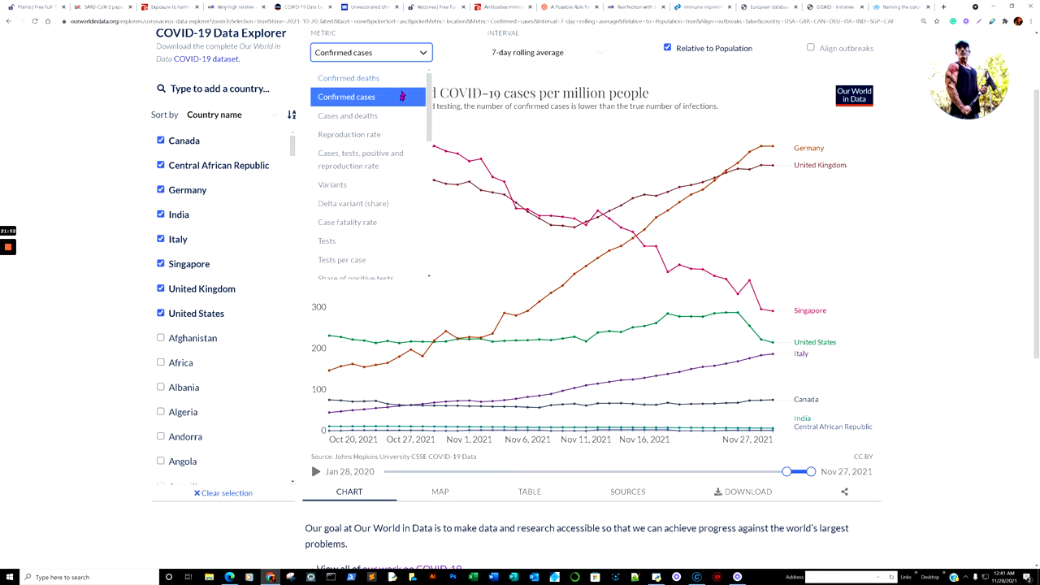
scroll("down", 3)
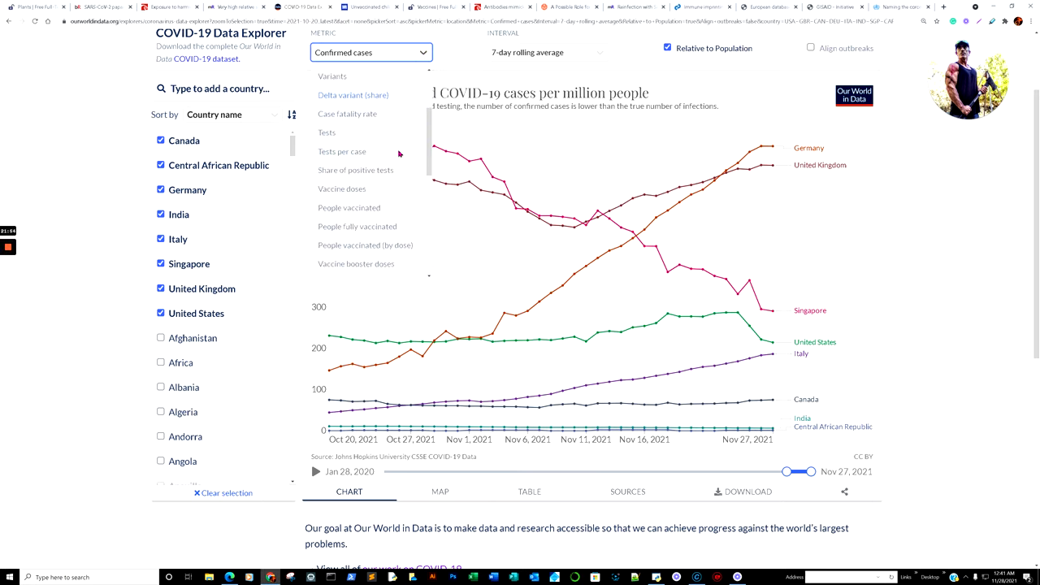
scroll("down", 3)
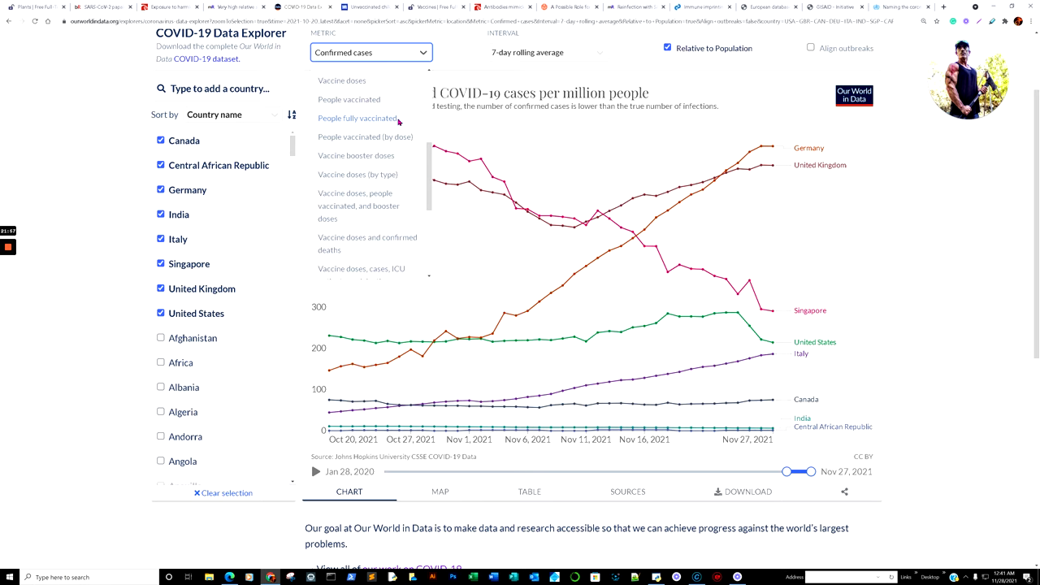
left_click(358, 118)
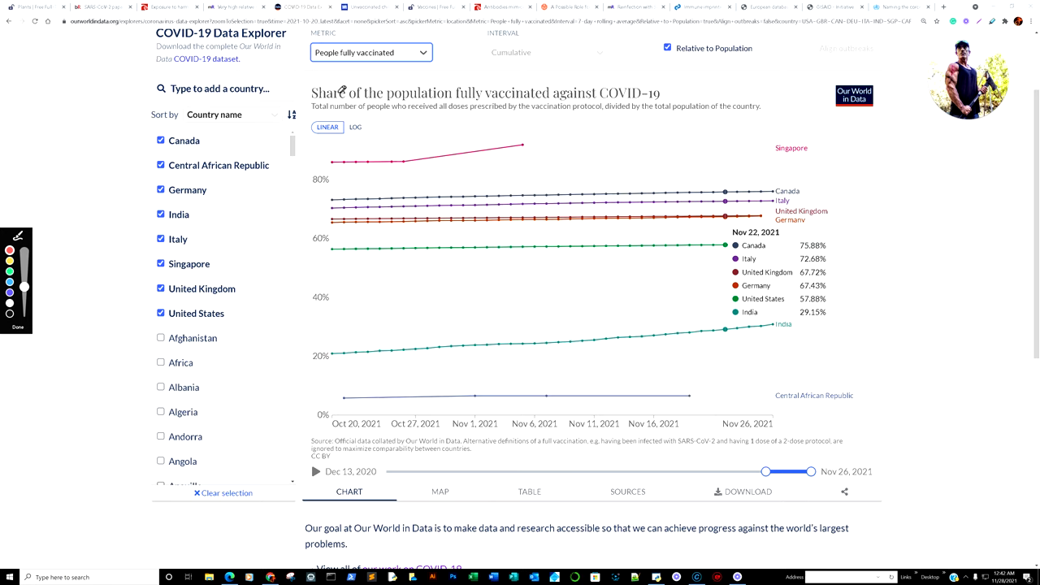
Step: Switch the metric to daily confirmed COVID-19 deaths per million people
left_click(371, 52)
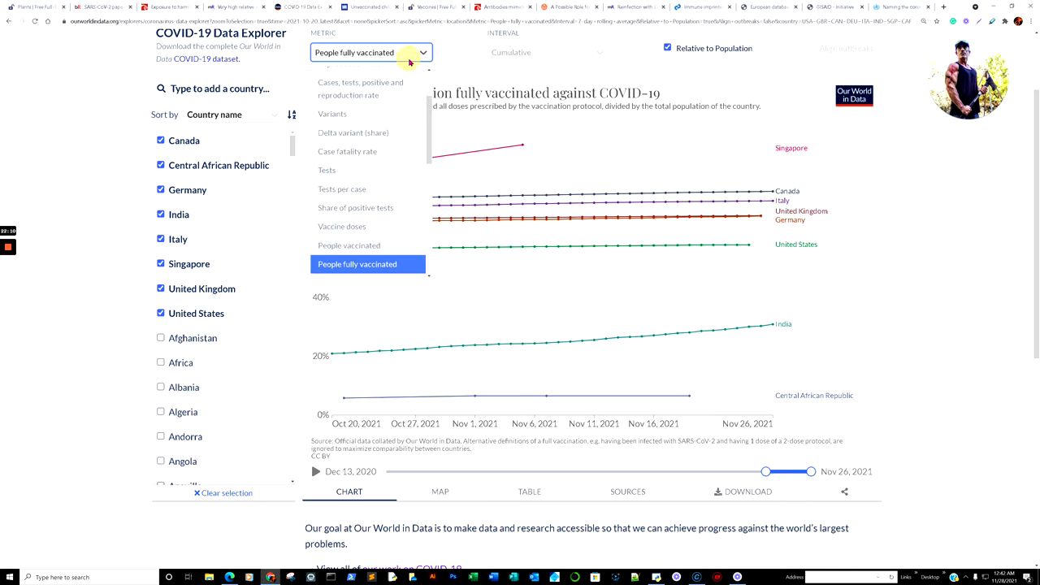
scroll("up", 3)
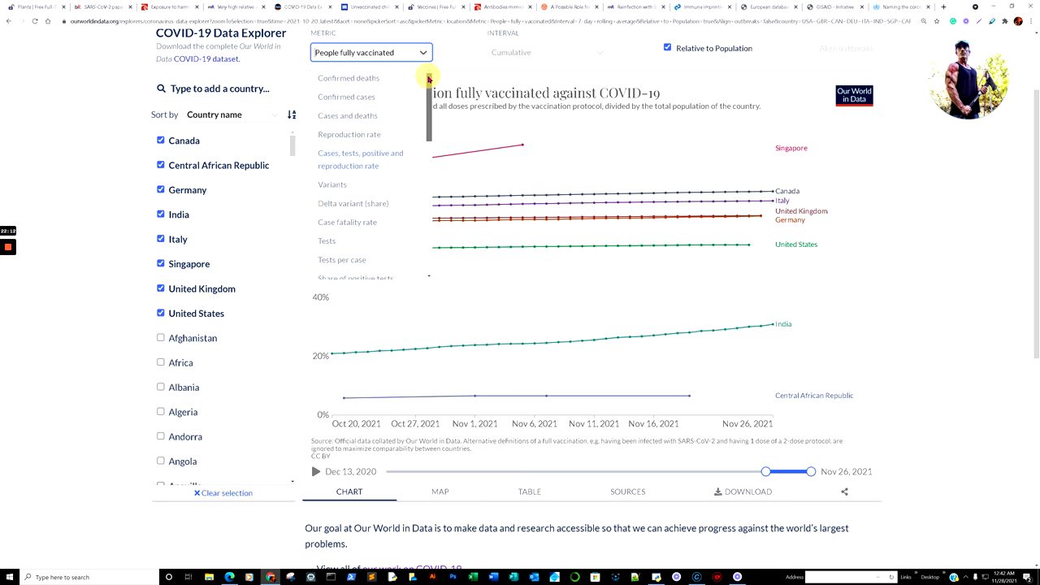
left_click(348, 78)
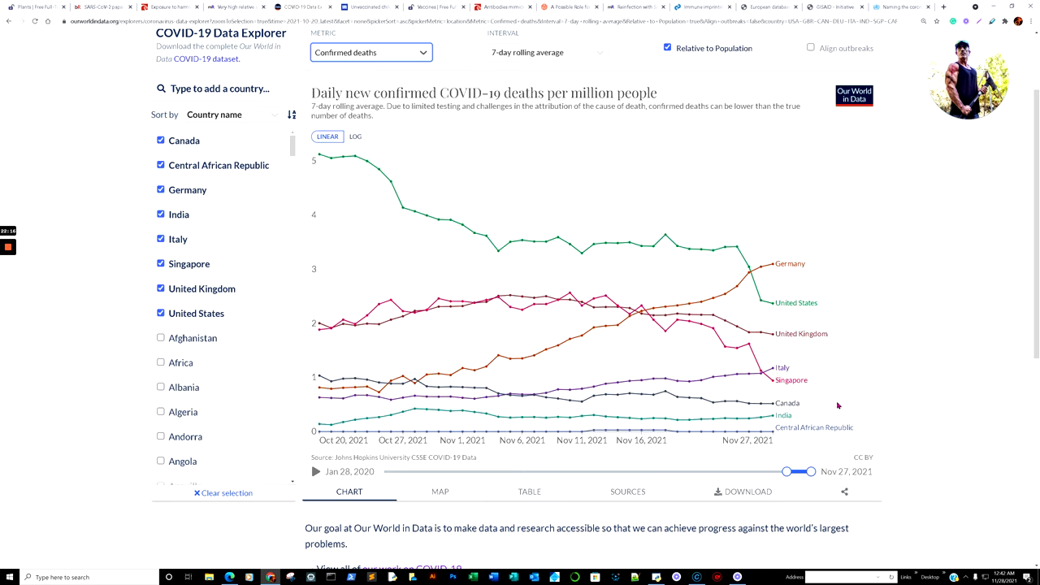
mouse_move(847, 368)
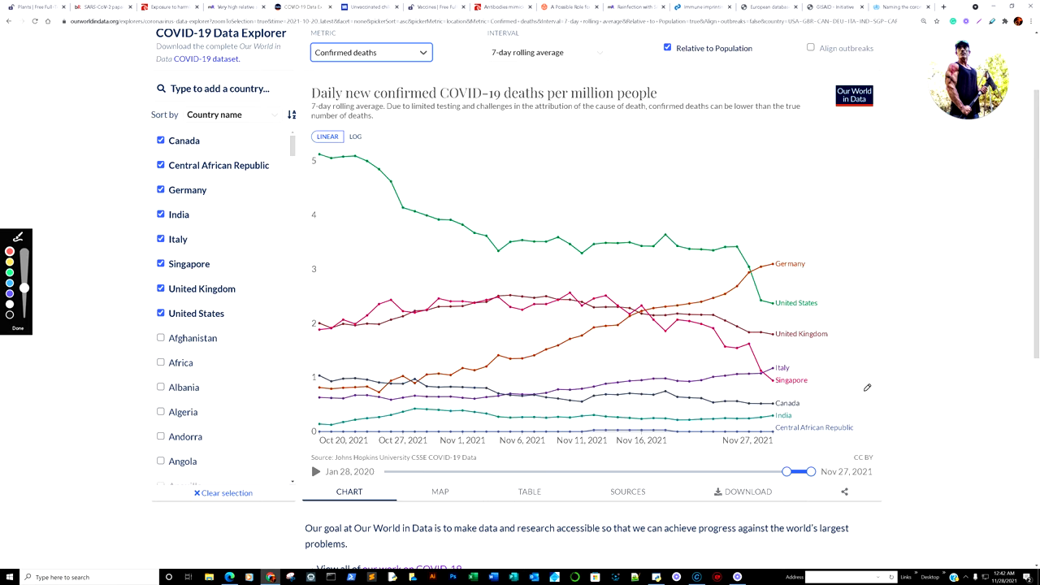
left_click_drag(854, 399, 866, 443)
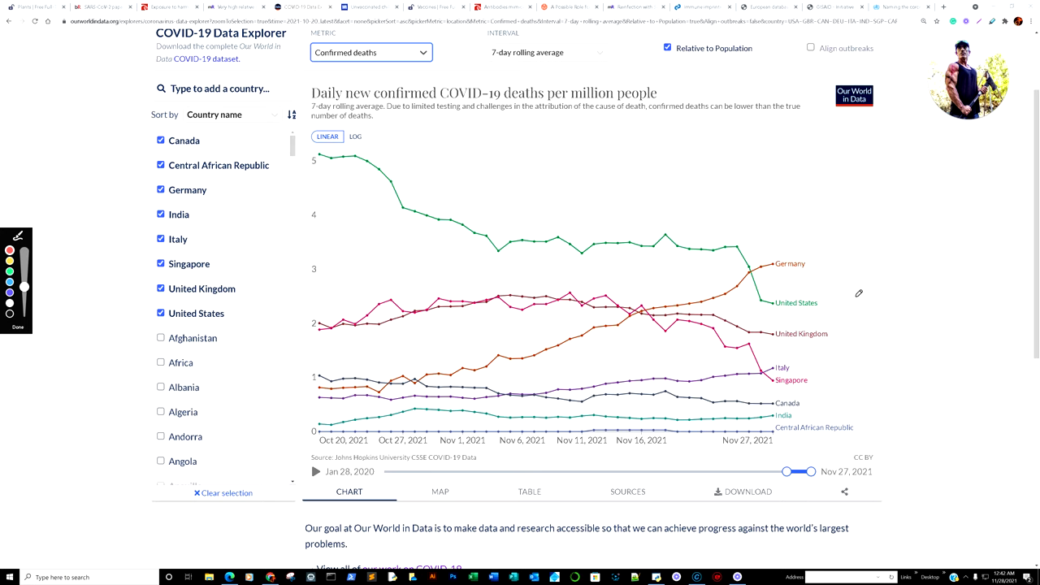
left_click_drag(784, 218, 842, 443)
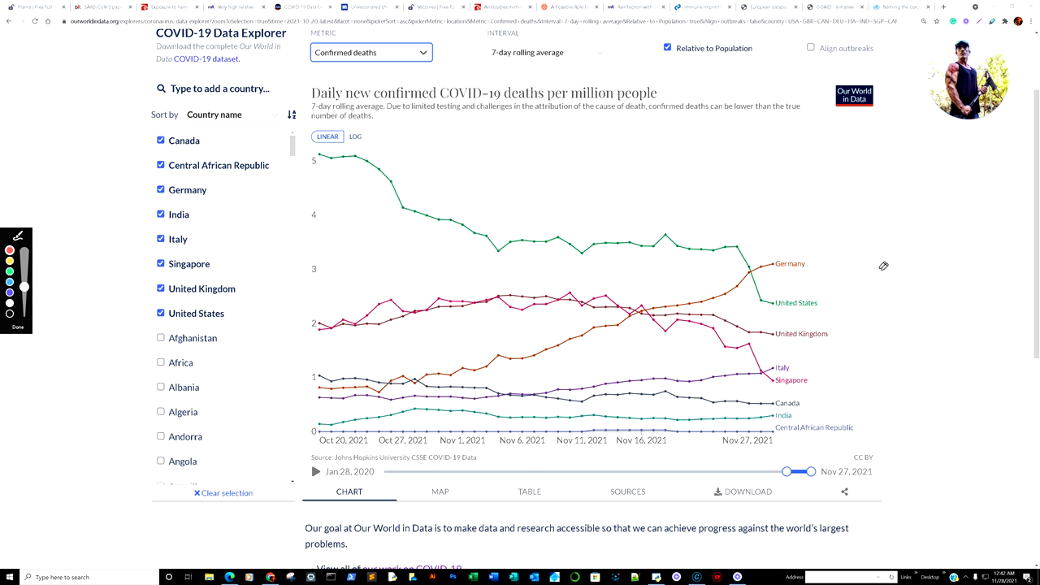
mouse_move(811, 230)
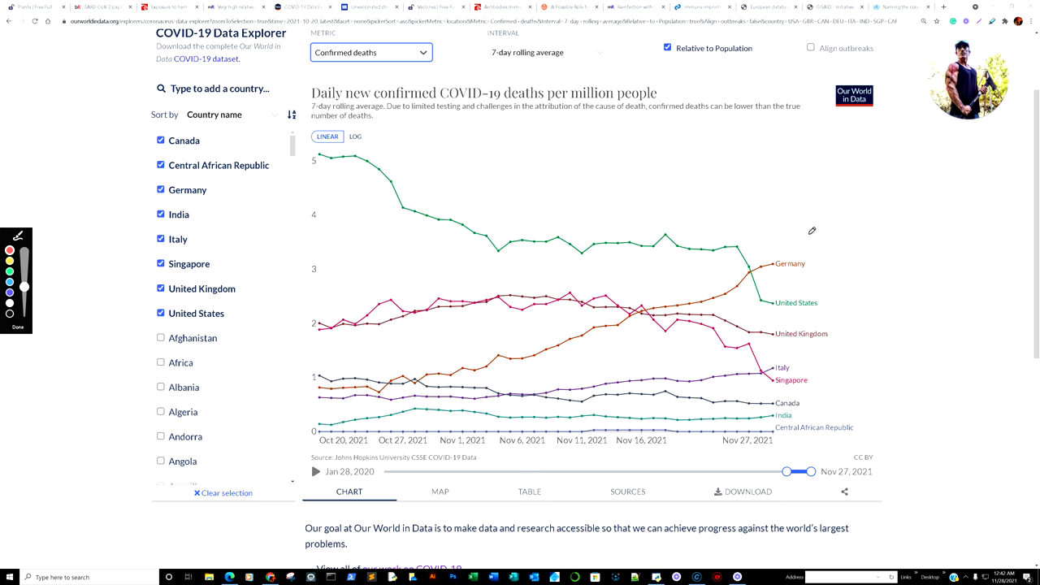
mouse_move(851, 434)
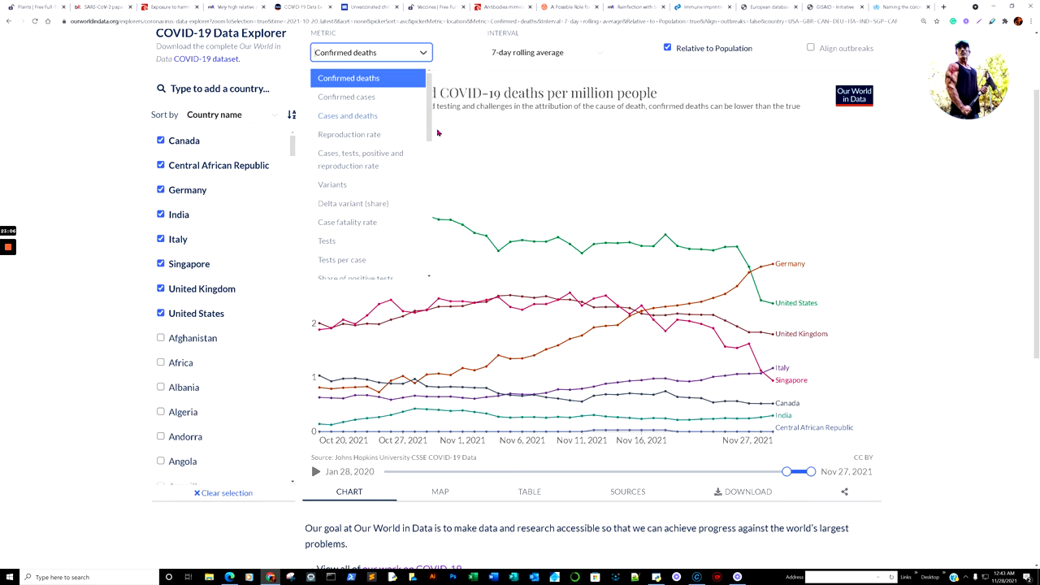
Step: Leave the metric list unchanged and return to the medRxiv Bangui seroprevalence preprint's Discussion
left_click(348, 77)
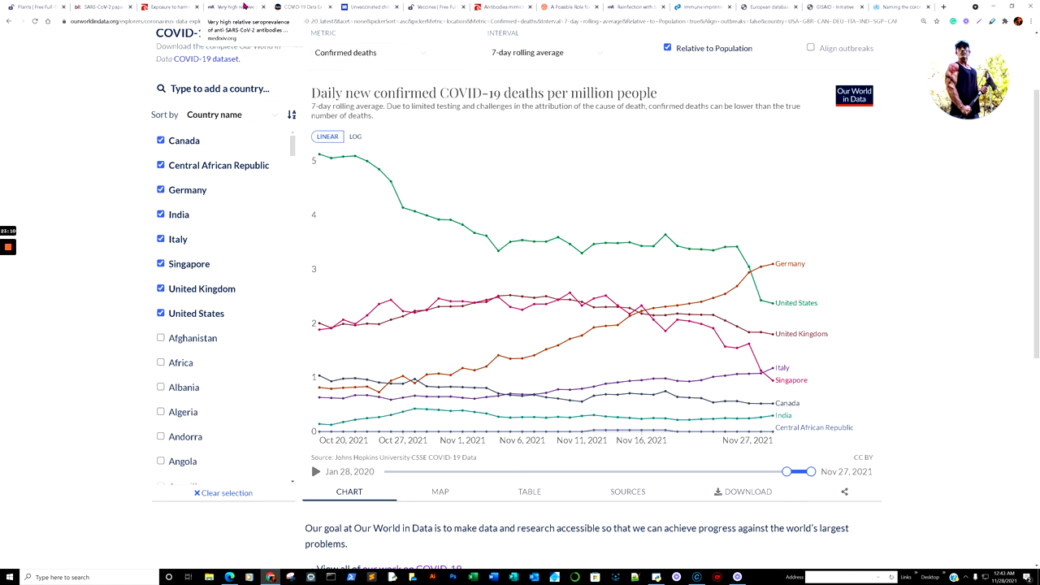
left_click(231, 6)
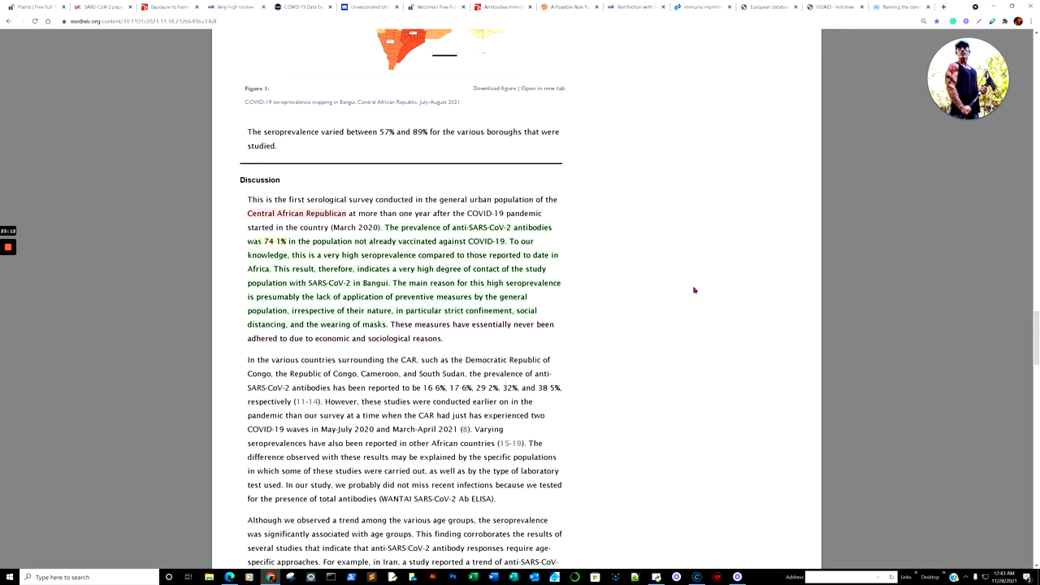
scroll("up", 3)
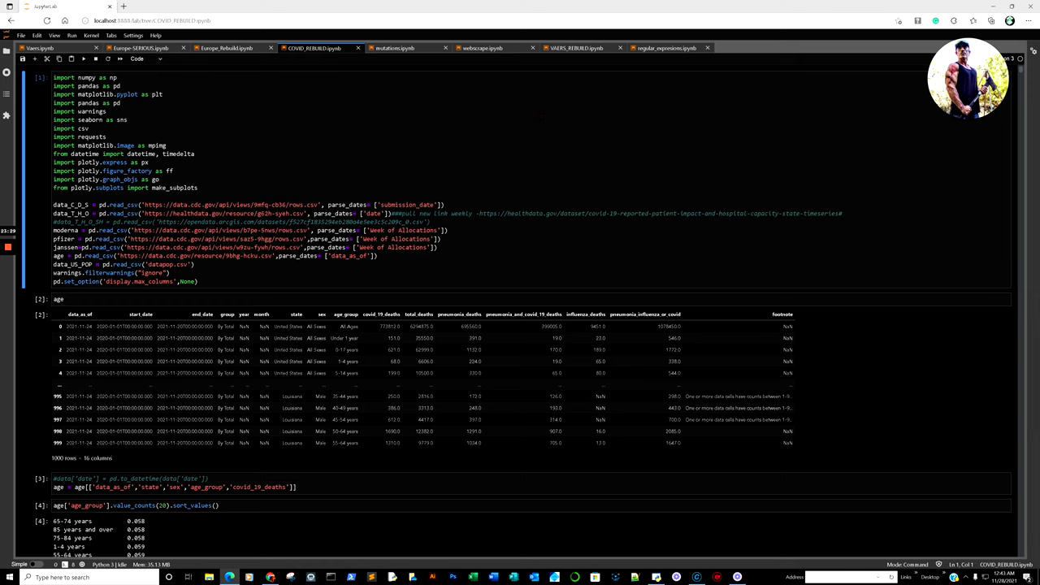
Step: Scroll the COVID_REBUILD notebook to the four-state New Deaths Per 100,000 Smoothed chart
scroll("down", 3)
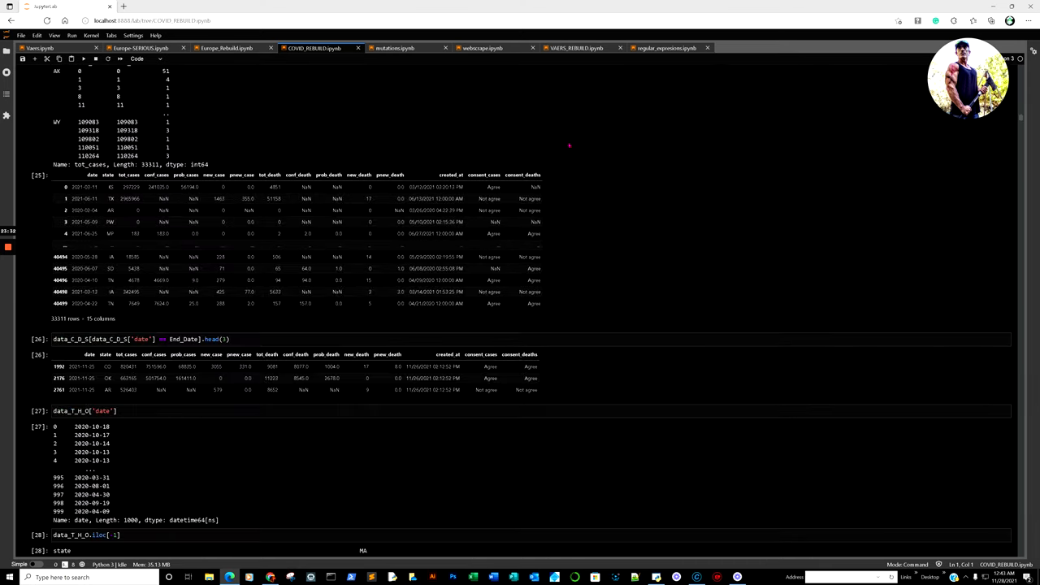
scroll("down", 3)
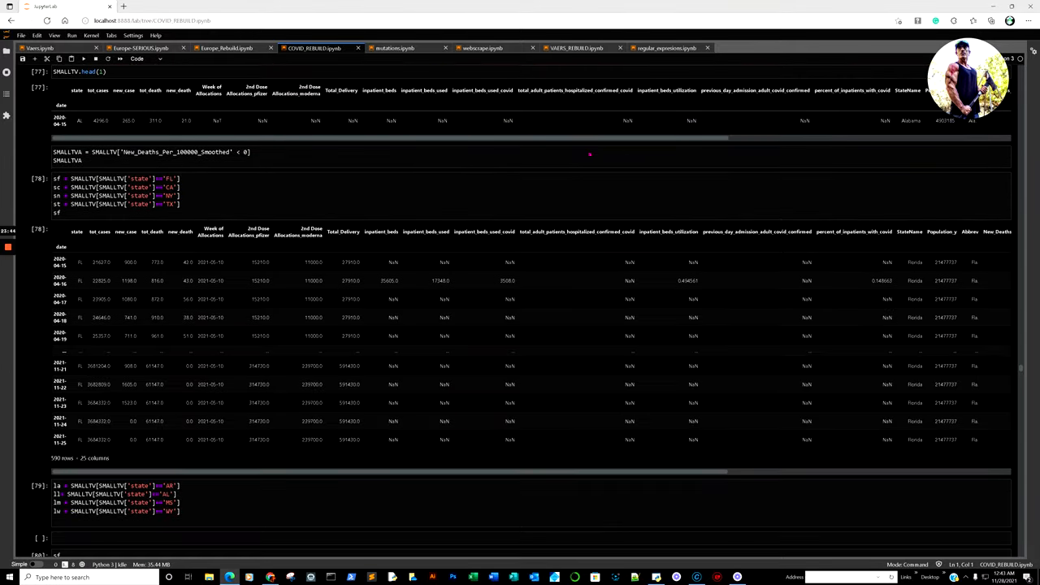
scroll("down", 3)
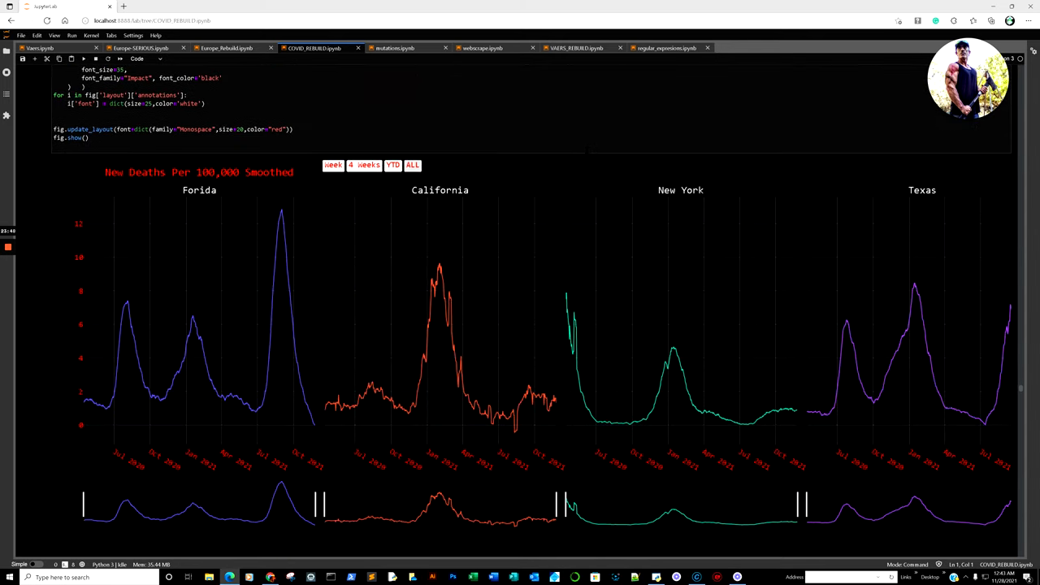
scroll("down", 3)
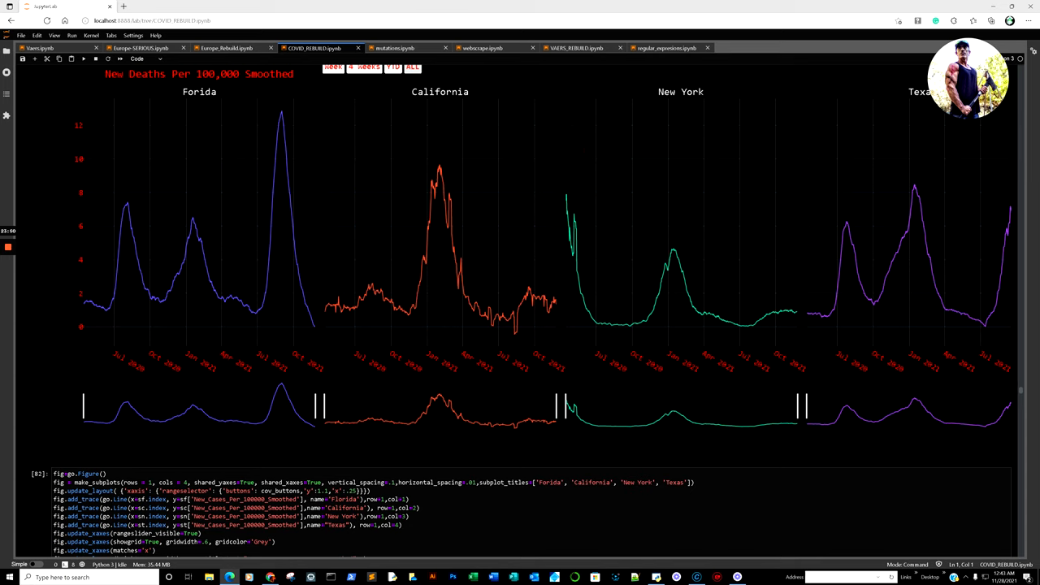
left_click(364, 67)
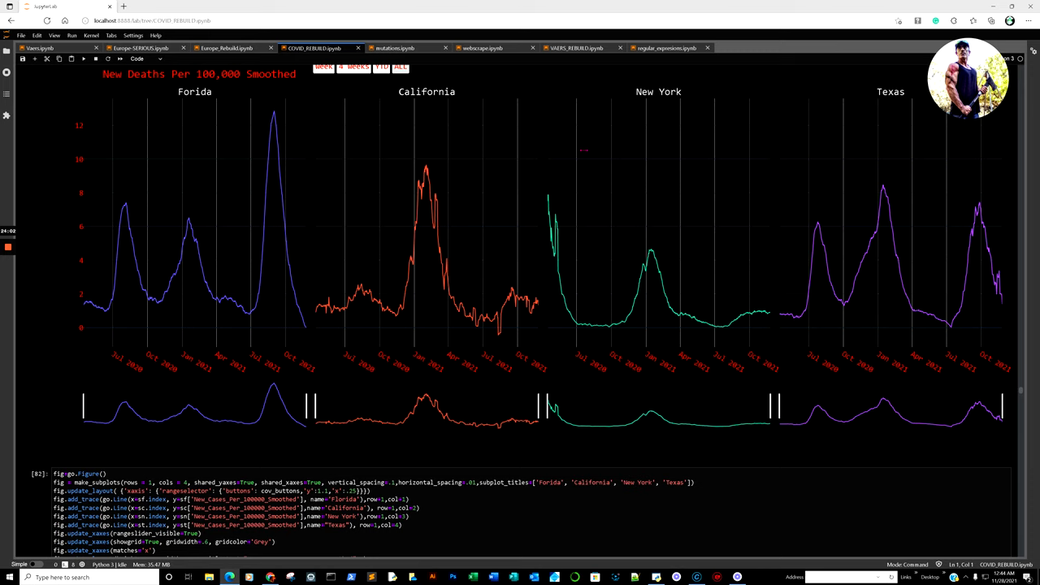
scroll("up", 3)
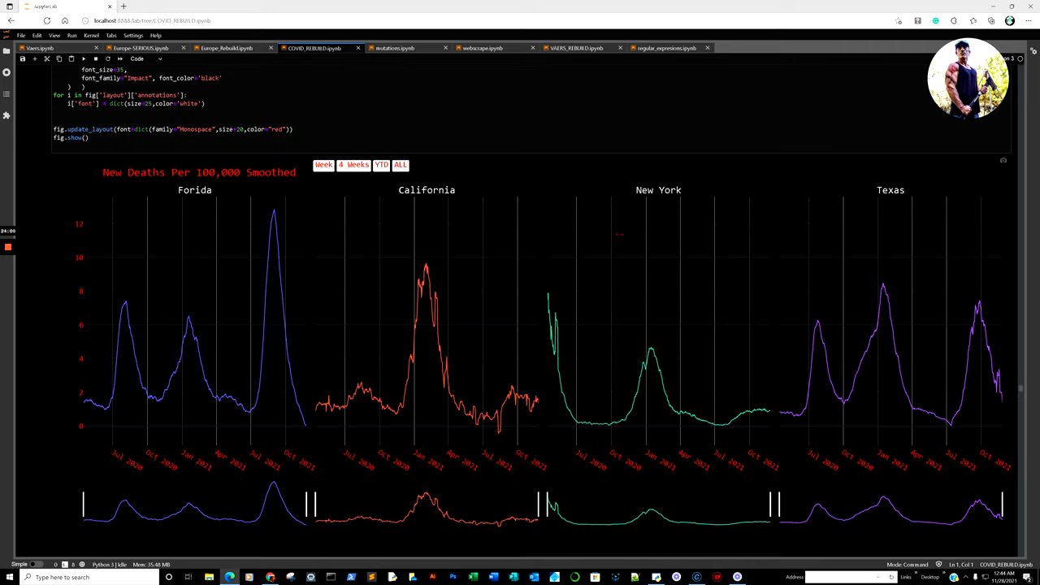
scroll("down", 3)
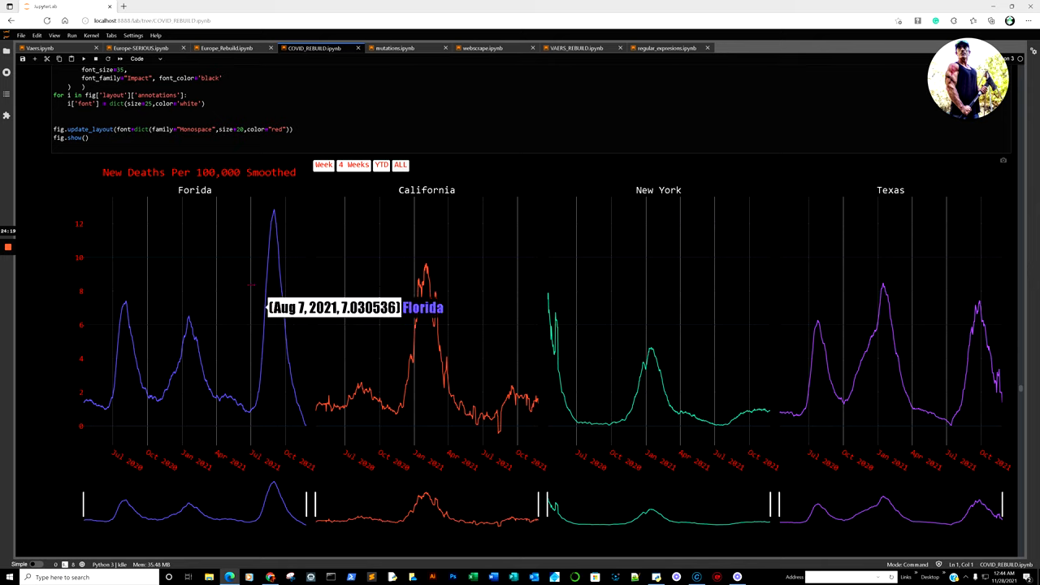
mouse_move(285, 285)
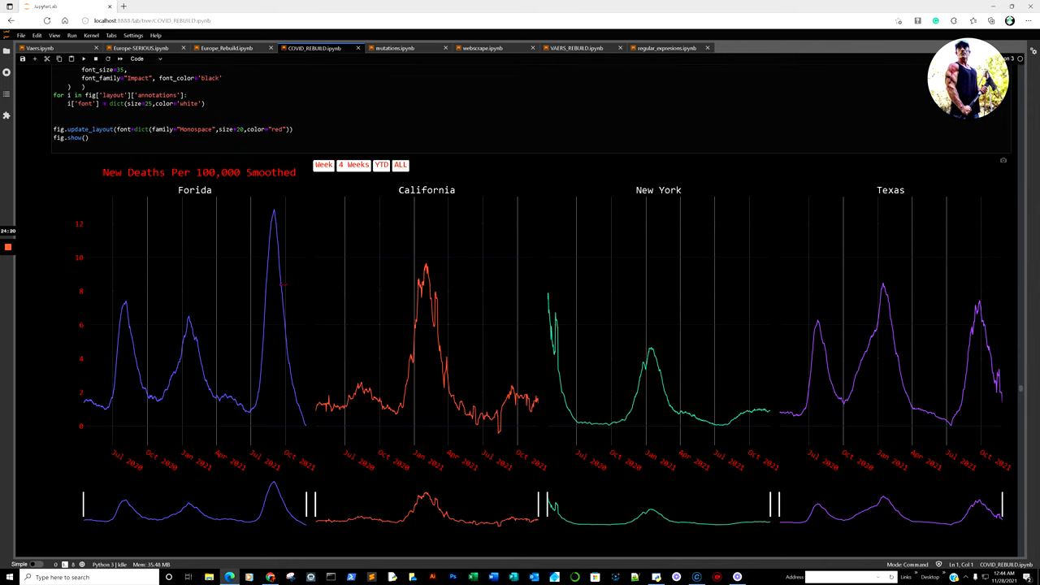
mouse_move(324, 165)
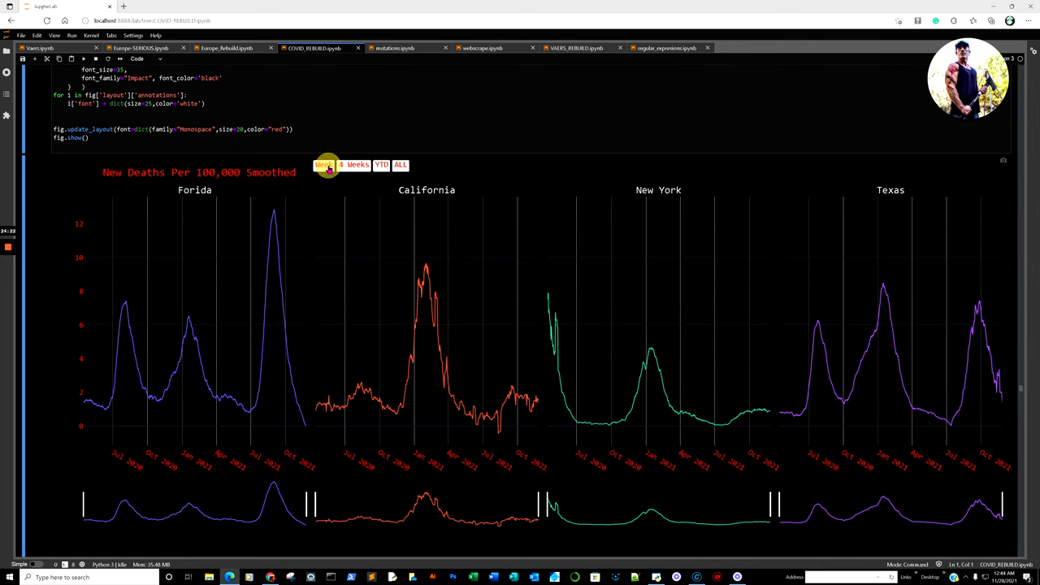
Step: Limit the deaths chart to Nov 18–25, 2021 and move down toward the cases chart
left_click(323, 165)
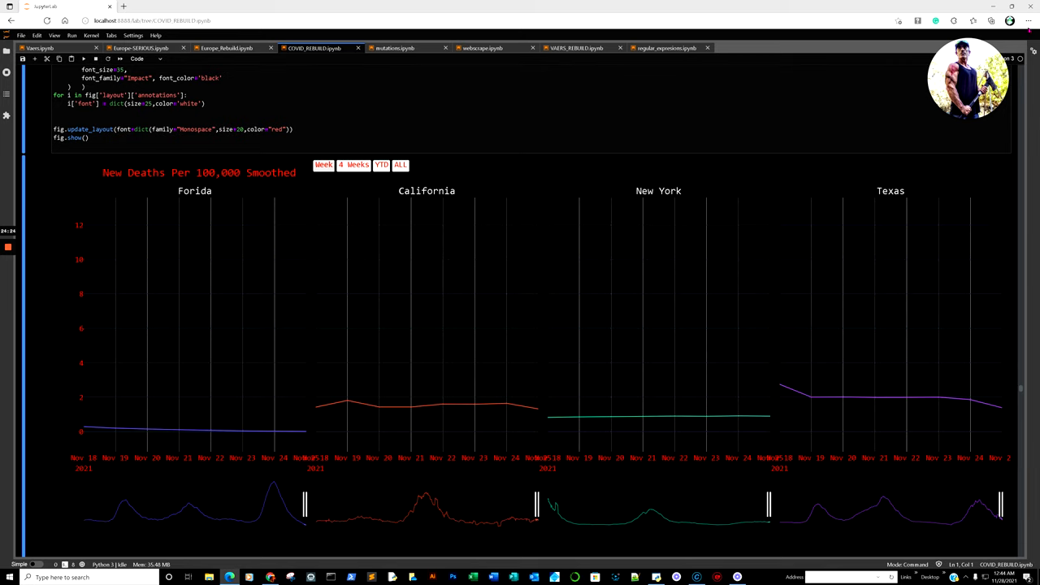
left_click(1029, 20)
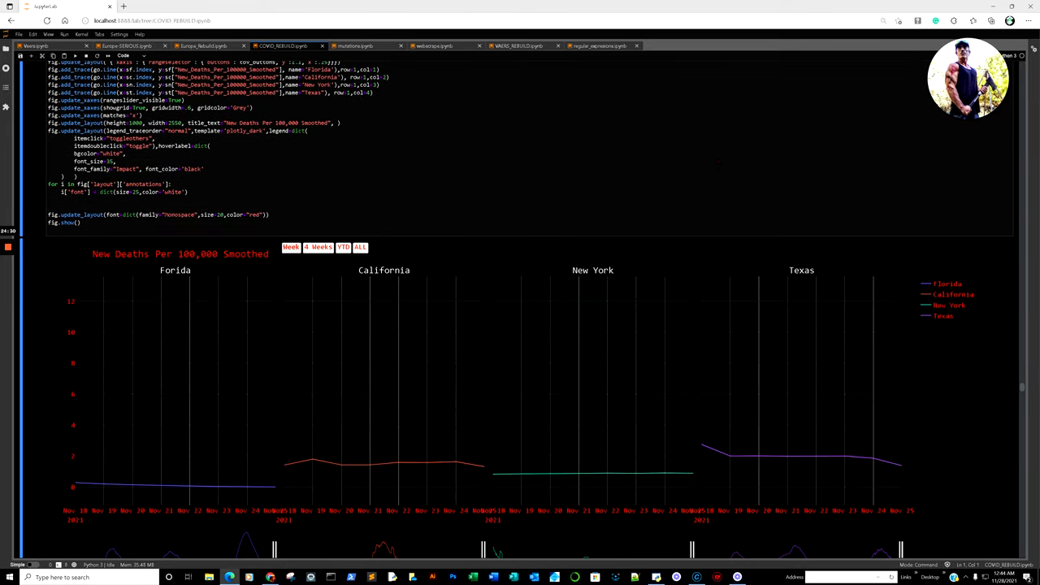
scroll("down", 3)
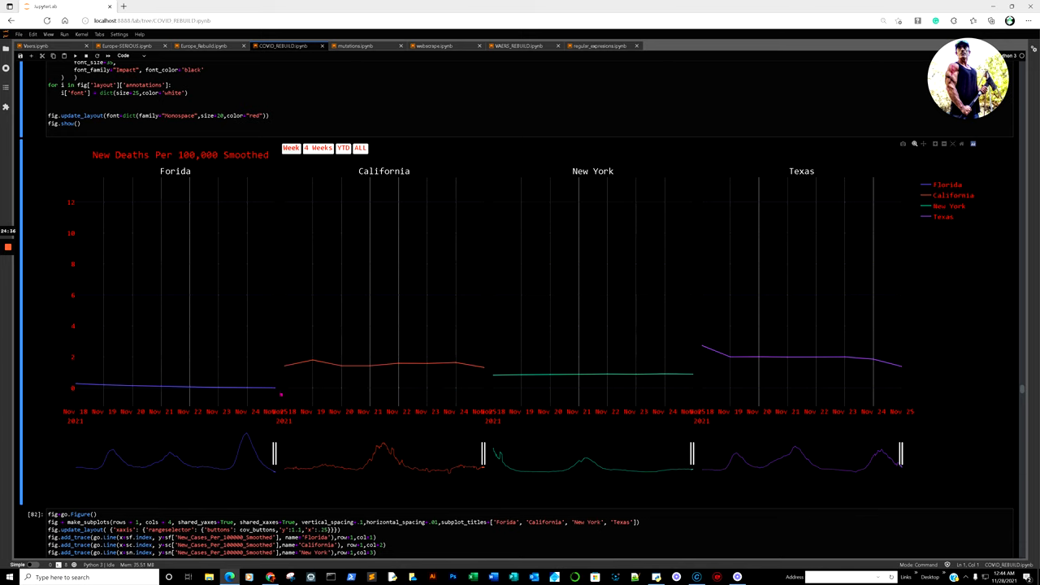
mouse_move(281, 388)
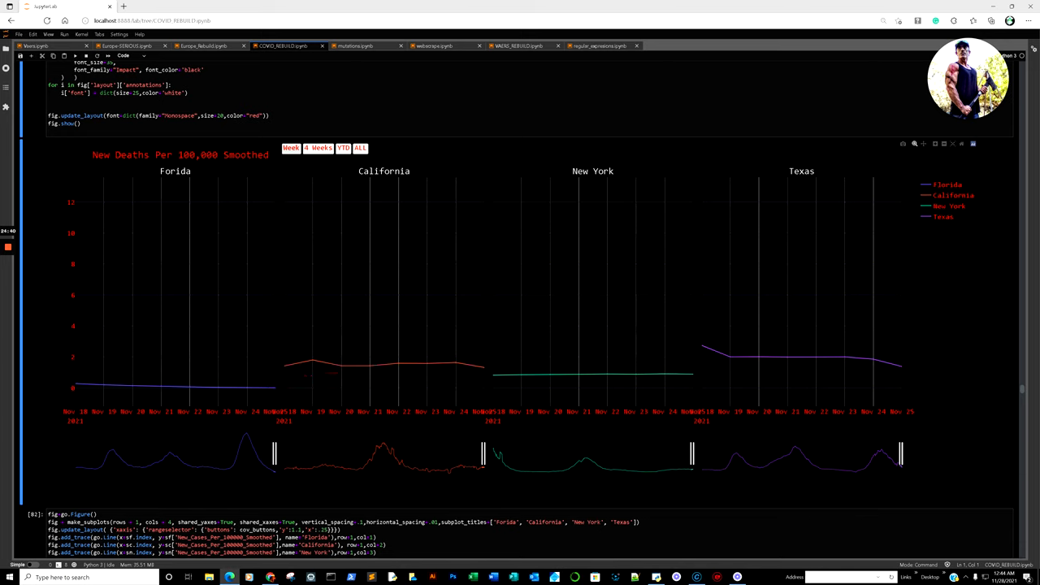
mouse_move(467, 367)
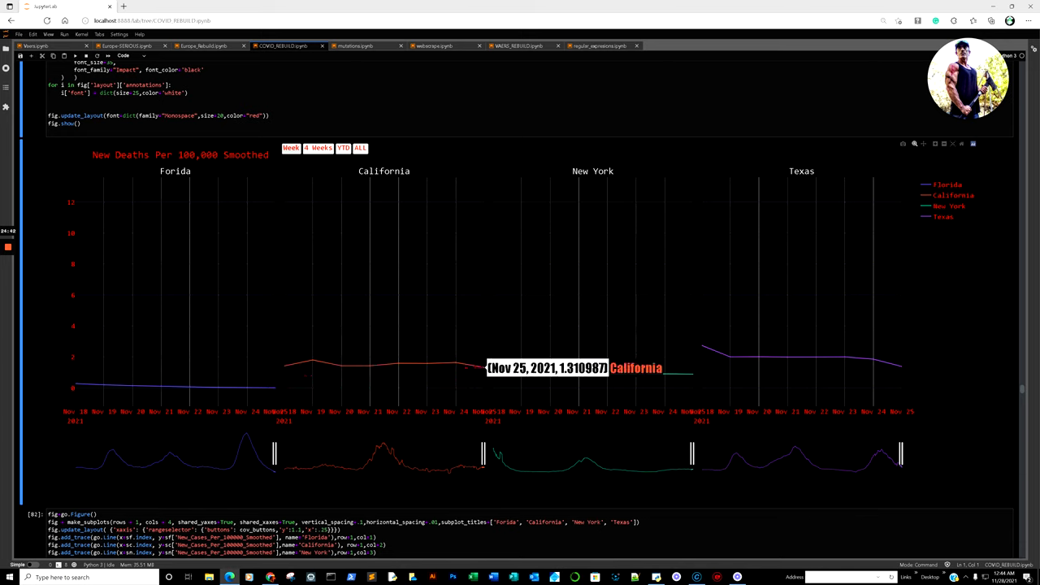
mouse_move(276, 389)
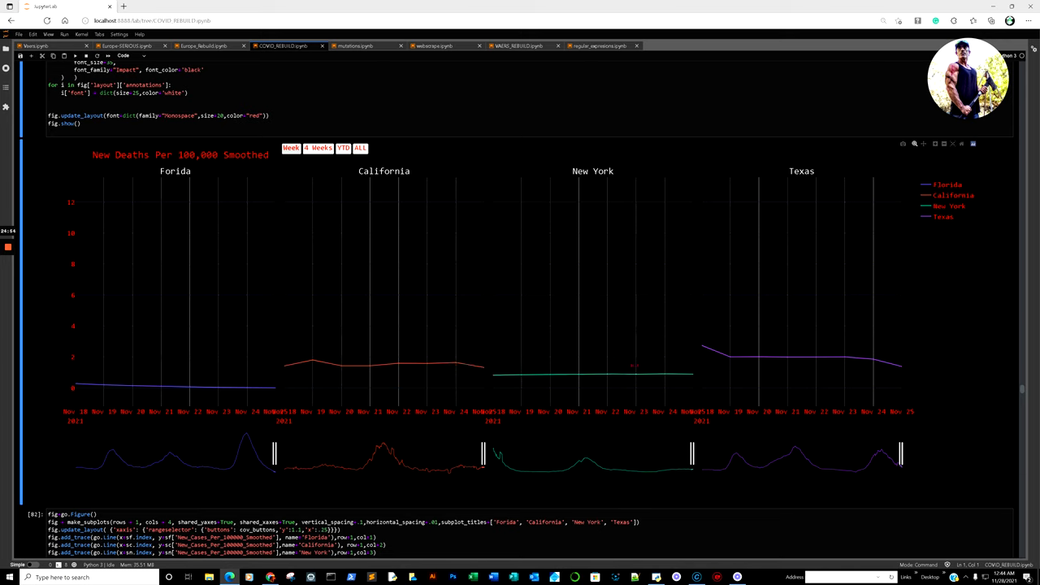
mouse_move(695, 374)
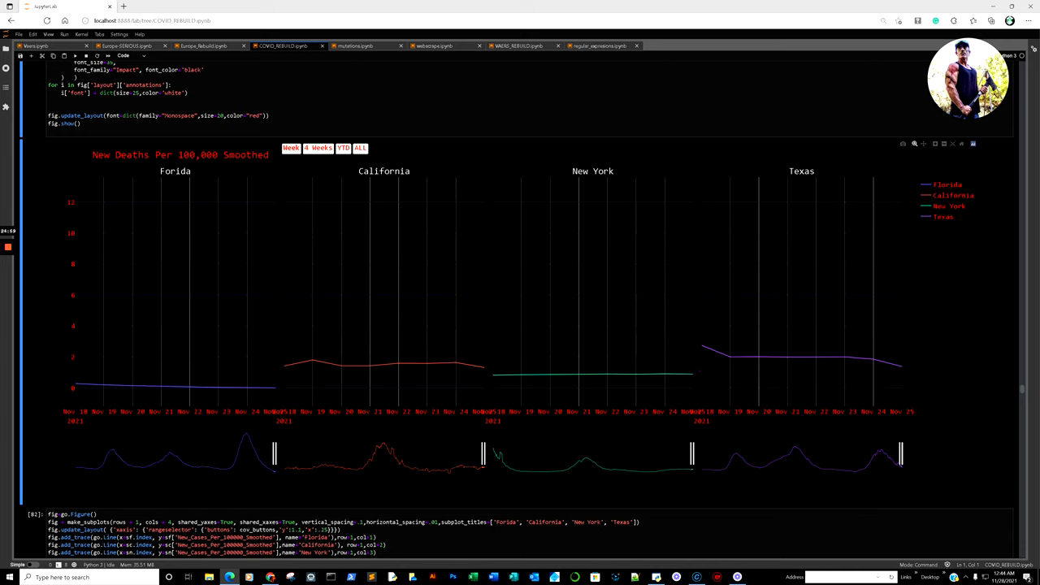
mouse_move(873, 362)
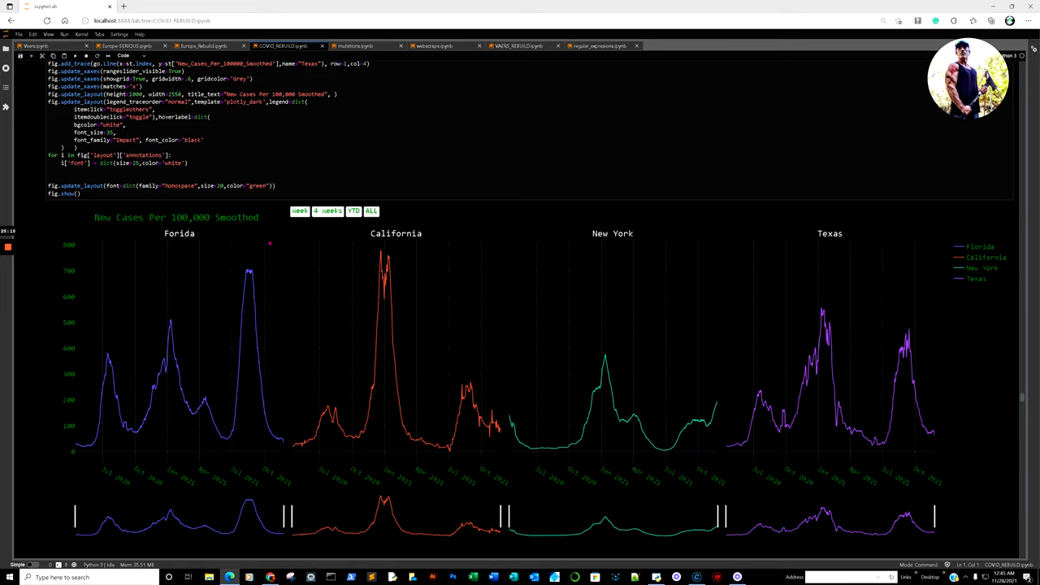
Step: Show only the last week, Nov 18–25, 2021, on the New Cases Per 100,000 Smoothed chart
scroll("down", 3)
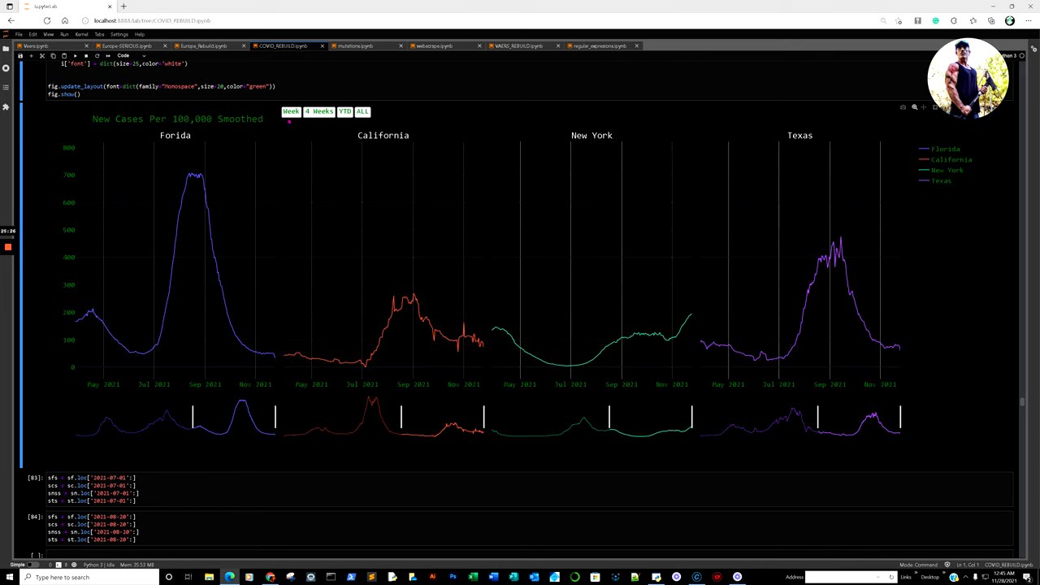
left_click(290, 111)
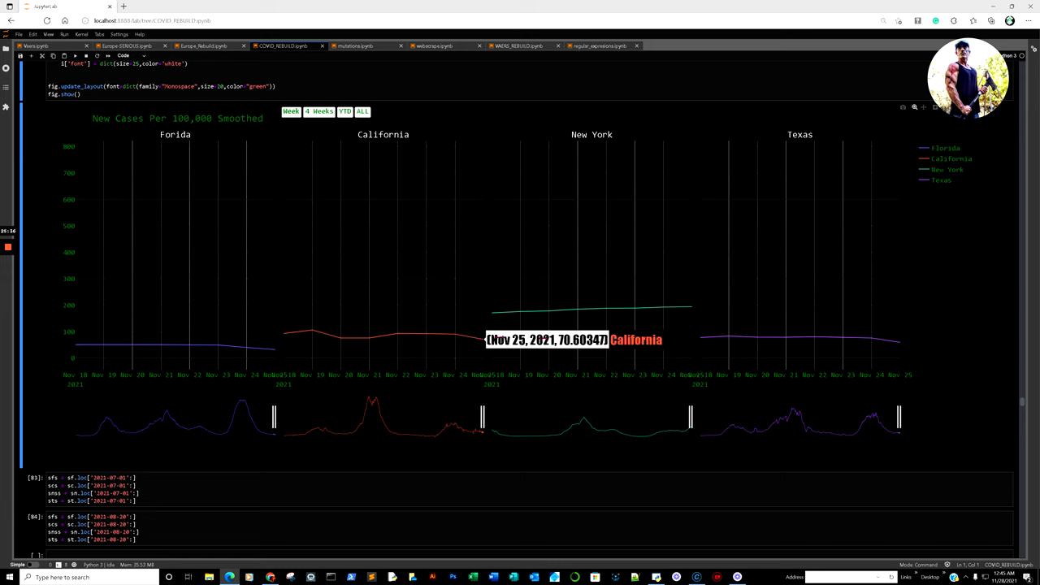
mouse_move(691, 307)
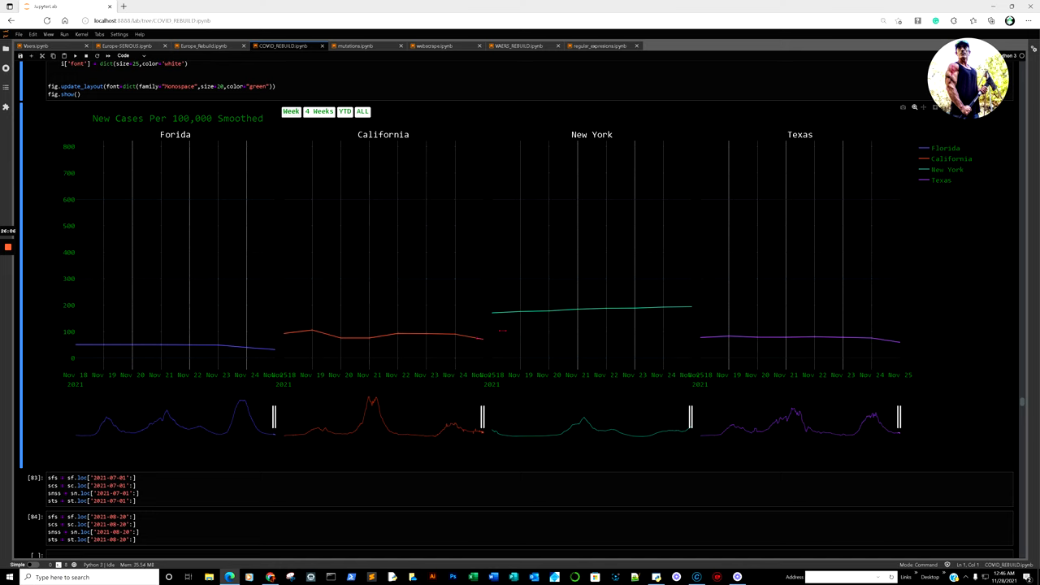
mouse_move(691, 309)
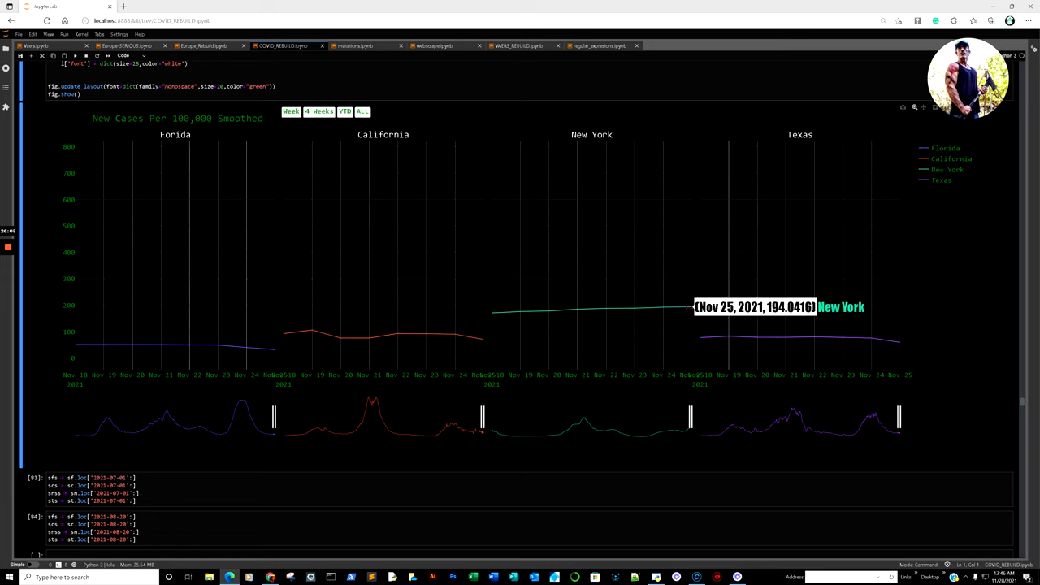
mouse_move(592, 313)
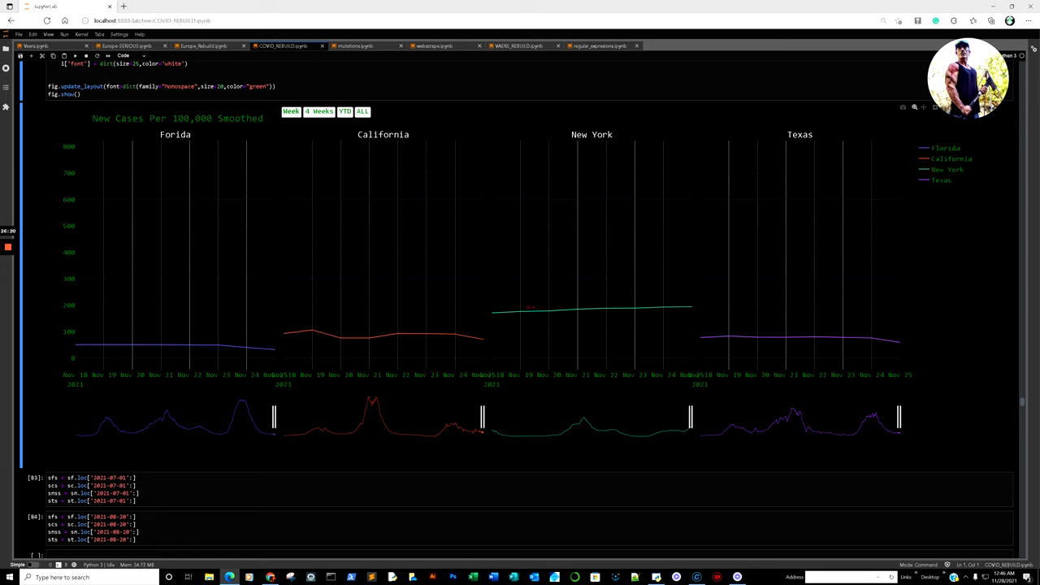
mouse_move(480, 339)
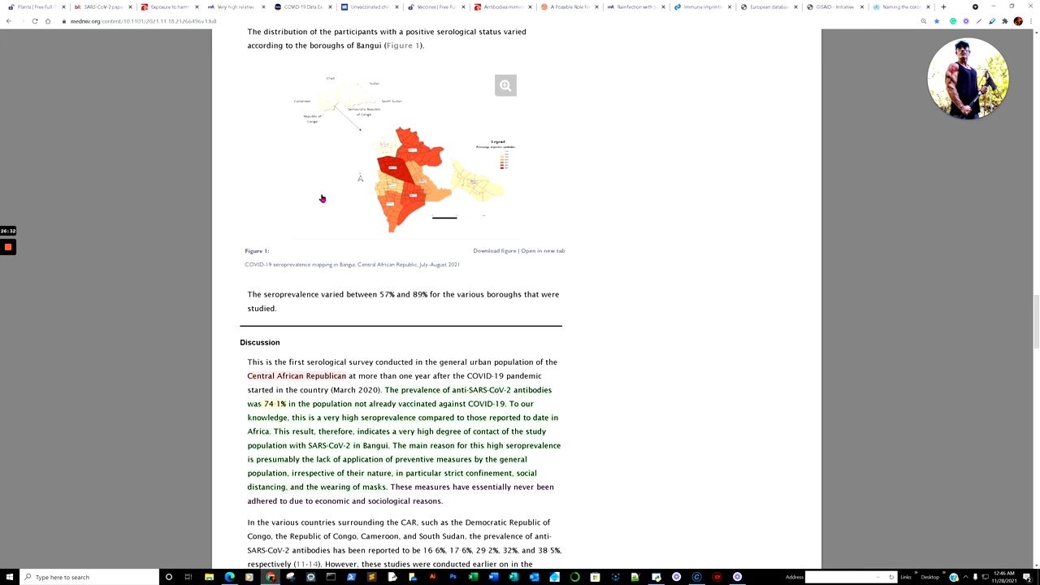
mouse_move(356, 82)
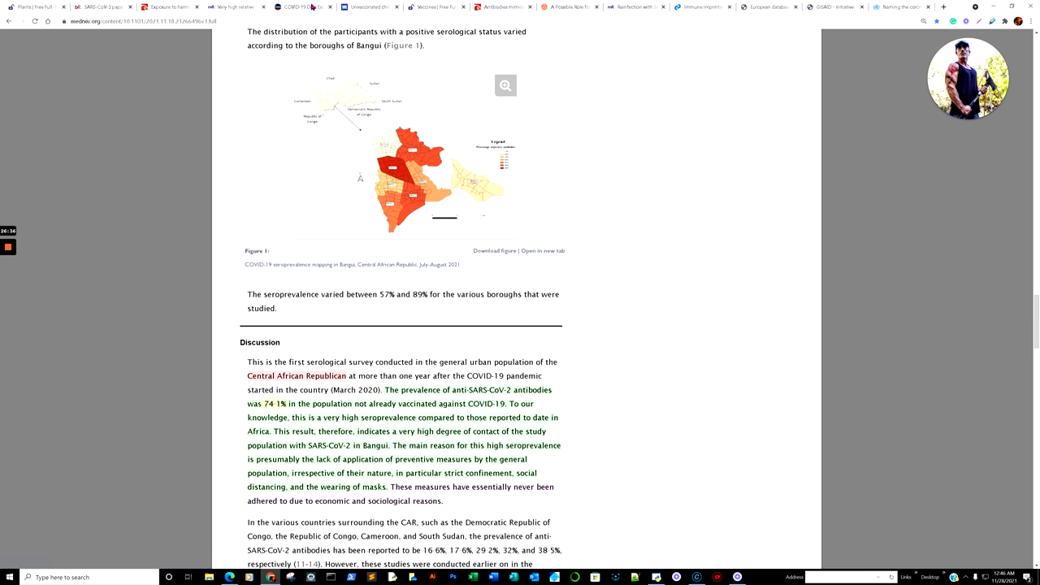
Step: Return to the Our World in Data deaths-per-million chart from the medRxiv preprint
left_click(303, 8)
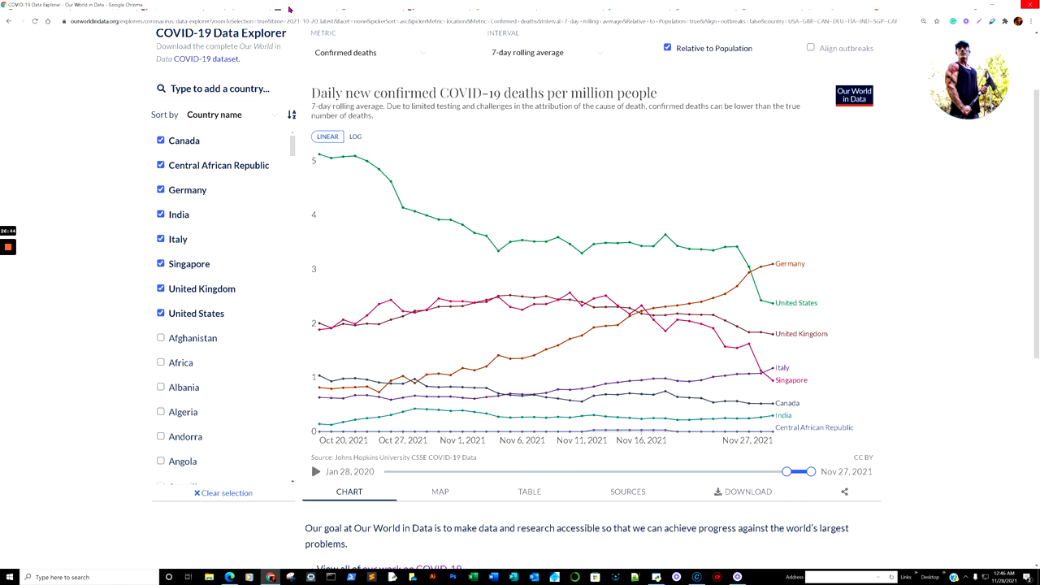
Step: Bring up the Daily Mail article on Pfizer's children's vaccine trial
left_click(305, 7)
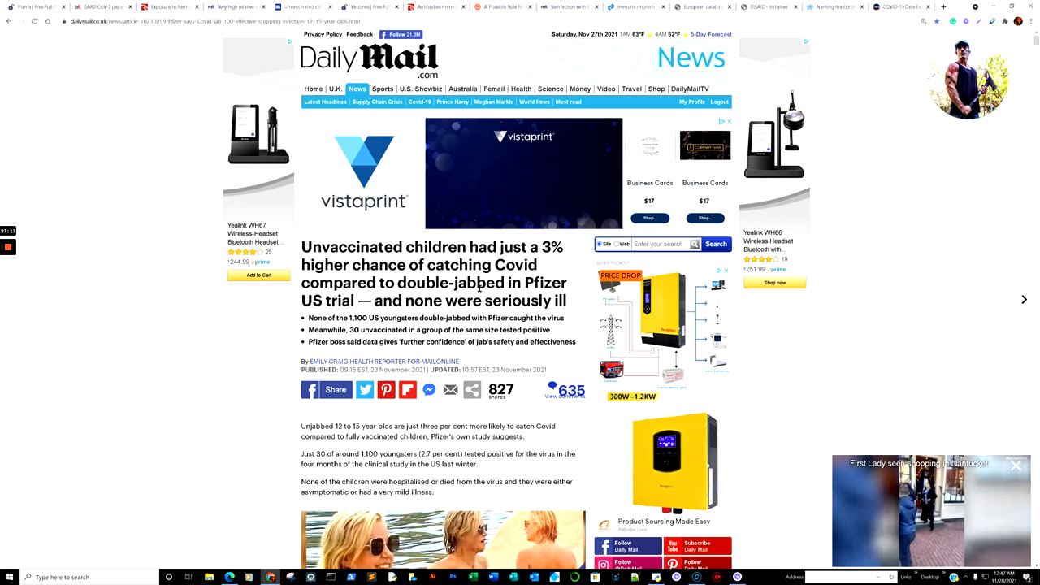
Step: Read down the article to the Vaccine vs Covid risks in under-16s graphic
scroll("down", 3)
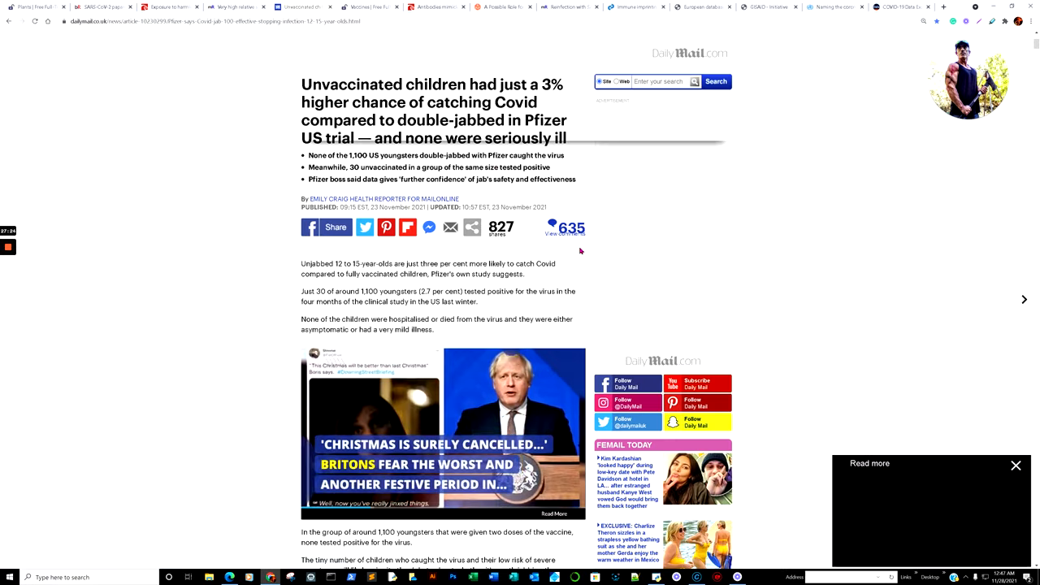
scroll("down", 3)
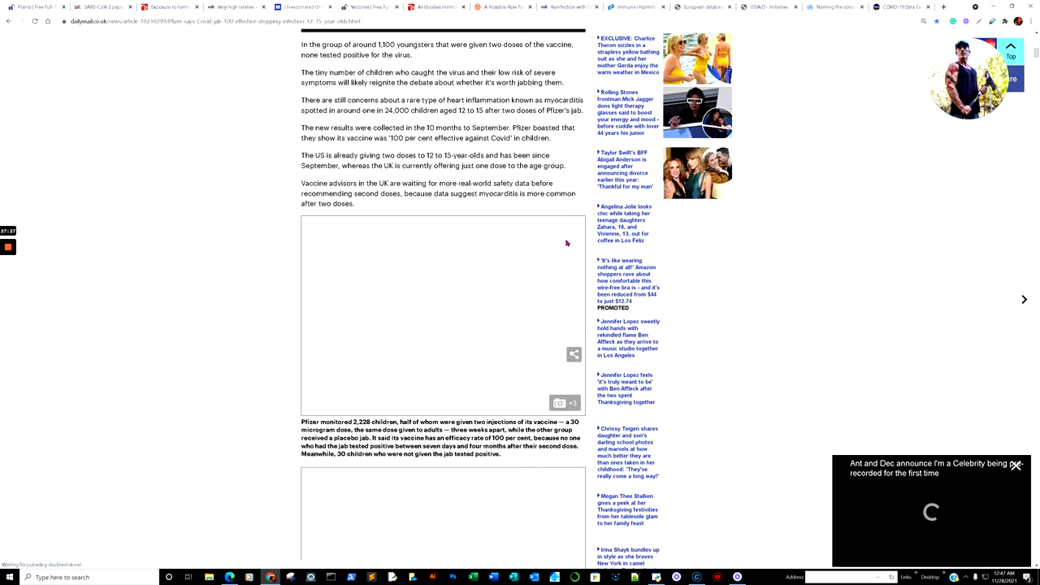
scroll("down", 3)
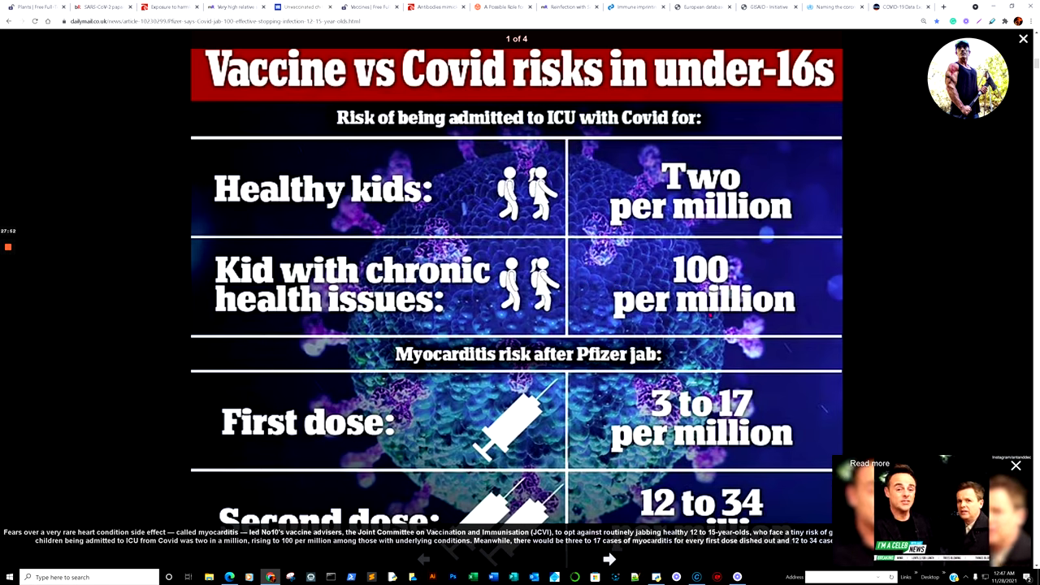
Step: Close the enlarged graphic to show the myocarditis caption and 38.4% vaccinated-children paragraph
left_click(1024, 38)
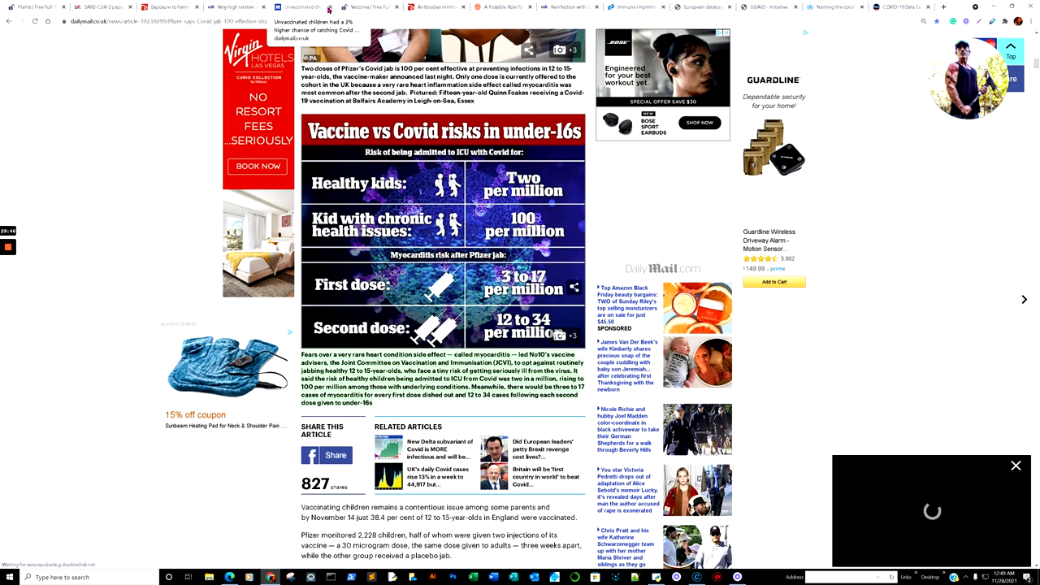
Step: Return to the MDPI maternal COVID-19 vaccination review and read down to its abstract
left_click(372, 7)
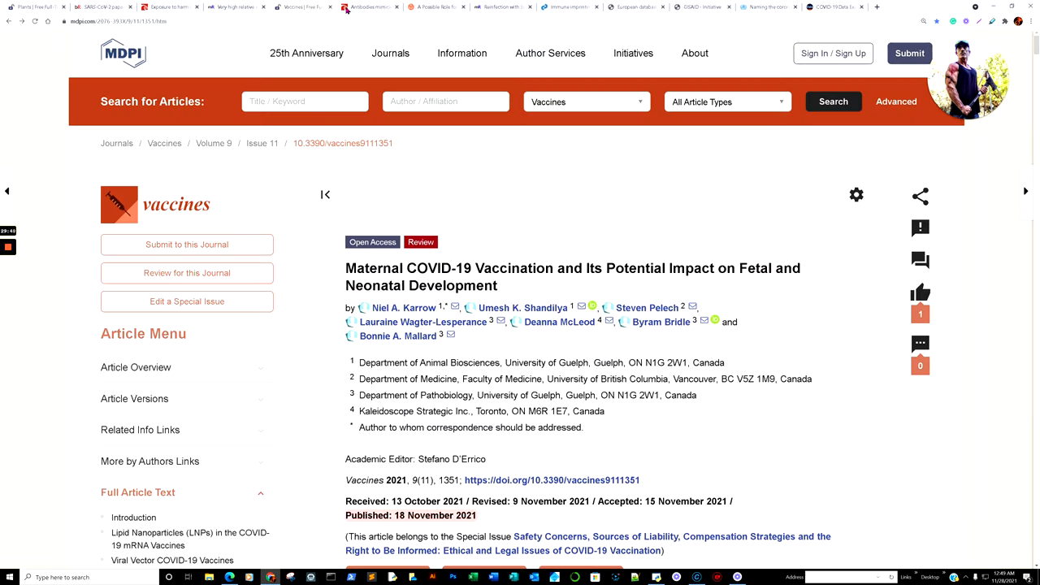
mouse_move(484, 205)
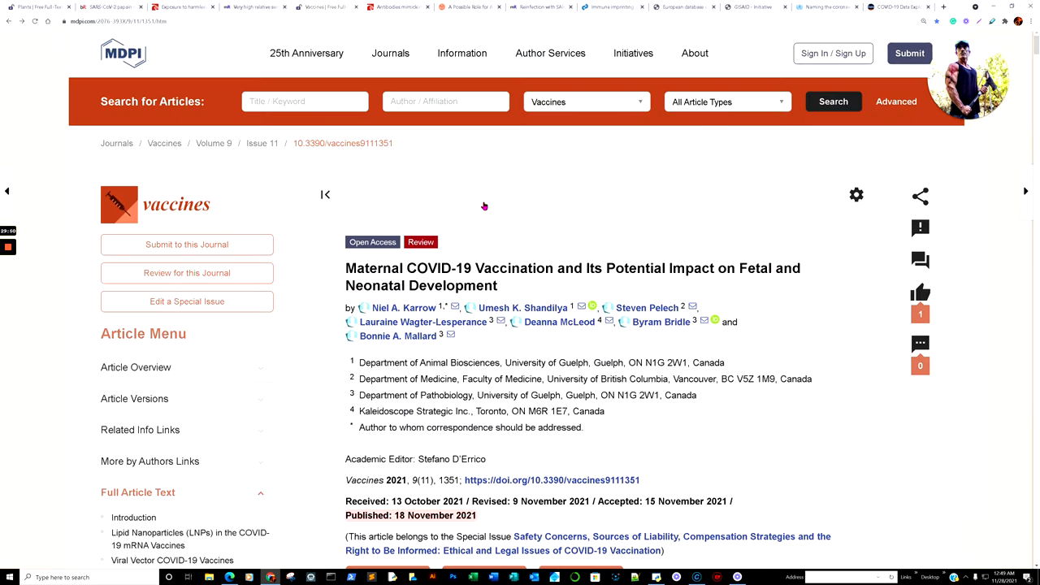
mouse_move(518, 179)
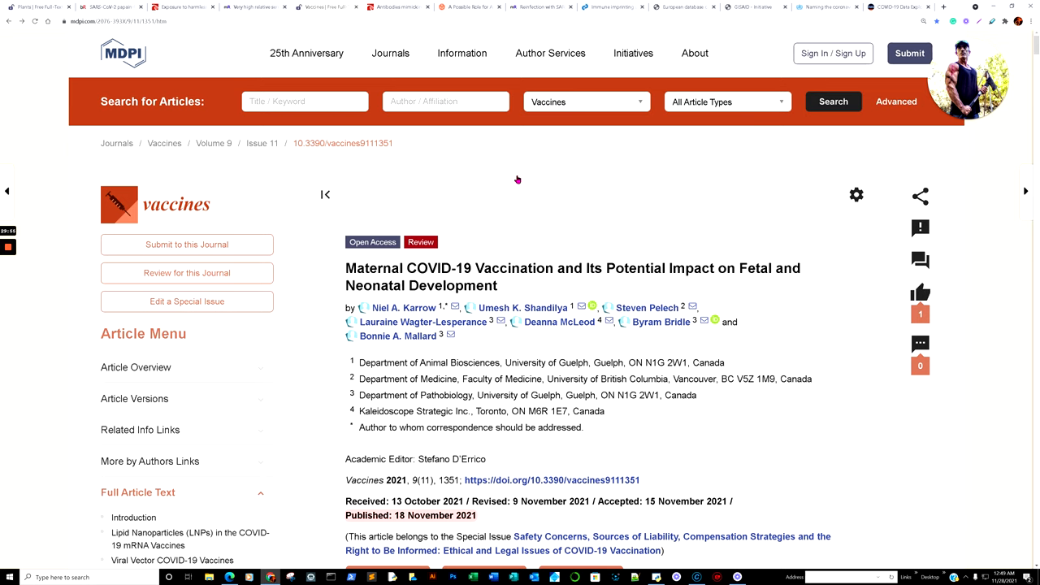
scroll("down", 3)
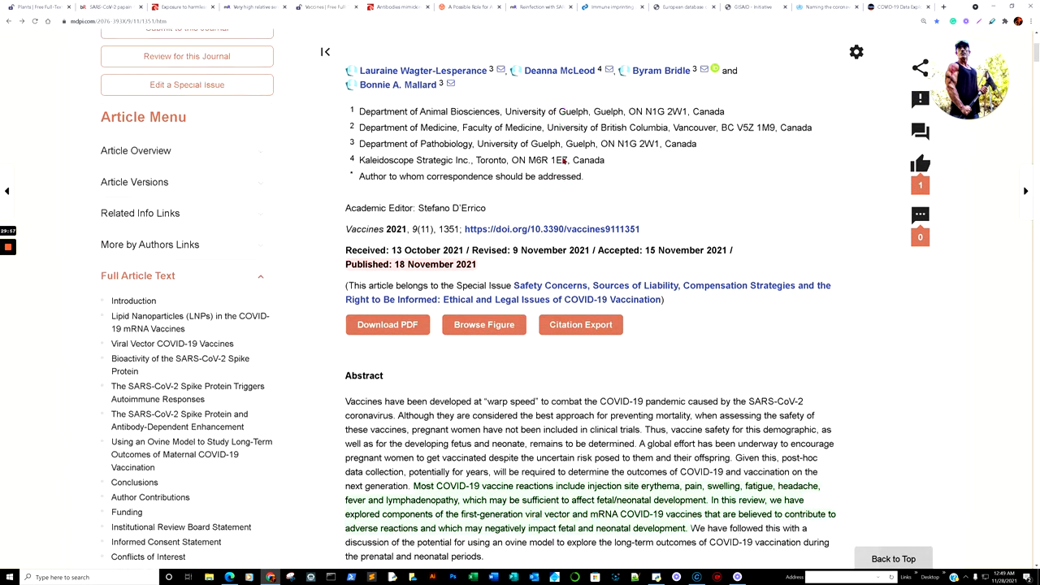
scroll("down", 3)
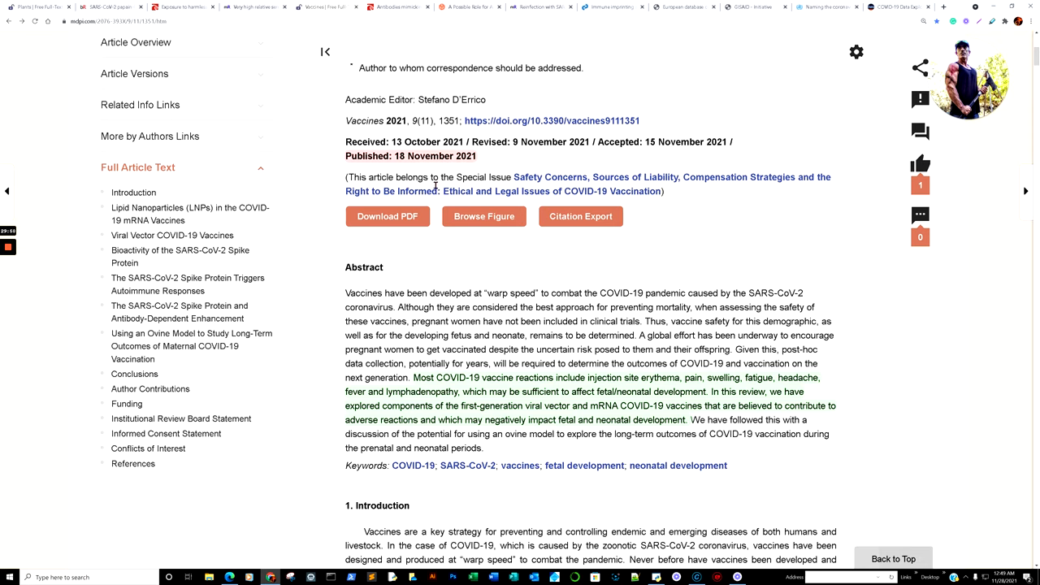
mouse_move(368, 265)
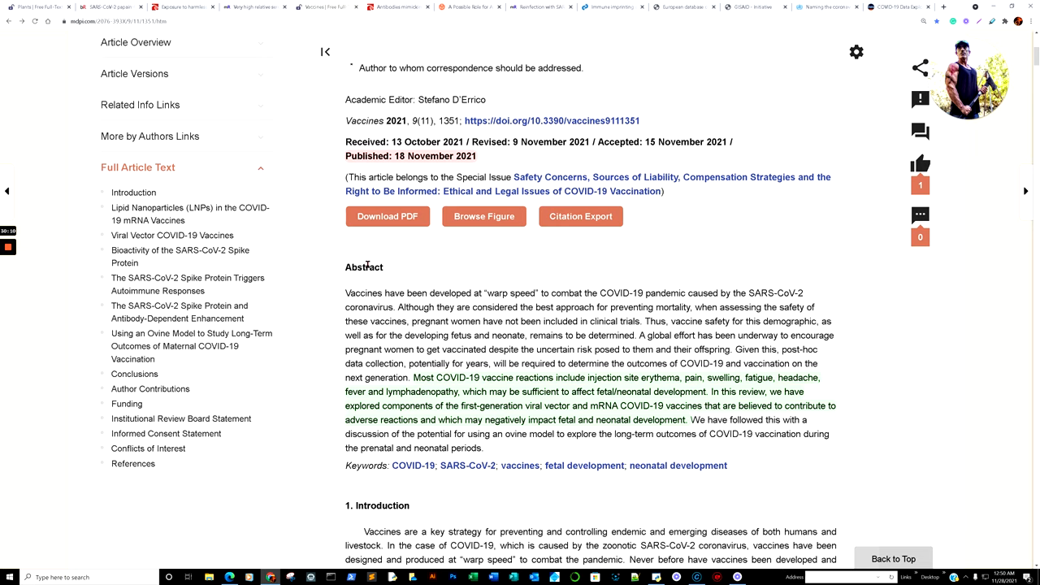
scroll("down", 3)
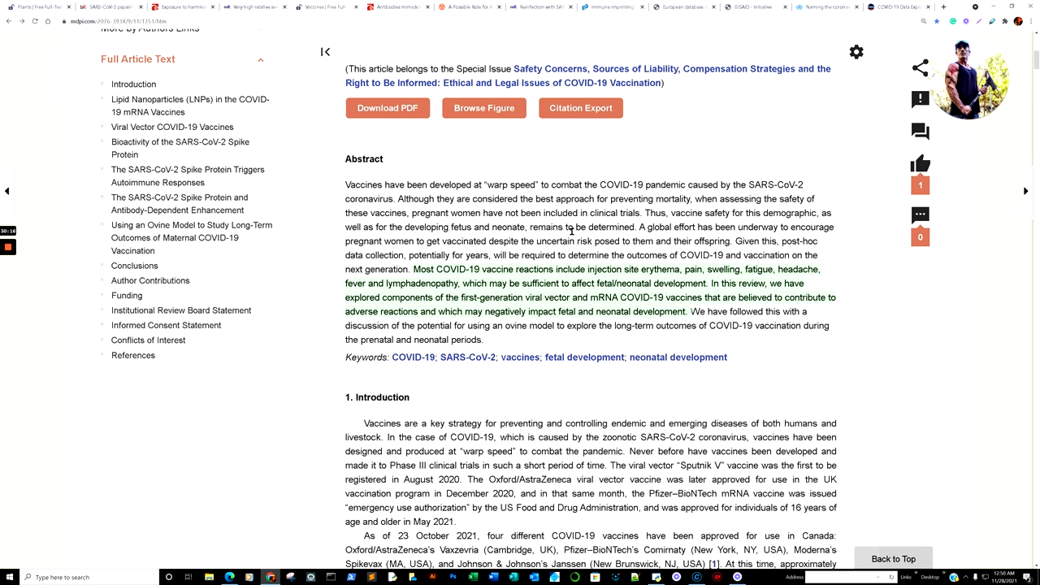
Step: Read past the abstract's vaccine-reaction sentences into the start of the Introduction
scroll("up", 3)
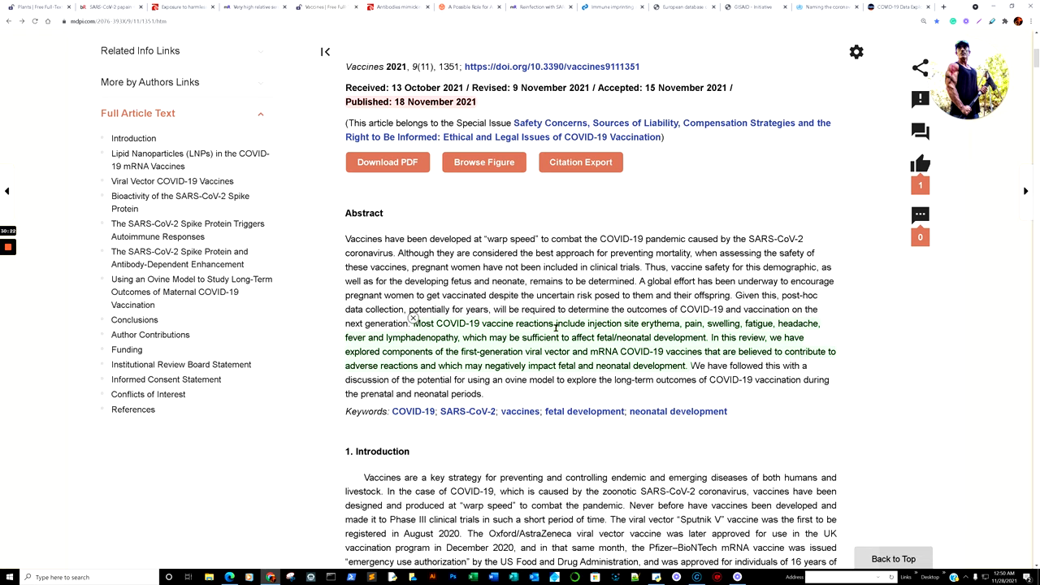
mouse_move(764, 347)
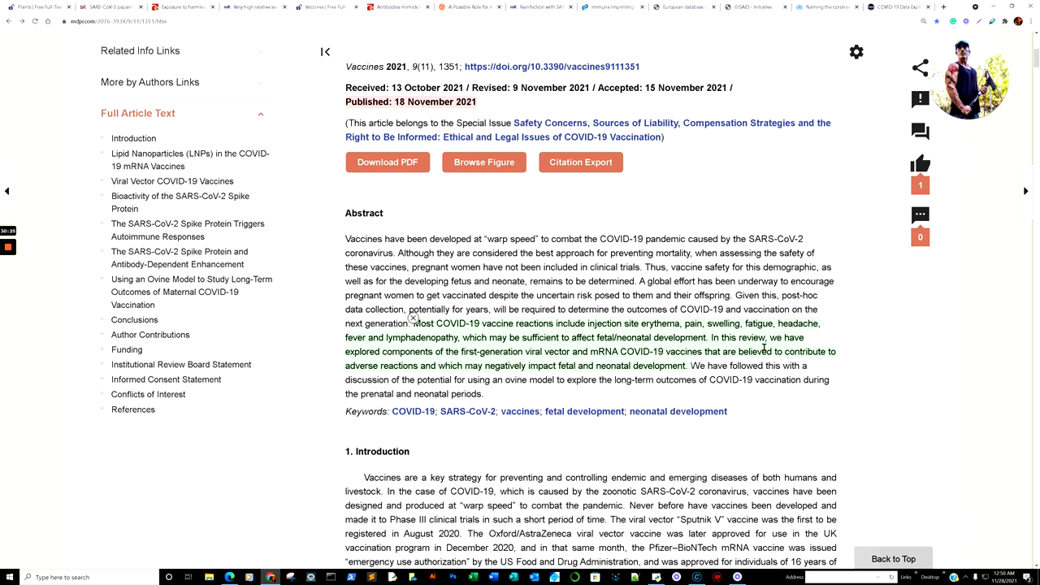
scroll("down", 3)
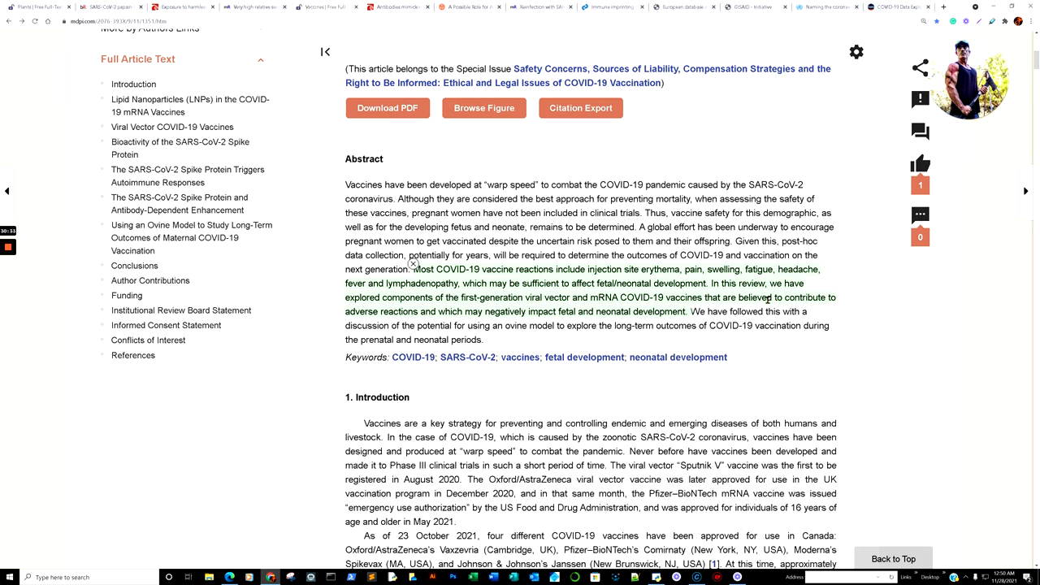
scroll("down", 3)
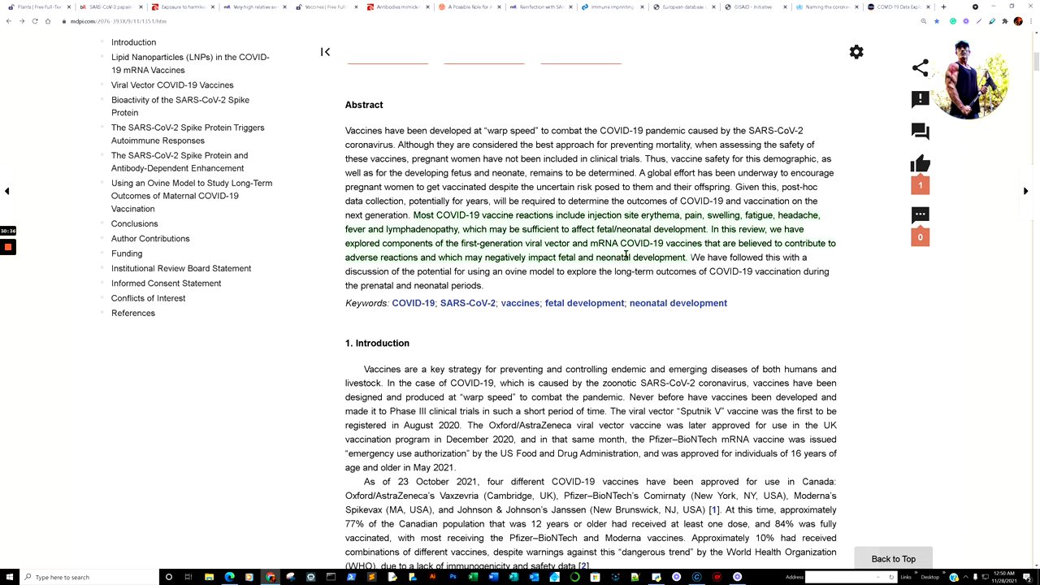
mouse_move(743, 240)
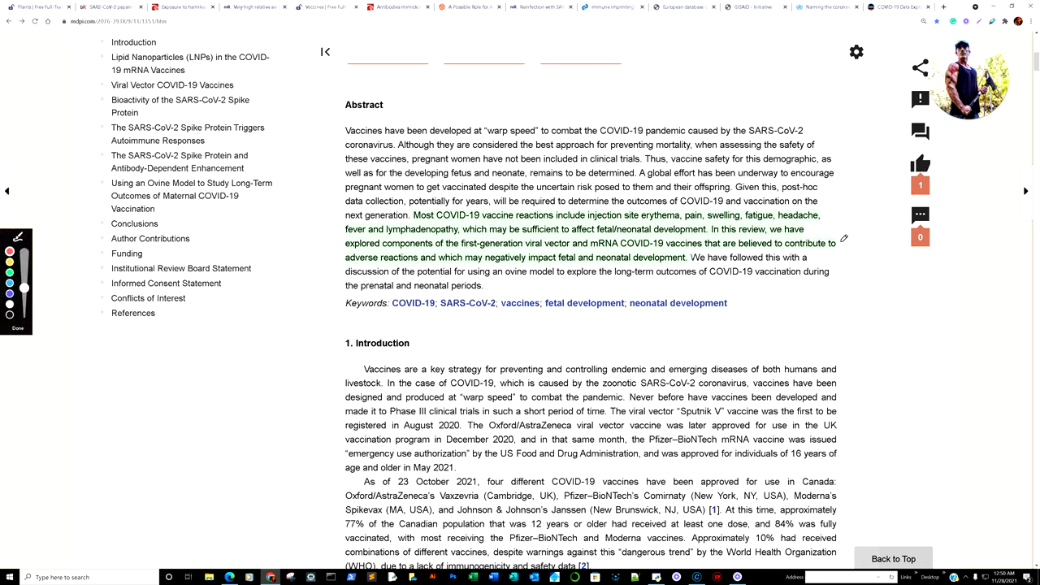
mouse_move(510, 272)
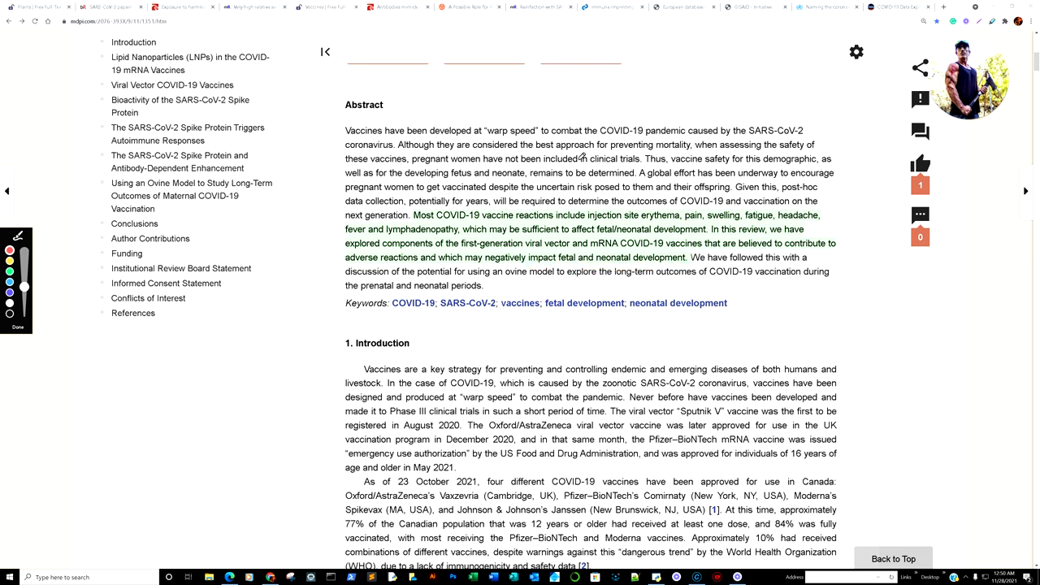
mouse_move(603, 168)
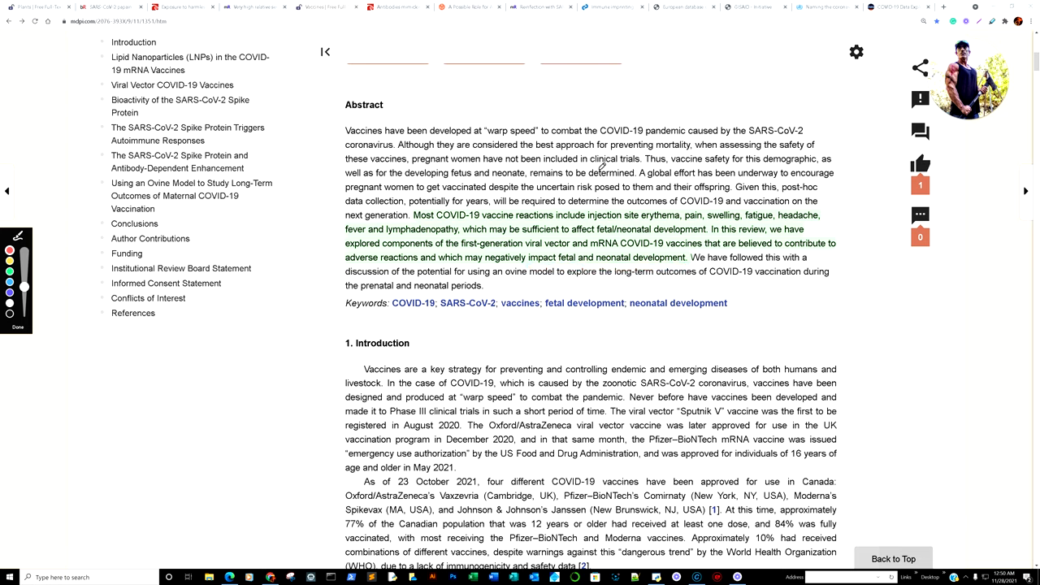
scroll("up", 3)
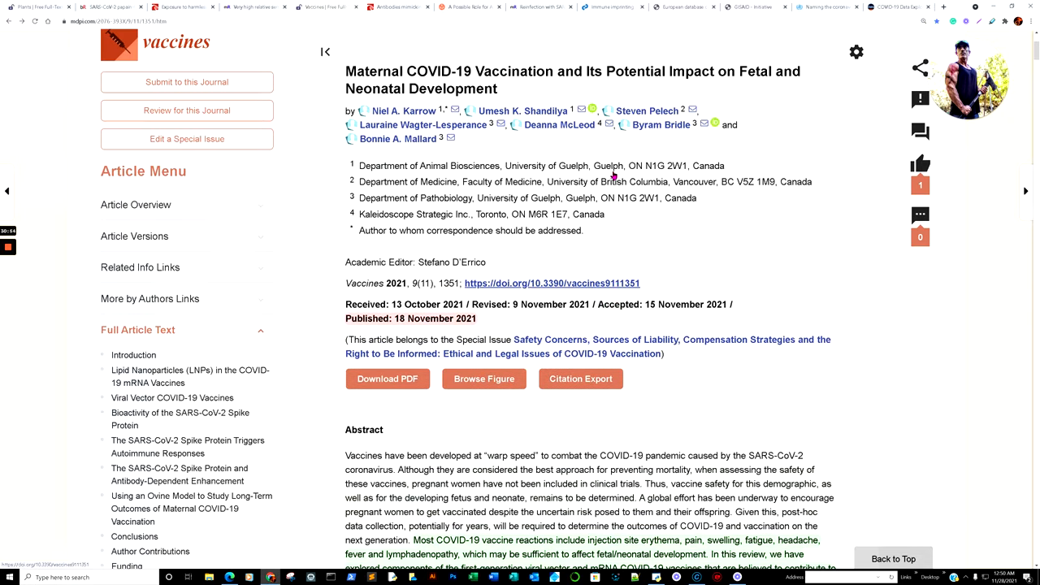
scroll("up", 3)
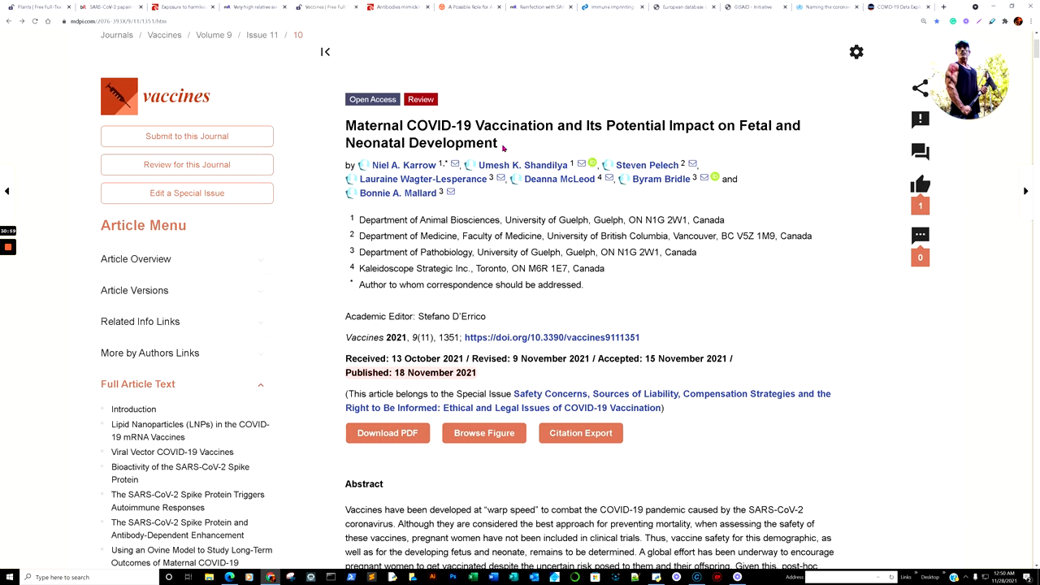
mouse_move(570, 147)
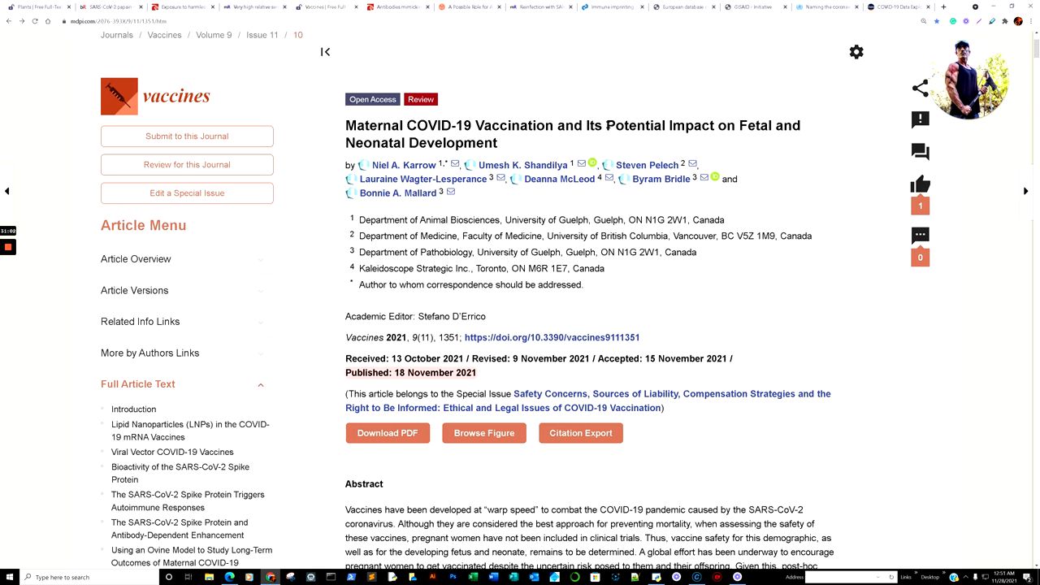
scroll("down", 3)
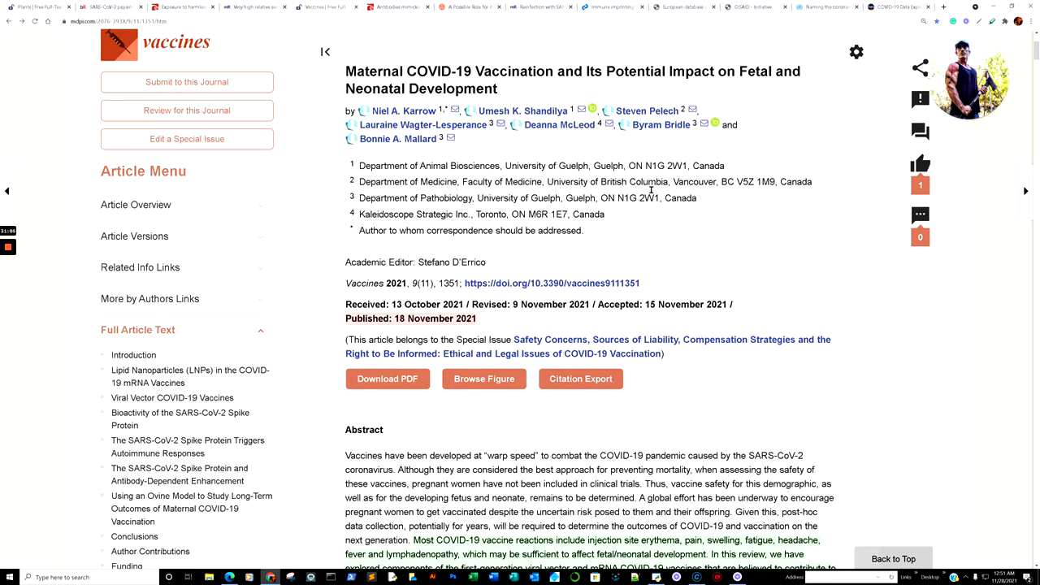
mouse_move(537, 104)
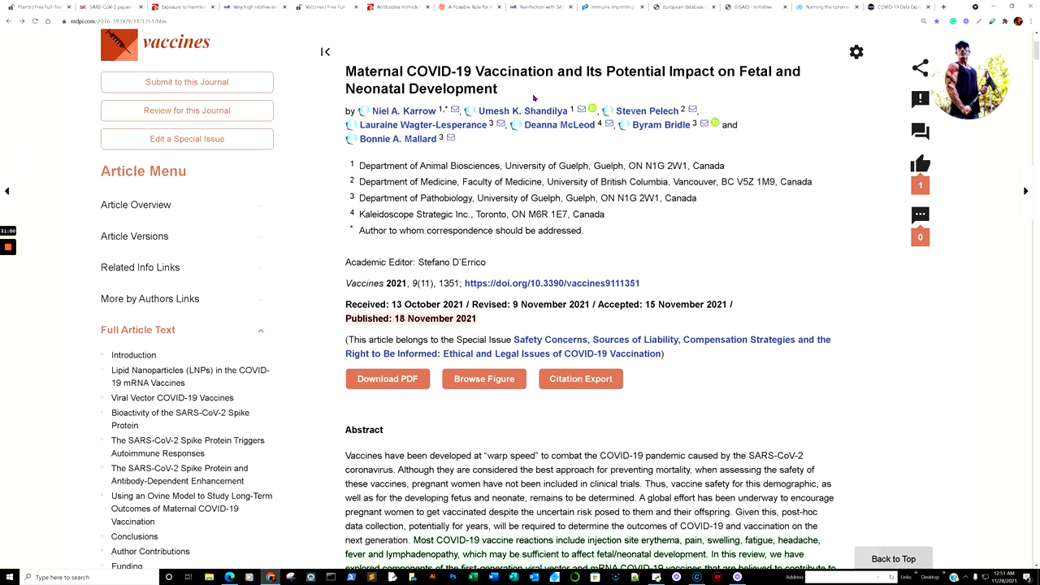
mouse_move(696, 143)
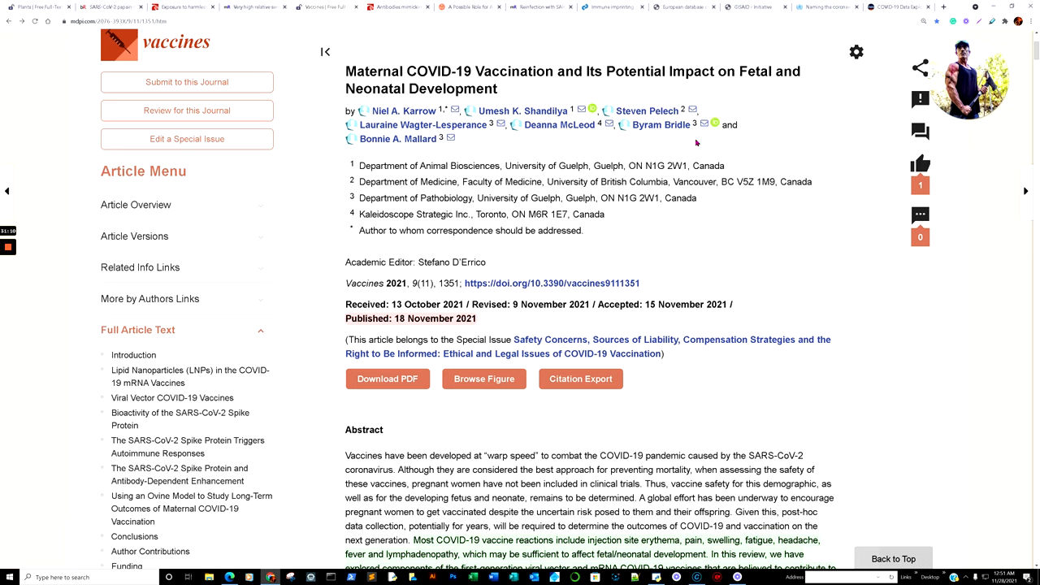
Step: Scroll to the Introduction's V-safe and VAERS re-analysis paragraph with section 2 beginning below
scroll("down", 3)
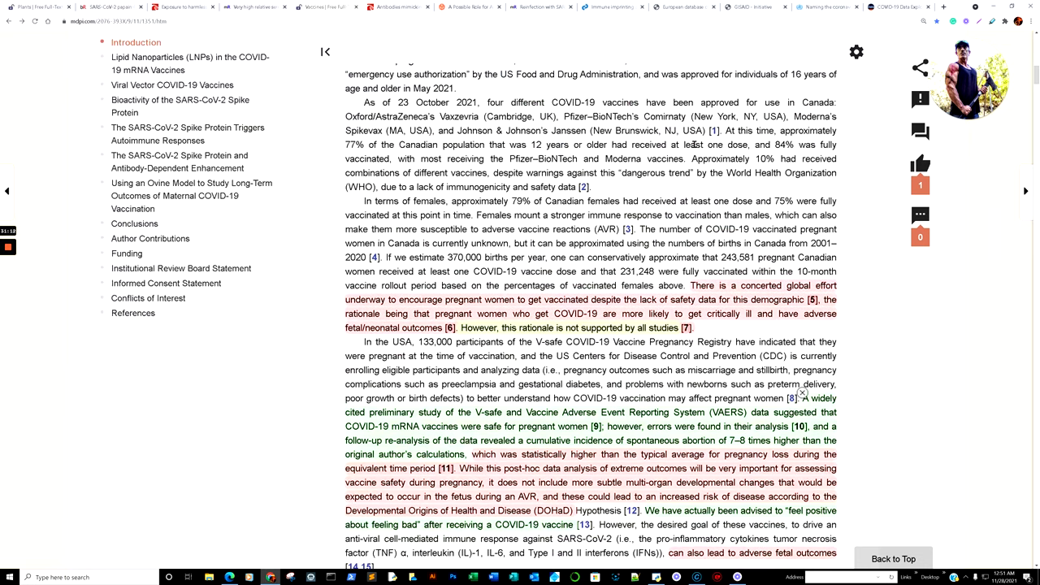
scroll("down", 3)
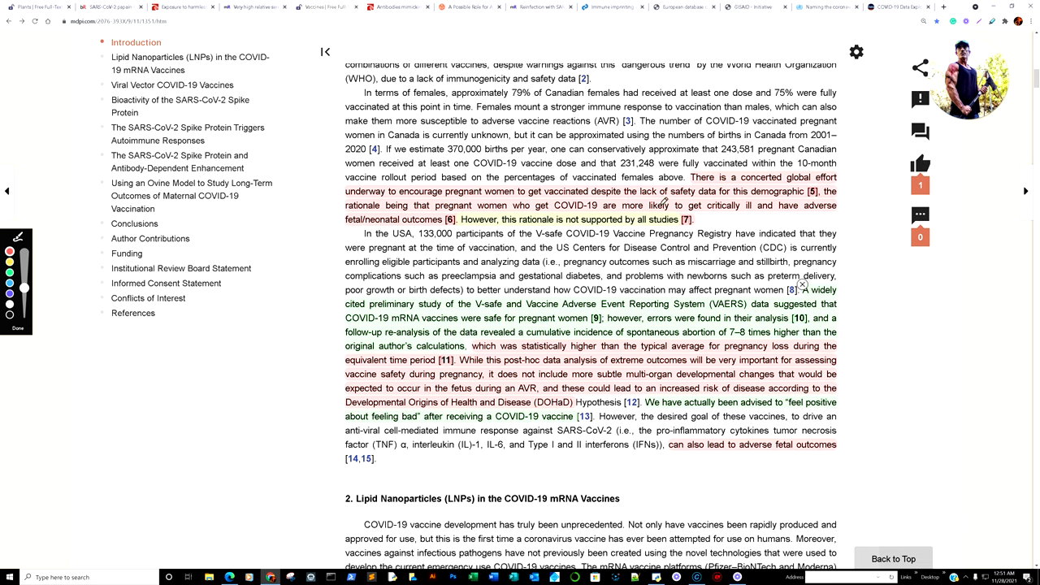
mouse_move(744, 201)
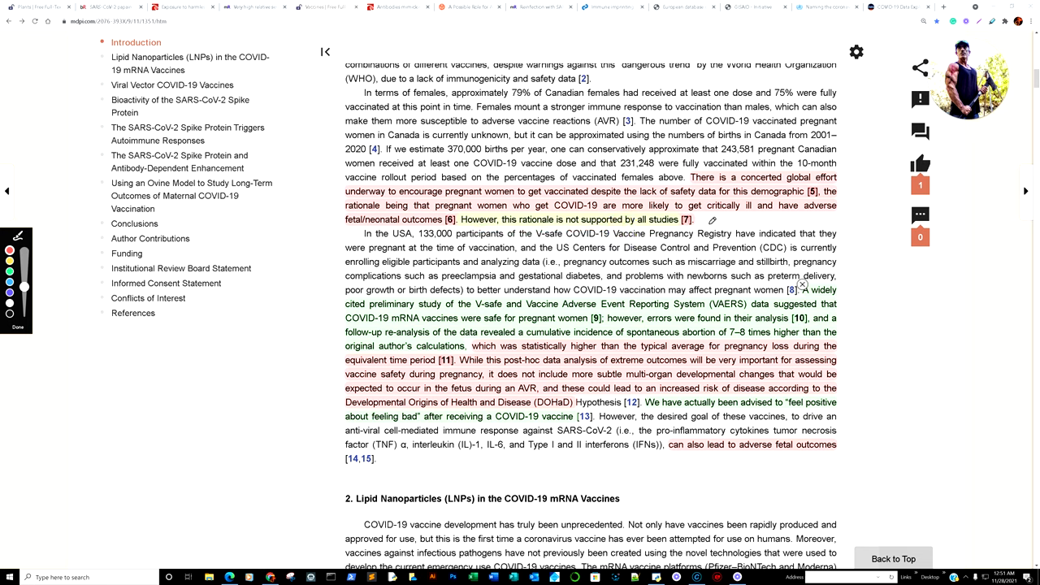
mouse_move(721, 242)
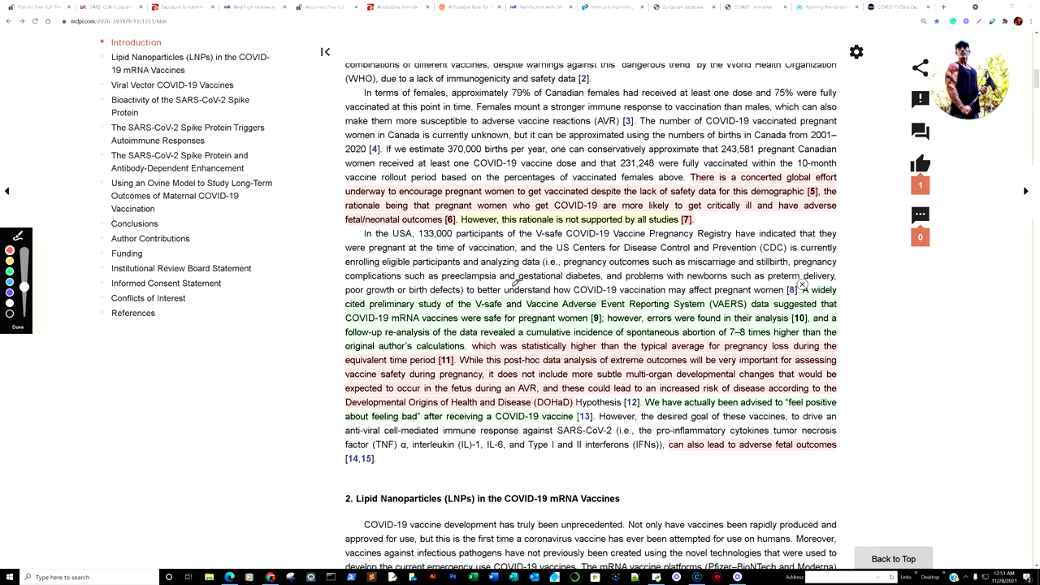
scroll("down", 3)
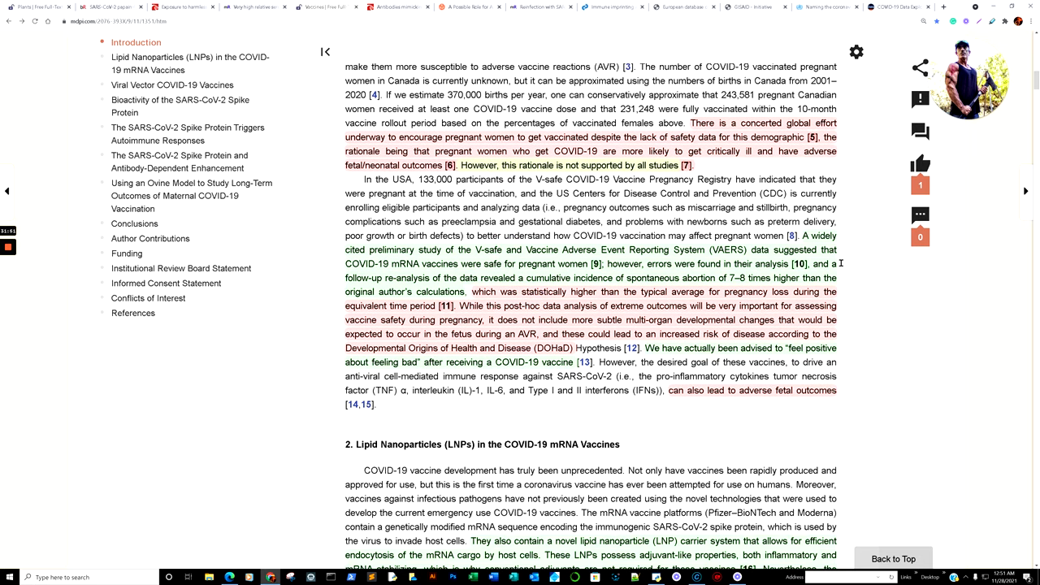
scroll("down", 3)
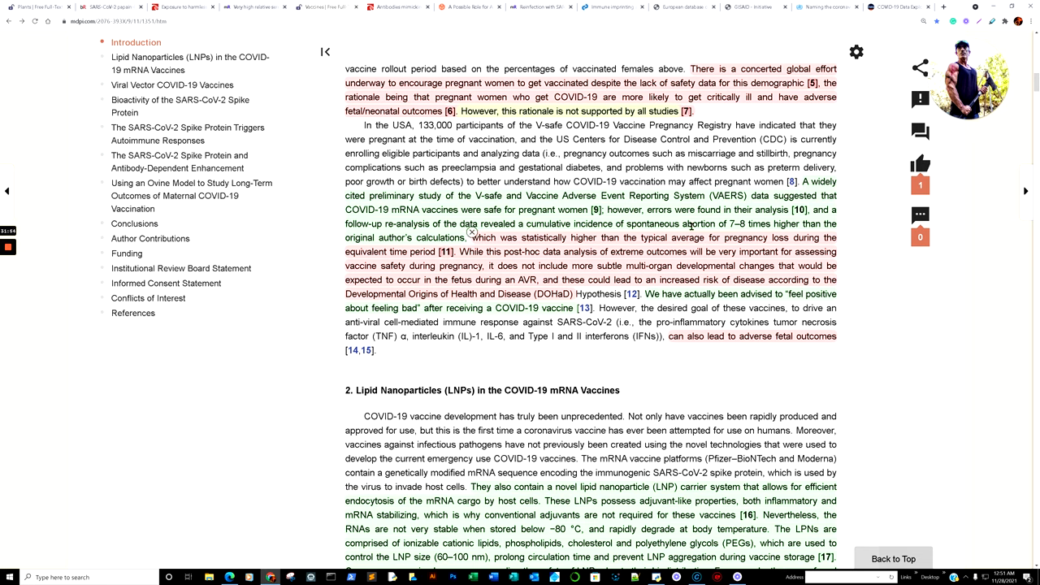
mouse_move(575, 235)
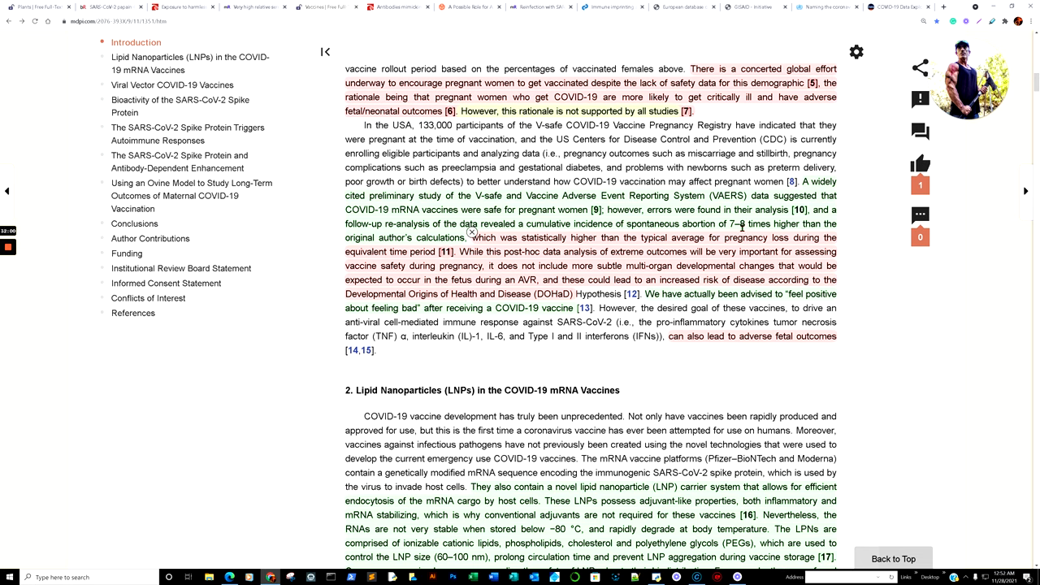
mouse_move(463, 246)
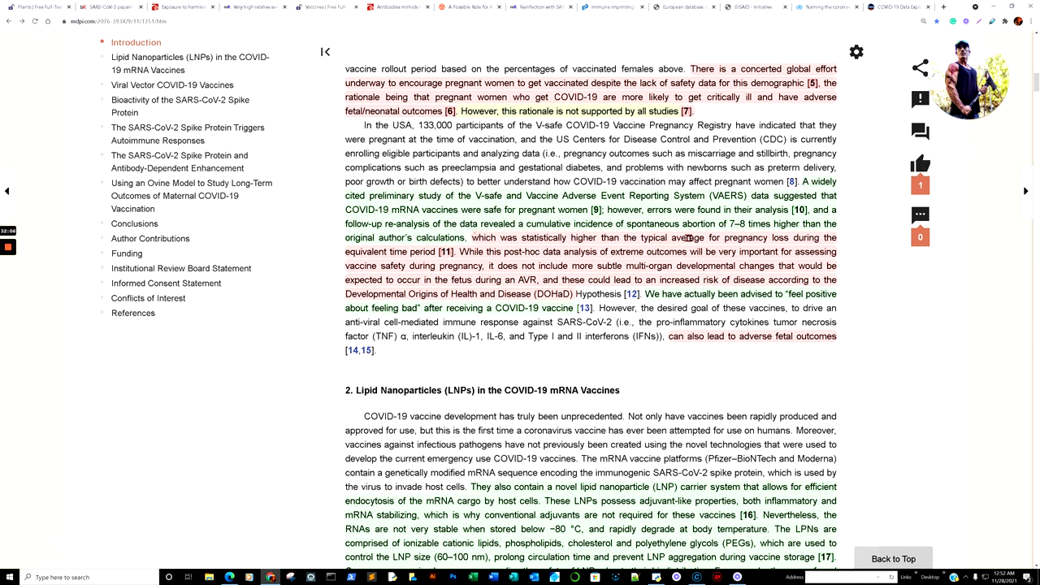
mouse_move(443, 262)
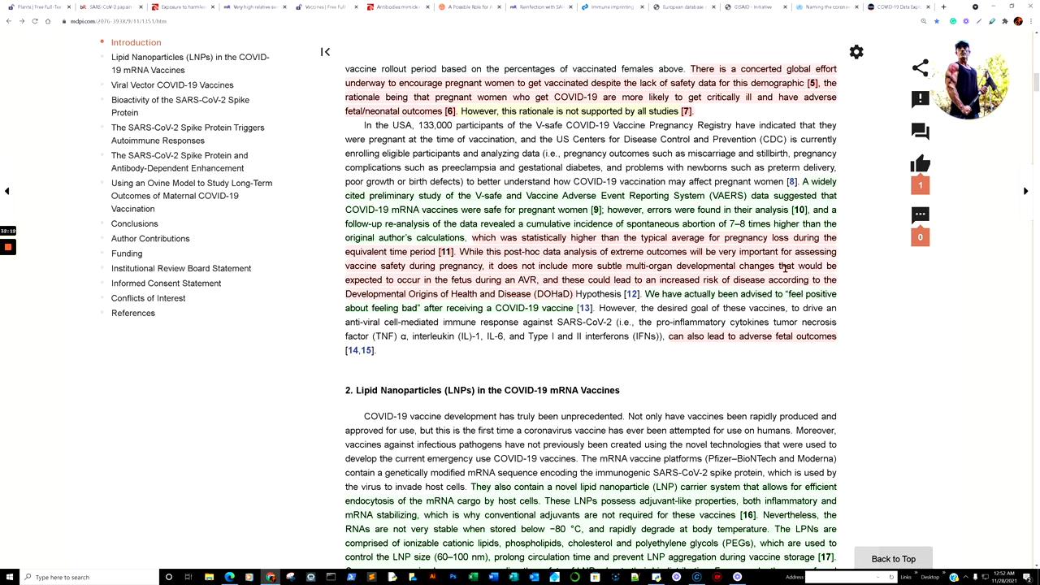
mouse_move(498, 279)
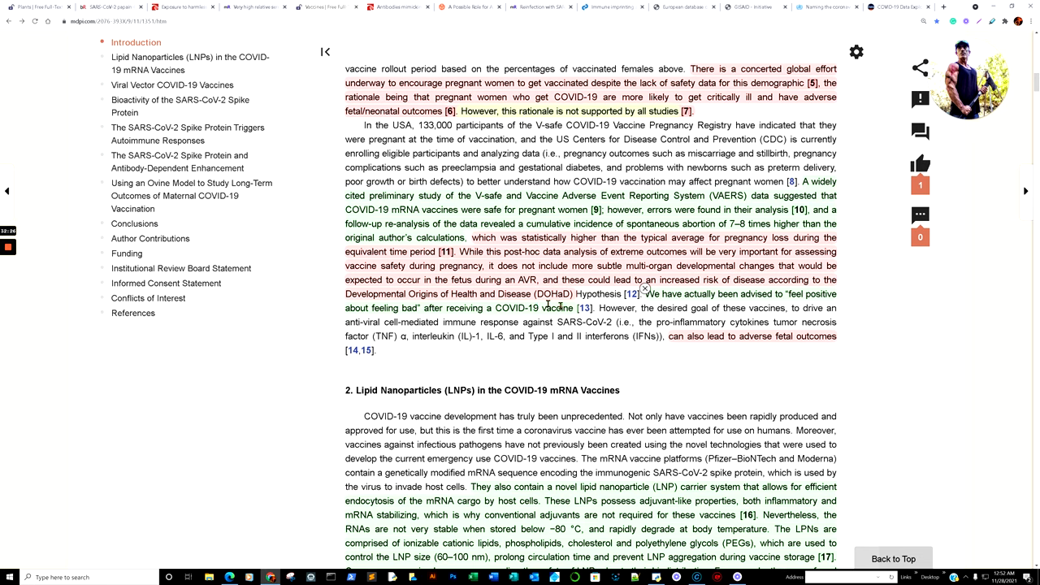
mouse_move(707, 294)
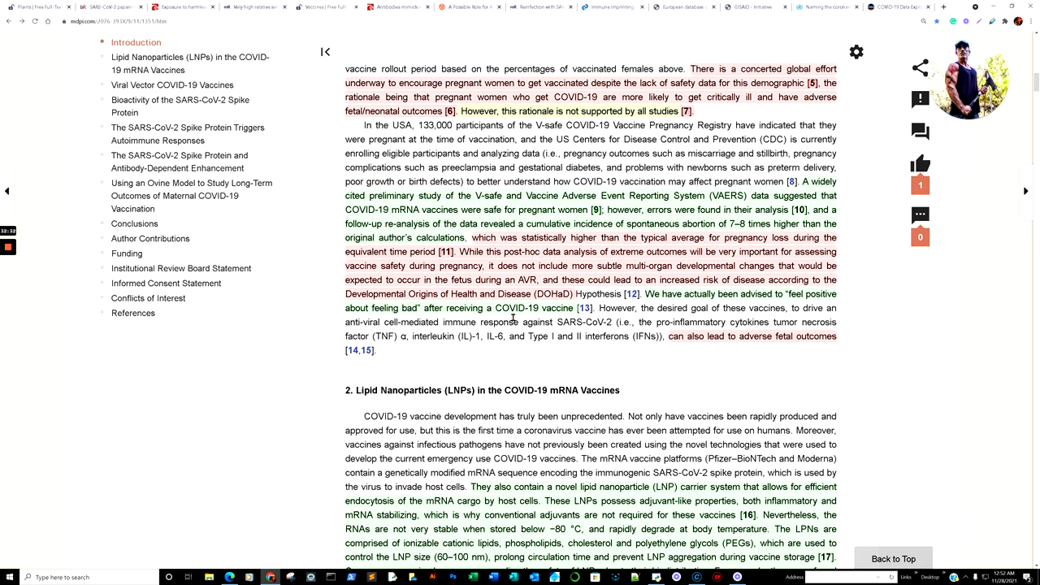
scroll("down", 3)
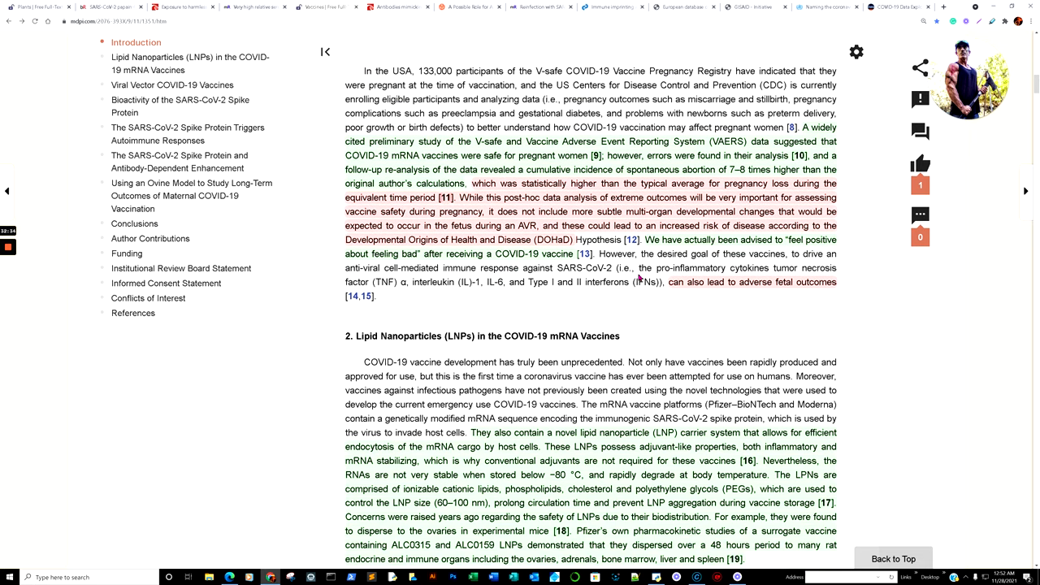
mouse_move(448, 277)
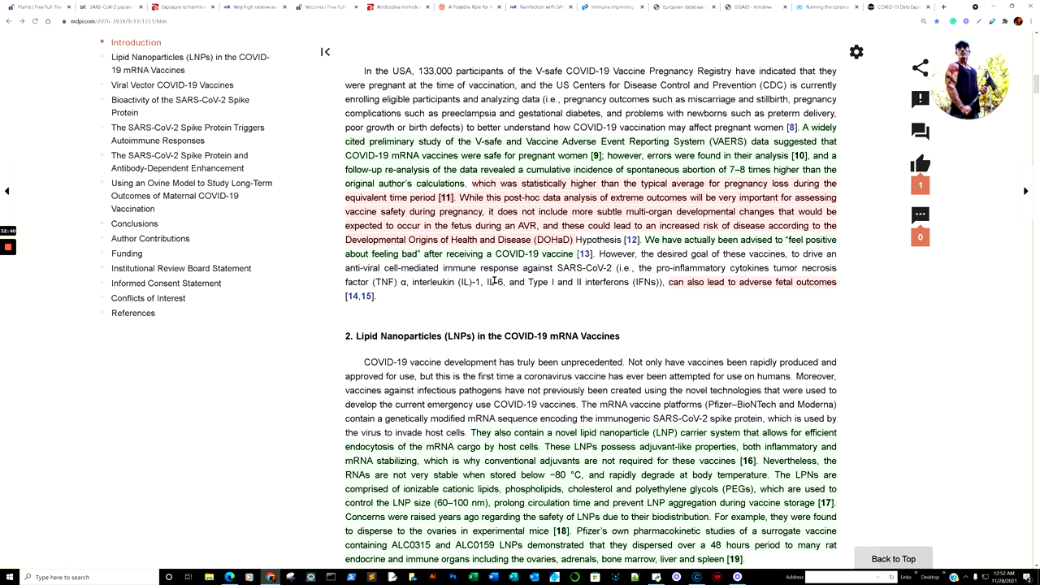
mouse_move(645, 280)
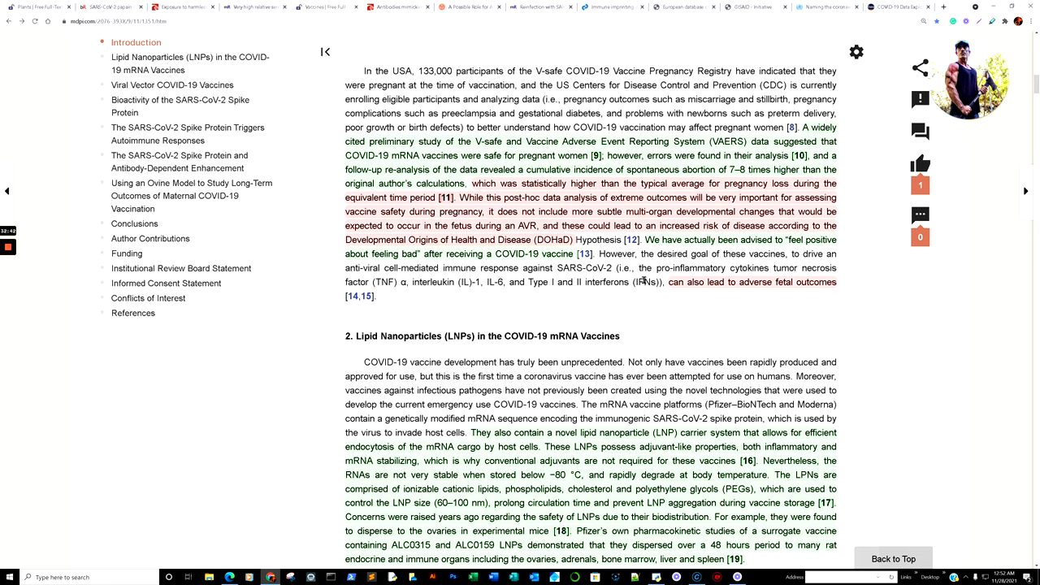
mouse_move(675, 308)
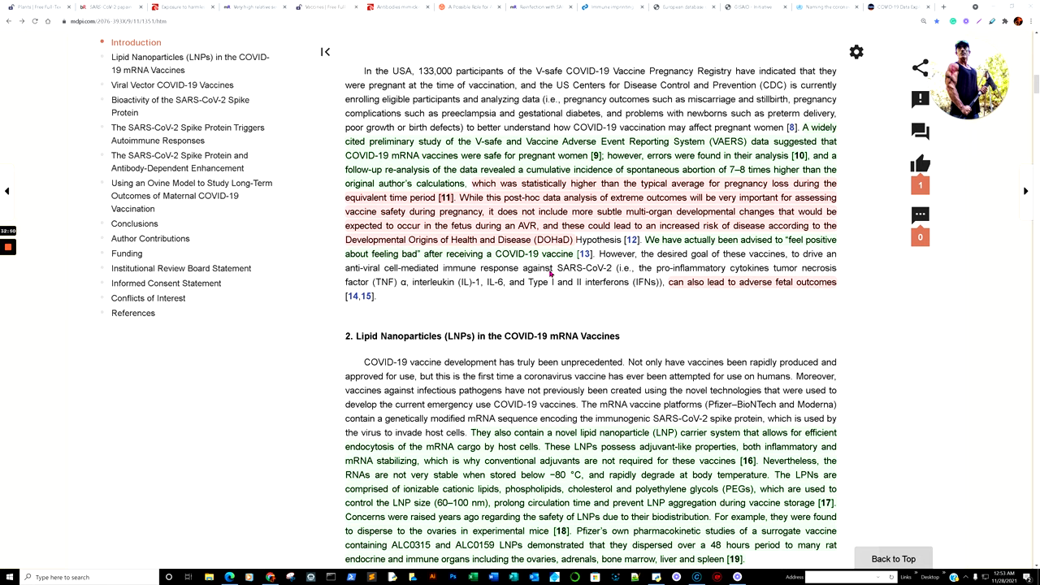
Step: Scroll into section 2's LNP paragraphs and the PEGylated lipids and retinal damage paragraph
scroll("down", 3)
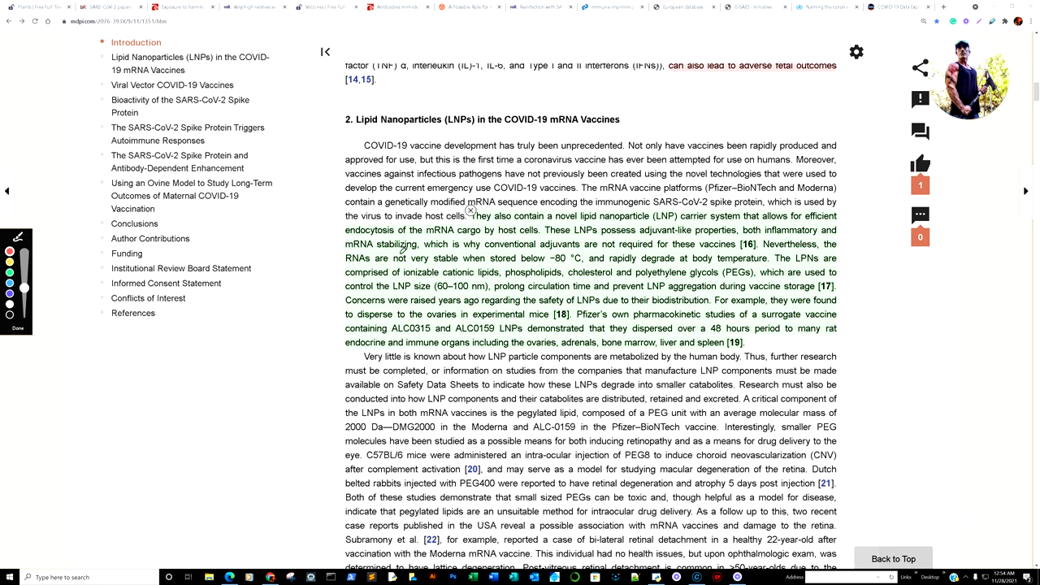
mouse_move(550, 248)
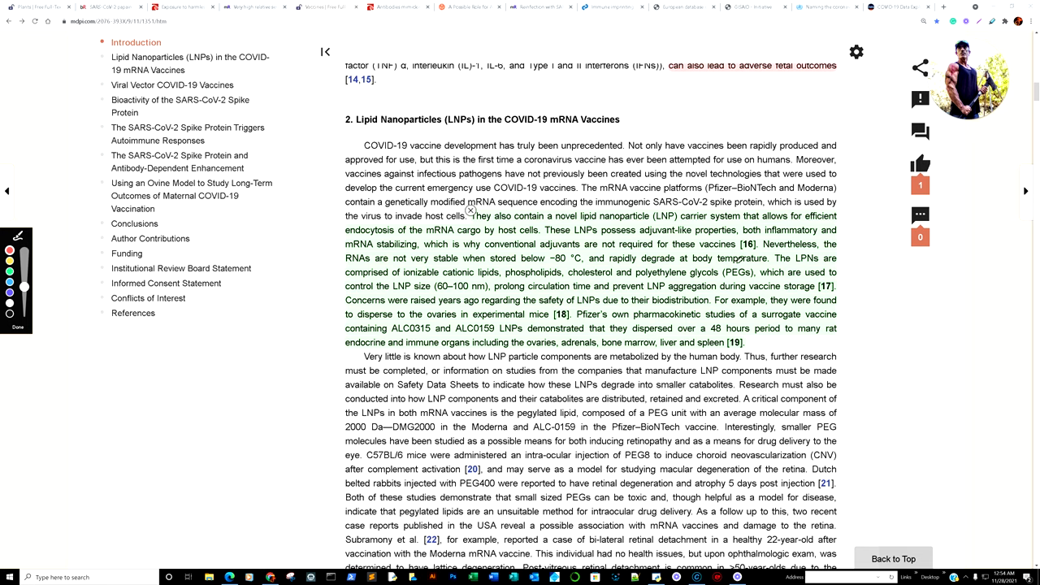
mouse_move(840, 261)
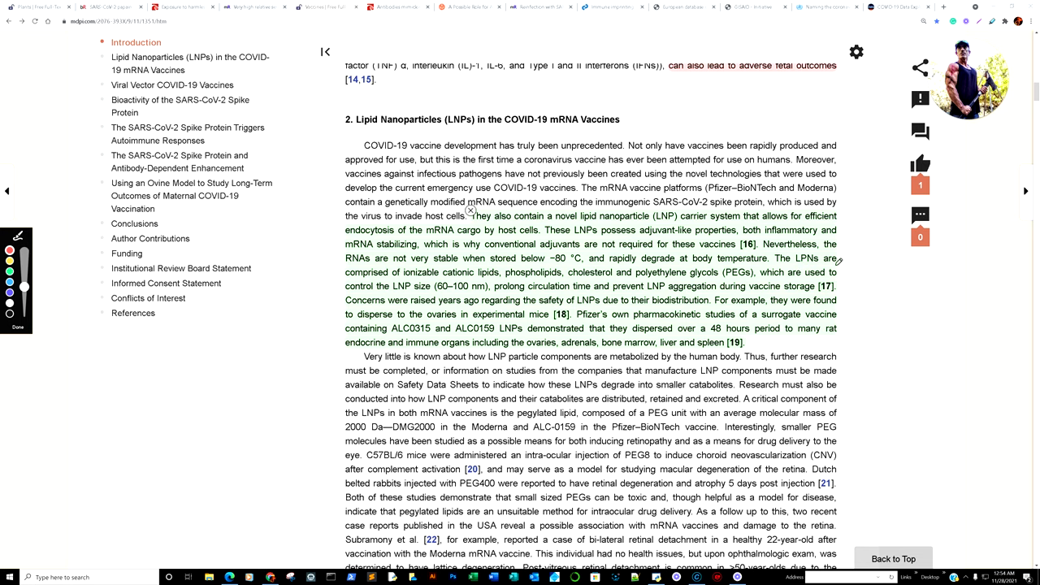
mouse_move(475, 300)
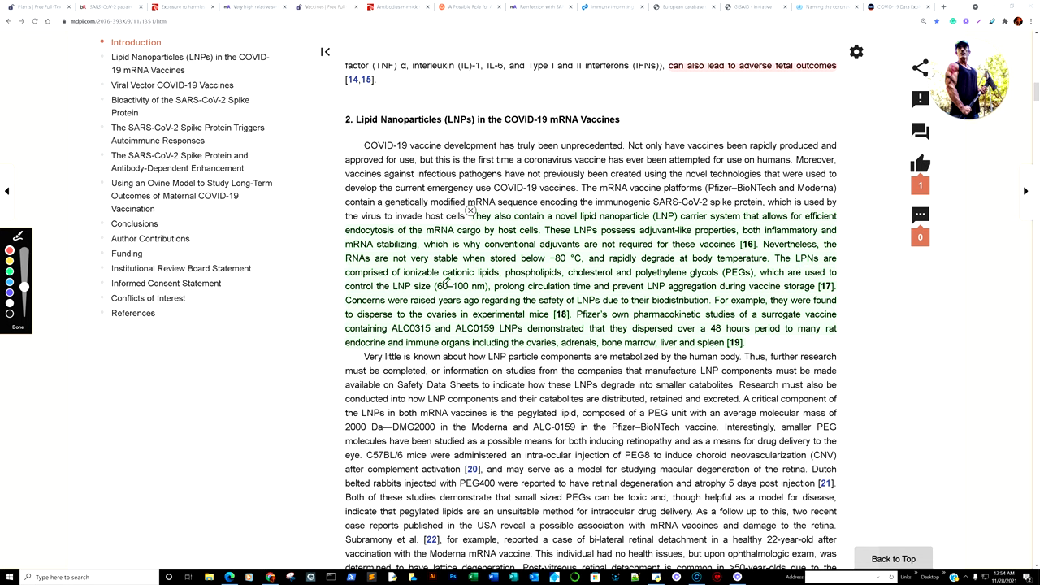
mouse_move(501, 281)
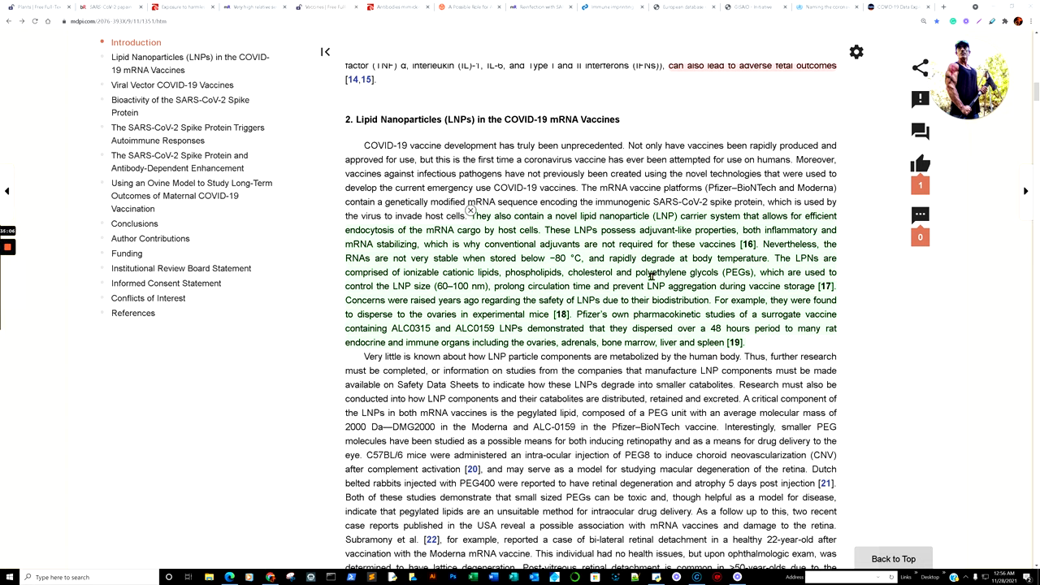
Step: Scroll through sections 3 and 4 to the spike-protein biodistribution passages before section 5
scroll("down", 3)
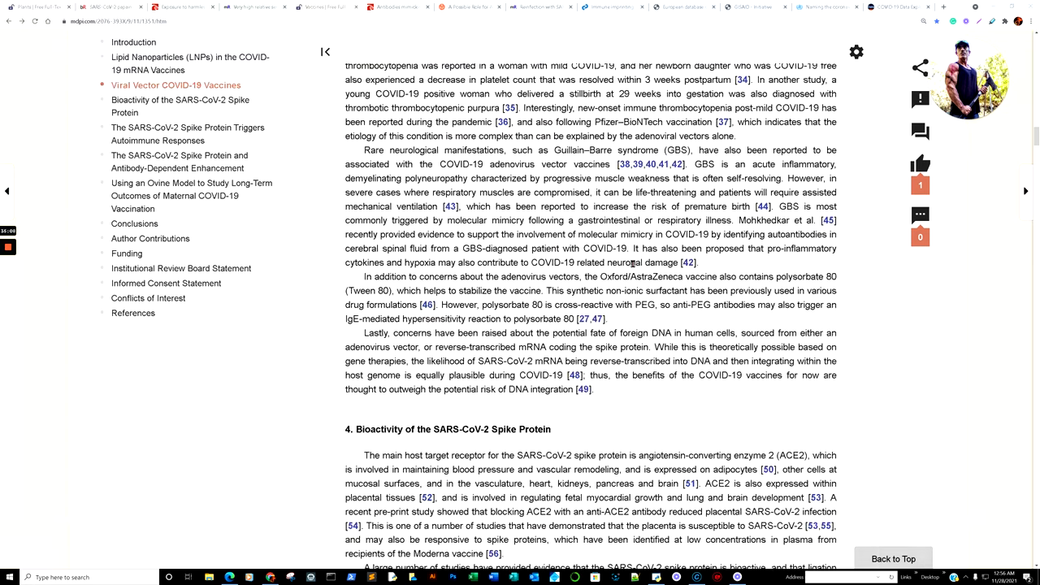
scroll("down", 3)
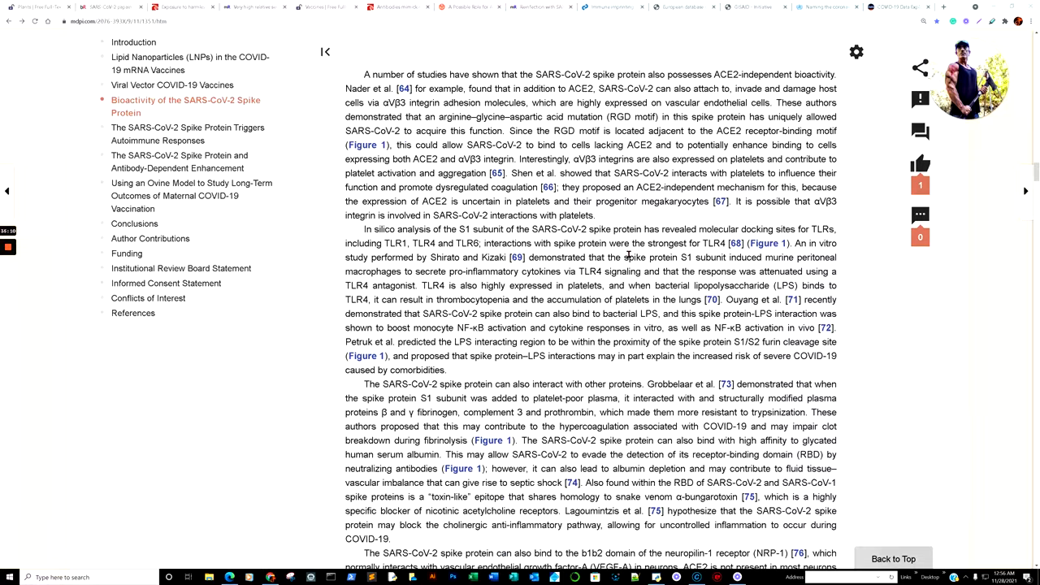
scroll("down", 3)
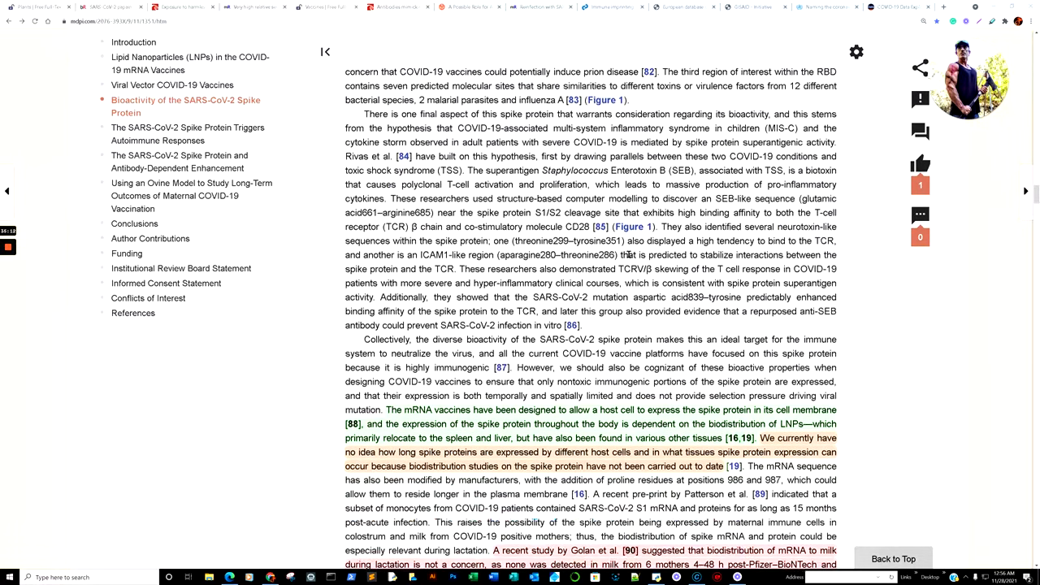
scroll("down", 3)
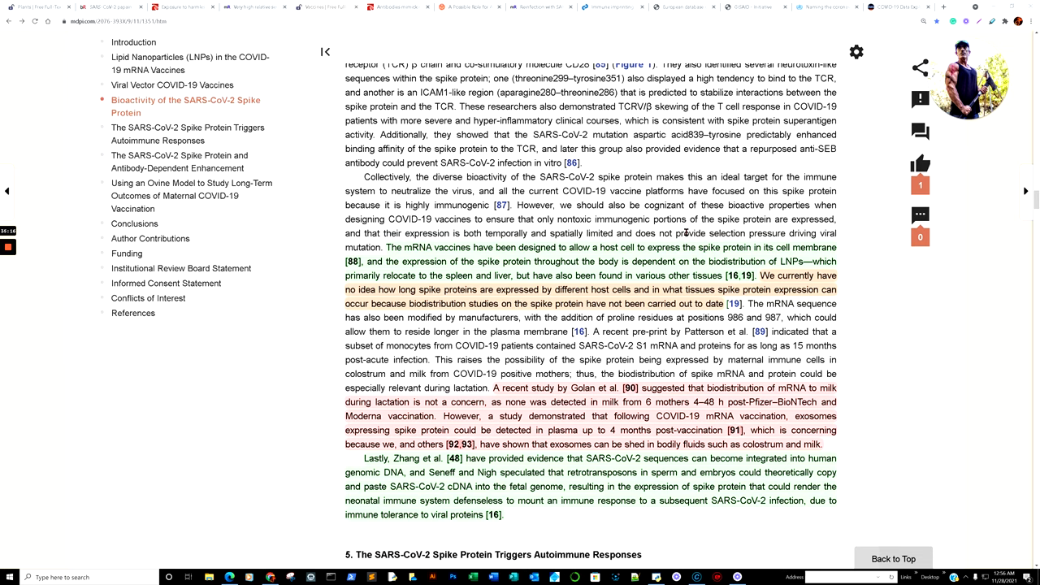
mouse_move(653, 219)
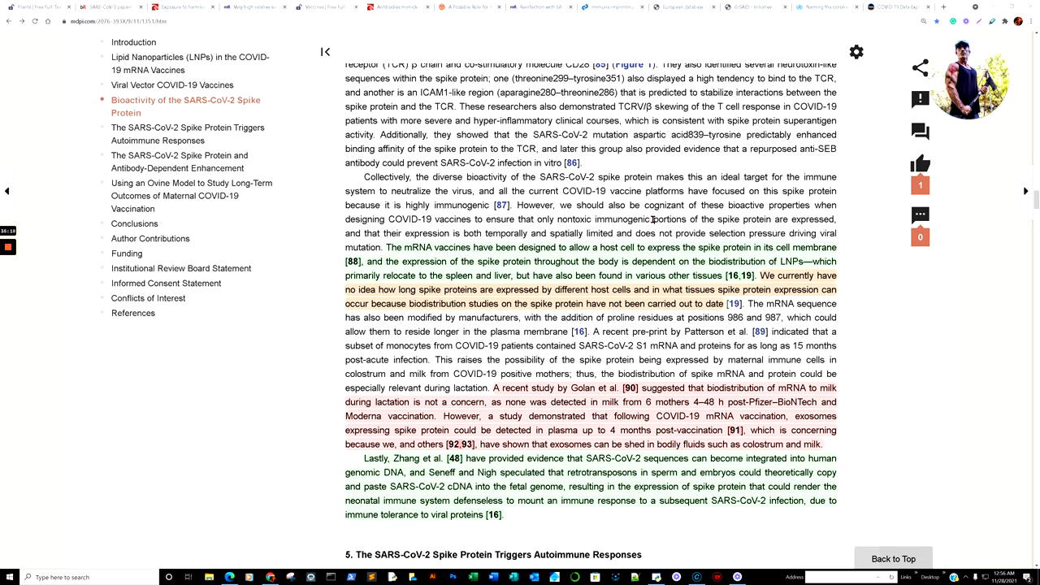
scroll("down", 3)
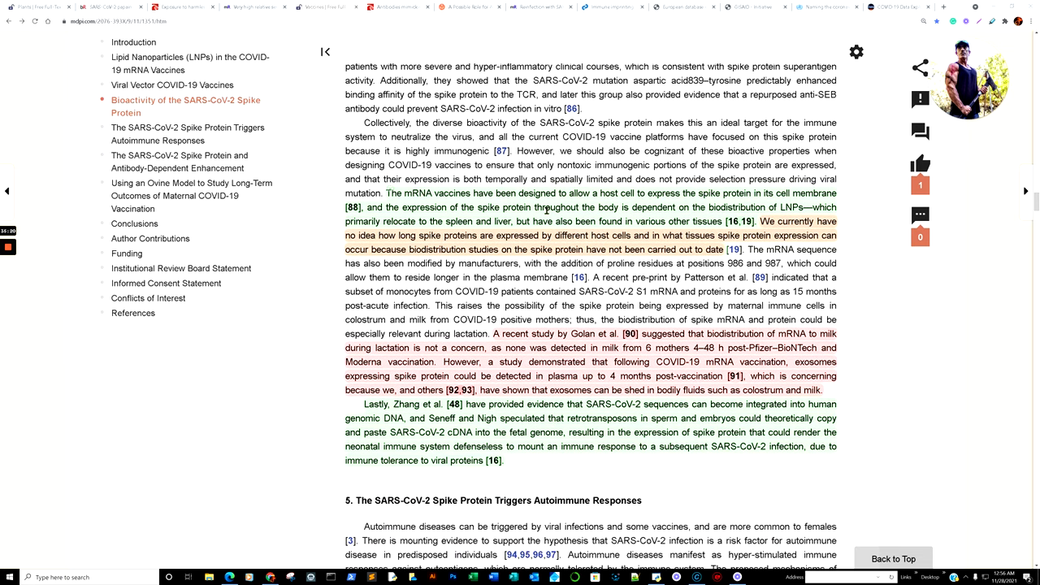
mouse_move(764, 202)
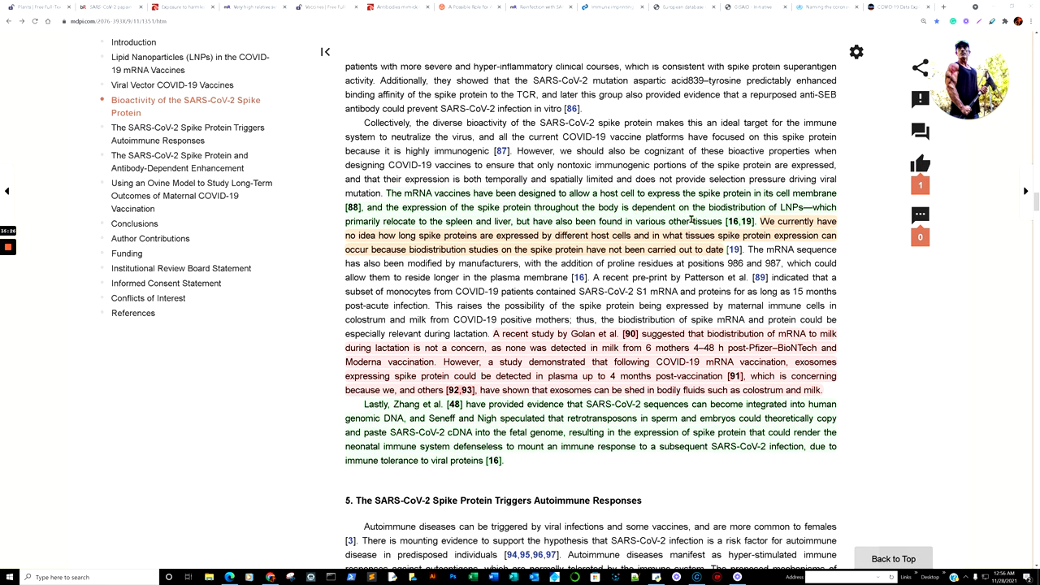
mouse_move(795, 219)
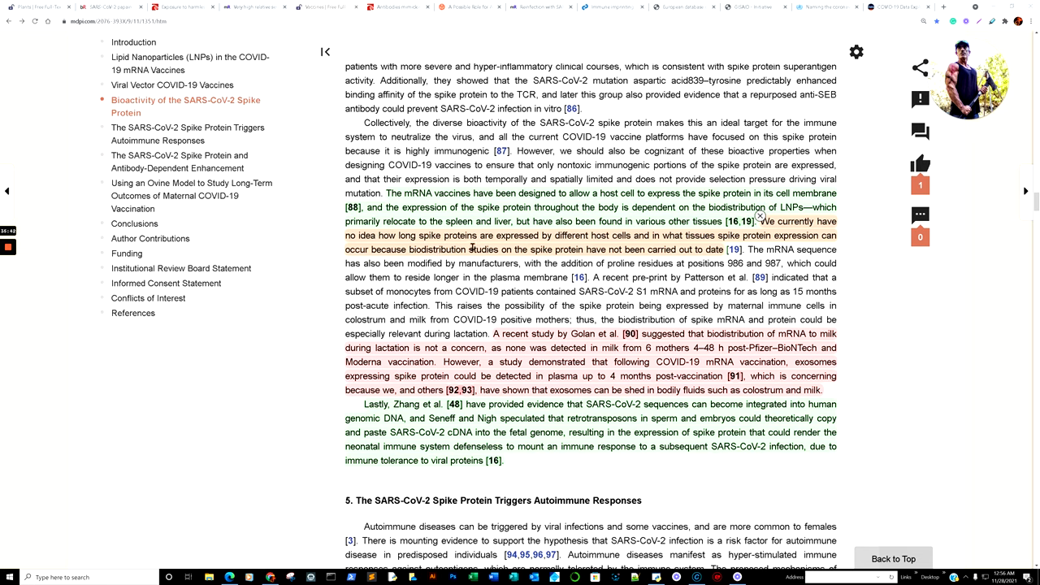
mouse_move(713, 260)
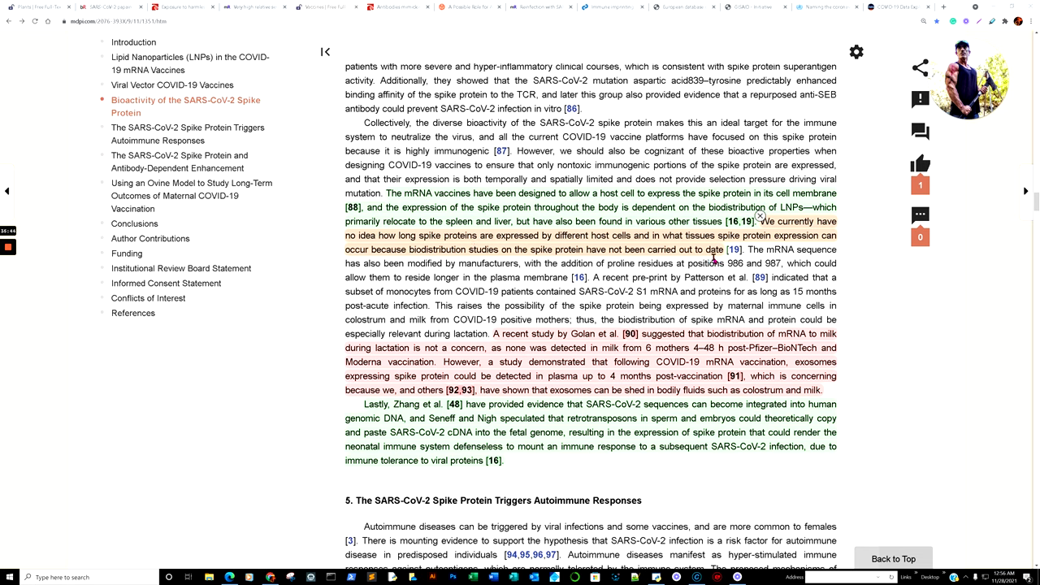
mouse_move(412, 274)
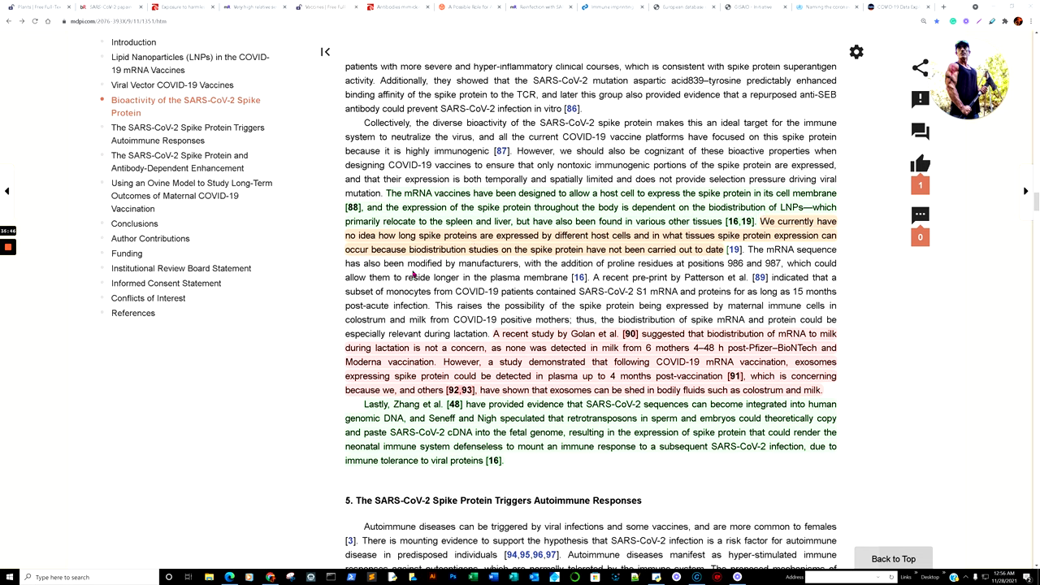
mouse_move(526, 261)
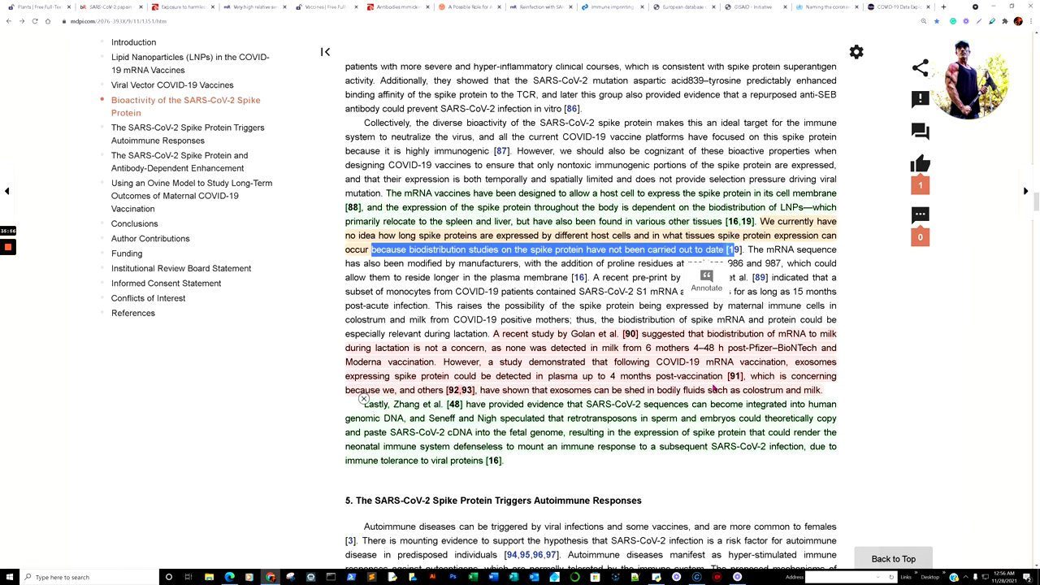
scroll("down", 3)
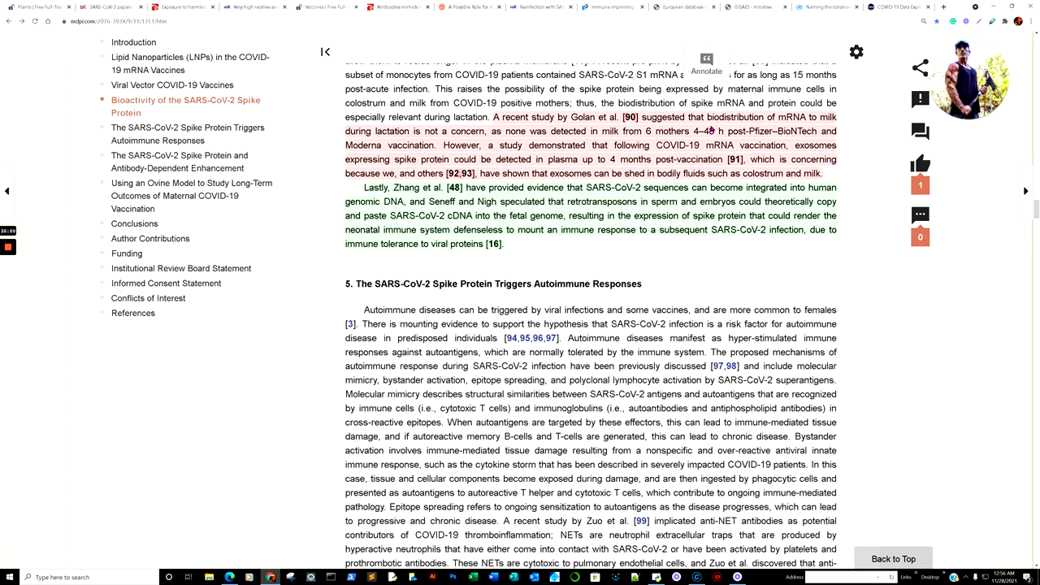
mouse_move(484, 122)
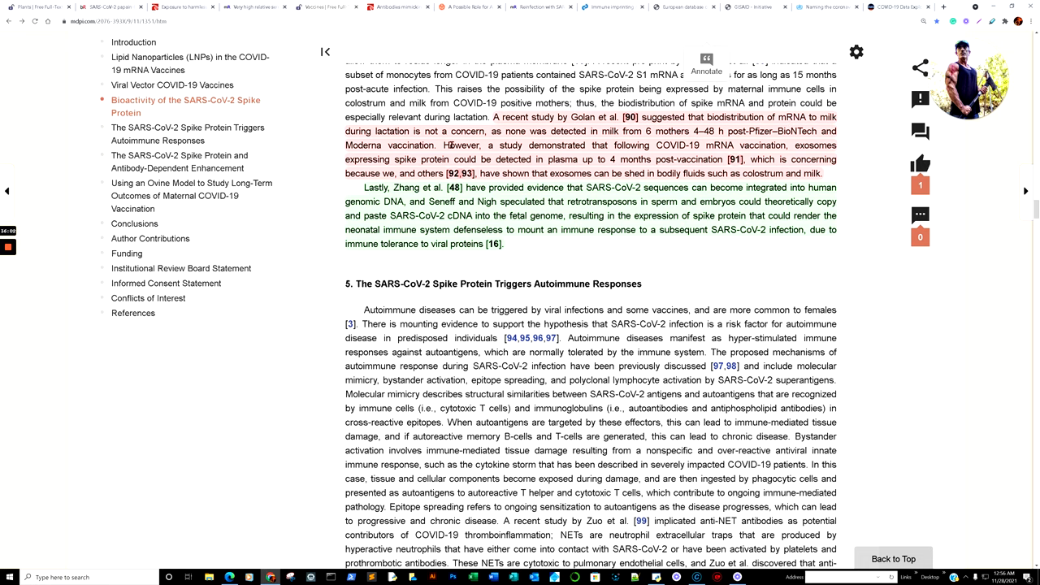
mouse_move(613, 135)
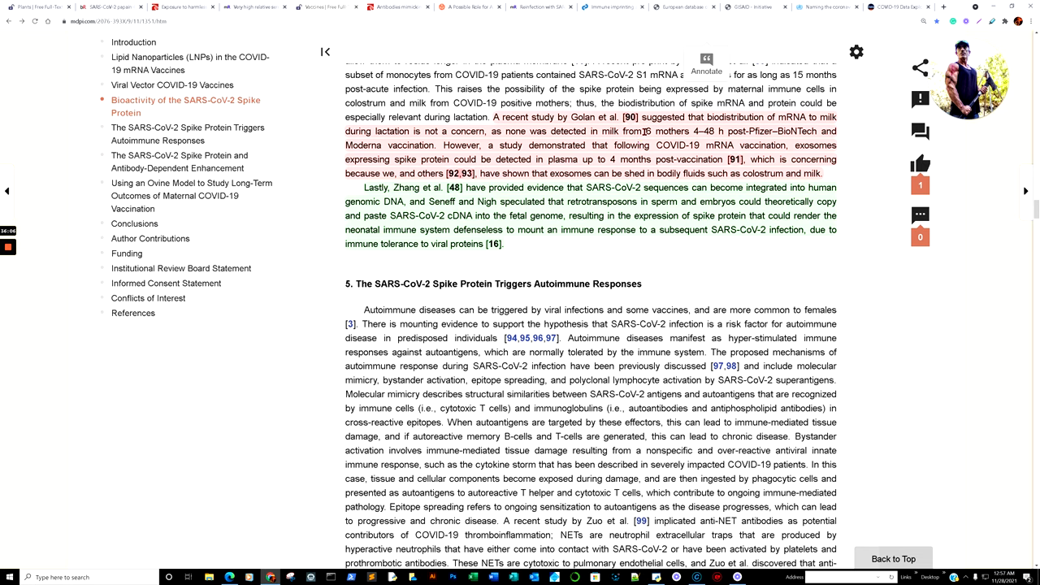
double_click(669, 131)
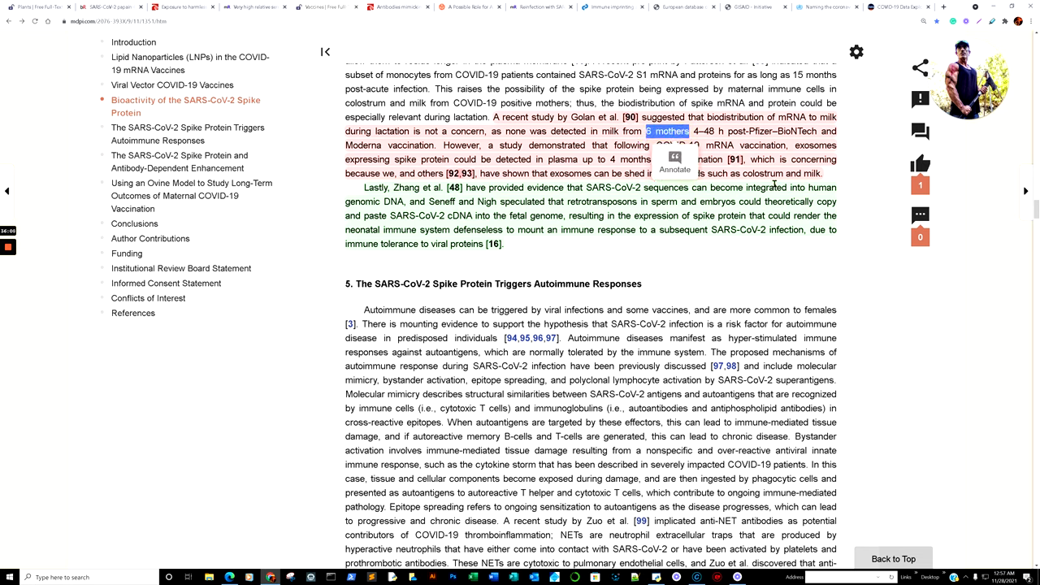
mouse_move(567, 150)
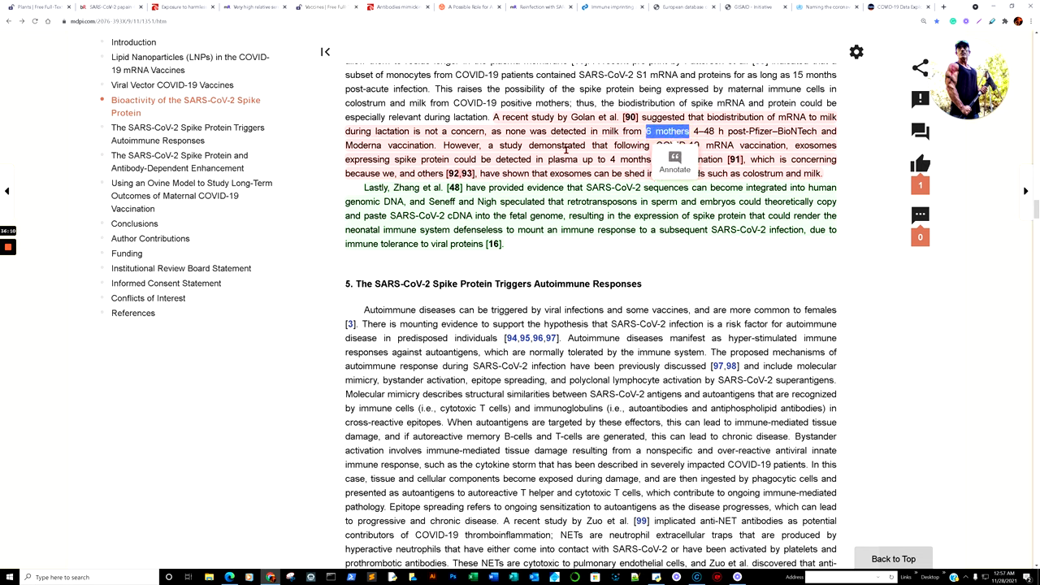
mouse_move(410, 216)
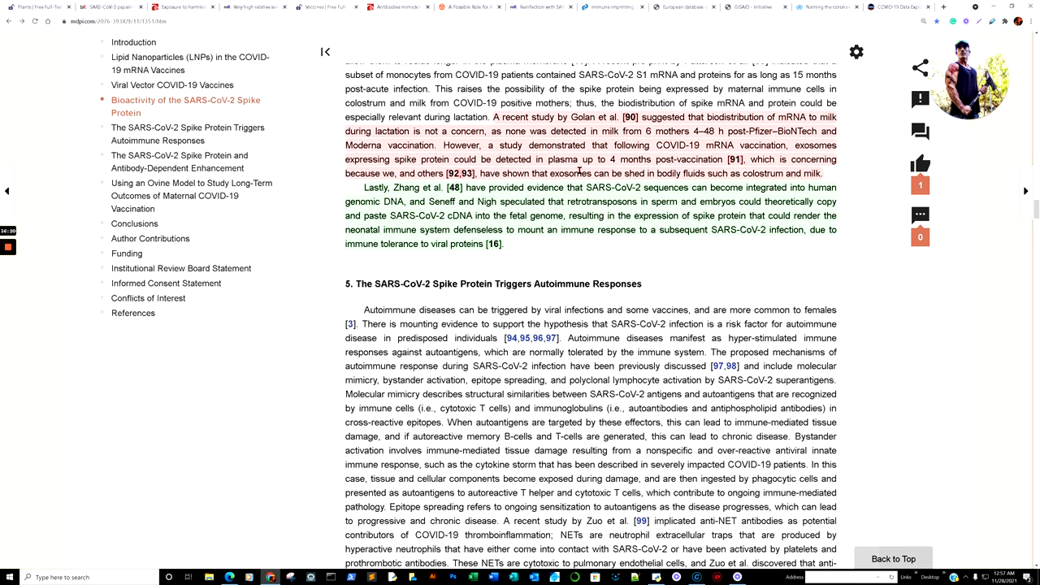
mouse_move(543, 171)
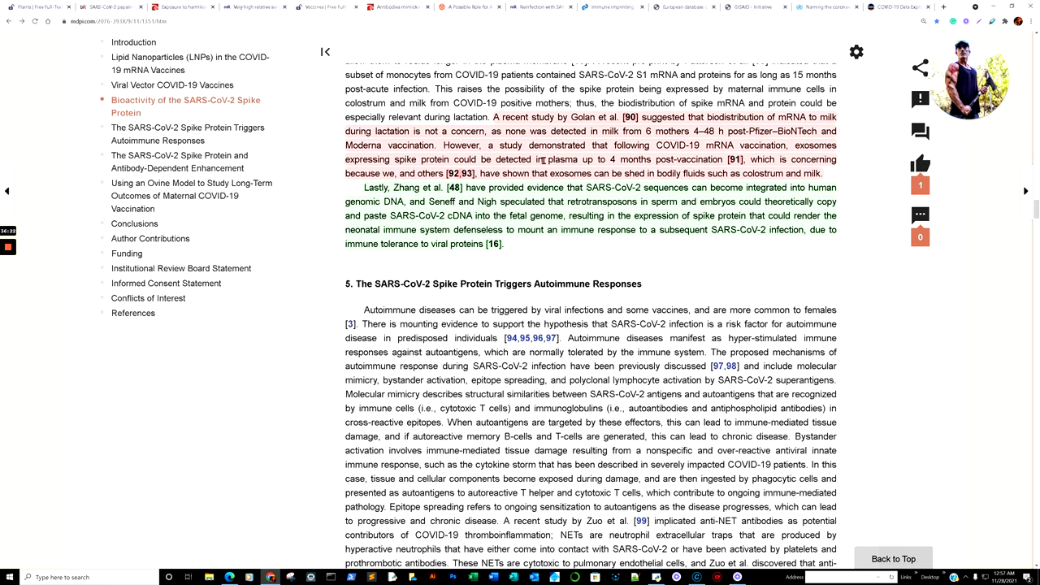
left_click_drag(457, 159, 682, 173)
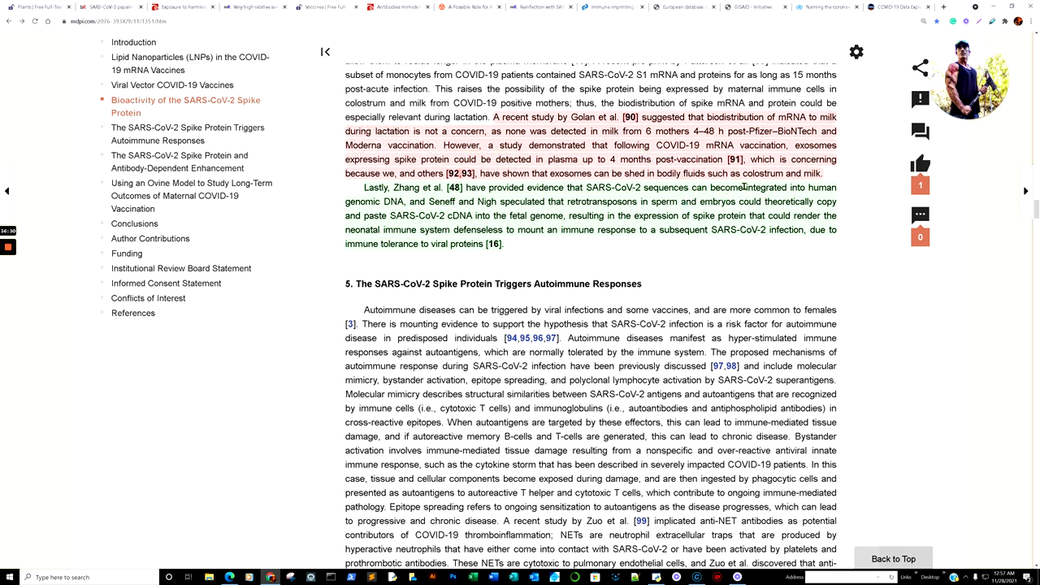
mouse_move(671, 272)
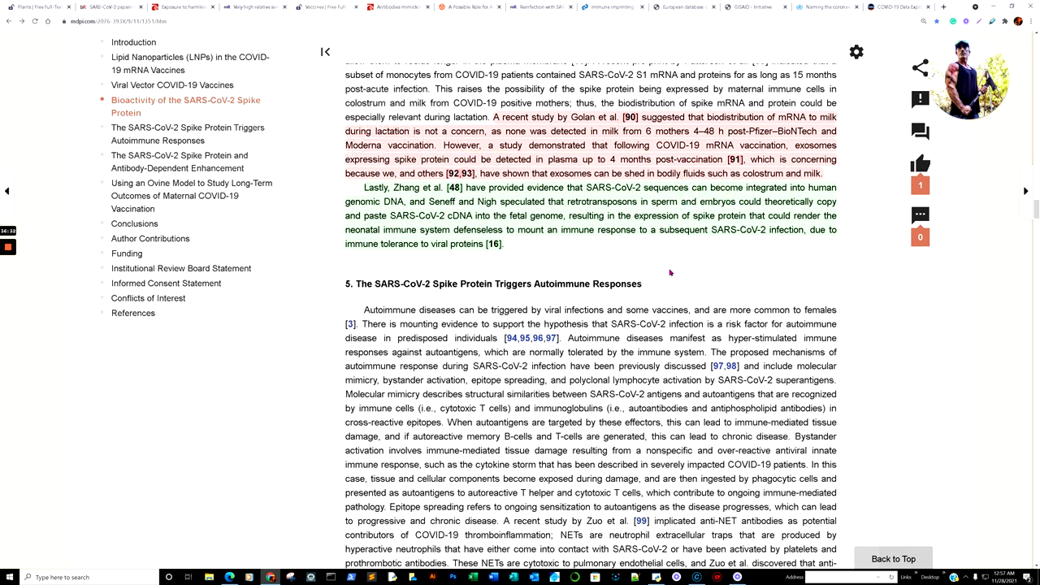
mouse_move(536, 199)
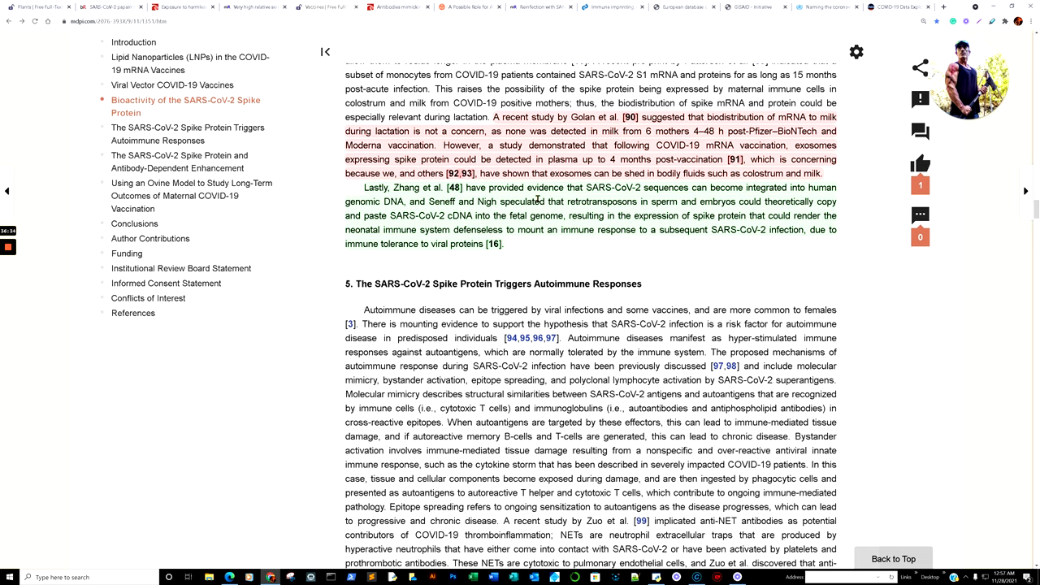
mouse_move(690, 200)
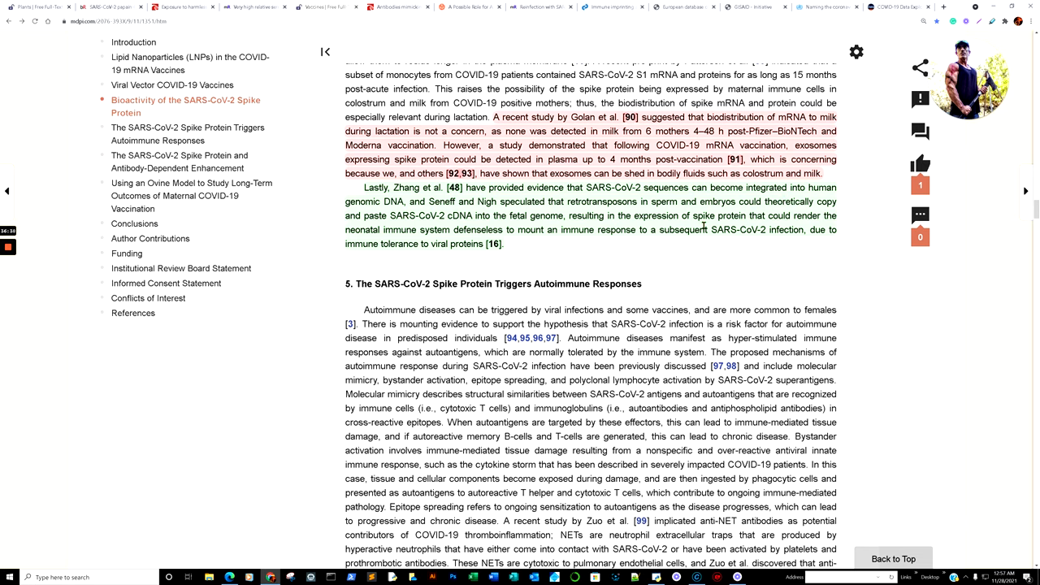
mouse_move(707, 183)
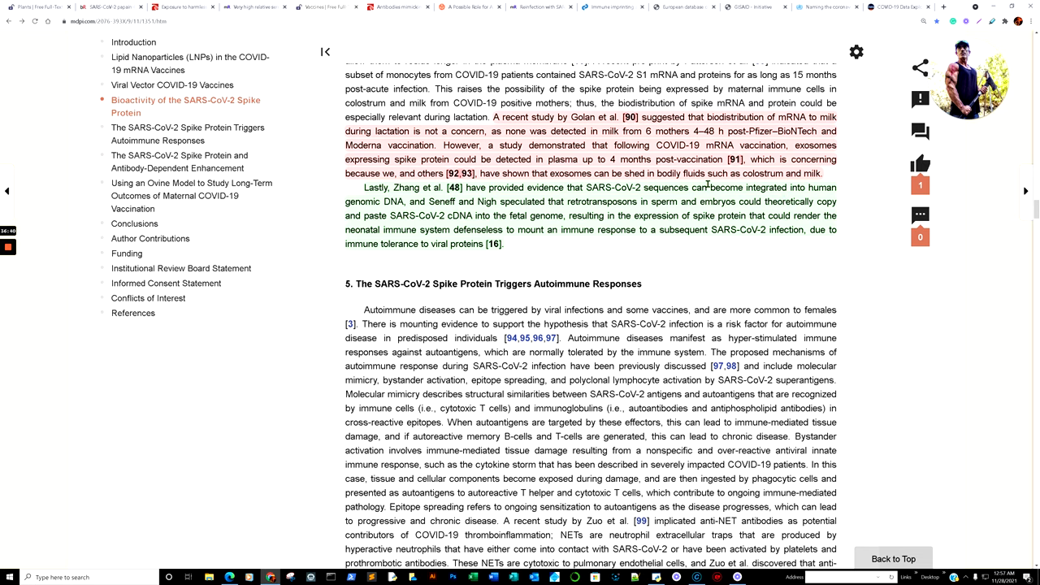
left_click_drag(702, 187, 420, 202)
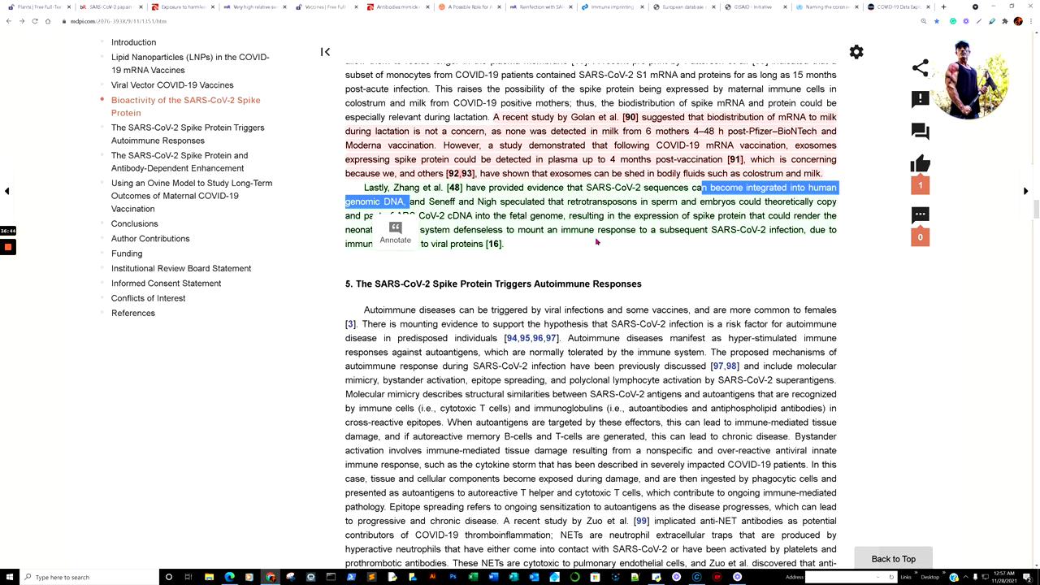
mouse_move(642, 211)
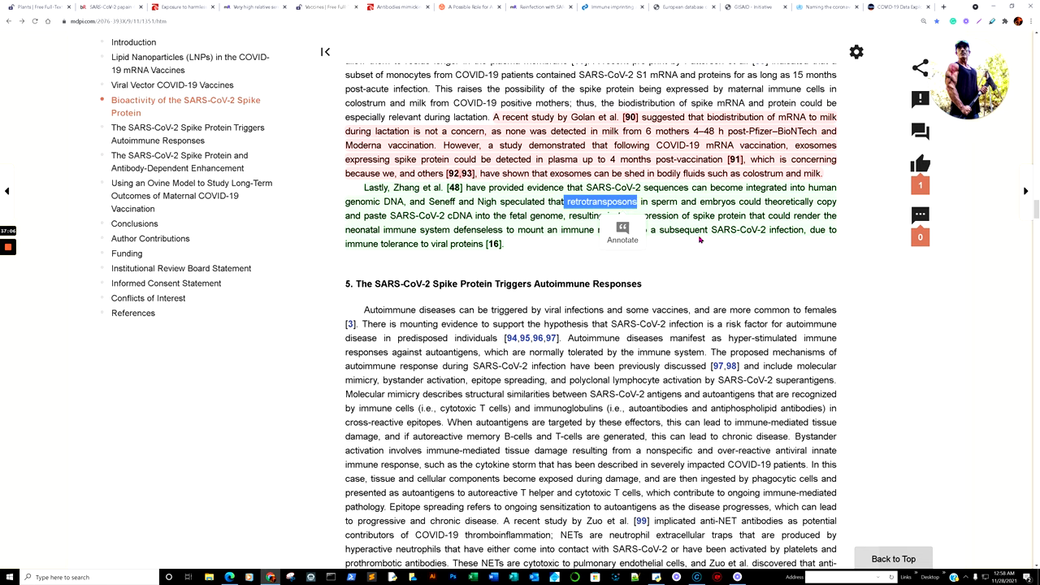
mouse_move(716, 231)
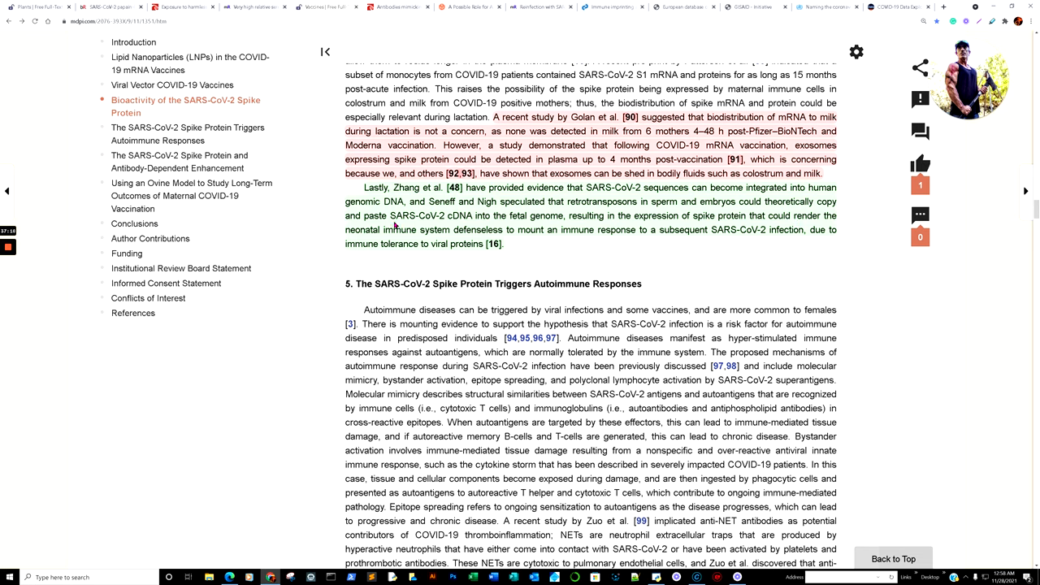
left_click_drag(389, 216, 496, 229)
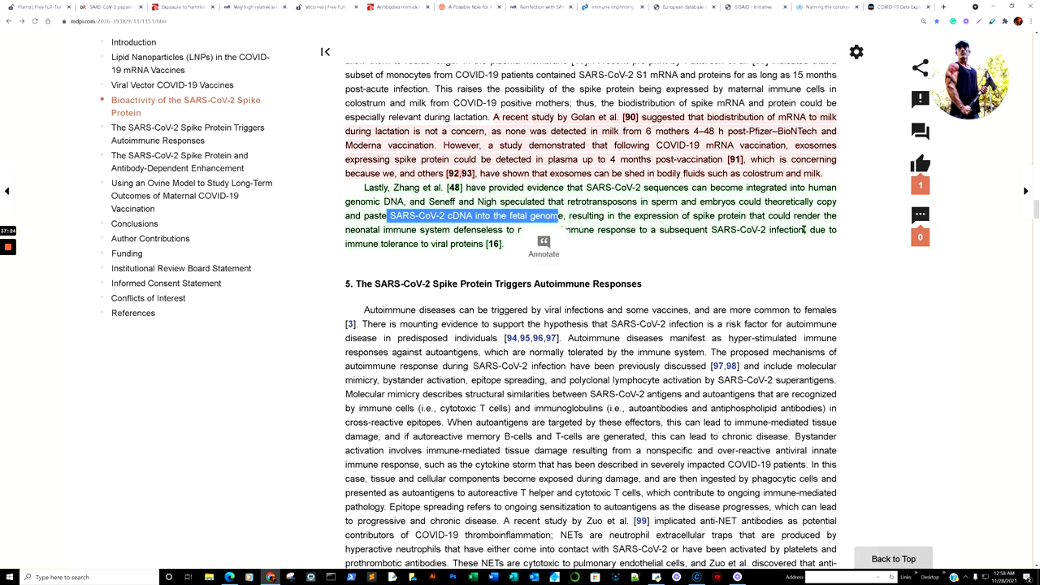
left_click(343, 241)
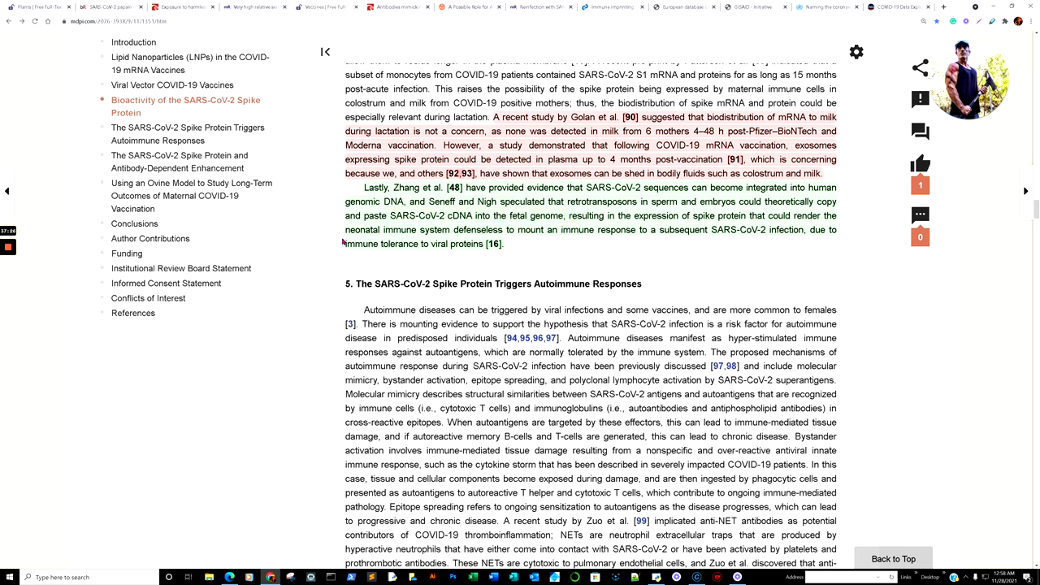
left_click_drag(345, 230, 504, 244)
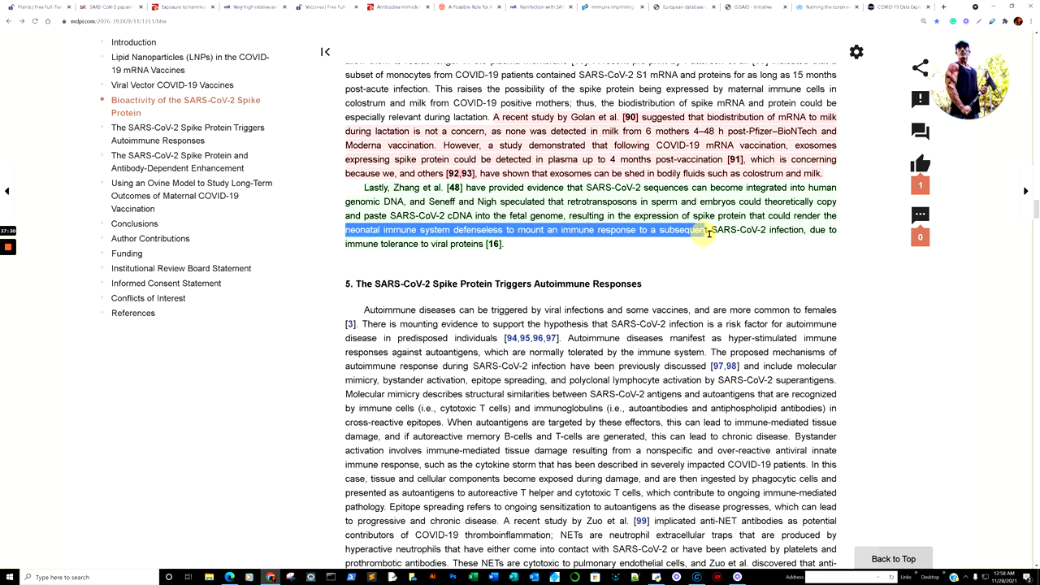
left_click_drag(703, 229, 837, 238)
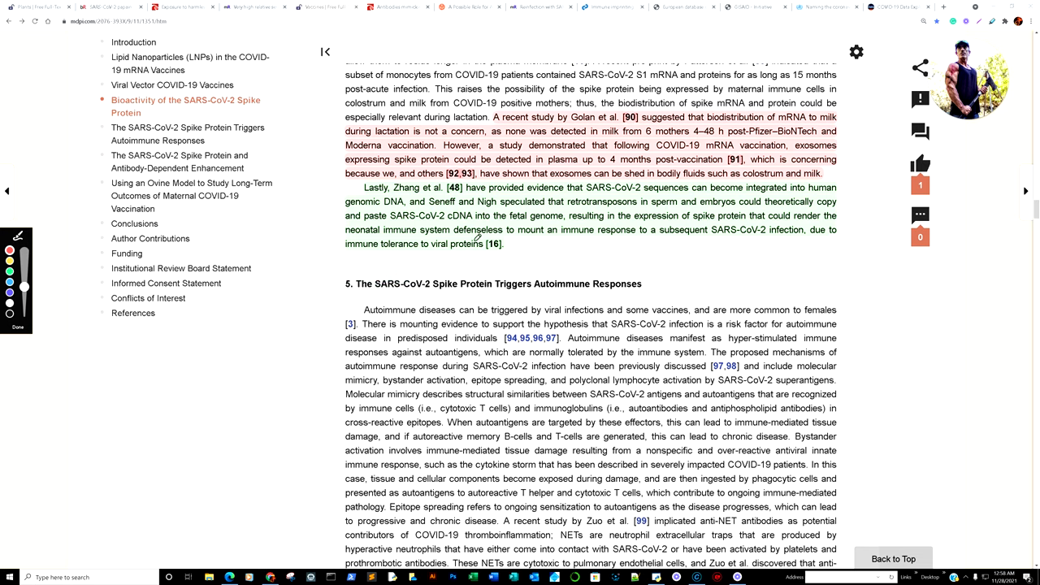
mouse_move(624, 223)
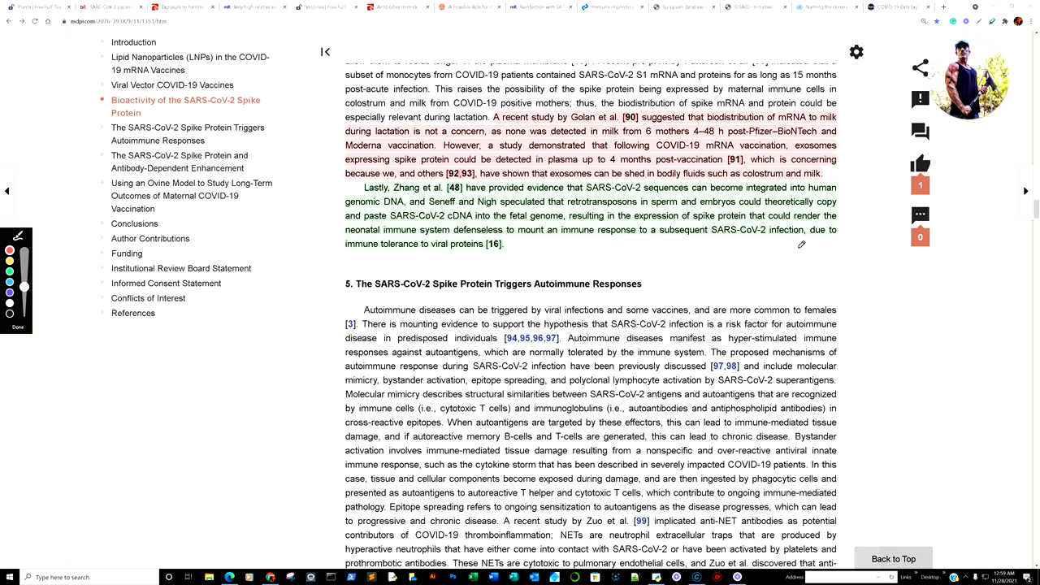
mouse_move(543, 211)
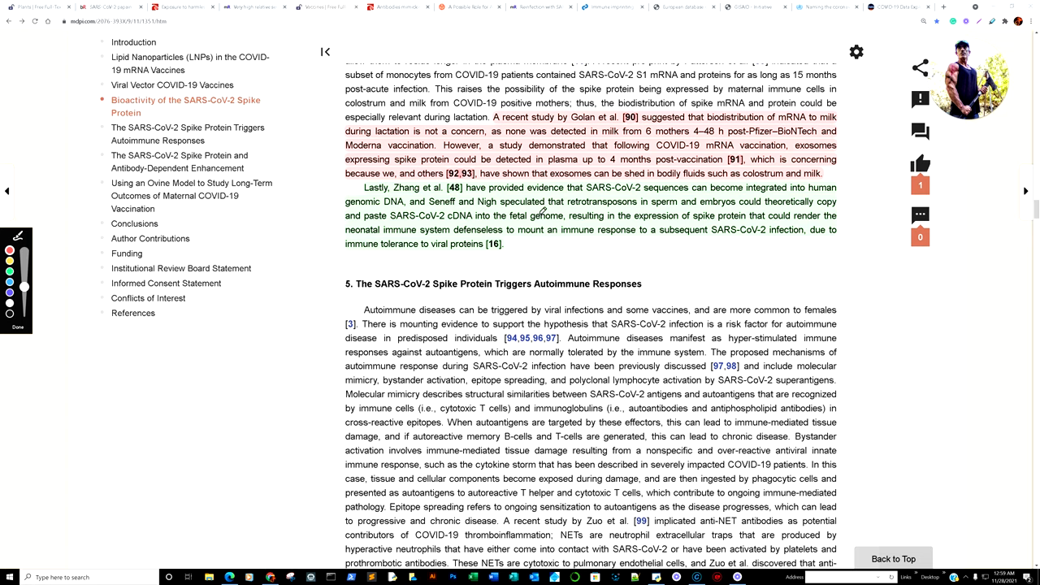
Step: Reach section 5's closing paragraphs, highlighting 'anti-idiotypic' and the phrase on targeting fetal/neonatal proteins
scroll("down", 3)
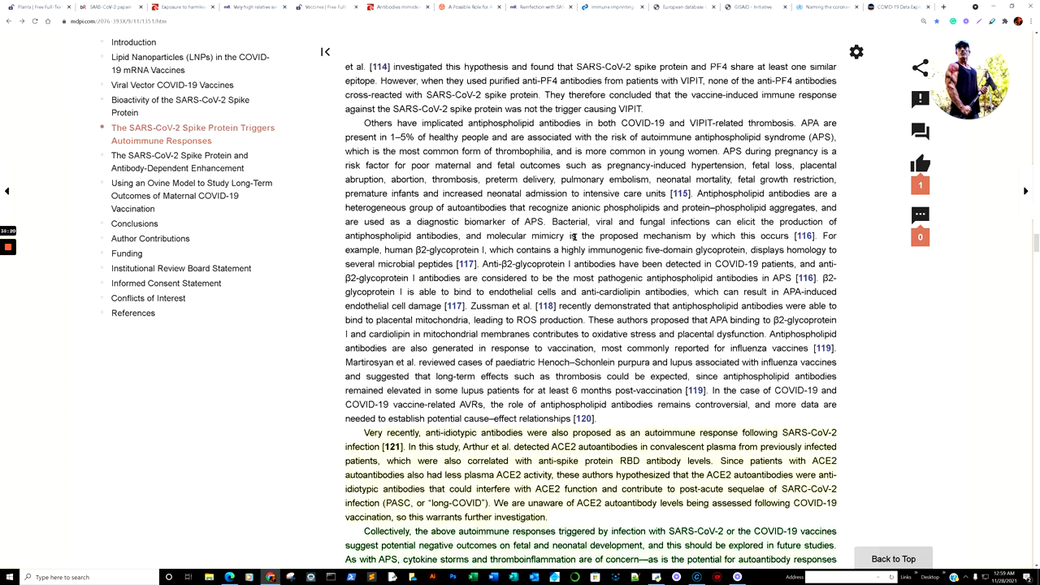
scroll("down", 3)
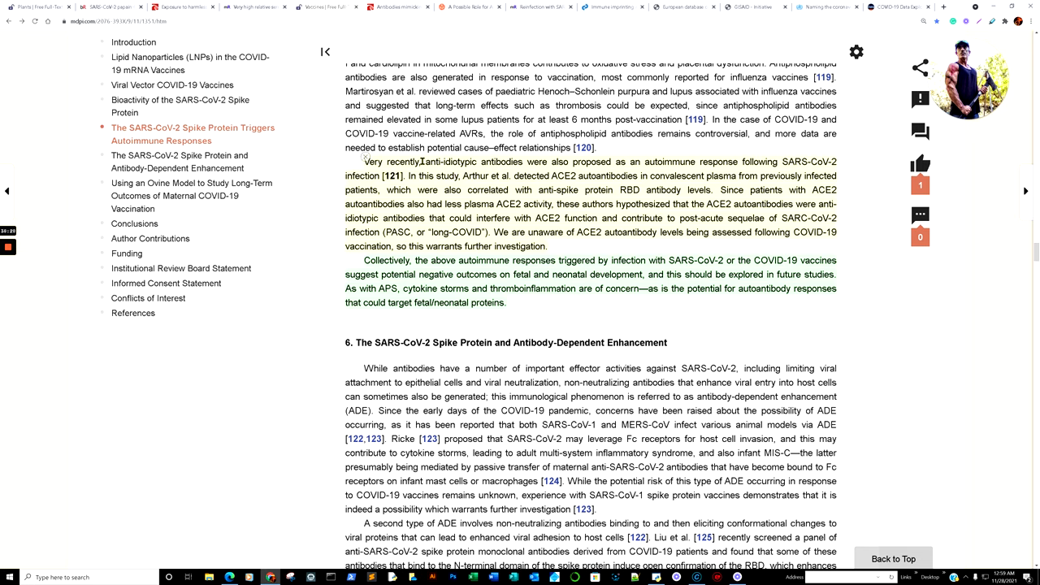
double_click(451, 161)
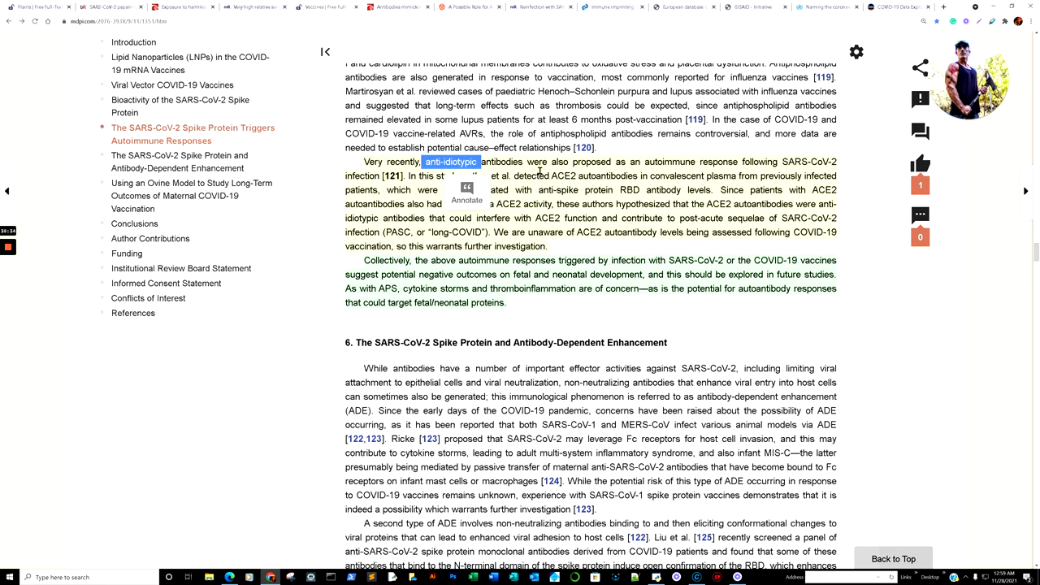
mouse_move(713, 172)
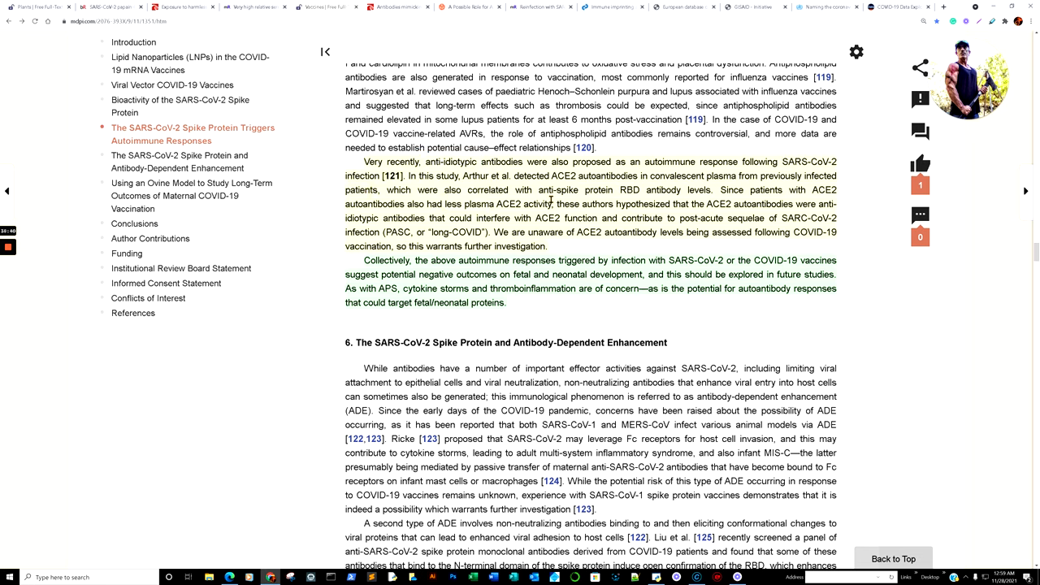
mouse_move(621, 188)
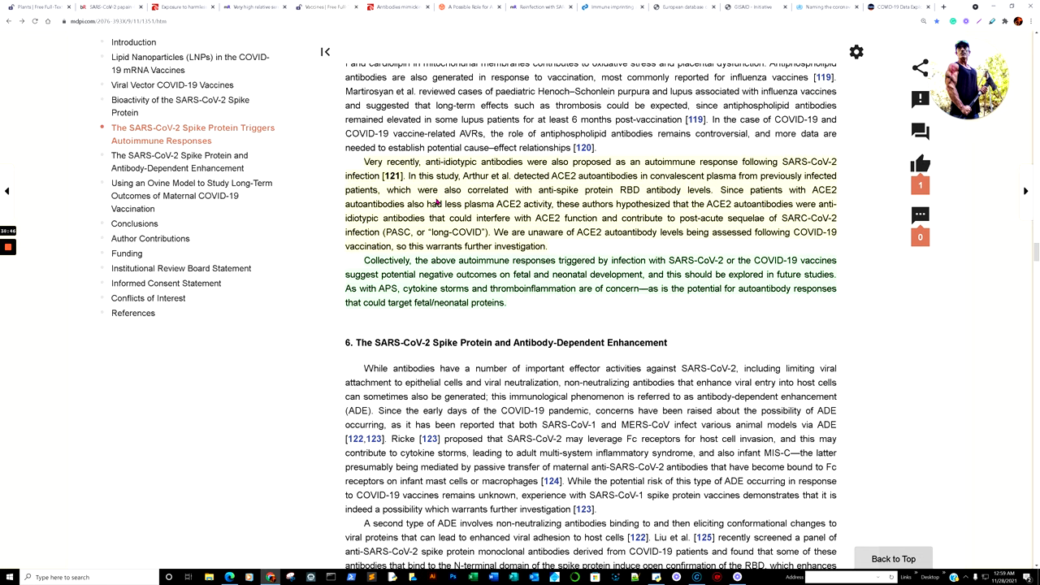
mouse_move(645, 200)
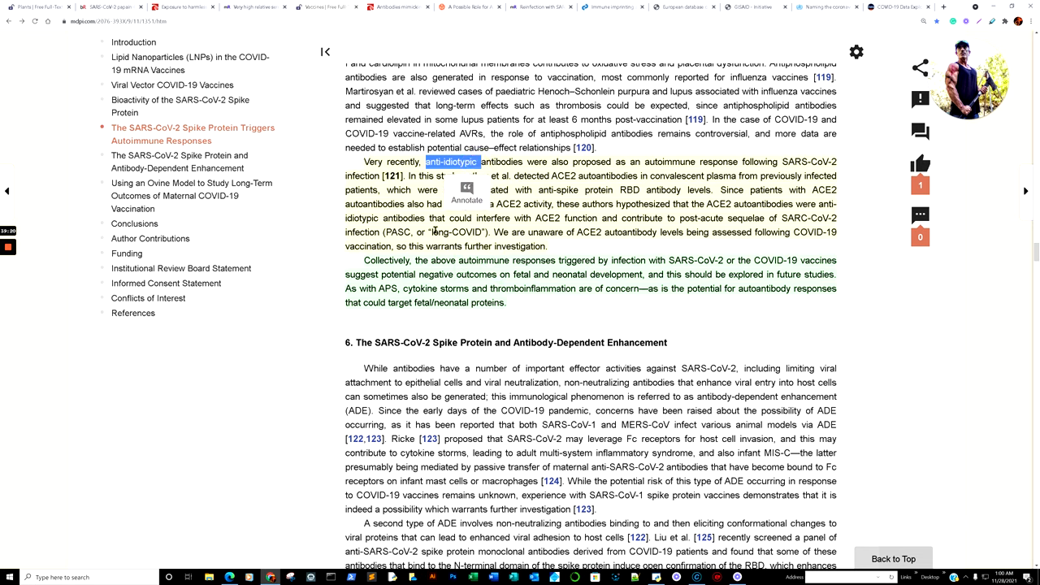
double_click(455, 231)
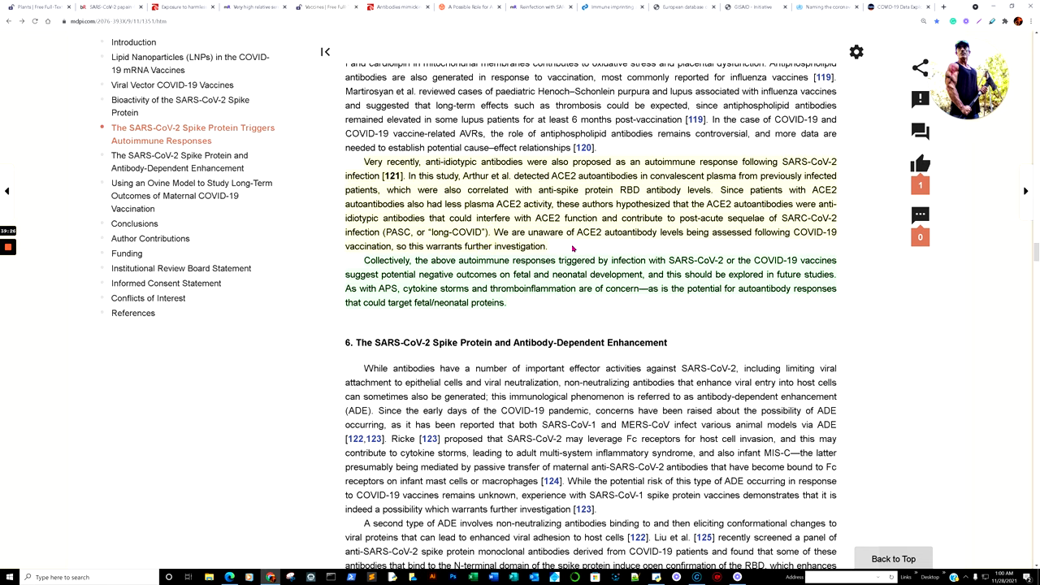
mouse_move(756, 244)
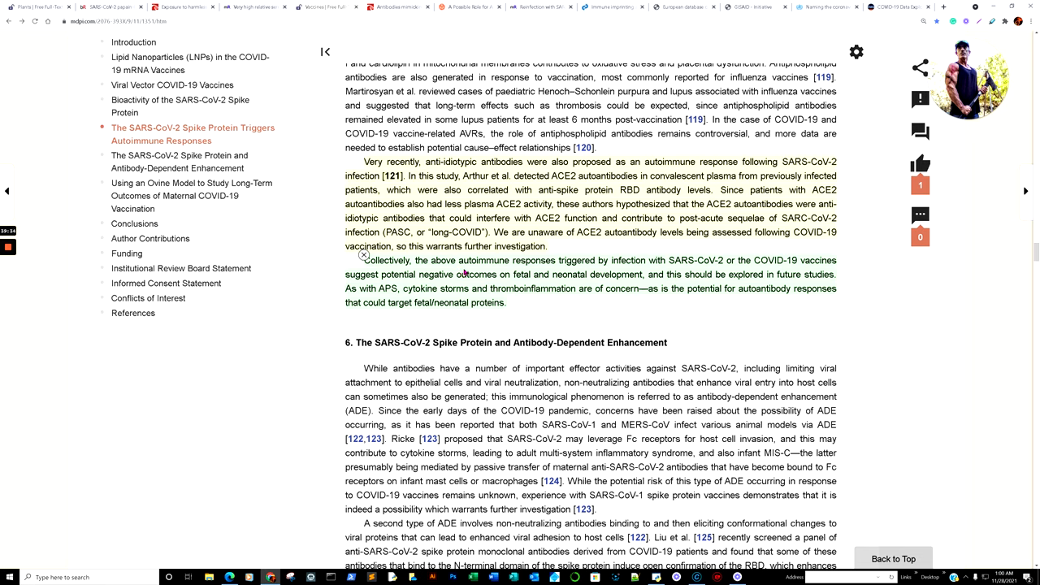
mouse_move(627, 274)
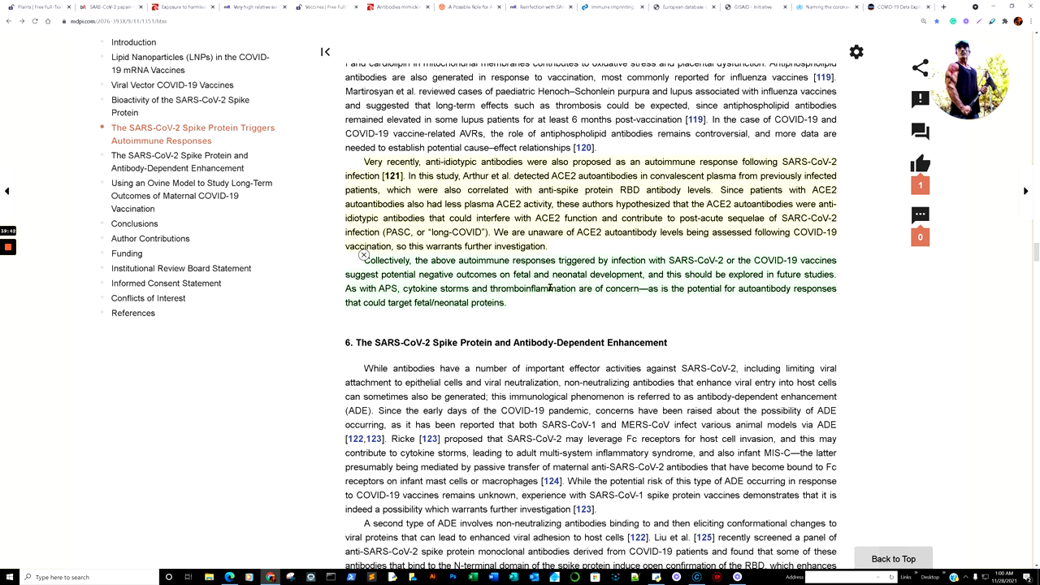
mouse_move(740, 288)
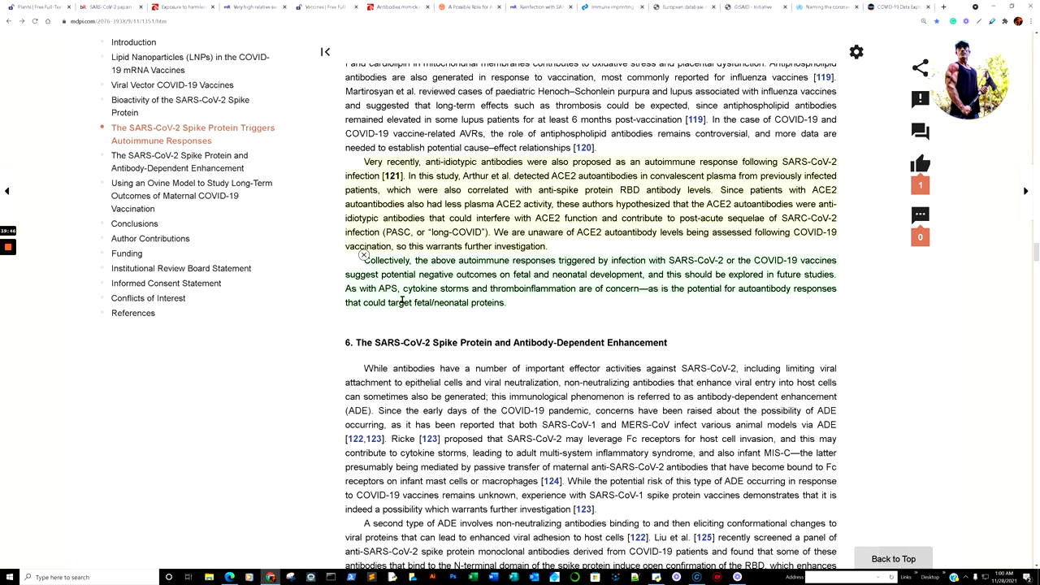
mouse_move(518, 299)
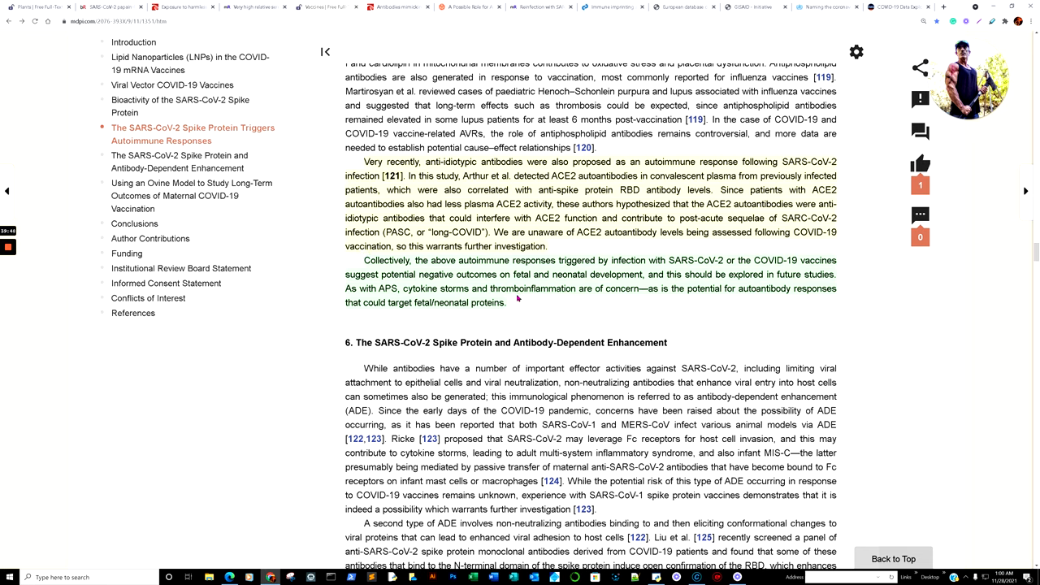
mouse_move(737, 310)
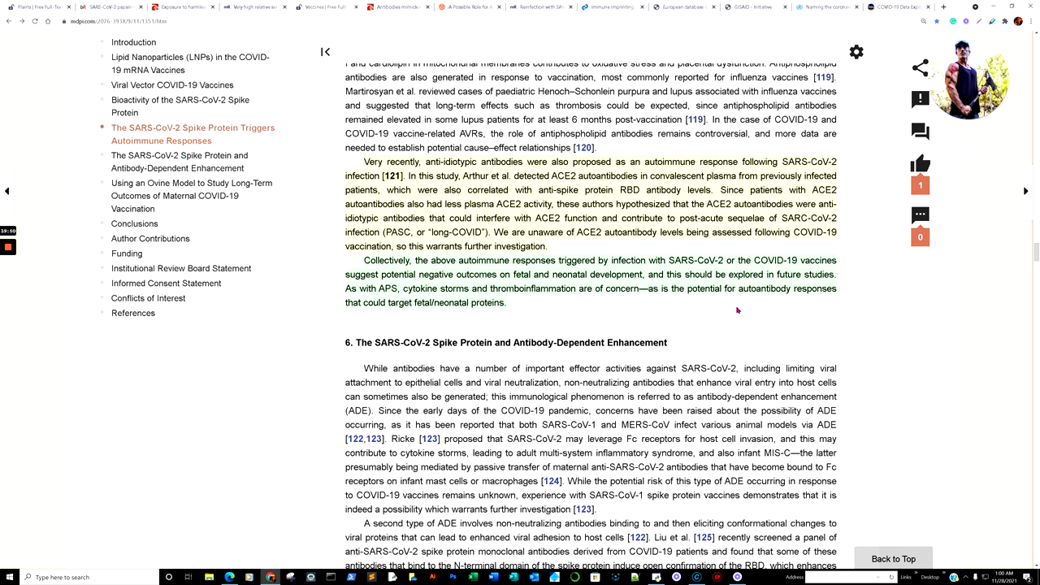
mouse_move(639, 308)
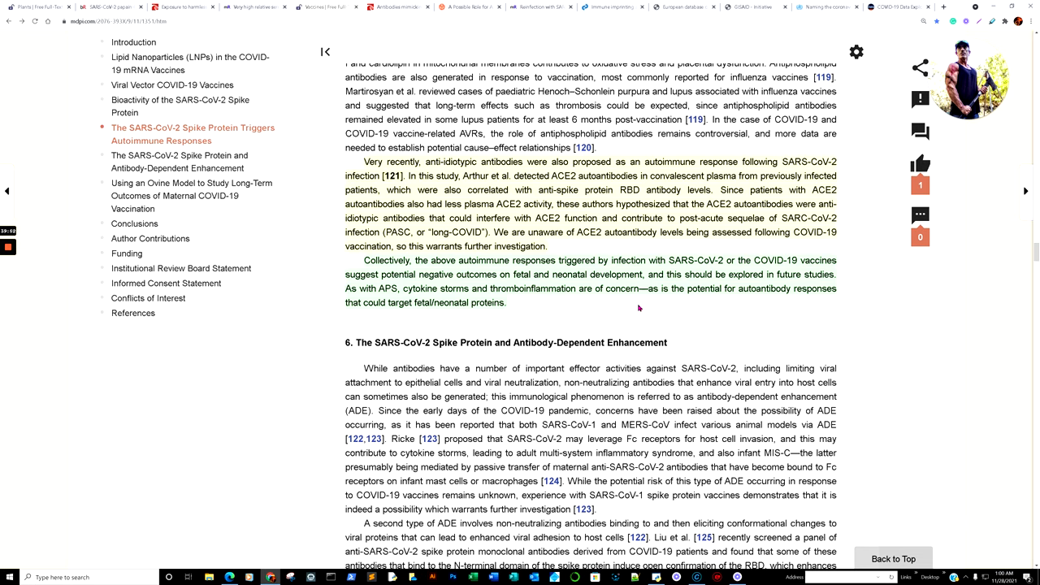
mouse_move(368, 313)
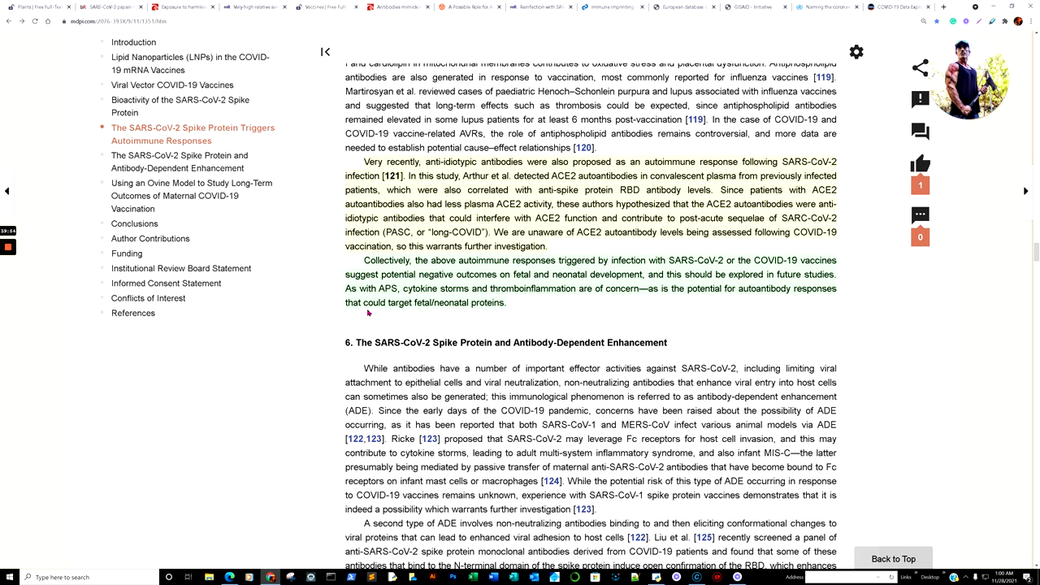
left_click_drag(351, 303, 508, 302)
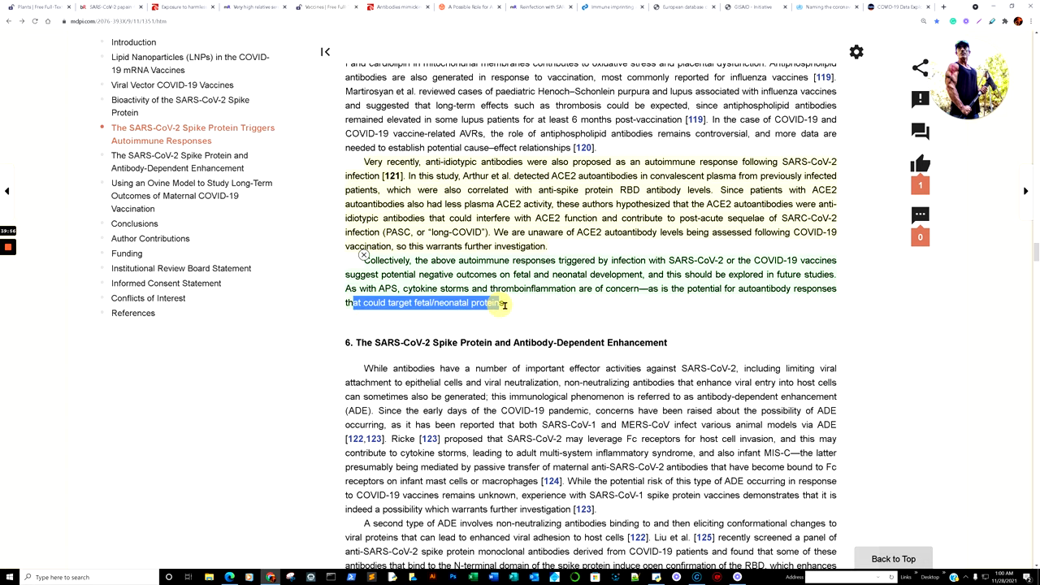
Step: Scroll past sections 6 and 7 to the Conclusions and highlight the word 'ovine'
scroll("down", 3)
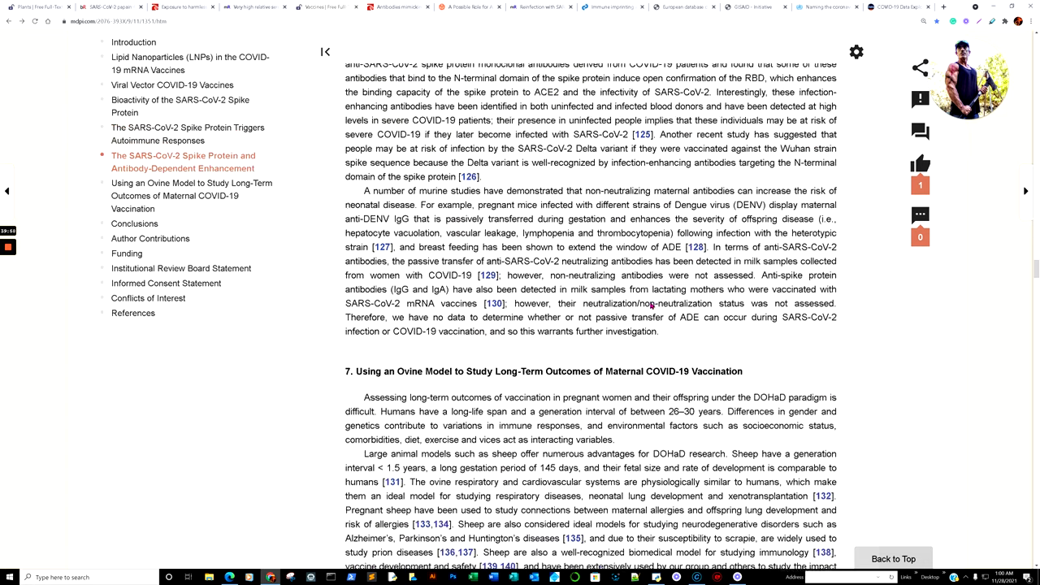
scroll("down", 3)
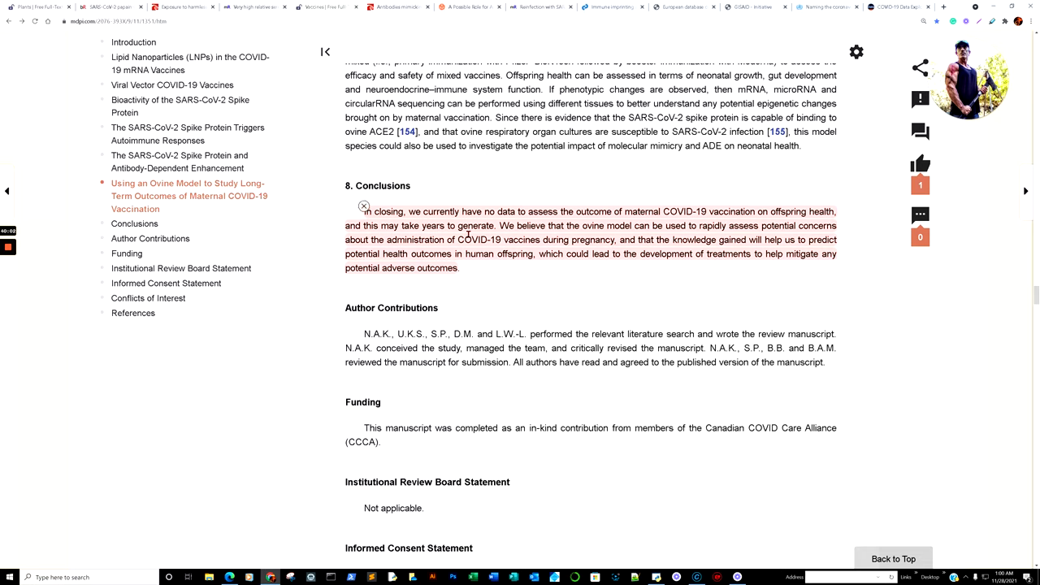
mouse_move(574, 235)
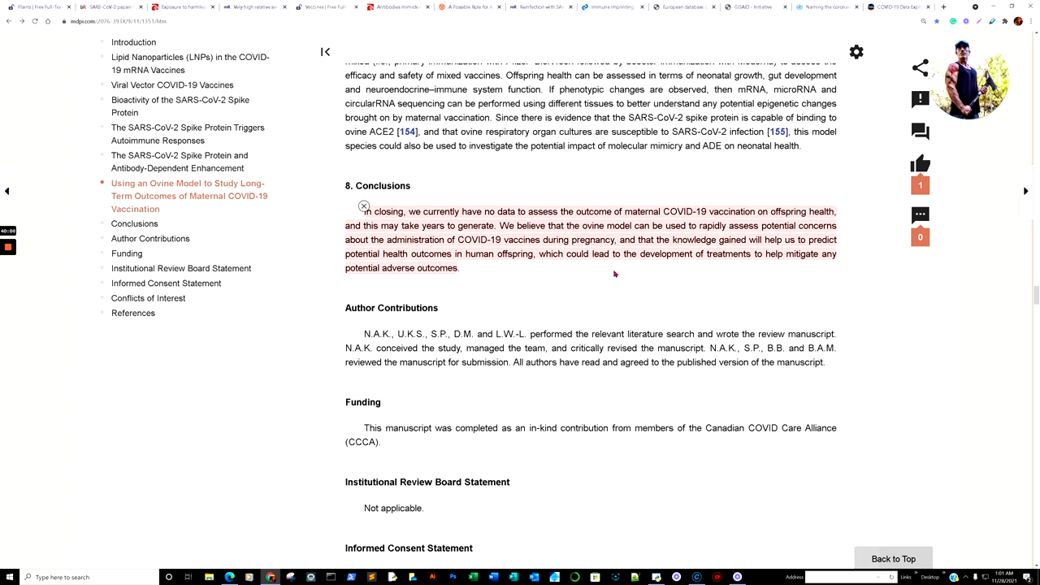
mouse_move(473, 282)
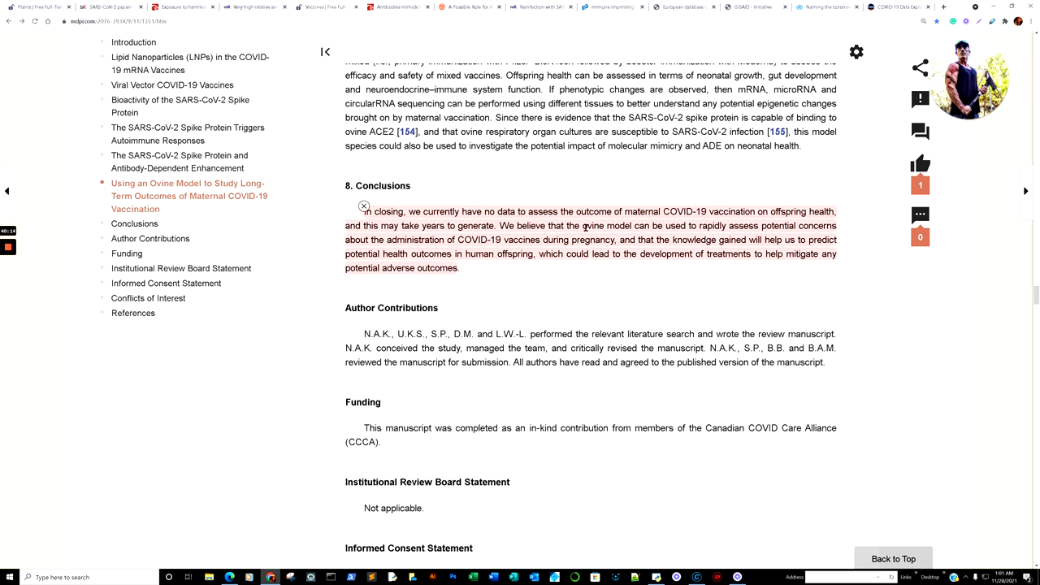
double_click(594, 226)
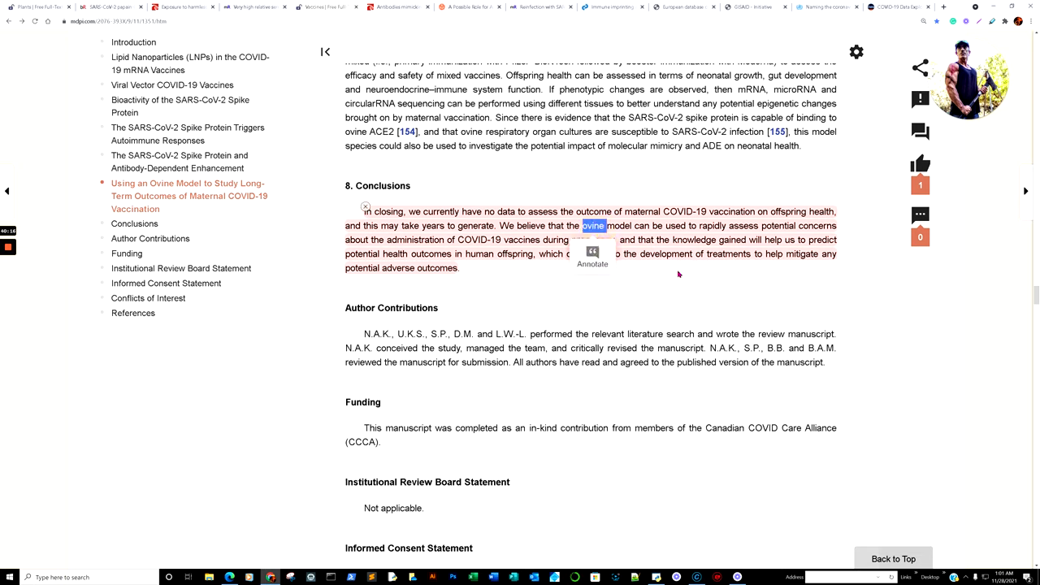
mouse_move(648, 275)
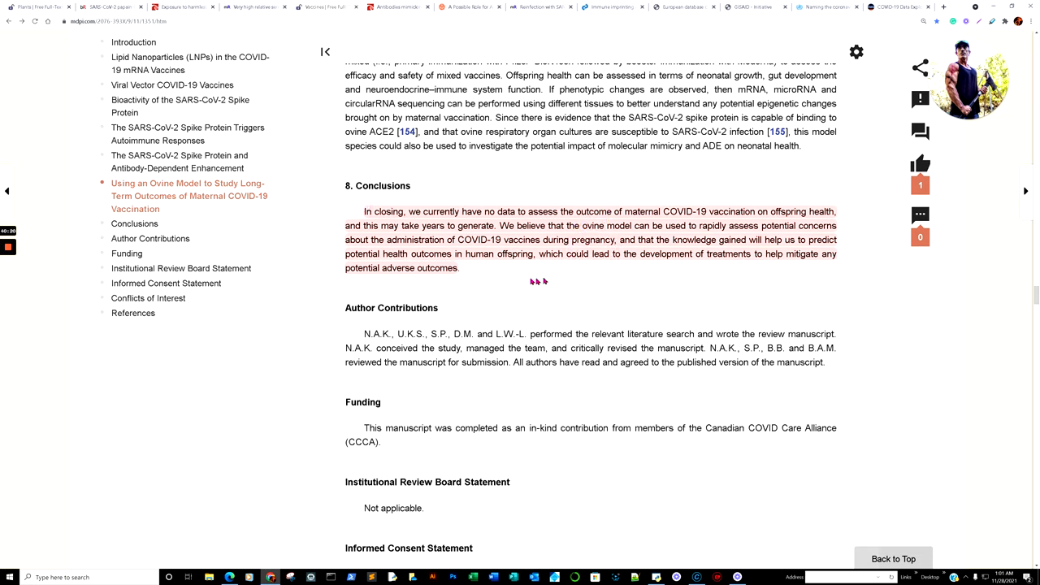
mouse_move(662, 274)
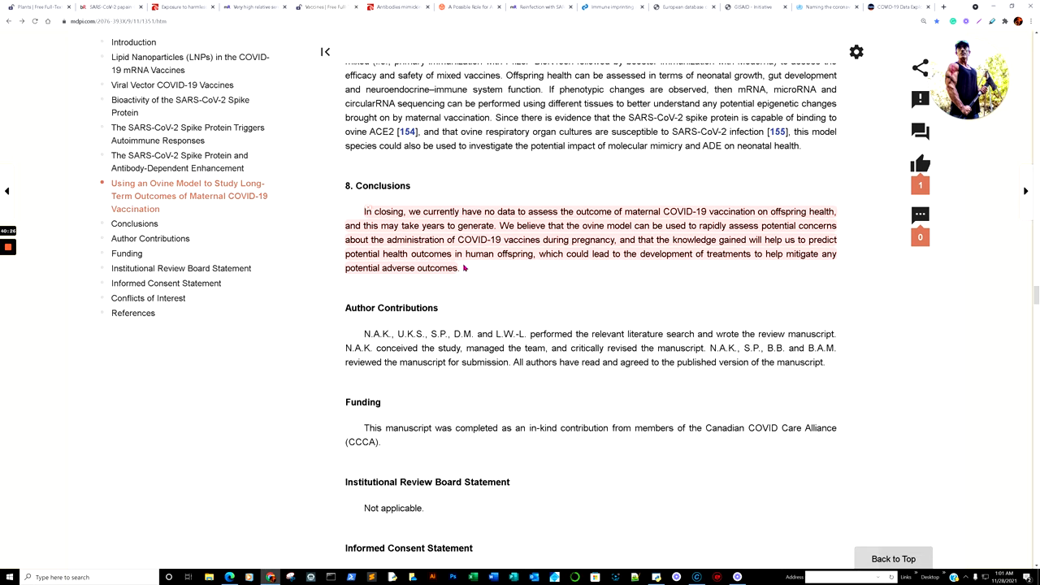
mouse_move(526, 277)
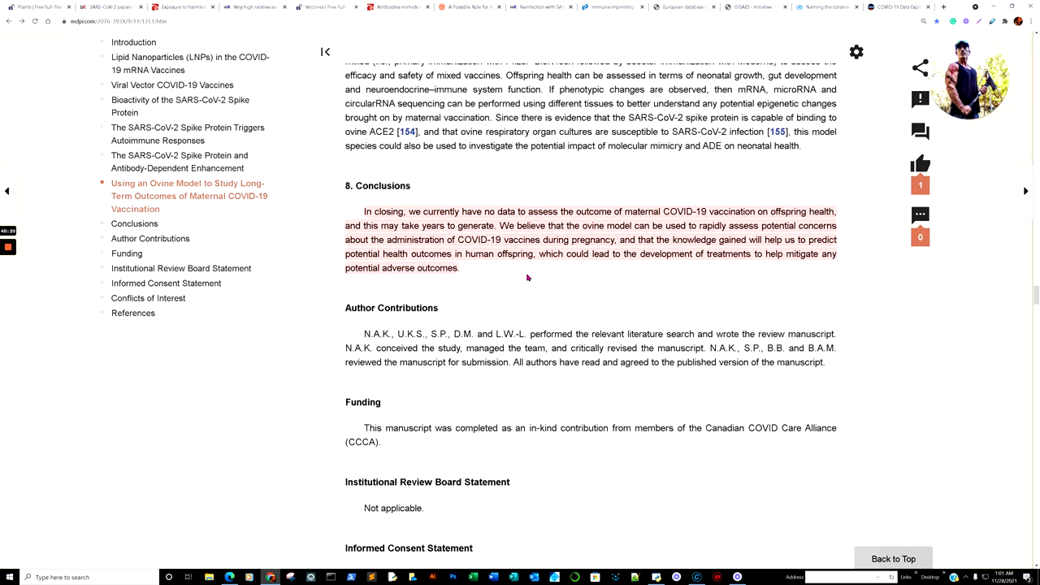
mouse_move(734, 279)
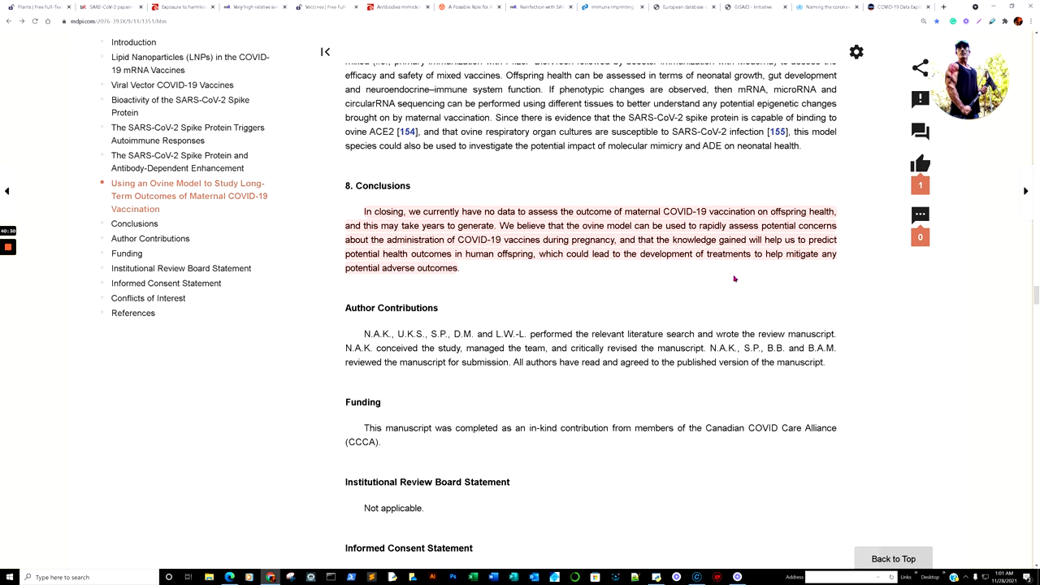
mouse_move(610, 280)
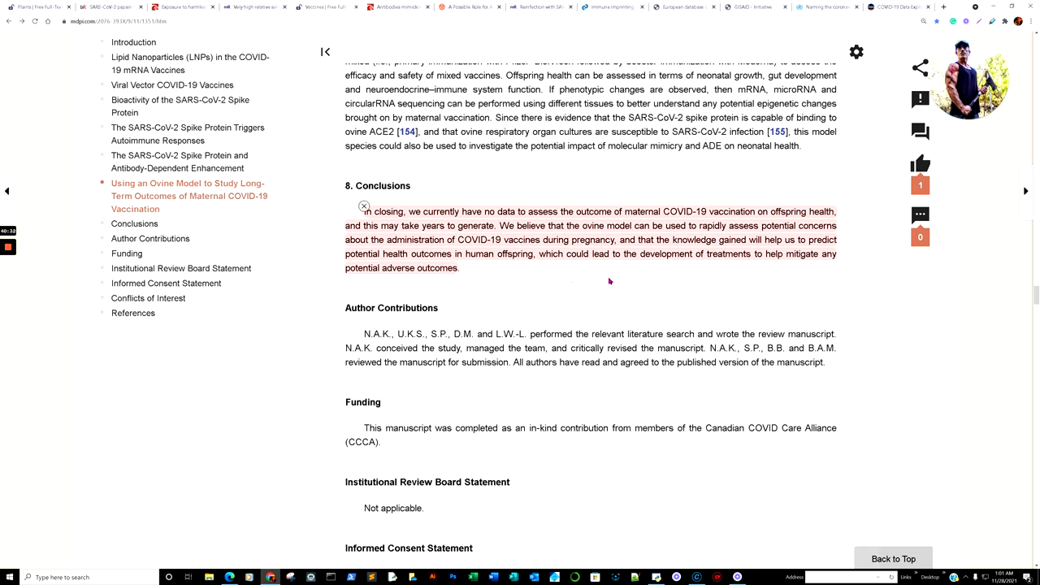
mouse_move(592, 273)
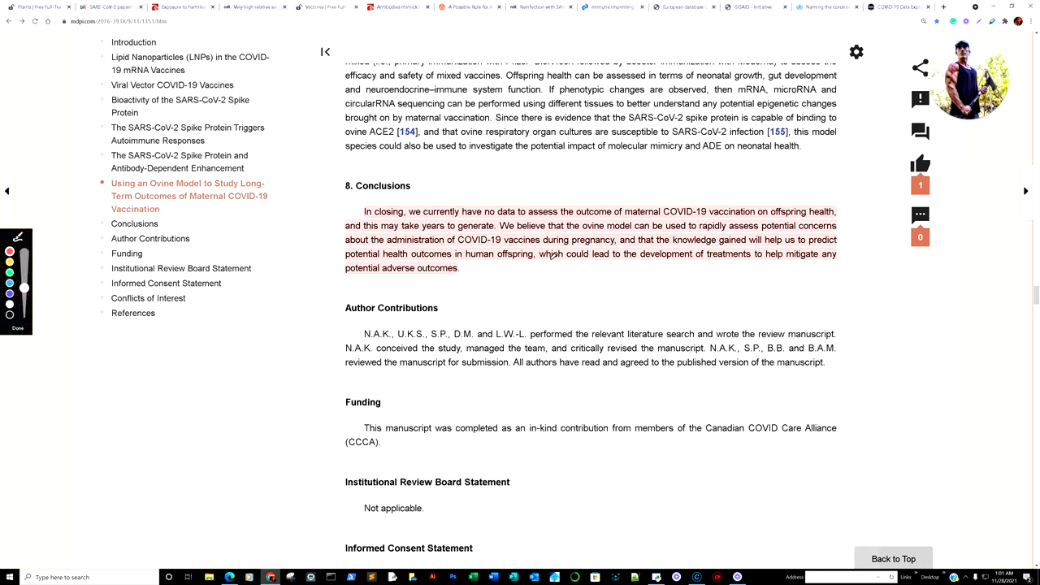
Step: Draw red underlines beneath the closing lines of the Conclusions paragraph
left_click_drag(536, 276, 715, 278)
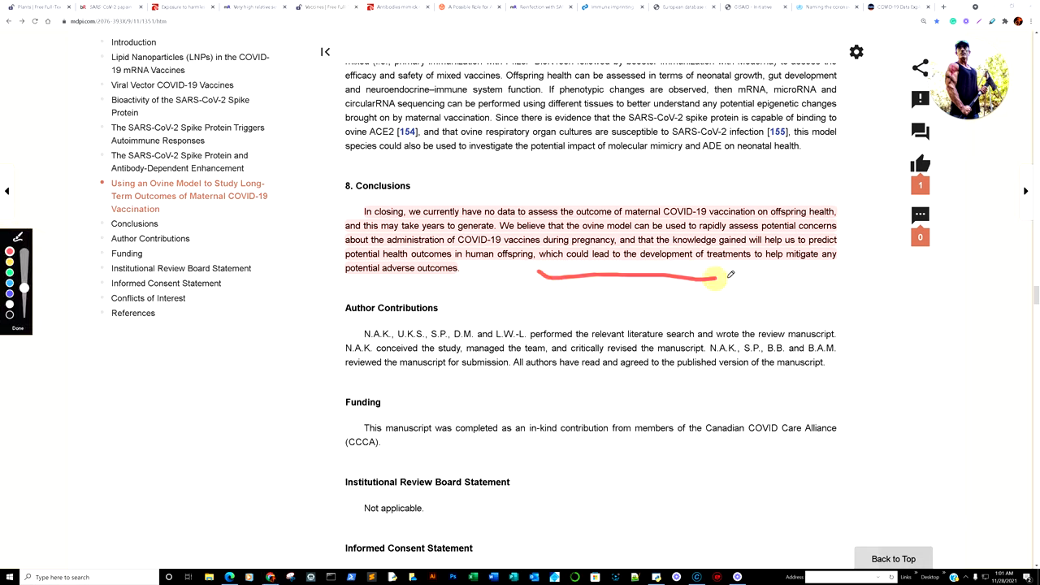
left_click_drag(716, 276, 862, 268)
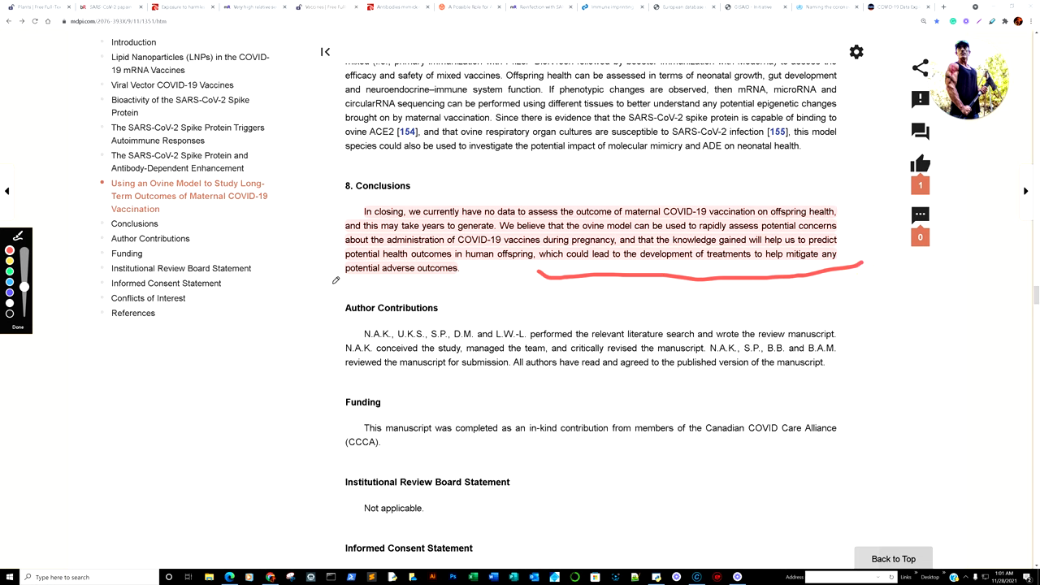
left_click_drag(331, 282, 480, 276)
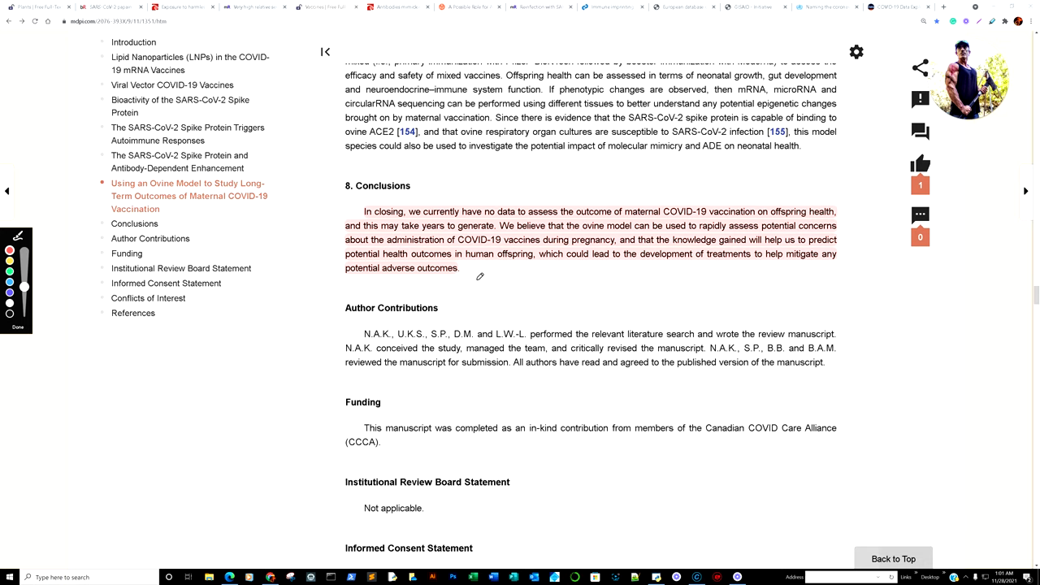
mouse_move(333, 185)
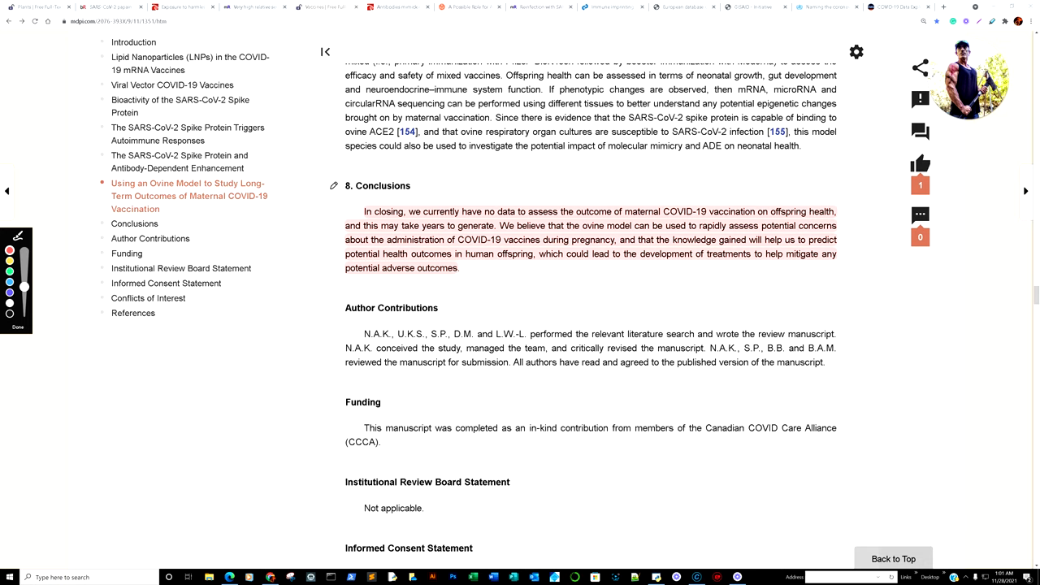
Step: Draw red margin lines down both sides of the Conclusions paragraph
left_click_drag(330, 186, 309, 284)
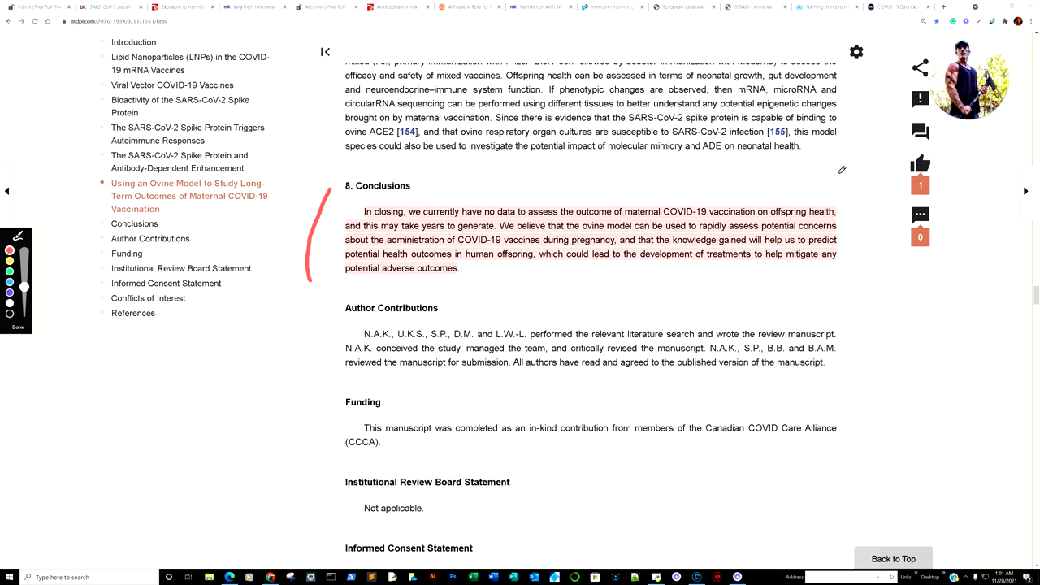
left_click_drag(843, 173, 847, 291)
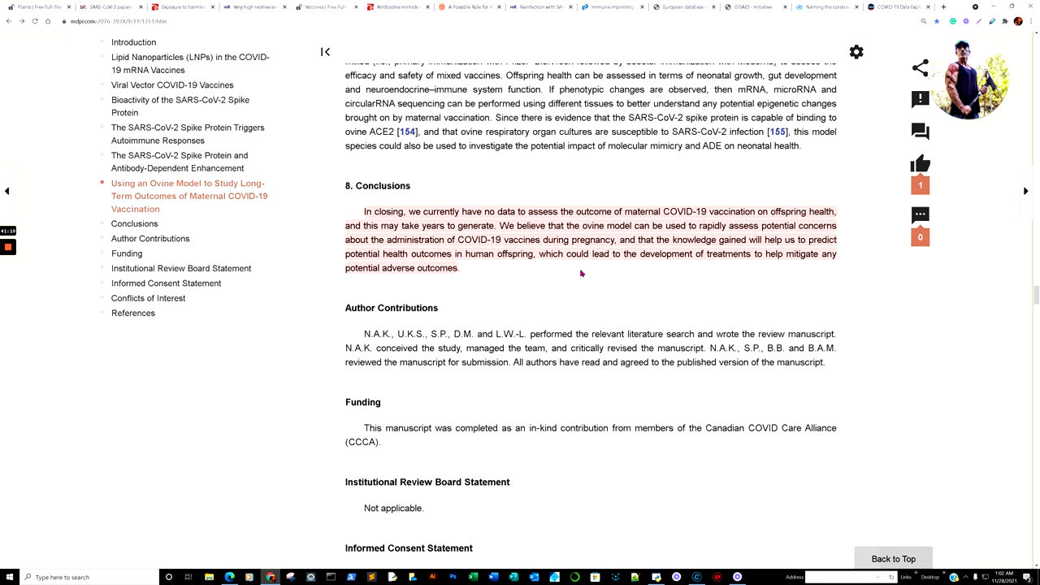
mouse_move(759, 270)
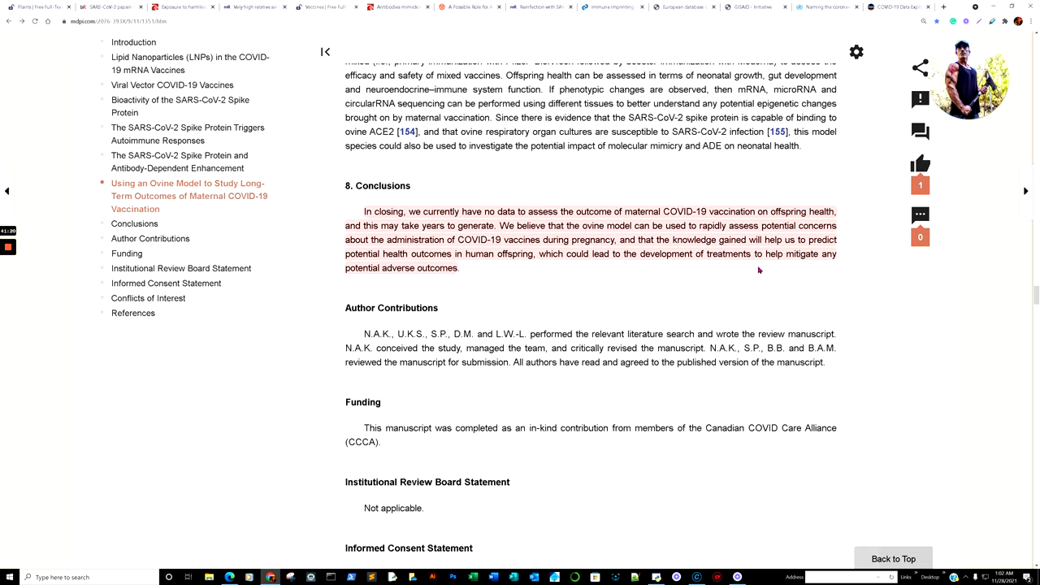
mouse_move(723, 280)
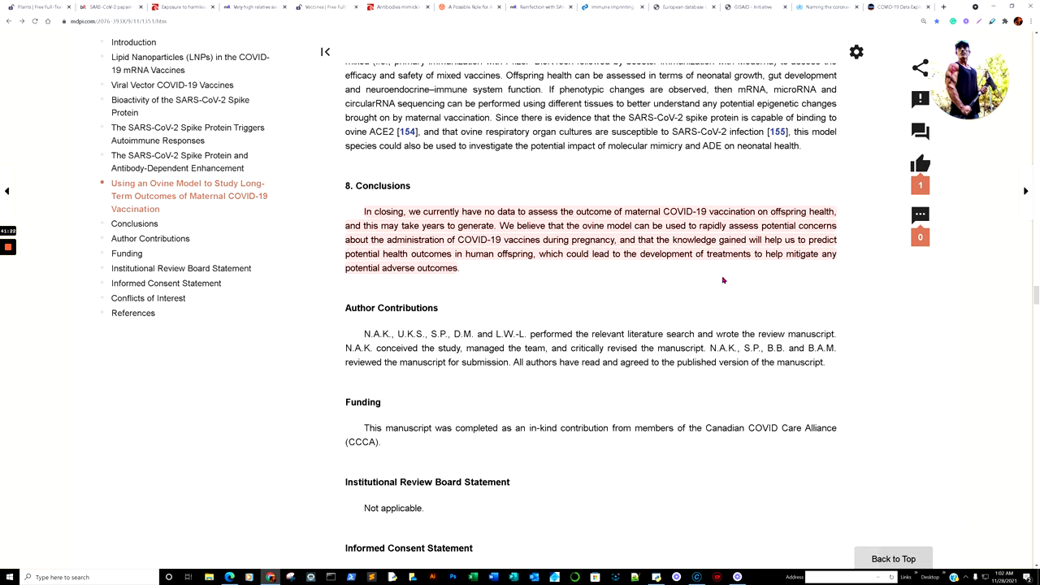
mouse_move(629, 284)
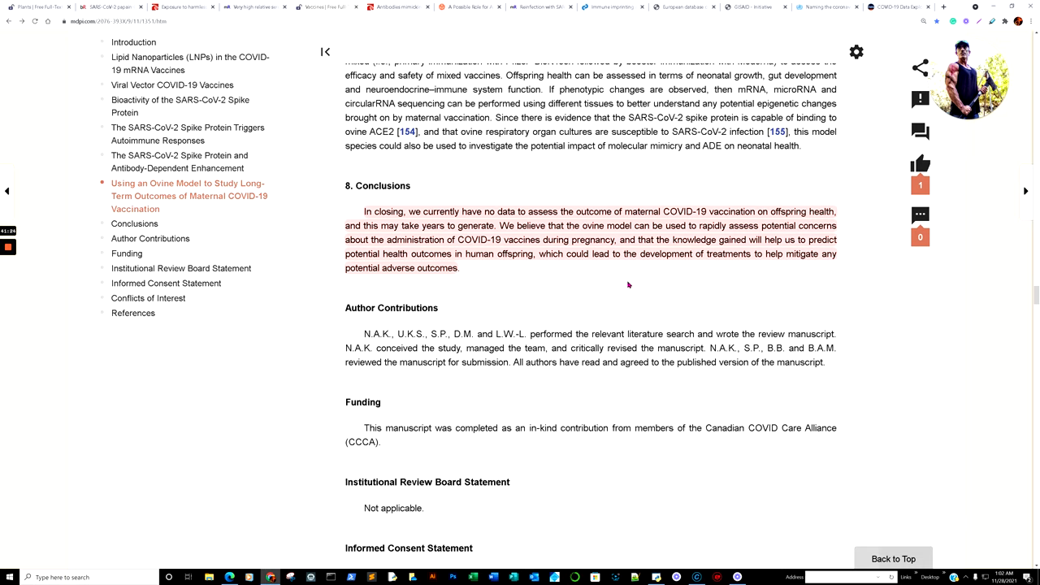
mouse_move(590, 282)
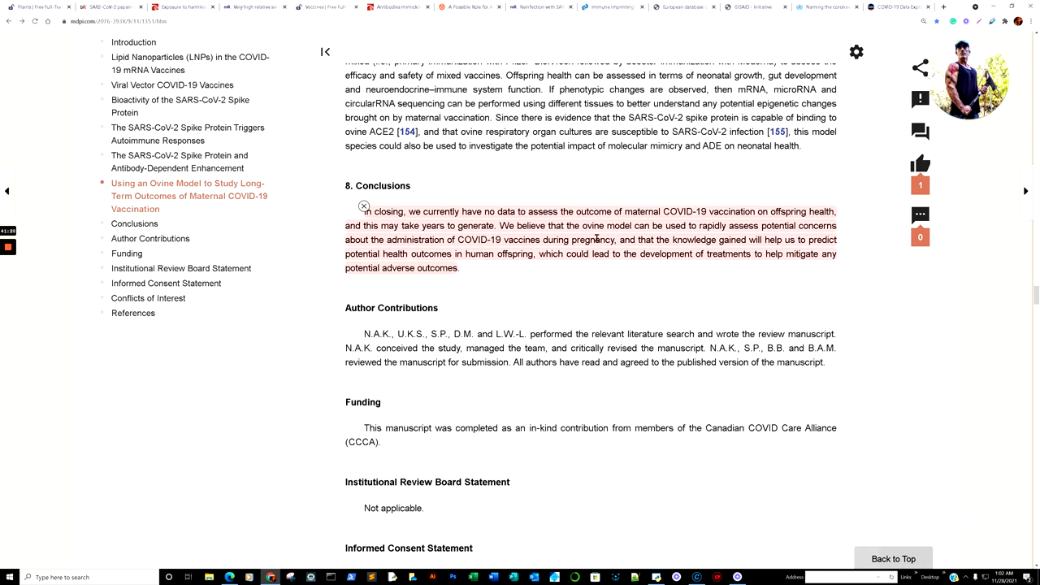
scroll("up", 3)
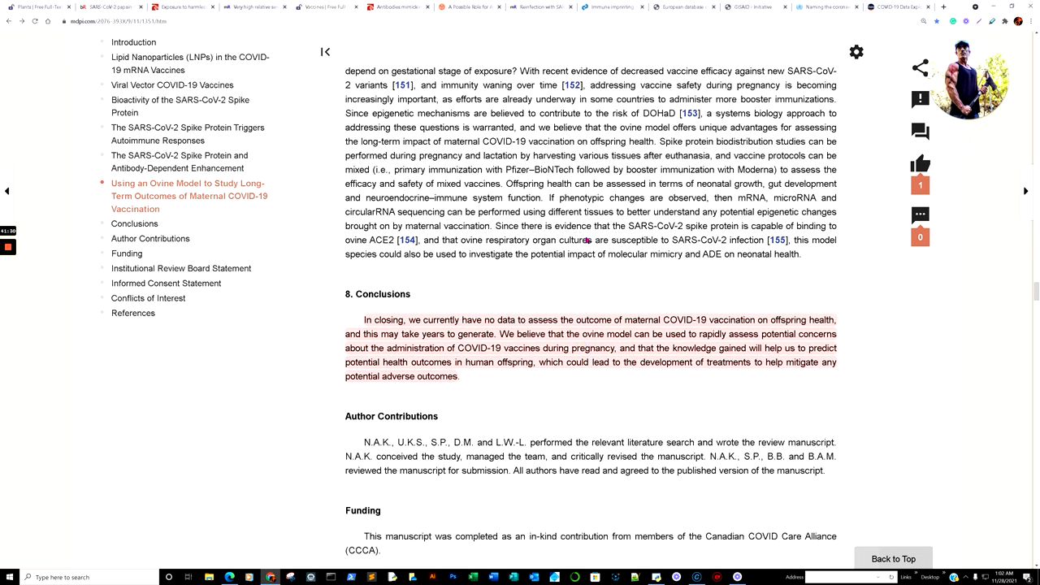
scroll("up", 3)
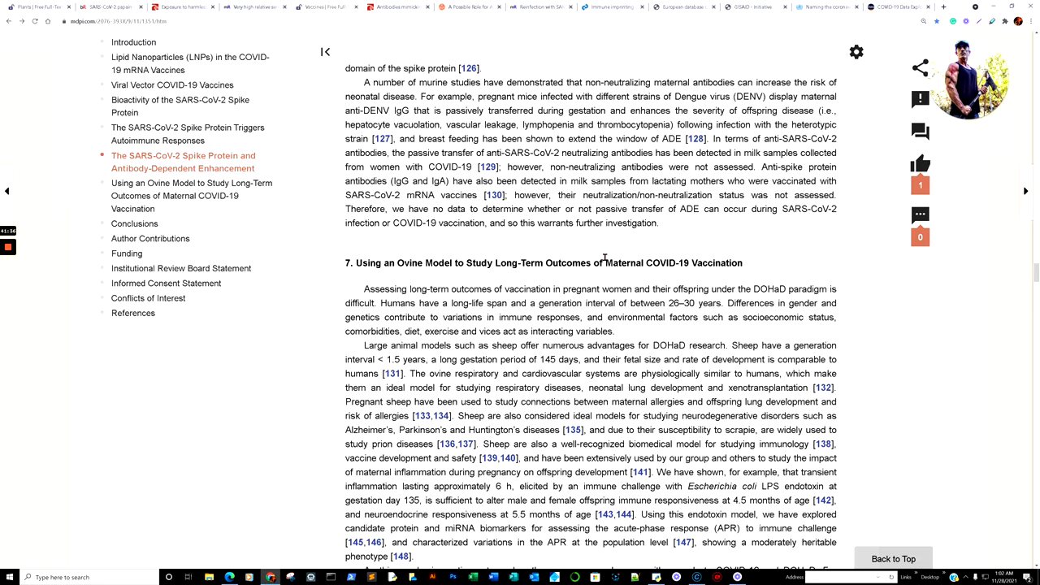
scroll("down", 3)
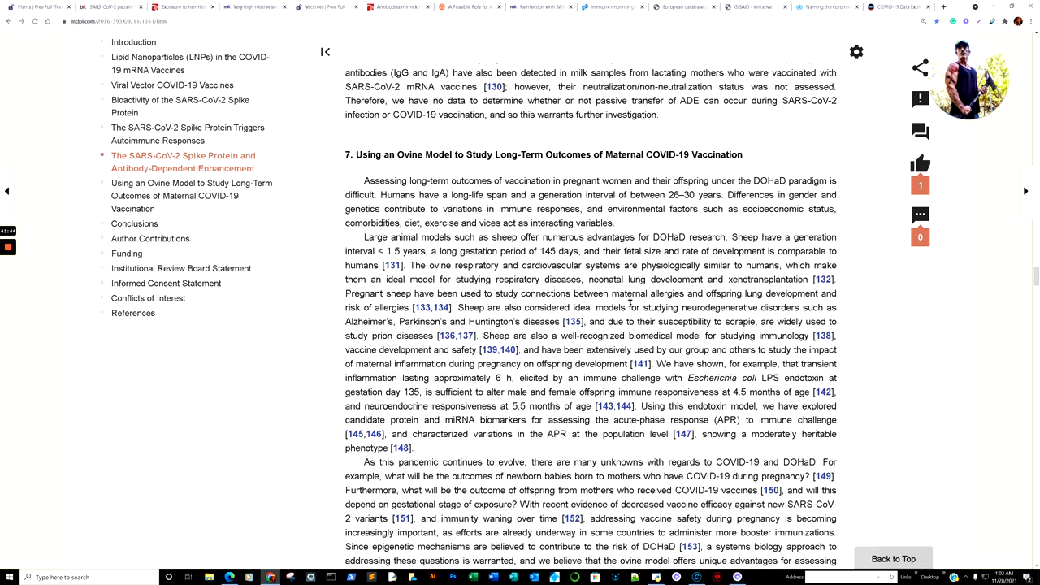
scroll("down", 3)
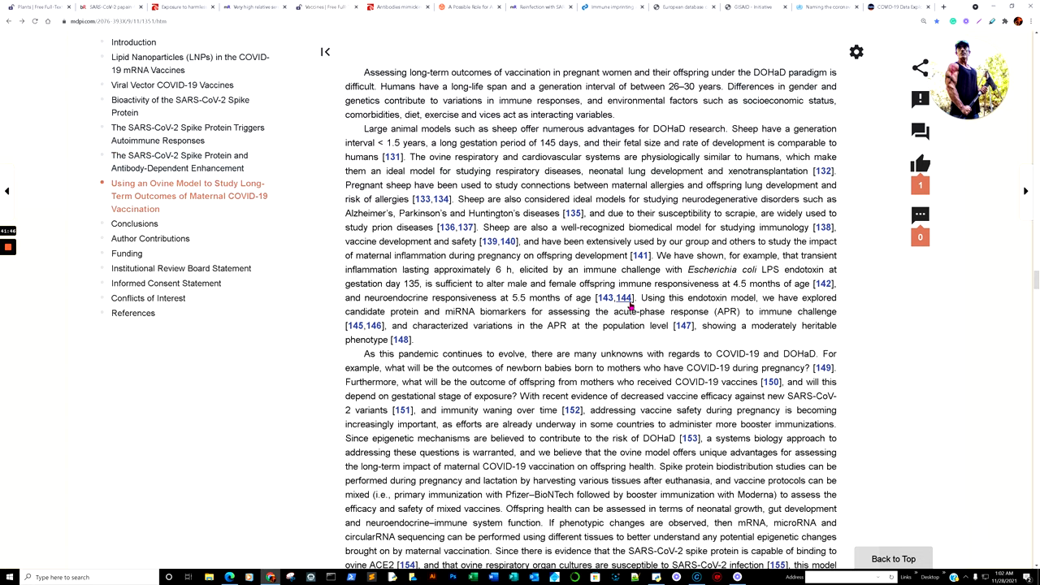
scroll("down", 3)
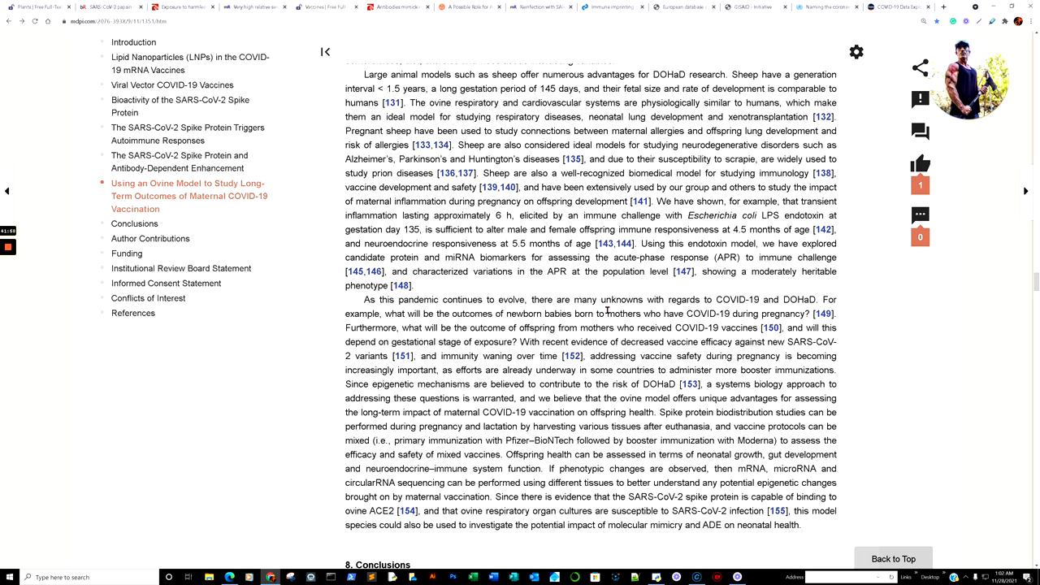
scroll("down", 3)
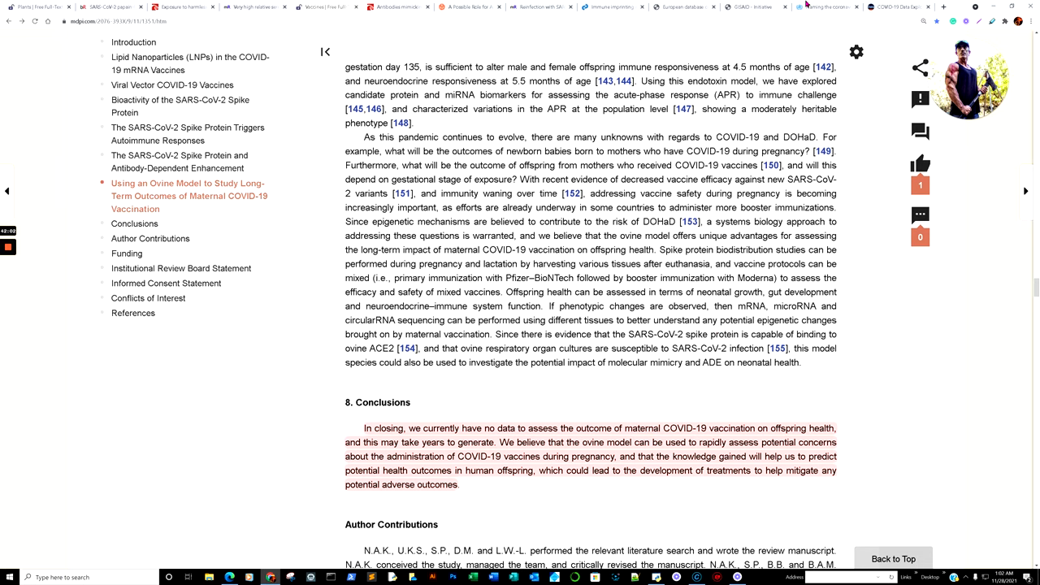
left_click(829, 7)
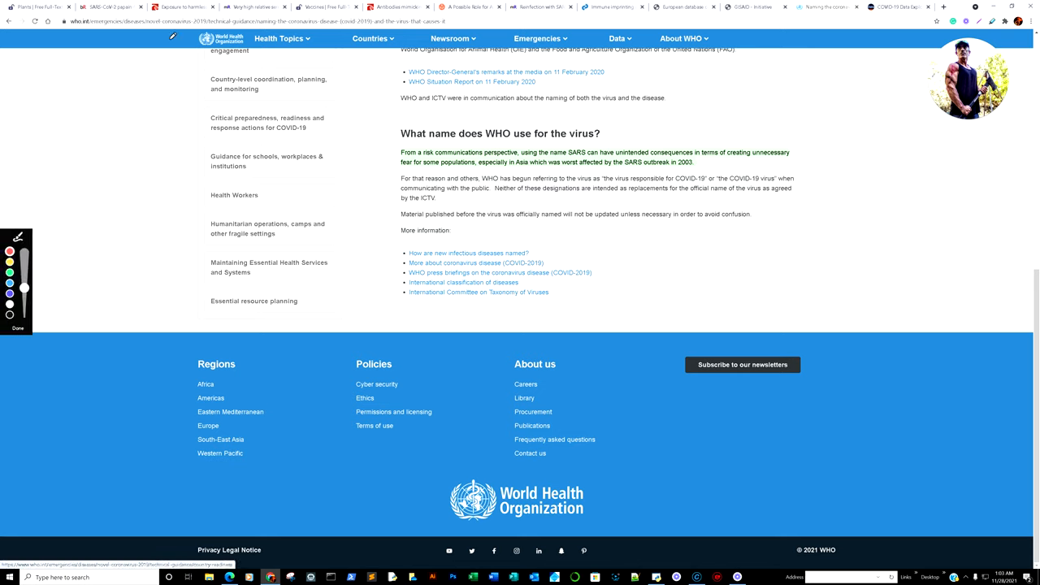
Step: Highlight text in the WHO section on why it avoids the name SARS for the virus
left_click_drag(126, 65, 175, 61)
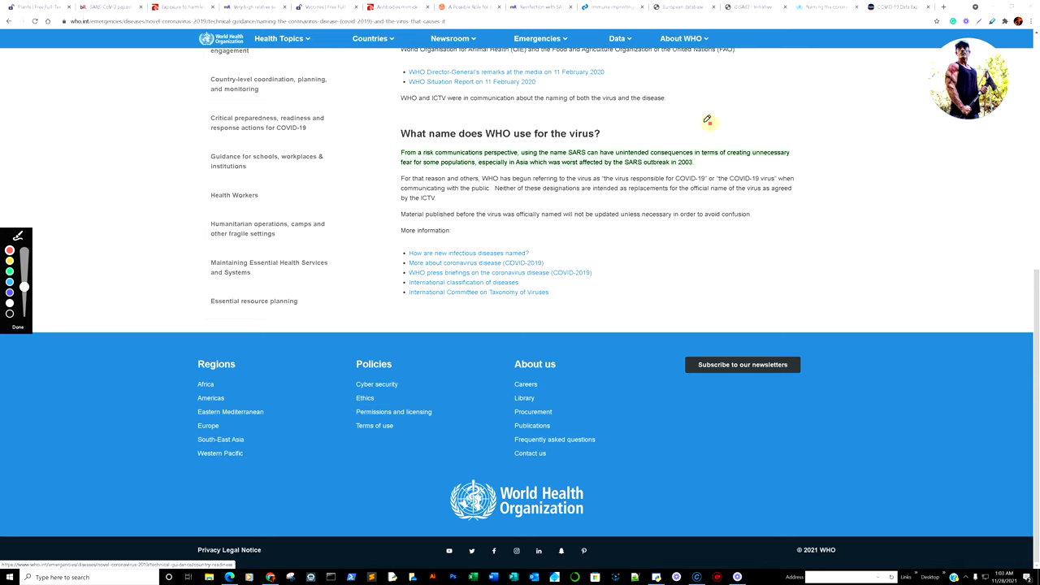
mouse_move(797, 165)
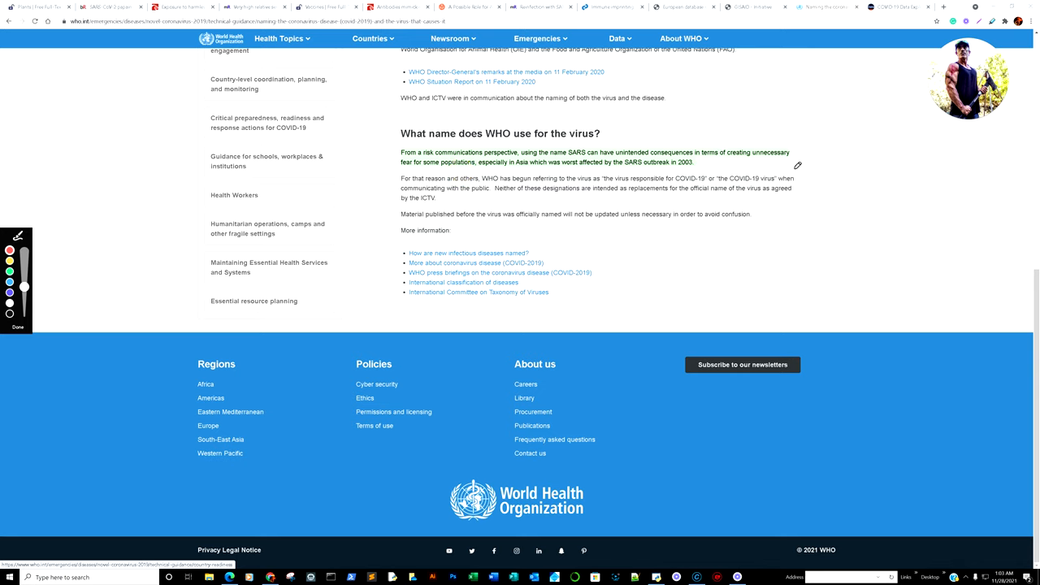
mouse_move(771, 157)
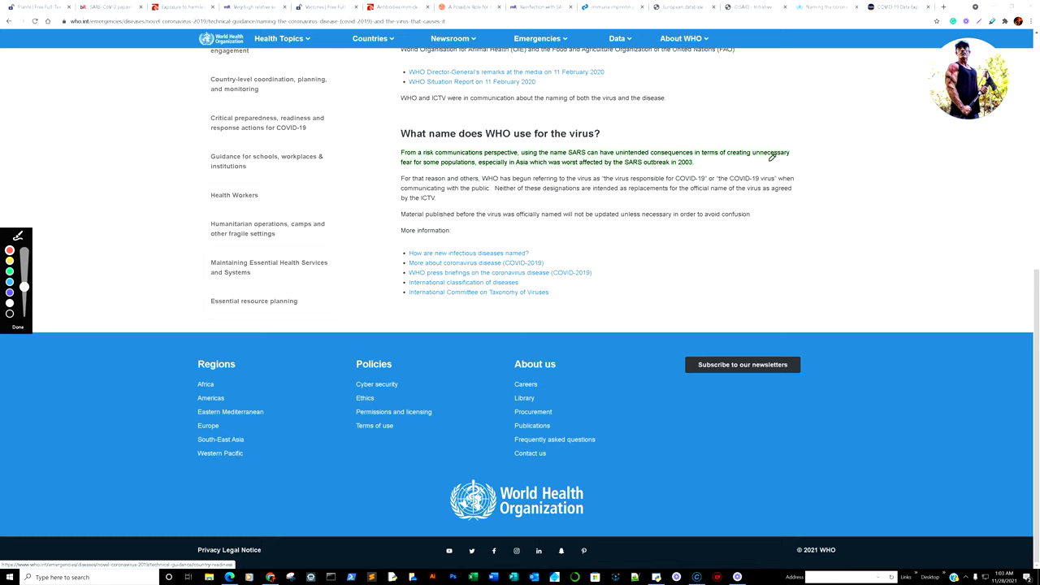
mouse_move(696, 114)
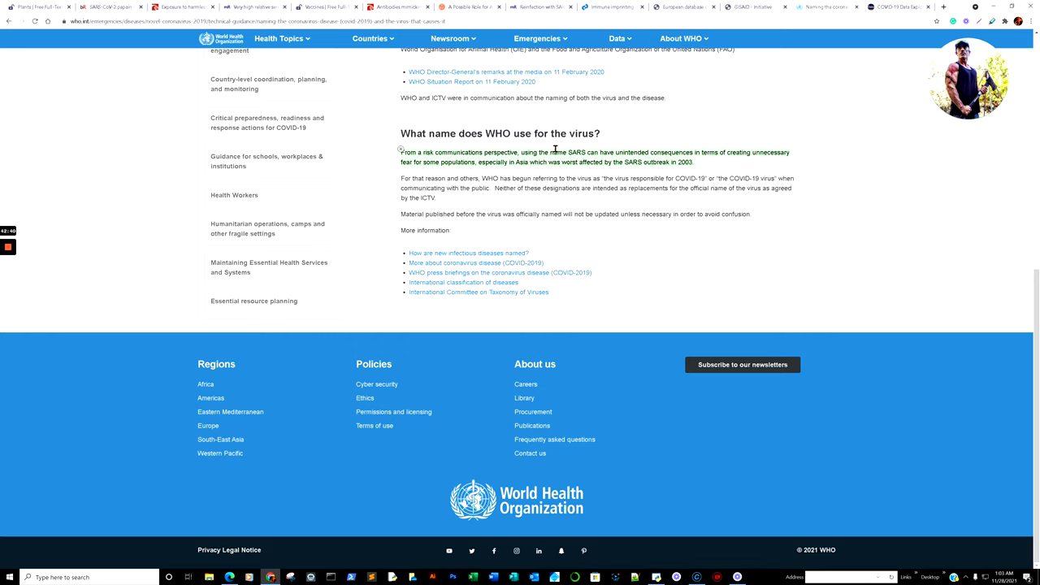
mouse_move(525, 132)
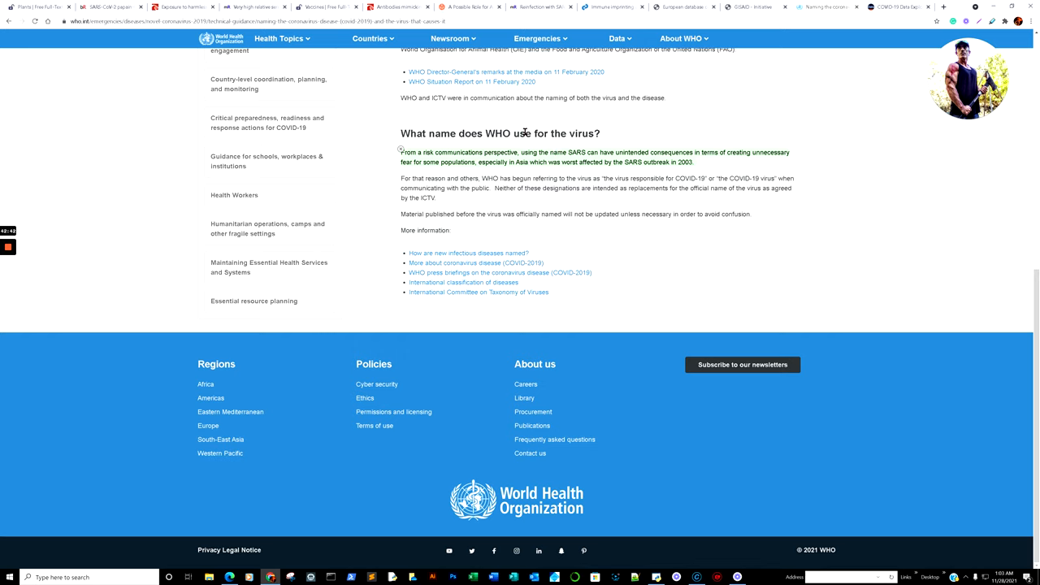
mouse_move(867, 45)
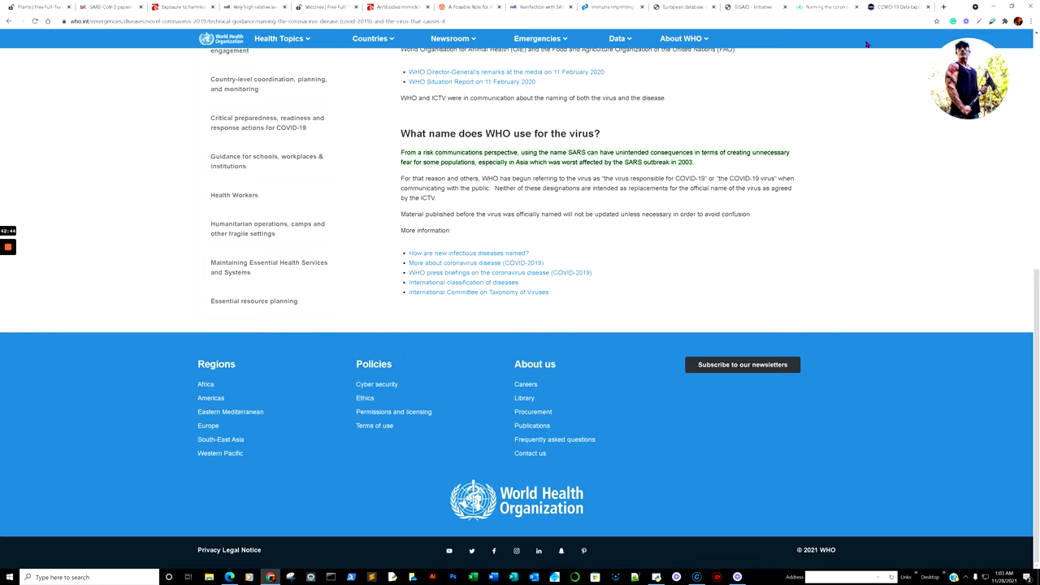
mouse_move(807, 87)
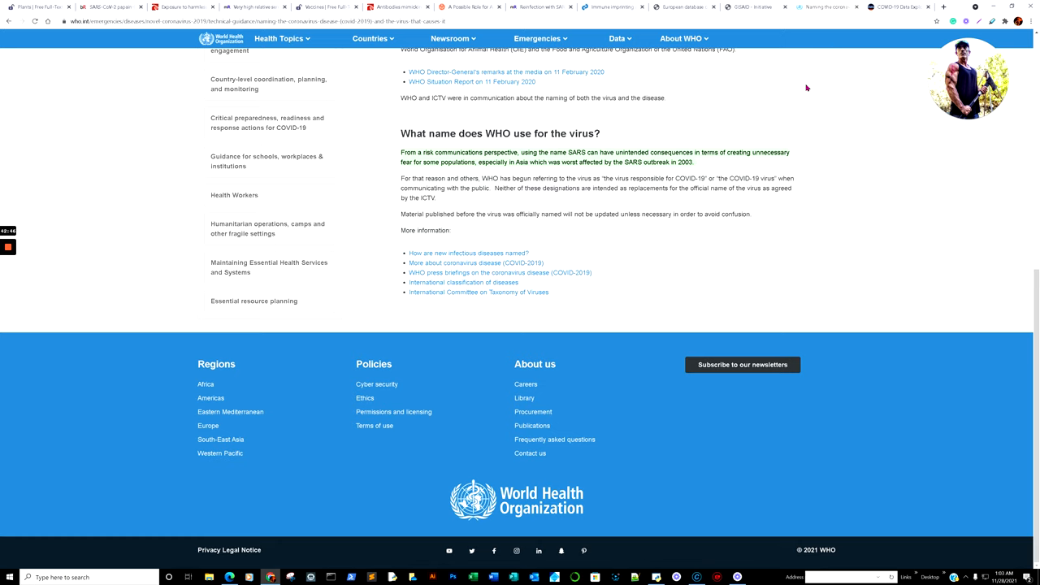
mouse_move(506, 175)
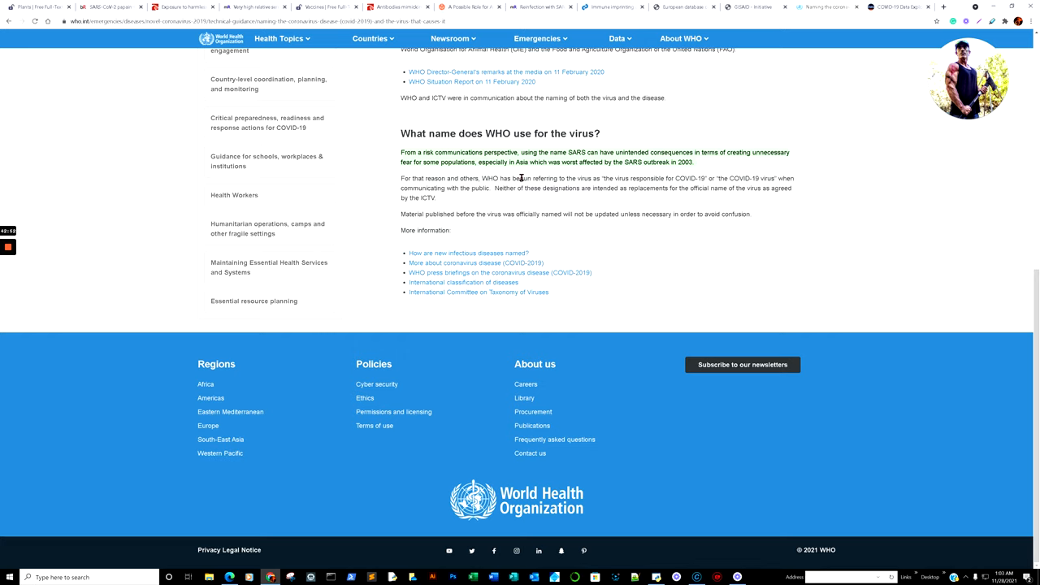
mouse_move(561, 178)
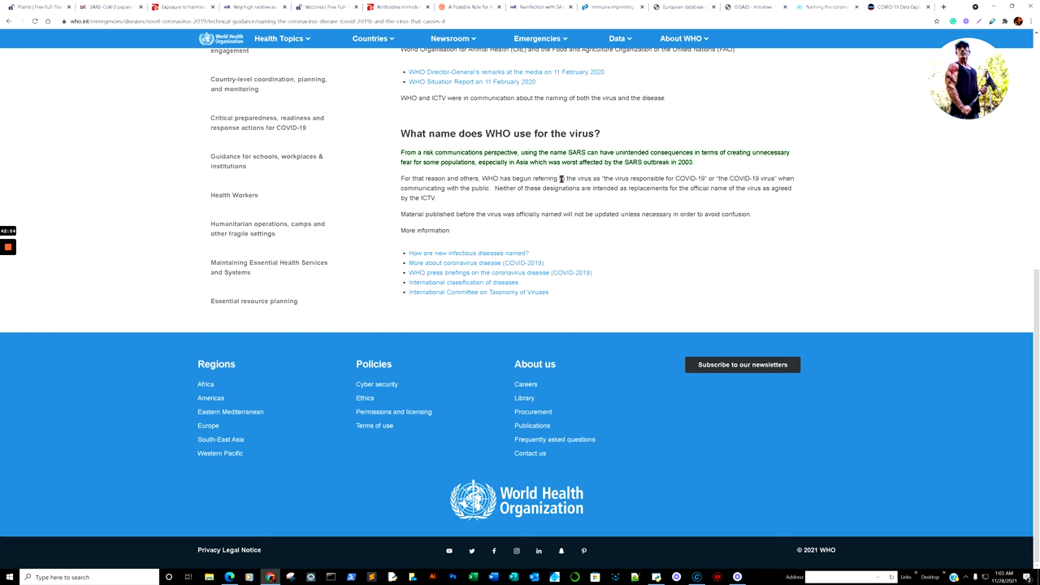
mouse_move(543, 175)
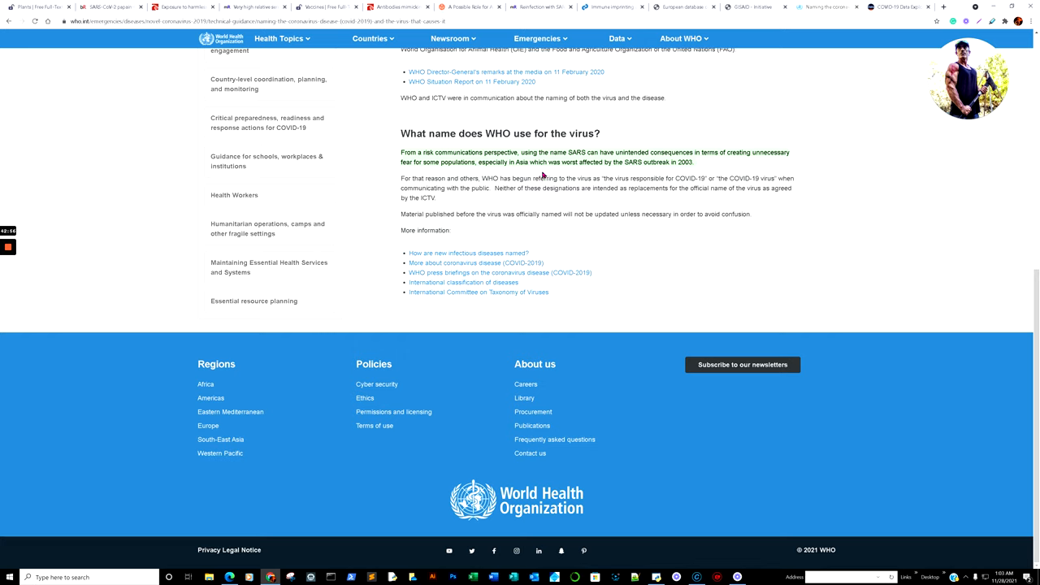
mouse_move(728, 152)
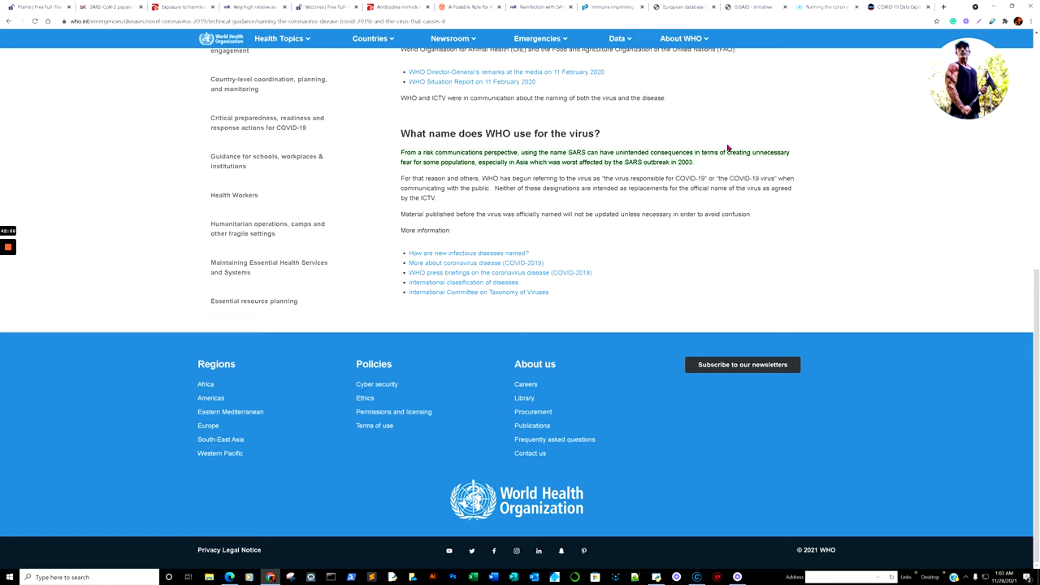
mouse_move(690, 140)
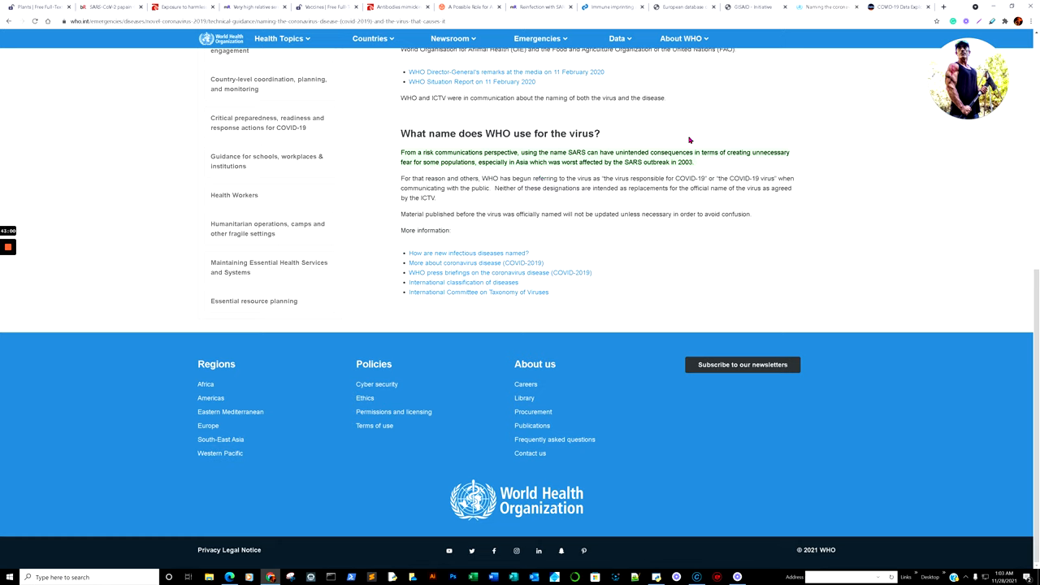
mouse_move(659, 174)
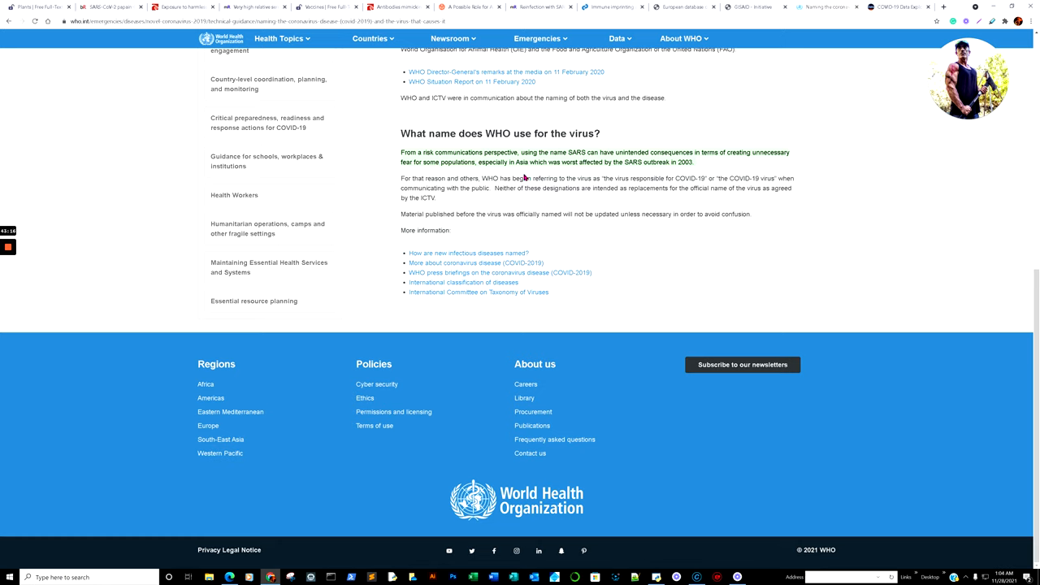
mouse_move(563, 165)
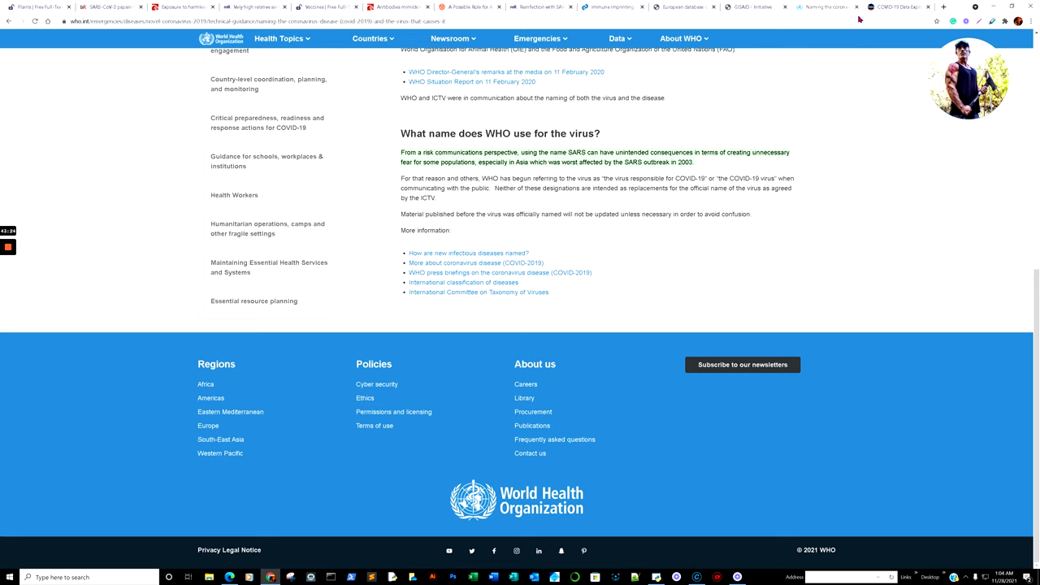
mouse_move(407, 132)
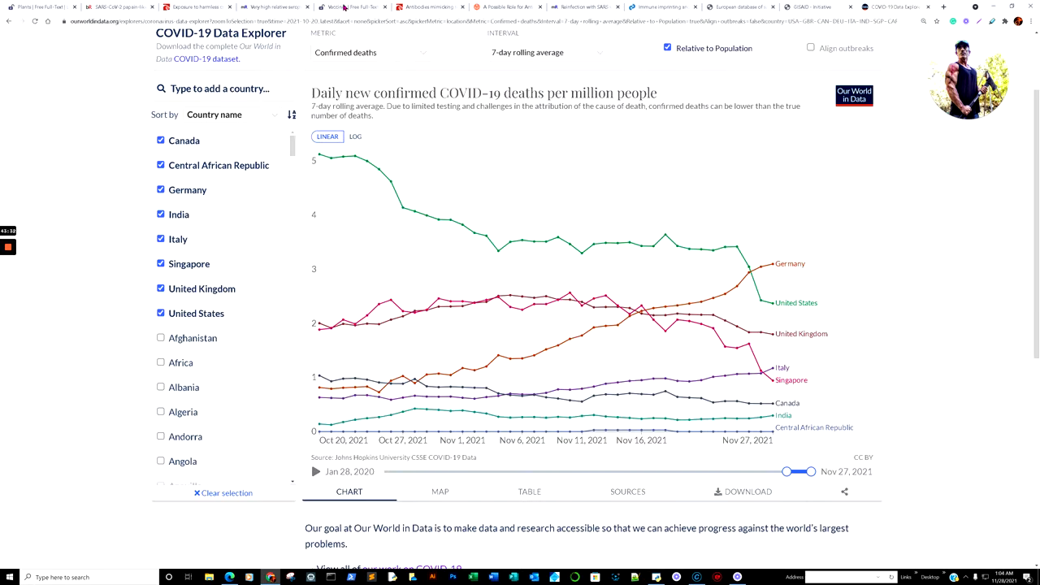
Step: Return to the MDPI Vaccines review and glance over its Conclusions
left_click(355, 7)
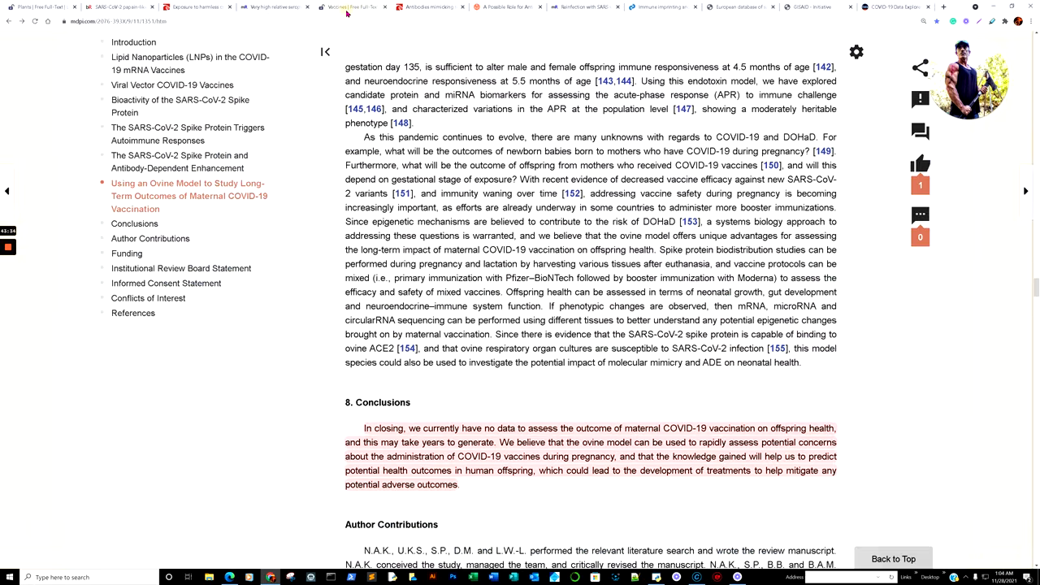
scroll("down", 3)
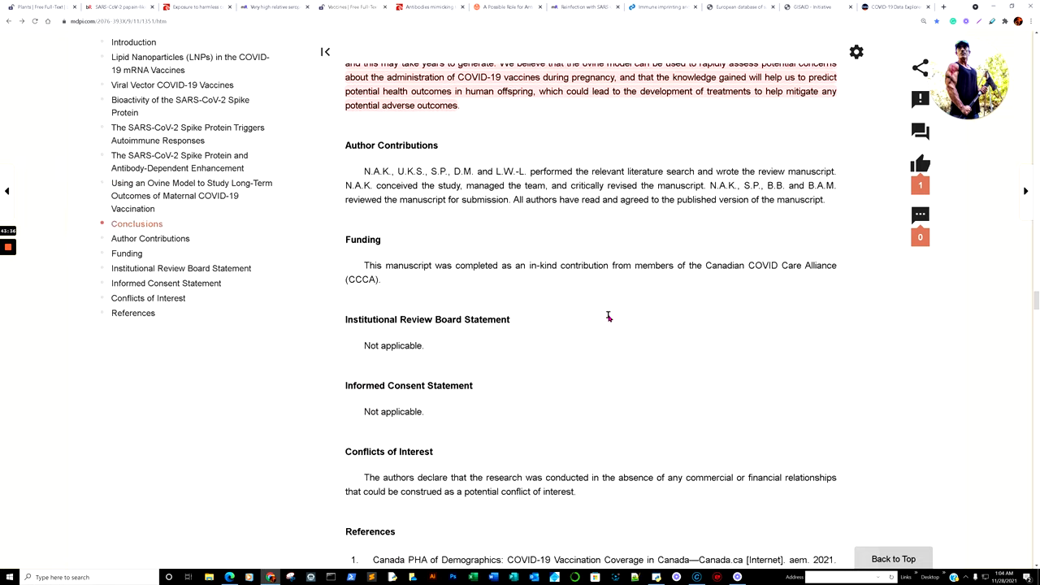
scroll("up", 3)
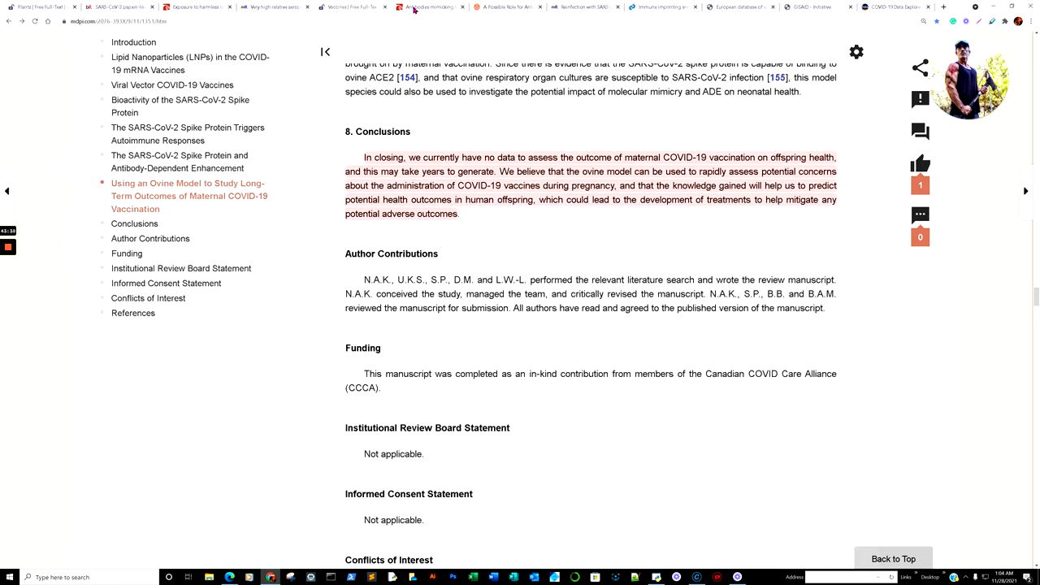
Step: Switch to the EurekAlert! release on virus-mimicking antibodies and long COVID and highlight a word
left_click(423, 6)
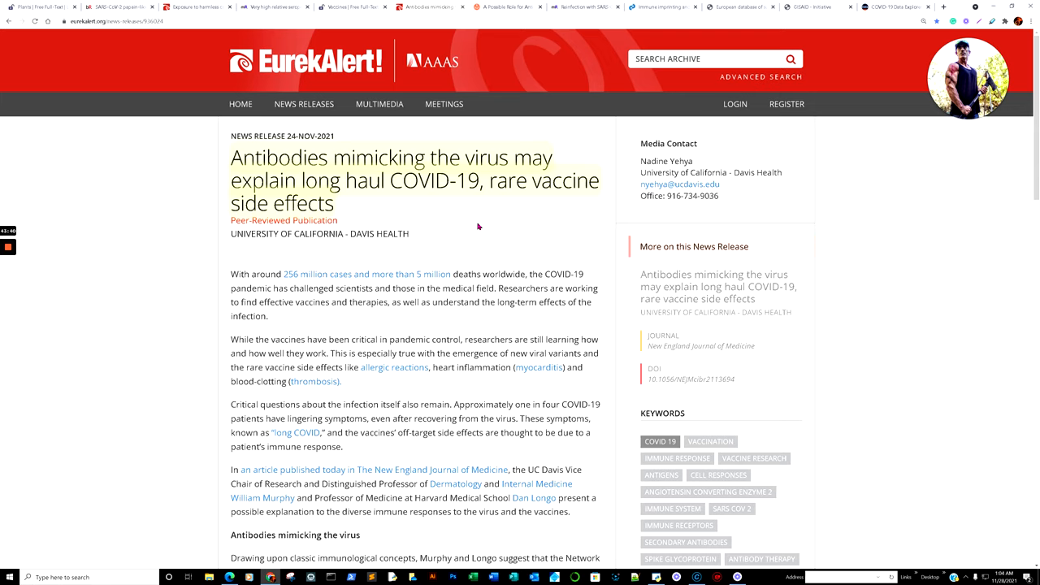
mouse_move(477, 199)
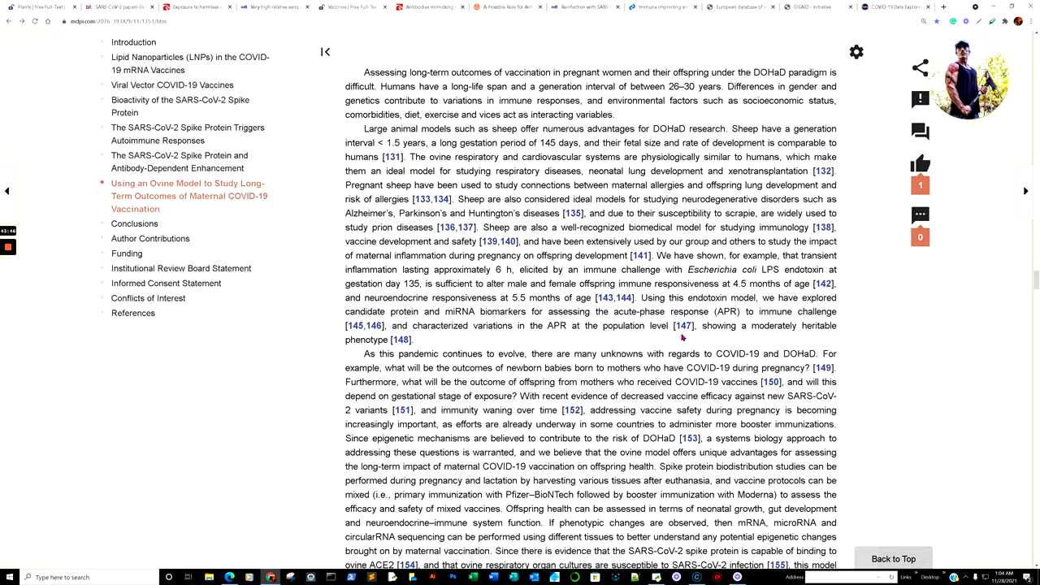
scroll("up", 3)
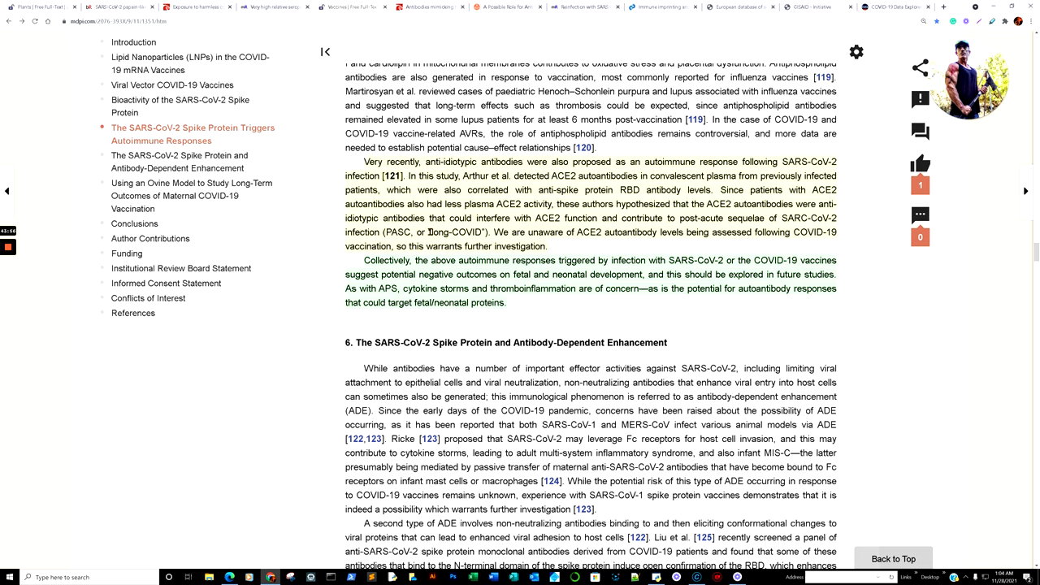
double_click(455, 232)
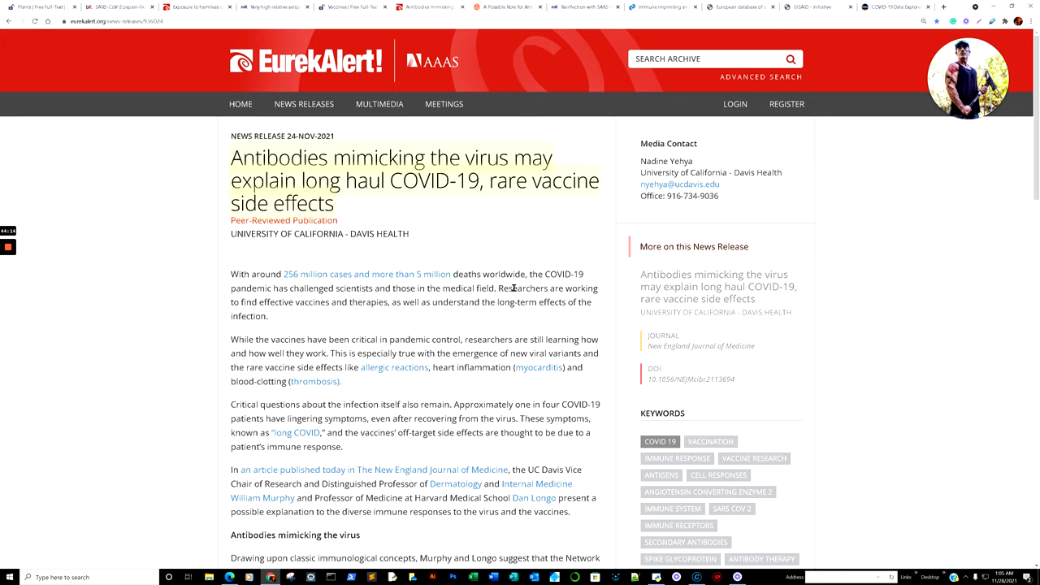
mouse_move(370, 221)
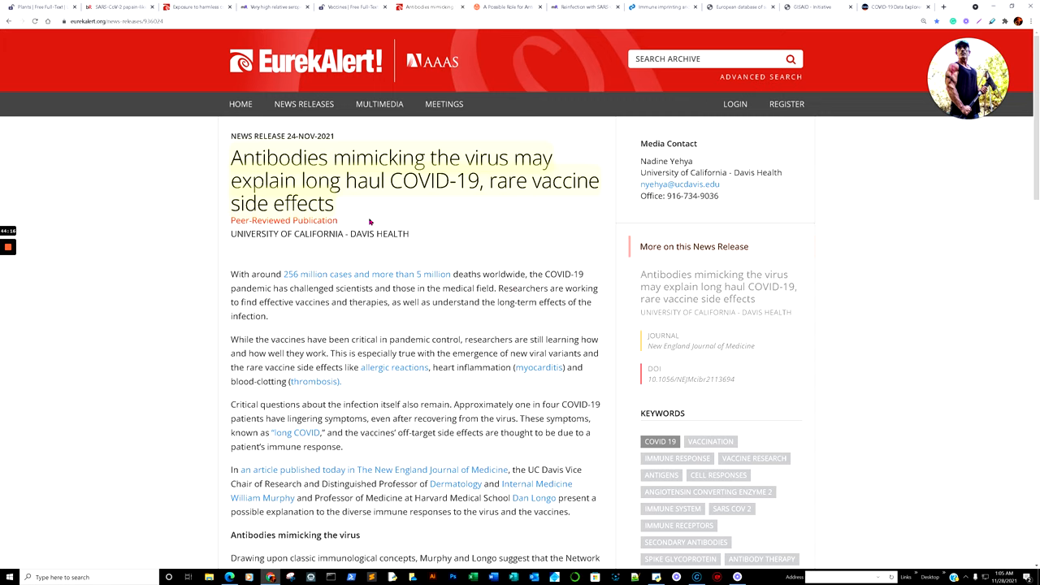
mouse_move(410, 187)
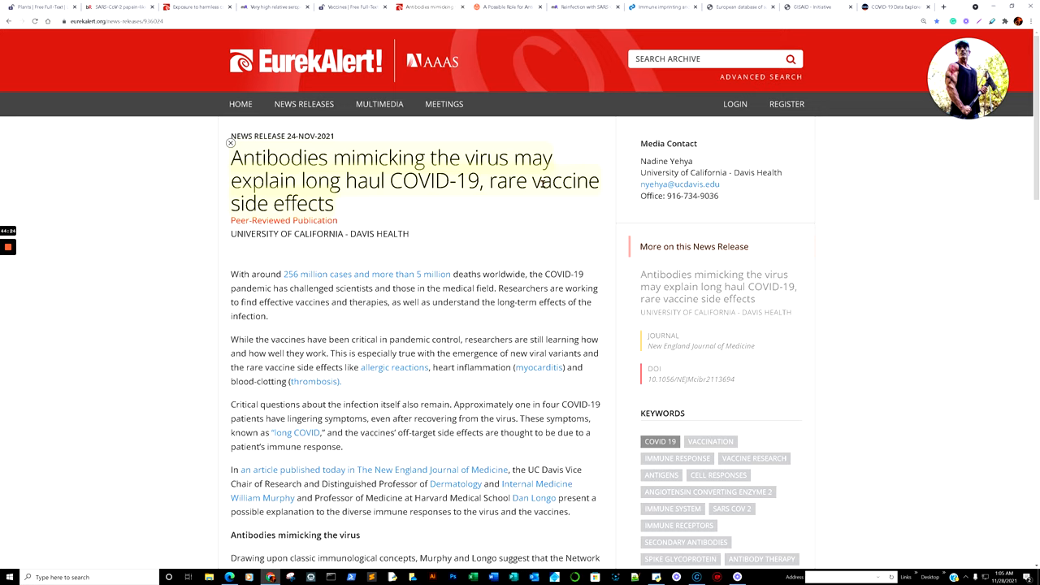
scroll("down", 3)
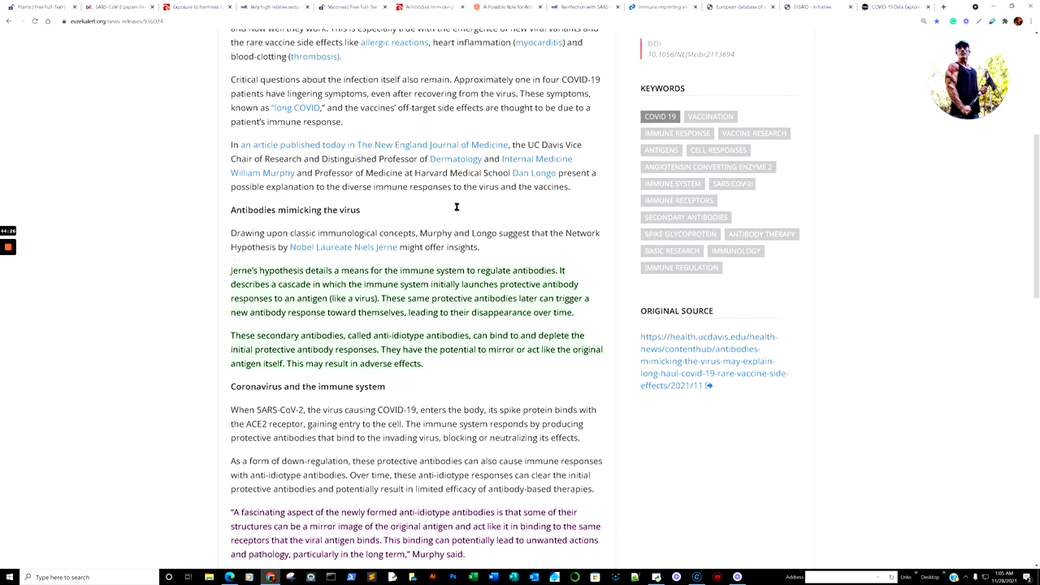
scroll("down", 3)
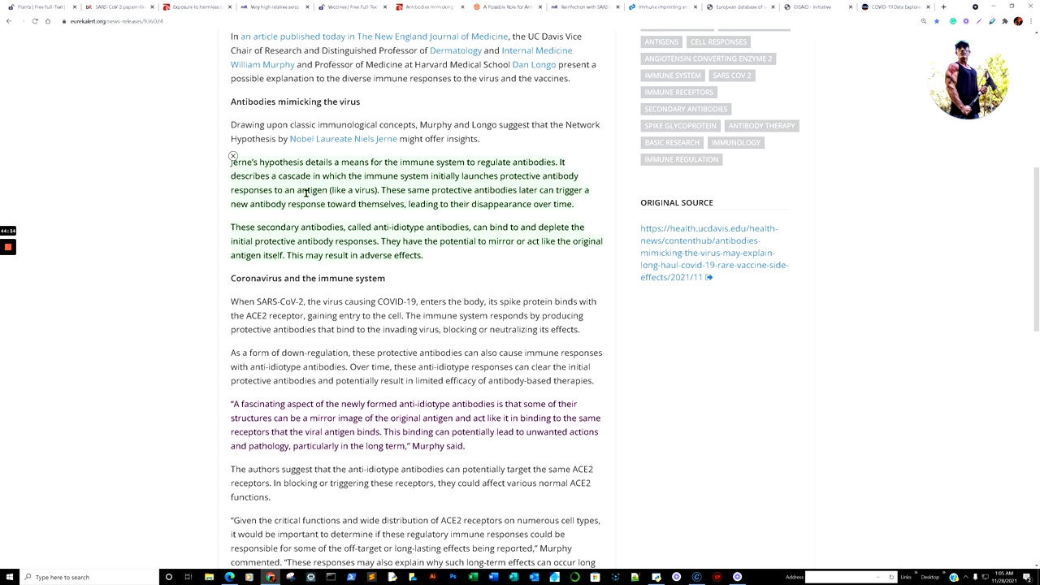
mouse_move(457, 176)
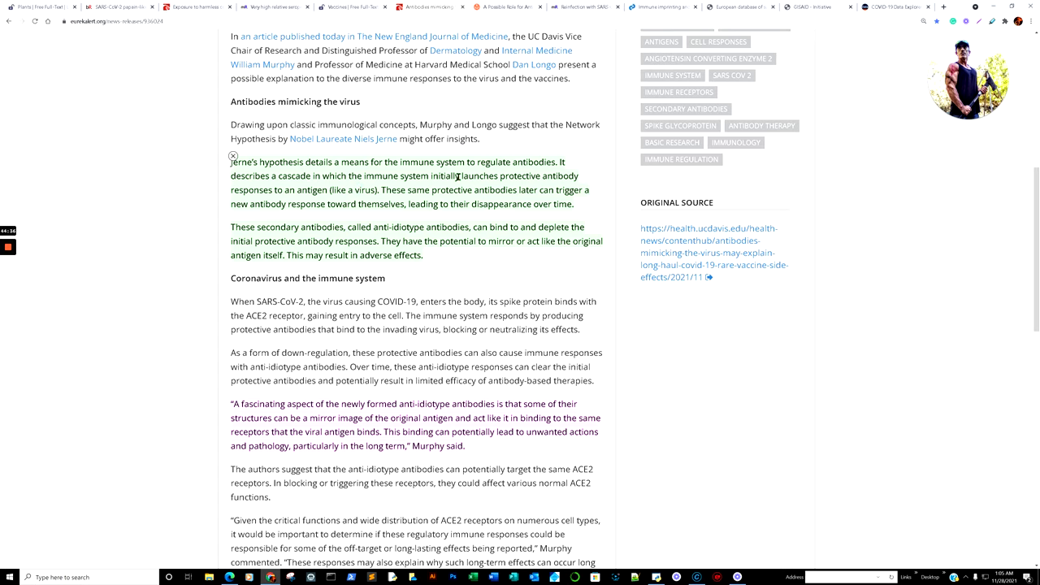
mouse_move(307, 201)
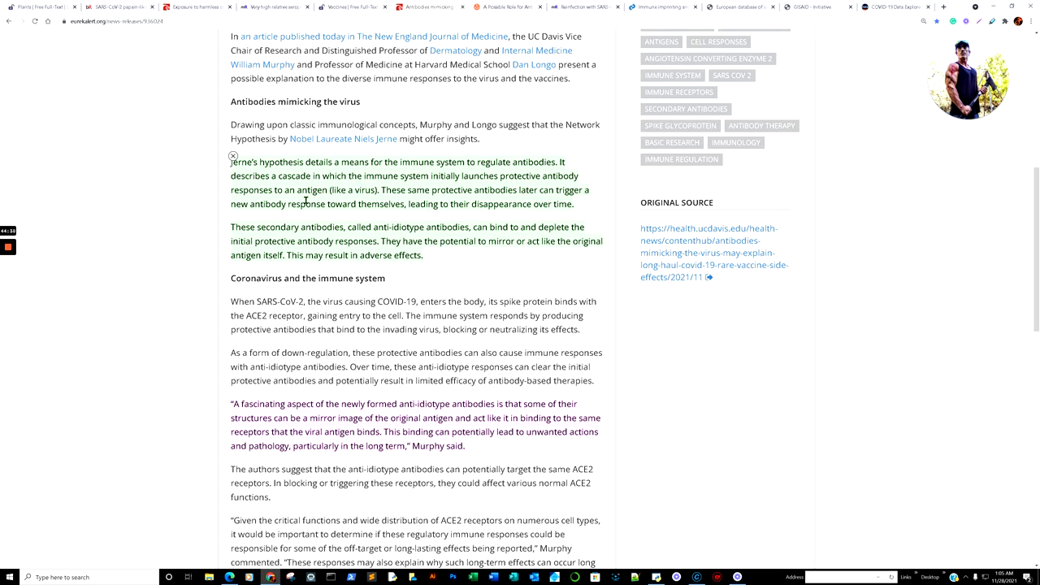
mouse_move(370, 198)
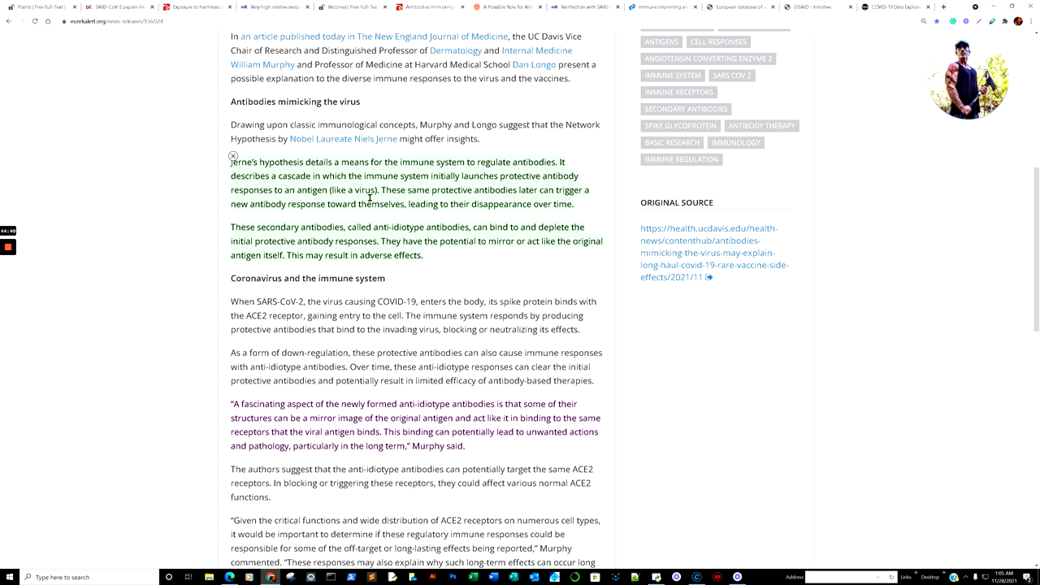
mouse_move(342, 217)
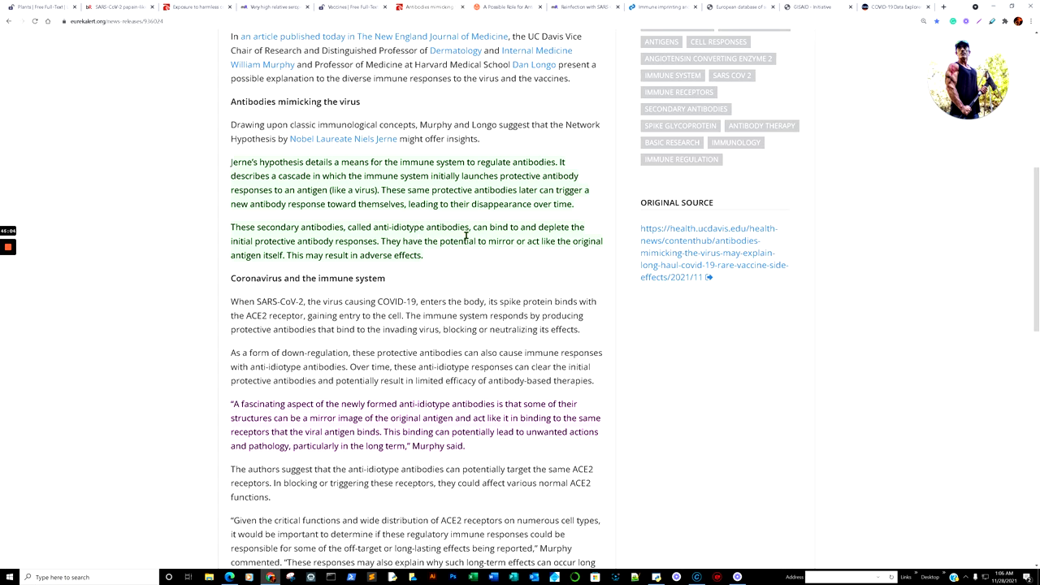
mouse_move(264, 245)
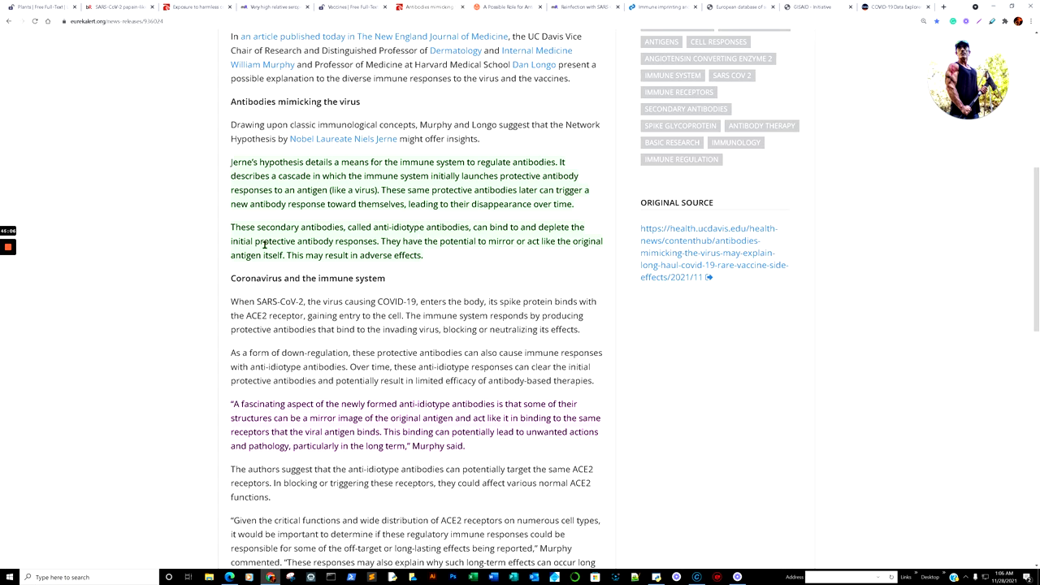
mouse_move(164, 258)
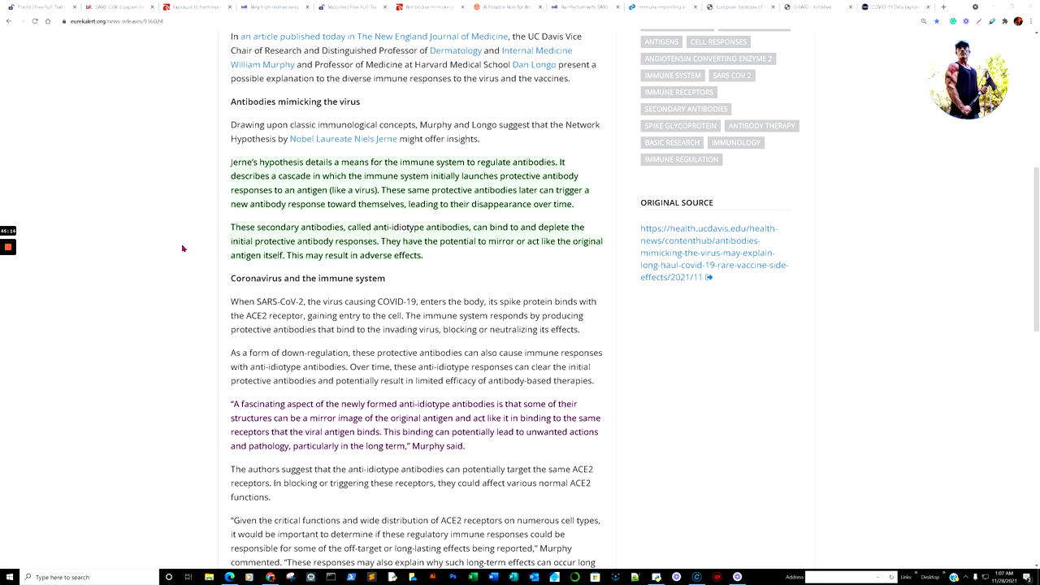
mouse_move(282, 241)
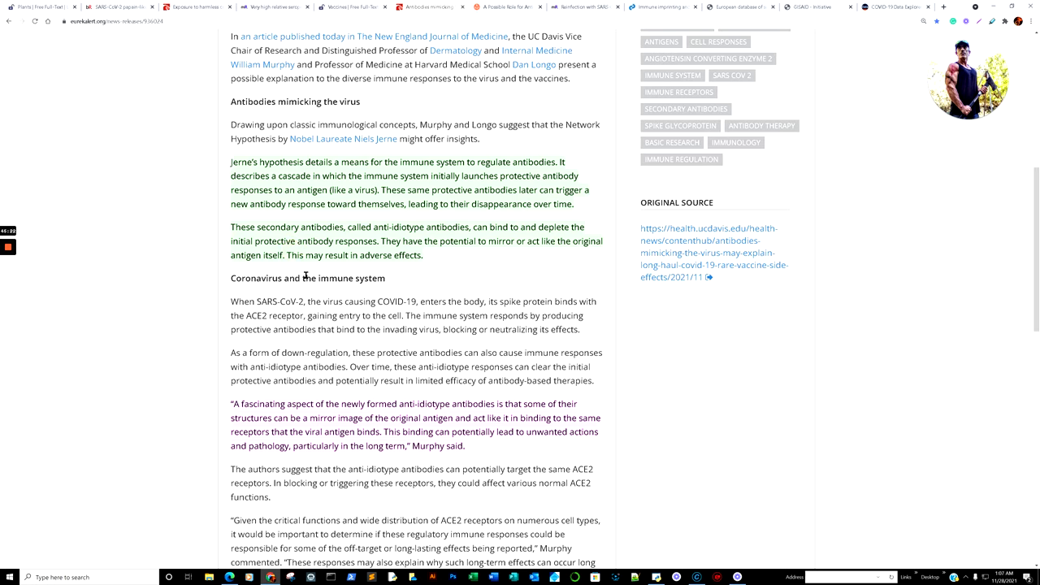
mouse_move(452, 260)
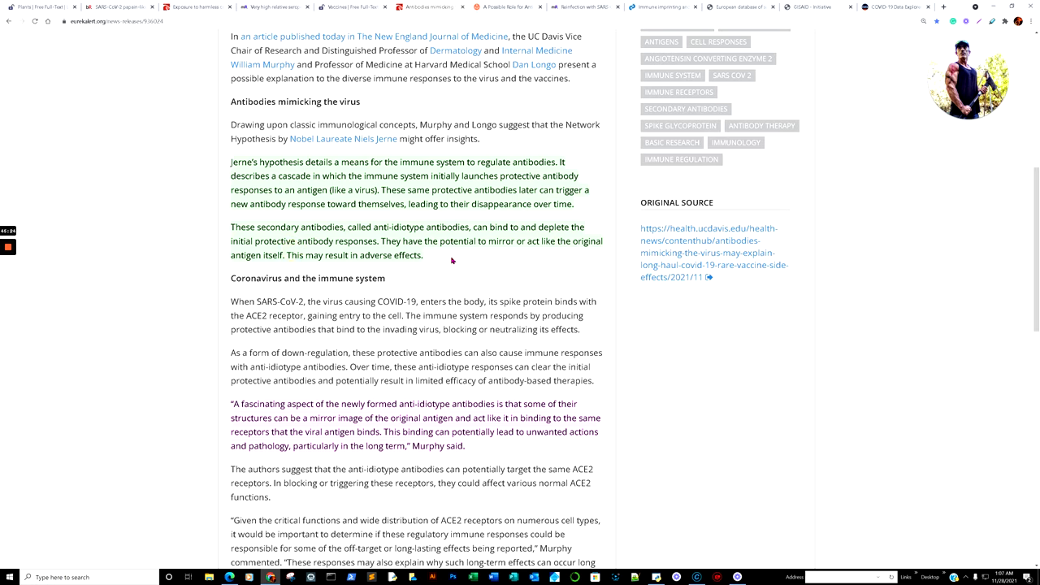
scroll("down", 3)
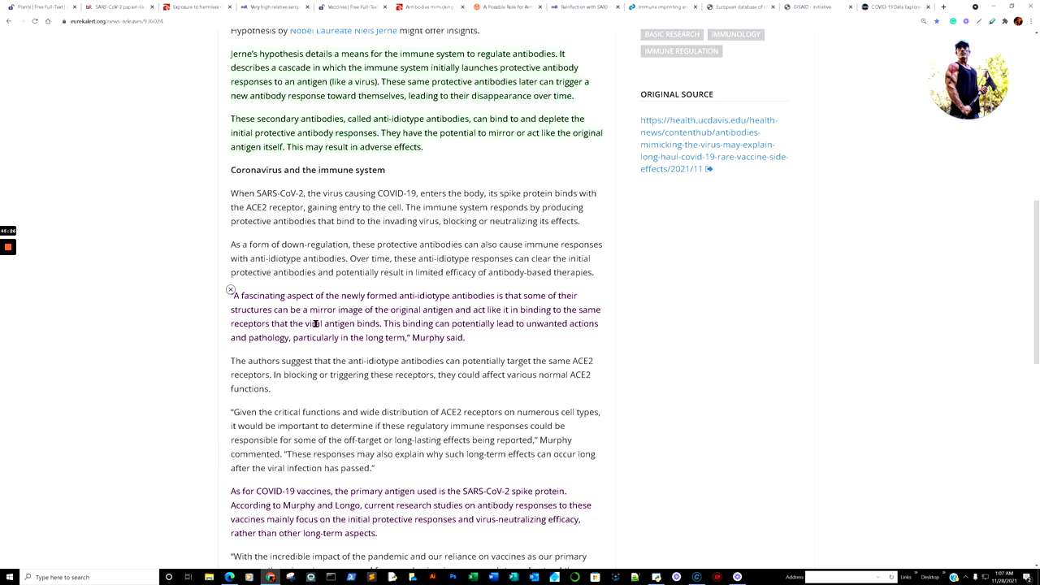
Step: Read the EurekAlert! release to its journal citation, then switch to the NEJM anti-idiotype antibodies article
scroll("down", 3)
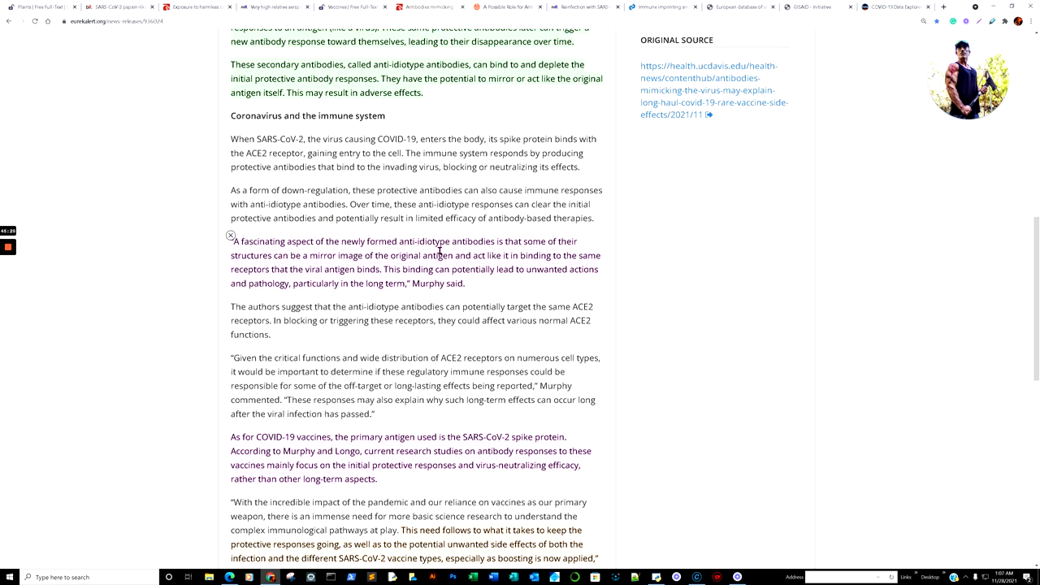
mouse_move(309, 276)
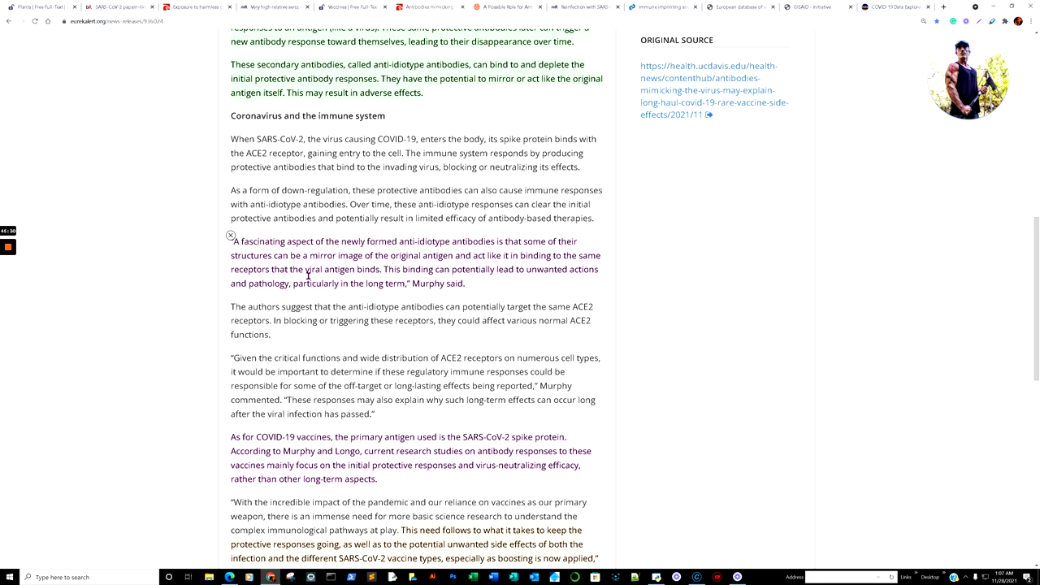
mouse_move(442, 258)
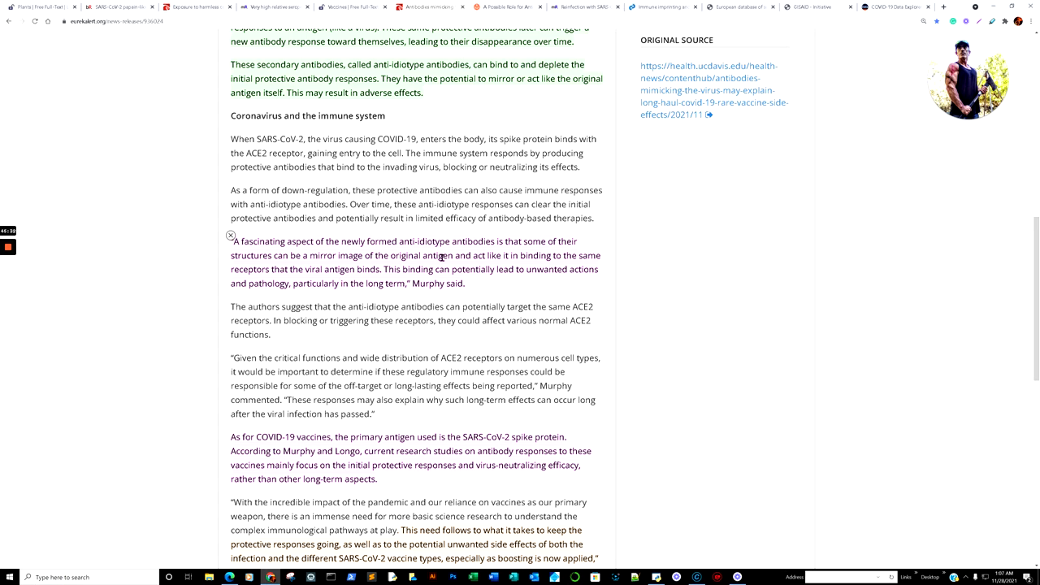
mouse_move(572, 266)
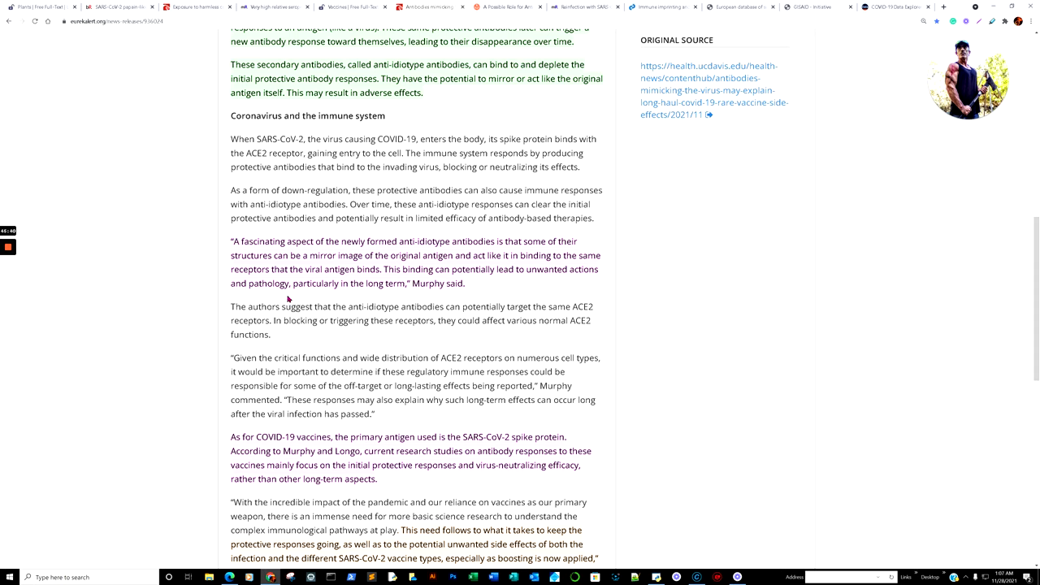
scroll("down", 3)
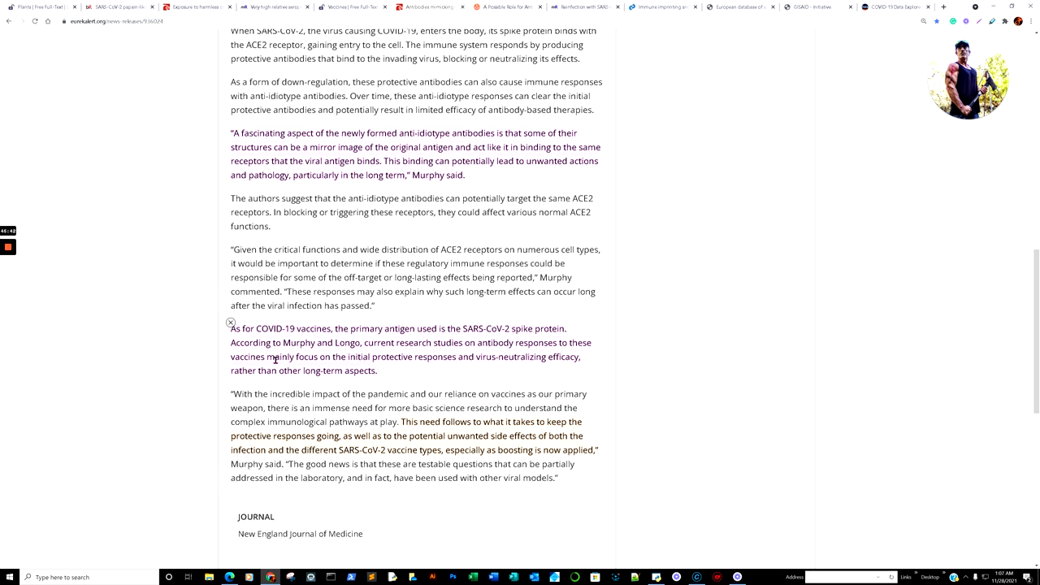
scroll("down", 3)
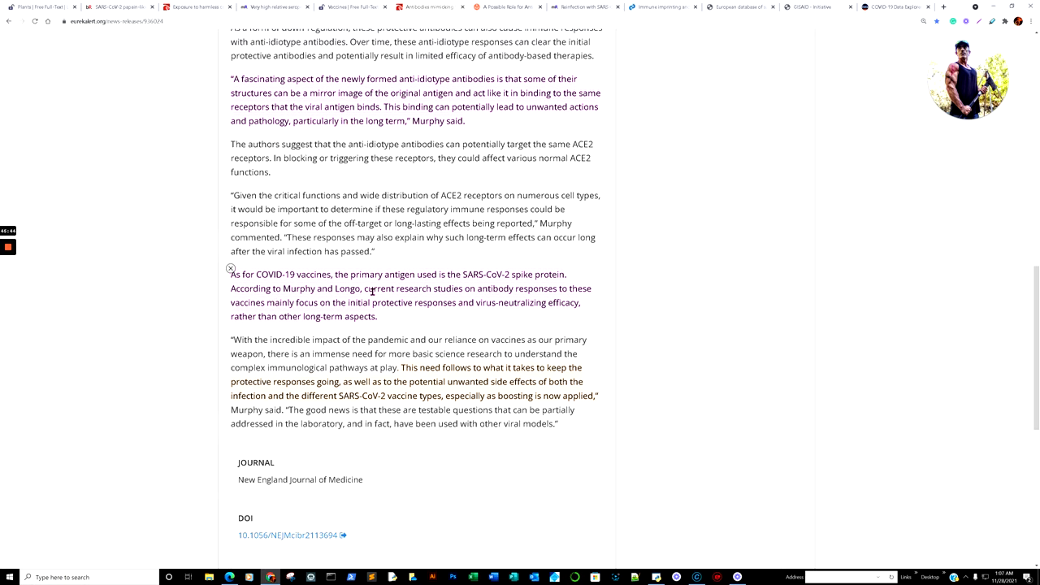
mouse_move(464, 280)
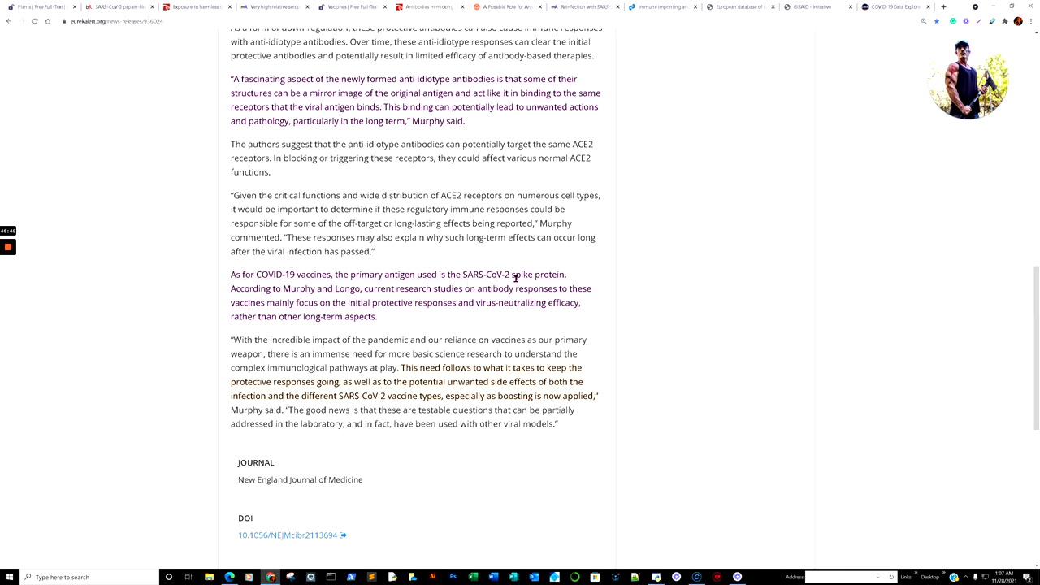
mouse_move(527, 298)
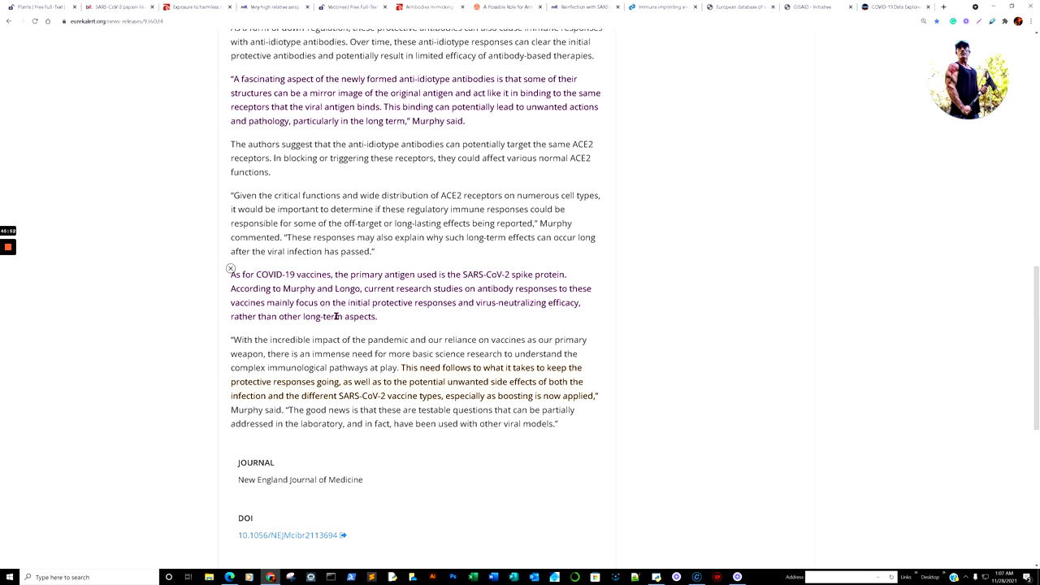
mouse_move(364, 314)
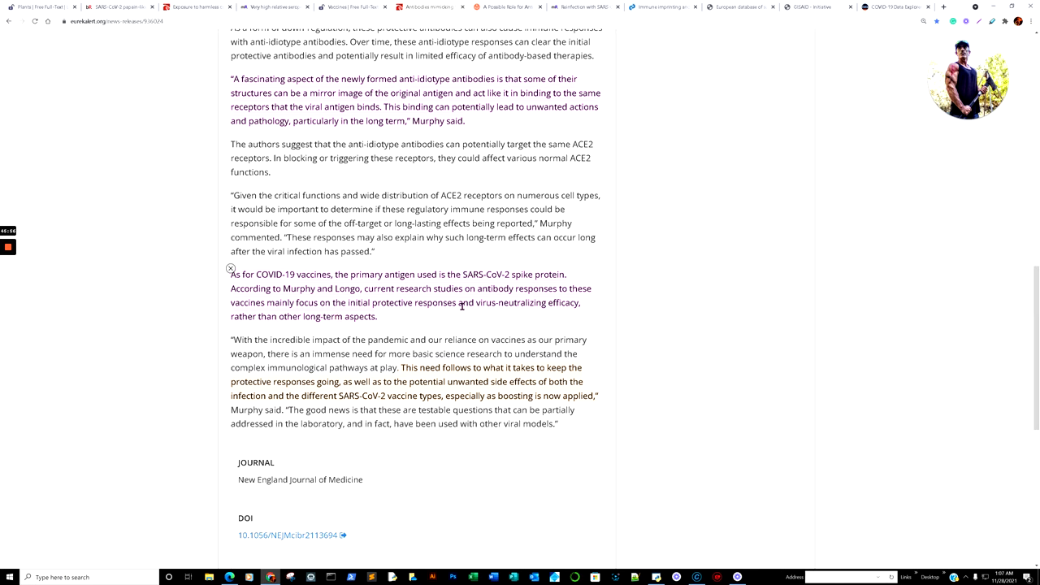
mouse_move(440, 321)
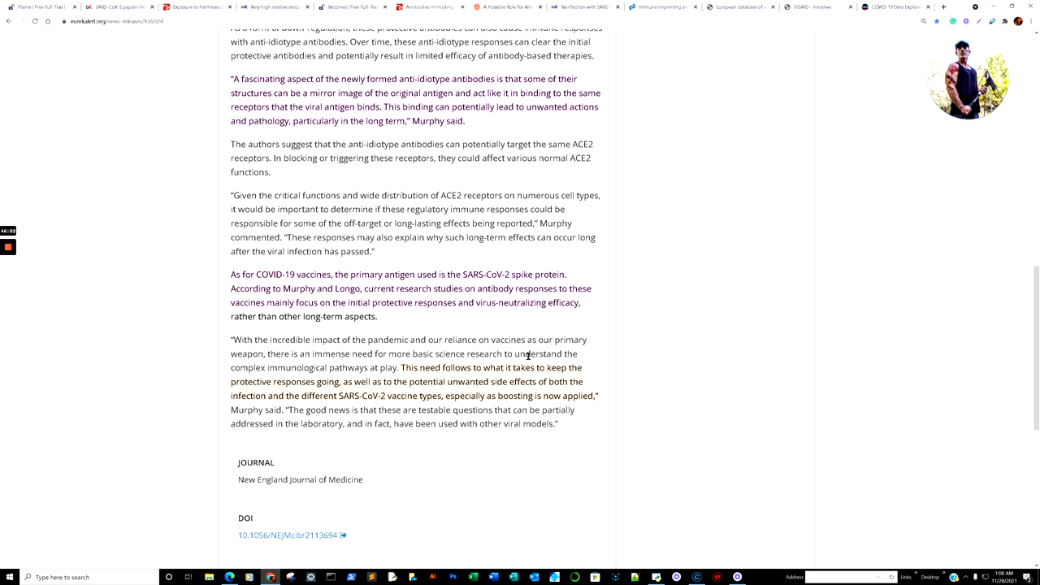
scroll("down", 3)
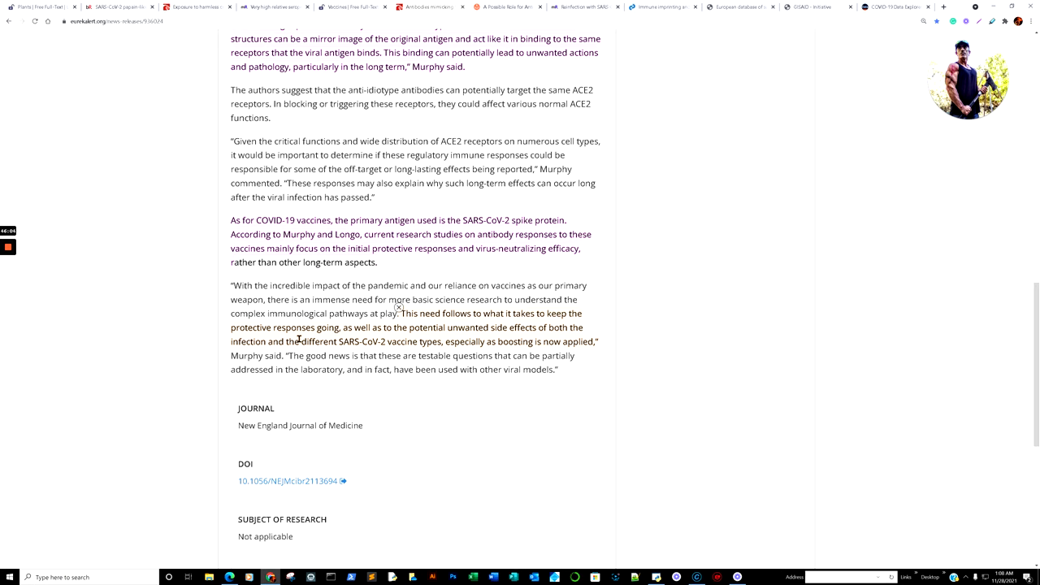
mouse_move(578, 326)
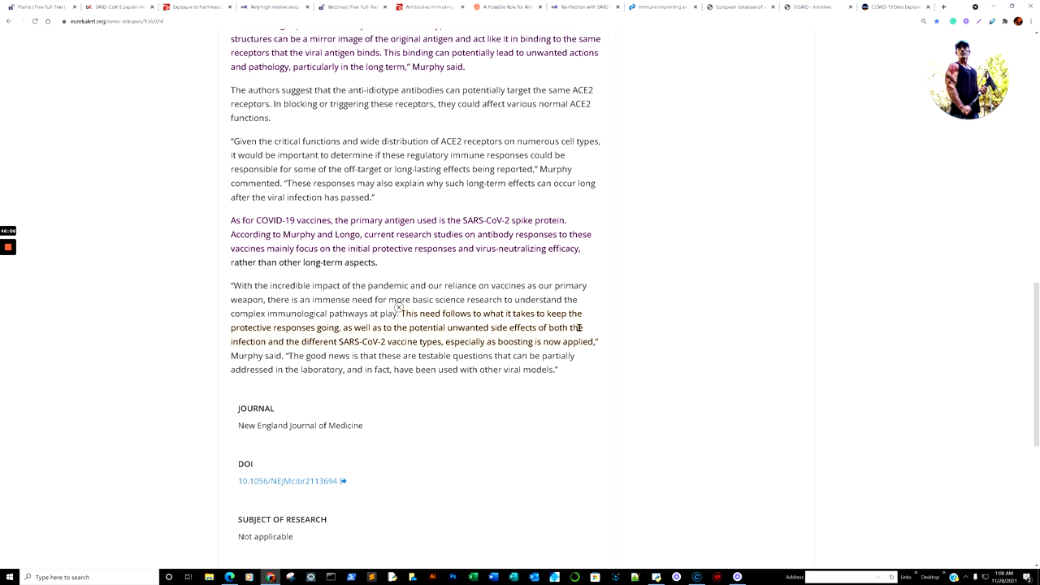
mouse_move(385, 338)
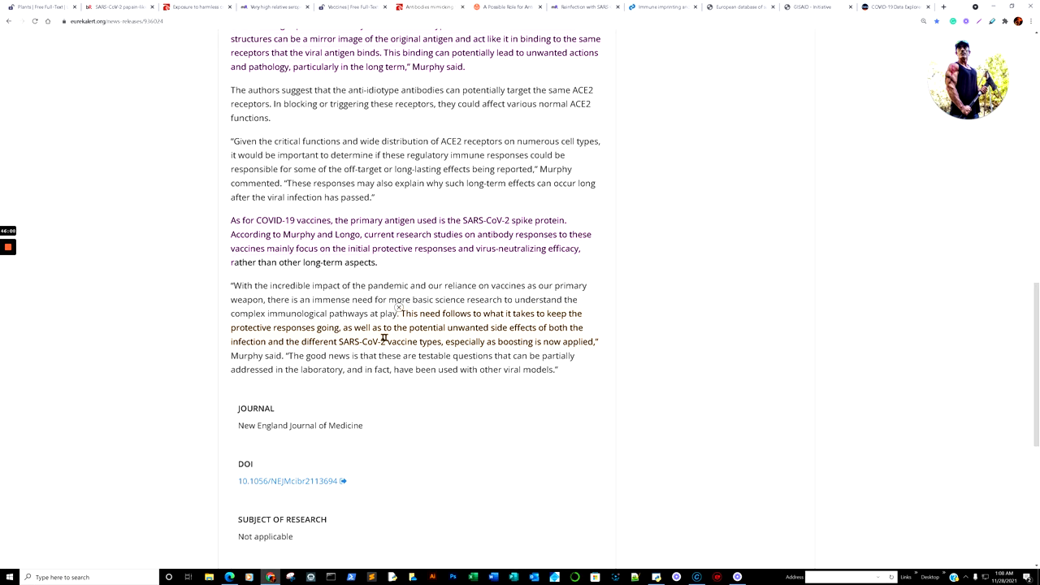
mouse_move(474, 352)
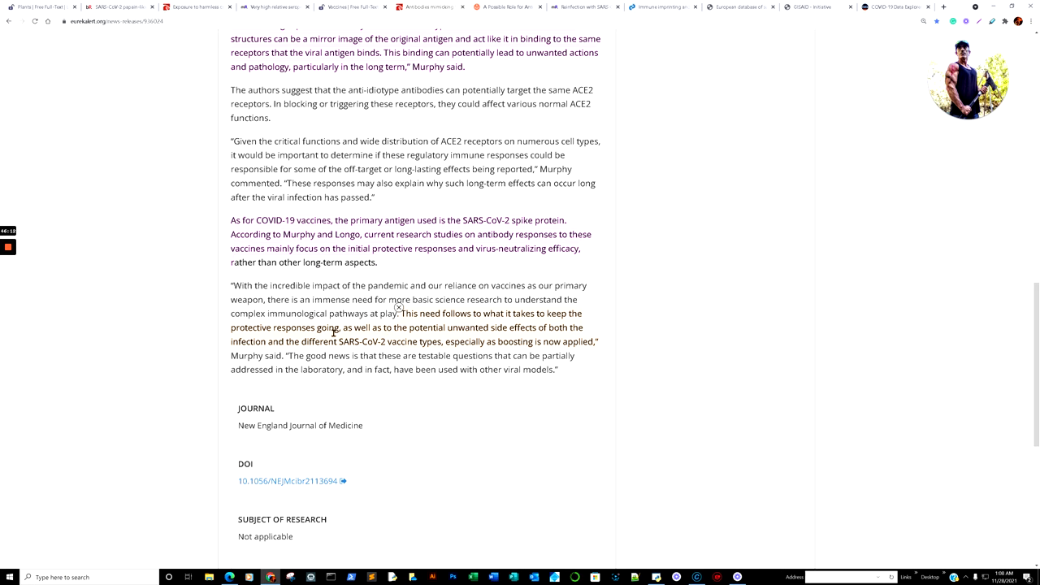
mouse_move(530, 331)
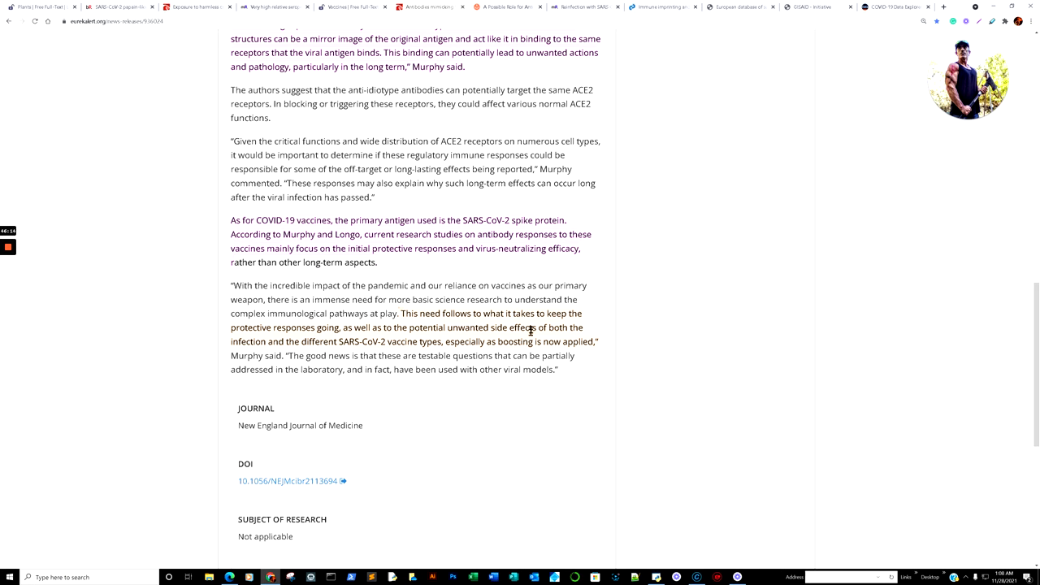
mouse_move(390, 398)
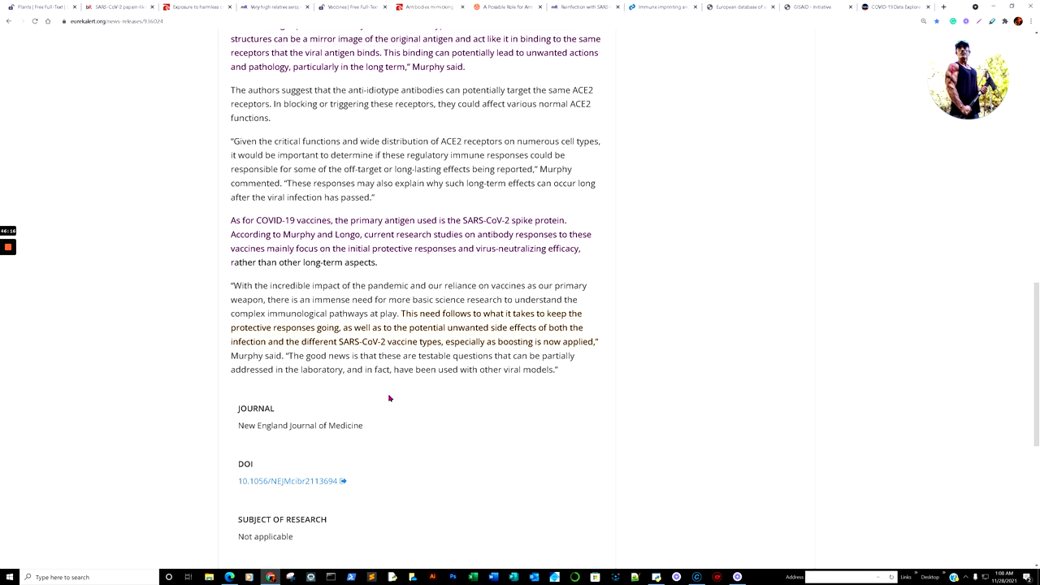
mouse_move(395, 393)
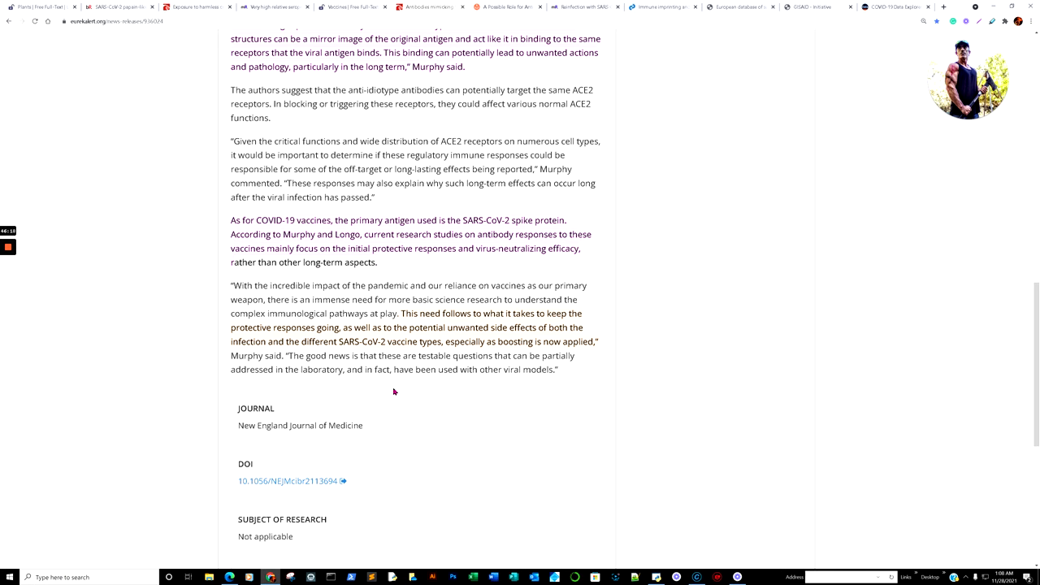
mouse_move(485, 31)
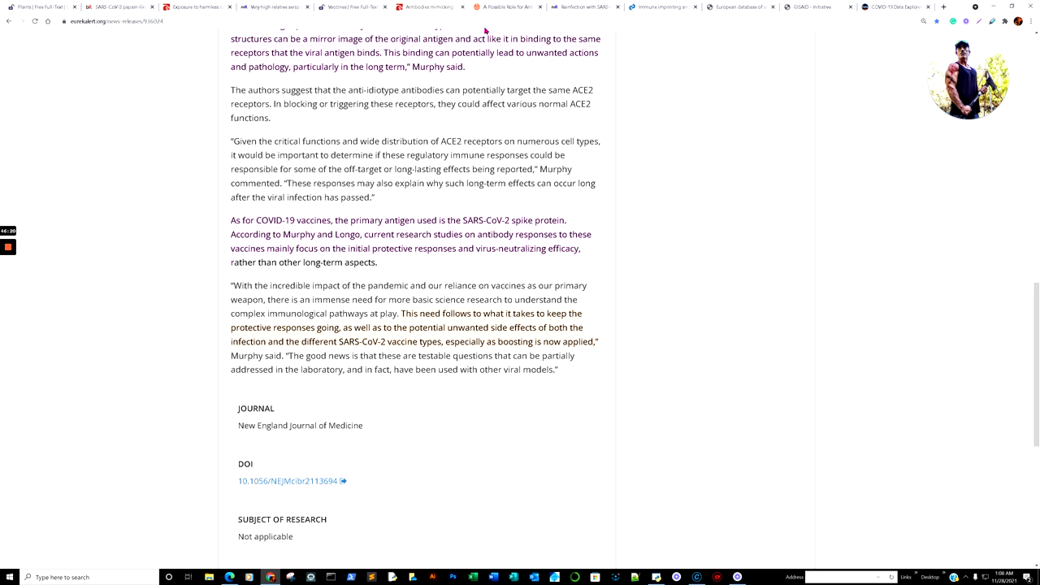
mouse_move(508, 7)
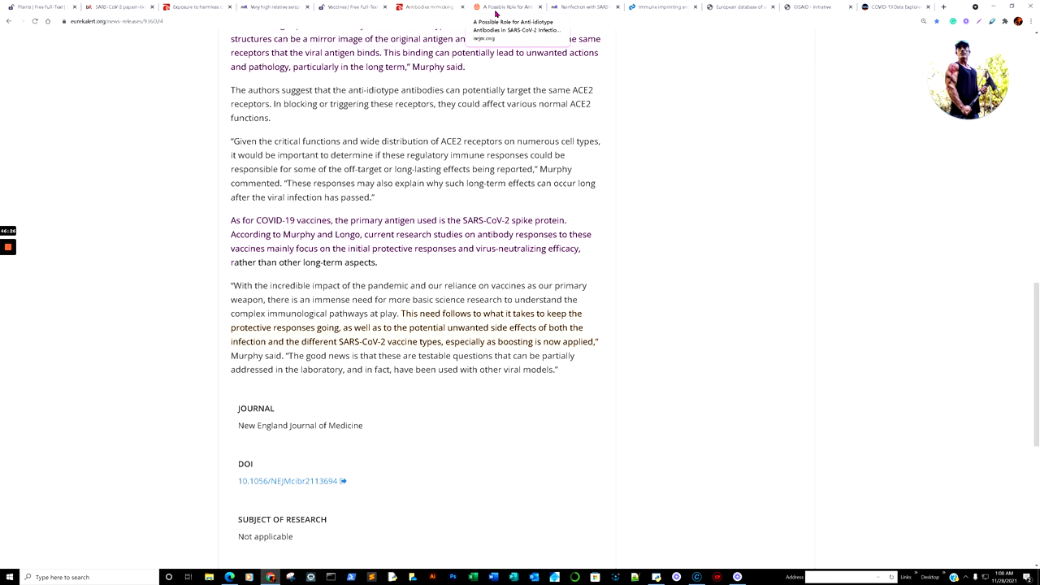
left_click(288, 480)
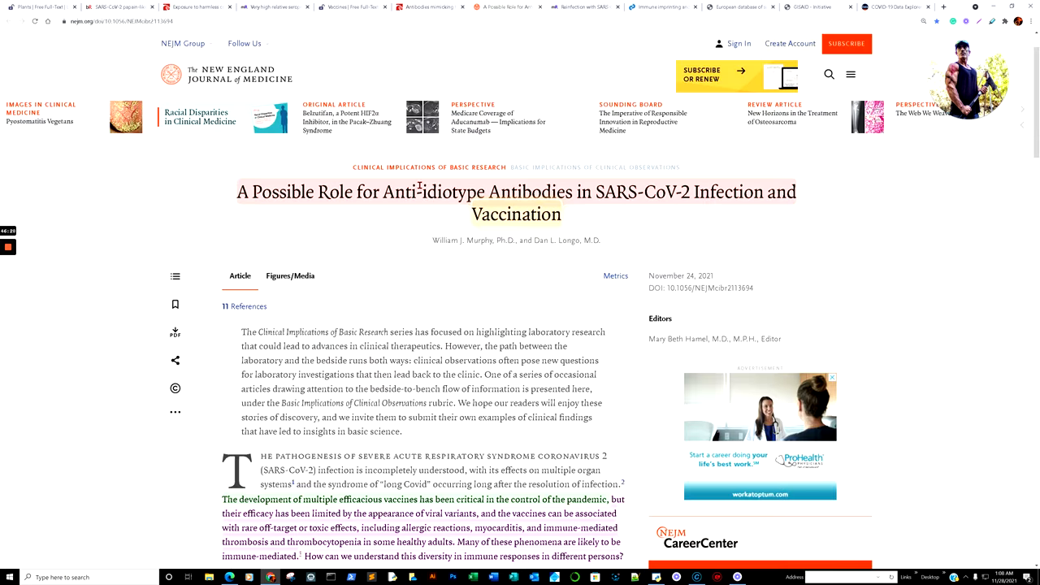
mouse_move(445, 255)
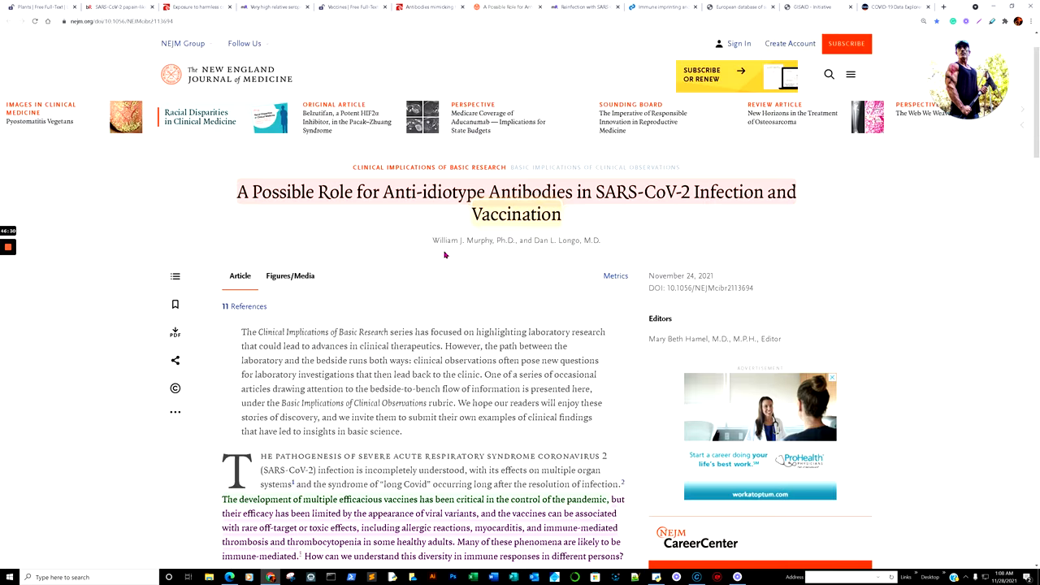
Step: Read down the NEJM perspective to Figure 1 and the Ab2 antibody mimicry passage
scroll("down", 3)
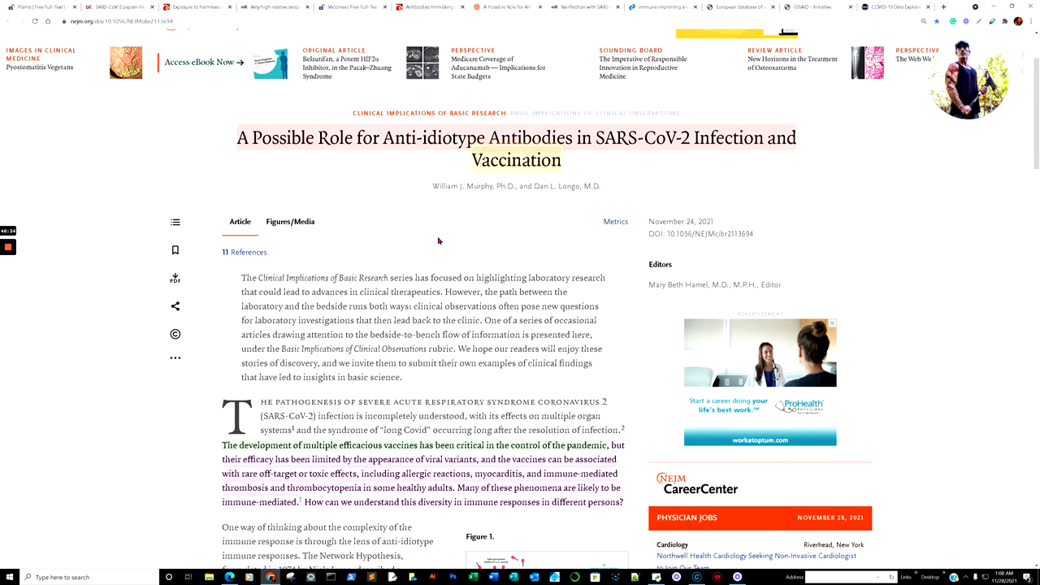
mouse_move(429, 113)
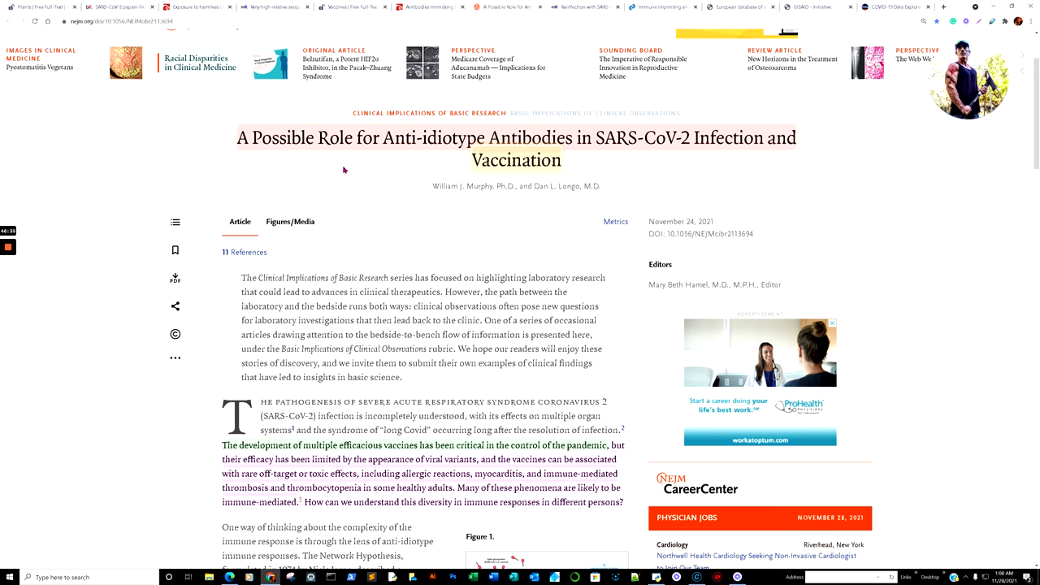
mouse_move(662, 186)
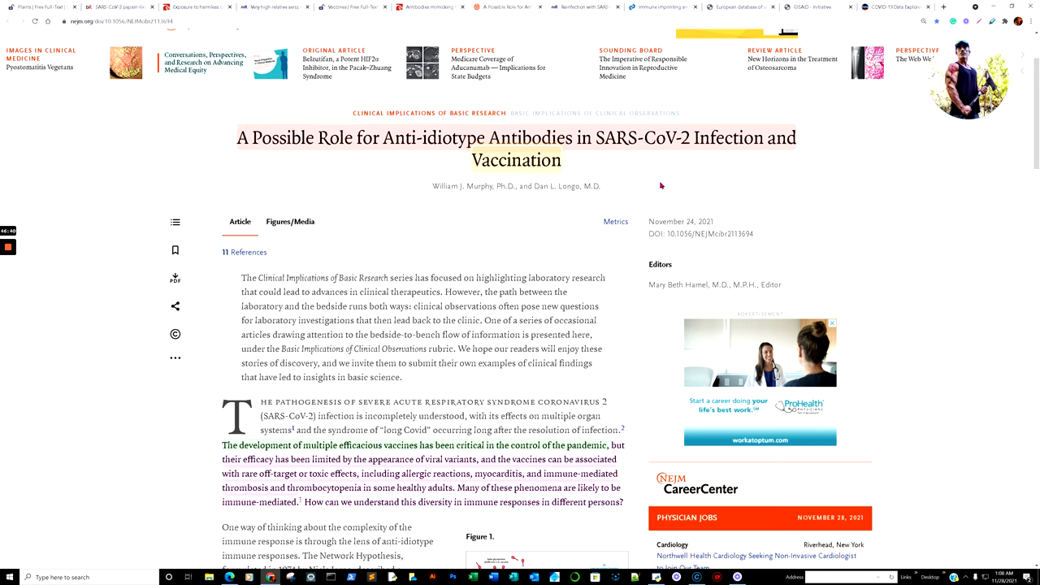
scroll("down", 3)
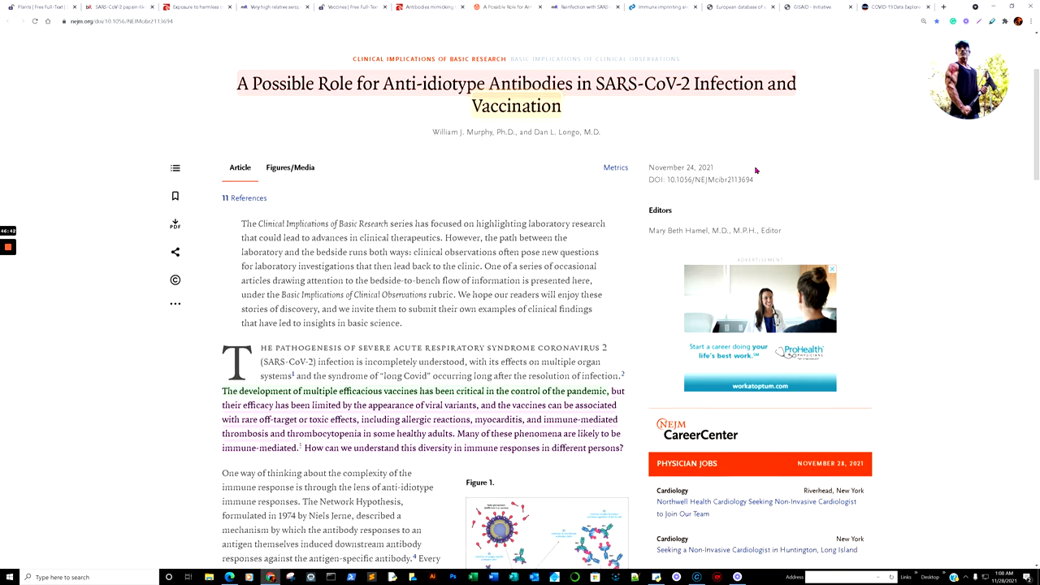
scroll("down", 3)
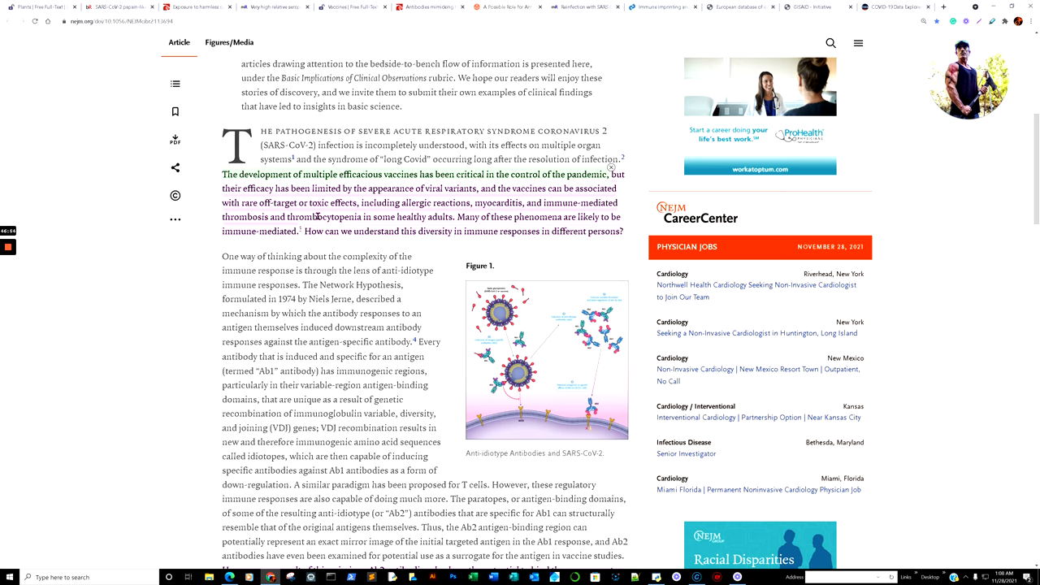
mouse_move(457, 215)
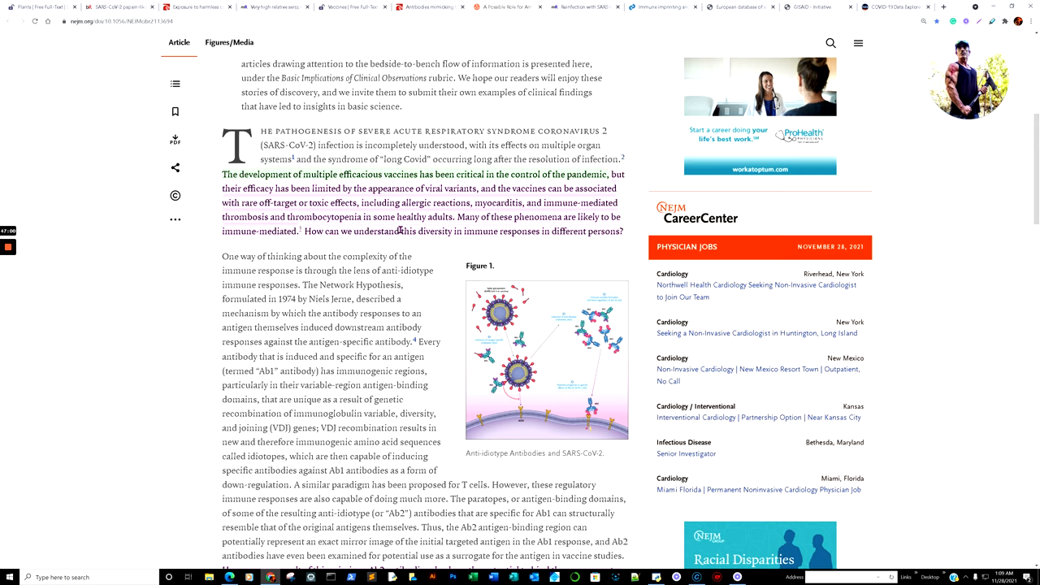
mouse_move(503, 228)
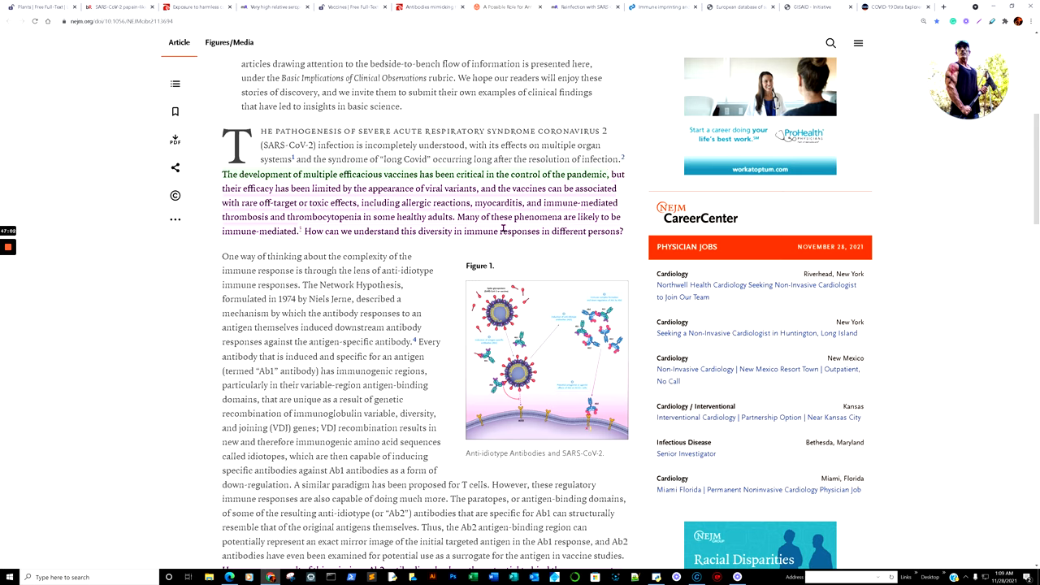
mouse_move(299, 244)
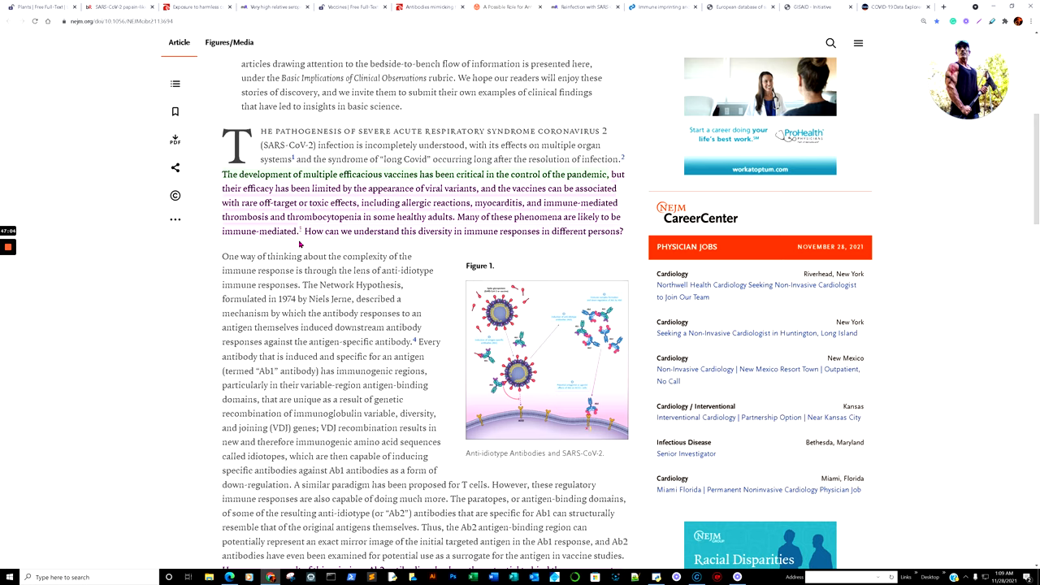
mouse_move(445, 244)
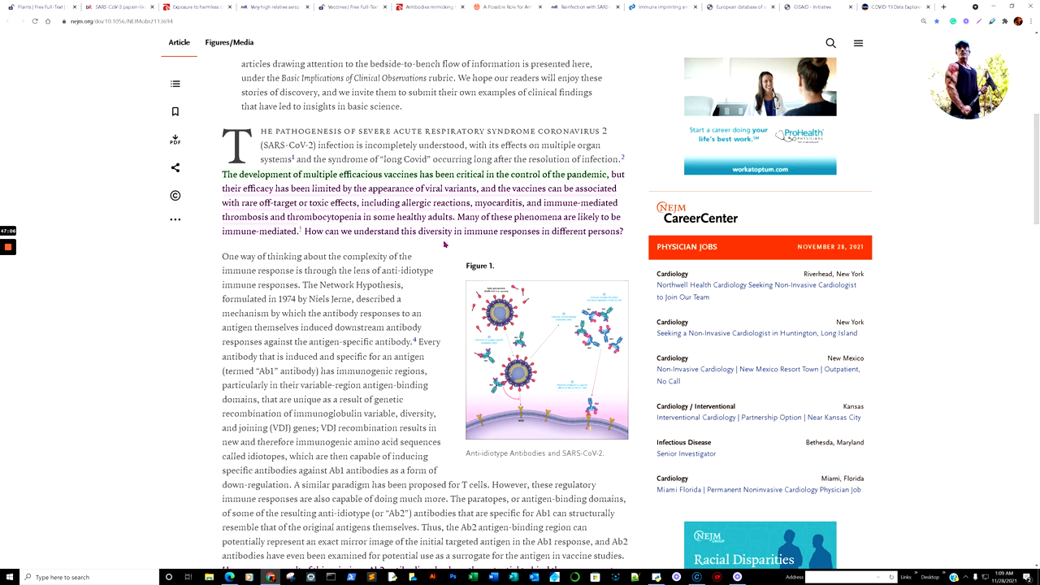
scroll("down", 3)
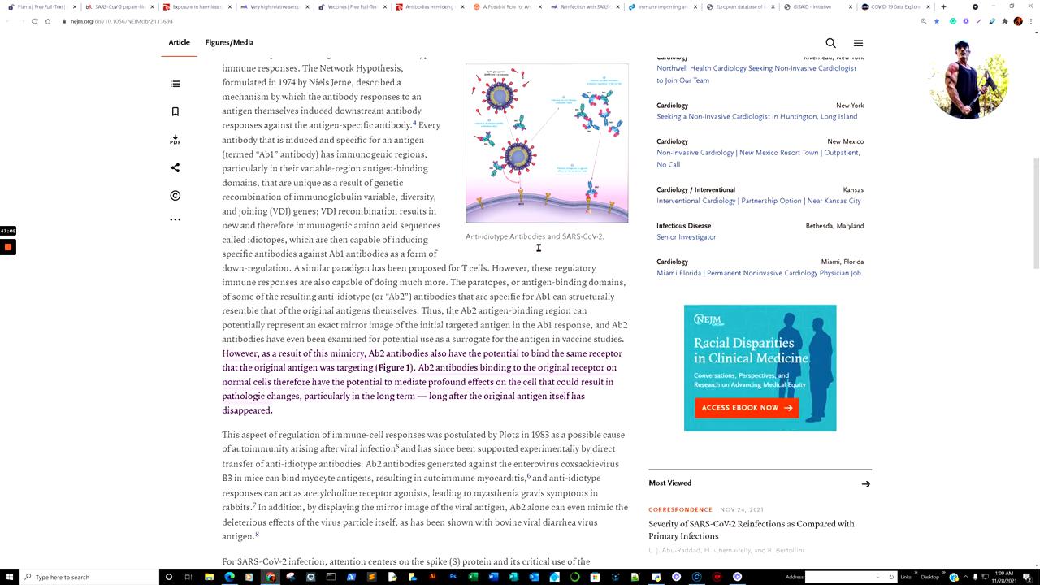
Step: Read the NEJM perspective to its closing paragraphs and Author Affiliations
scroll("down", 3)
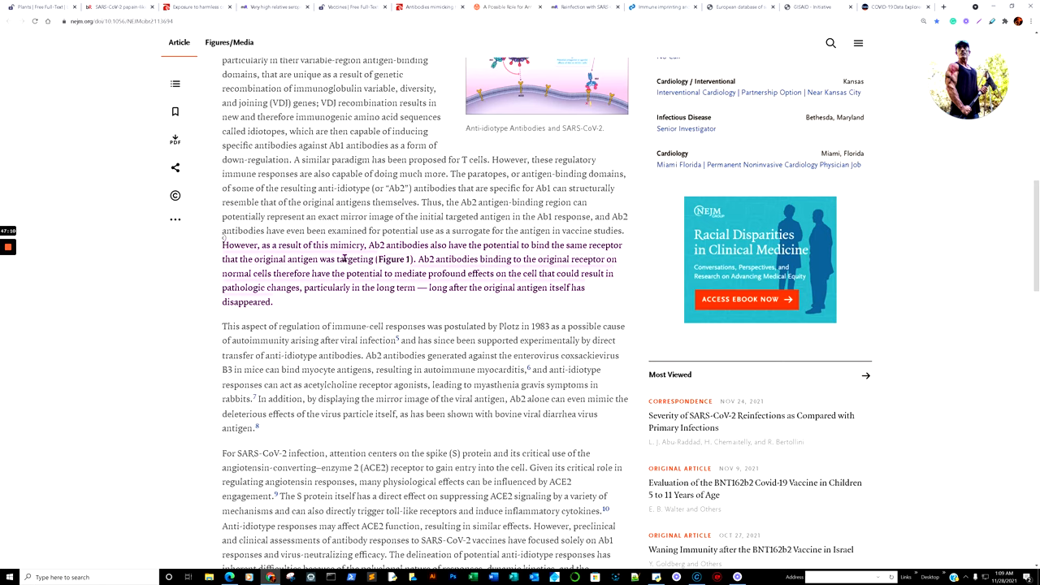
mouse_move(587, 257)
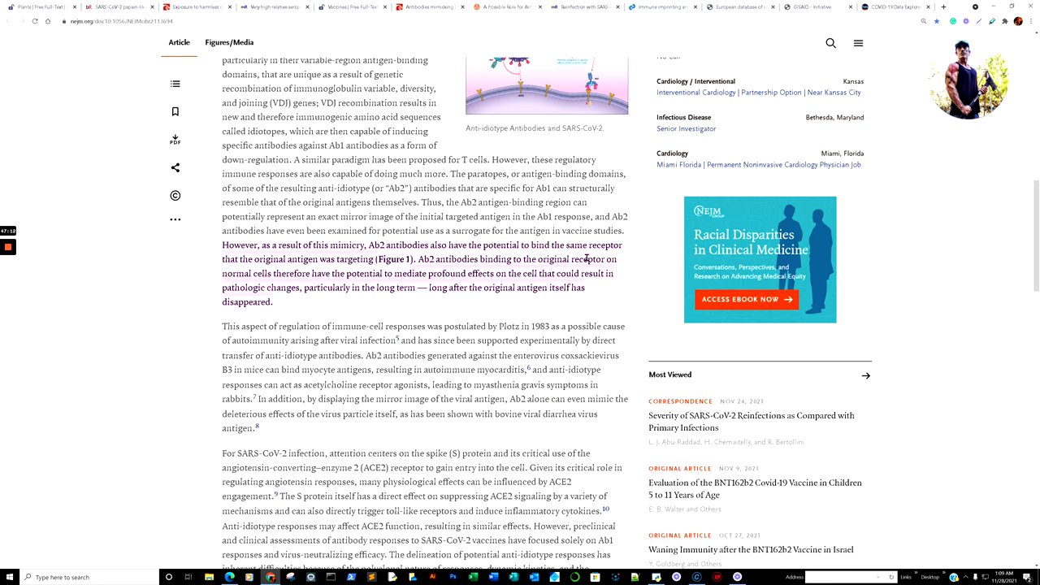
mouse_move(305, 268)
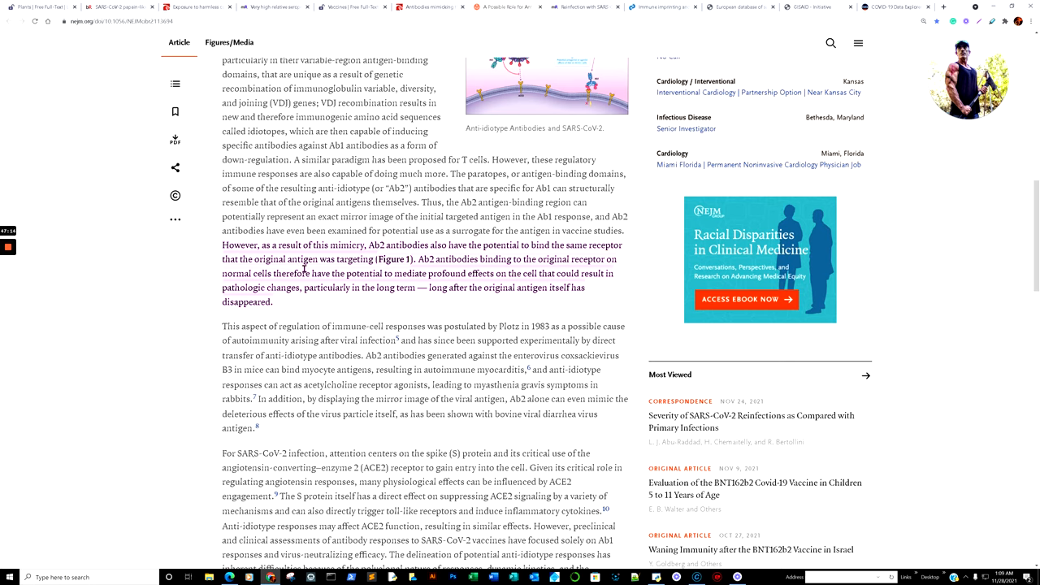
mouse_move(336, 269)
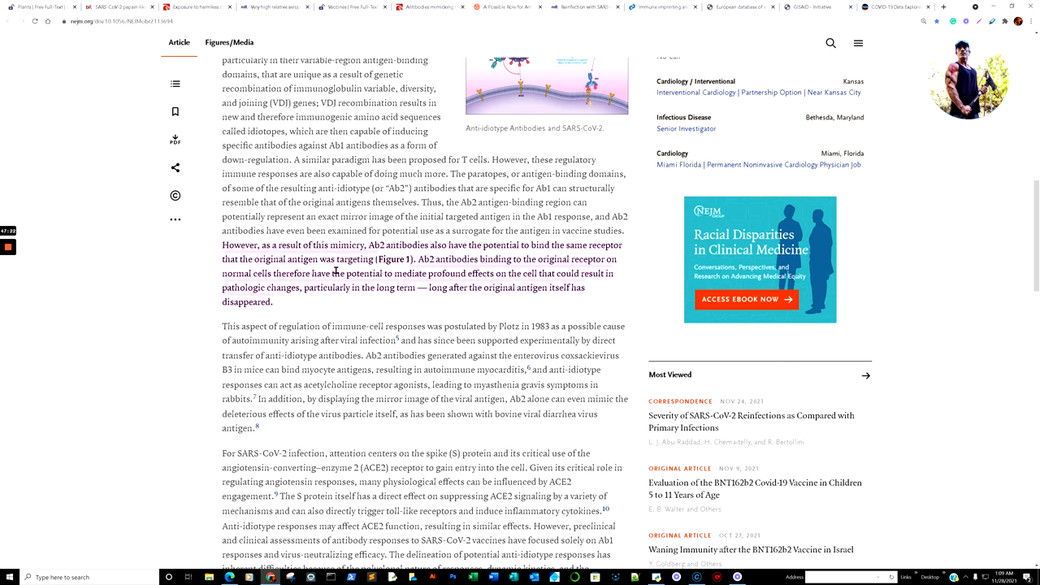
mouse_move(567, 284)
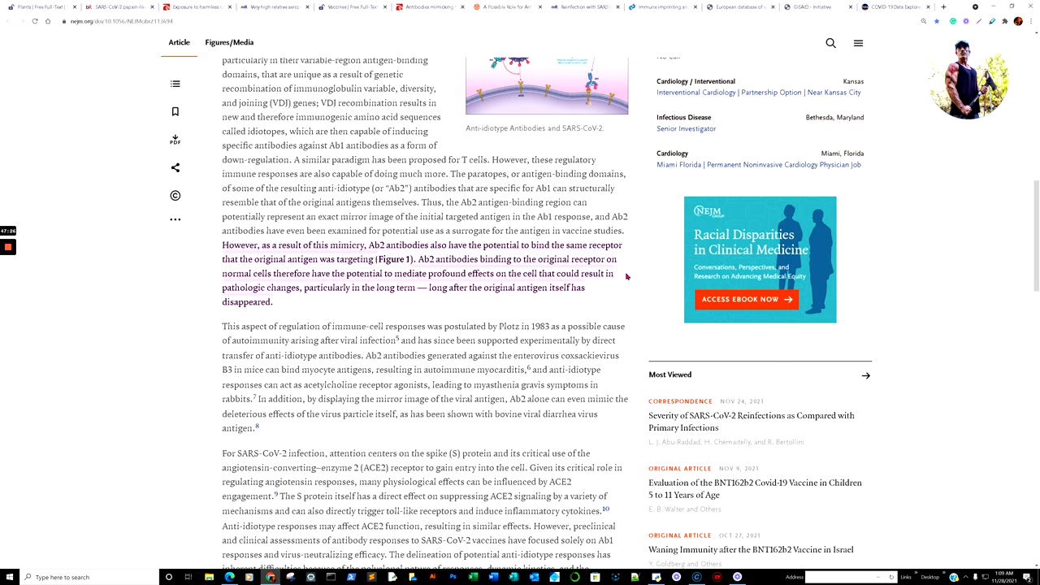
mouse_move(351, 305)
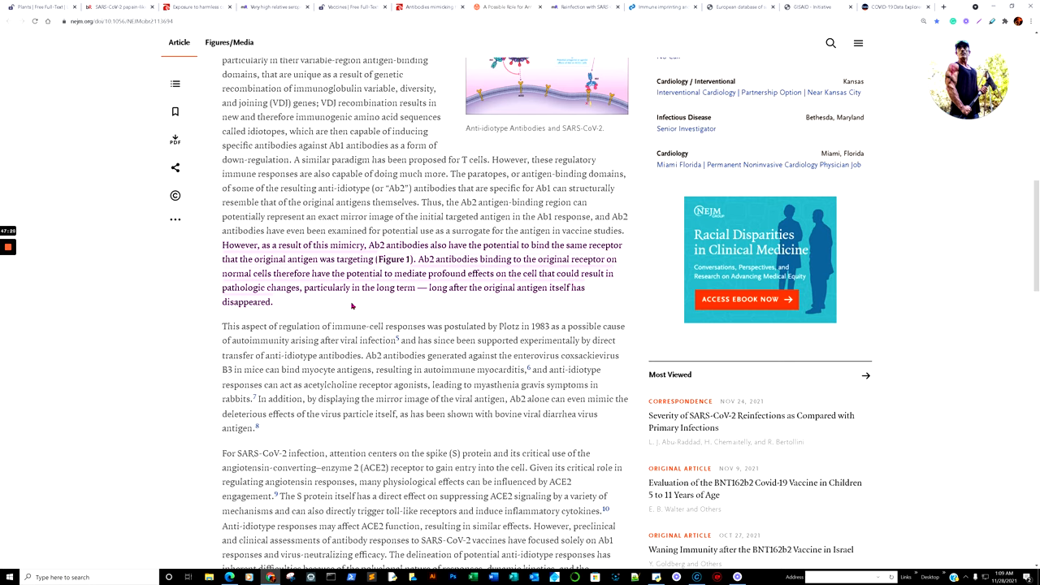
mouse_move(461, 300)
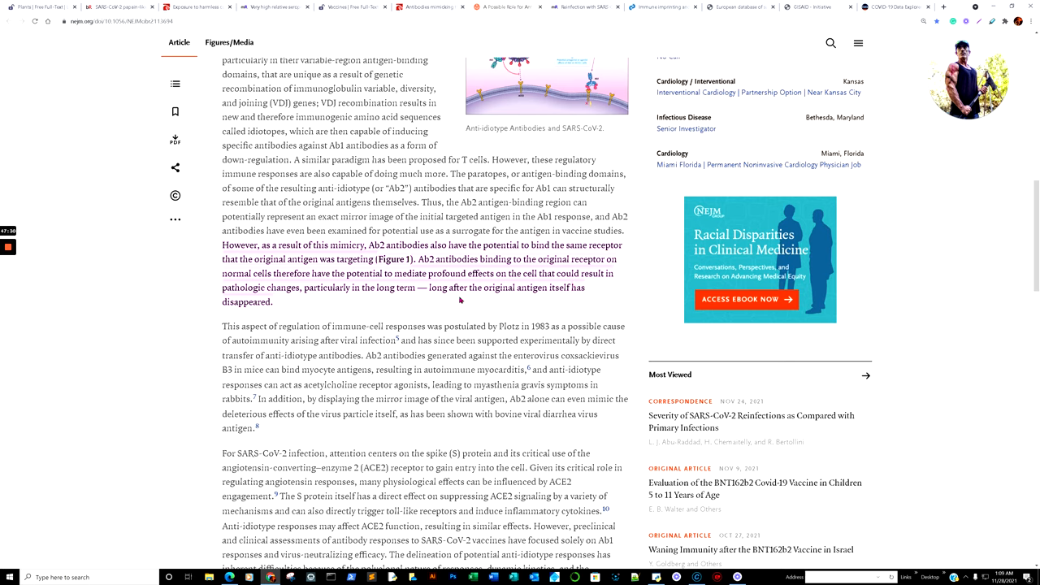
mouse_move(565, 301)
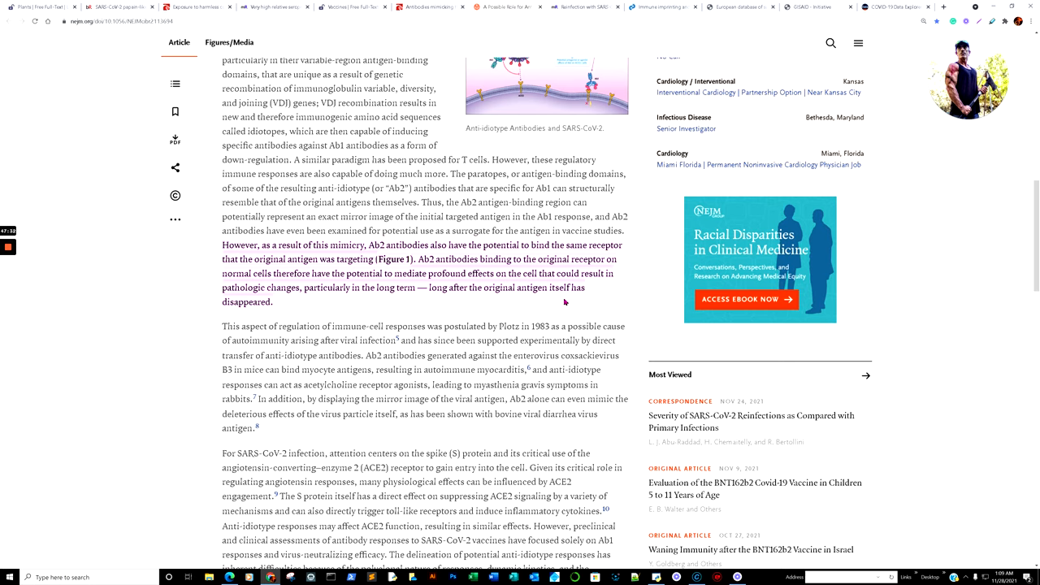
scroll("down", 3)
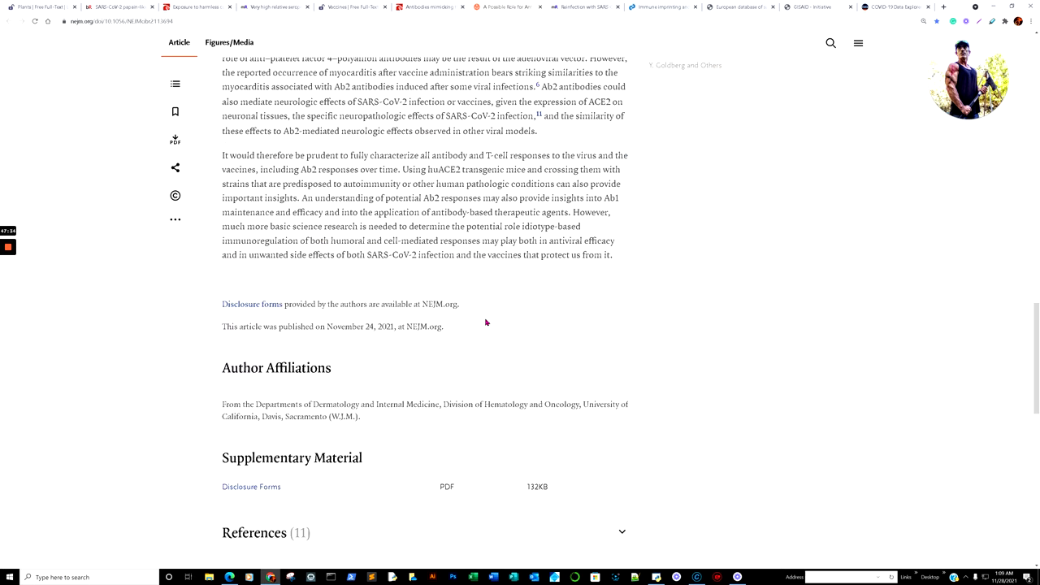
scroll("up", 3)
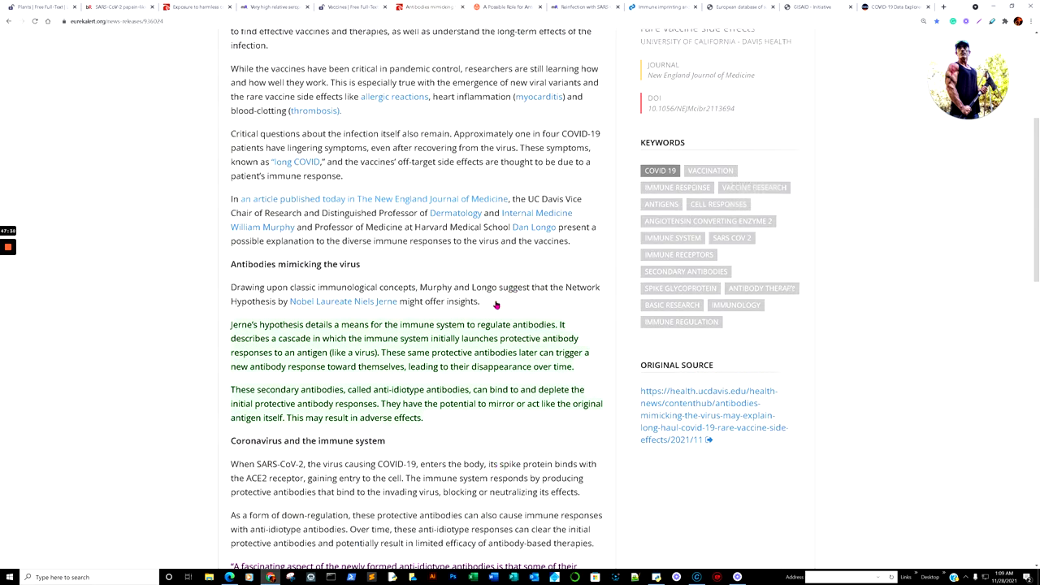
Step: Return to the top of the EurekAlert release headline on virus-mimicking antibodies
scroll("up", 3)
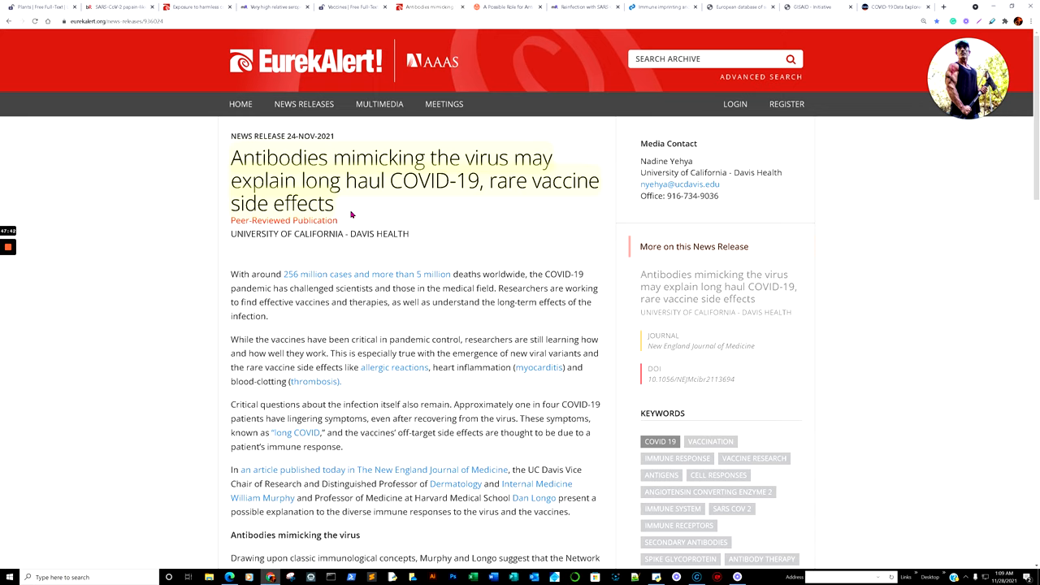
mouse_move(363, 206)
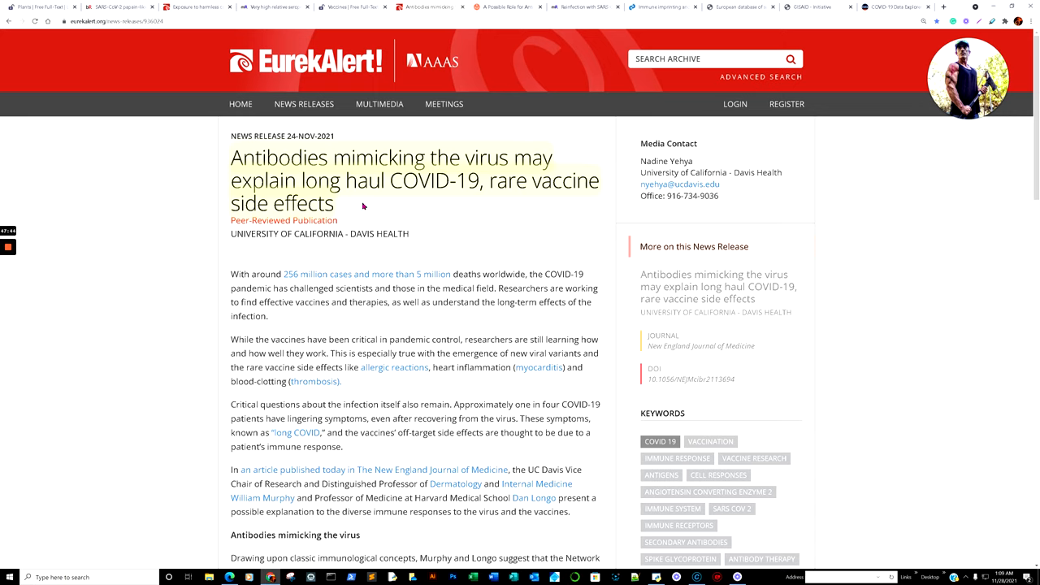
mouse_move(520, 210)
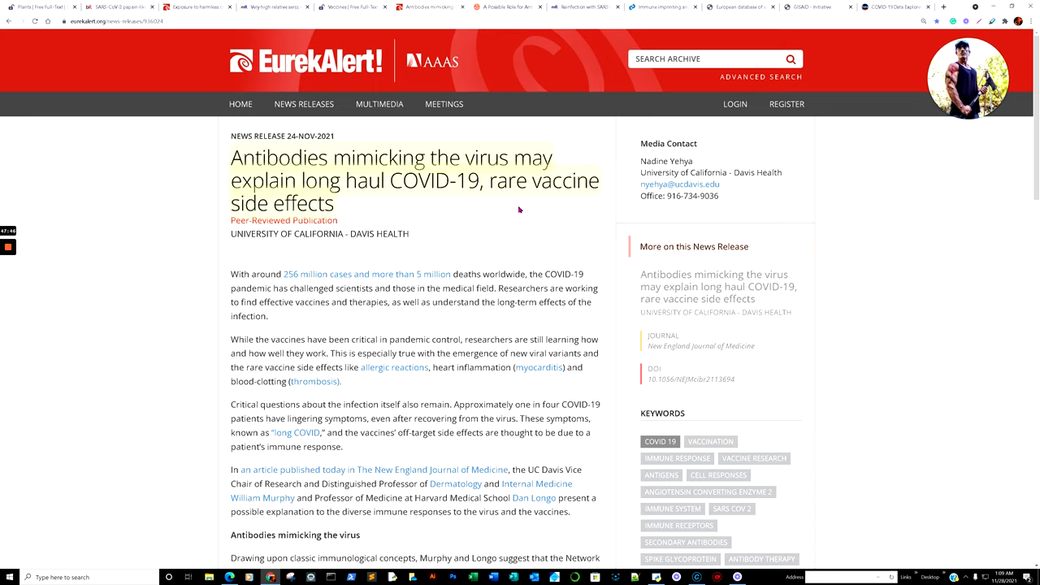
mouse_move(433, 213)
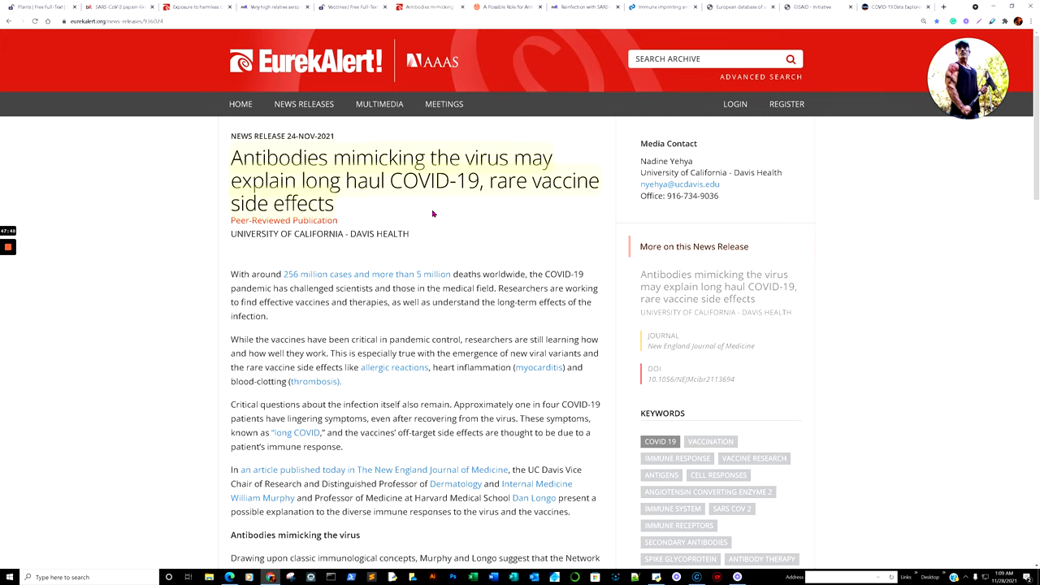
mouse_move(581, 8)
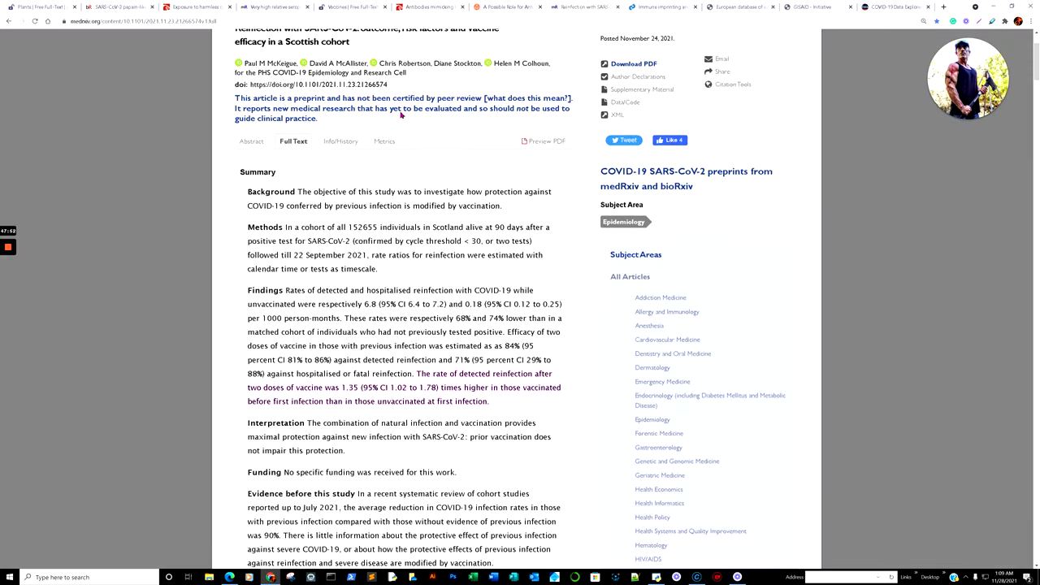
scroll("up", 3)
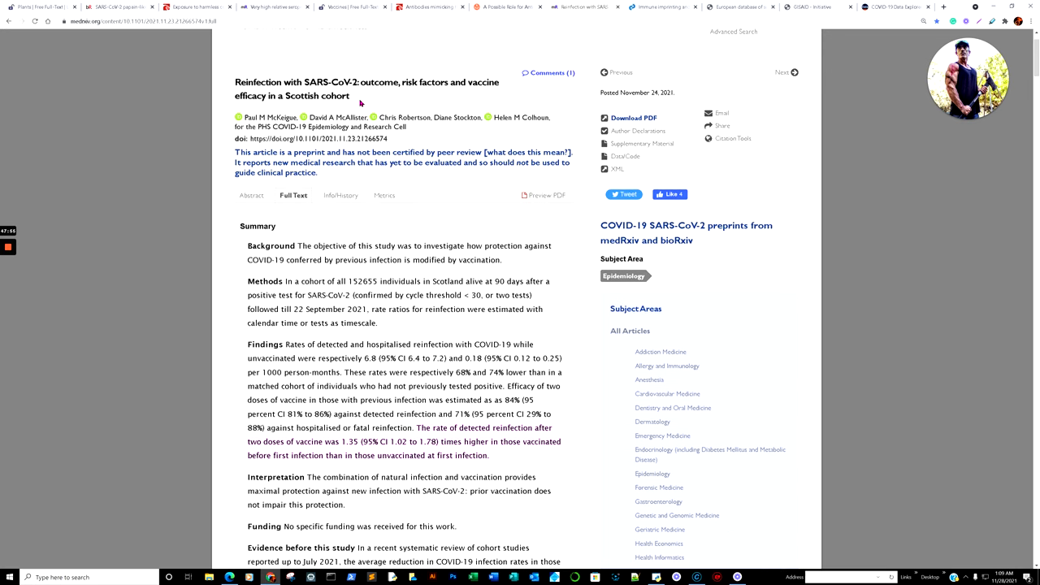
mouse_move(377, 93)
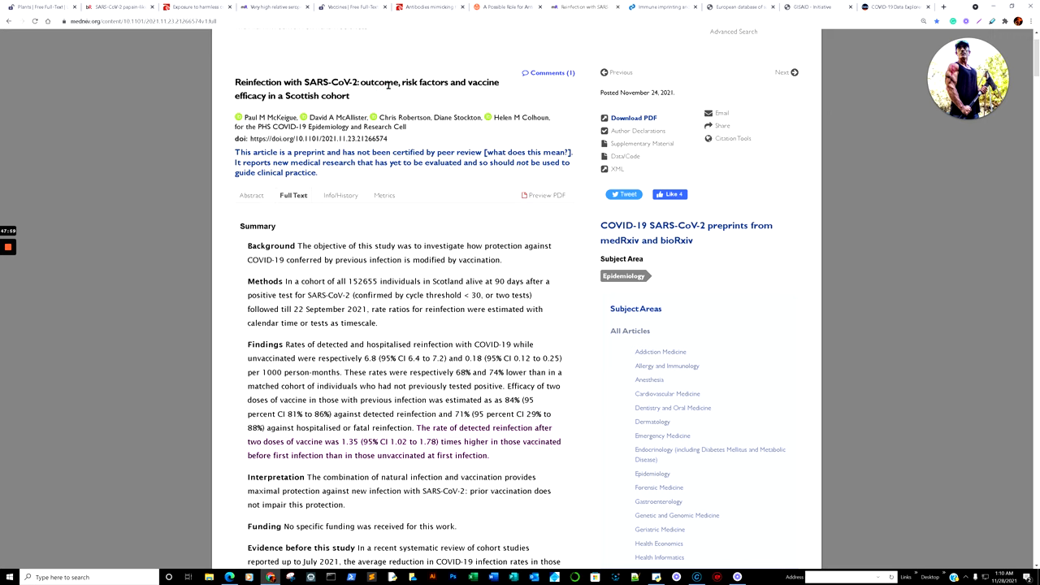
mouse_move(394, 110)
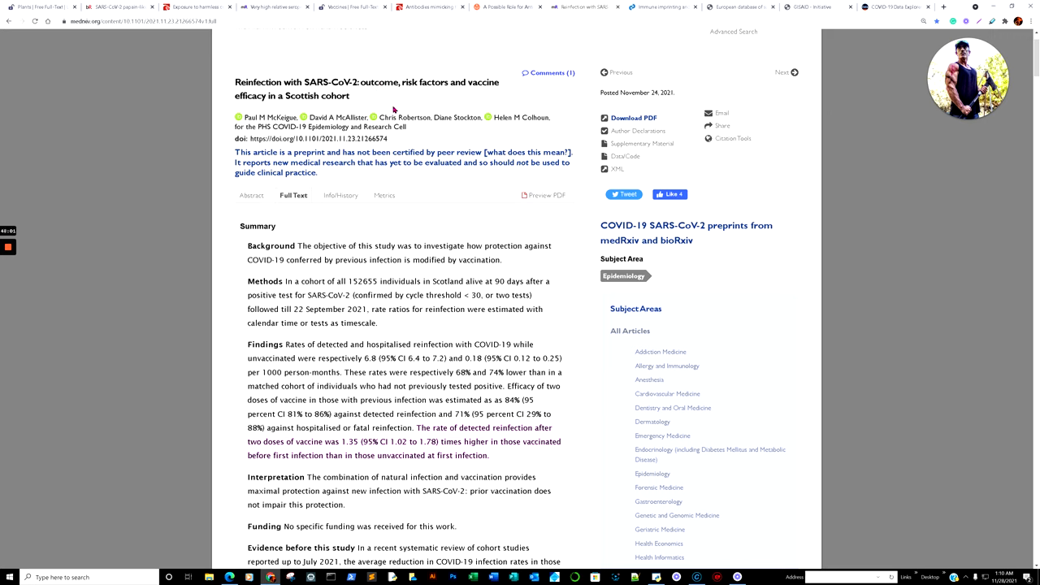
mouse_move(412, 95)
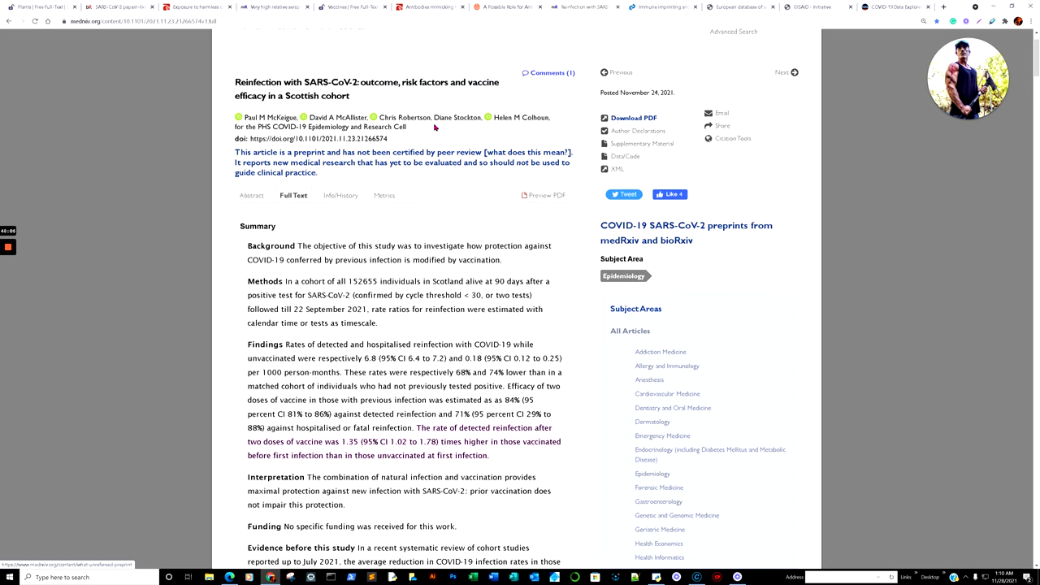
mouse_move(415, 184)
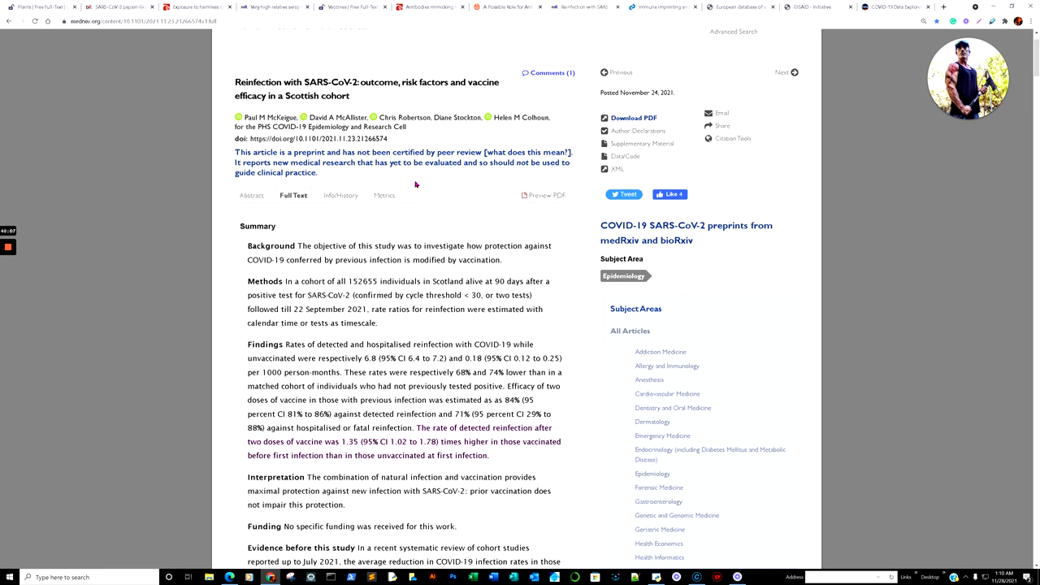
mouse_move(431, 225)
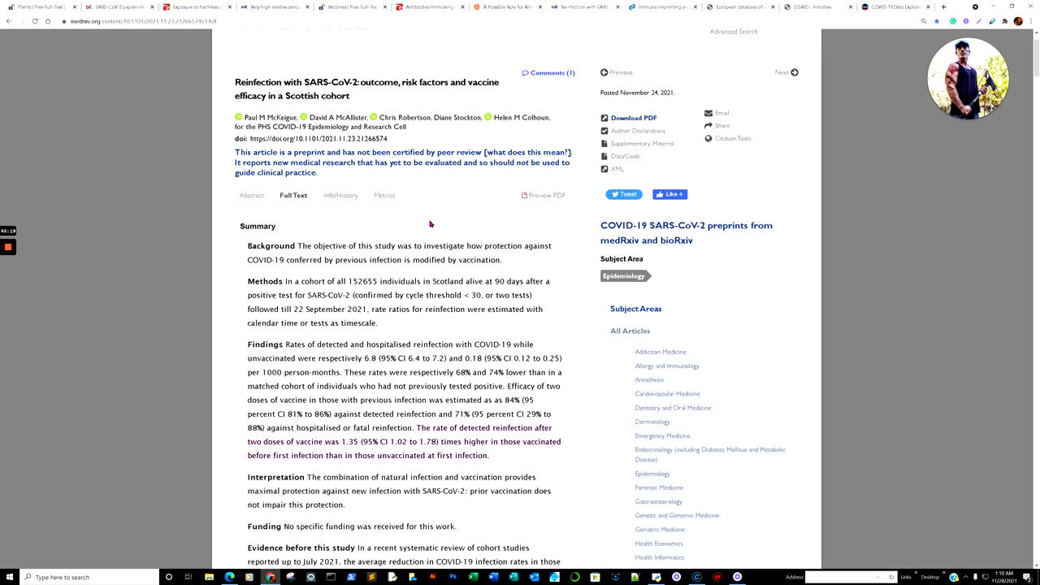
scroll("down", 3)
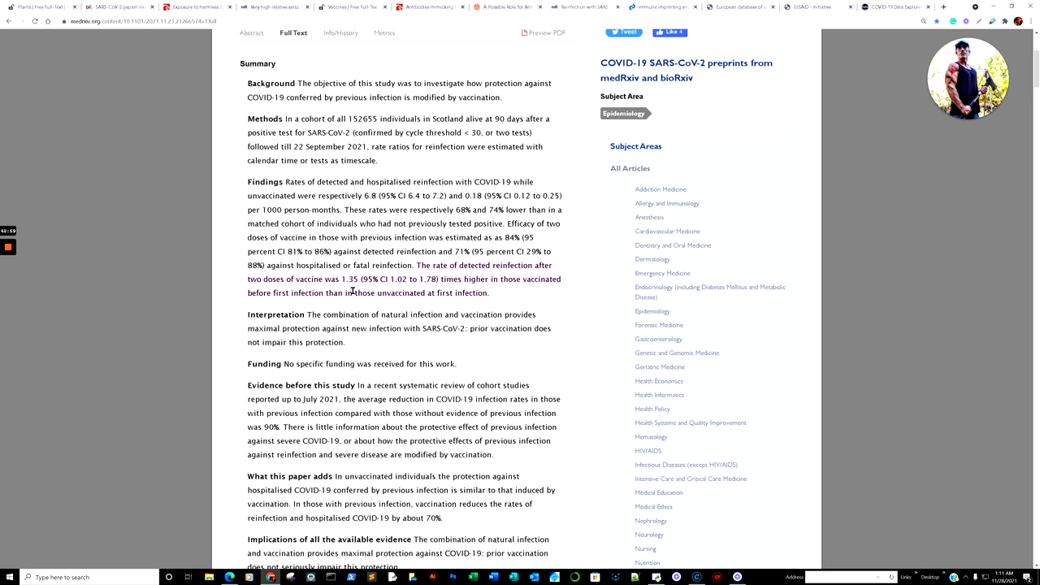
mouse_move(502, 290)
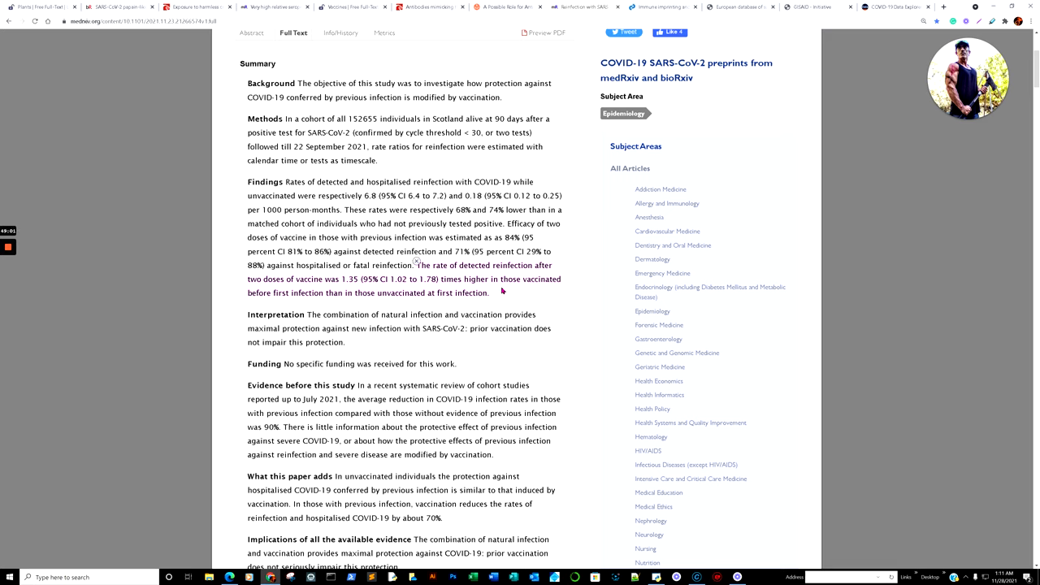
mouse_move(301, 307)
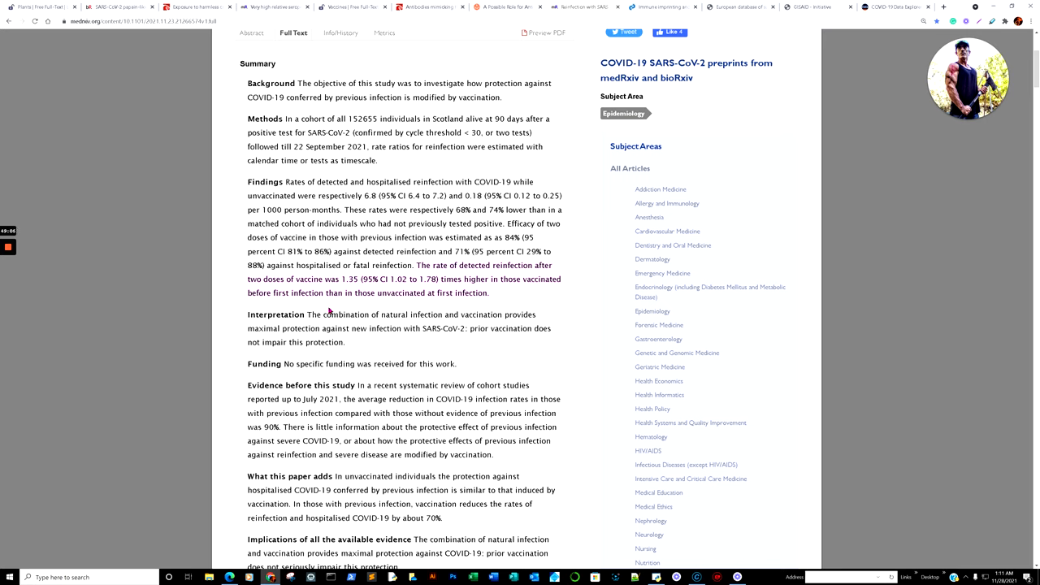
mouse_move(455, 302)
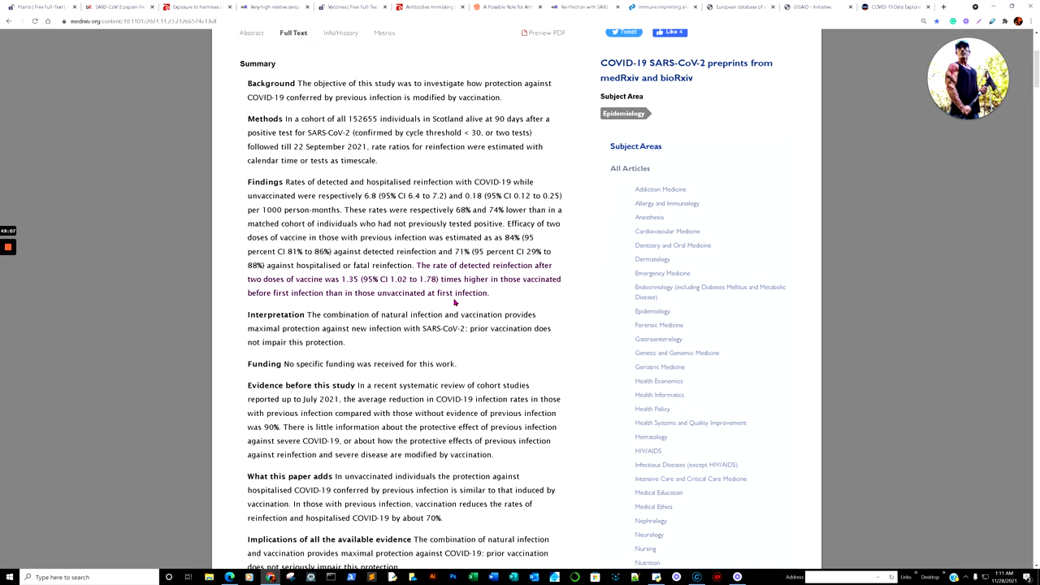
mouse_move(508, 295)
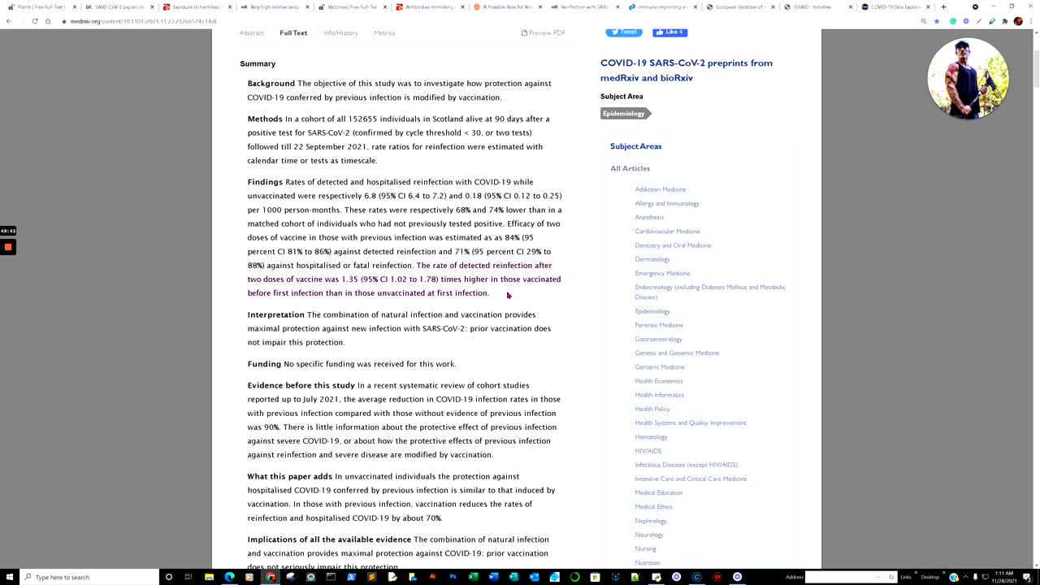
mouse_move(491, 281)
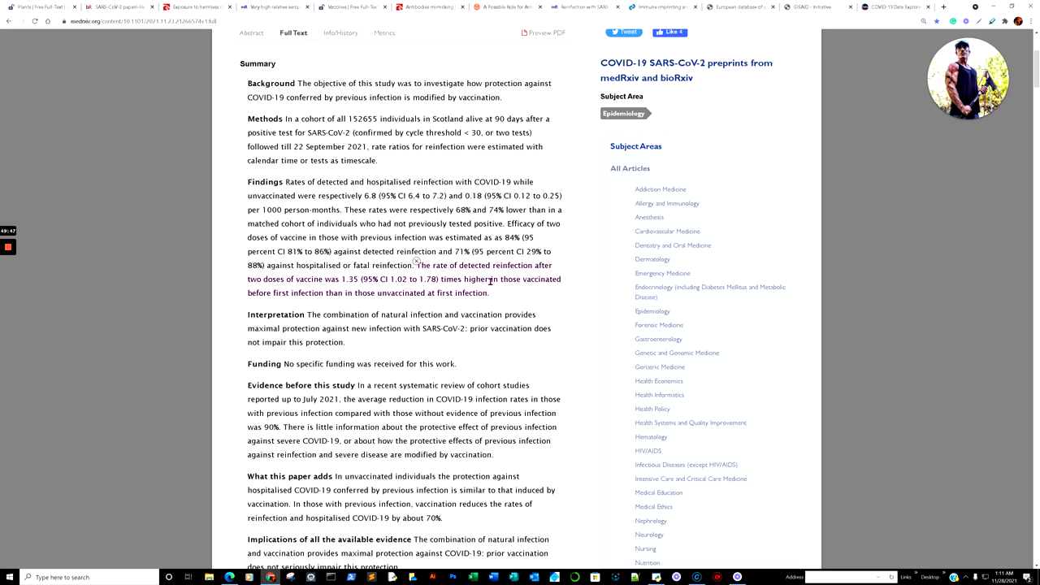
Step: Reach the Discussion and mark the sentence on infection plus two doses giving maximal protection
scroll("down", 3)
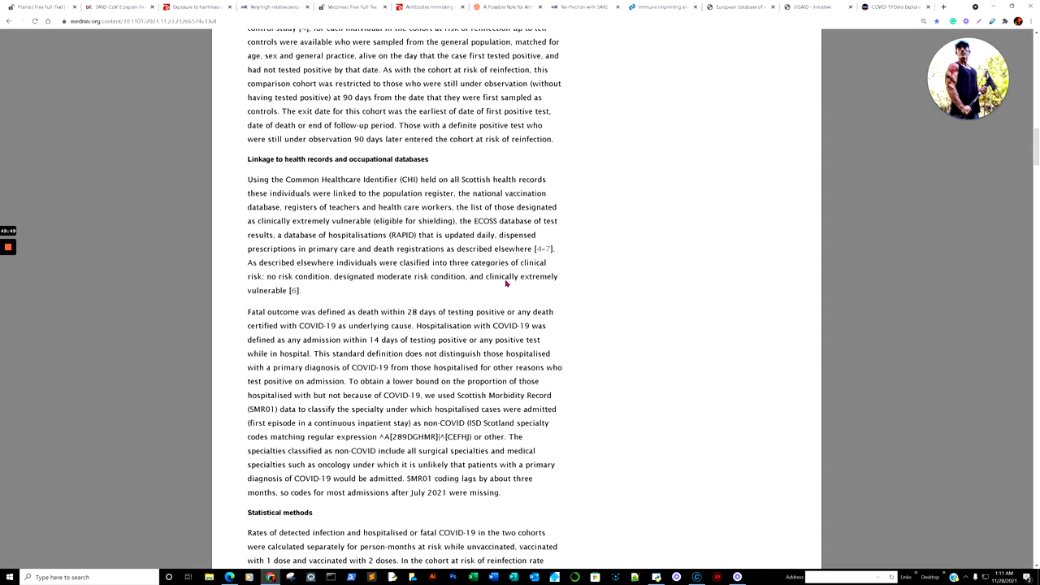
scroll("down", 3)
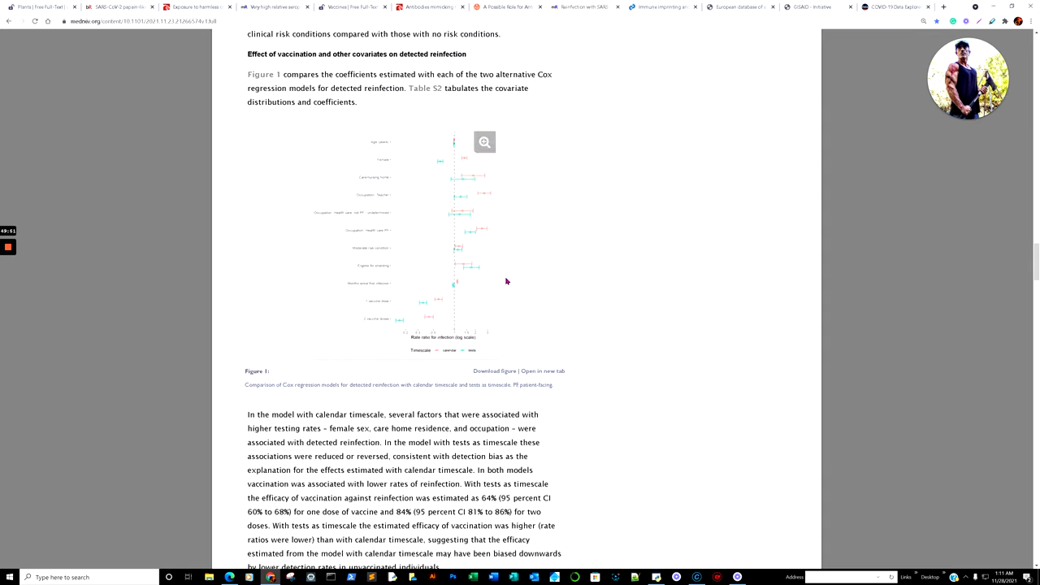
scroll("down", 3)
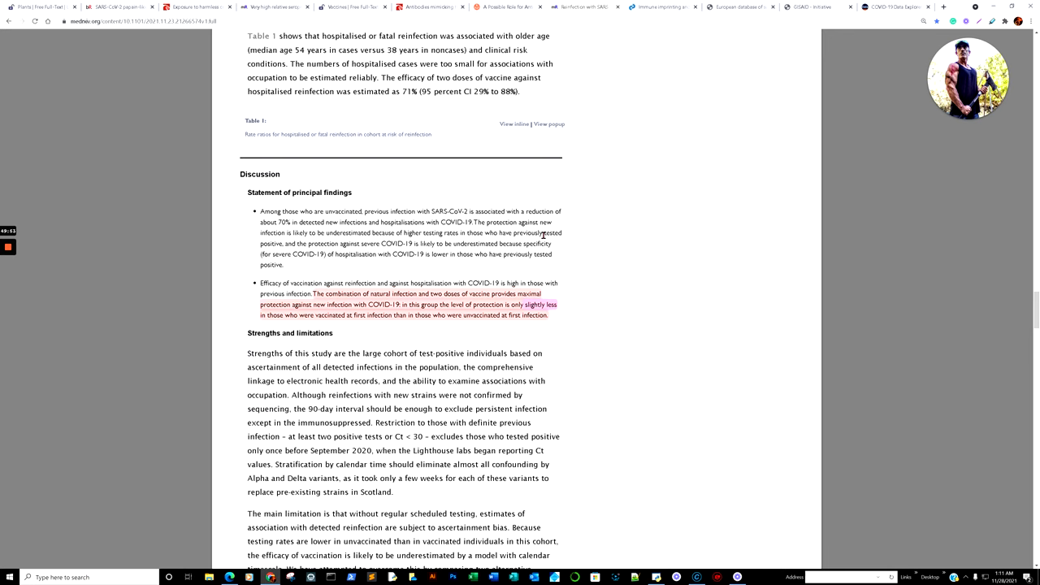
scroll("down", 3)
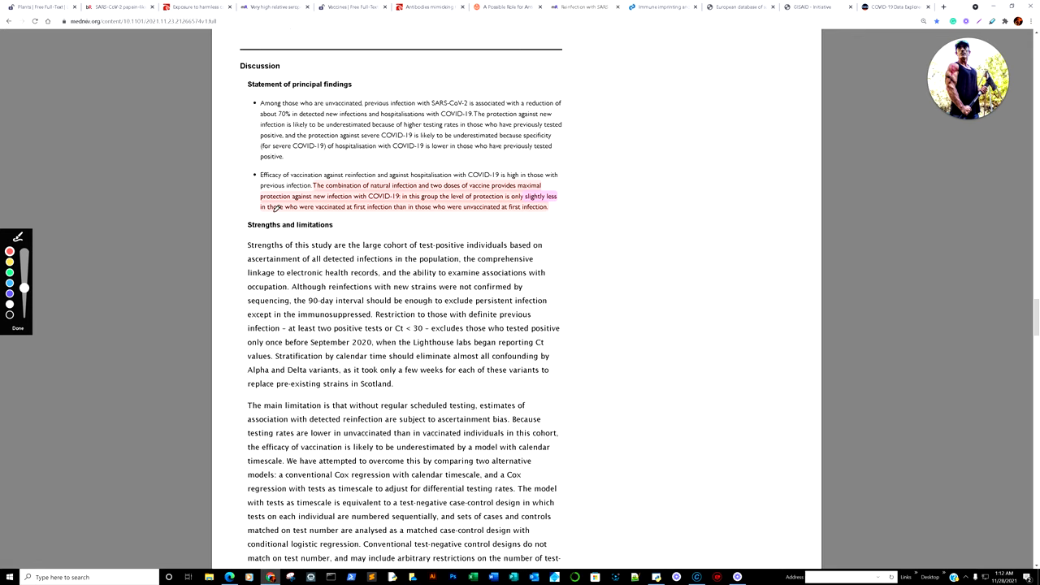
mouse_move(436, 178)
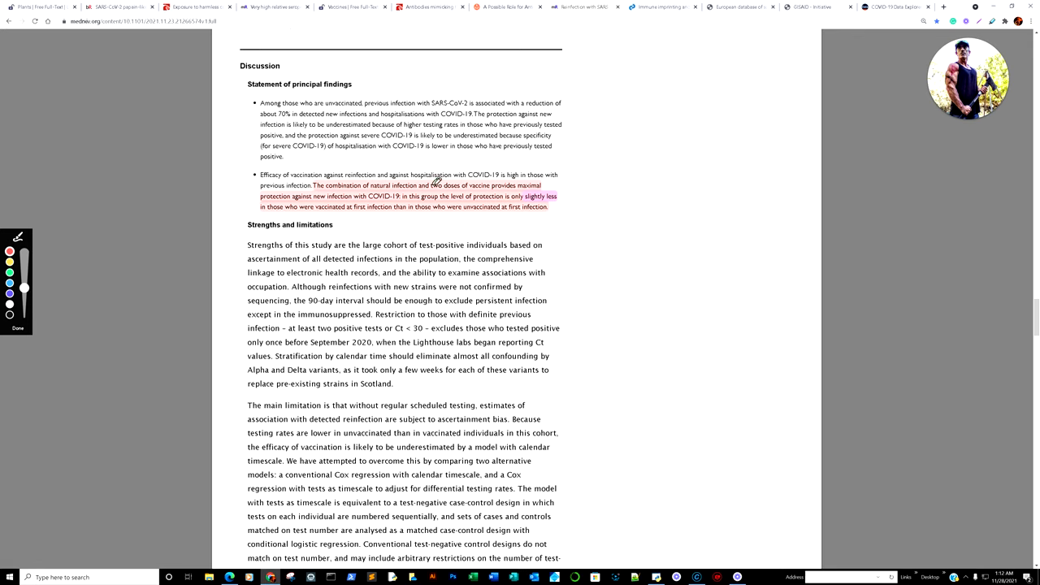
mouse_move(539, 181)
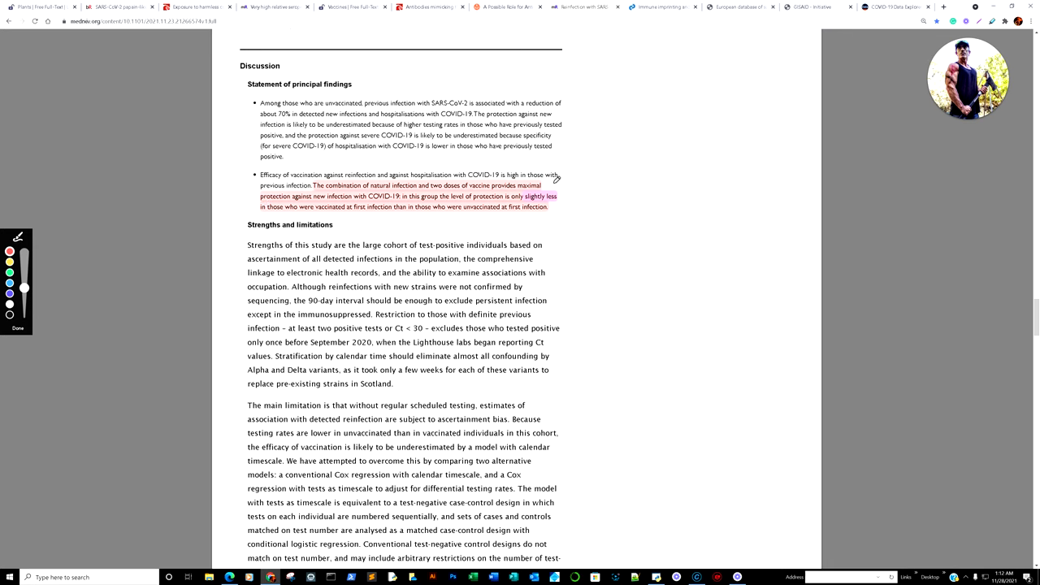
left_click_drag(577, 175, 574, 236)
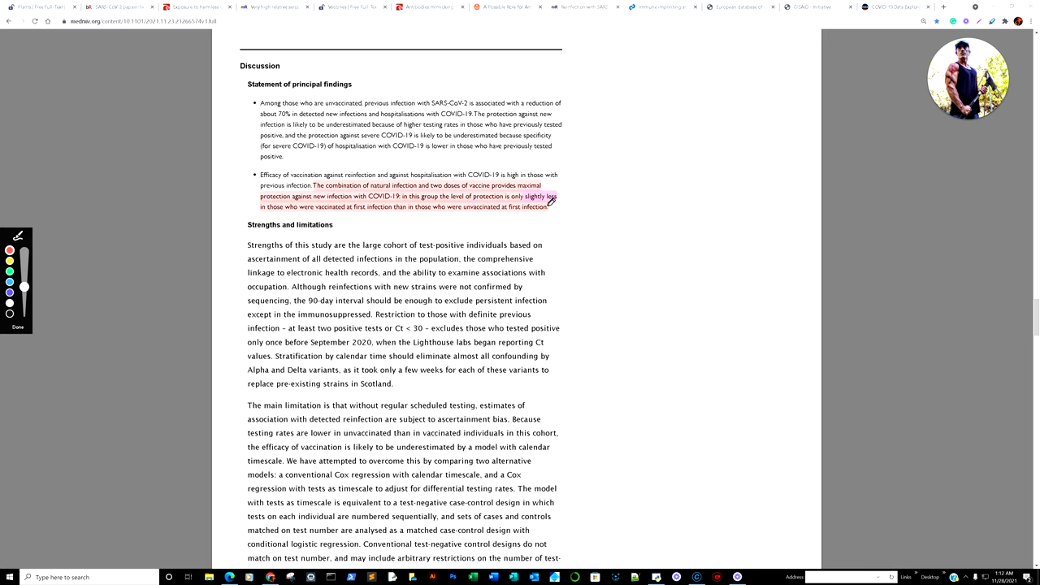
mouse_move(314, 213)
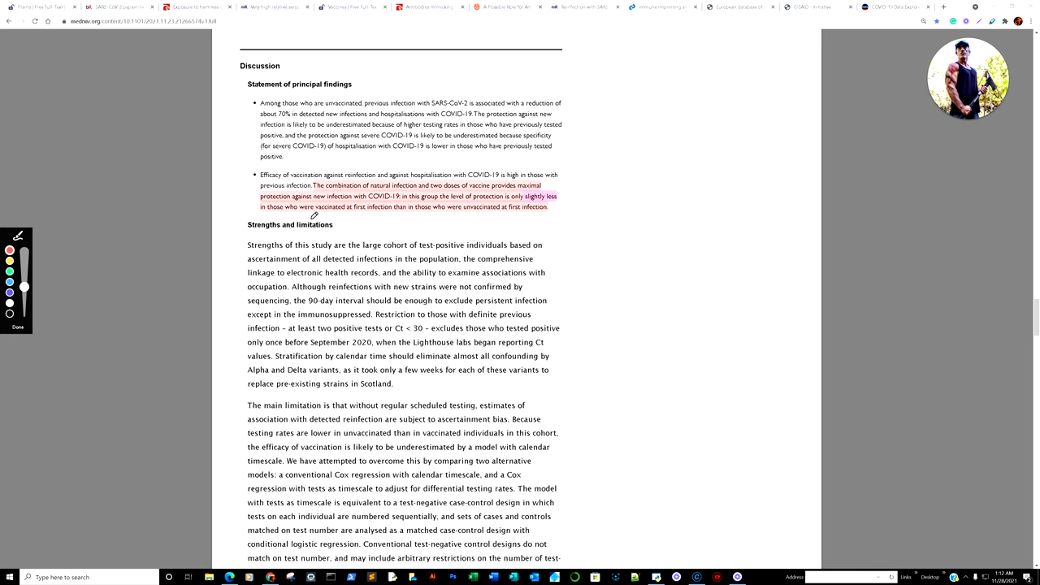
mouse_move(398, 209)
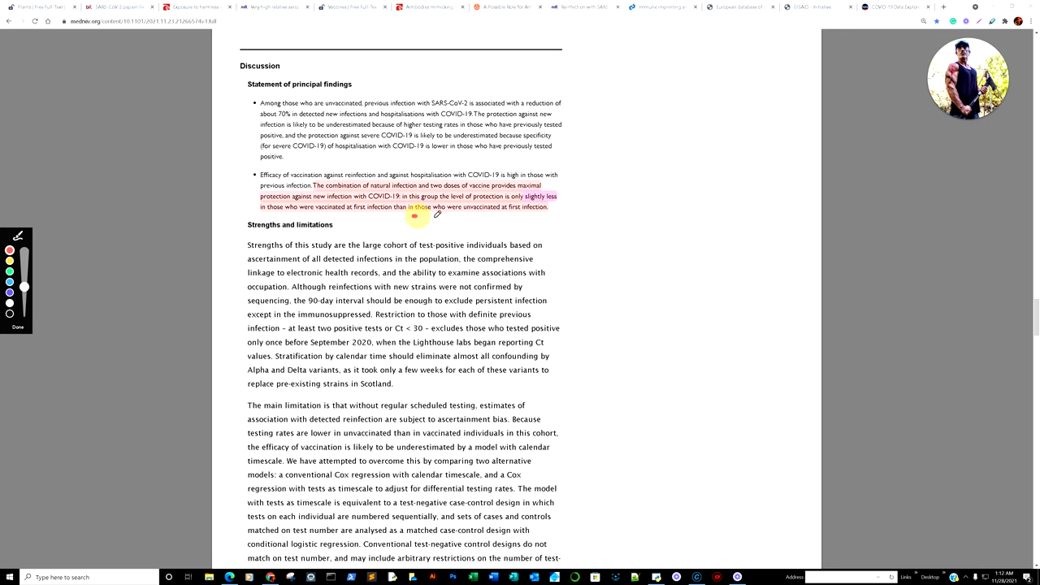
left_click_drag(414, 217, 597, 219)
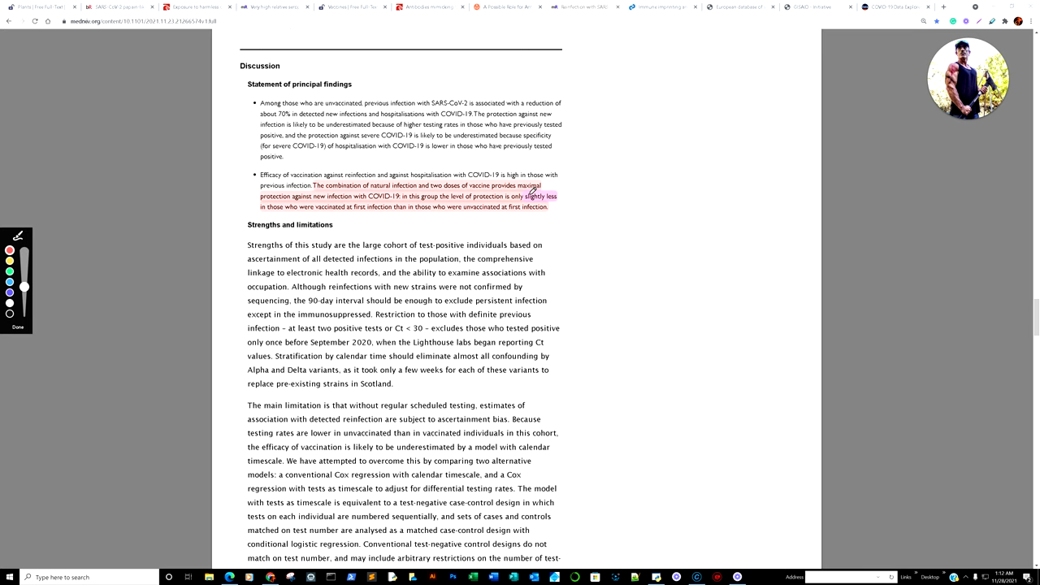
Step: Bracket and underline the policy-implications passage on prior-infection protection and antigenic imprinting
scroll("down", 3)
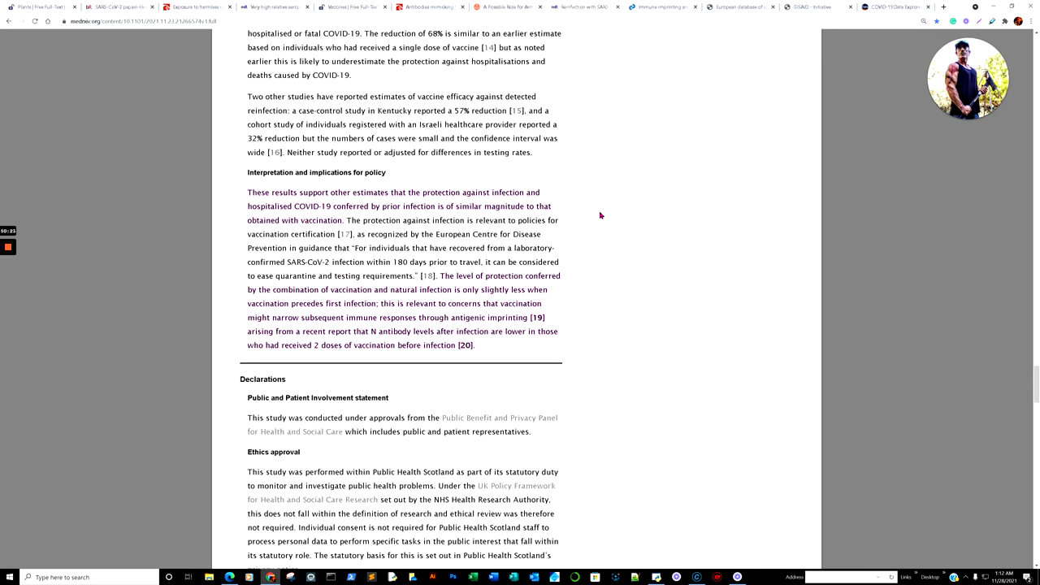
scroll("down", 3)
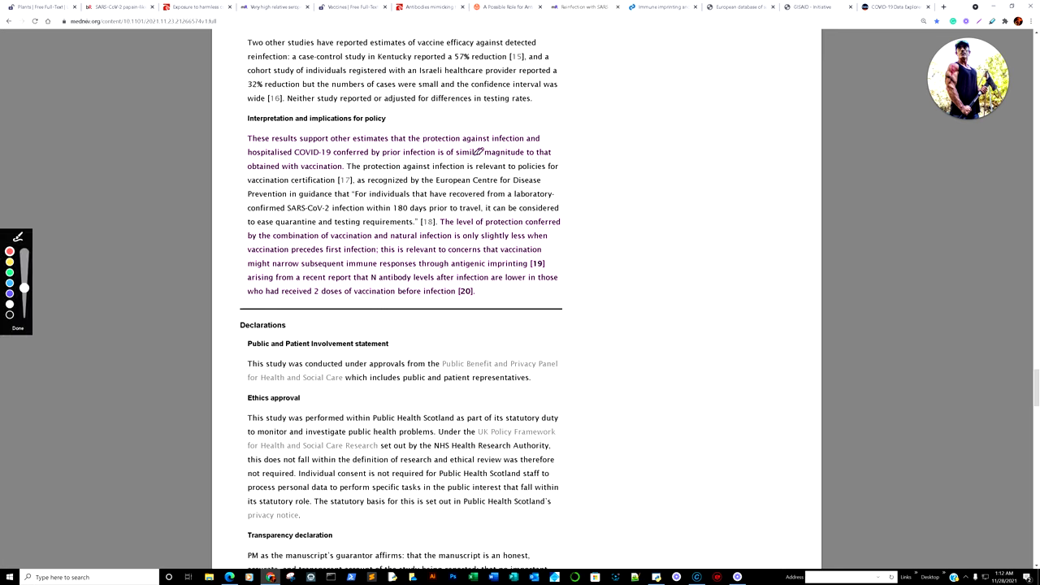
mouse_move(573, 119)
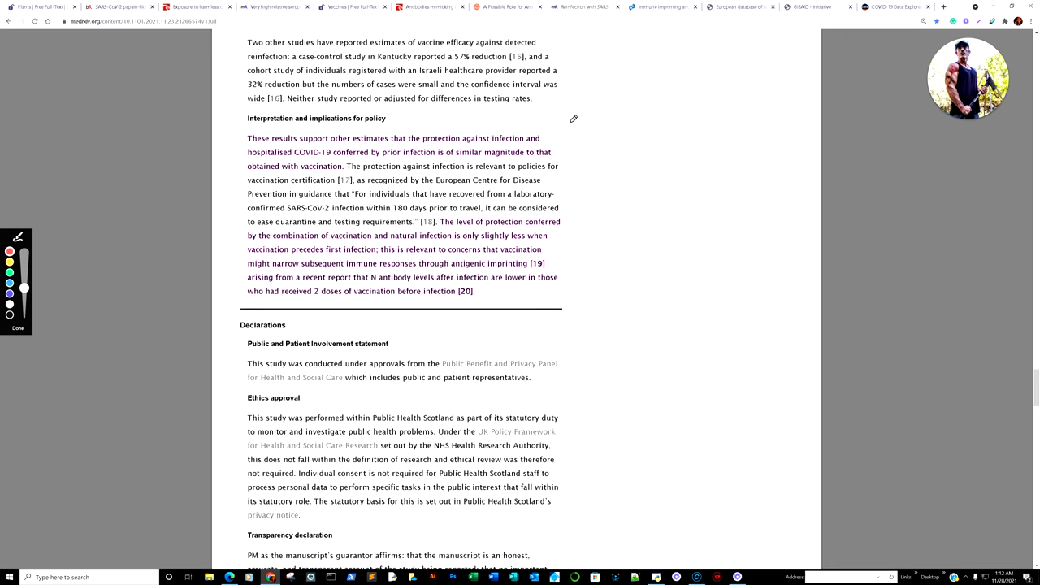
mouse_move(501, 219)
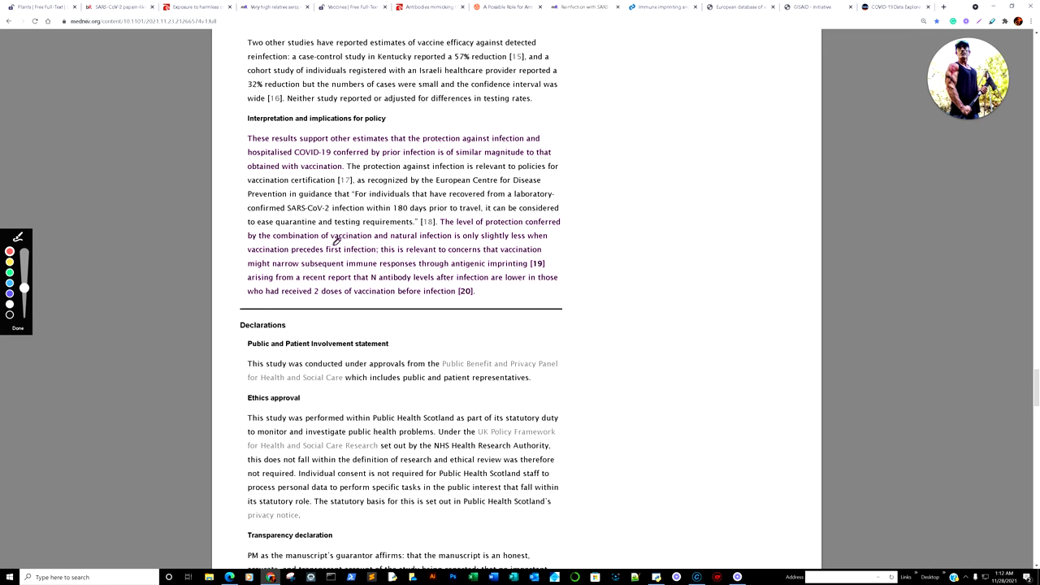
mouse_move(514, 245)
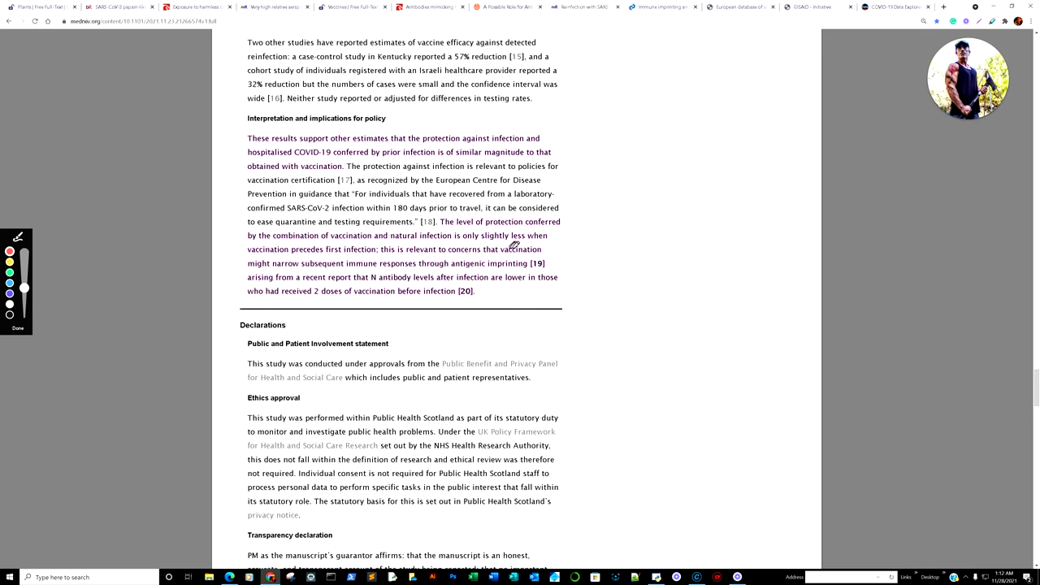
mouse_move(355, 258)
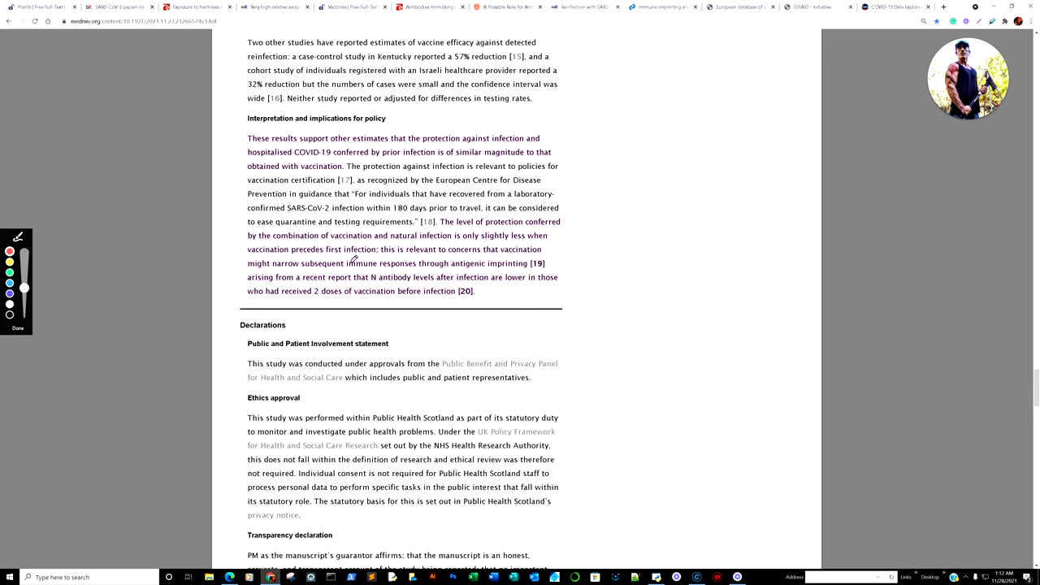
mouse_move(444, 257)
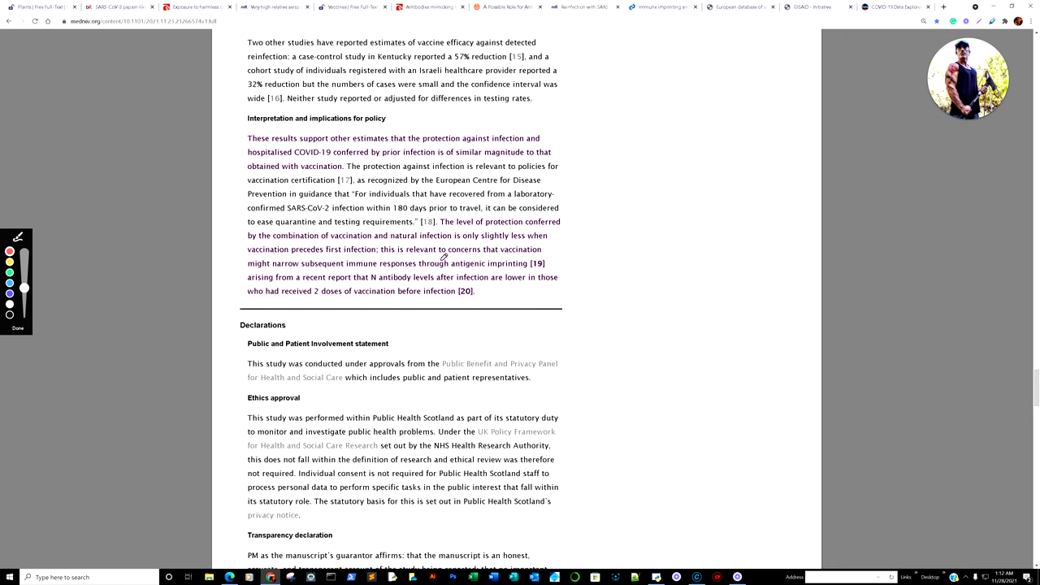
mouse_move(488, 268)
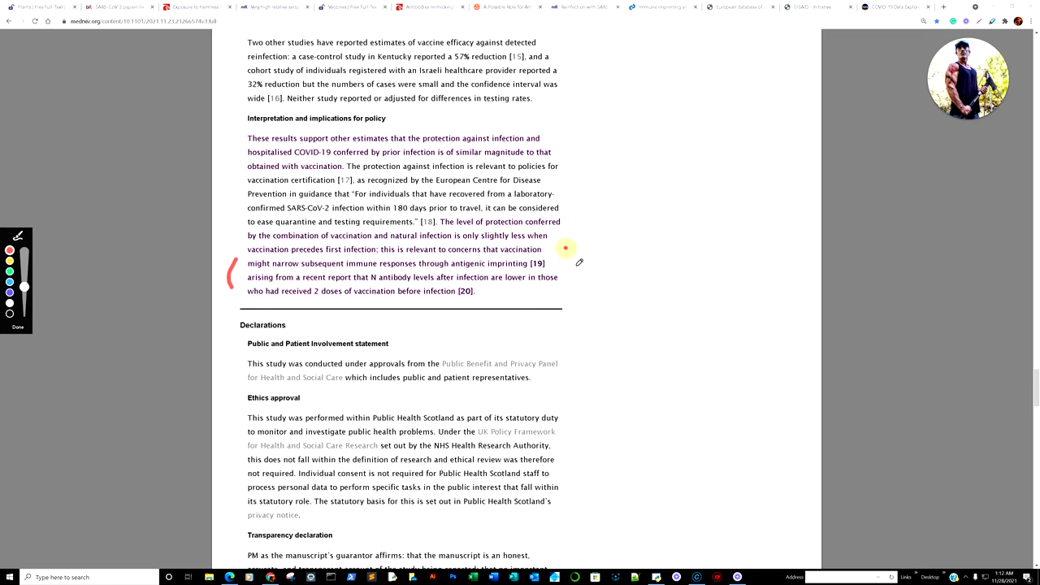
left_click_drag(567, 247, 585, 308)
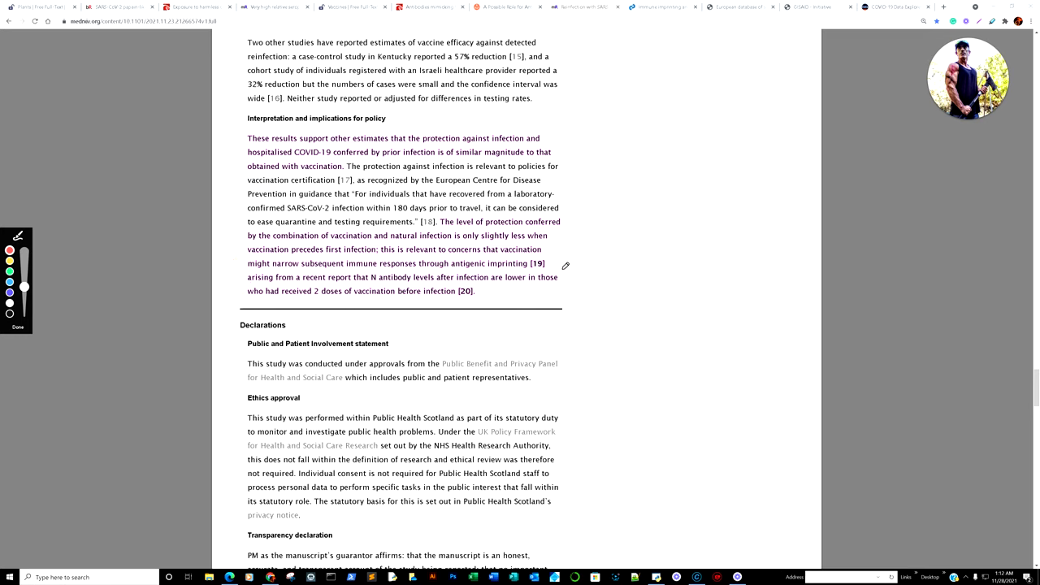
mouse_move(391, 290)
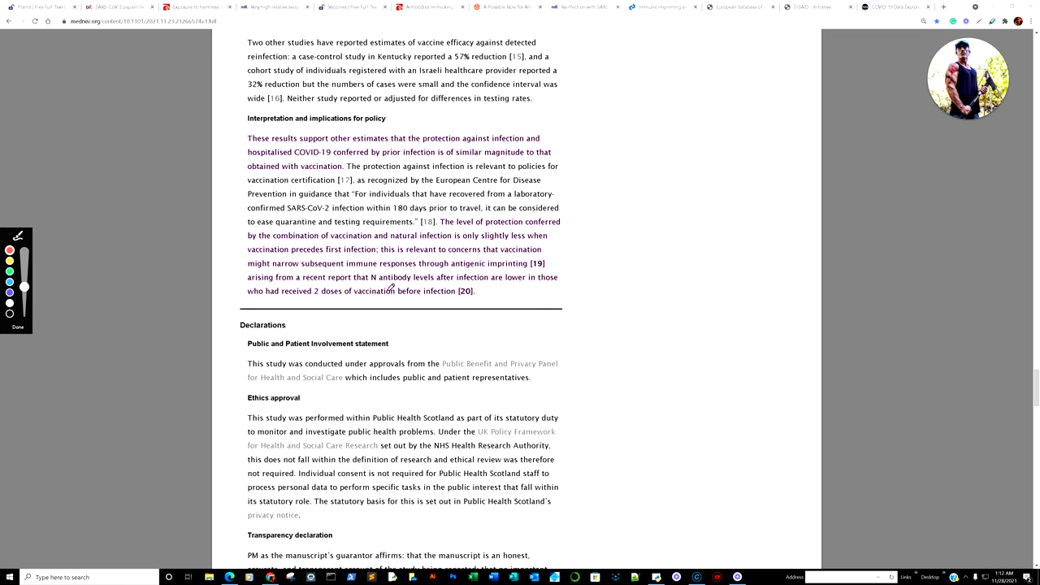
mouse_move(533, 289)
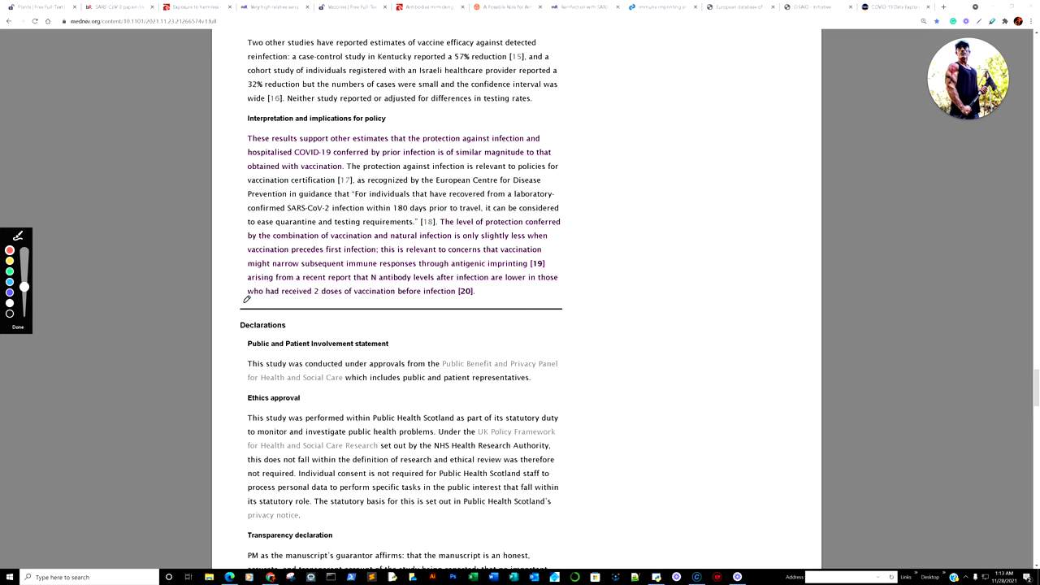
left_click_drag(248, 307, 398, 307)
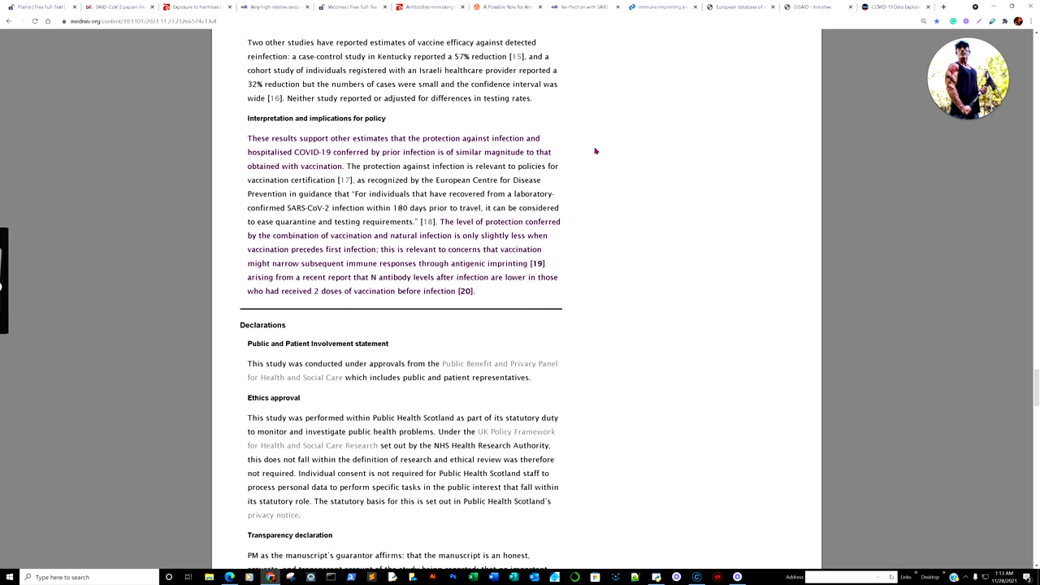
Step: Switch to the Trends in Immunology immune imprinting article at its abstract
left_click(650, 7)
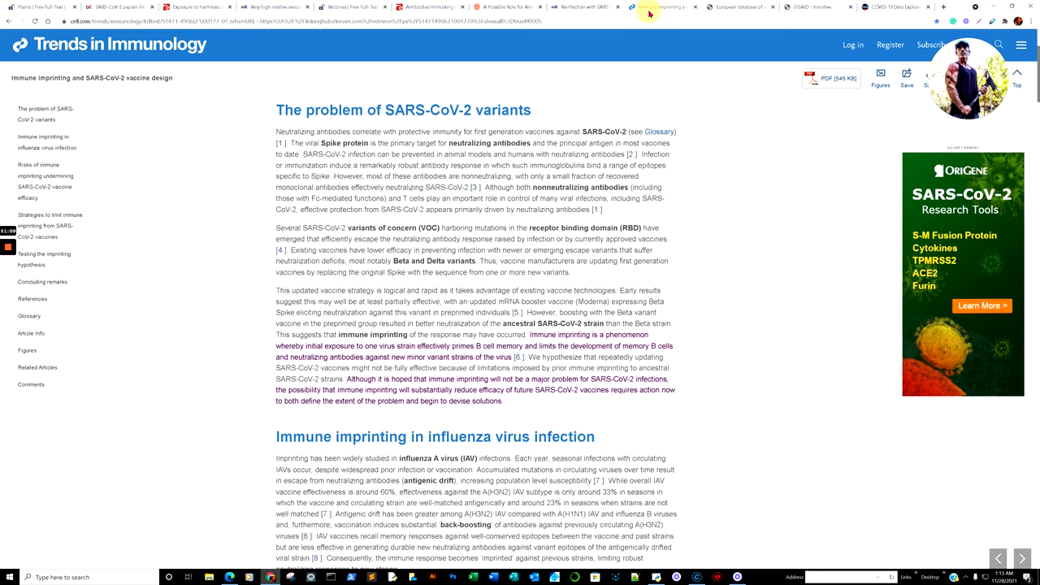
scroll("up", 3)
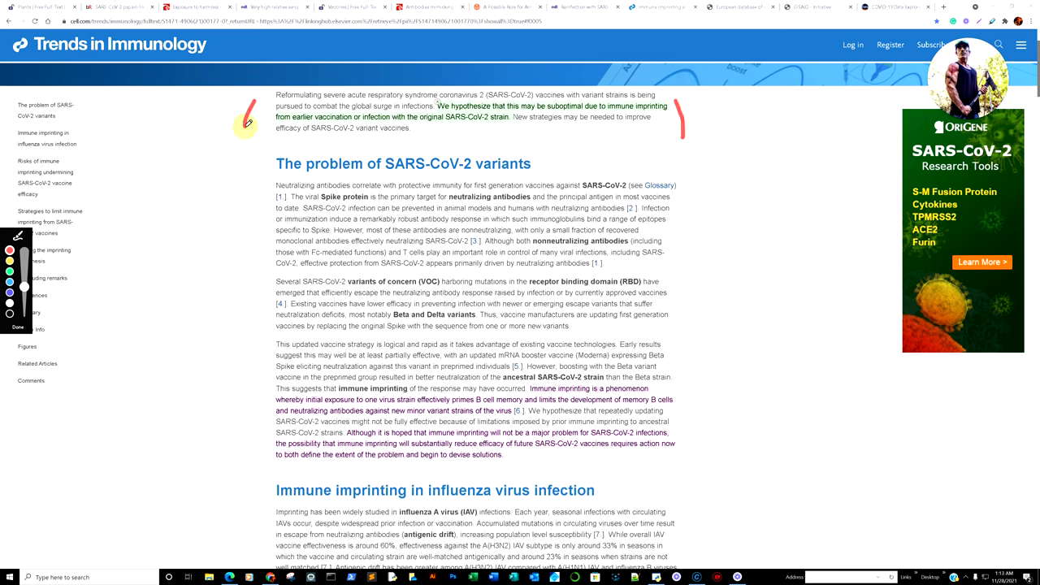
mouse_move(458, 127)
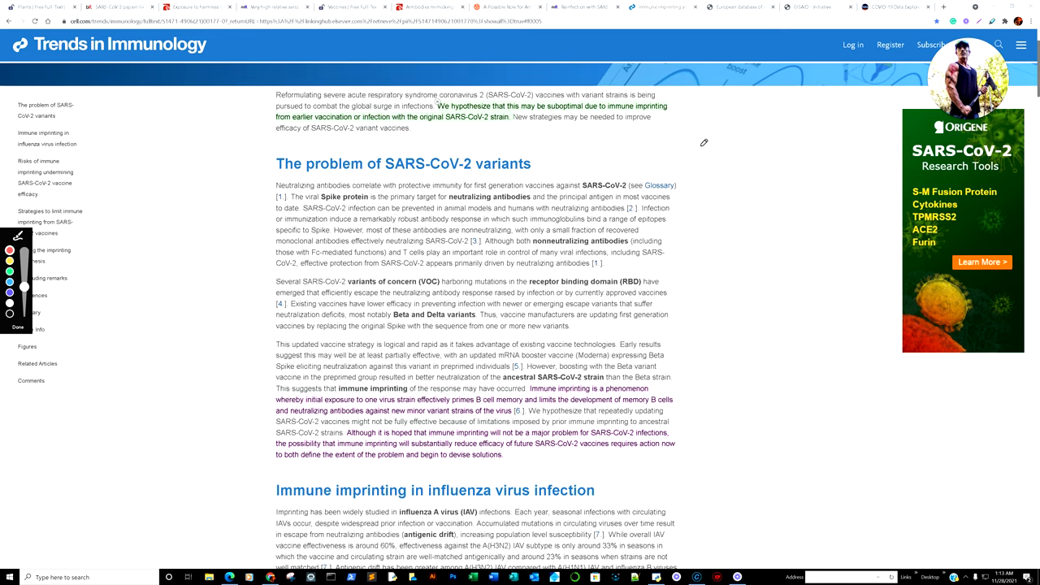
mouse_move(261, 387)
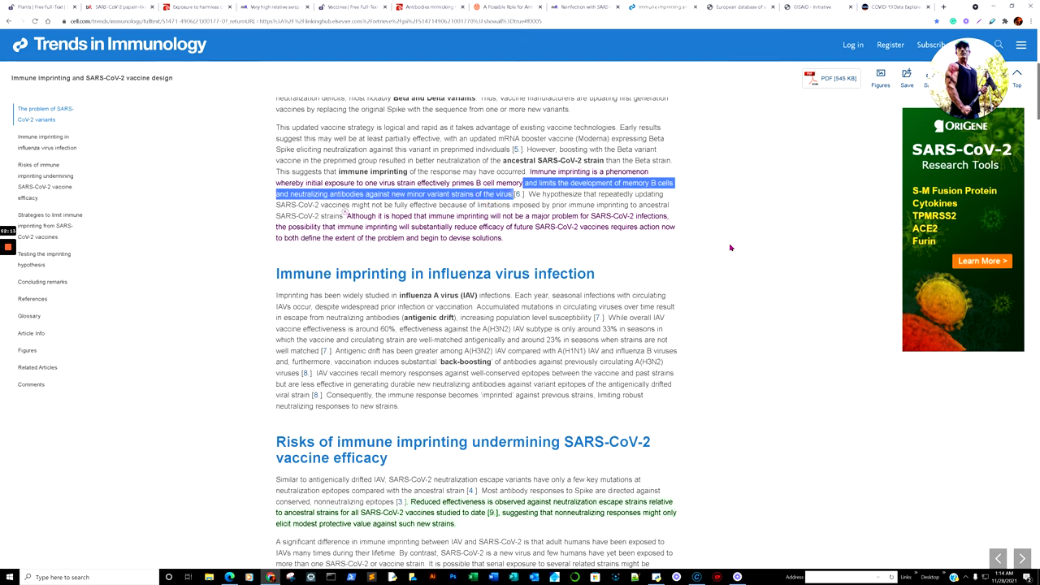
mouse_move(598, 261)
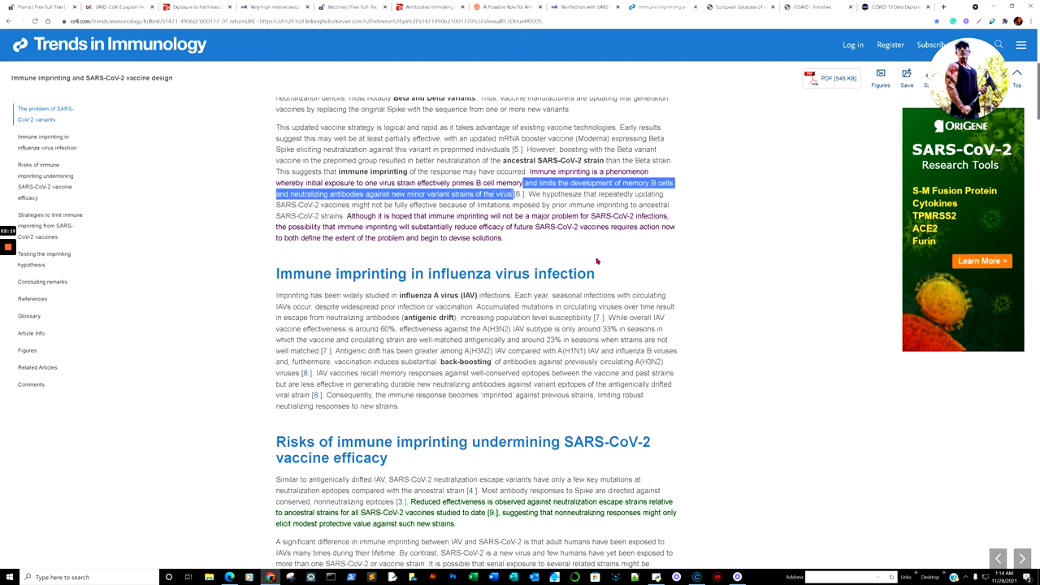
mouse_move(561, 268)
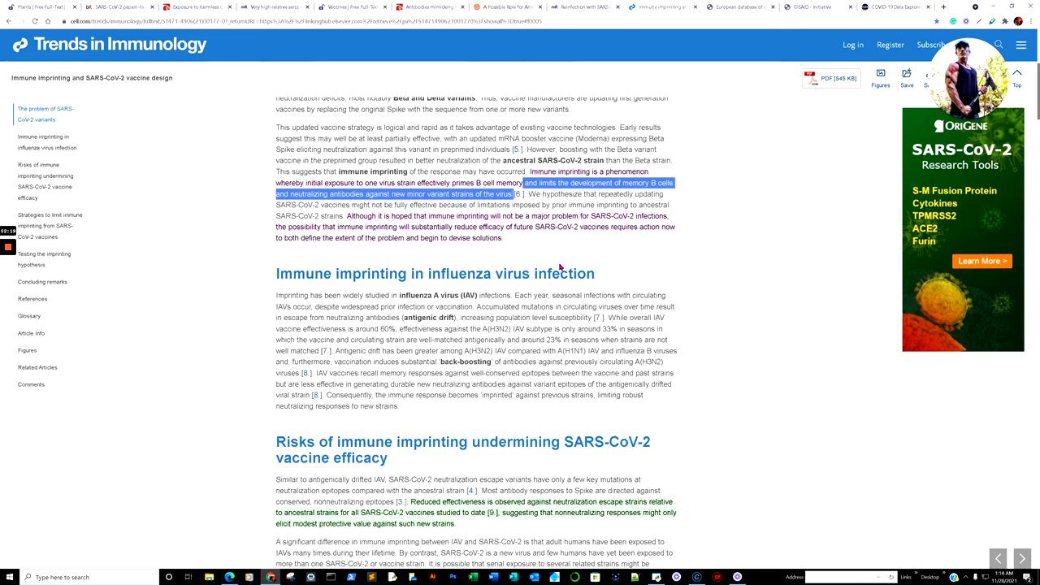
mouse_move(672, 207)
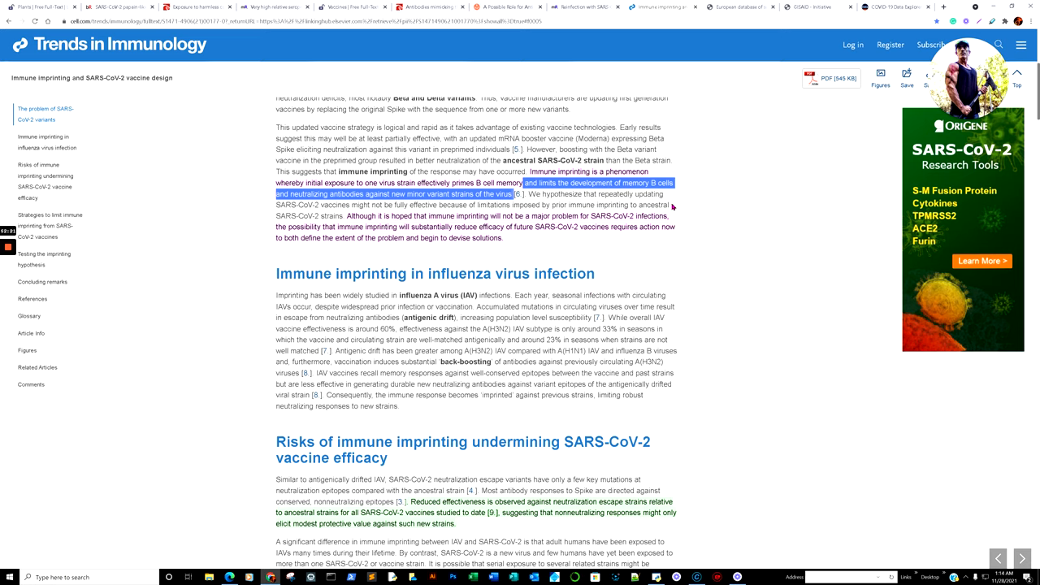
mouse_move(700, 175)
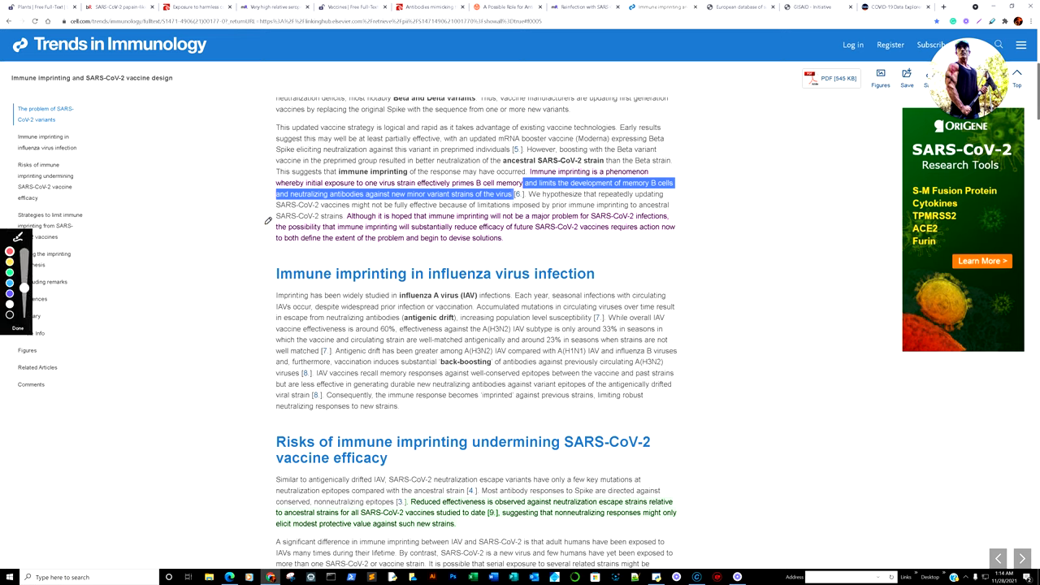
Step: Draw red brackets and an arrow around the 'Immune imprinting in influenza virus infection' section
left_click_drag(252, 220, 237, 260)
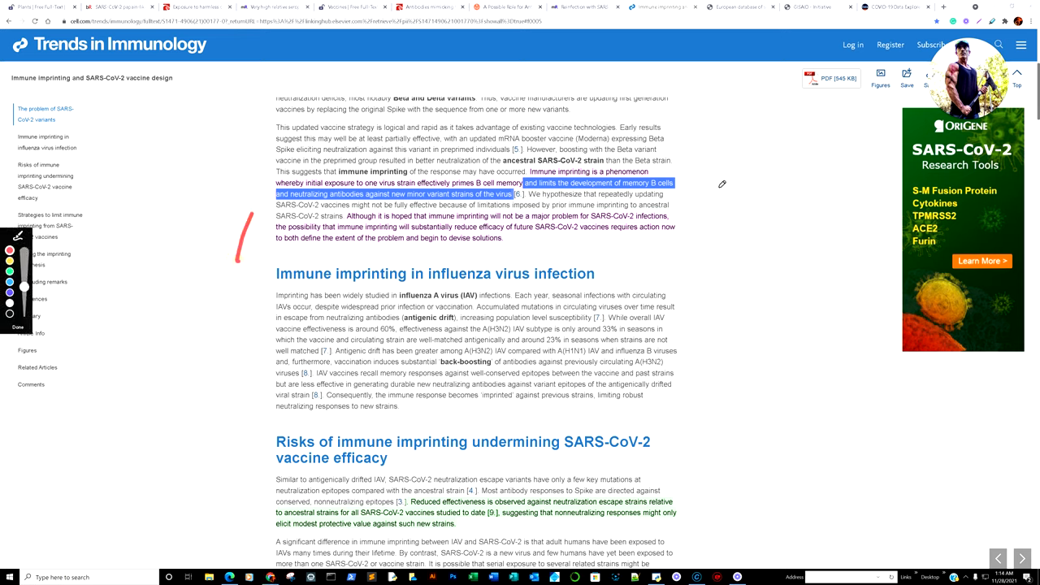
left_click_drag(722, 185, 726, 252)
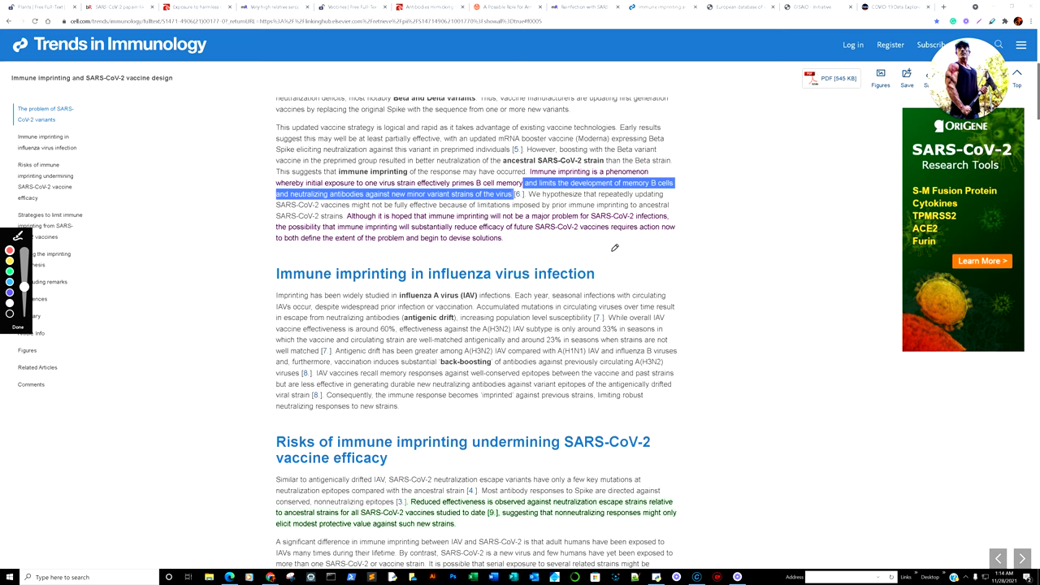
mouse_move(393, 250)
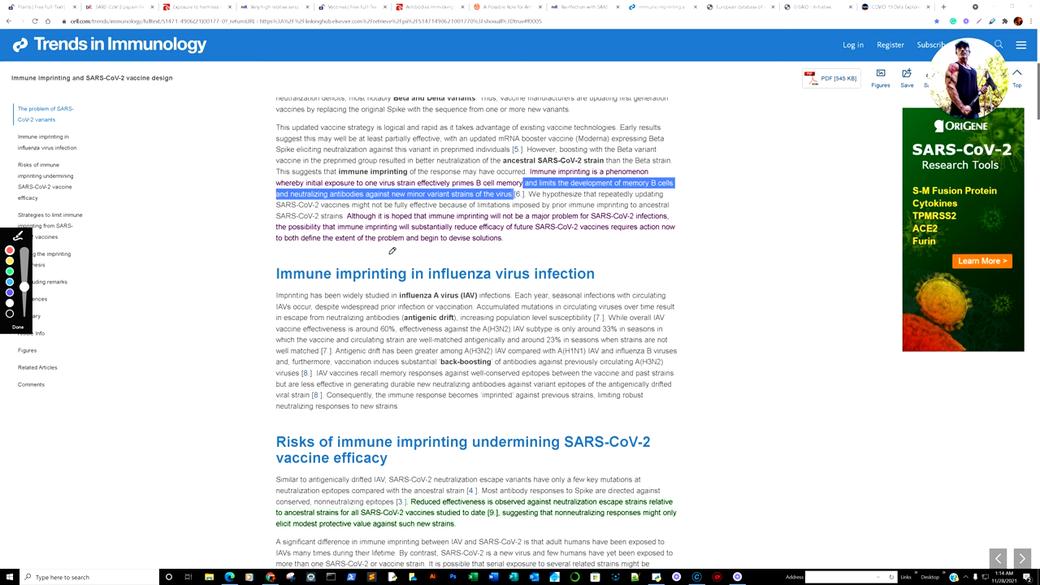
mouse_move(512, 238)
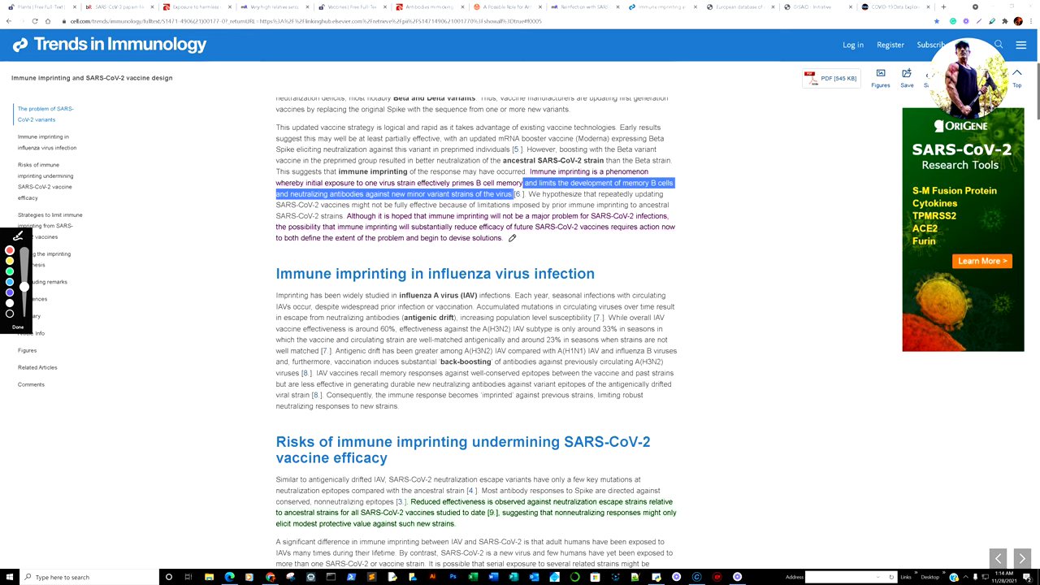
left_click_drag(527, 242, 687, 251)
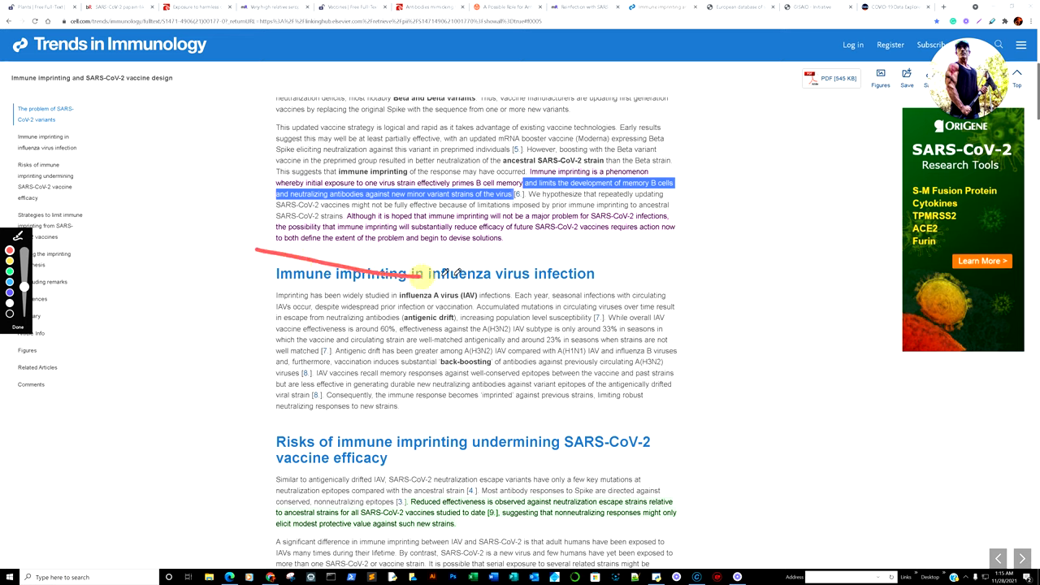
left_click_drag(414, 277, 582, 261)
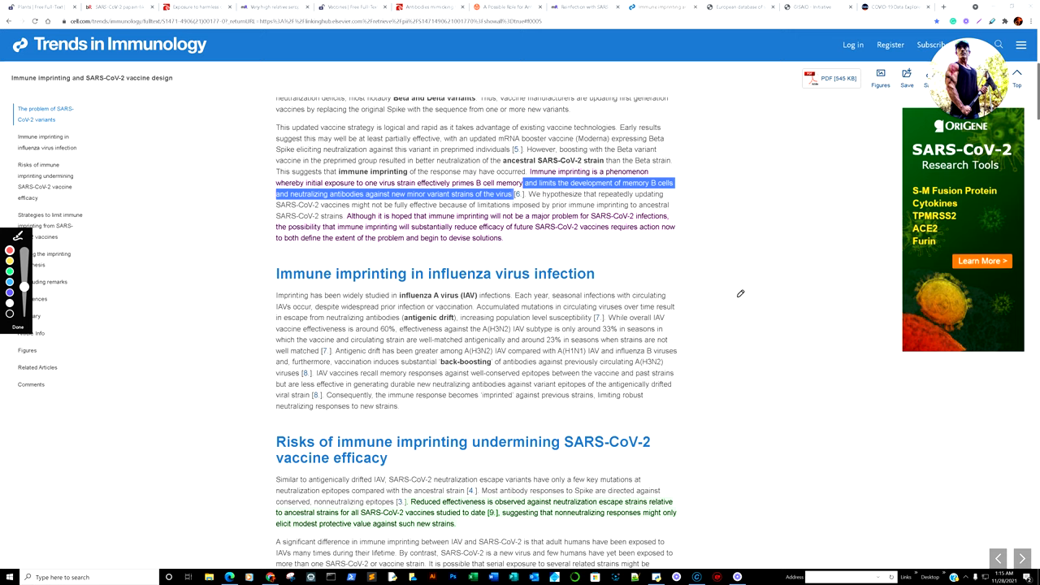
left_click_drag(223, 264, 240, 418)
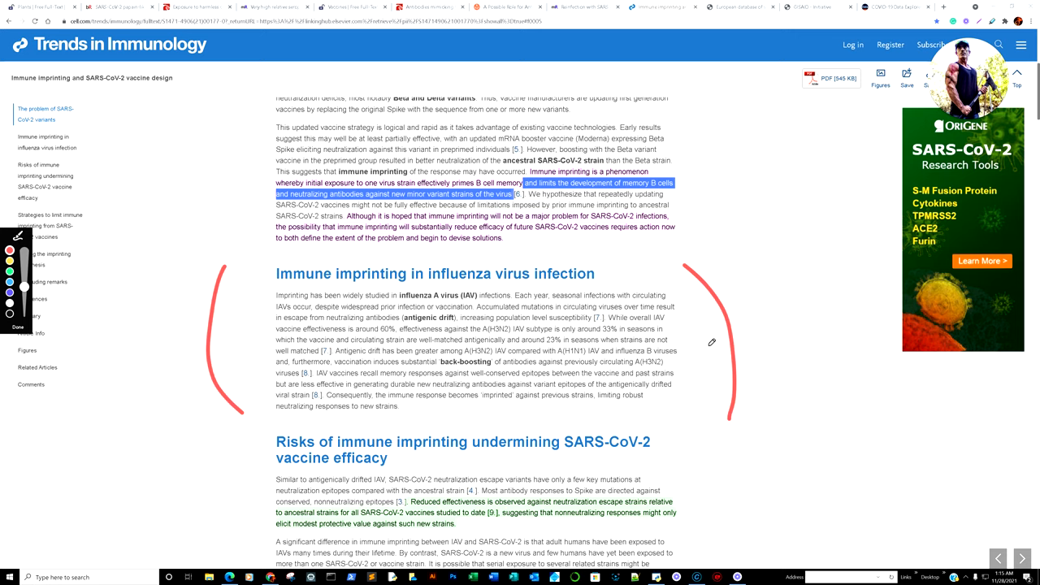
Step: Read past the Strategies section to 'Testing the imprinting hypothesis' and 'Concluding remarks'
scroll("down", 3)
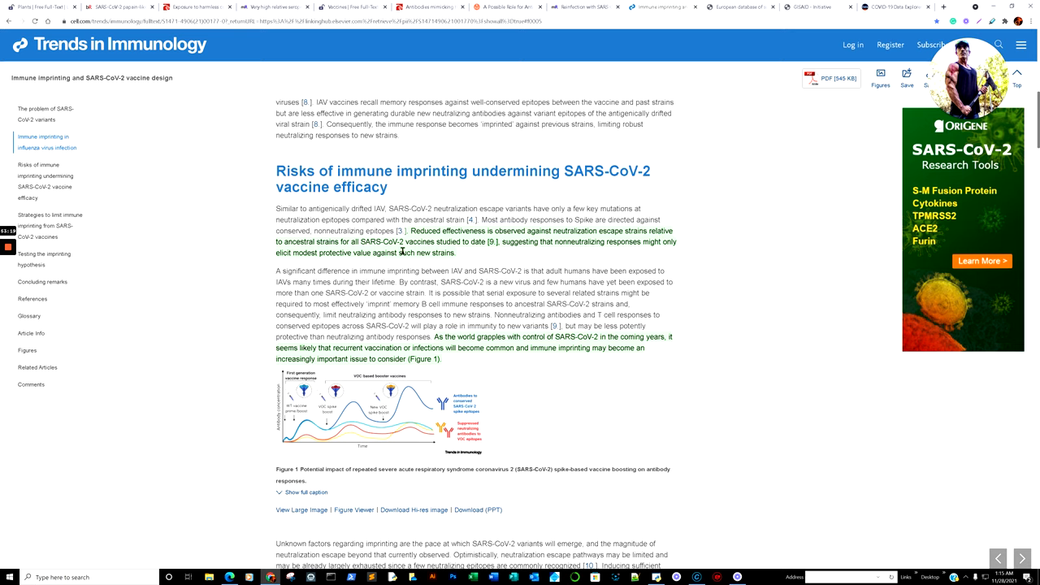
mouse_move(491, 257)
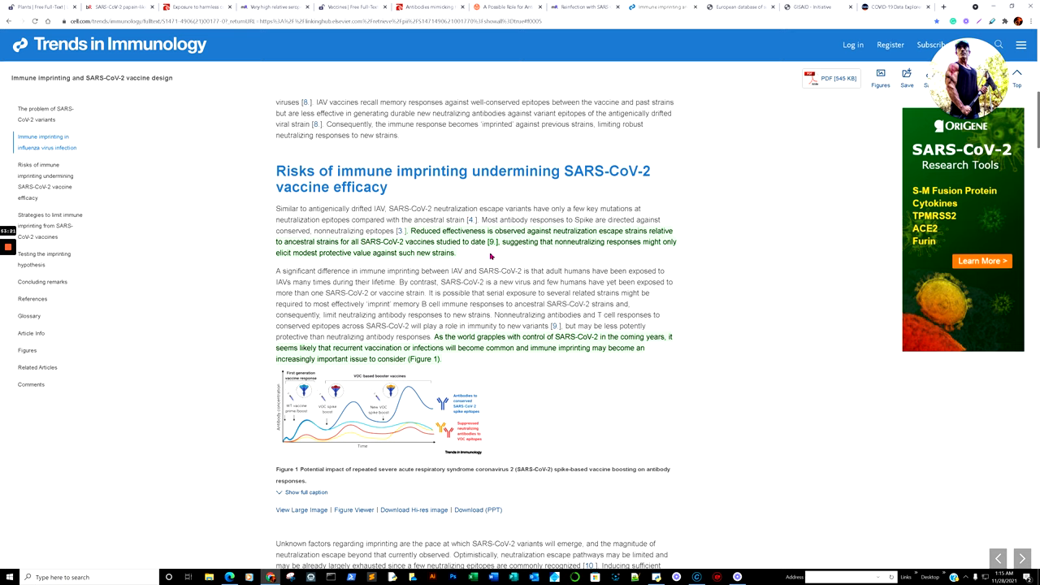
mouse_move(512, 258)
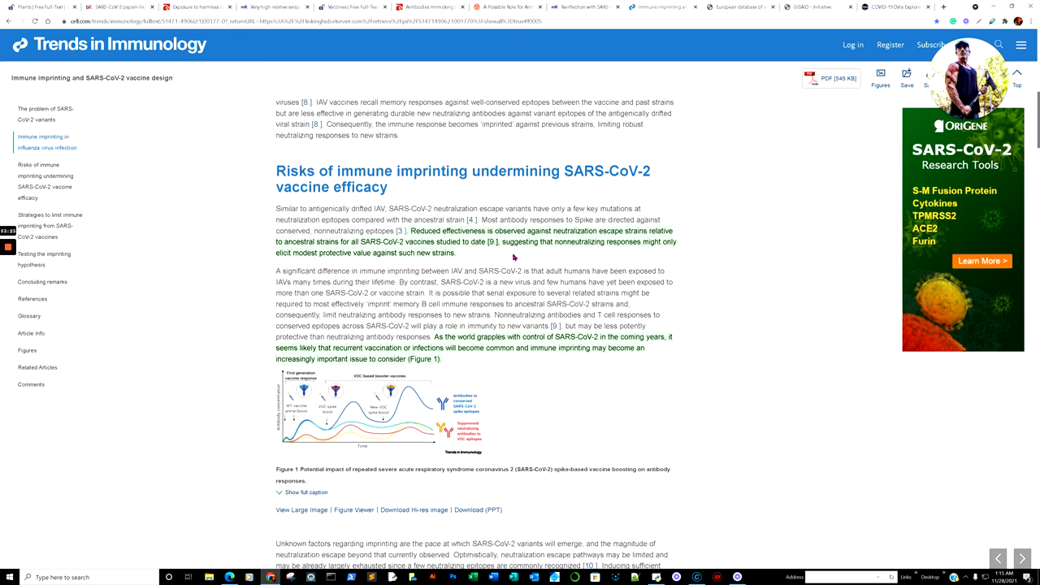
mouse_move(691, 254)
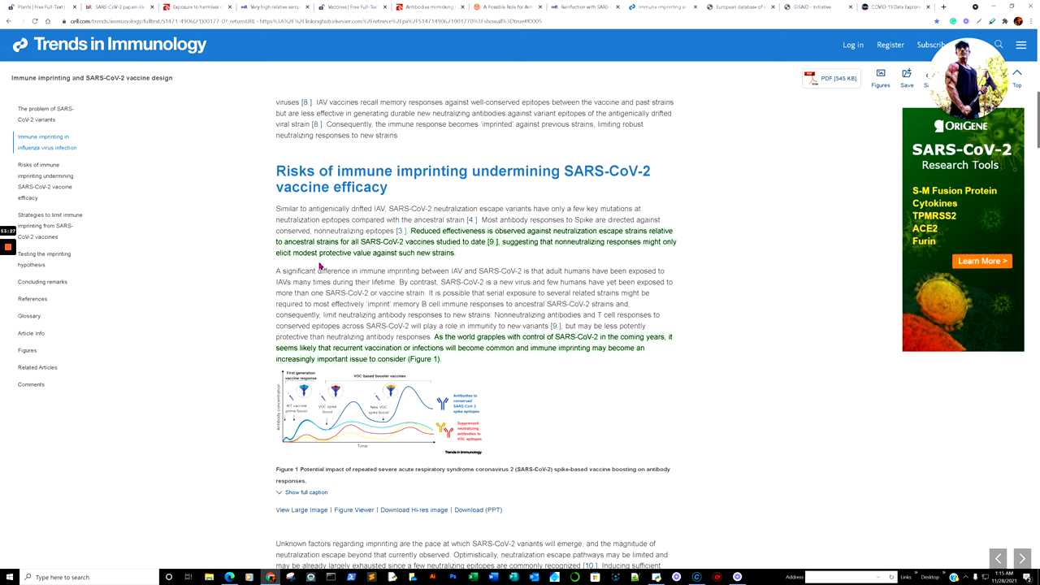
mouse_move(638, 274)
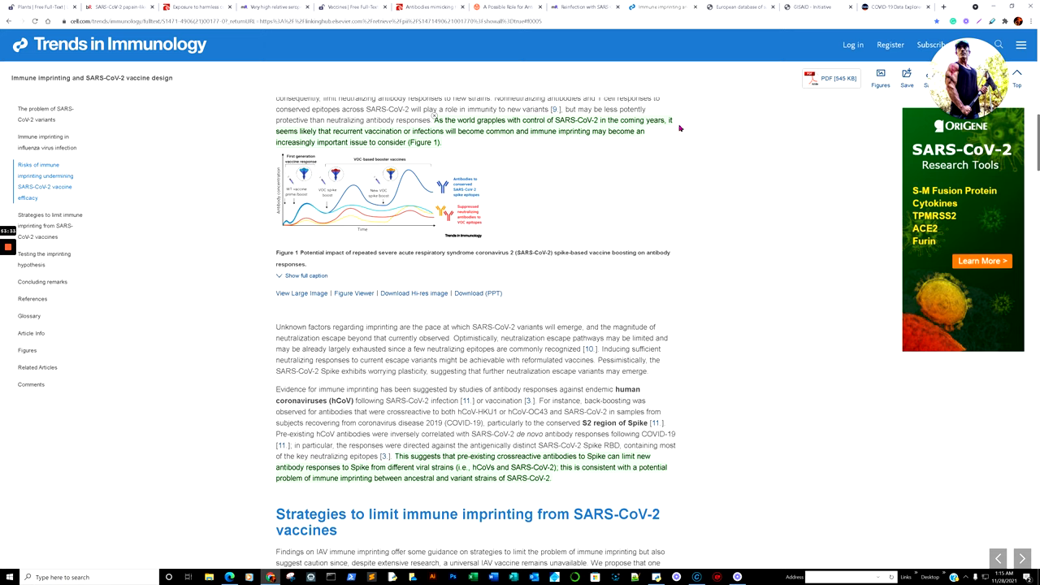
mouse_move(387, 141)
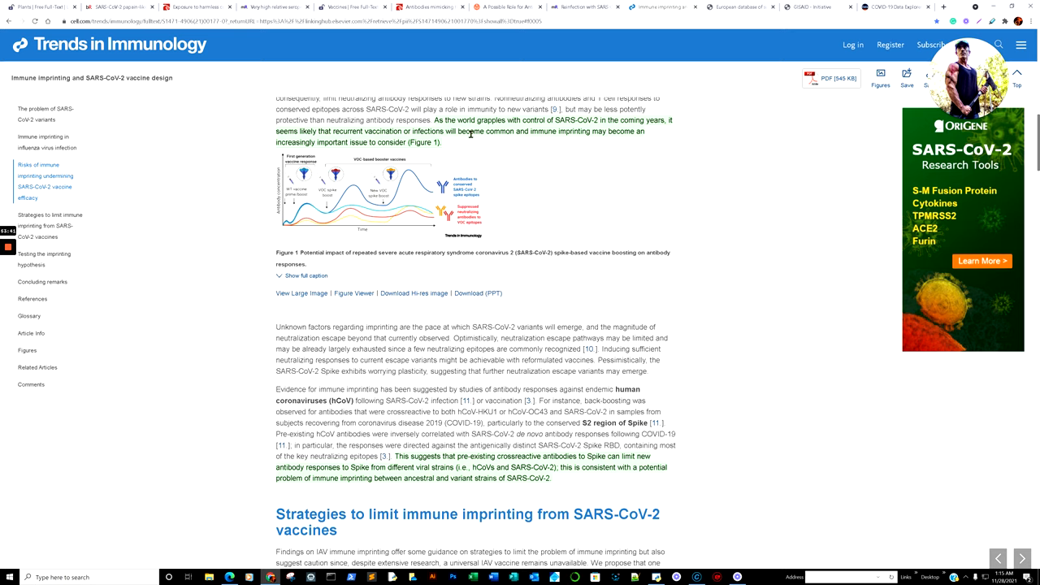
mouse_move(476, 160)
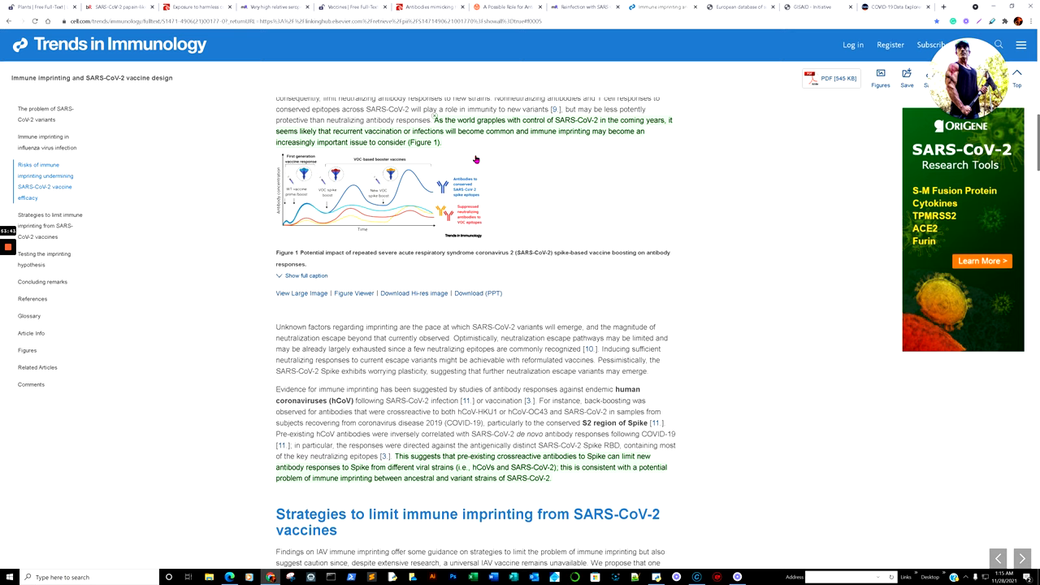
scroll("down", 3)
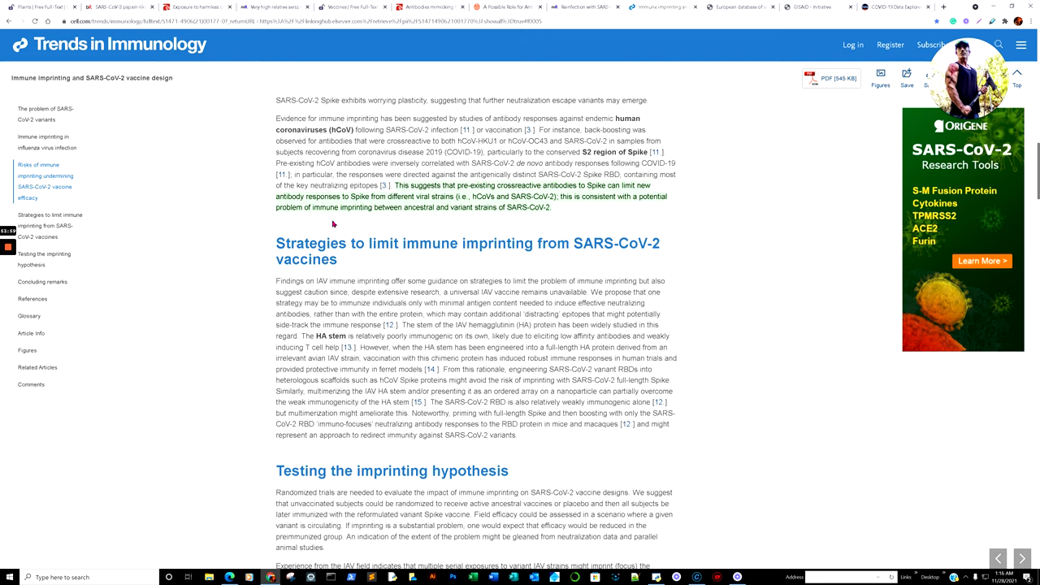
mouse_move(380, 224)
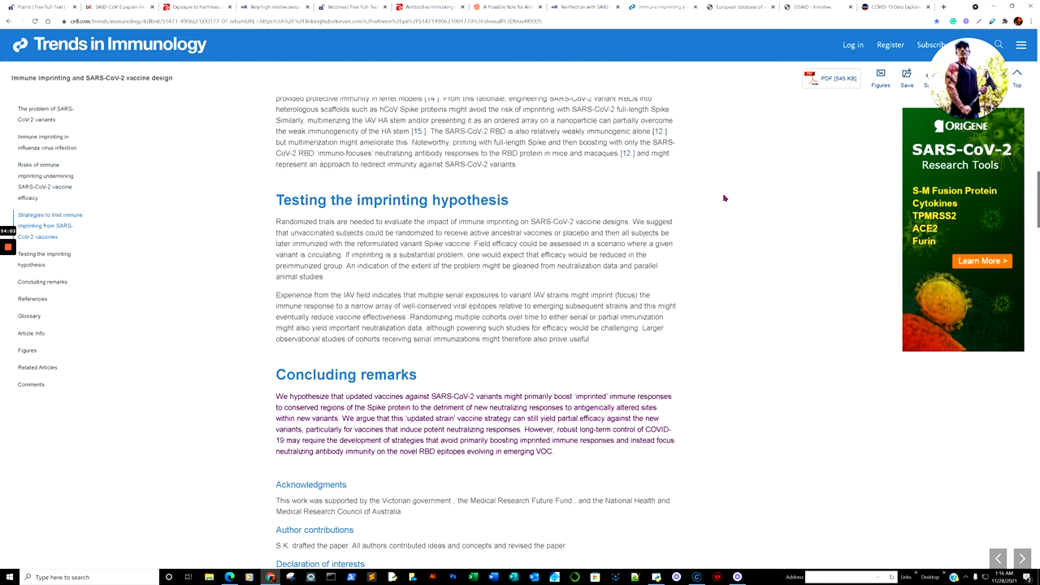
Step: Underline the concluding phrases on novel RBD epitopes and mark beside the Concluding remarks heading
scroll("down", 3)
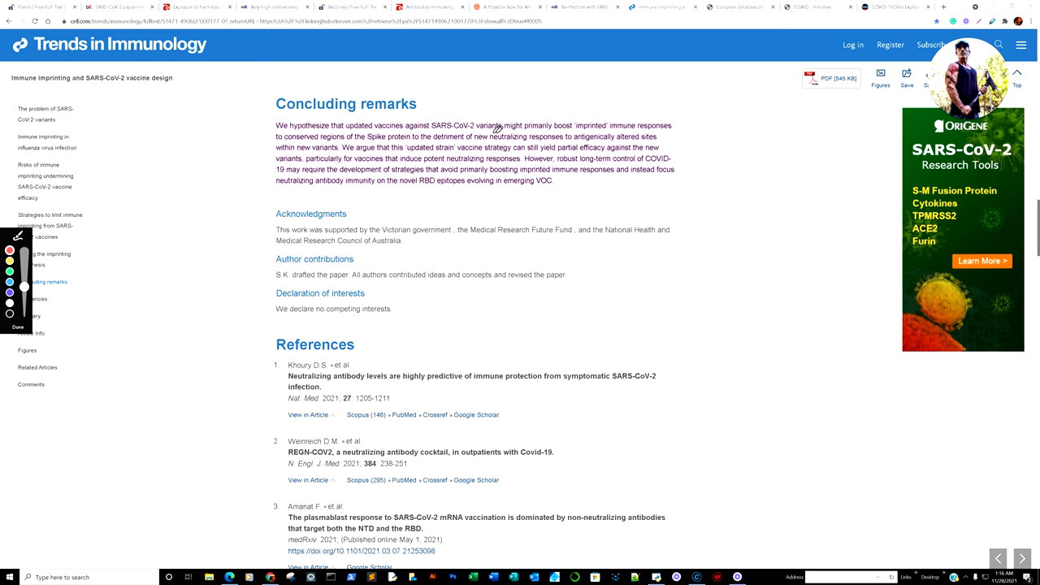
mouse_move(583, 131)
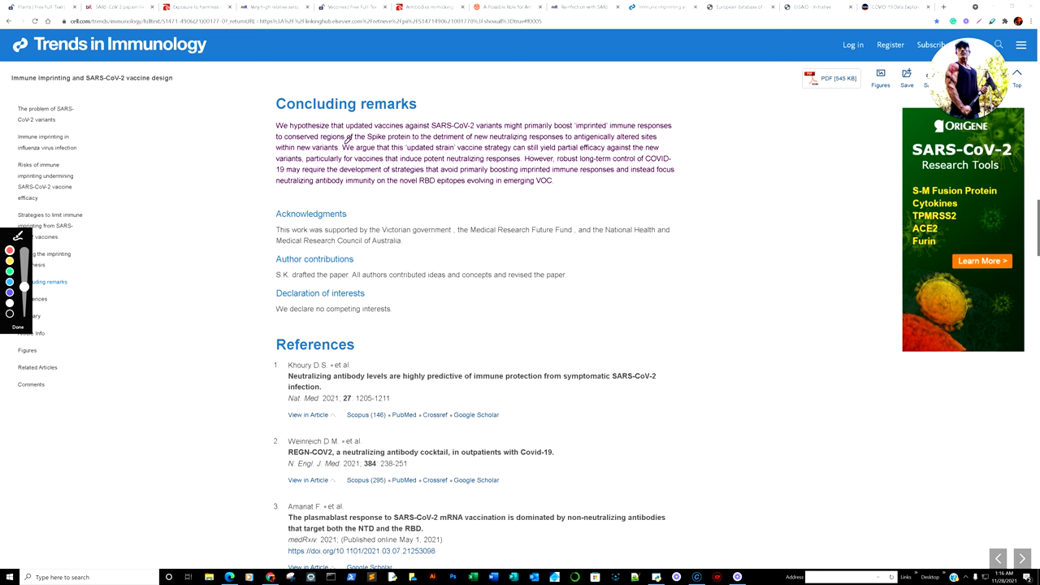
mouse_move(431, 141)
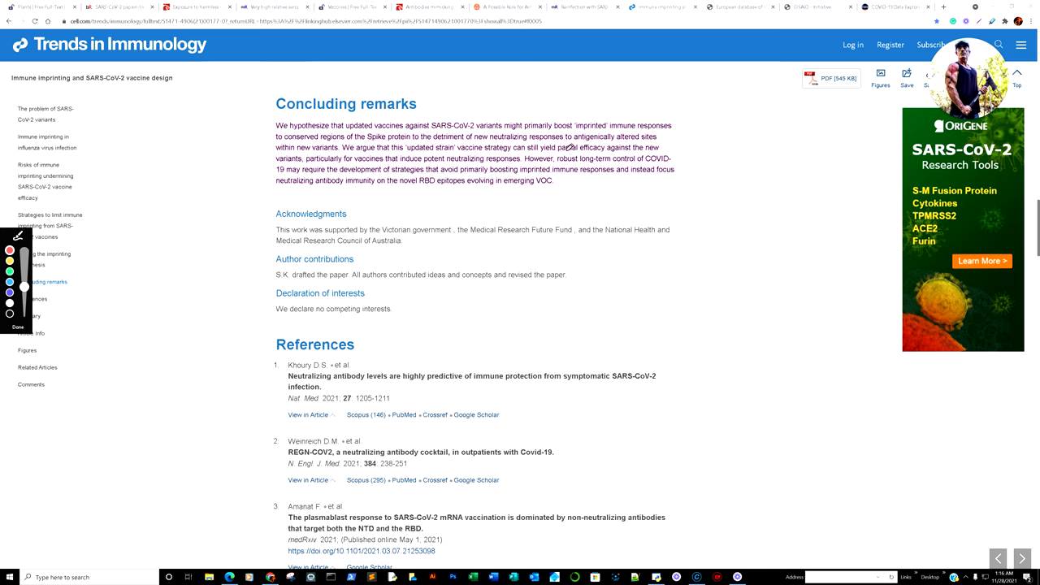
mouse_move(284, 153)
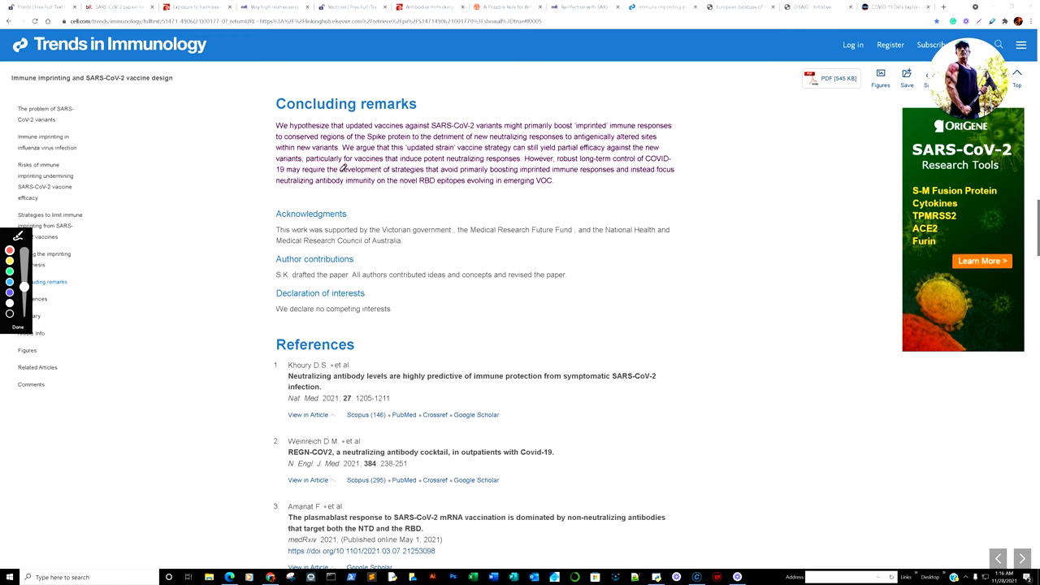
mouse_move(469, 176)
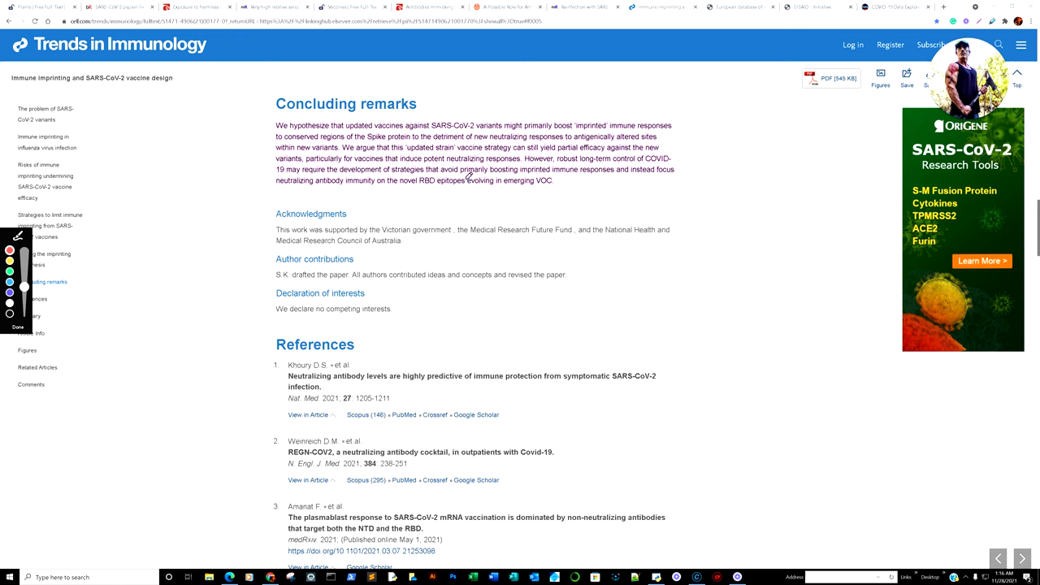
mouse_move(532, 164)
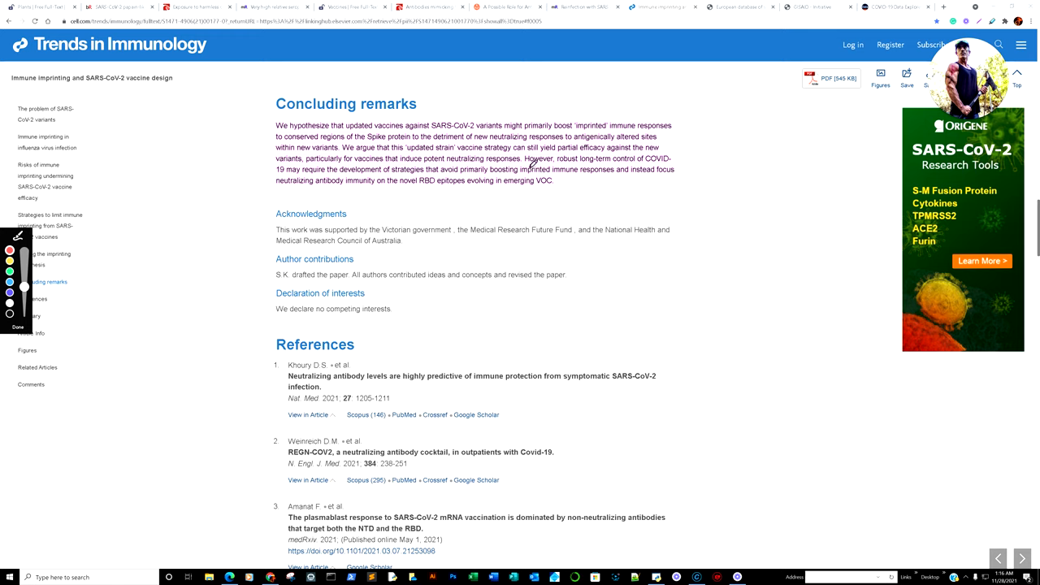
mouse_move(610, 182)
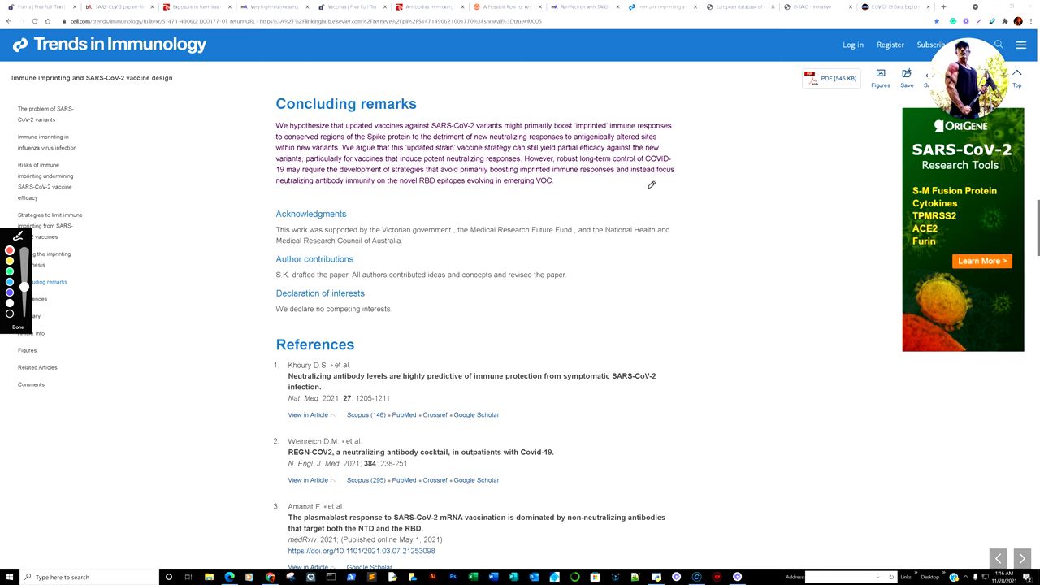
left_click_drag(281, 194, 321, 193)
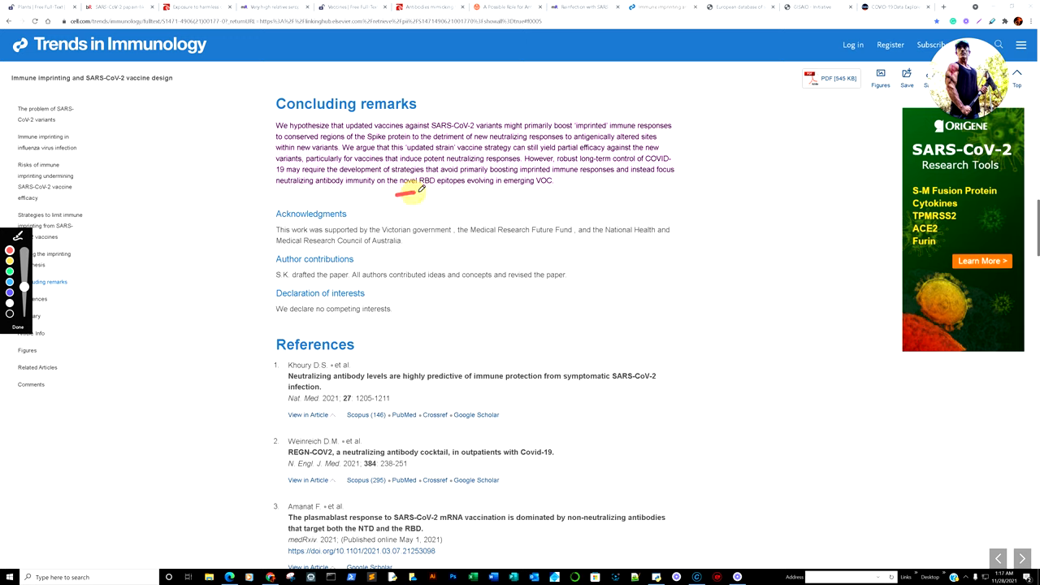
left_click_drag(415, 191, 594, 195)
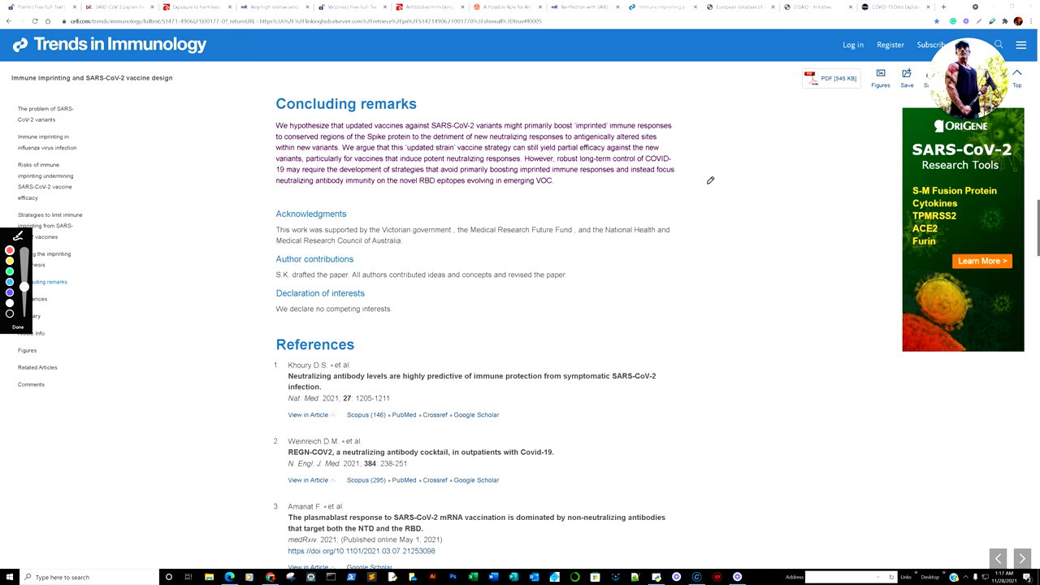
mouse_move(718, 177)
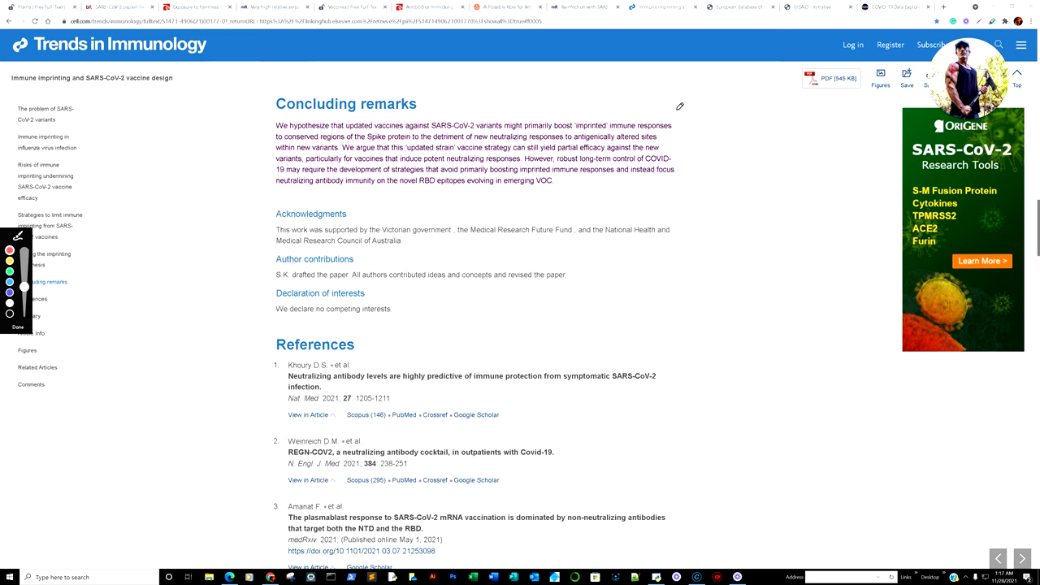
left_click_drag(681, 114, 689, 210)
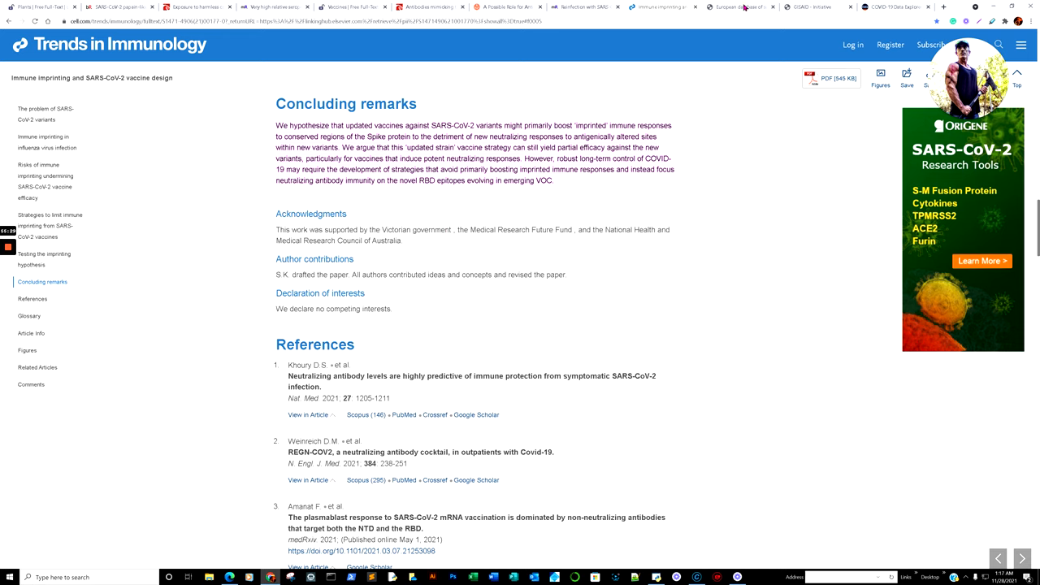
Step: View the EudraVigilance home page, then GISAID, then the COVID-19 Data Explorer deaths chart
left_click(740, 7)
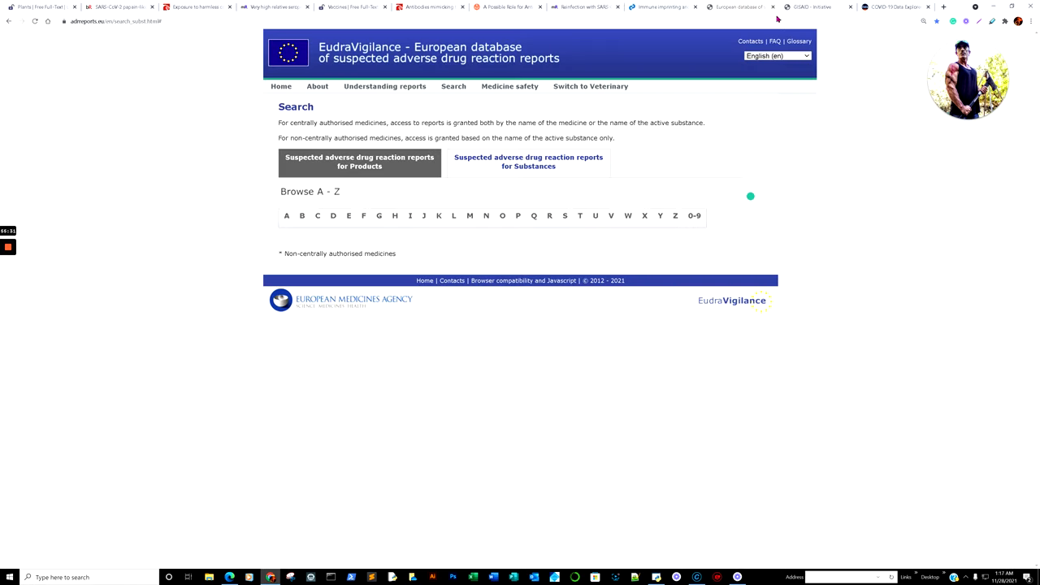
mouse_move(668, 43)
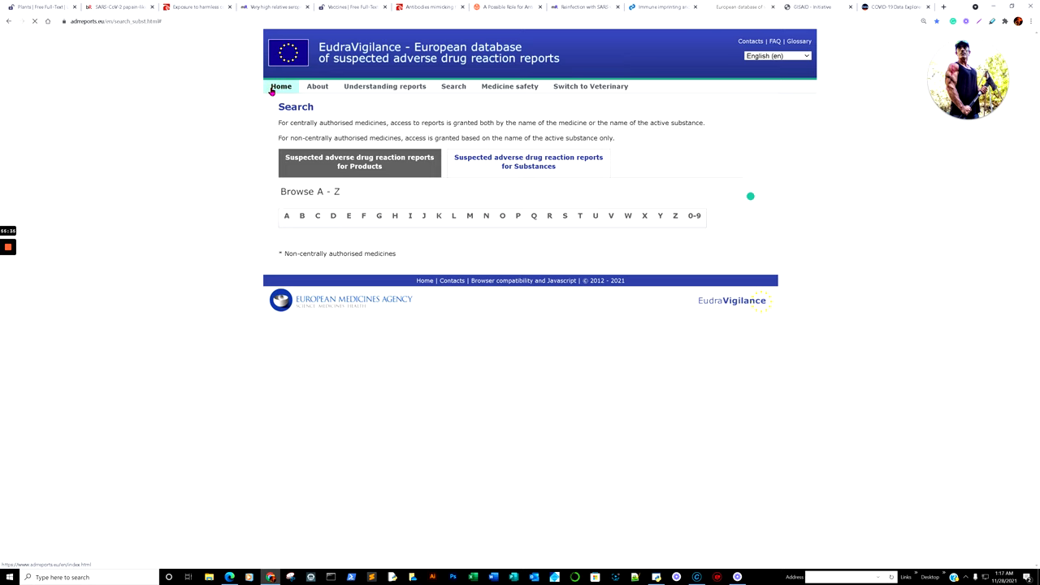
left_click(281, 86)
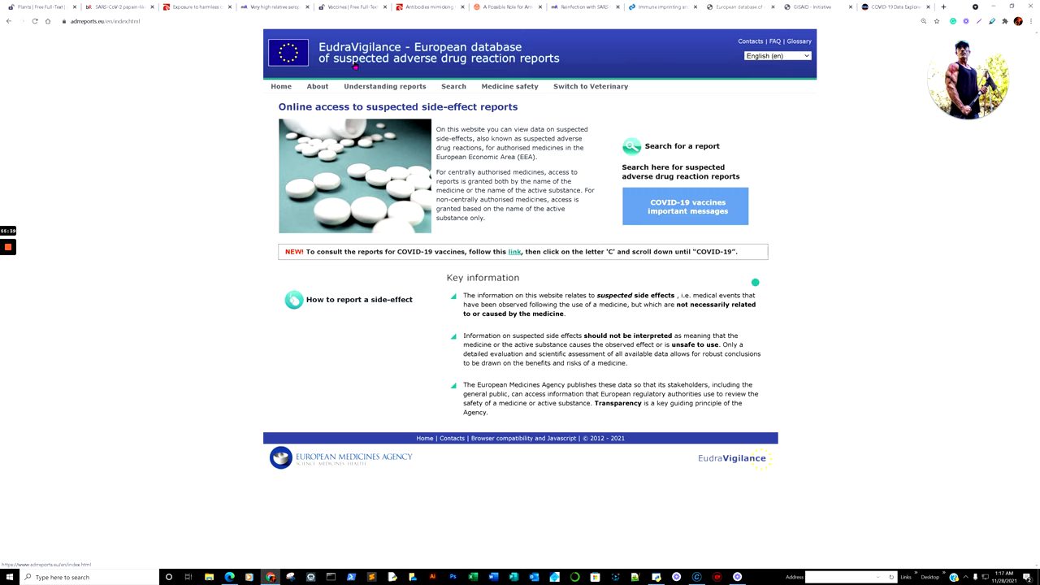
left_click(811, 7)
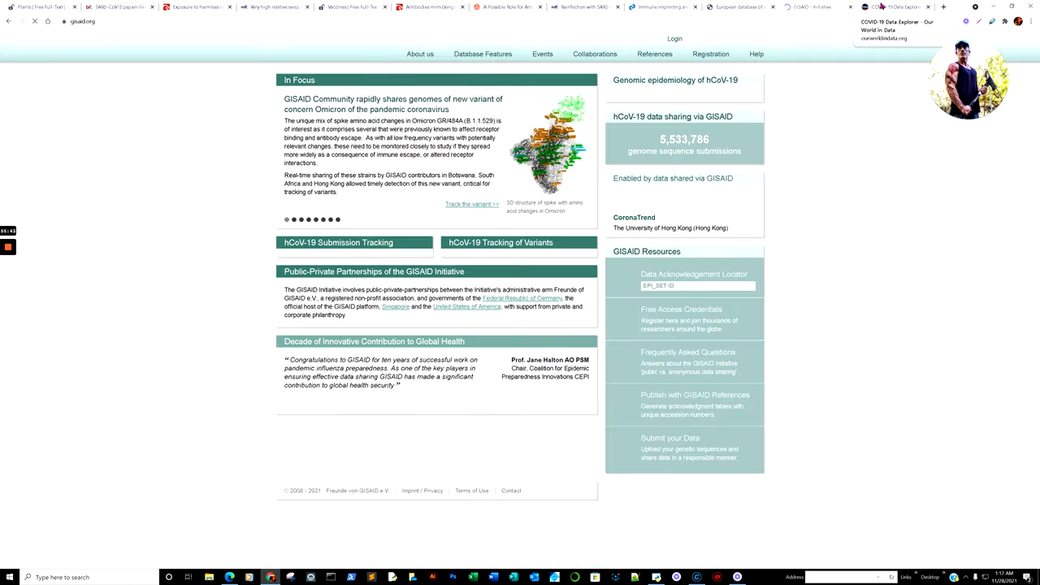
left_click(894, 7)
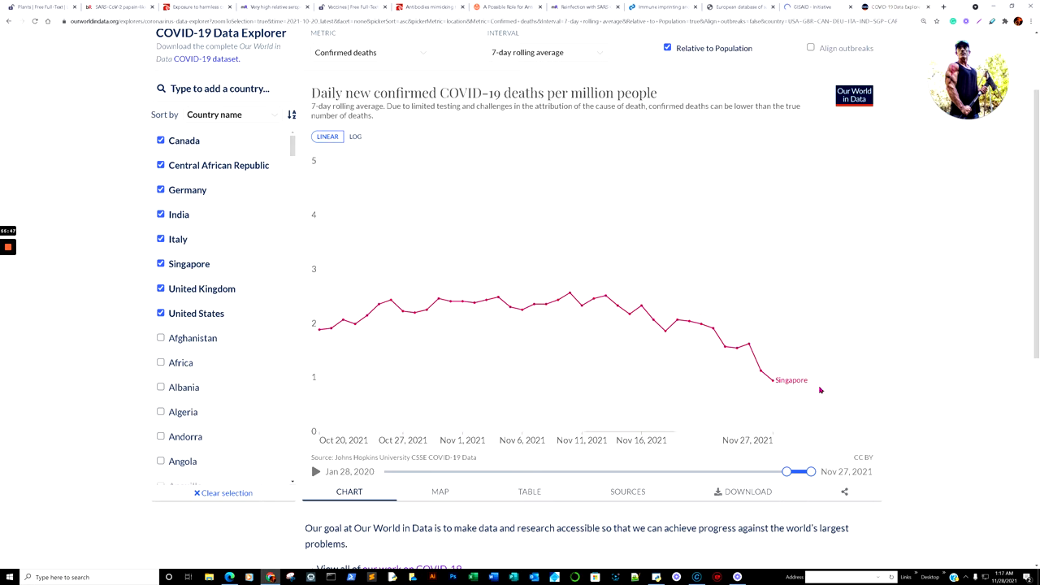
mouse_move(474, 302)
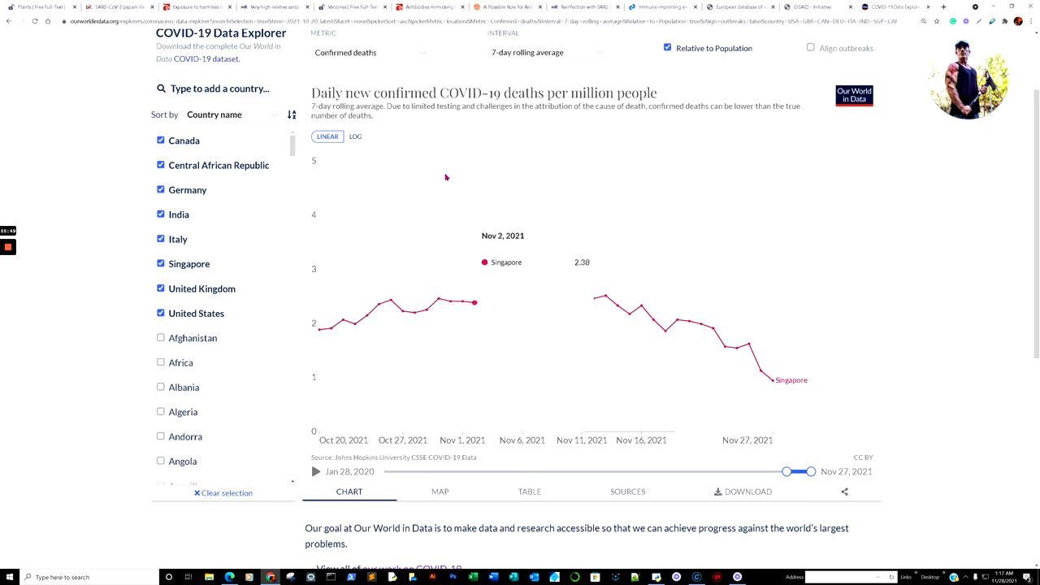
mouse_move(380, 279)
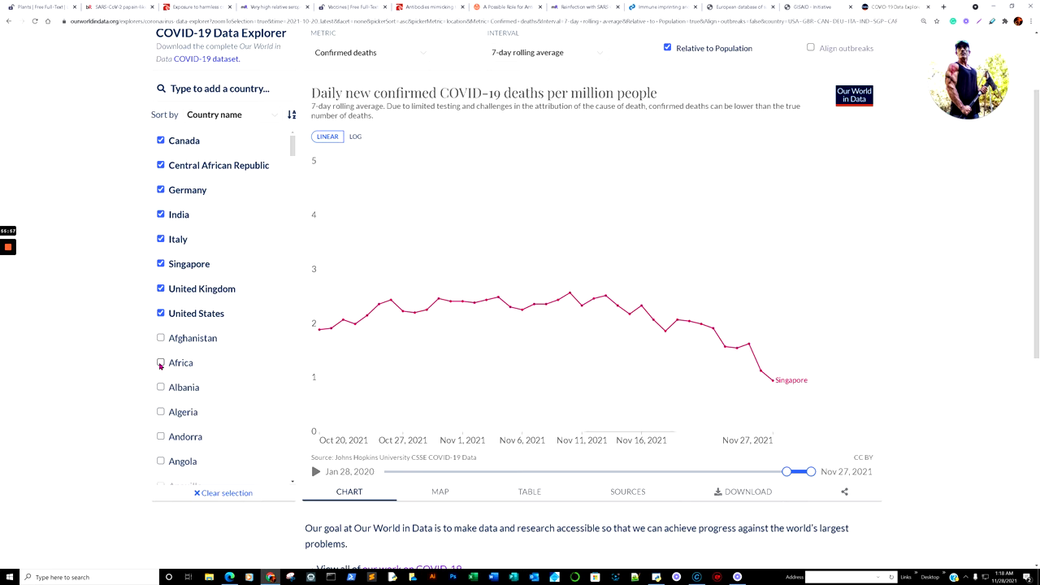
Step: Add Africa to the countries compared on the daily deaths-per-million chart
left_click(160, 362)
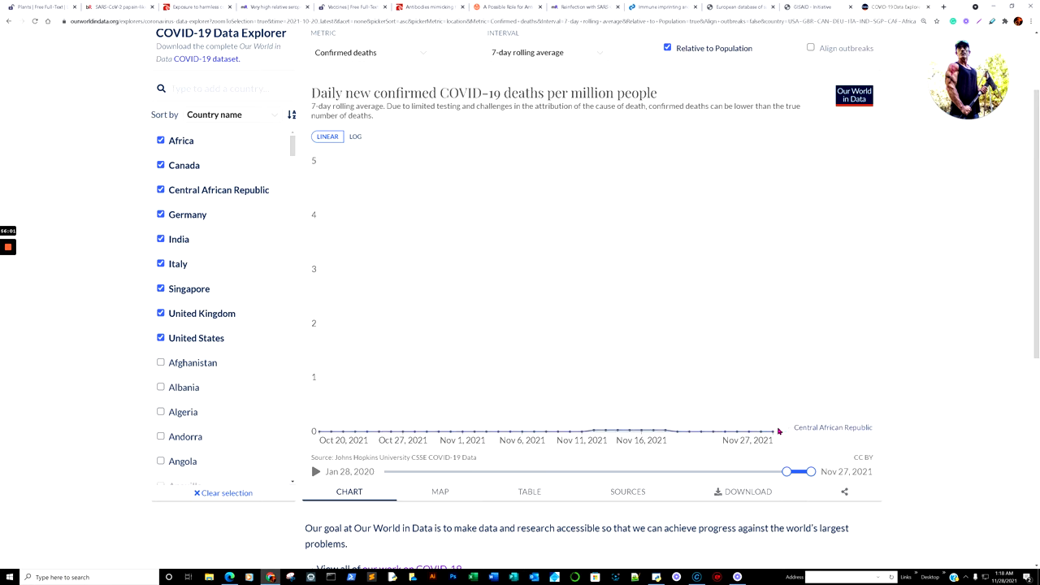
mouse_move(772, 428)
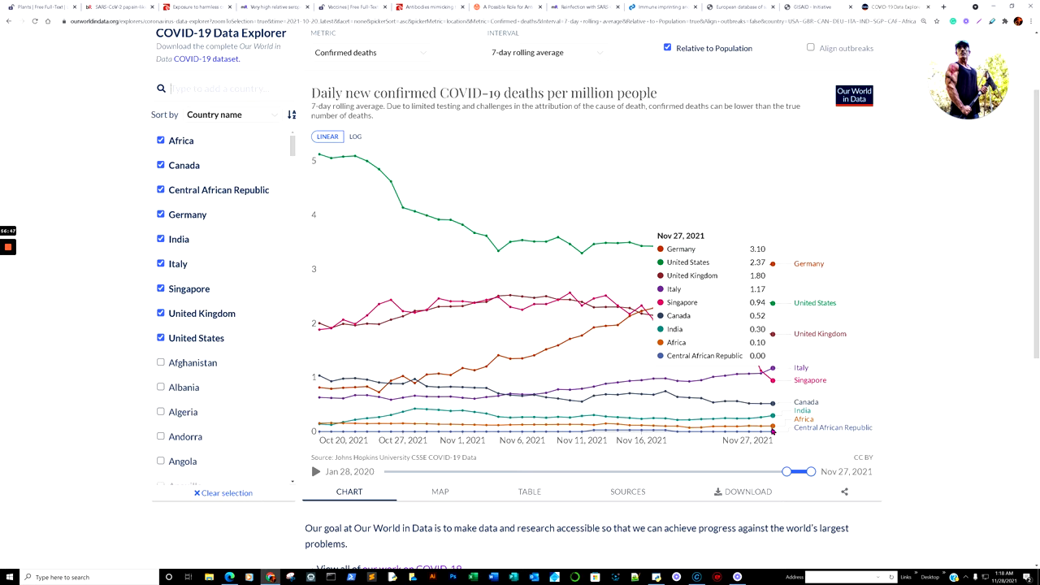
mouse_move(856, 264)
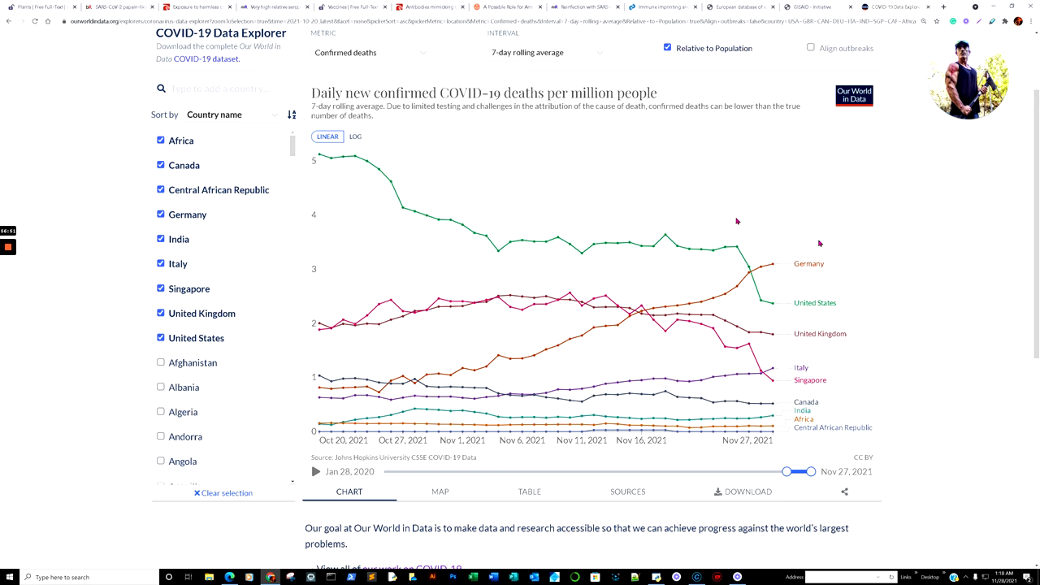
mouse_move(772, 433)
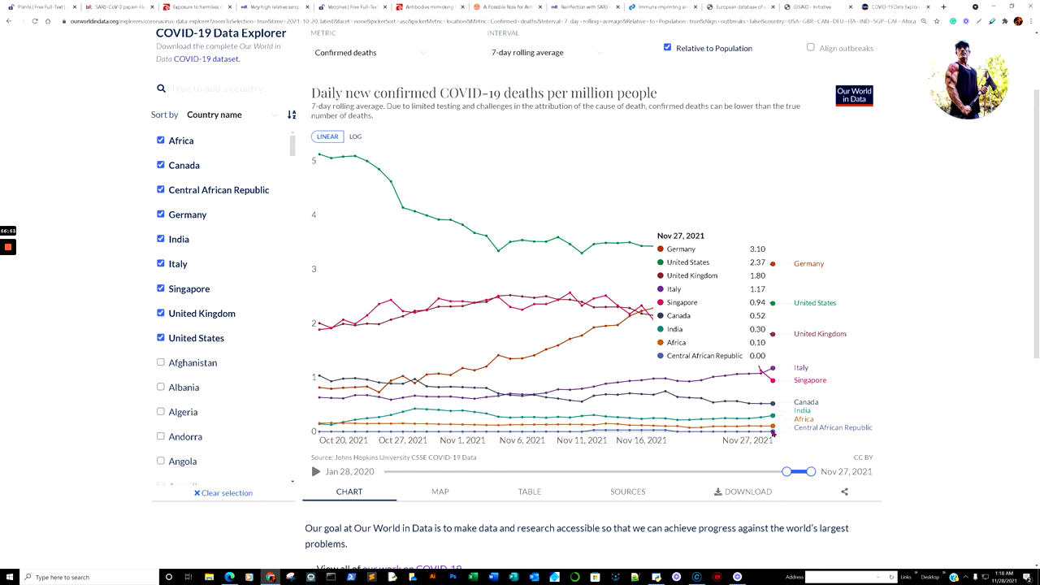
mouse_move(841, 369)
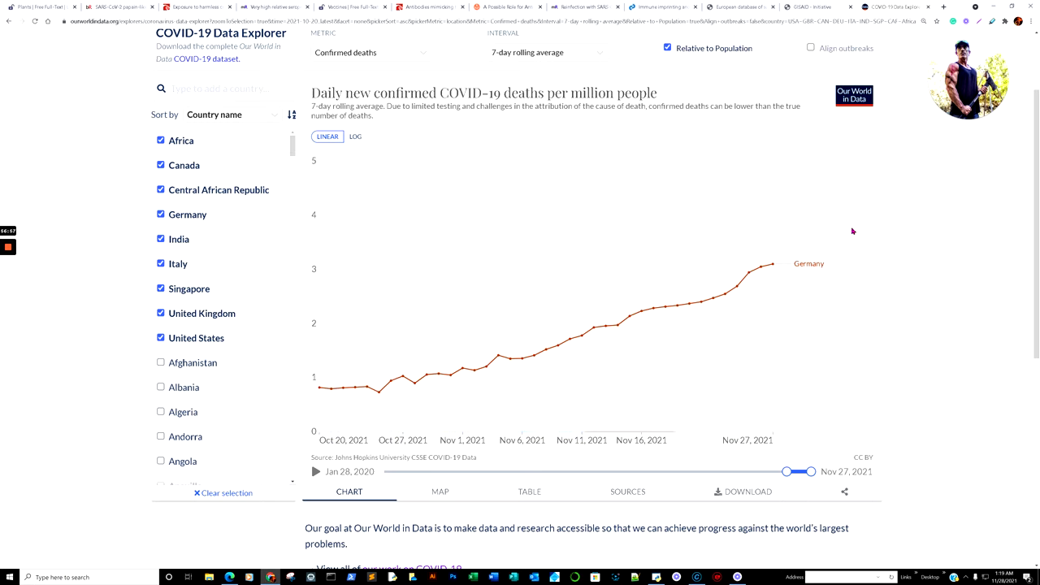
mouse_move(491, 150)
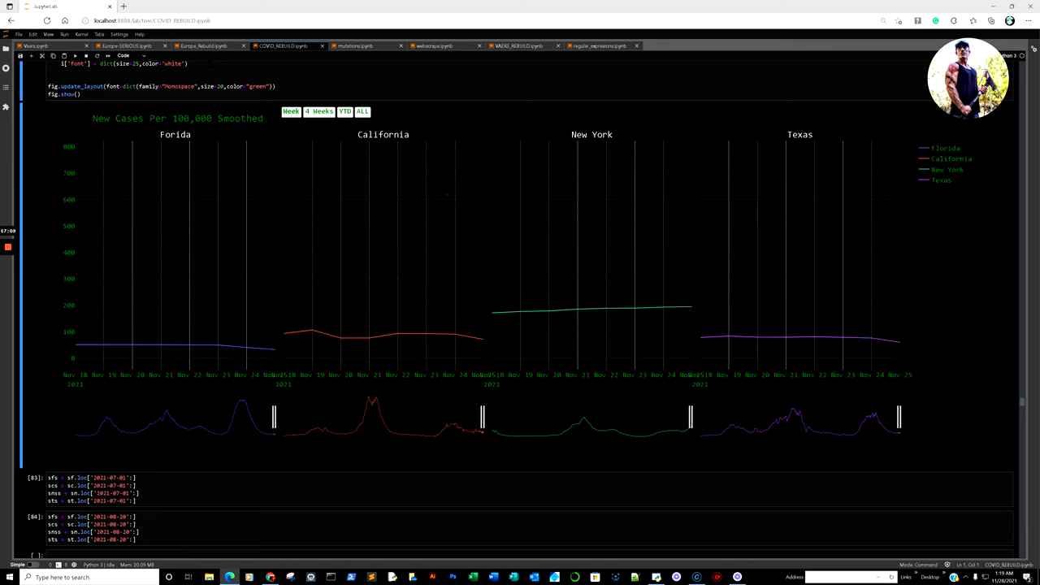
mouse_move(203, 45)
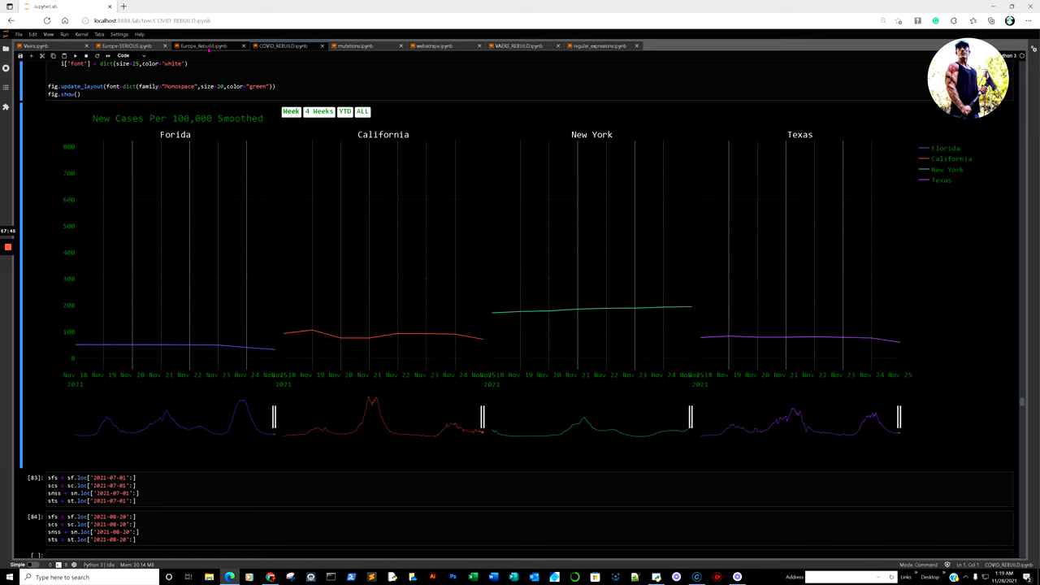
Step: Review the Europe_Rebuild Serious Reactions bar chart, selecting text around its labels
left_click(203, 46)
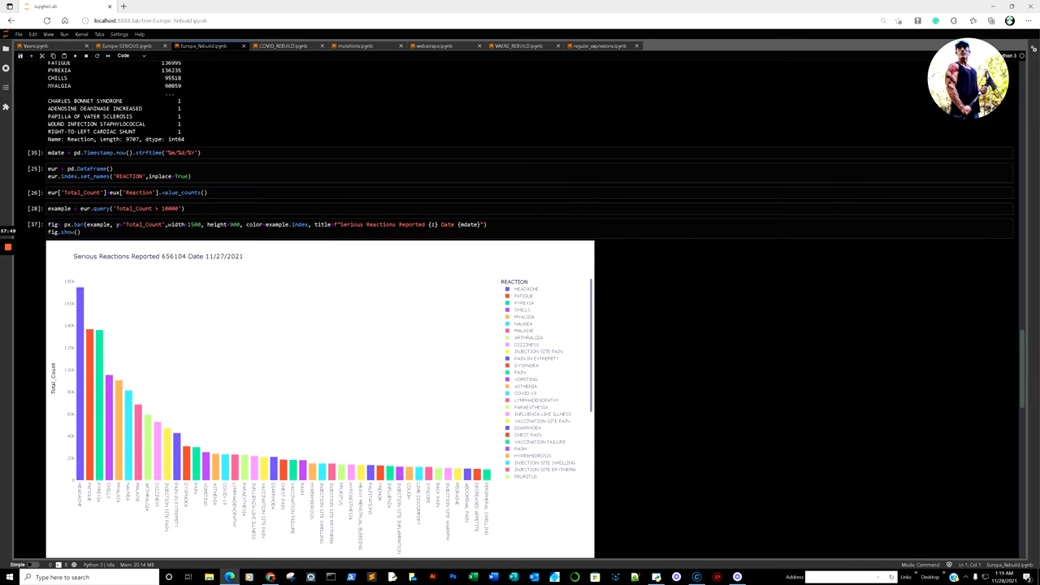
scroll("down", 3)
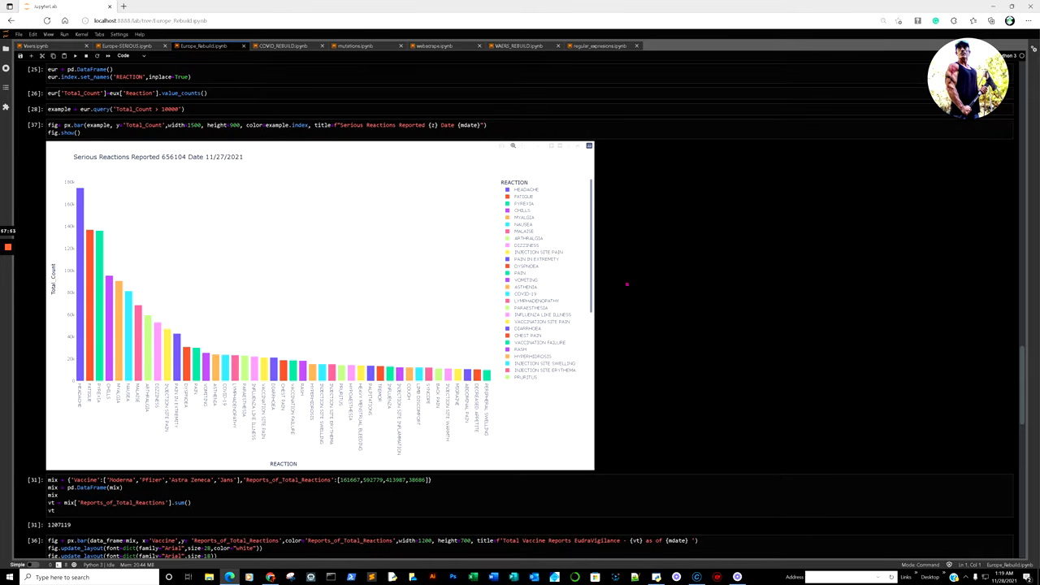
mouse_move(1023, 25)
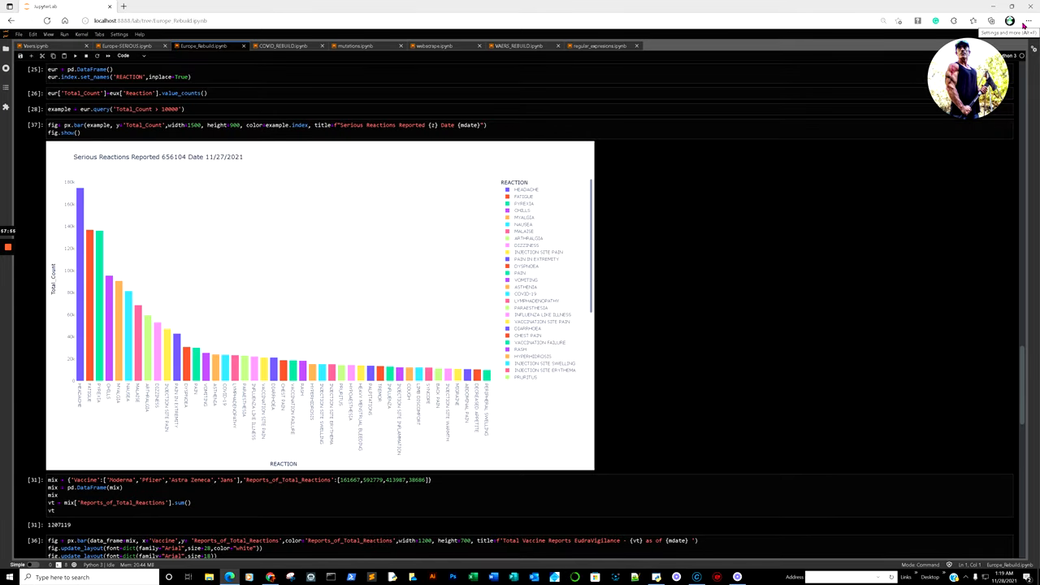
left_click(1029, 20)
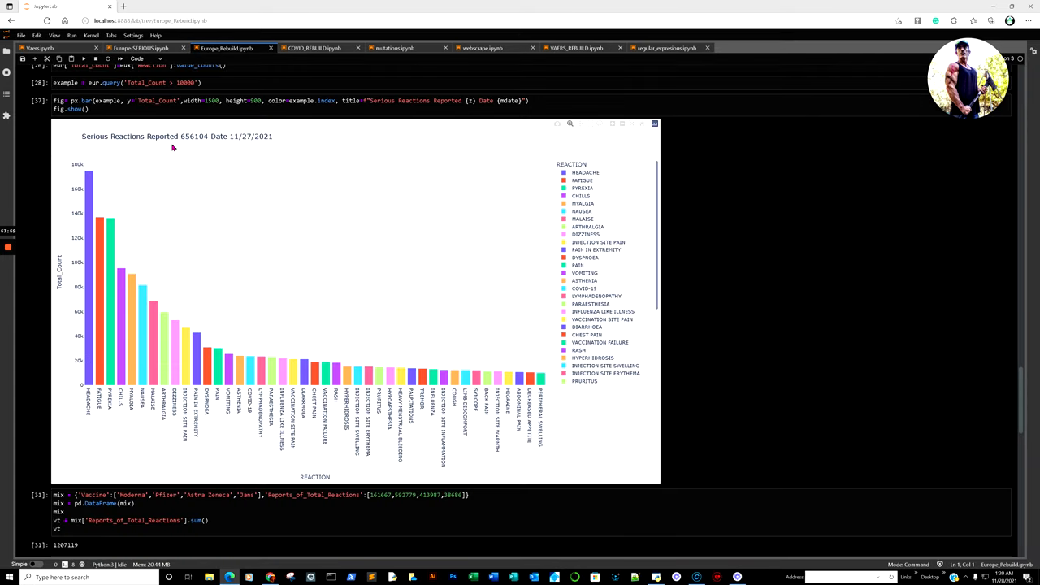
mouse_move(183, 151)
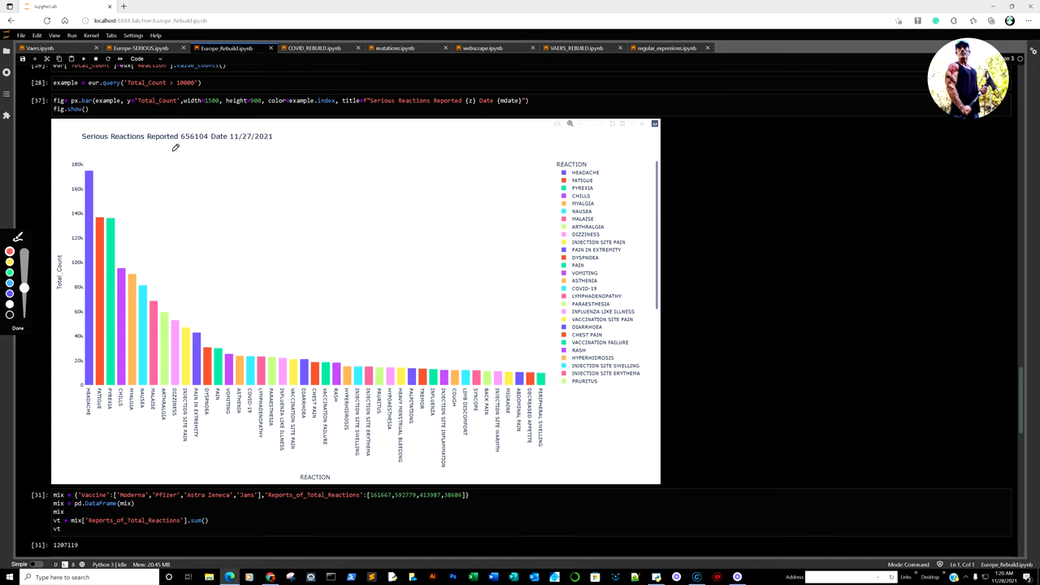
left_click_drag(170, 153, 243, 151)
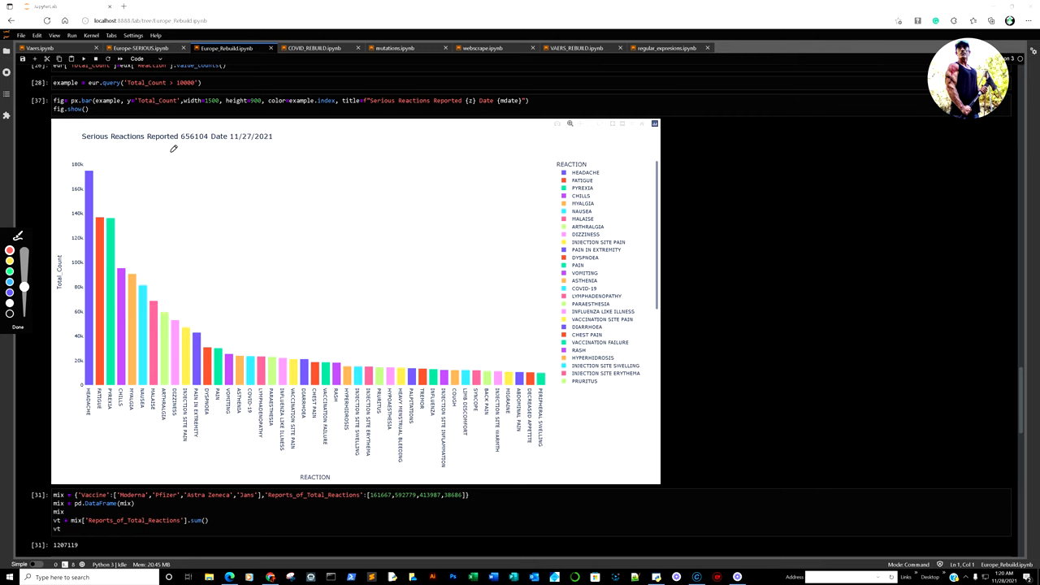
left_click_drag(73, 150, 264, 154)
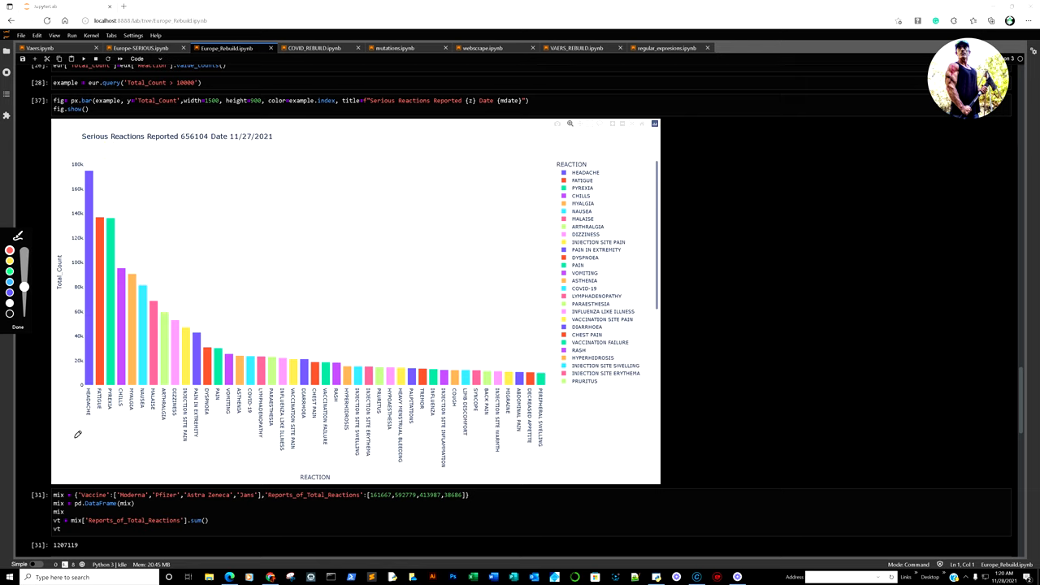
left_click_drag(77, 435, 305, 468)
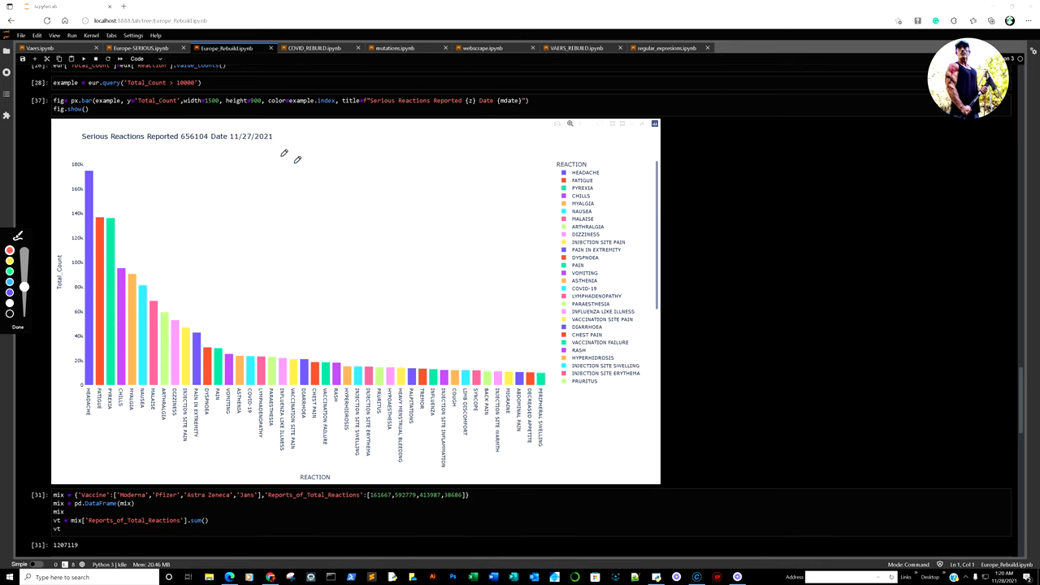
mouse_move(331, 177)
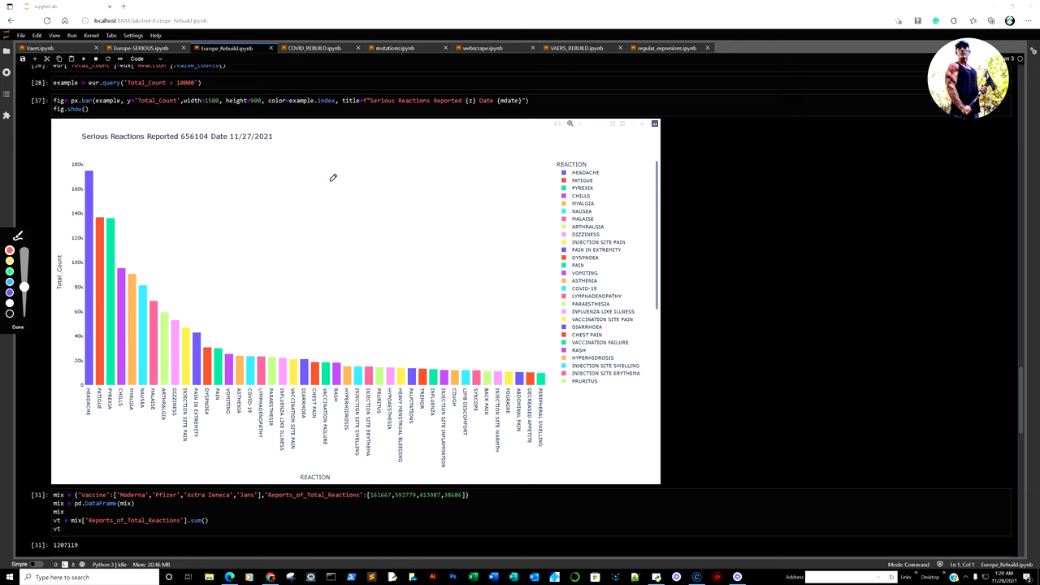
mouse_move(187, 140)
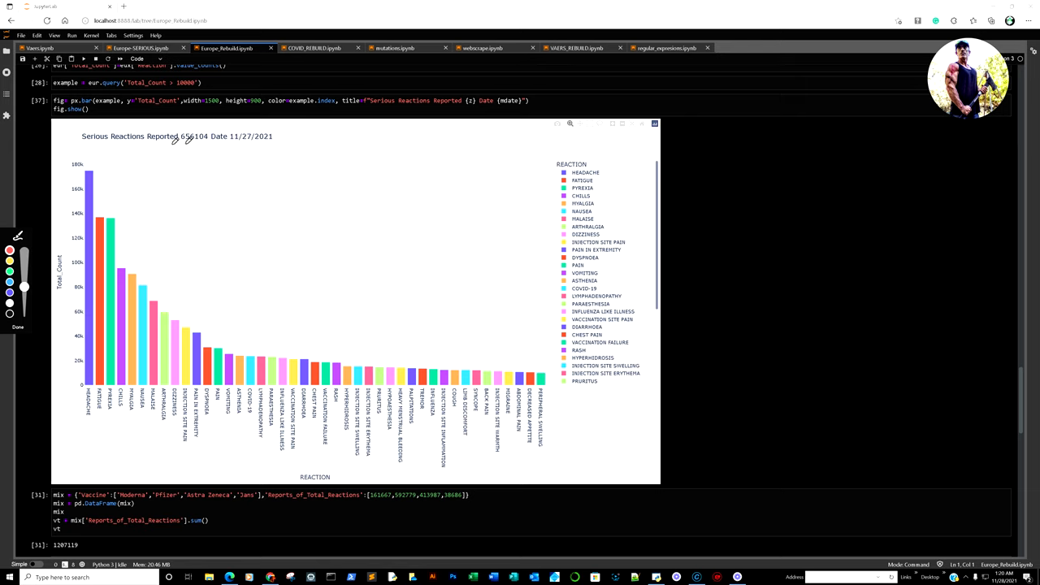
left_click_drag(151, 149, 219, 149)
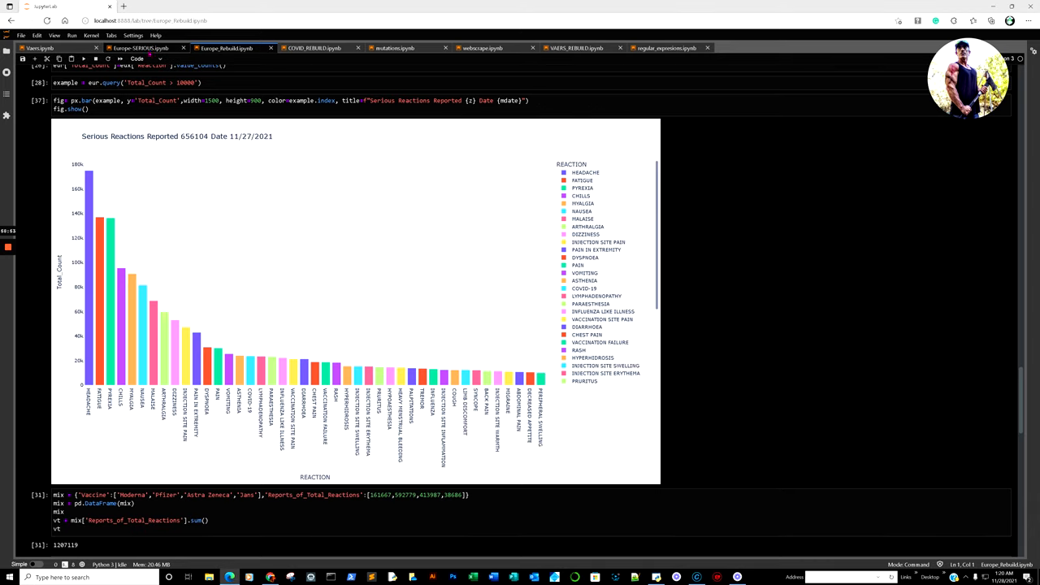
Step: Switch to the Europe-SERIOUS notebook's EudraVigilance serious events chart
left_click(138, 48)
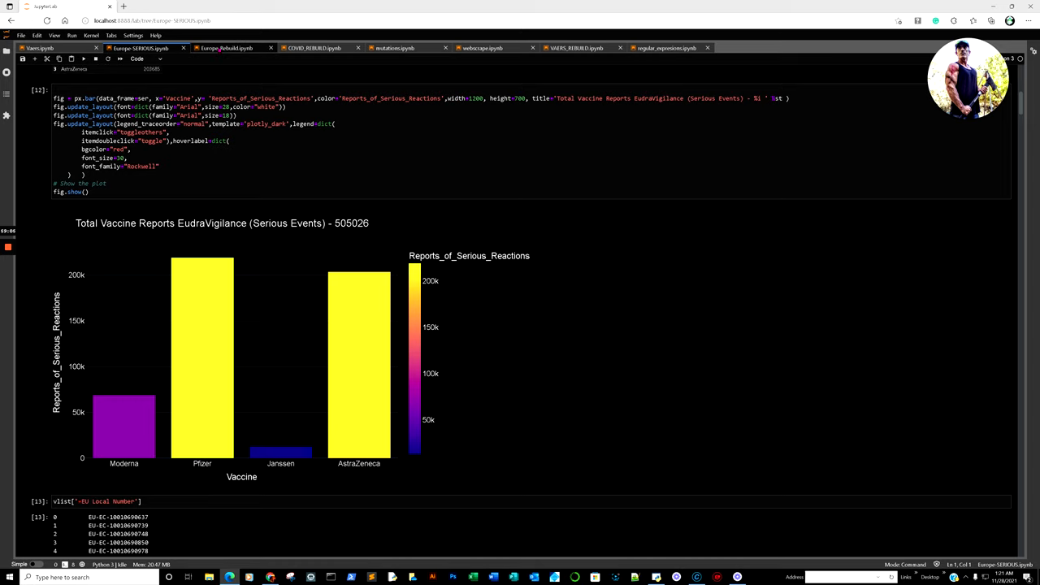
Step: Return to Europe_Rebuild's Total Vaccine Reports chart before the COVID_REBUILD deaths chart
left_click(226, 48)
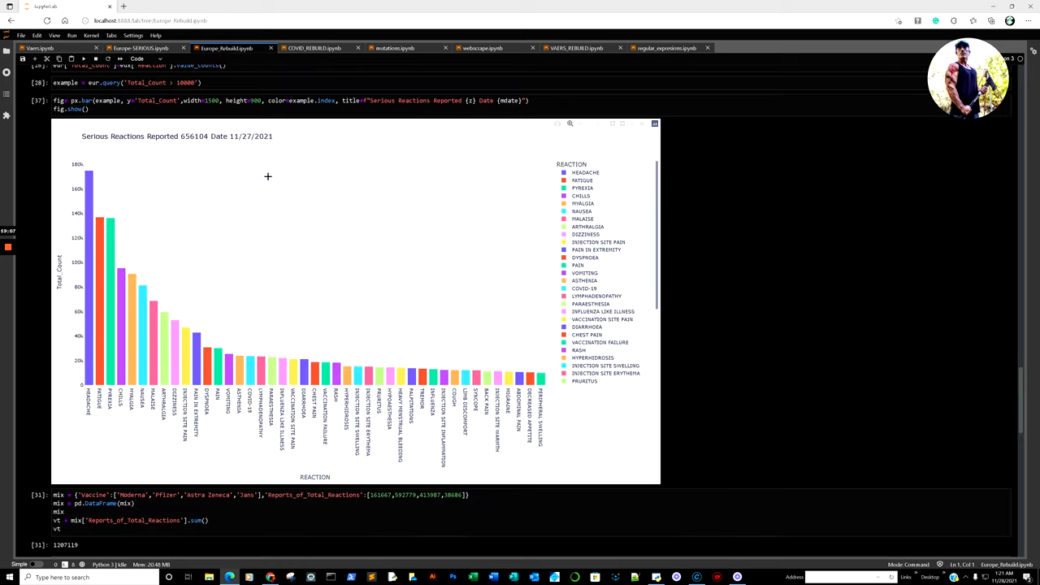
mouse_move(193, 155)
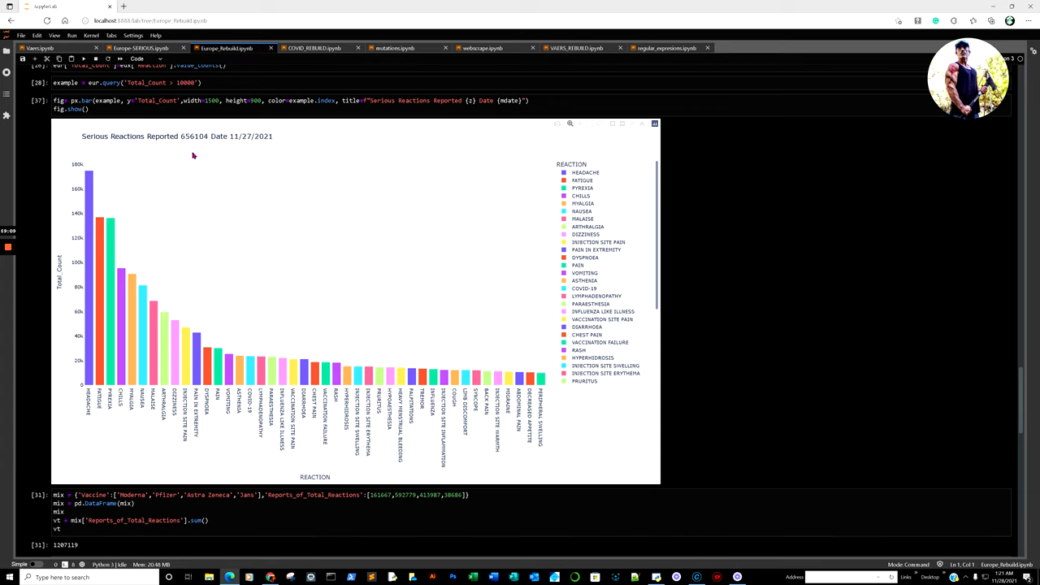
mouse_move(333, 183)
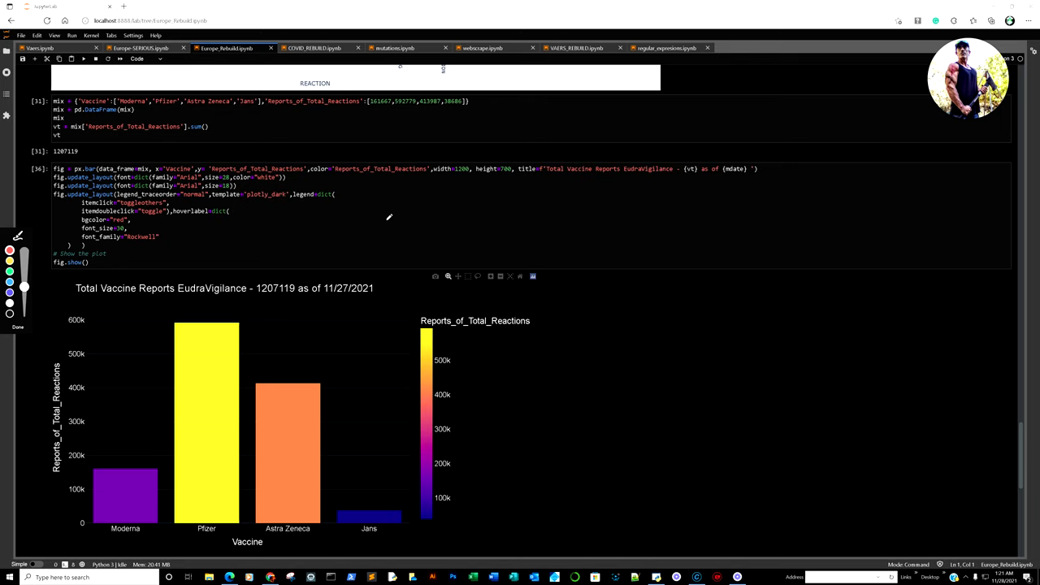
scroll("up", 3)
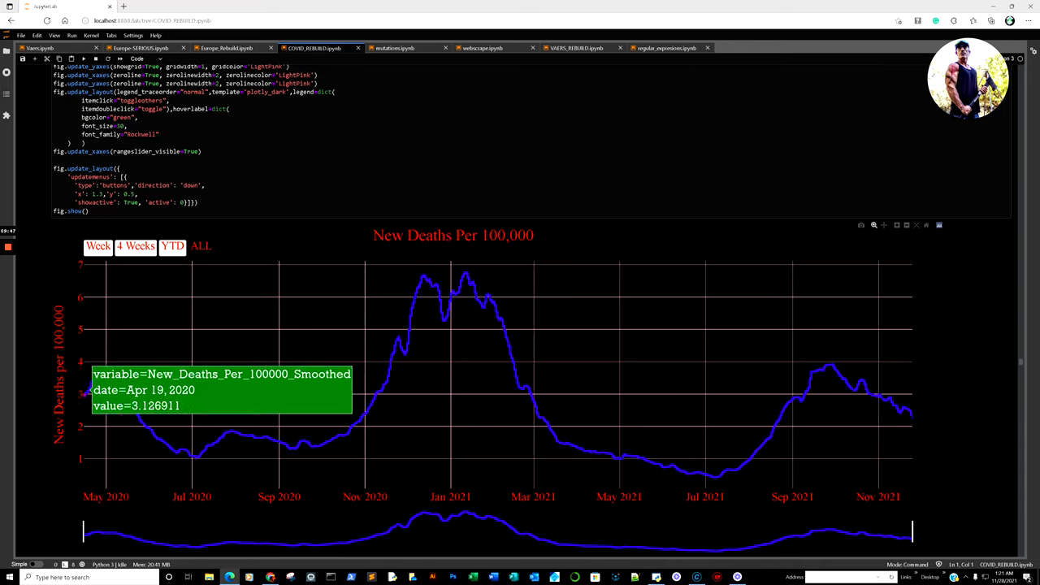
Step: Scroll COVID_REBUILD down to the four-state smoothed new-deaths-per-100,000 subplot
scroll("down", 3)
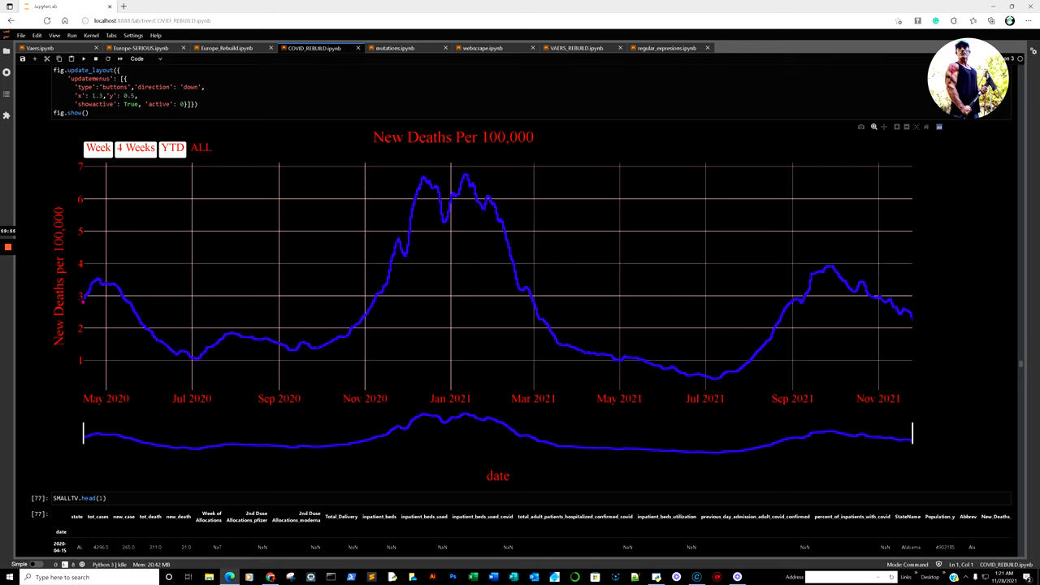
mouse_move(92, 305)
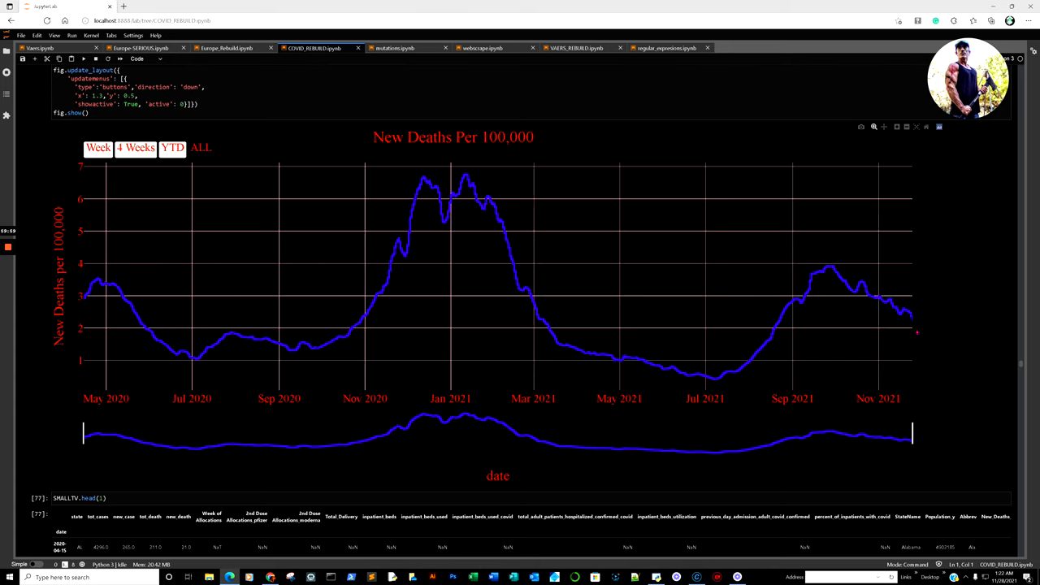
mouse_move(908, 325)
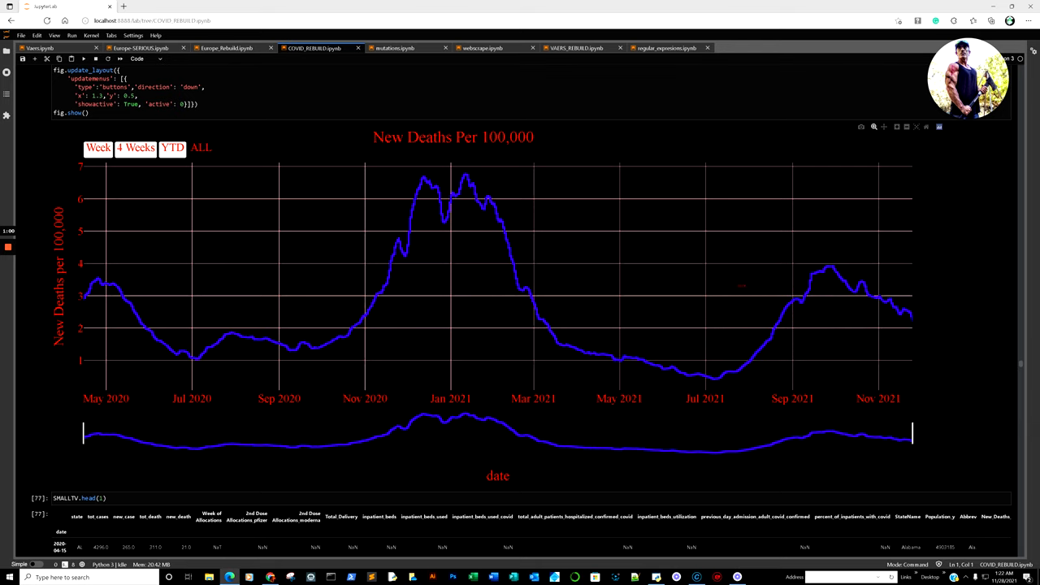
scroll("down", 3)
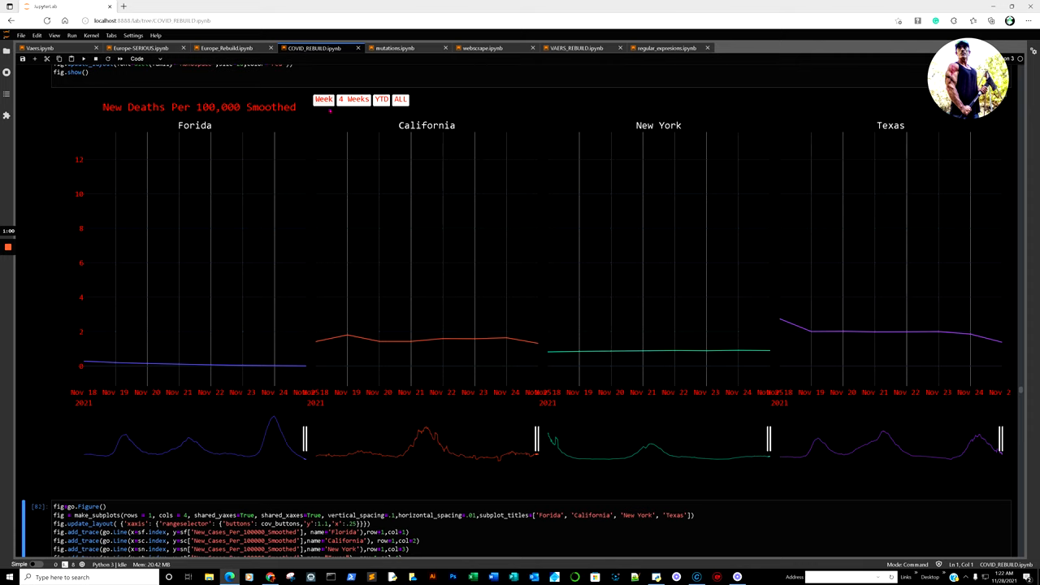
left_click(354, 99)
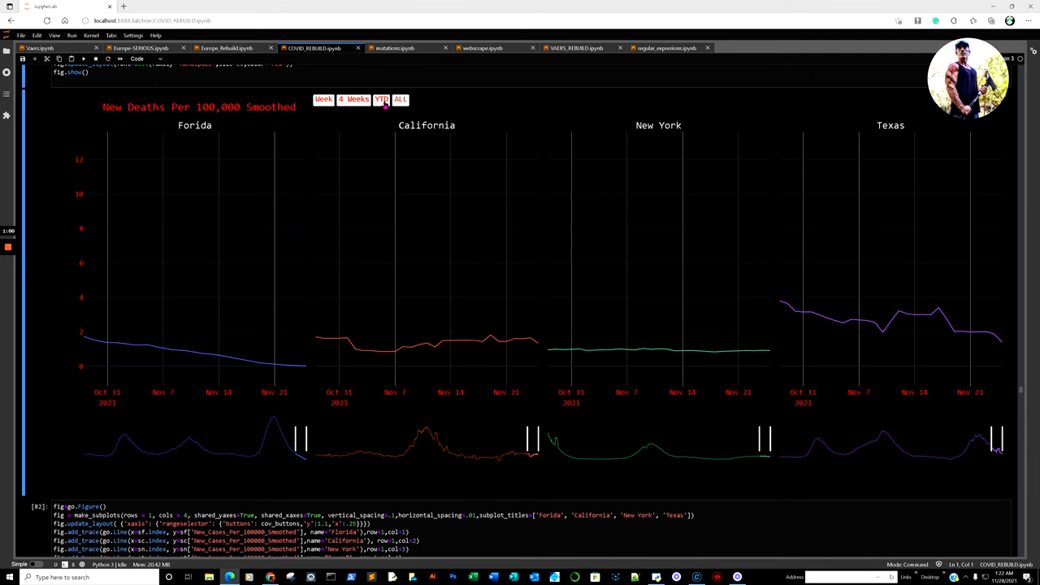
left_click(400, 99)
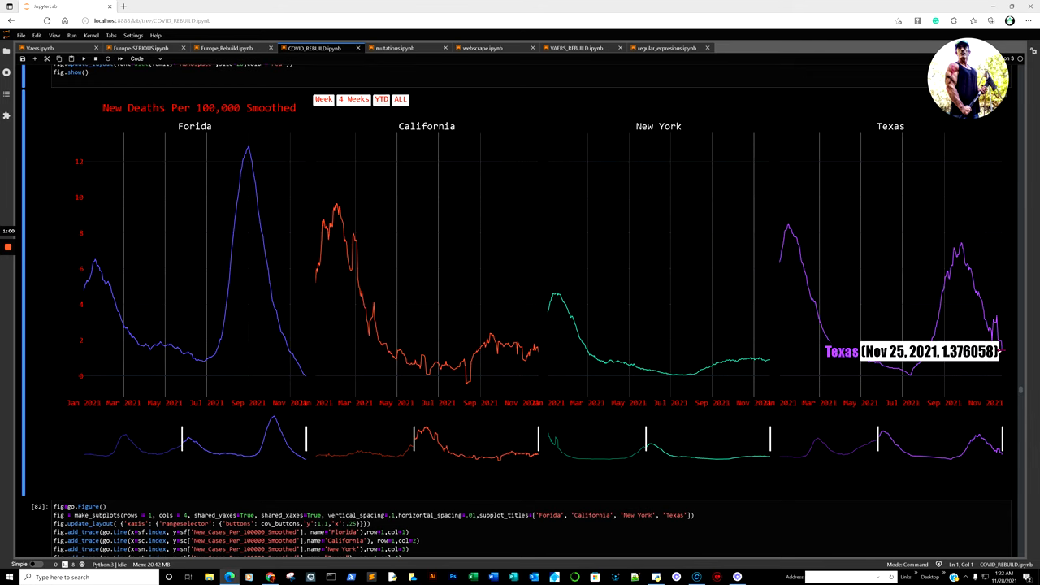
scroll("down", 3)
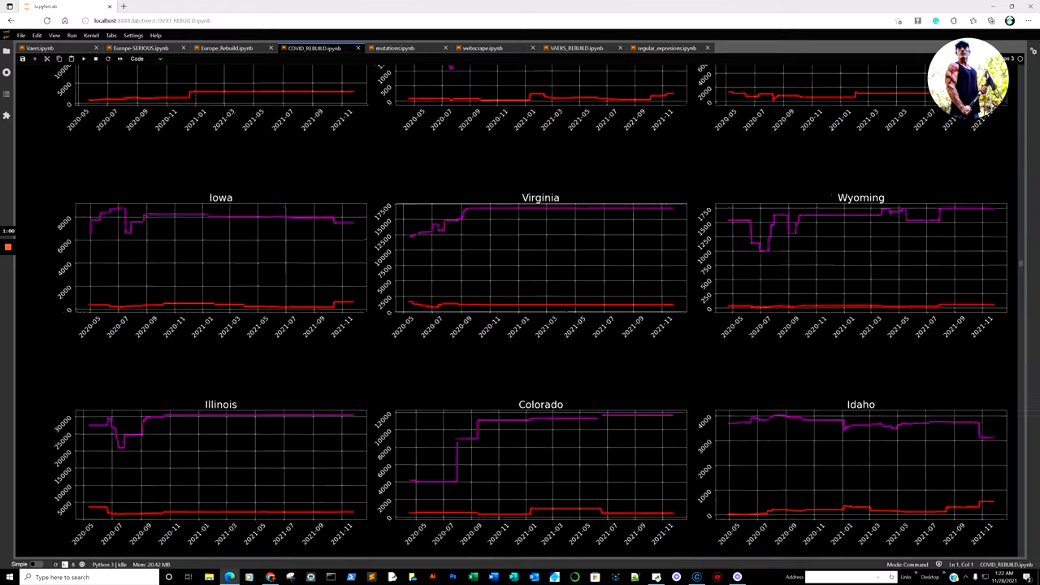
scroll("up", 3)
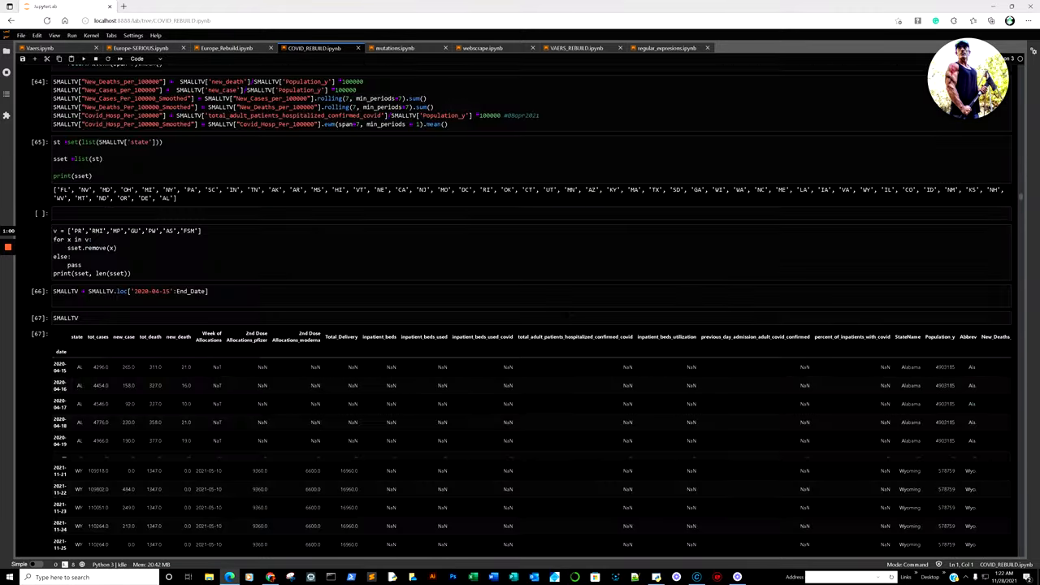
scroll("up", 3)
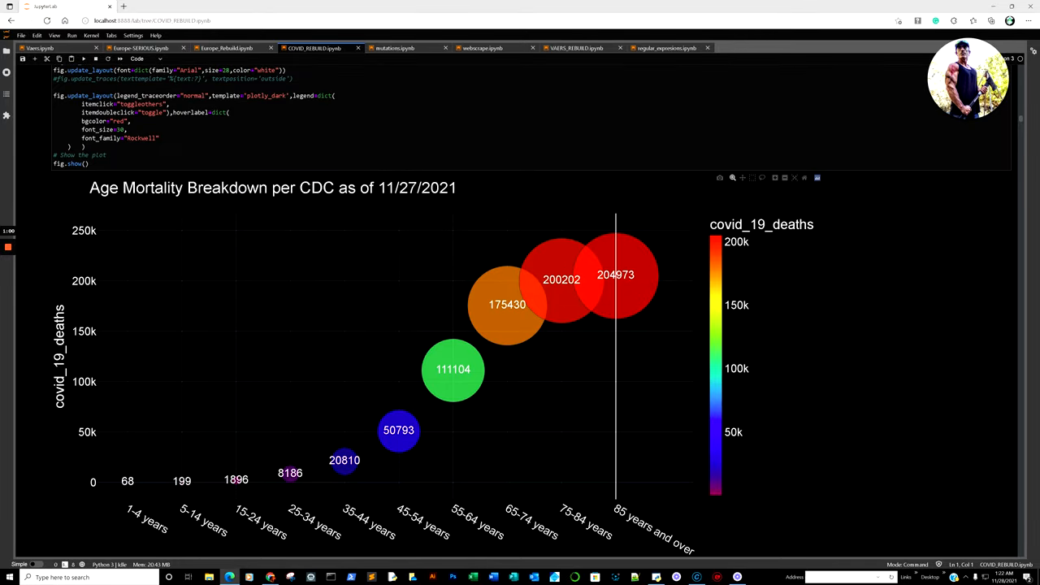
mouse_move(605, 260)
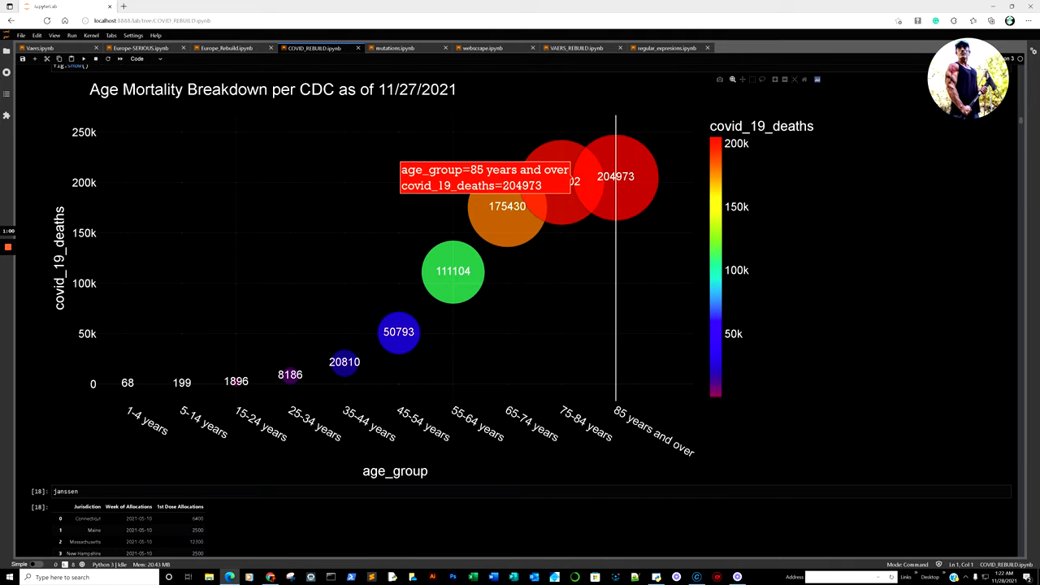
mouse_move(513, 226)
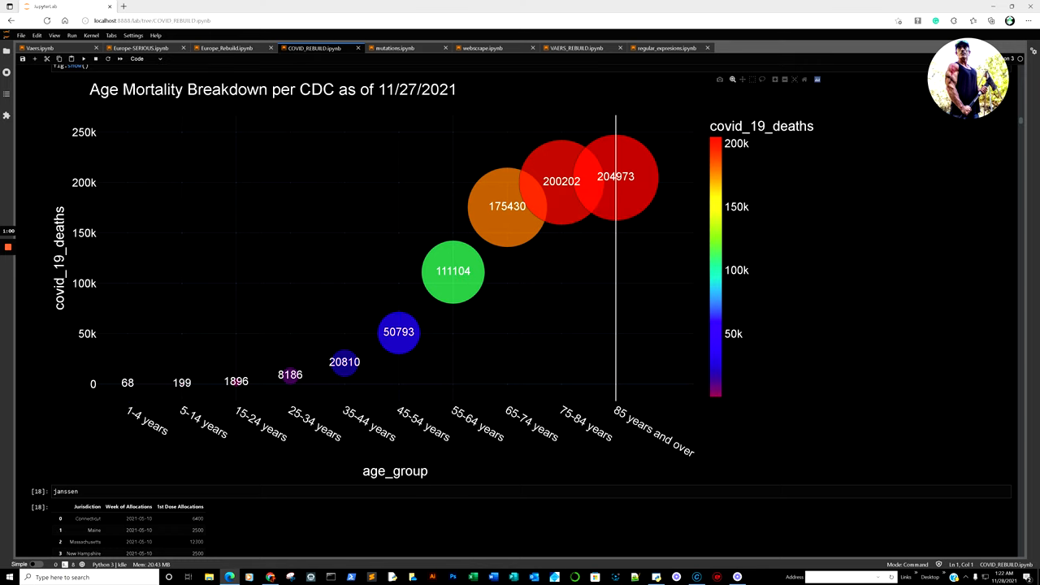
mouse_move(237, 380)
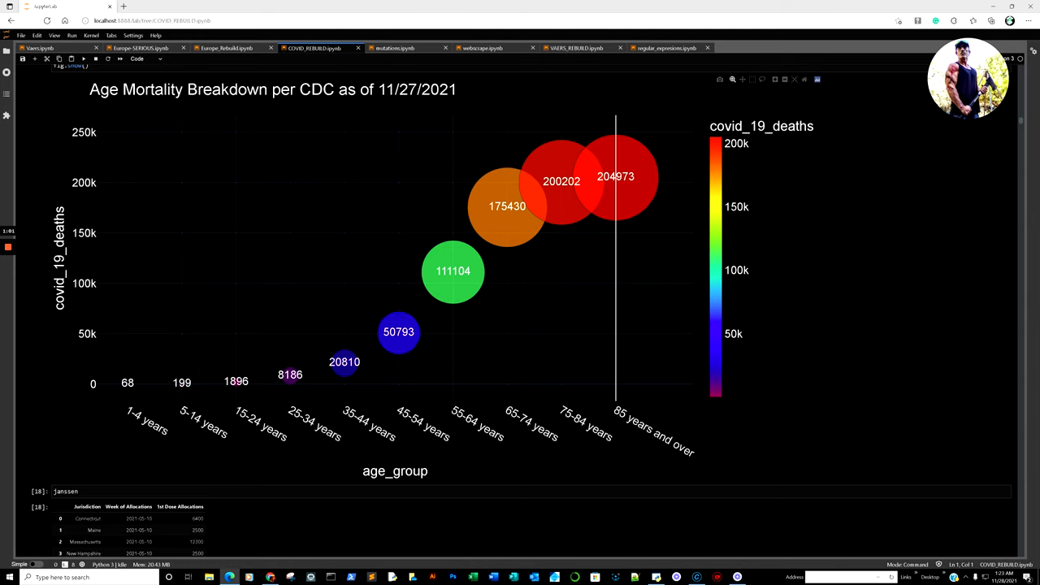
mouse_move(398, 332)
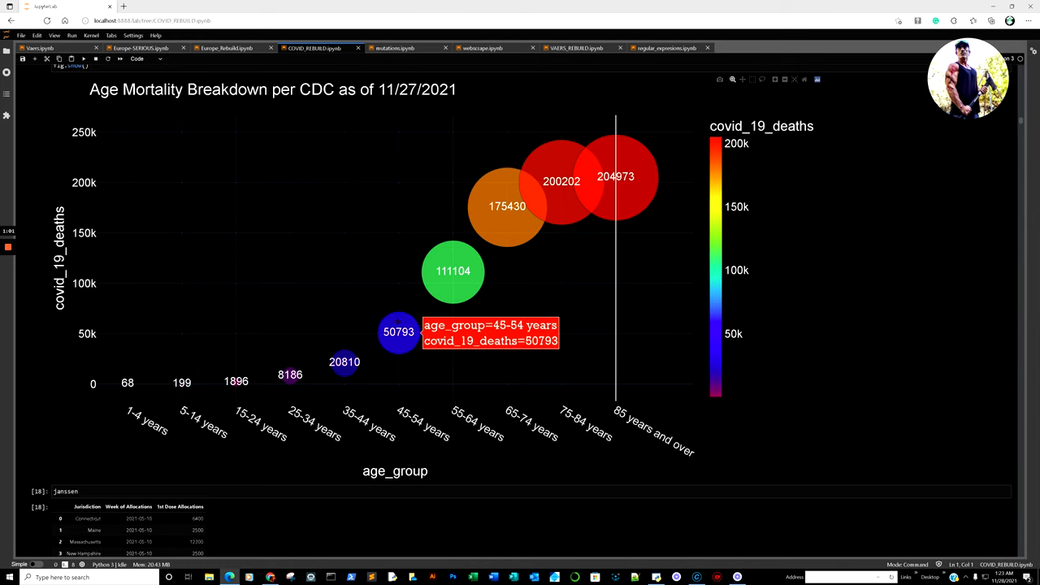
mouse_move(127, 383)
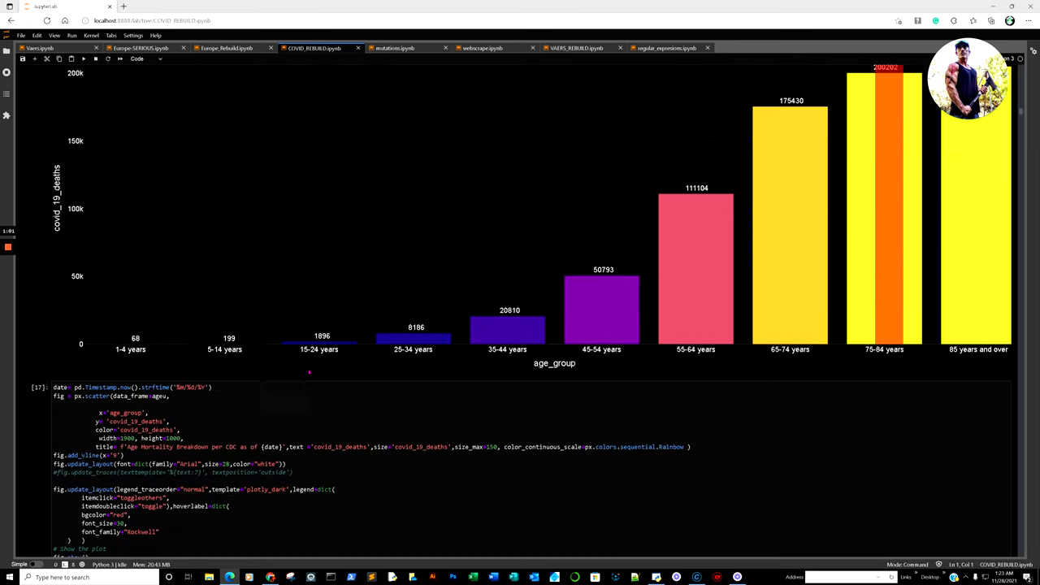
scroll("down", 3)
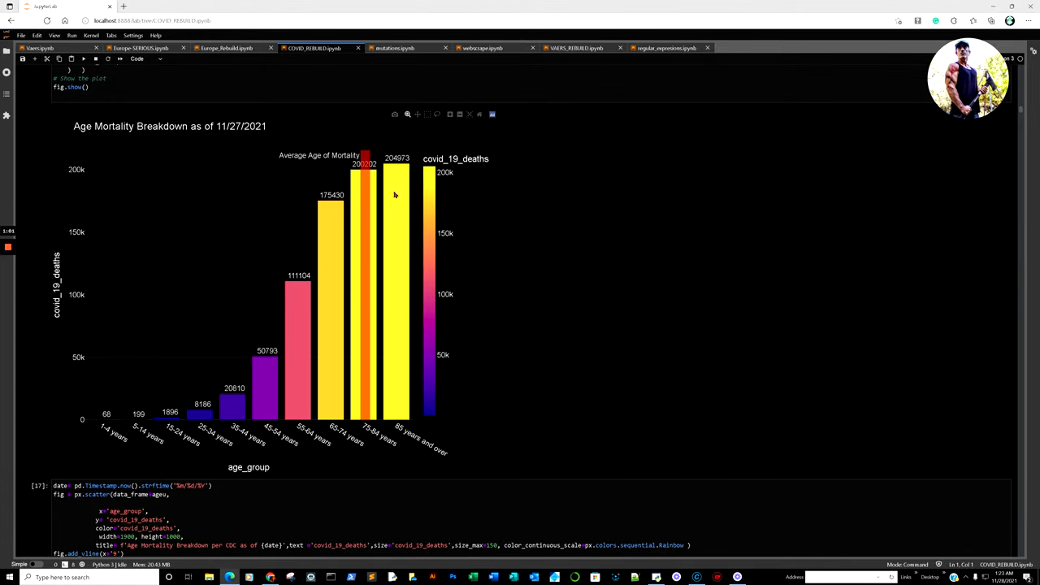
mouse_move(359, 404)
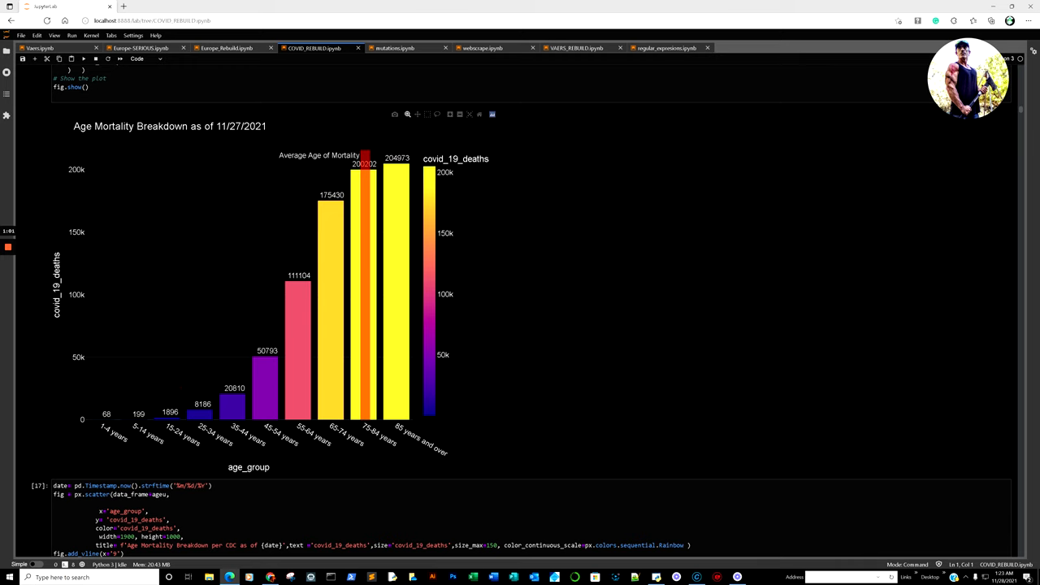
scroll("up", 3)
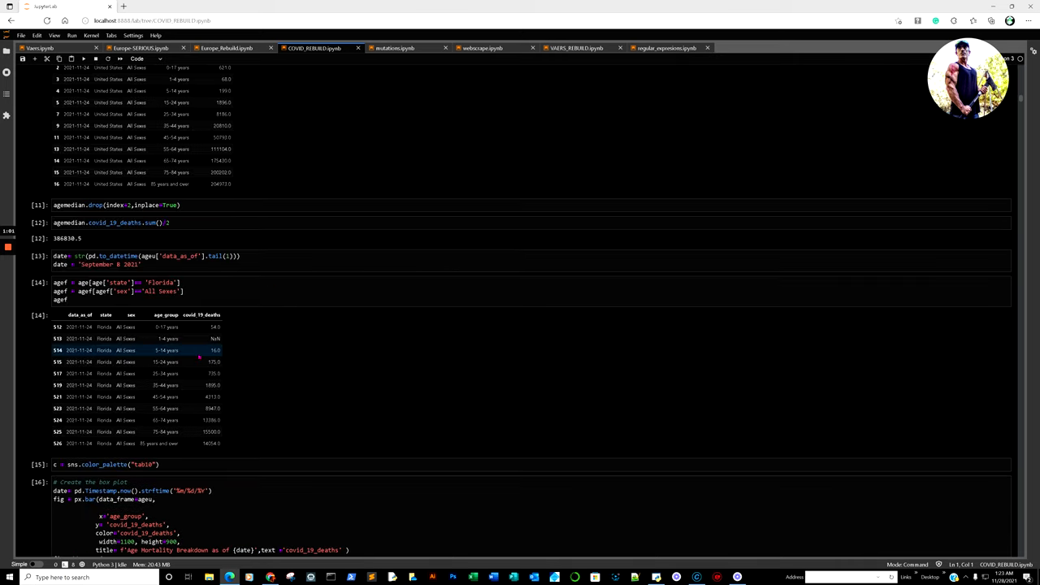
Step: Scroll the mutations notebook to the age-band reproduction-rate and new-cases bar charts
scroll("up", 3)
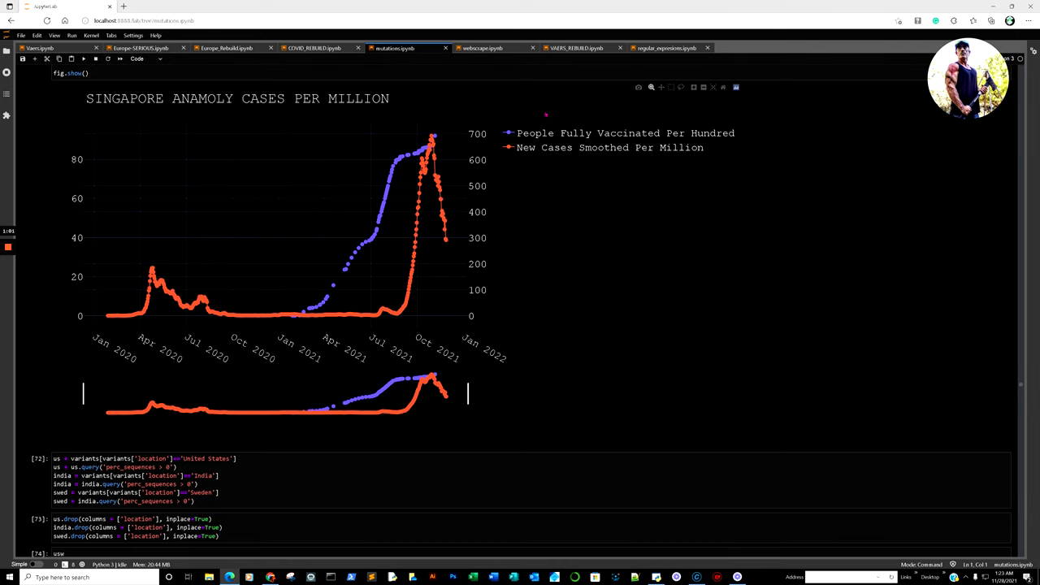
mouse_move(650, 191)
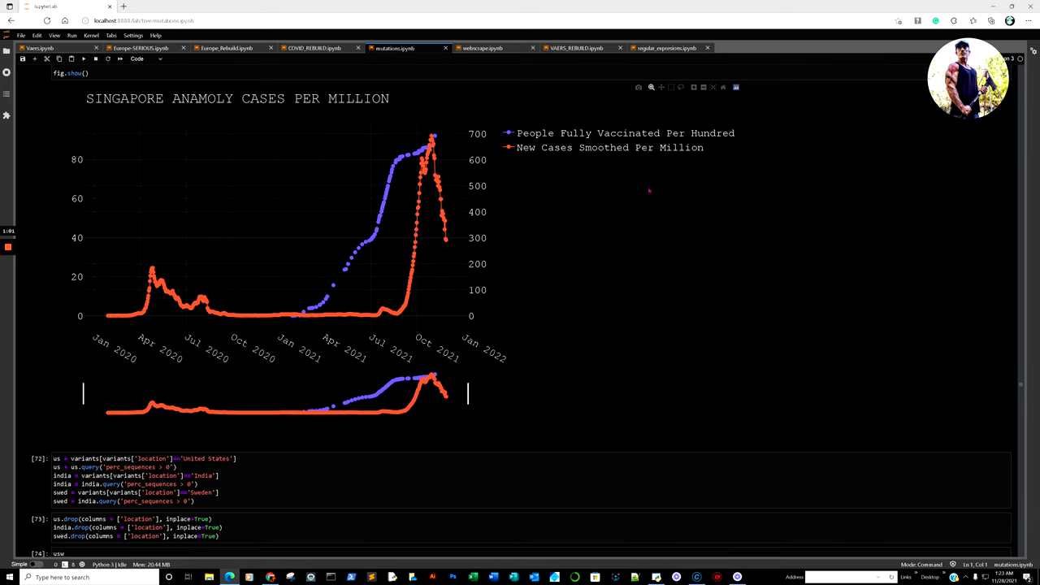
scroll("up", 3)
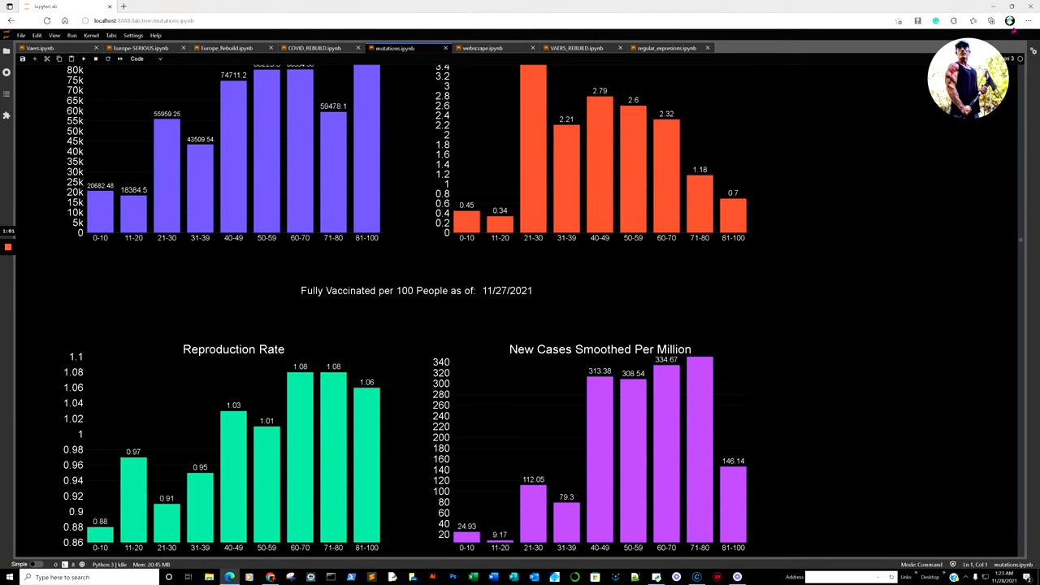
Step: Zoom the browser out so the Total Cases and New Deaths per Million panels fit
left_click(1029, 20)
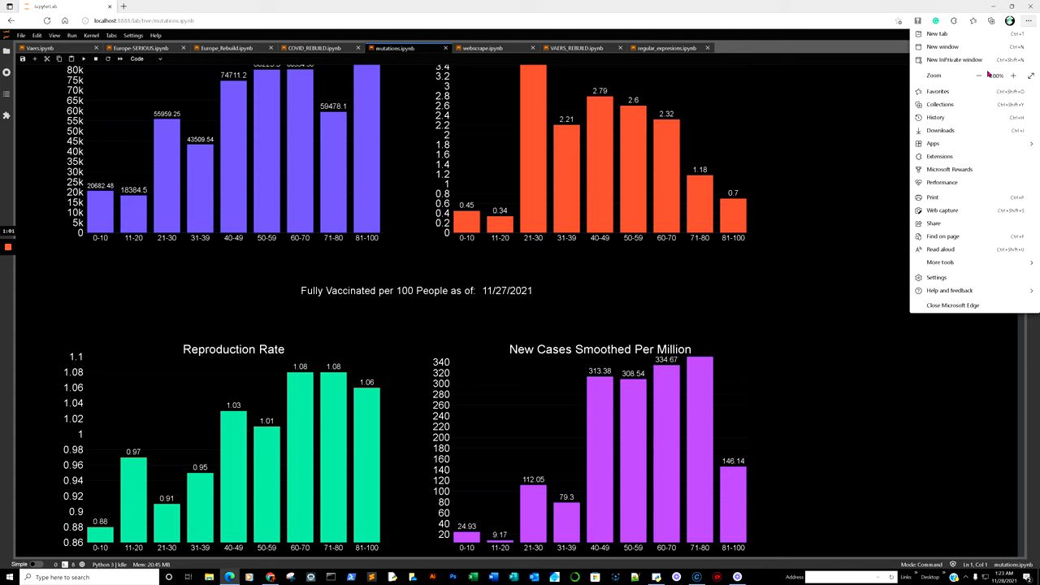
left_click(980, 75)
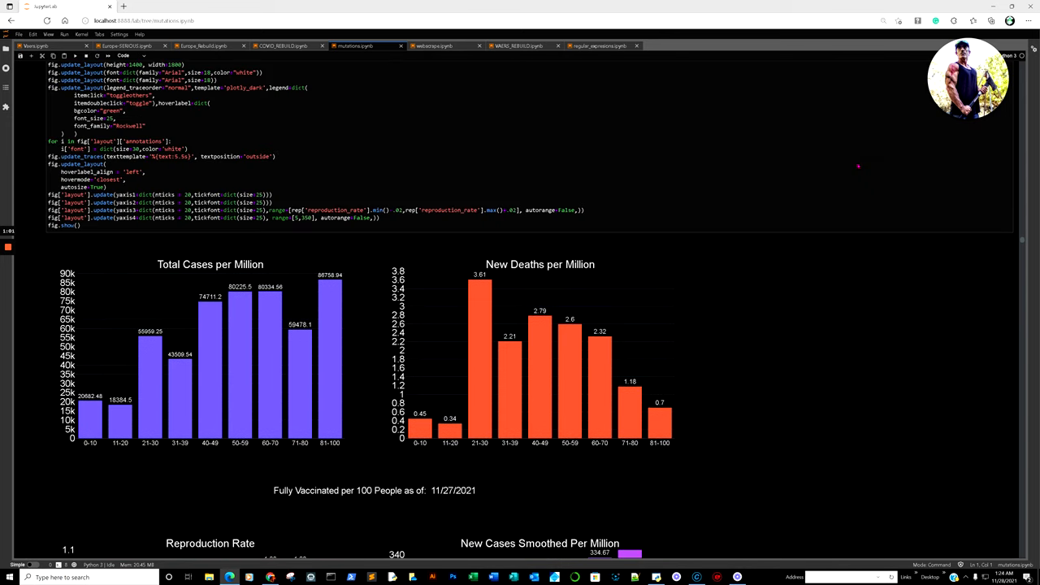
mouse_move(325, 517)
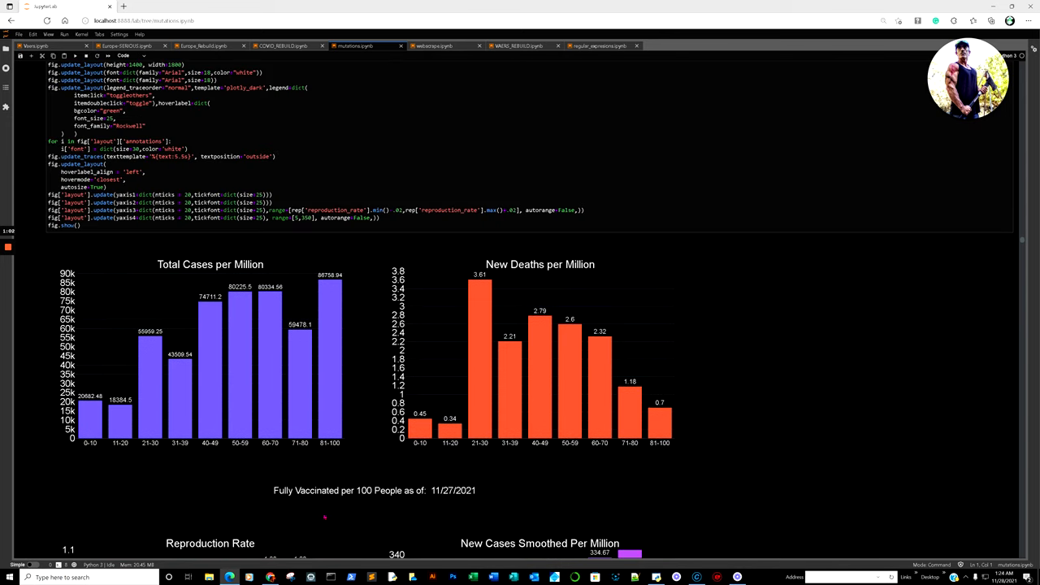
scroll("down", 3)
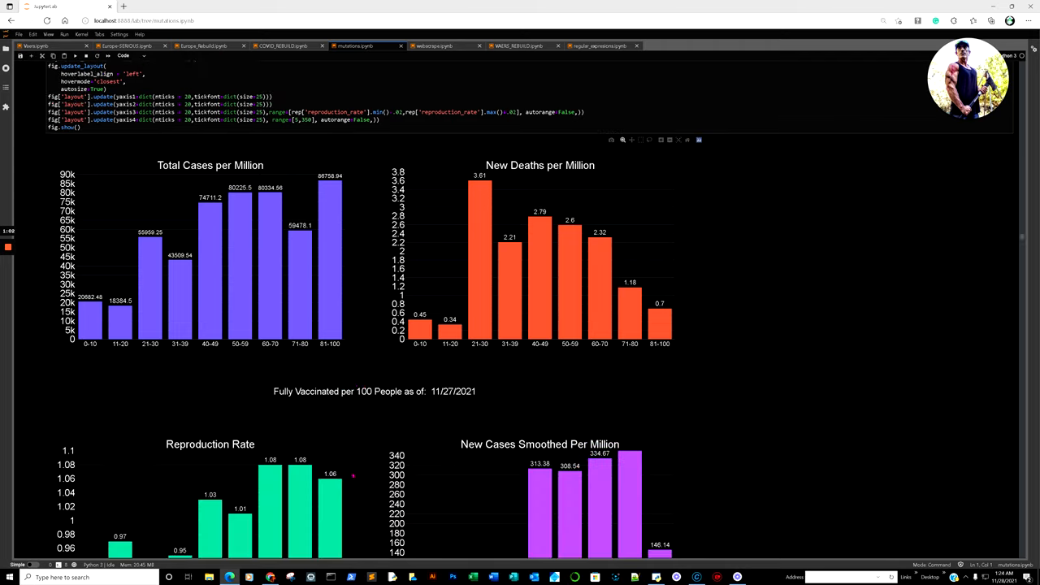
mouse_move(330, 200)
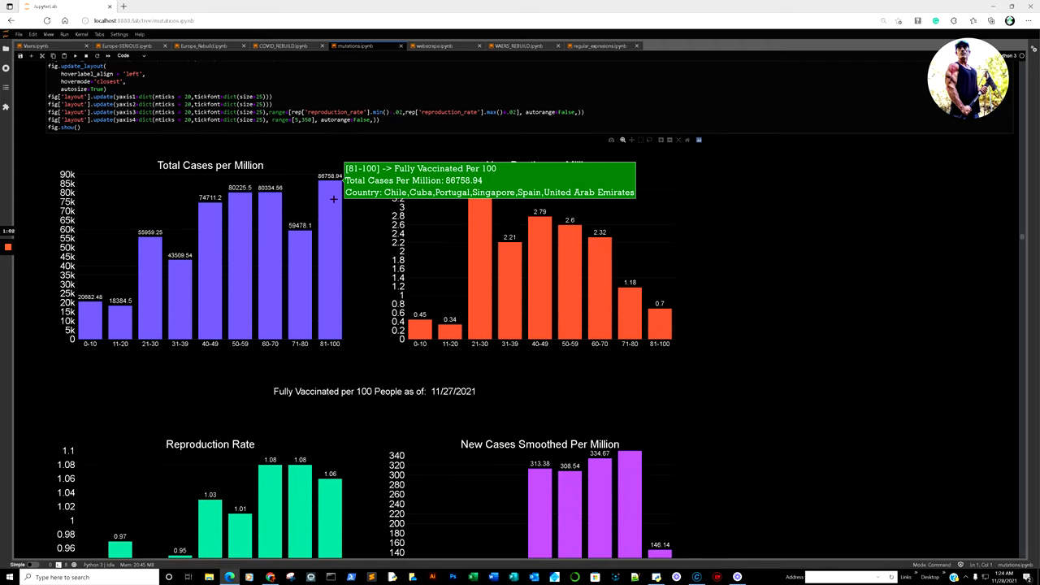
mouse_move(126, 313)
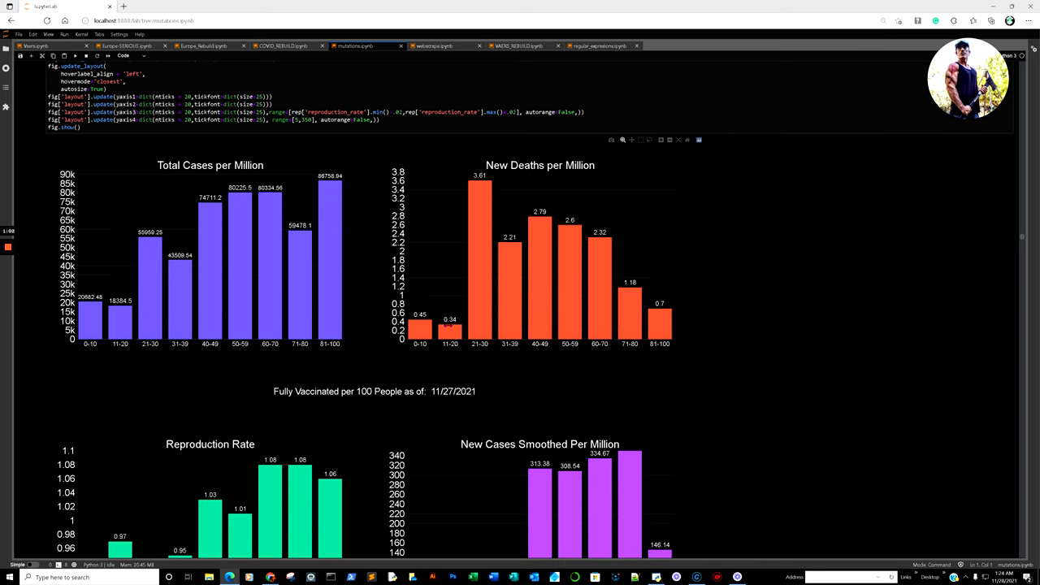
mouse_move(420, 325)
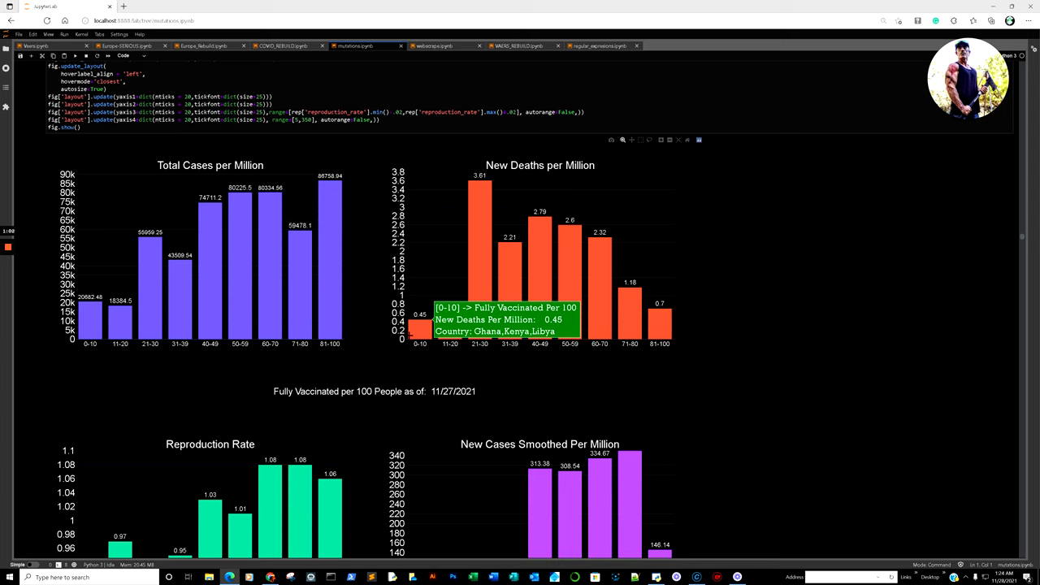
mouse_move(450, 331)
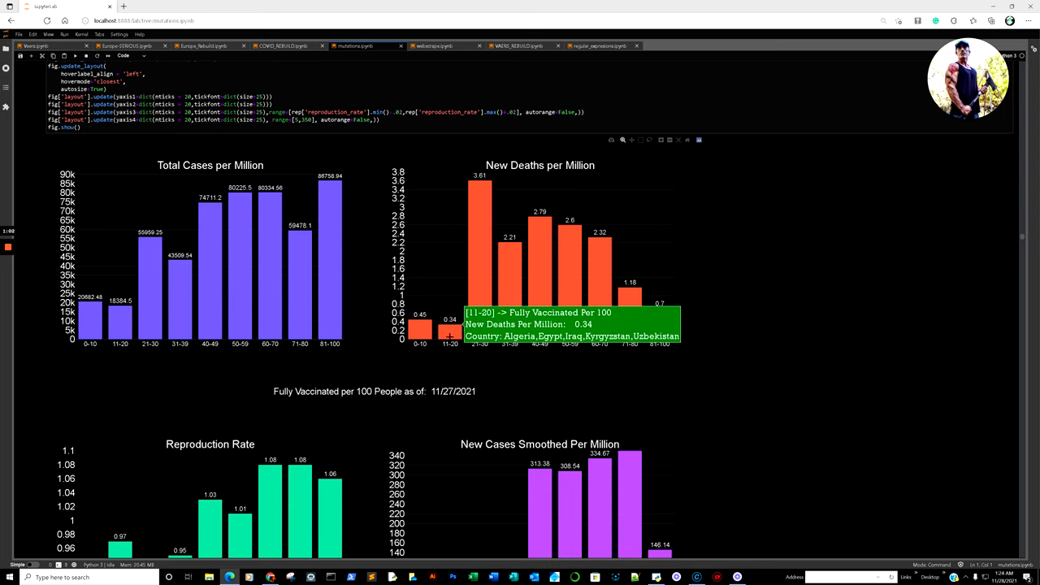
mouse_move(620, 319)
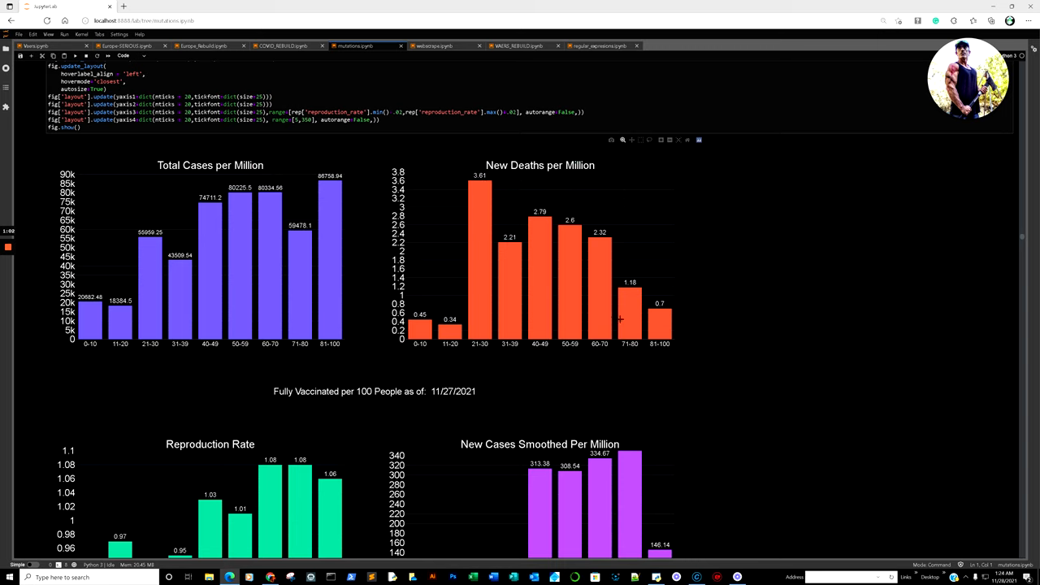
mouse_move(660, 325)
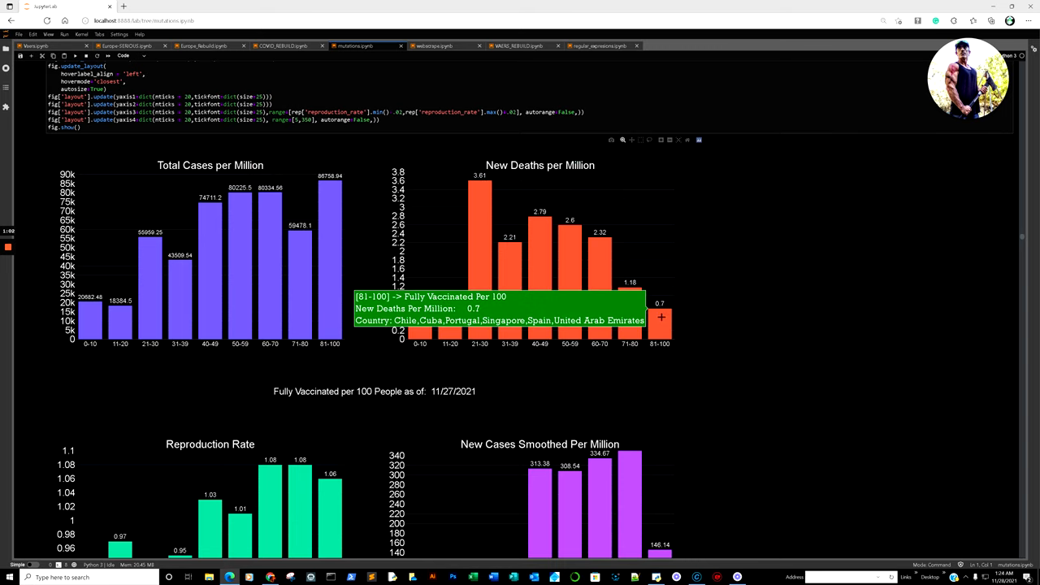
scroll("down", 3)
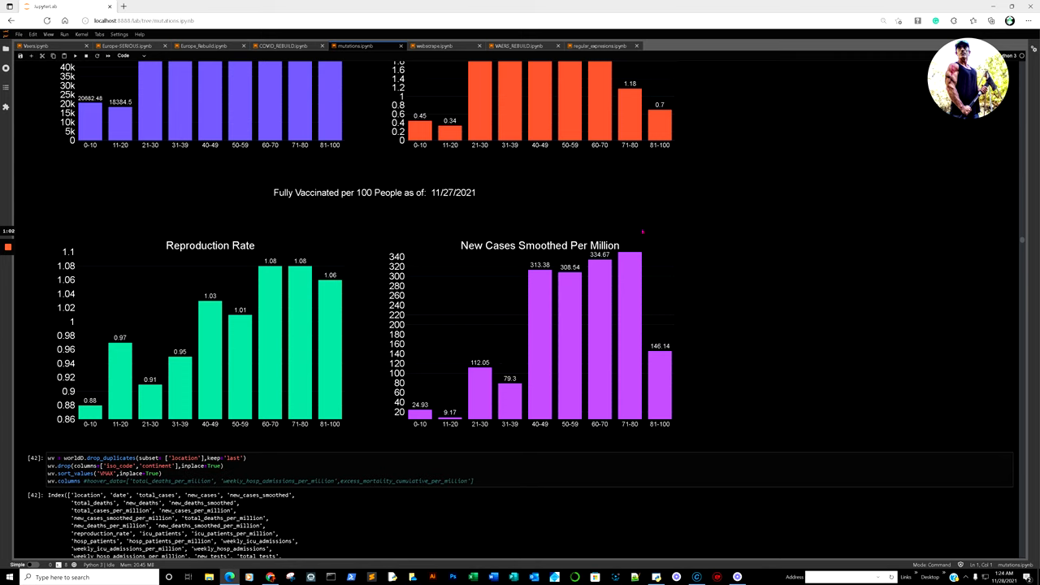
mouse_move(329, 291)
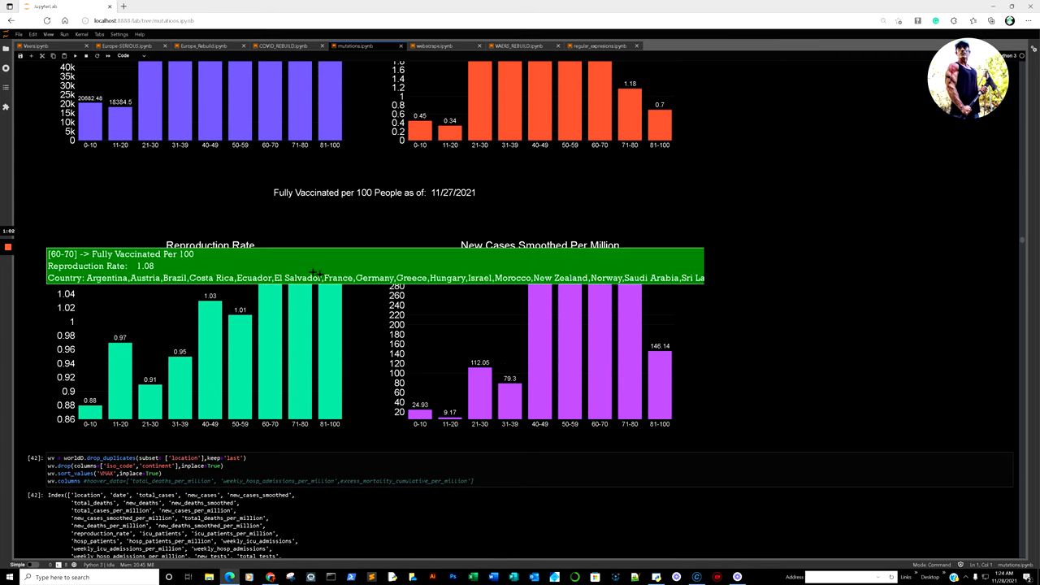
mouse_move(119, 341)
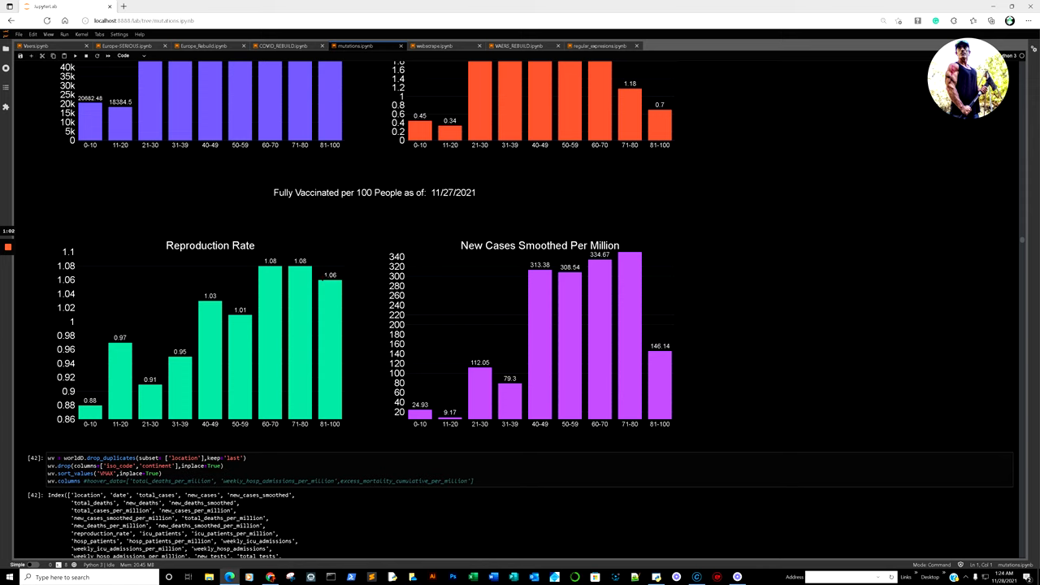
mouse_move(330, 280)
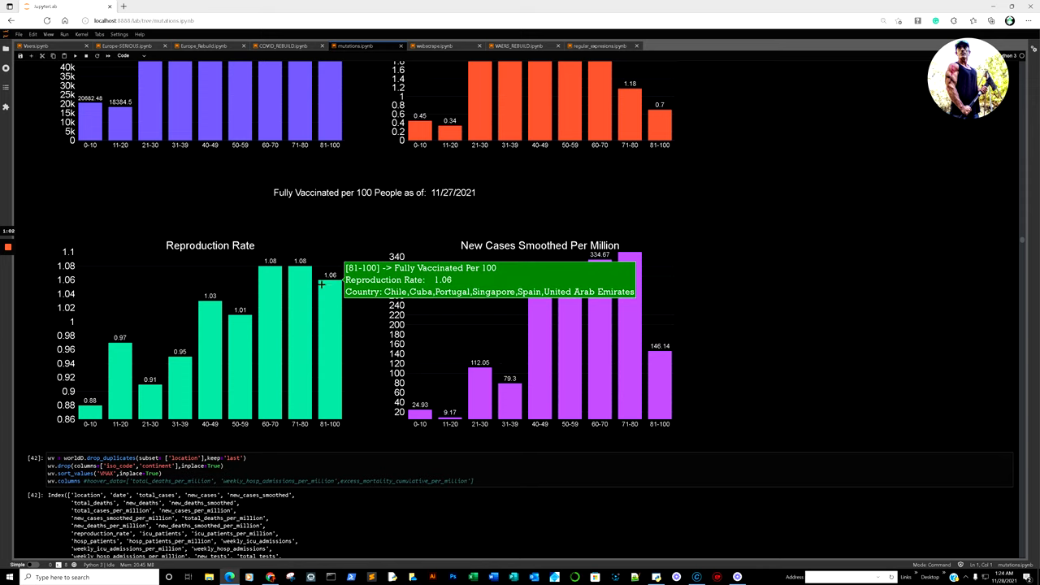
mouse_move(331, 283)
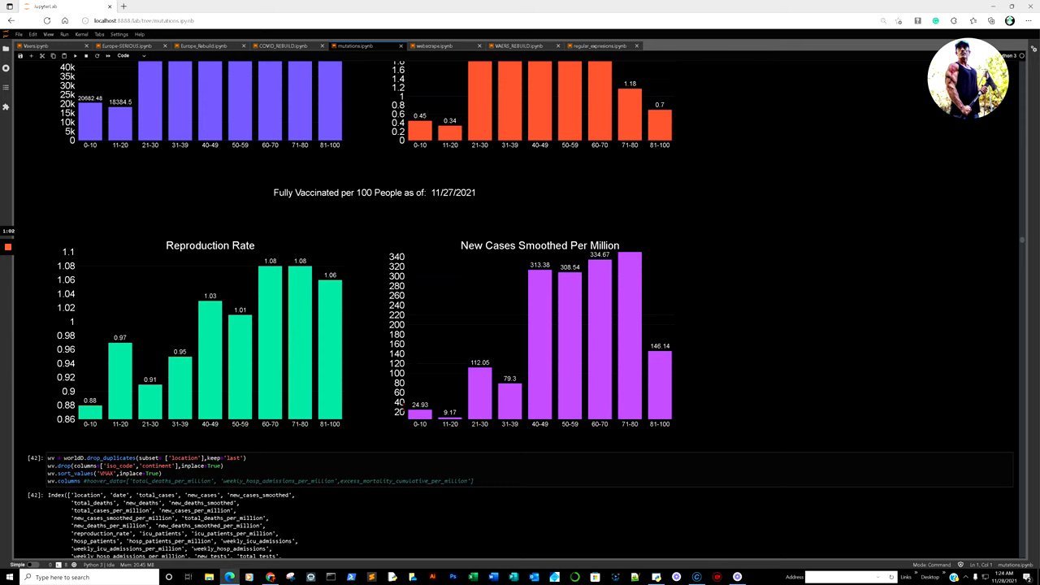
mouse_move(543, 377)
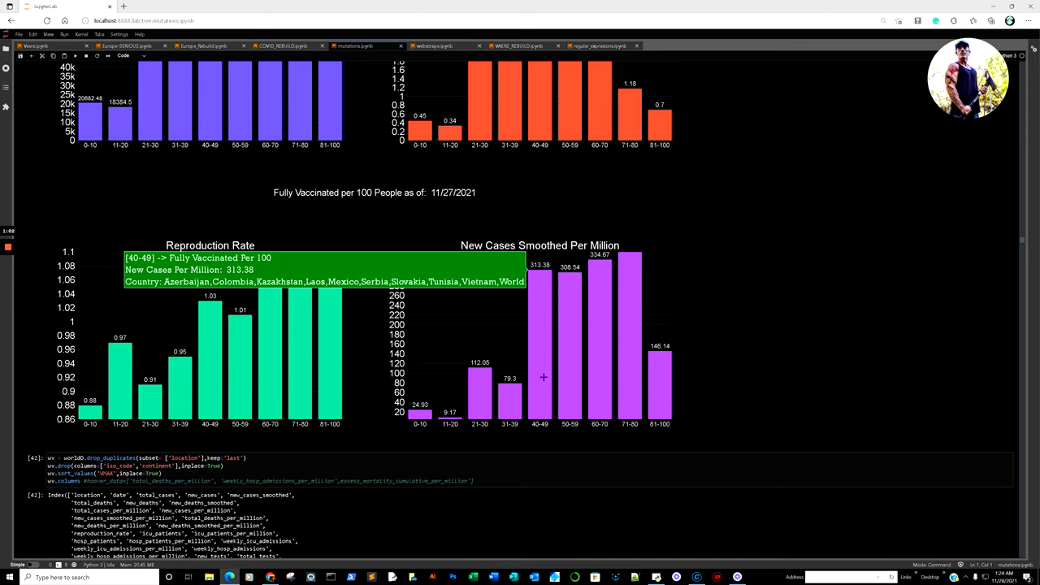
scroll("down", 3)
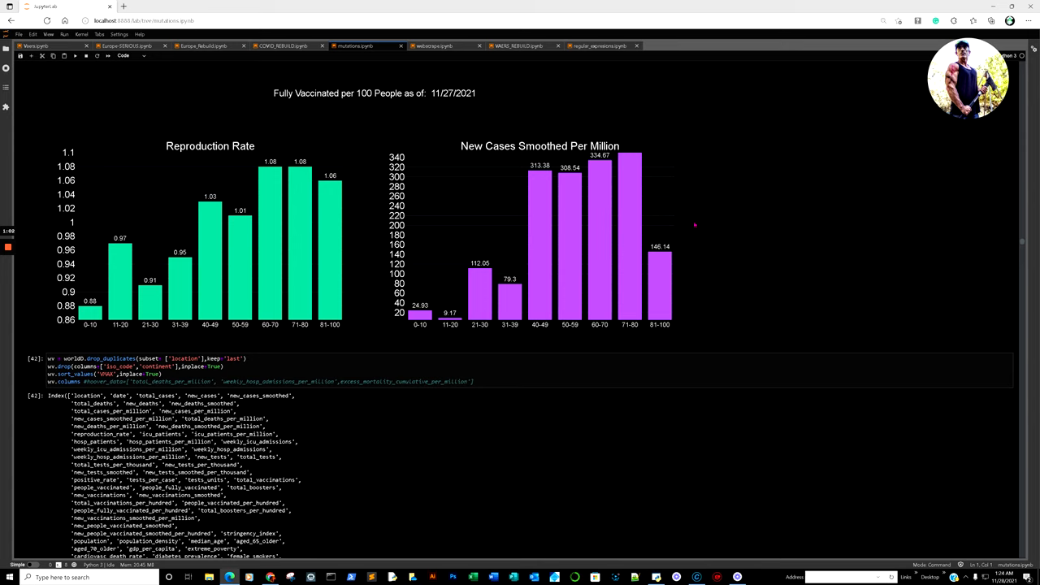
mouse_move(718, 198)
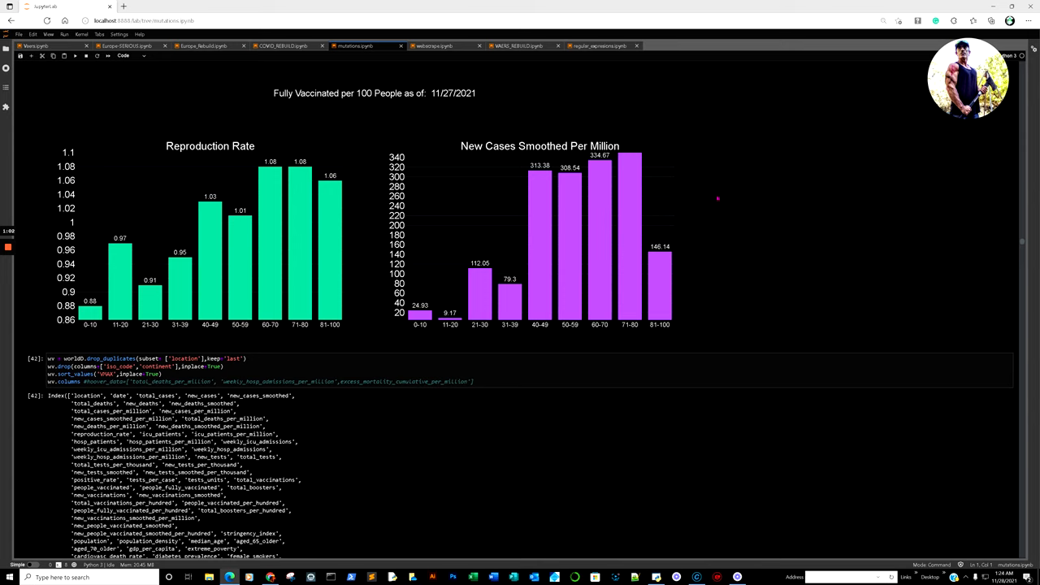
mouse_move(637, 176)
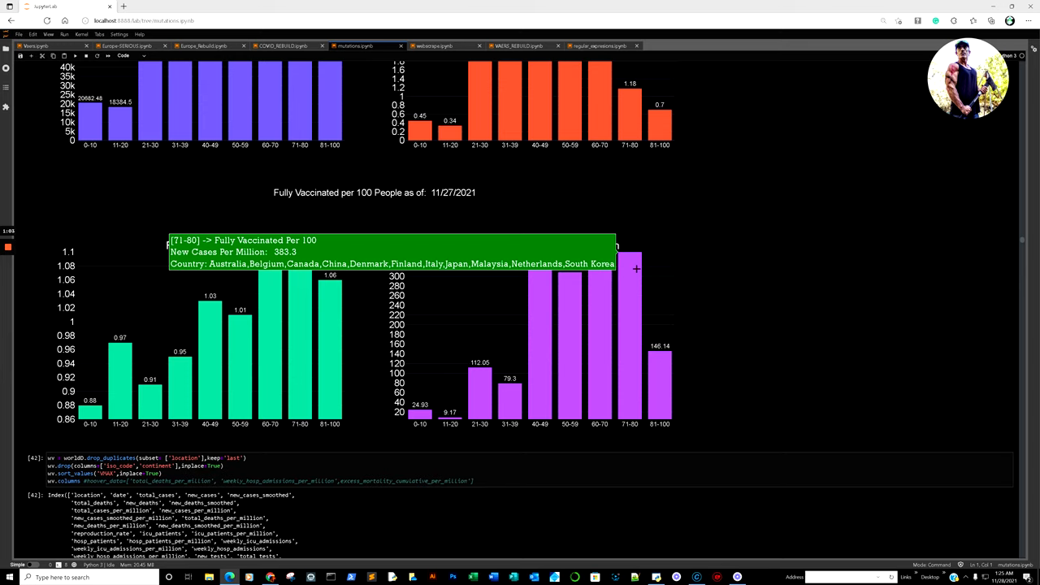
mouse_move(632, 304)
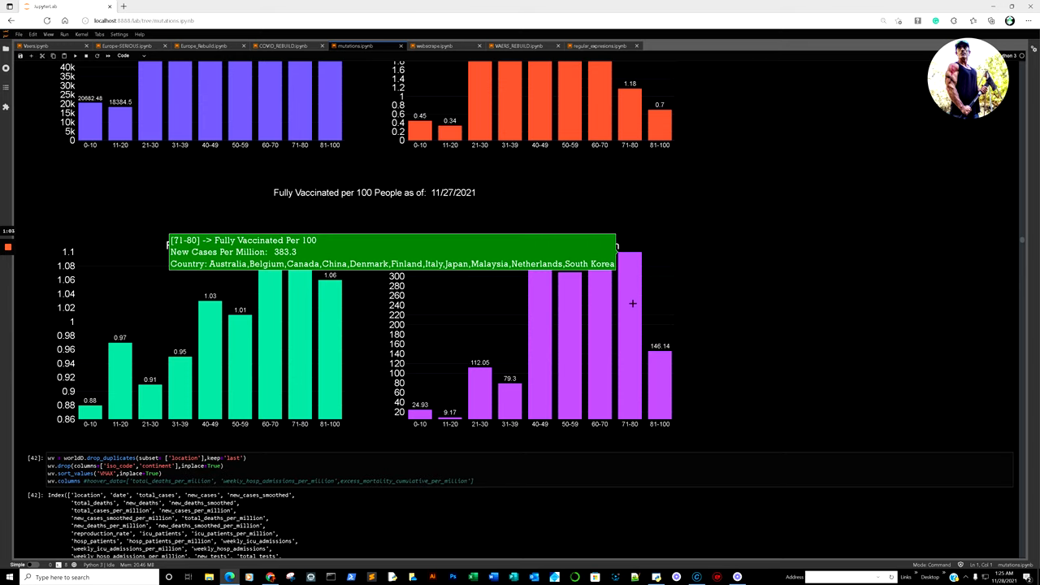
mouse_move(629, 303)
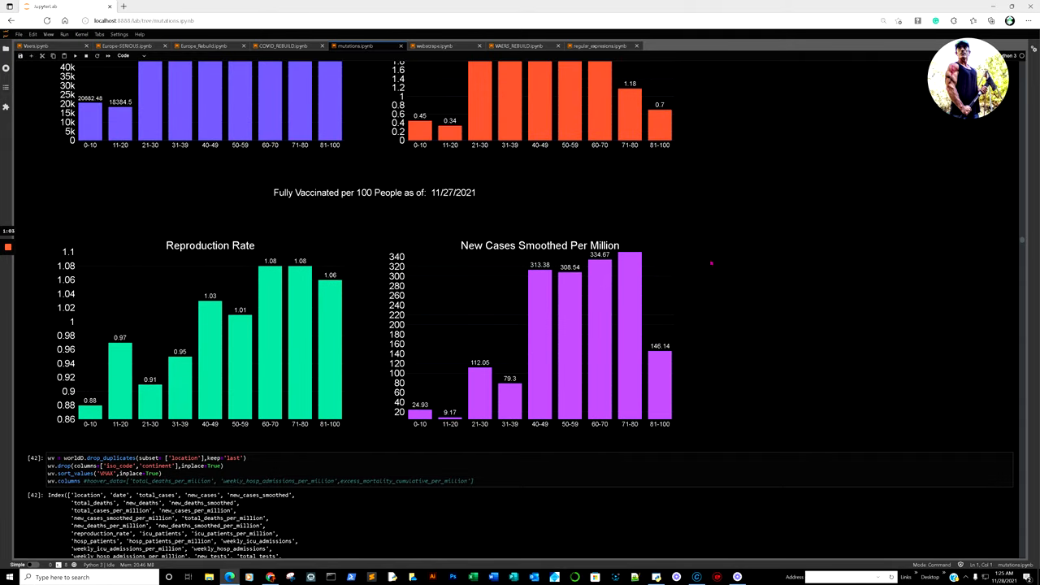
mouse_move(626, 365)
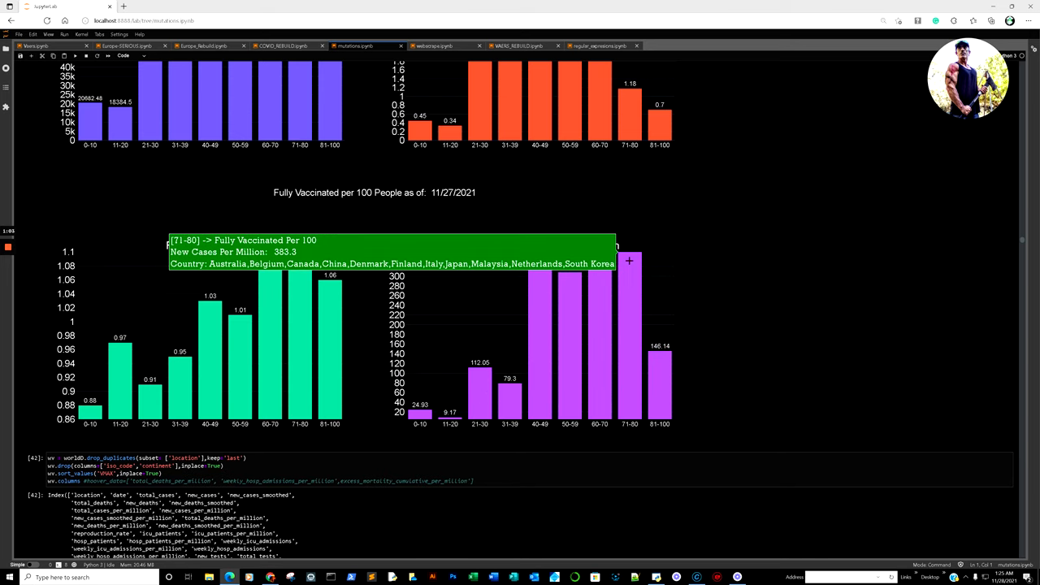
mouse_move(613, 216)
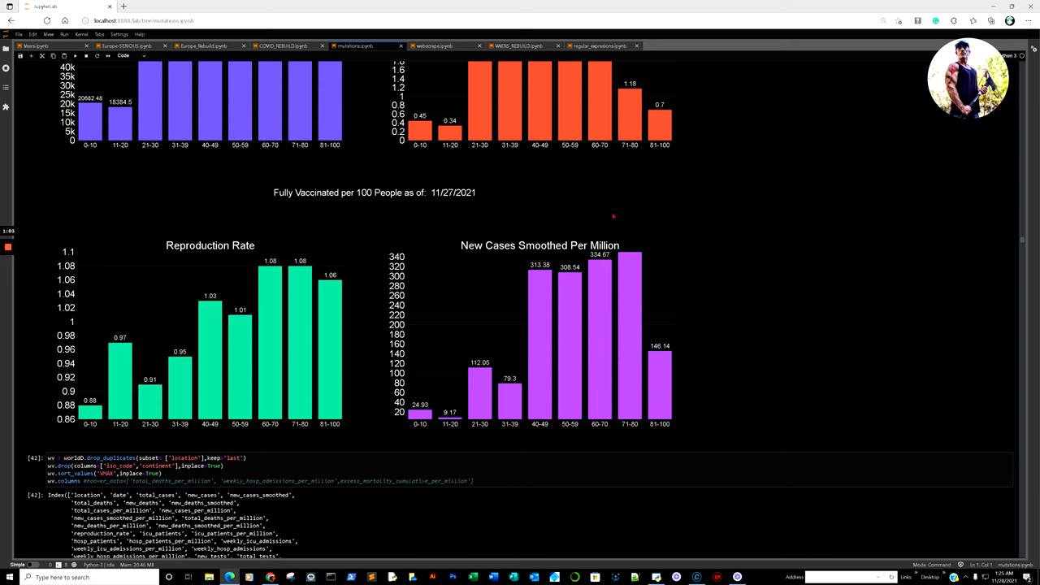
scroll("down", 3)
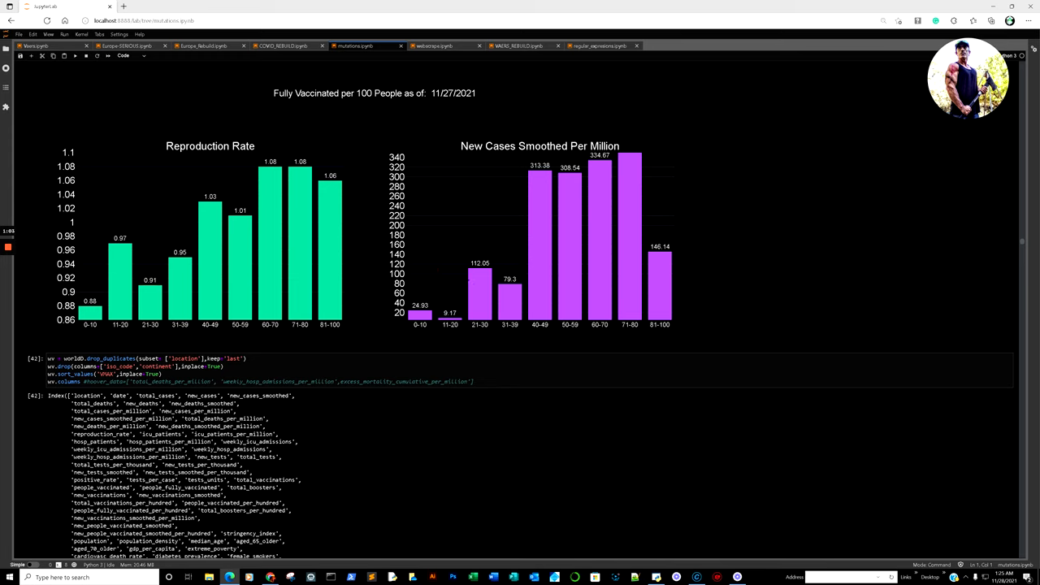
mouse_move(631, 196)
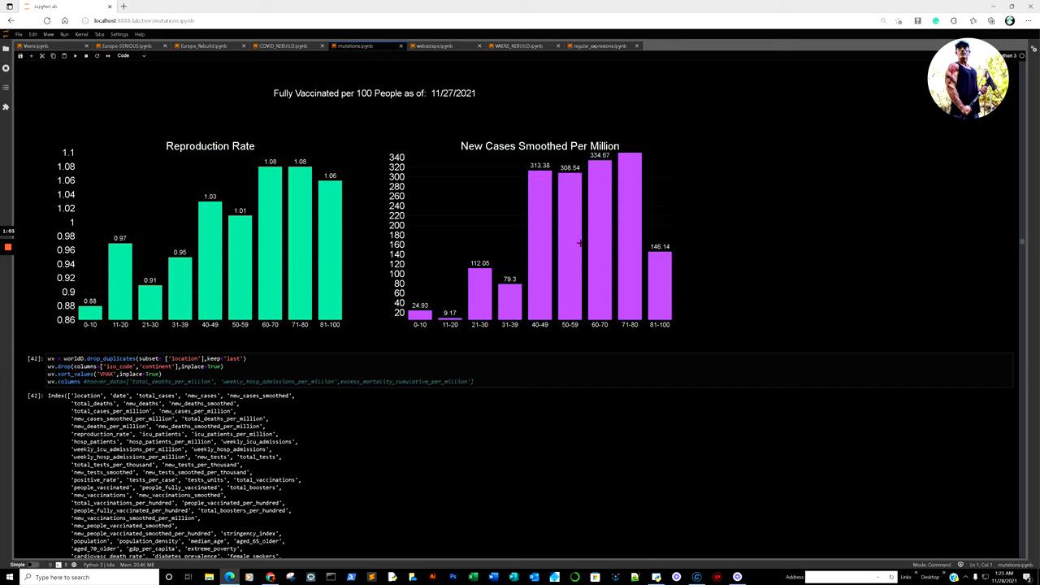
Step: Scroll past the vaccination scatter to the US, India and Sweden variant-pivot cells
scroll("down", 3)
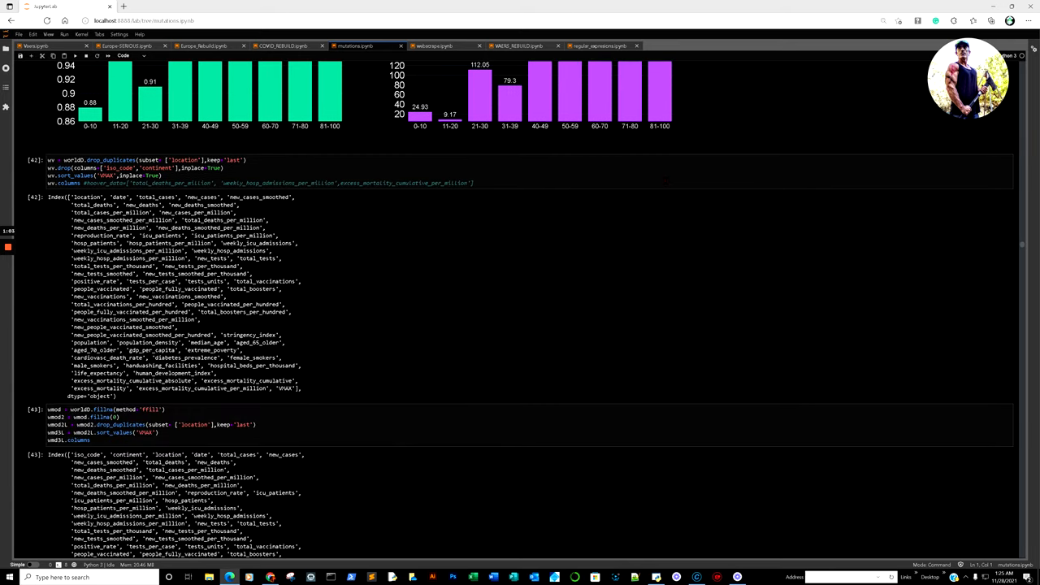
scroll("up", 3)
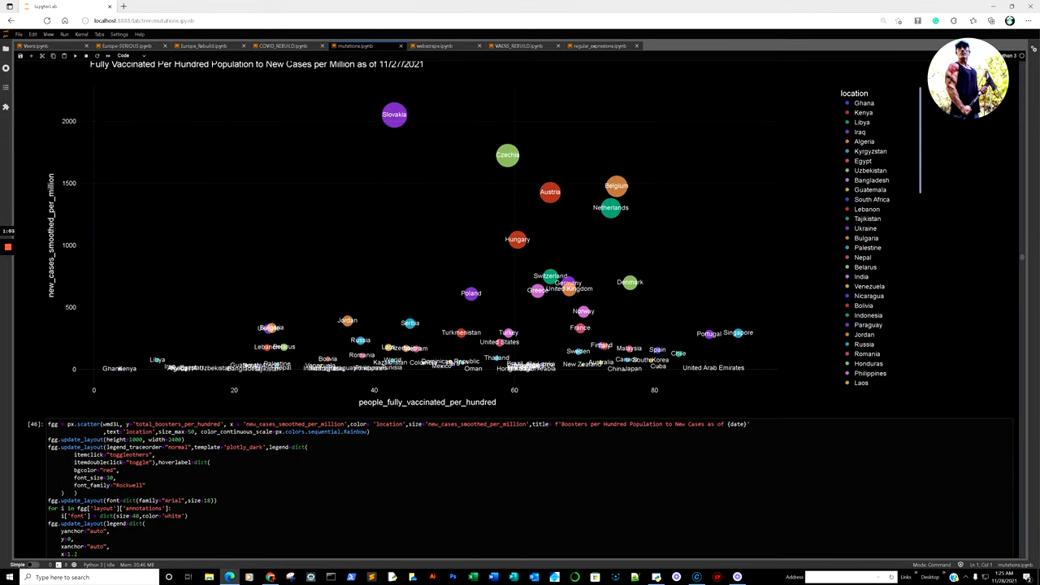
scroll("down", 3)
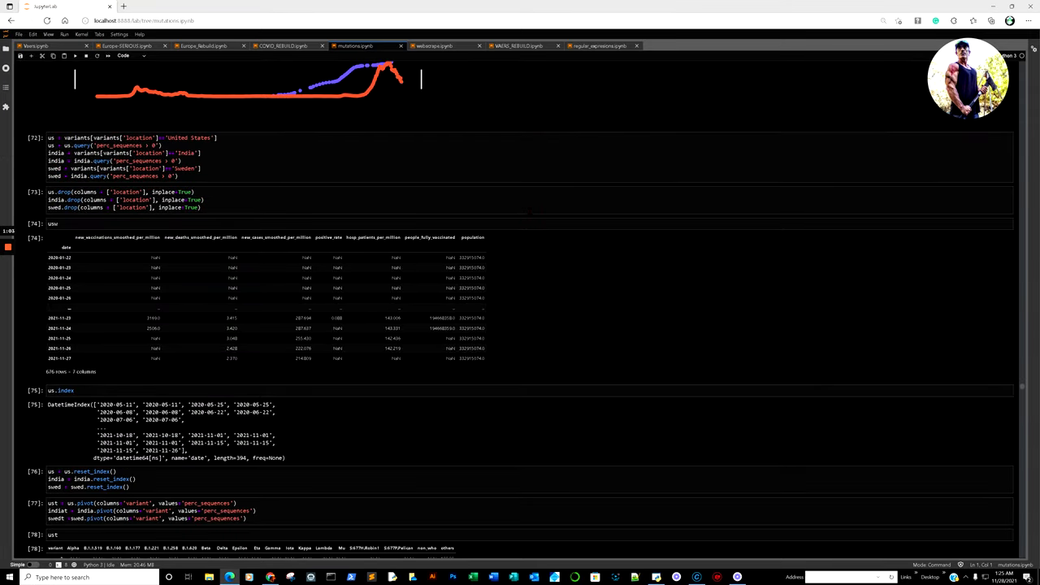
Step: Scroll to the 2021-11-26 and 2021-11-15 variant-share charts, Botswana Omicron near 5%
scroll("down", 3)
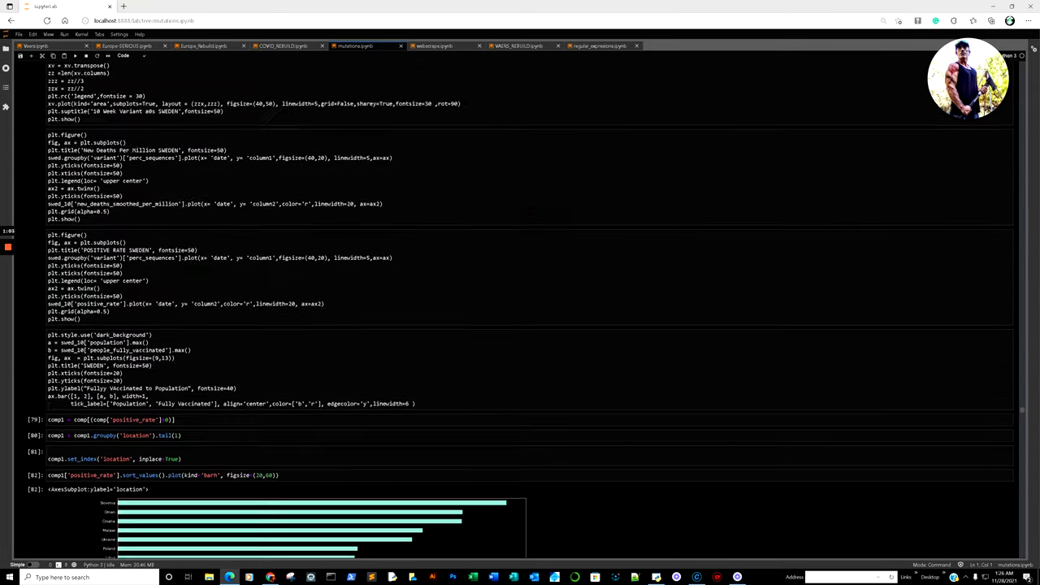
scroll("down", 3)
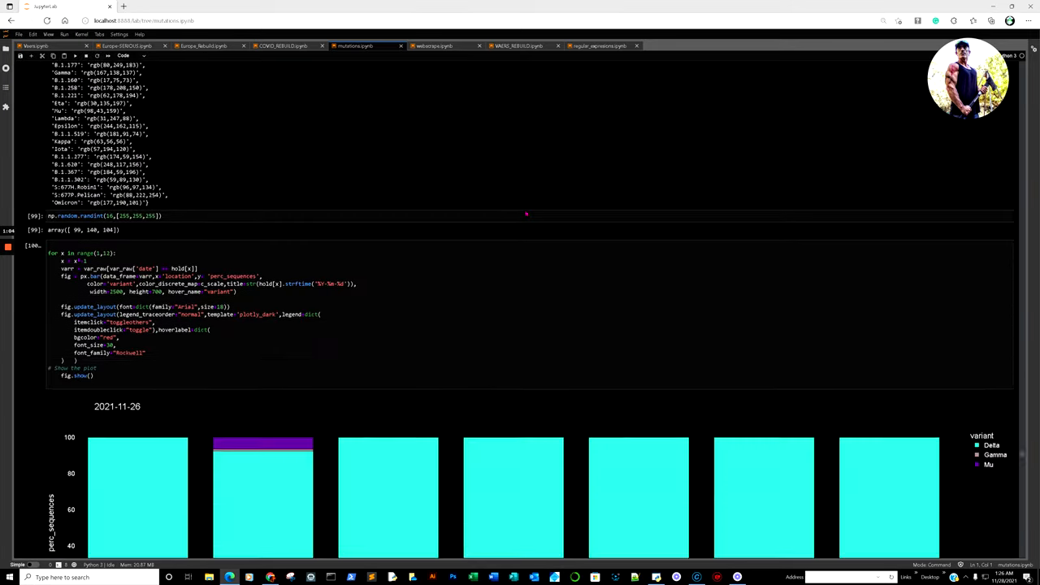
scroll("down", 3)
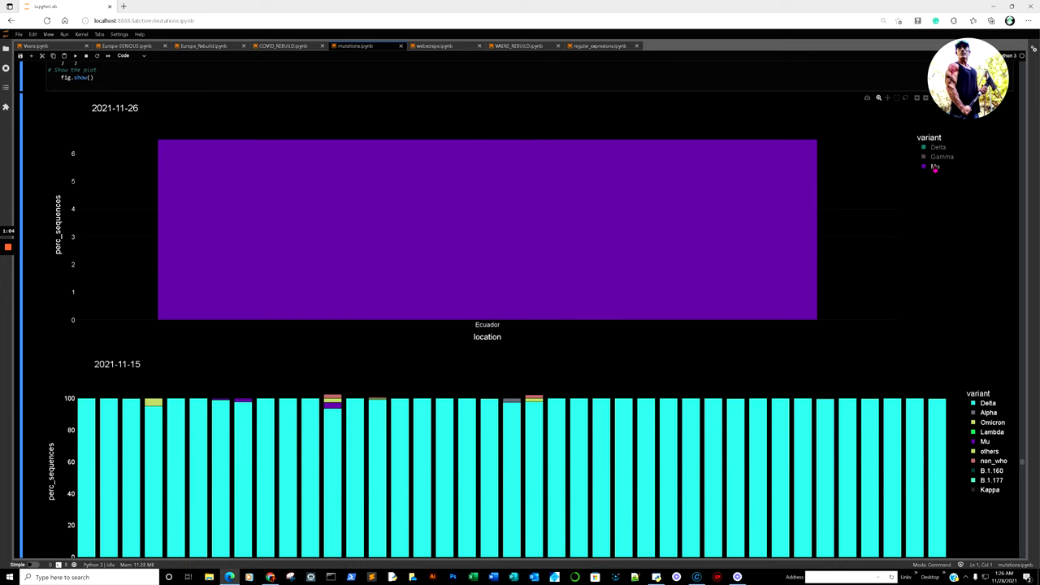
mouse_move(235, 155)
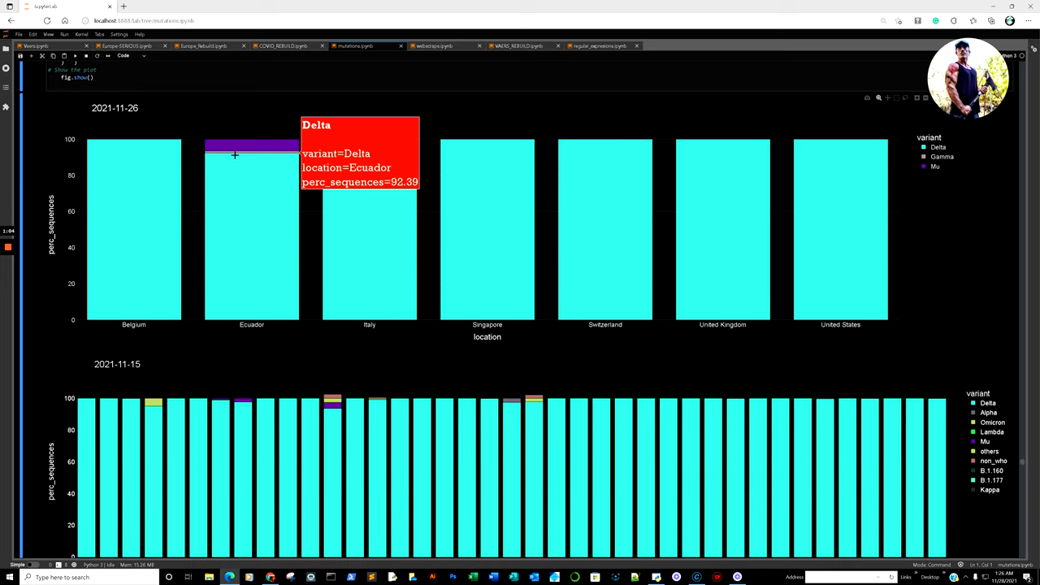
mouse_move(244, 143)
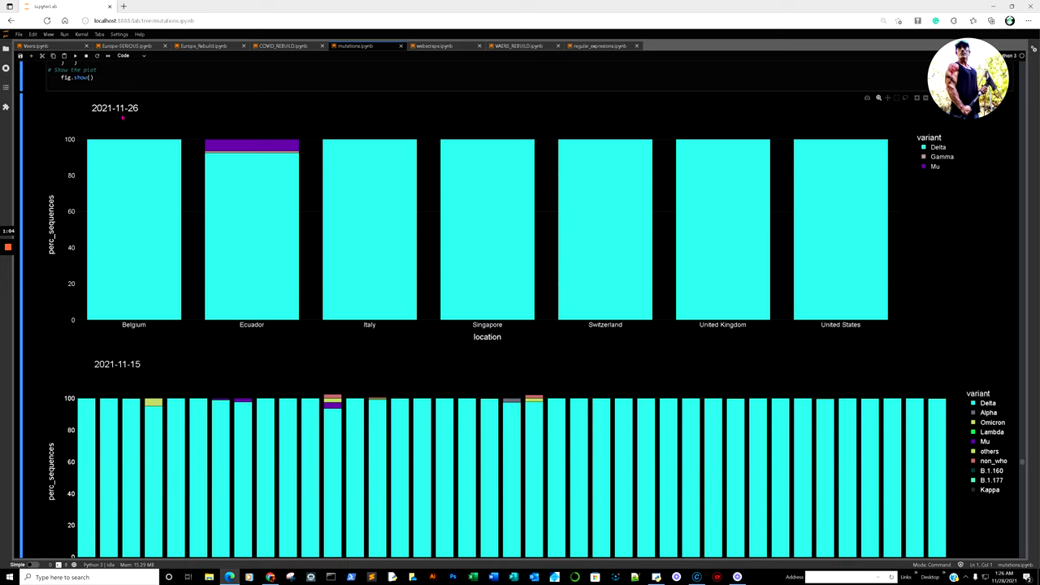
mouse_move(325, 256)
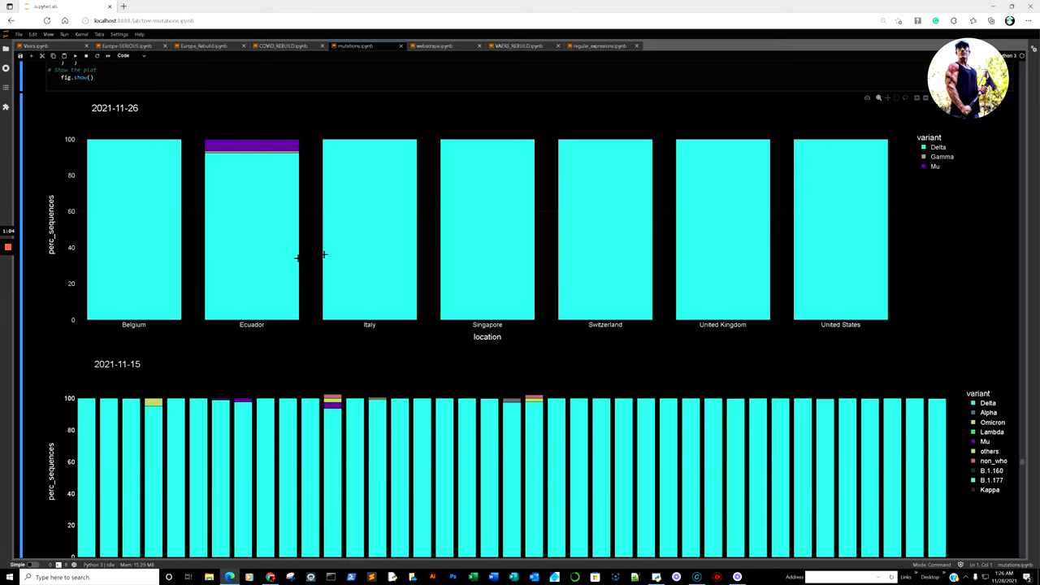
mouse_move(494, 220)
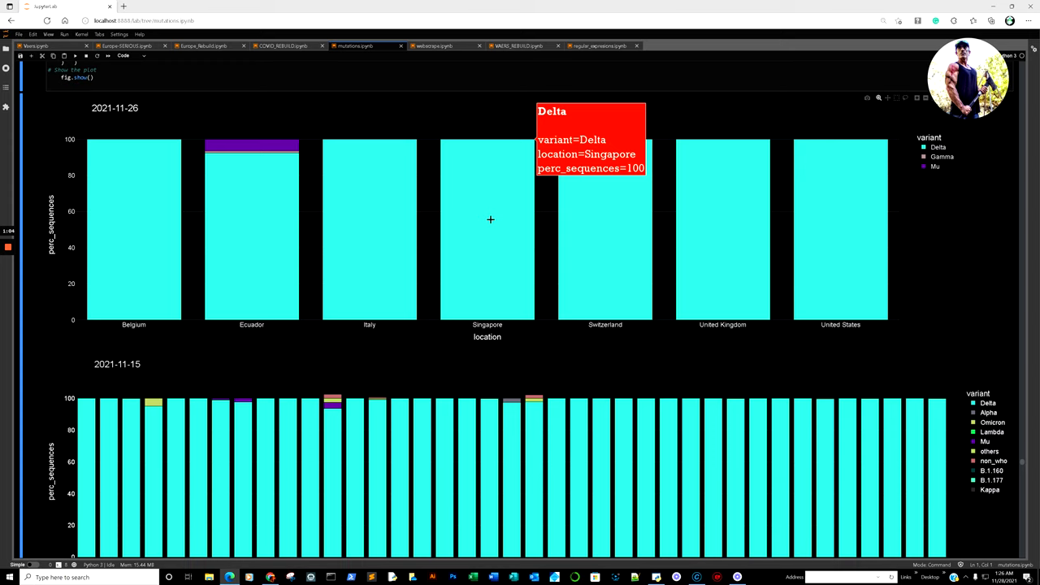
mouse_move(448, 211)
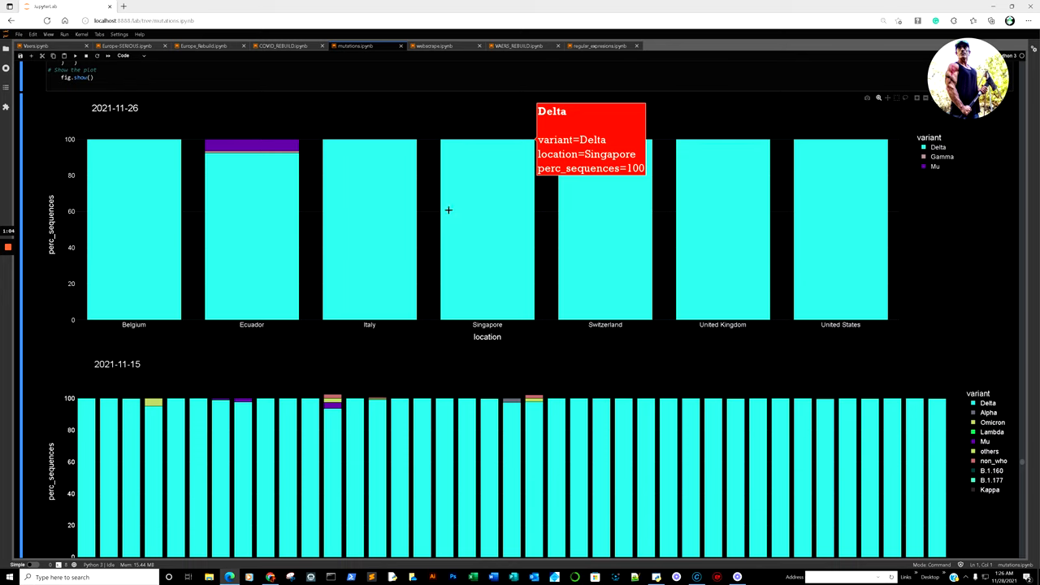
scroll("down", 3)
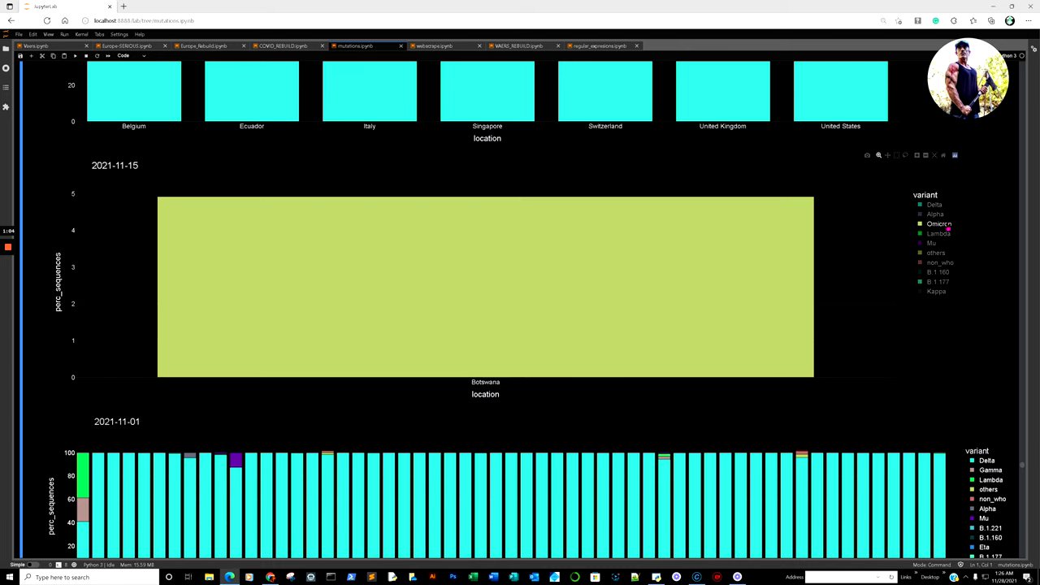
mouse_move(423, 265)
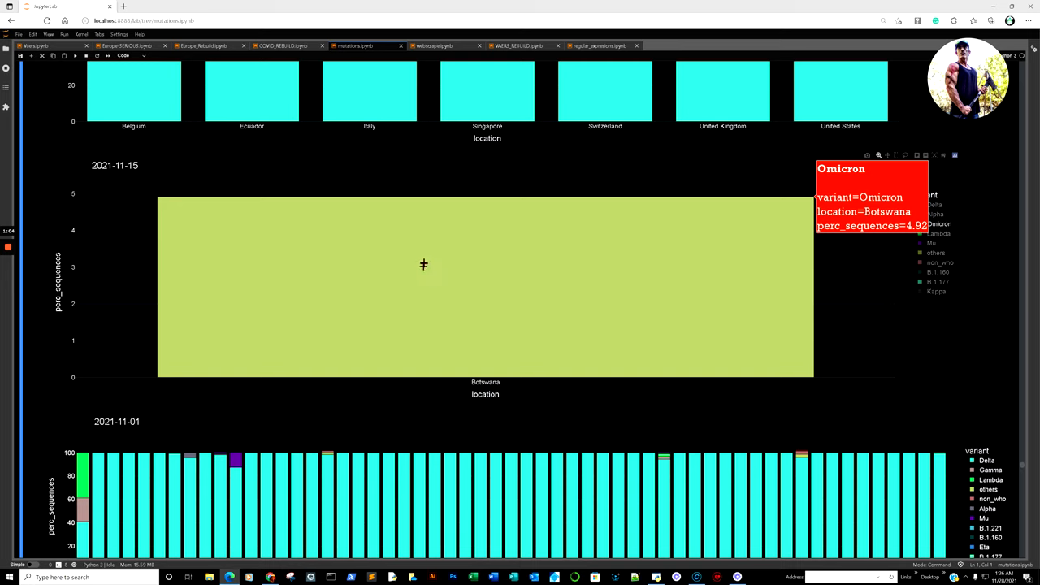
mouse_move(754, 282)
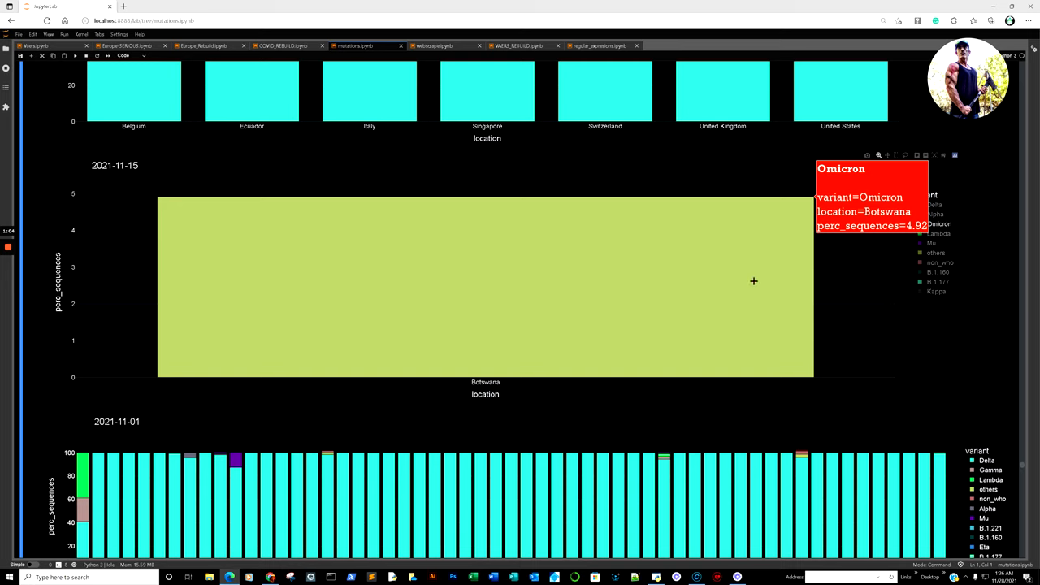
mouse_move(771, 259)
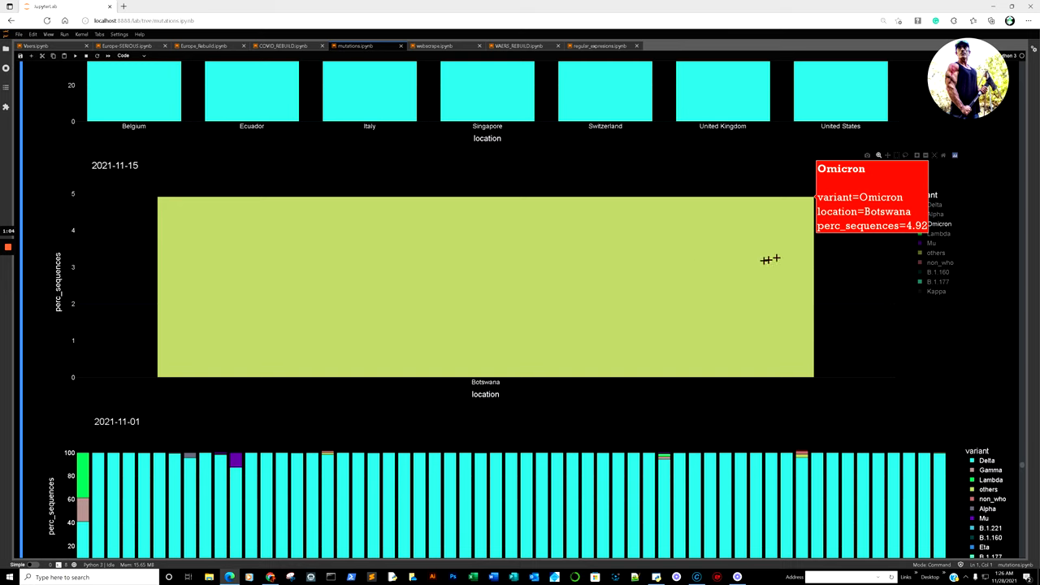
mouse_move(769, 259)
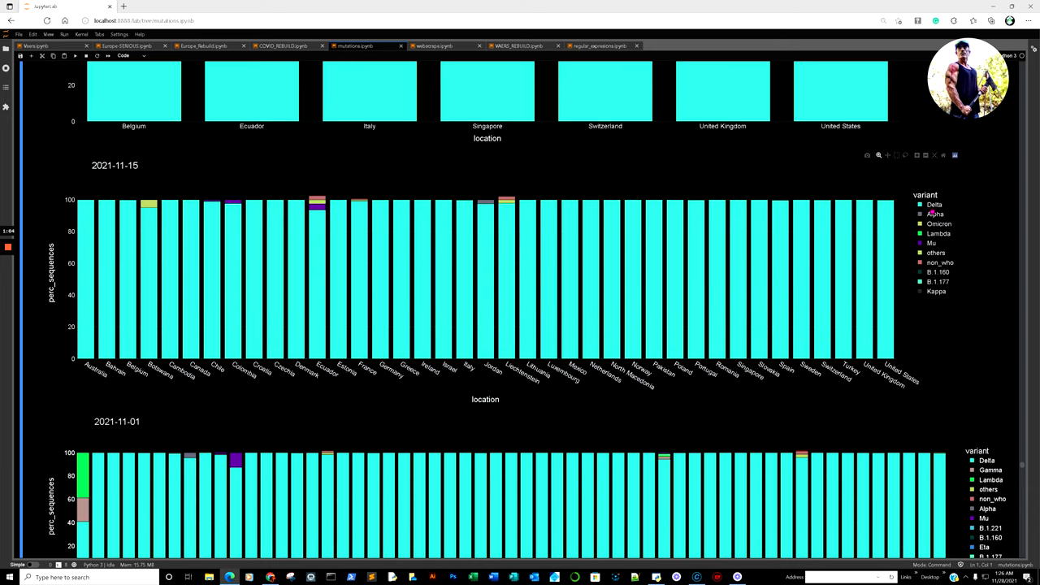
mouse_move(508, 199)
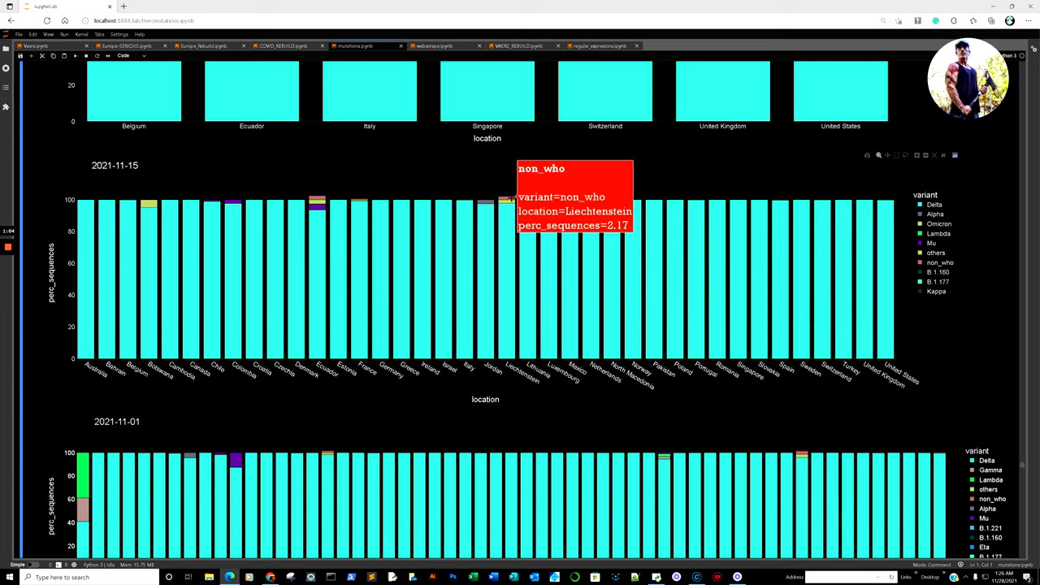
mouse_move(508, 203)
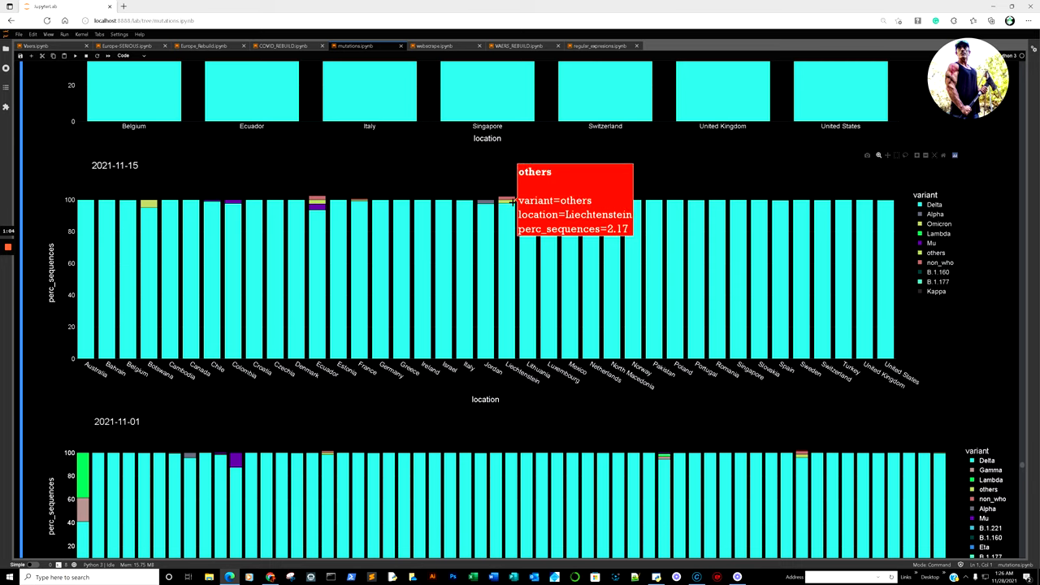
mouse_move(317, 203)
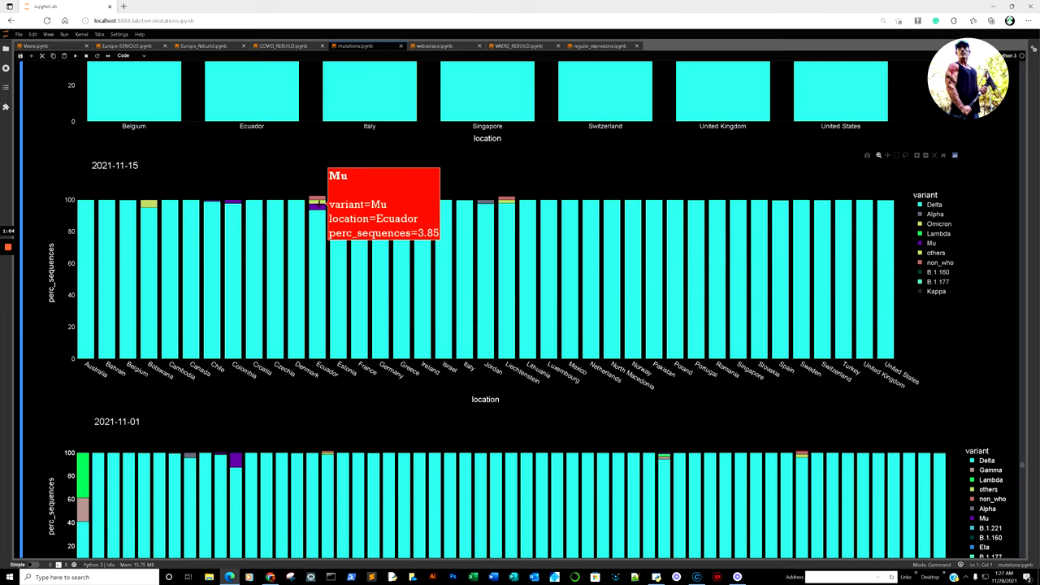
Step: Scroll down to the 2021-11-01 and 2021-10-04 variant-share bar charts
scroll("down", 3)
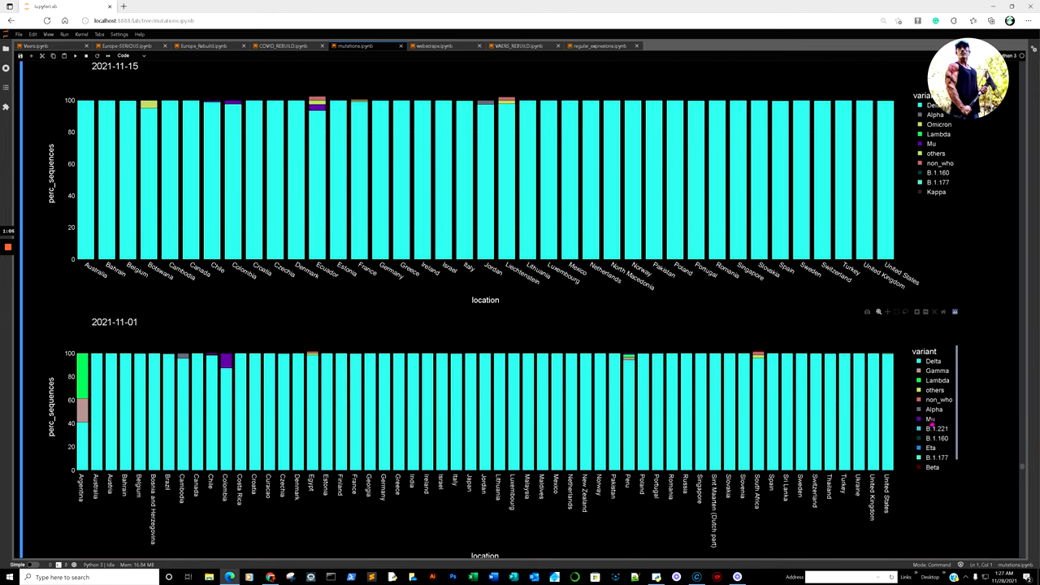
mouse_move(136, 378)
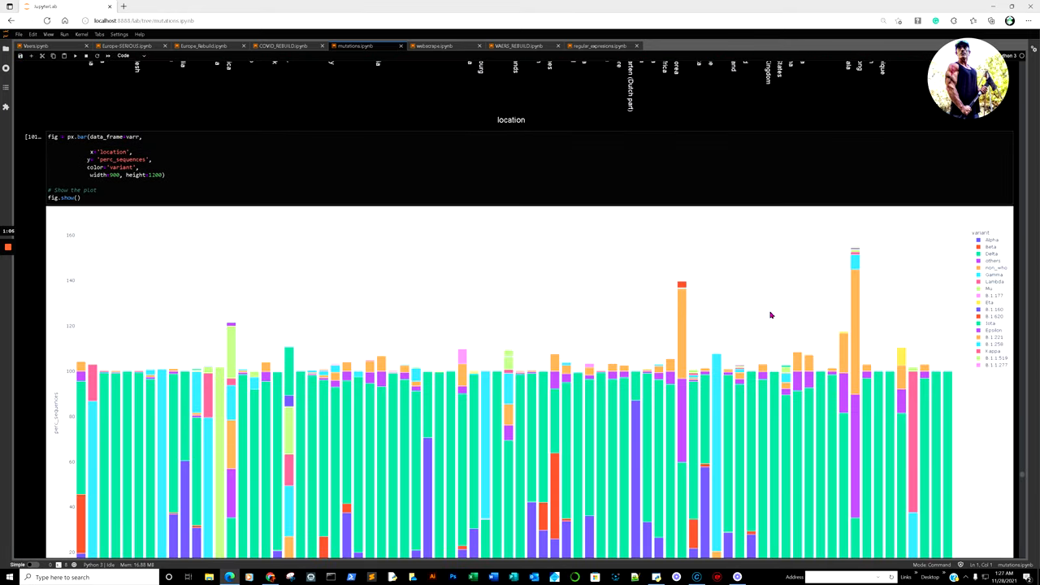
scroll("up", 3)
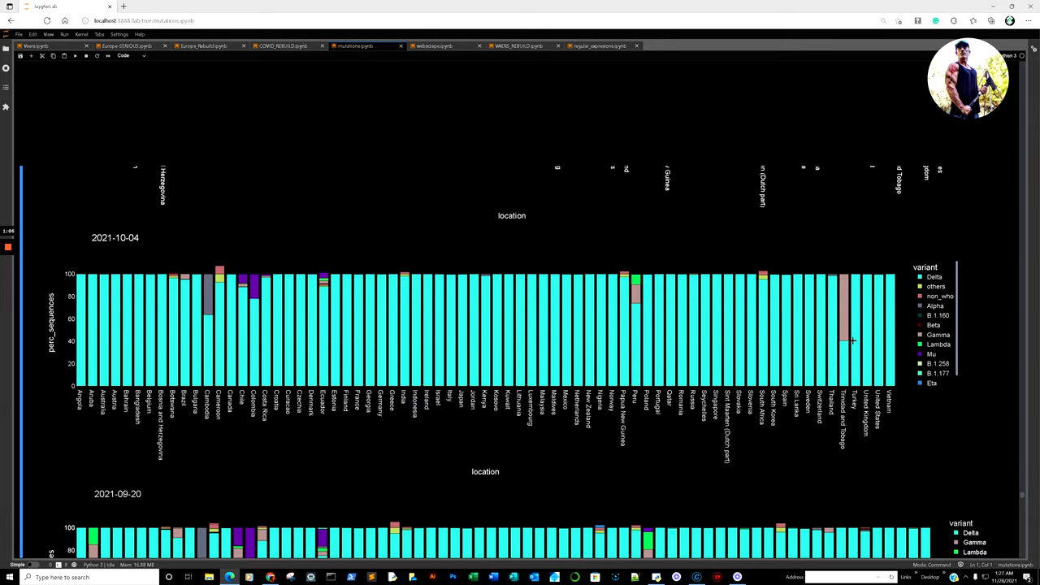
scroll("up", 3)
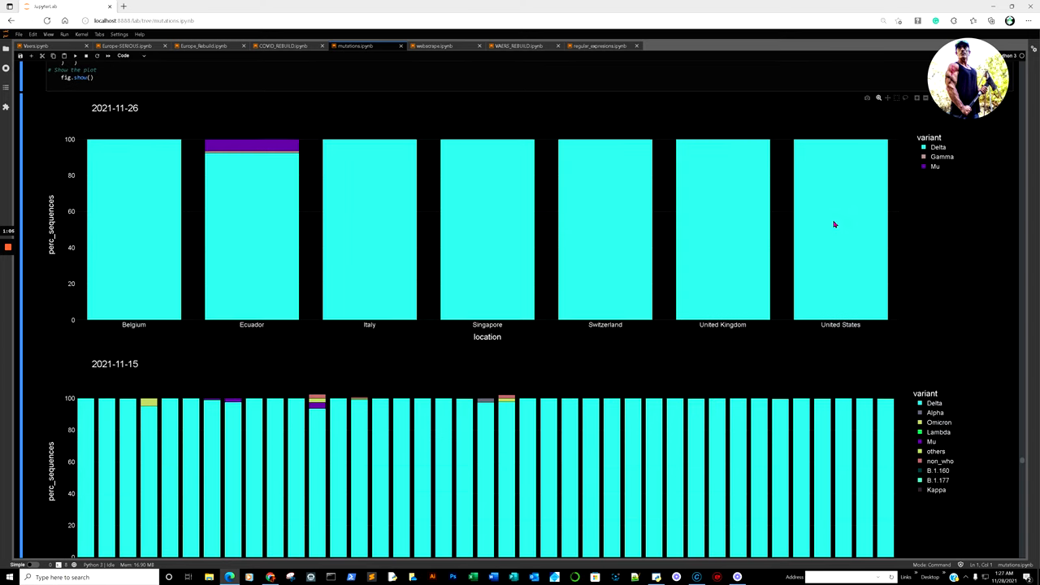
mouse_move(819, 217)
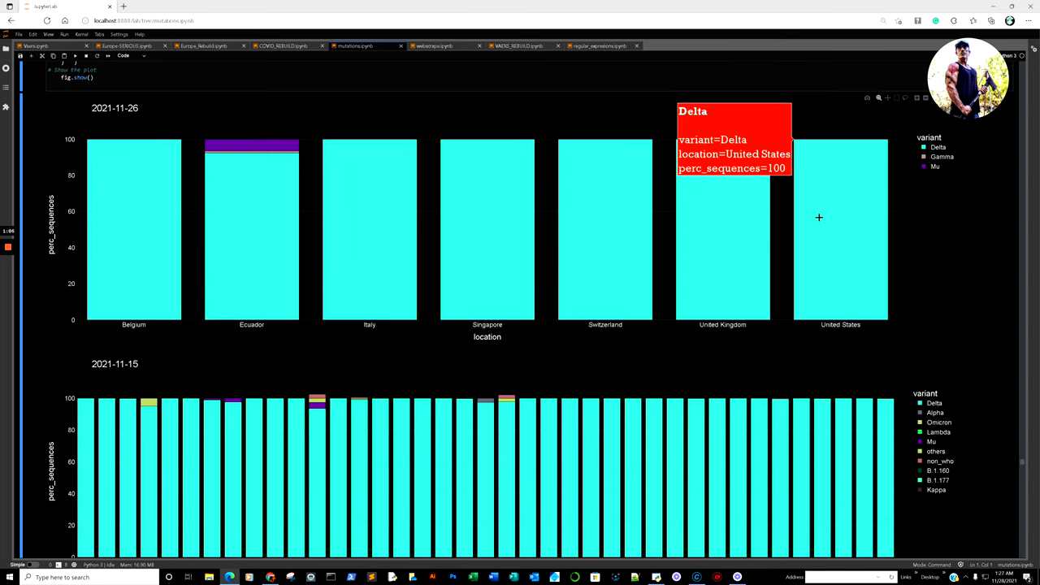
mouse_move(646, 238)
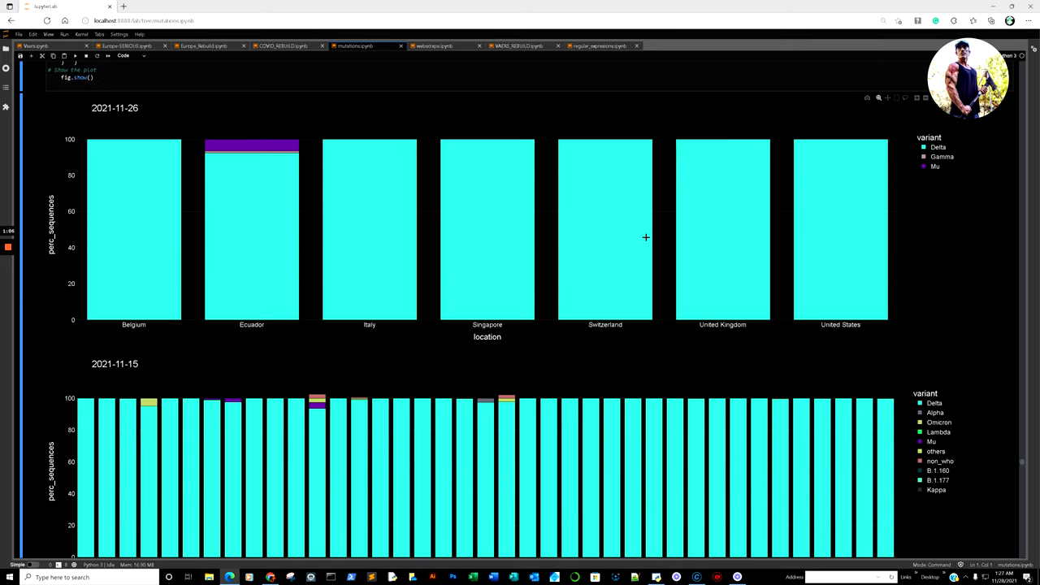
scroll("down", 3)
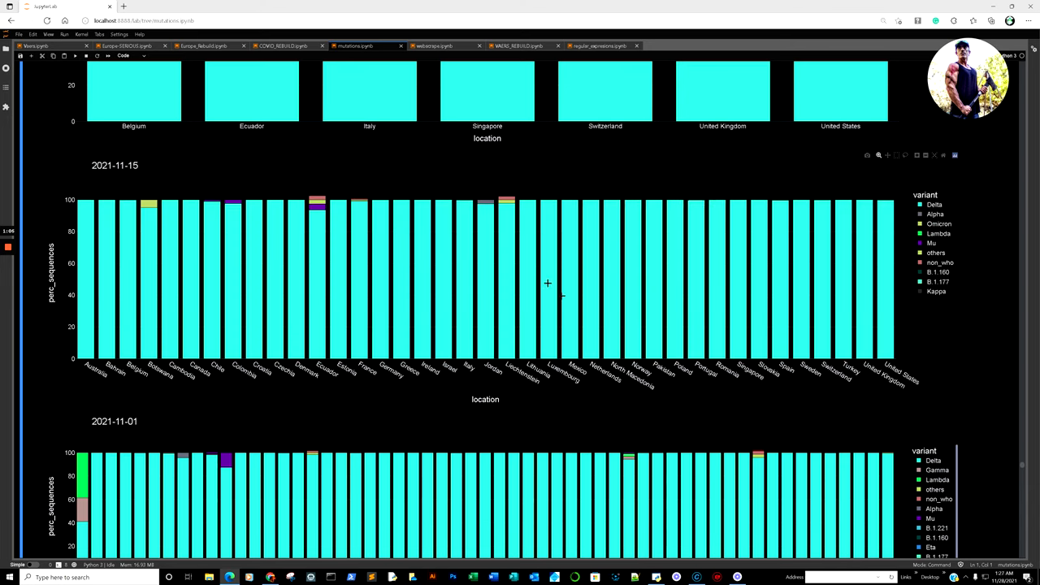
mouse_move(838, 226)
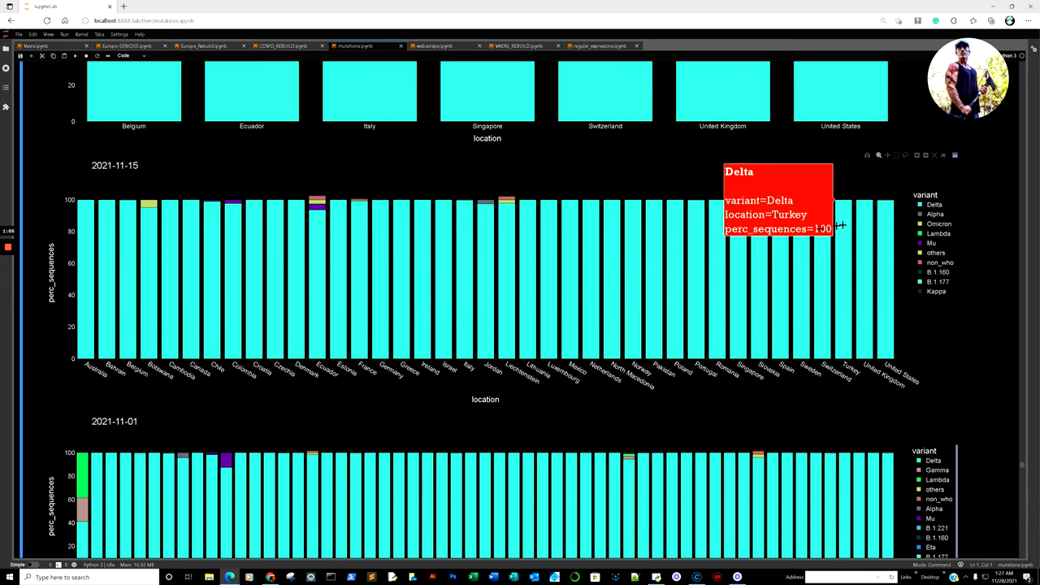
mouse_move(500, 225)
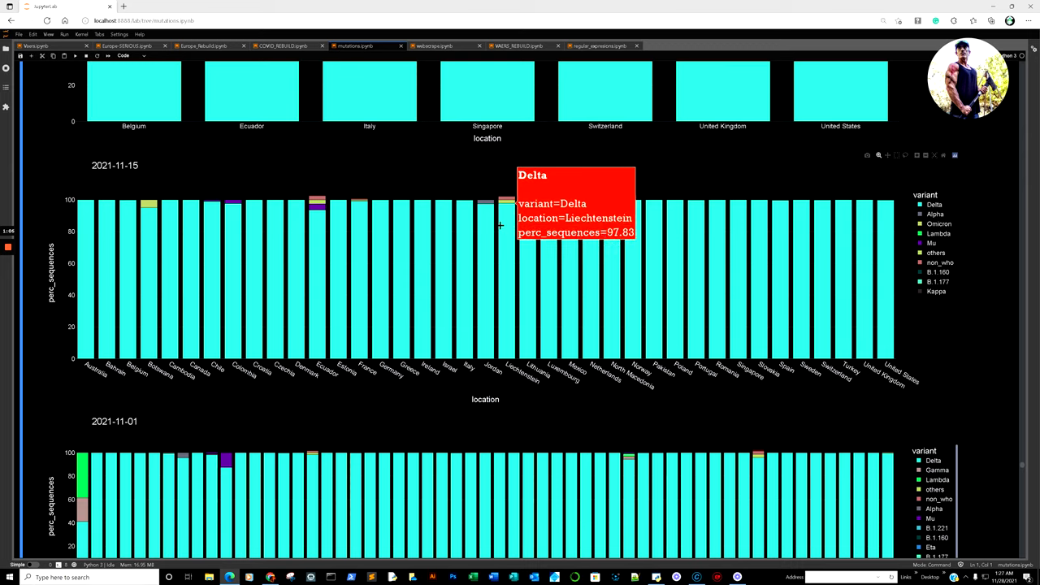
mouse_move(480, 219)
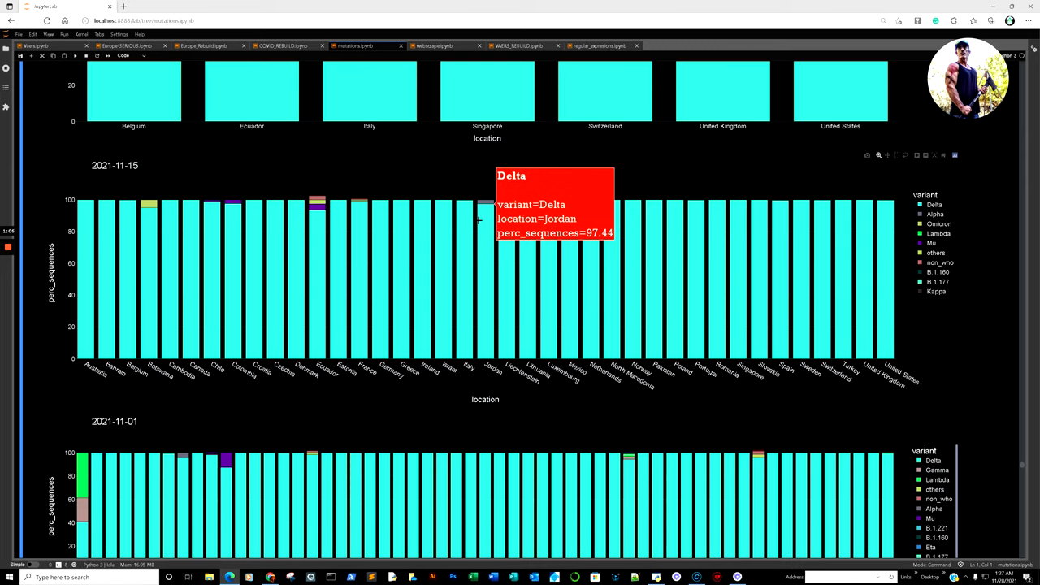
scroll("up", 3)
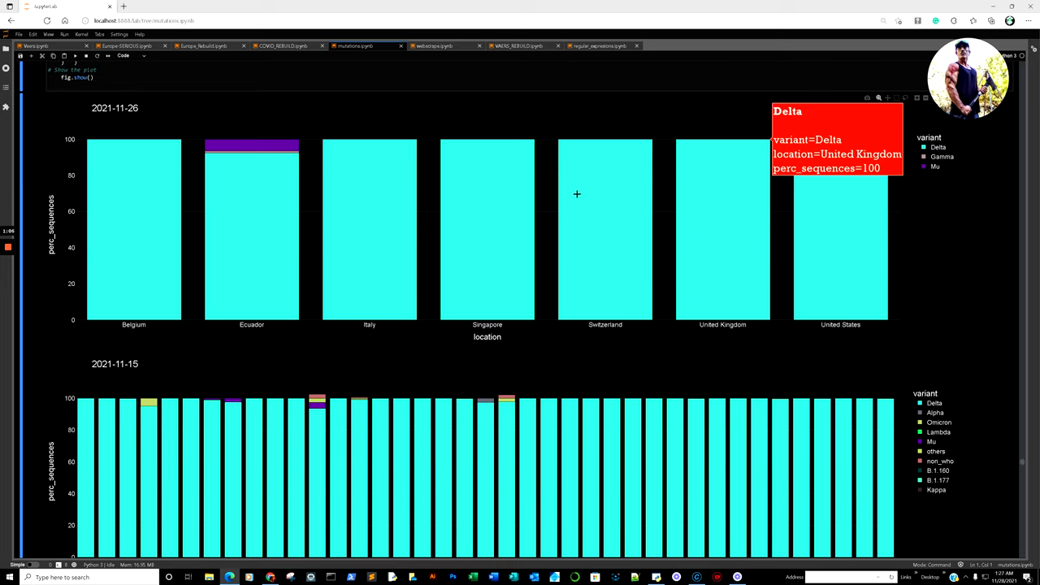
mouse_move(577, 194)
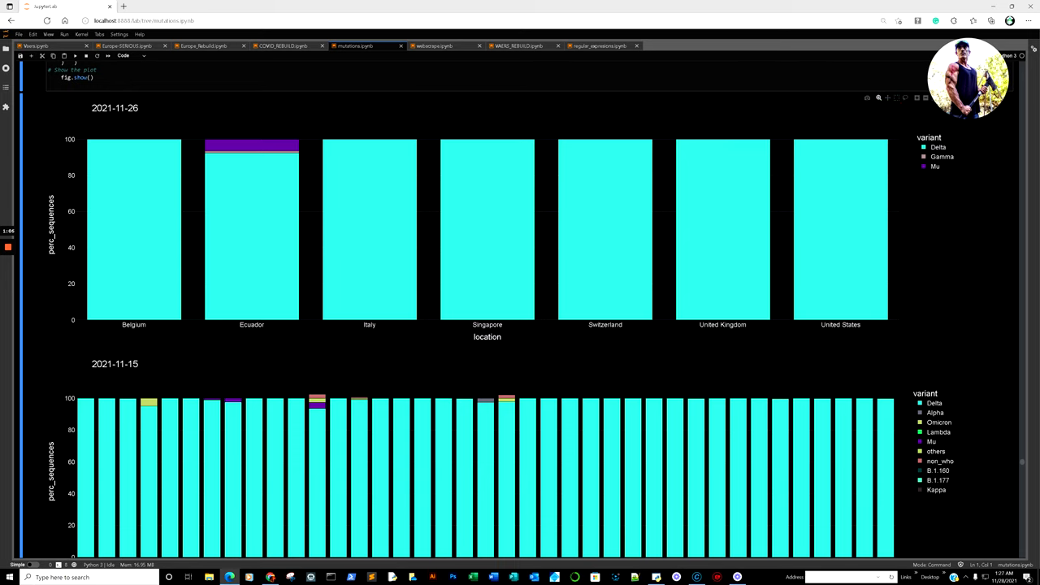
mouse_move(632, 180)
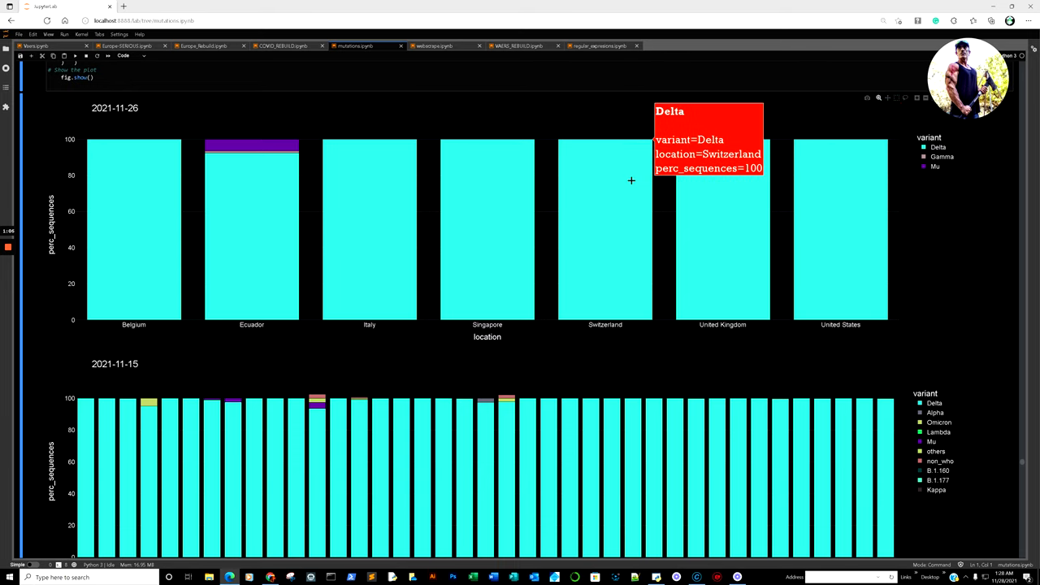
mouse_move(325, 180)
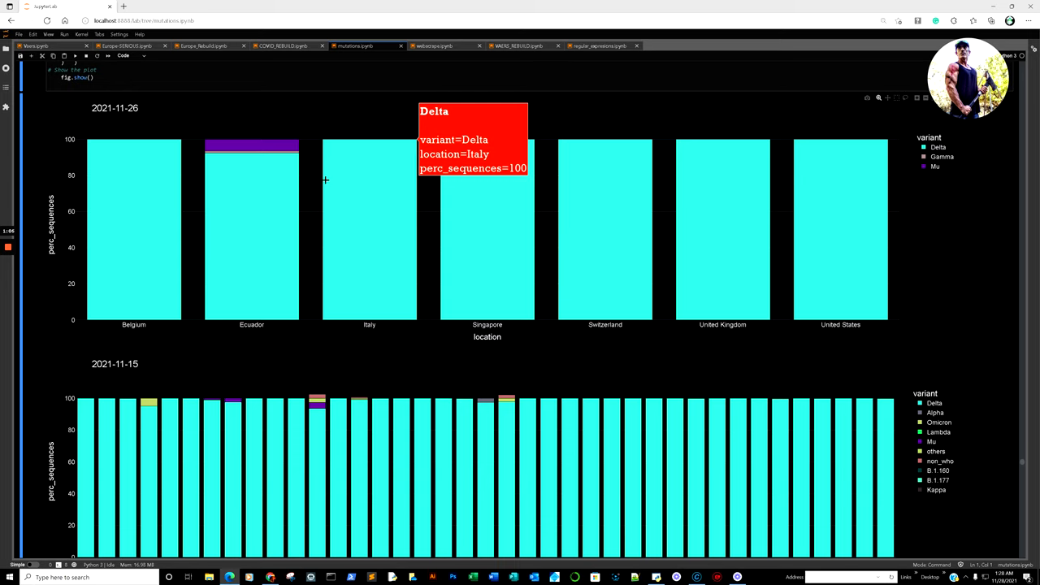
mouse_move(271, 155)
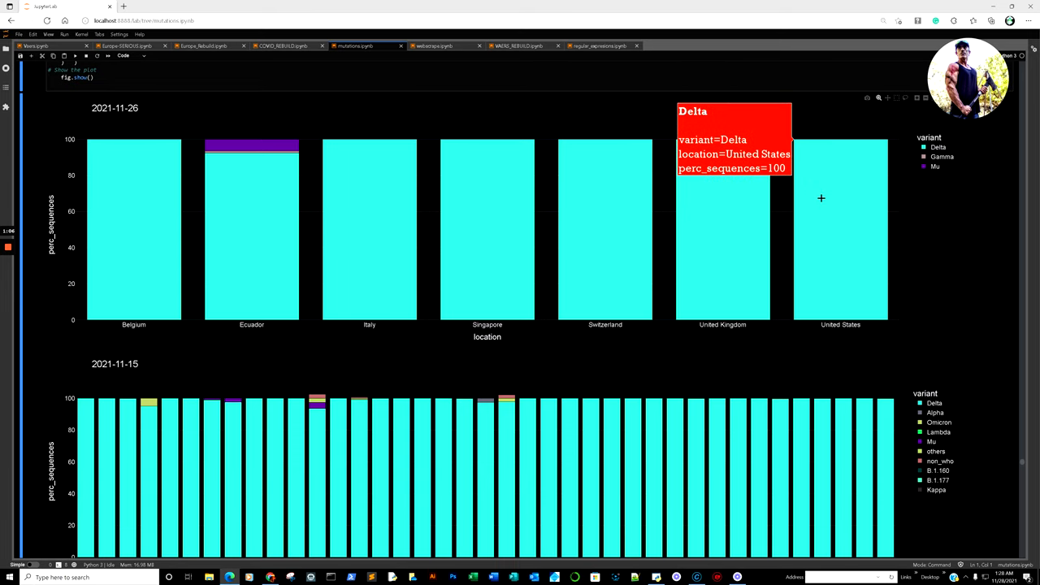
mouse_move(359, 169)
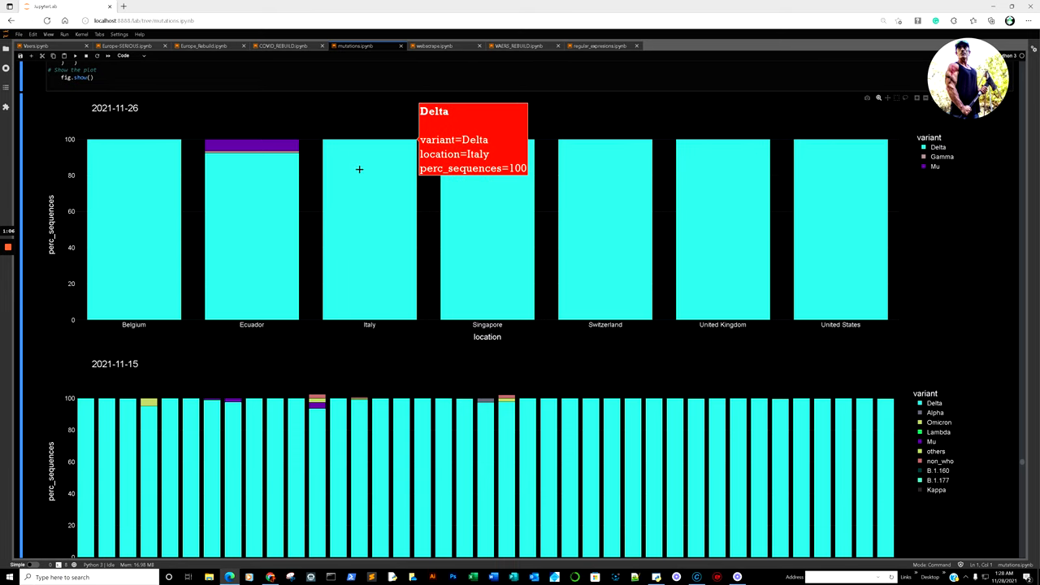
mouse_move(476, 203)
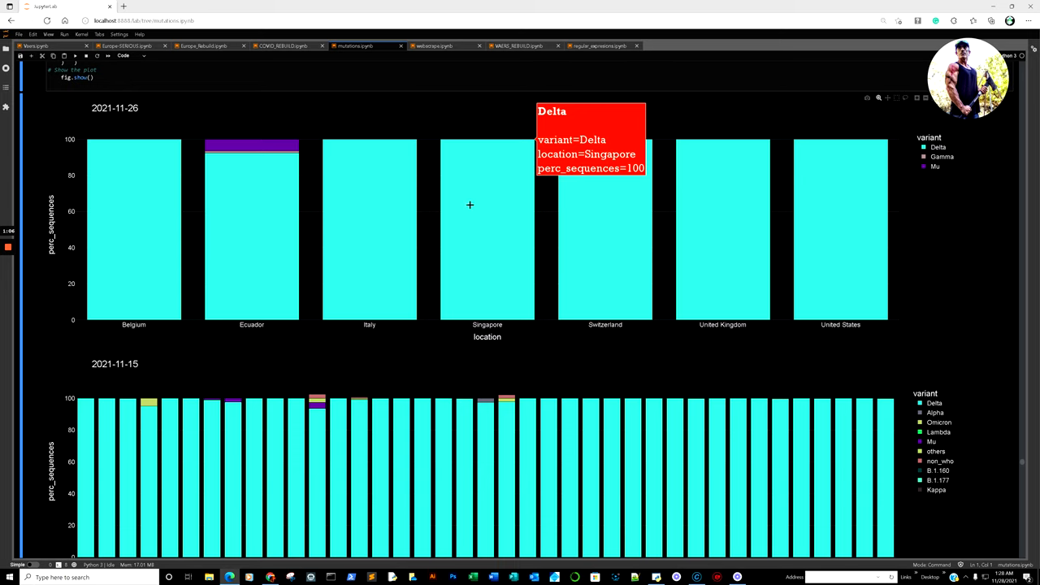
mouse_move(470, 204)
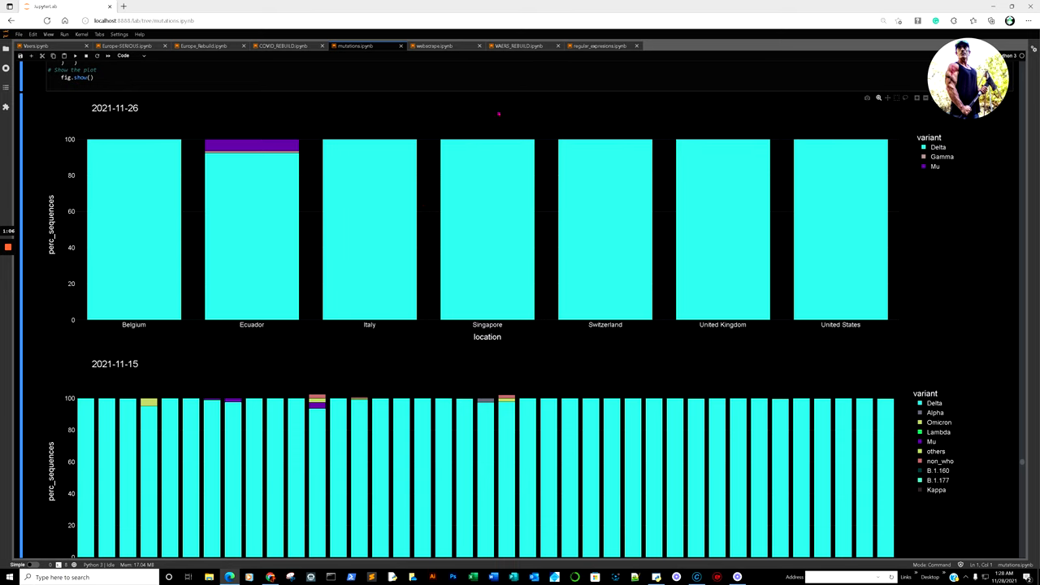
mouse_move(325, 101)
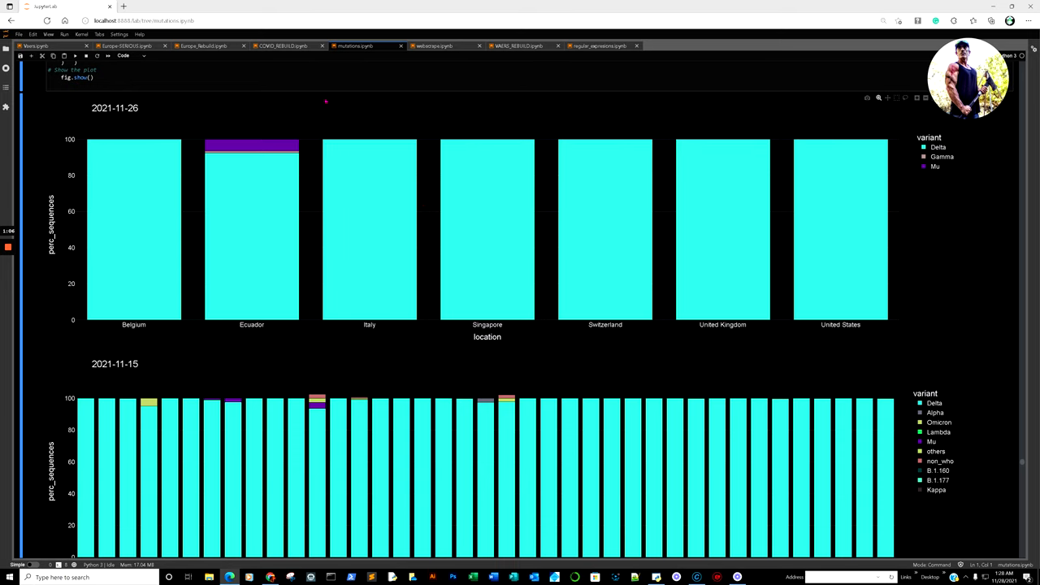
mouse_move(474, 167)
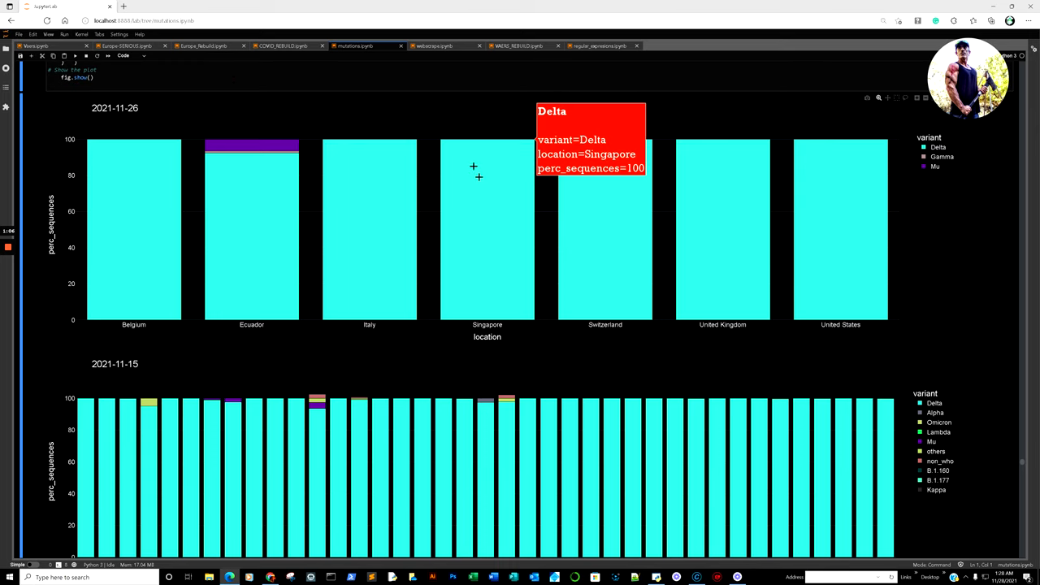
Step: Bring the OWID deaths-per-million chart back into view, Germany at 0.83
scroll("down", 3)
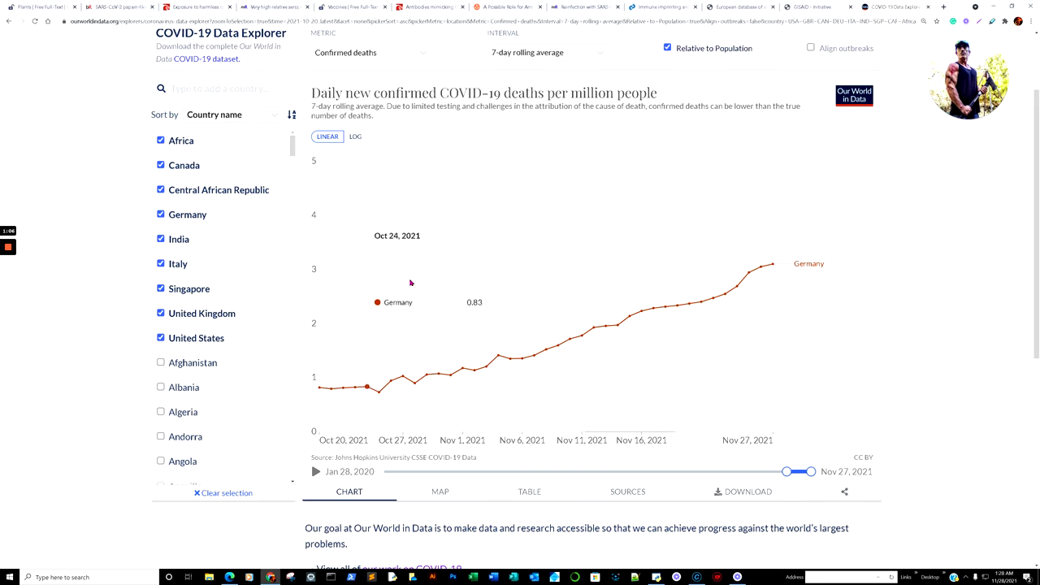
mouse_move(772, 71)
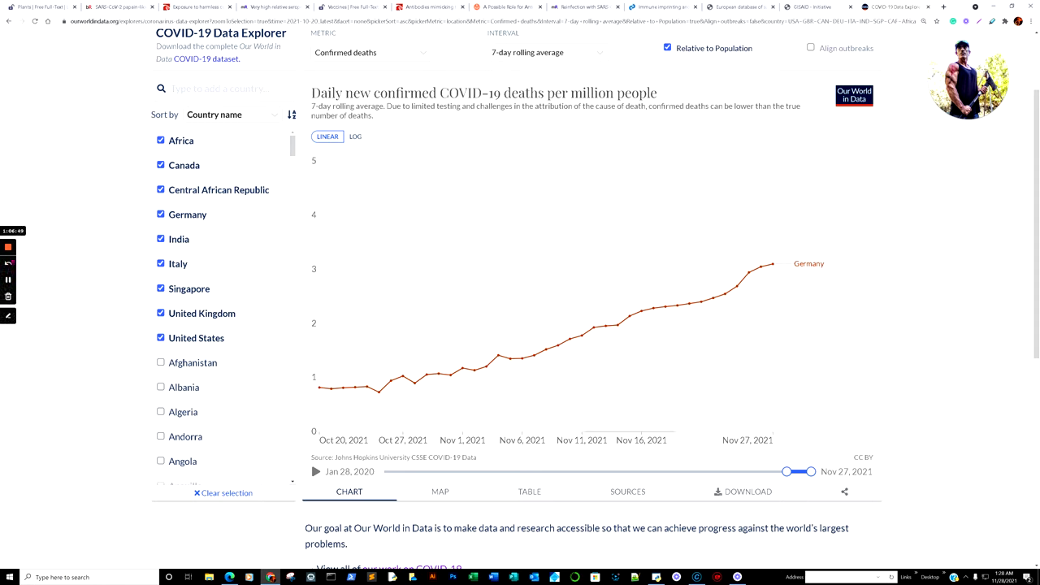
mouse_move(8, 279)
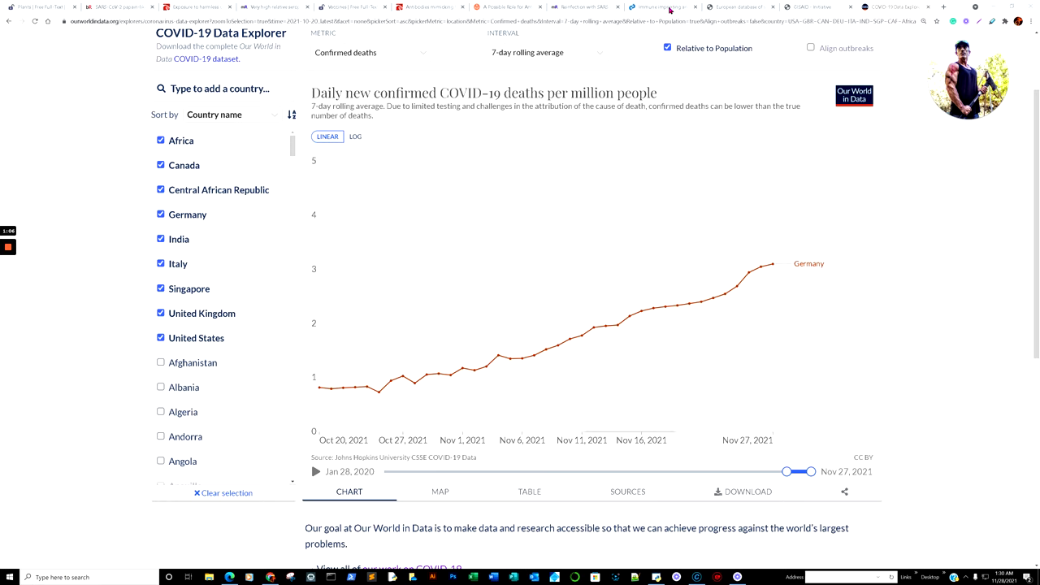
Step: Return to the Immune imprinting article and scroll through to the variants section's highlighted imprinting definition
left_click(658, 7)
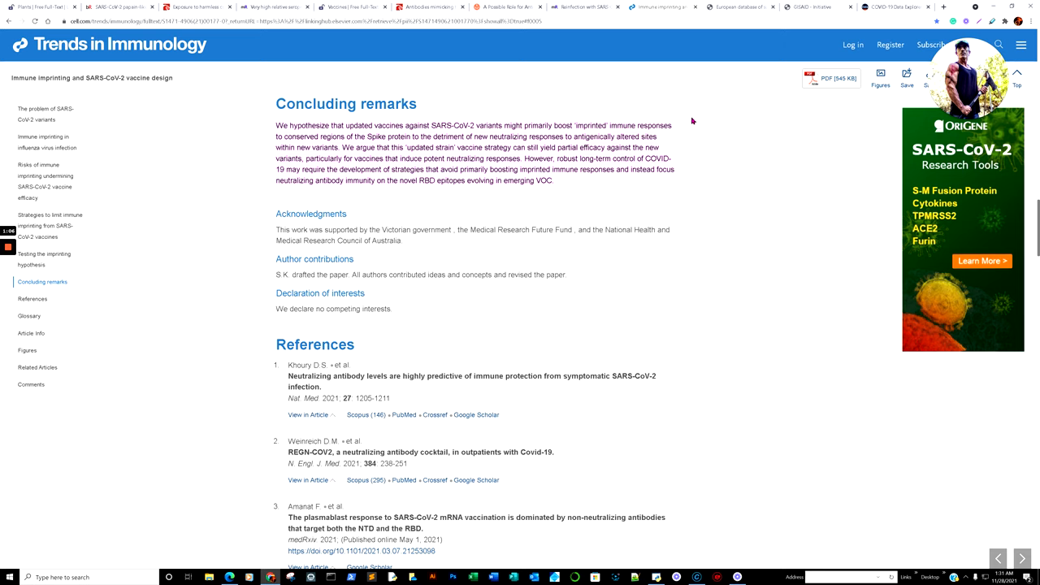
mouse_move(671, 125)
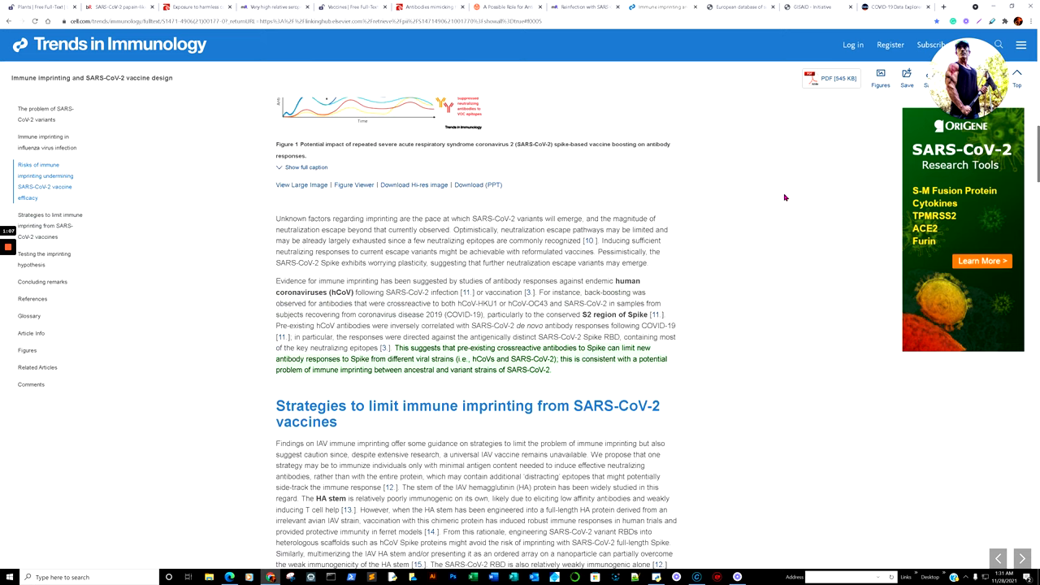
scroll("up", 3)
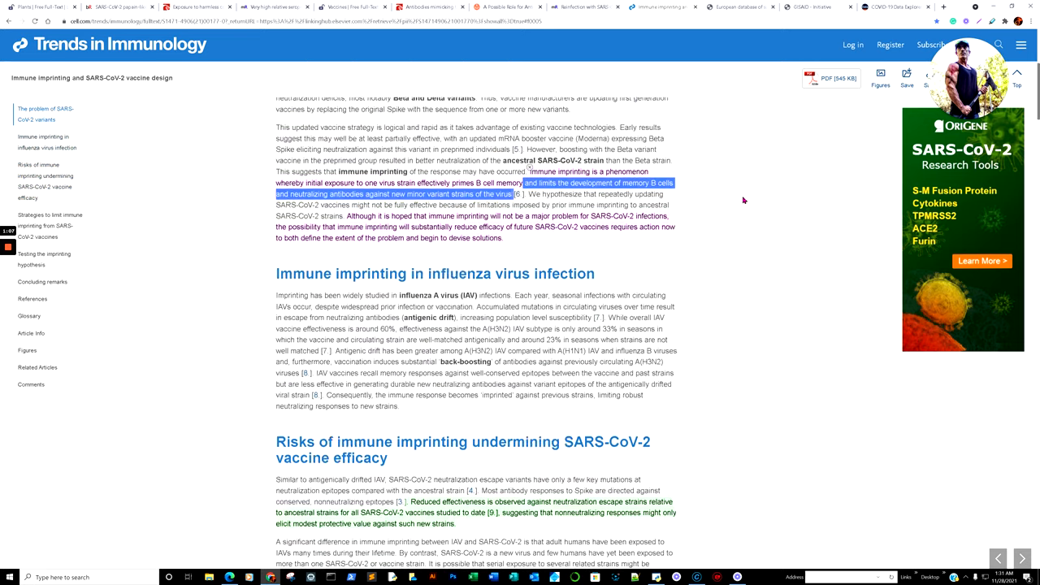
scroll("up", 3)
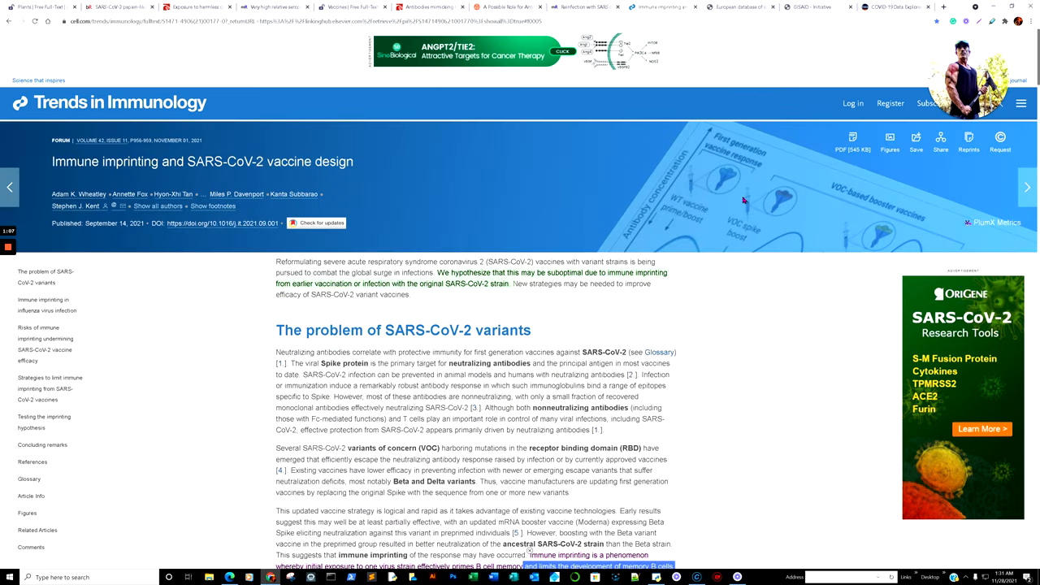
mouse_move(738, 266)
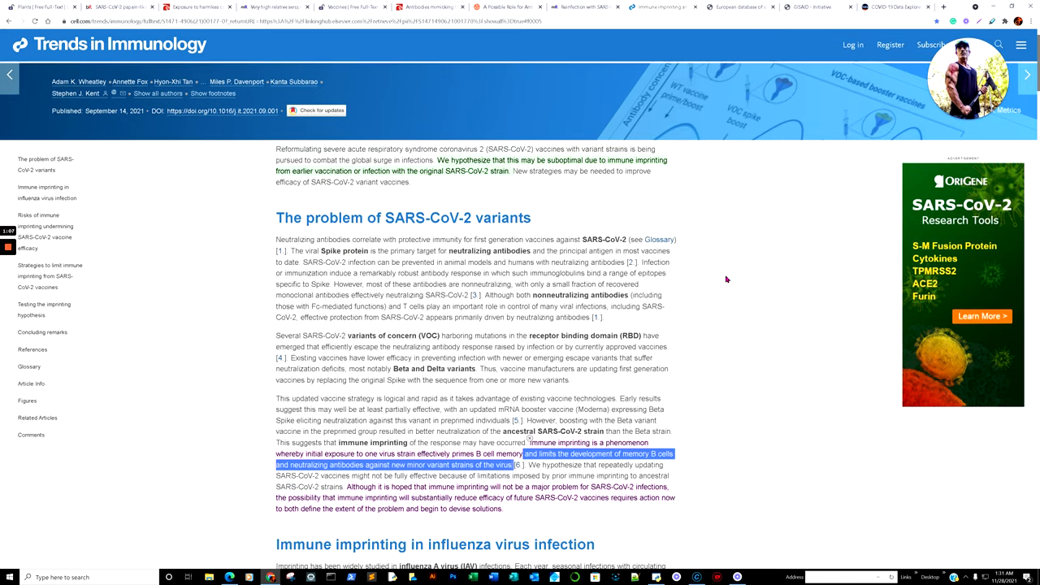
scroll("down", 3)
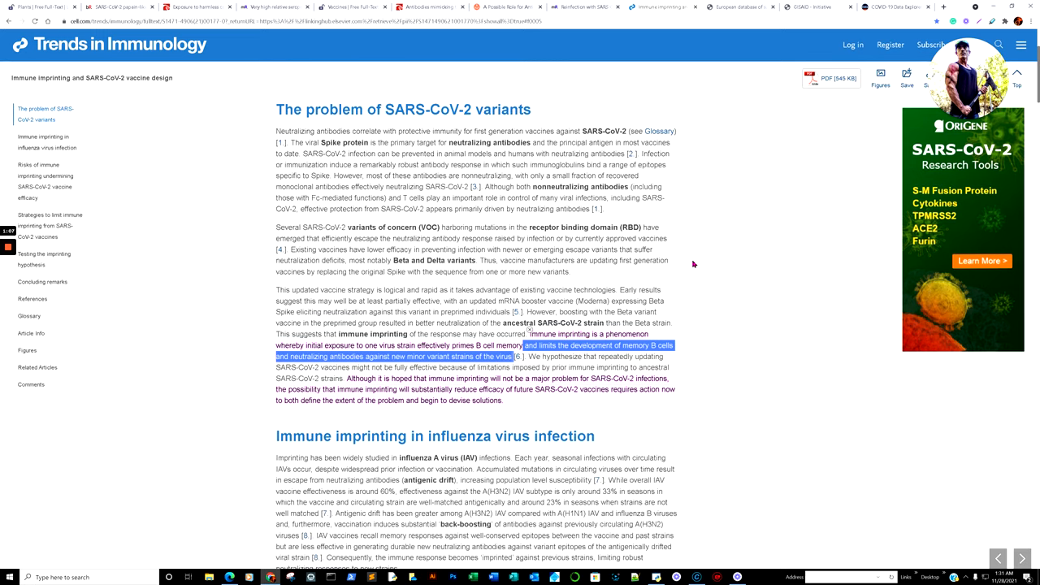
mouse_move(714, 260)
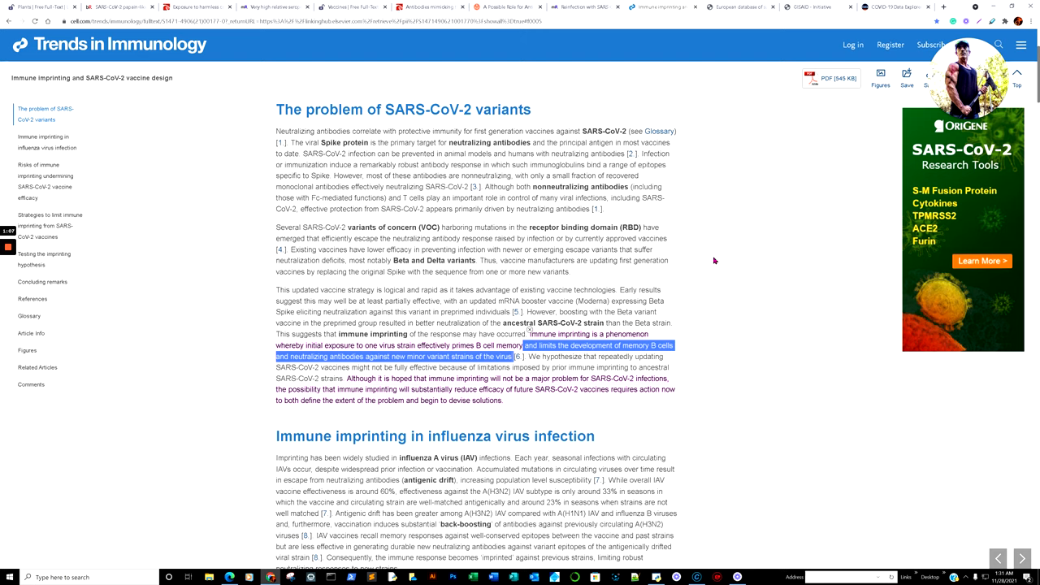
mouse_move(704, 241)
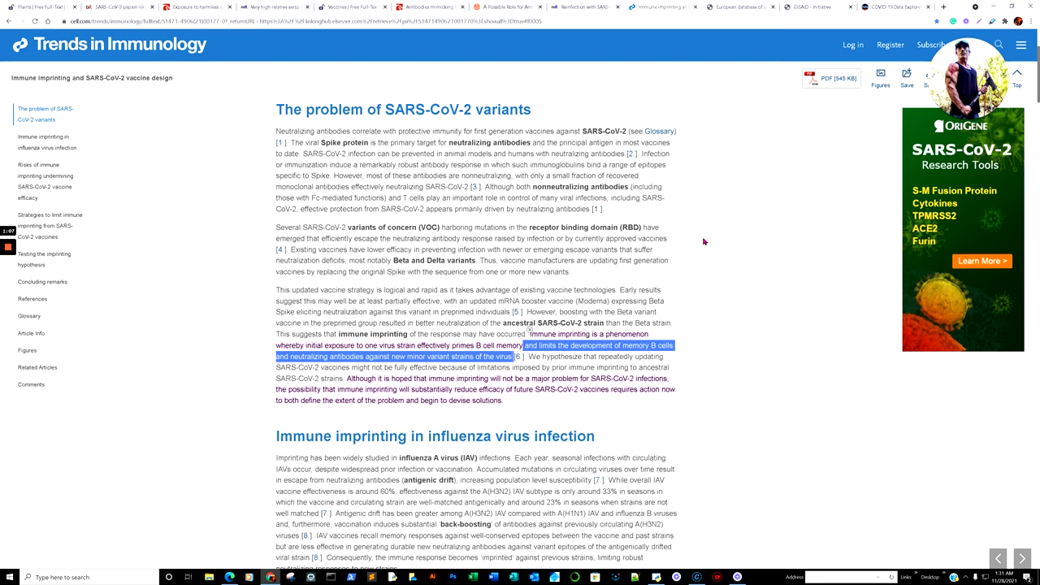
mouse_move(689, 229)
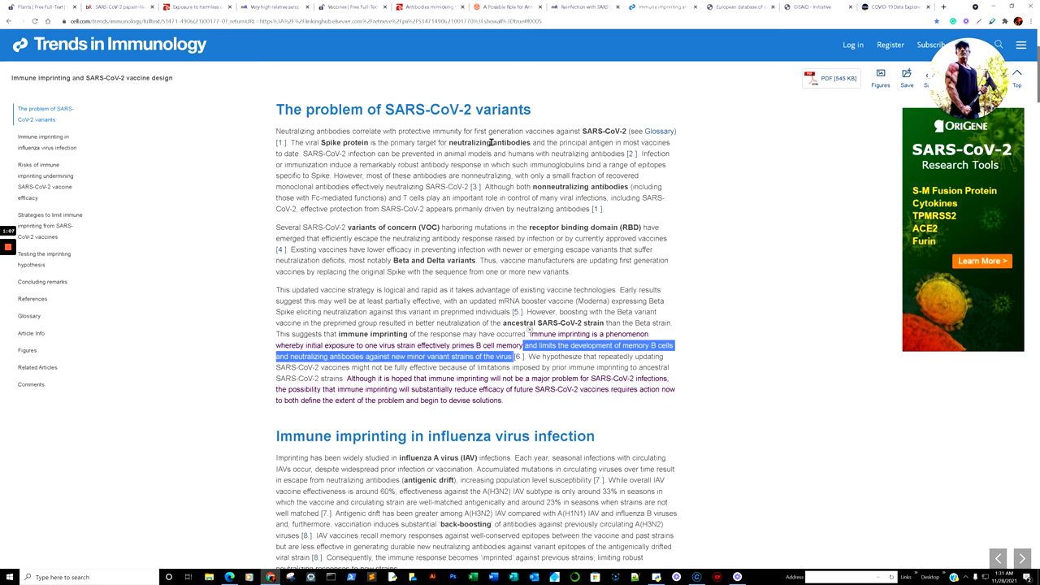
mouse_move(552, 67)
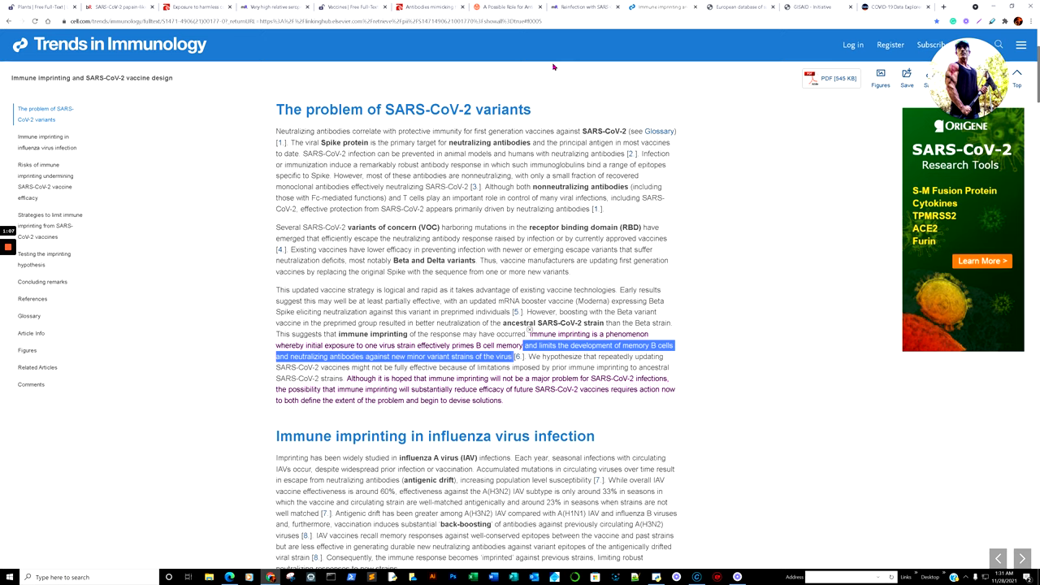
scroll("up", 3)
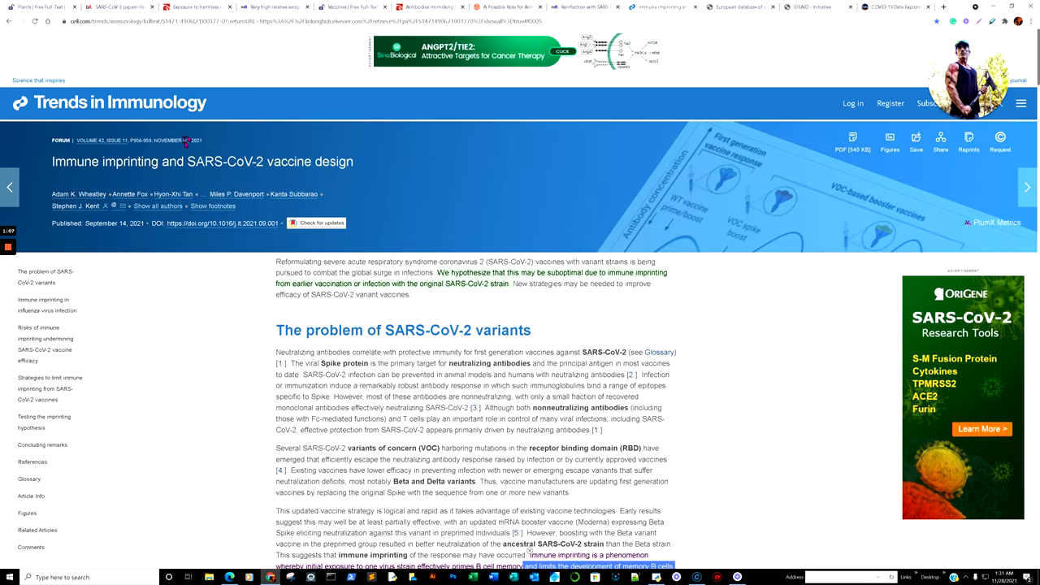
scroll("down", 3)
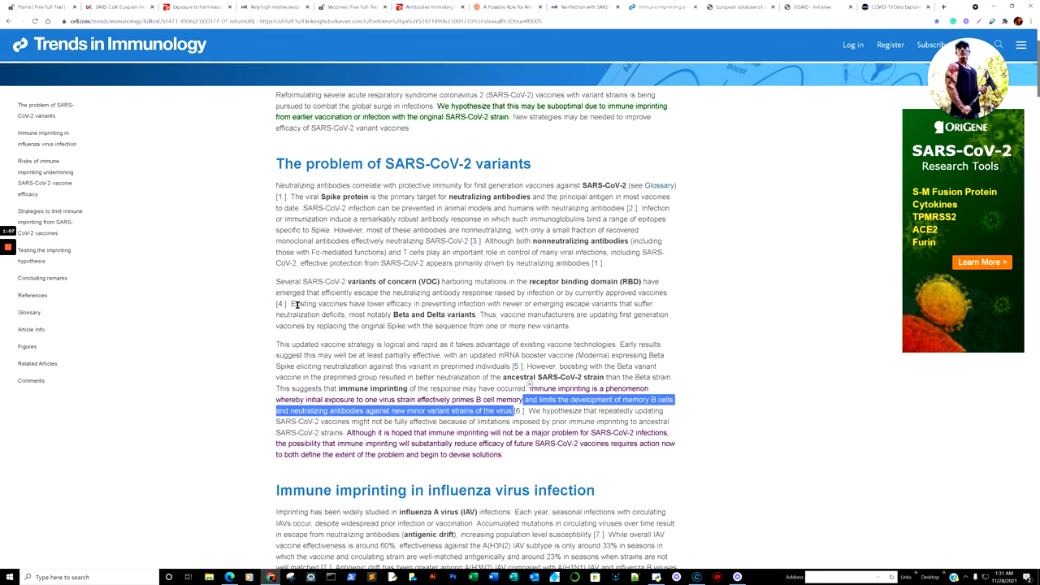